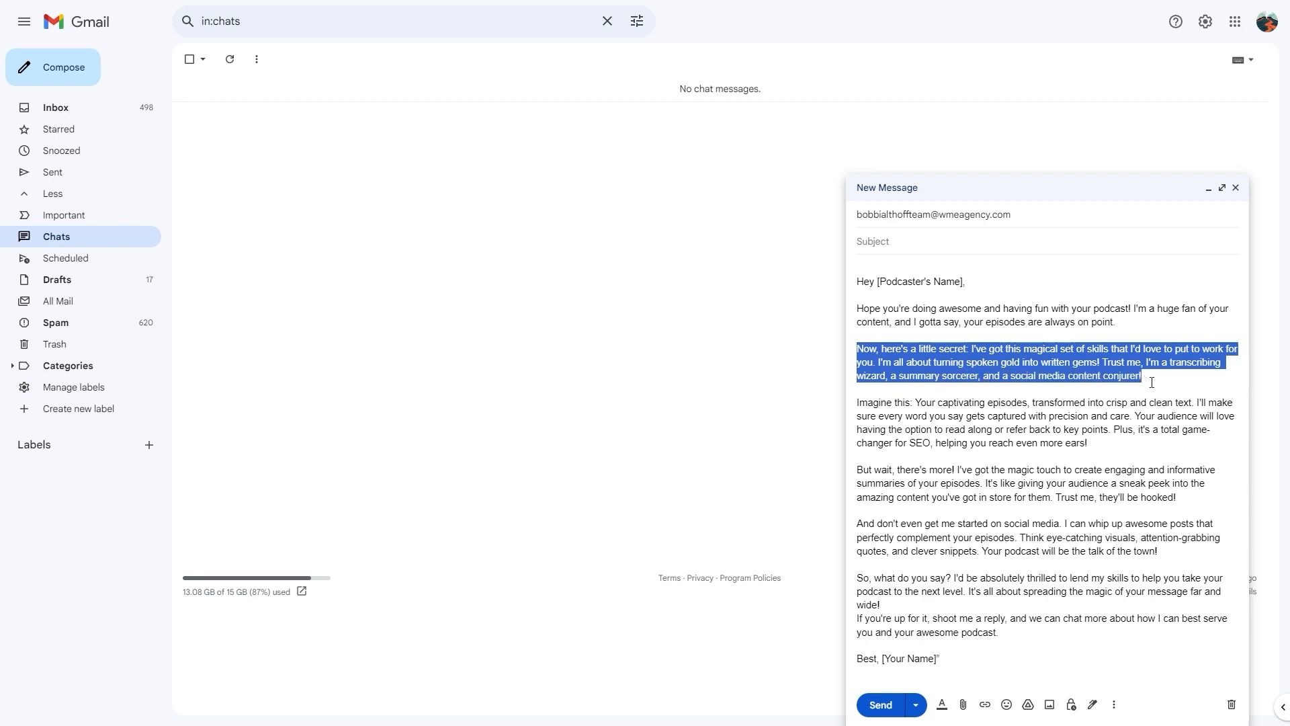
Step: Highlight the Castmagic pitch paragraphs on transcription, SEO, episode summaries, and the Castmagic name
double_click(874, 402)
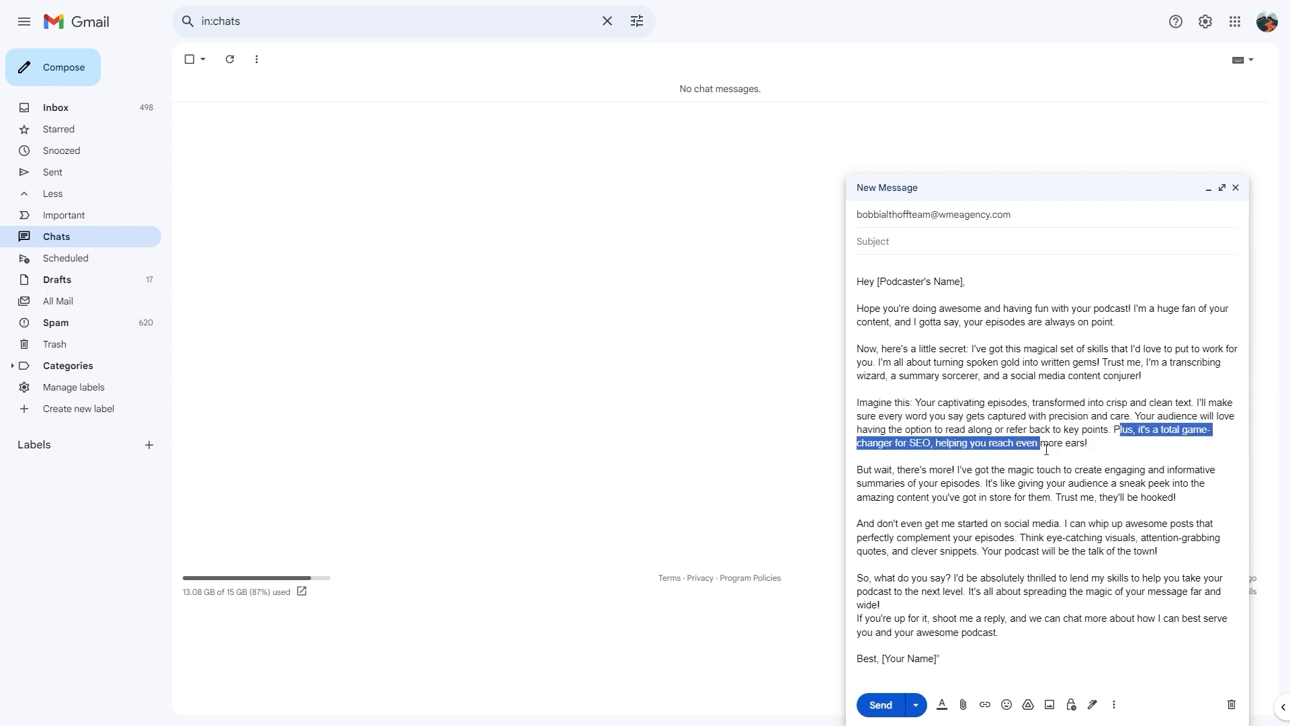
click(859, 469)
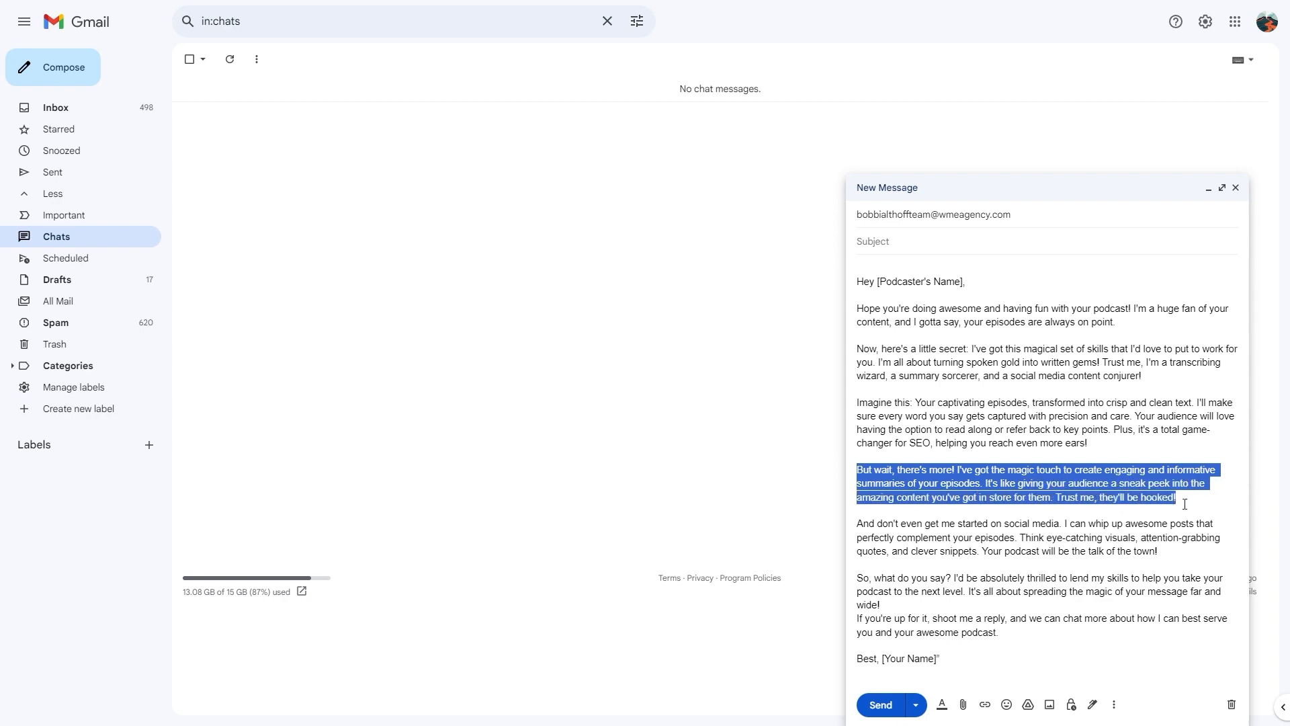
click(902, 523)
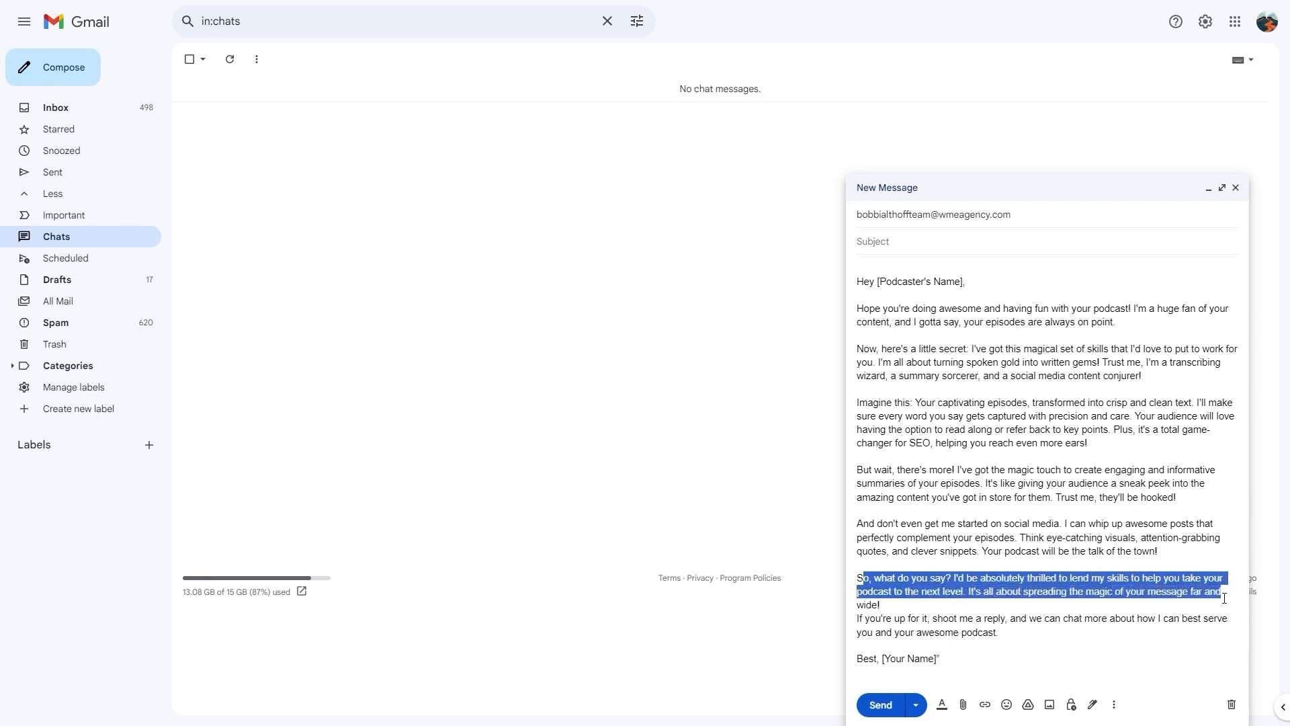
click(947, 618)
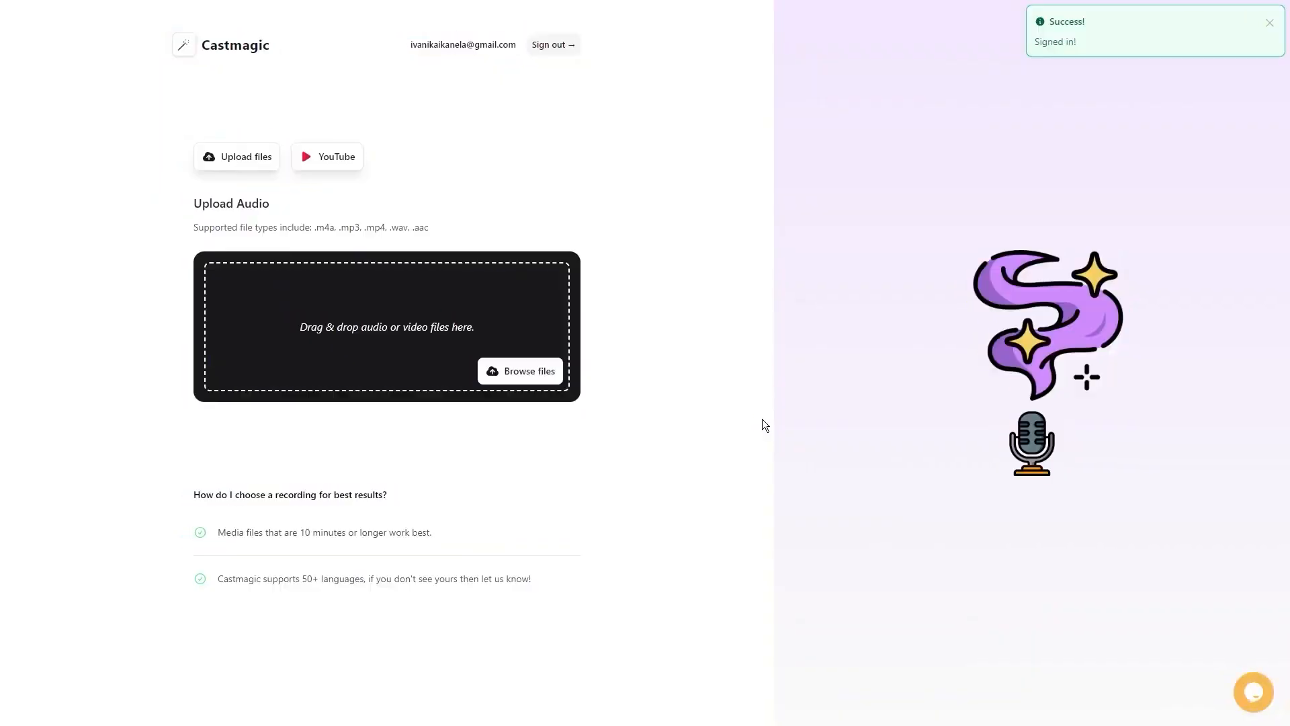
mouse_move(641, 358)
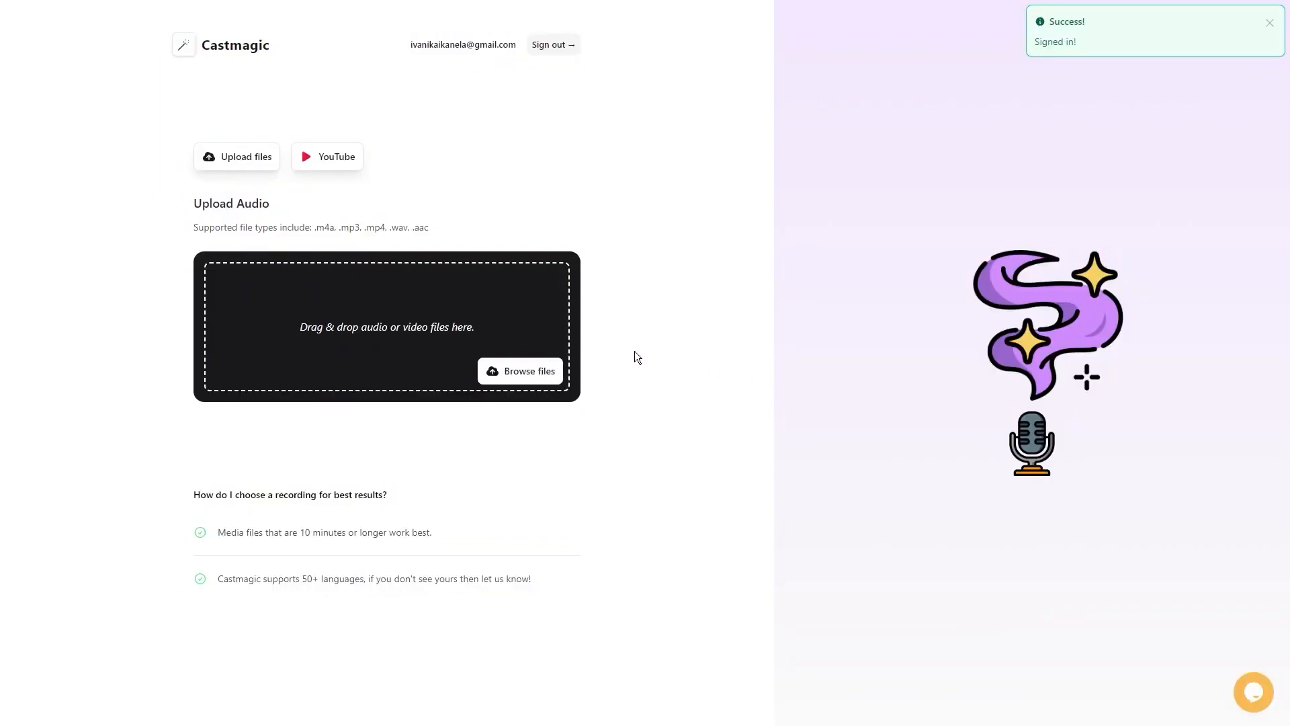
mouse_move(601, 355)
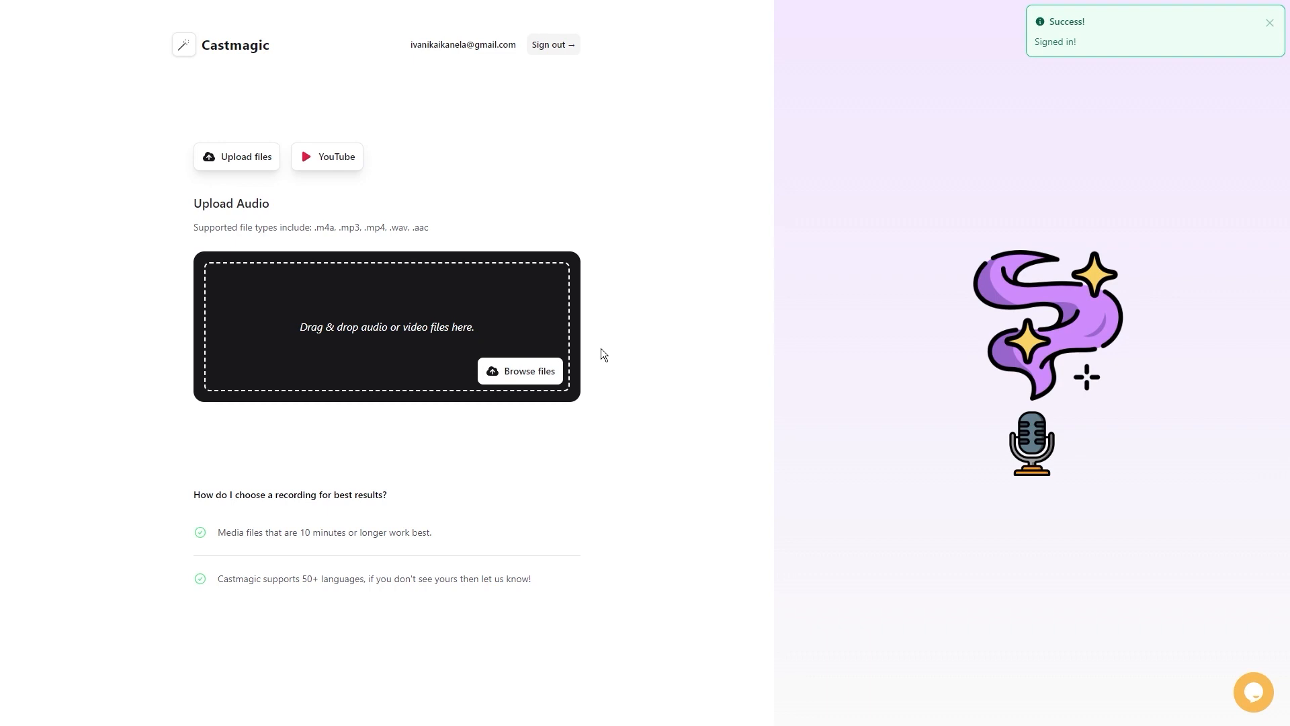
mouse_move(246, 261)
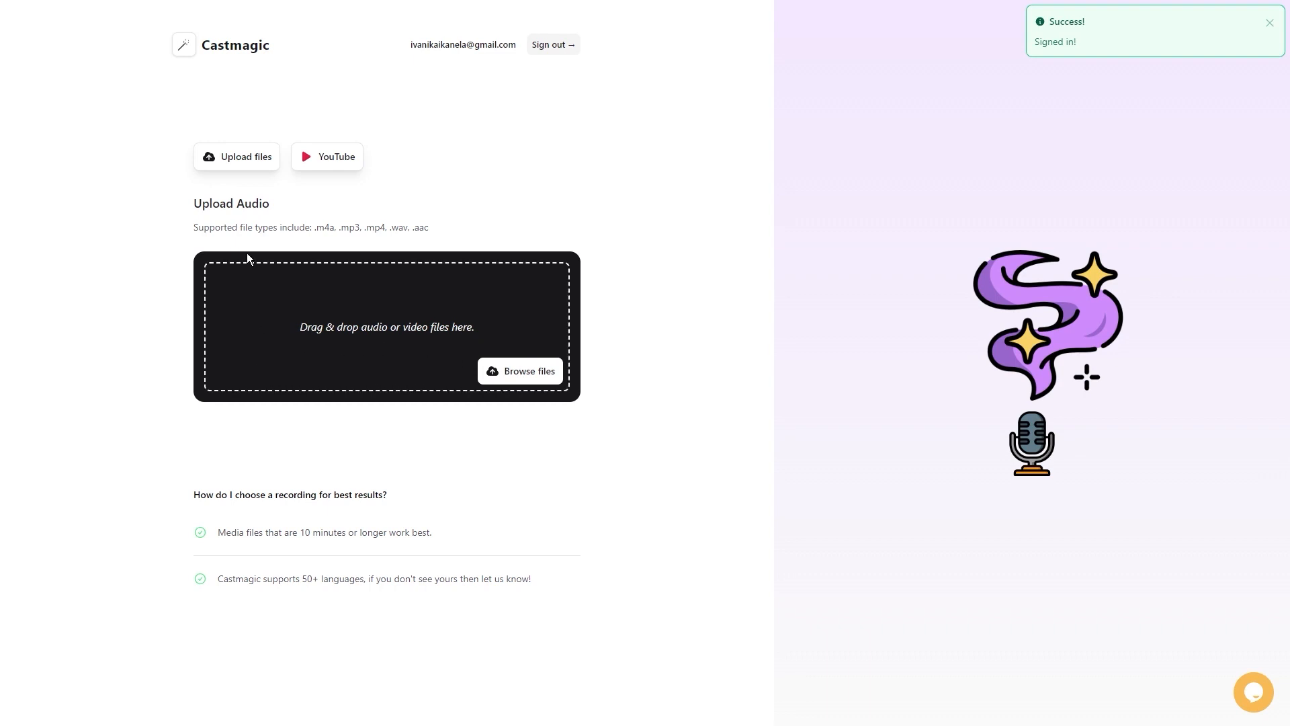
double_click(236, 45)
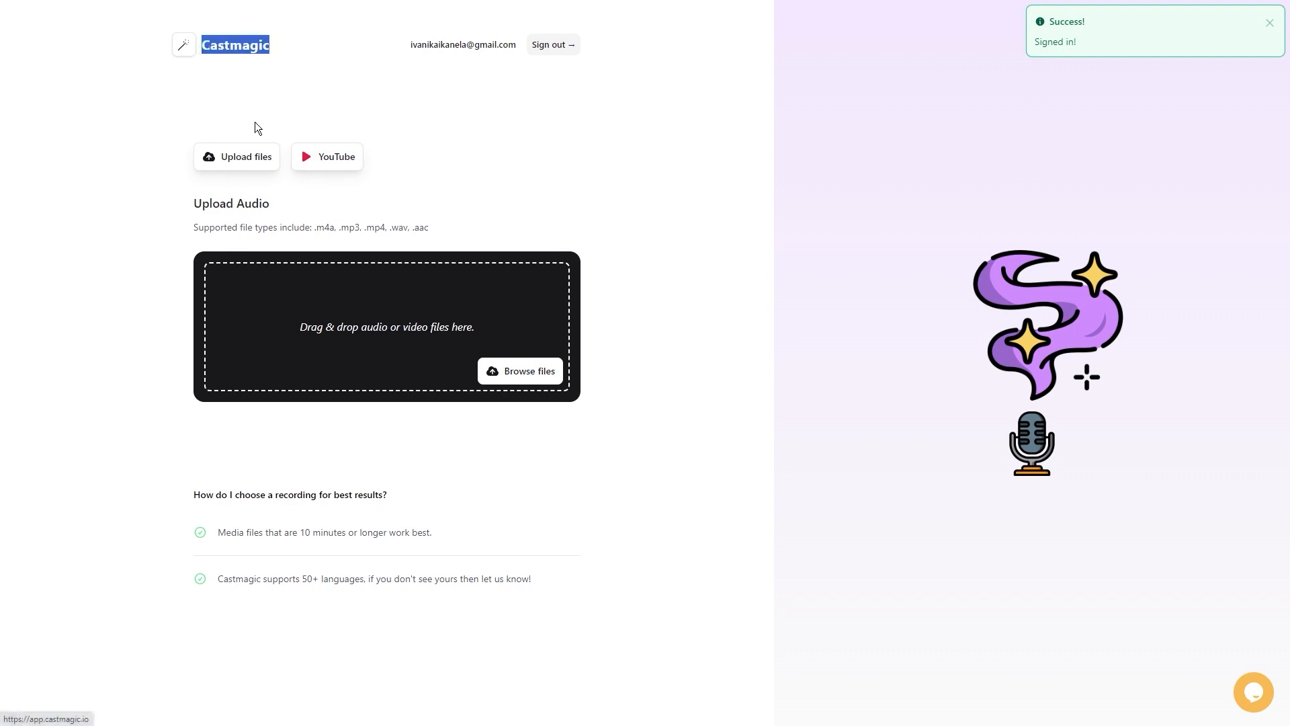
mouse_move(357, 174)
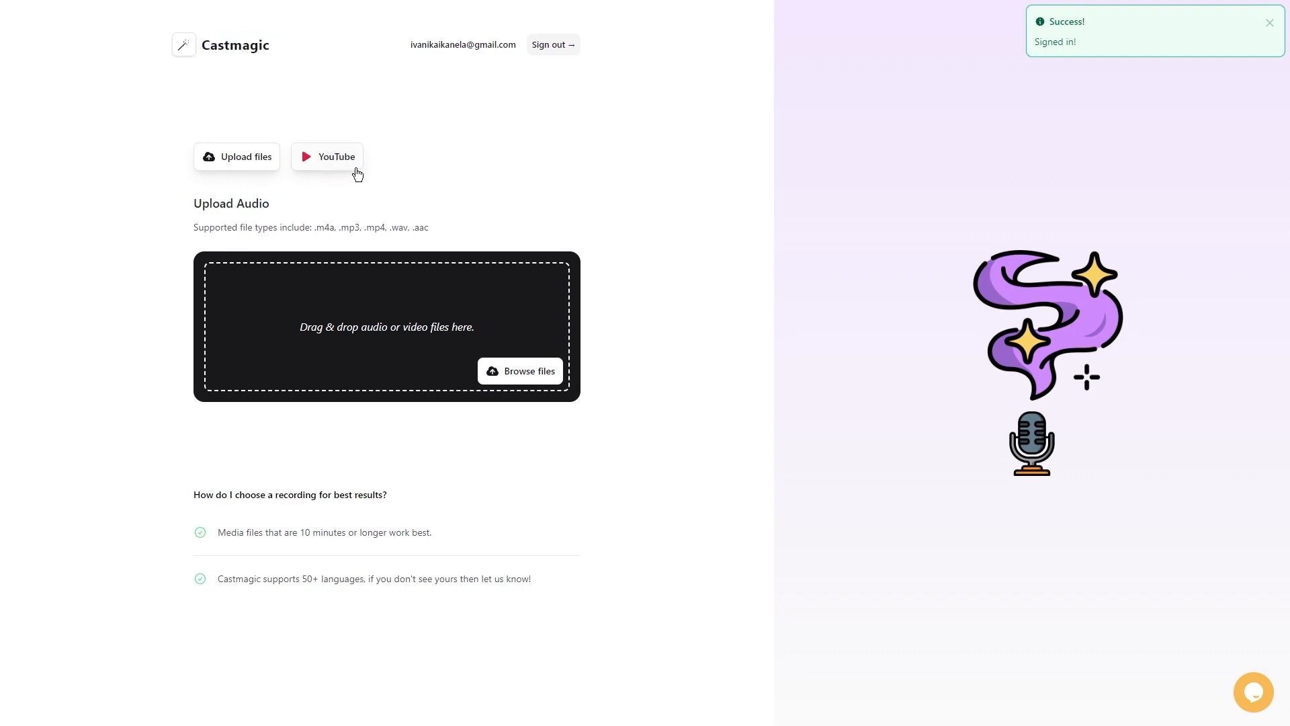
mouse_move(183, 199)
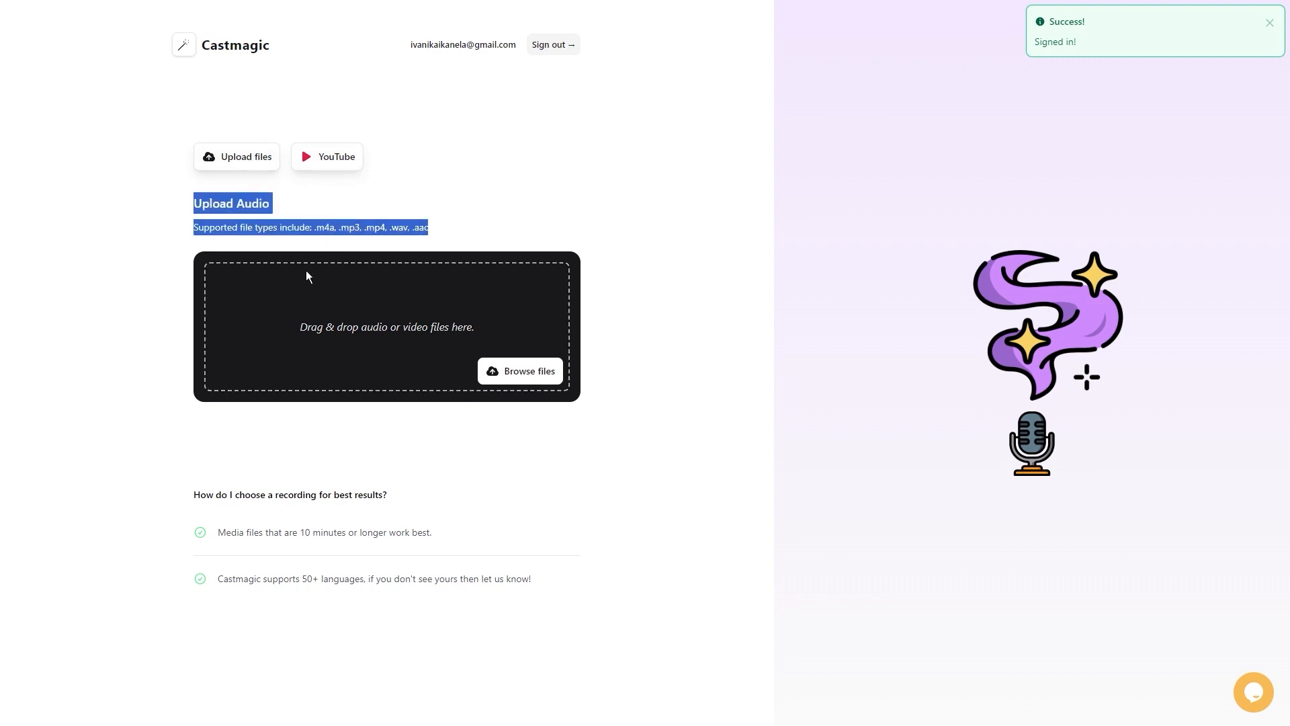
mouse_move(554, 417)
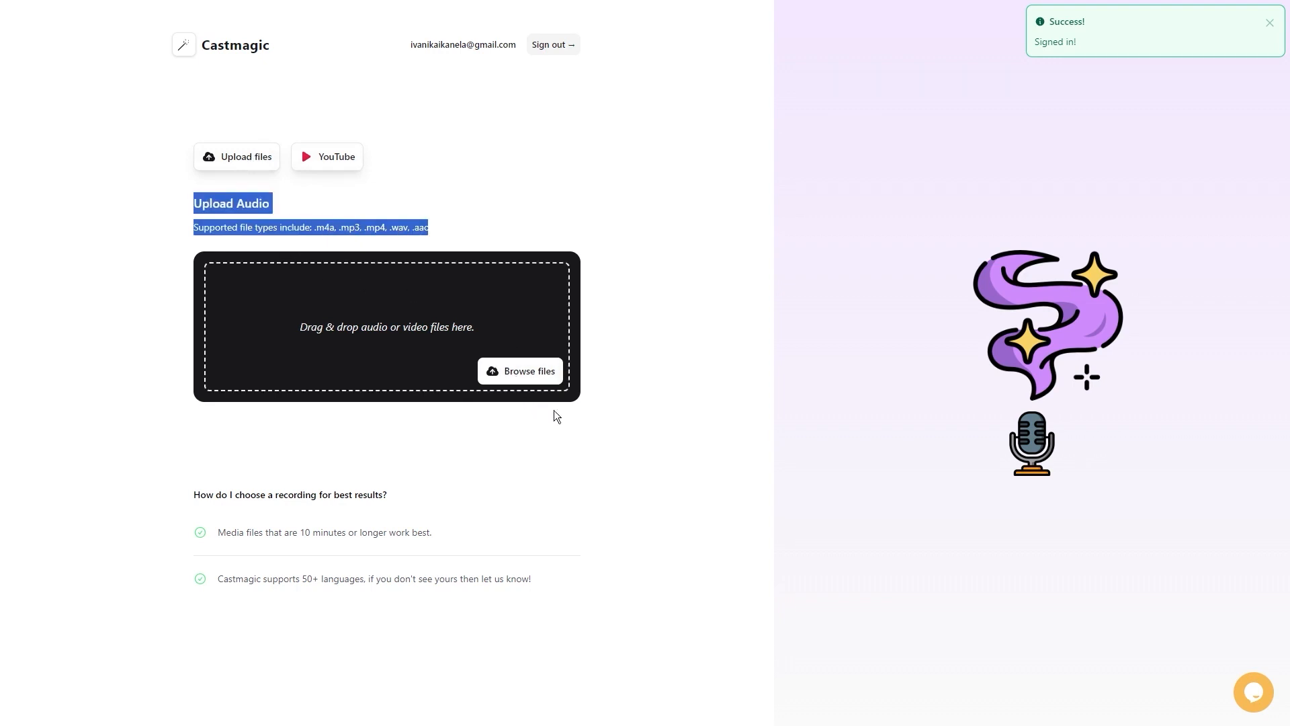
click(381, 447)
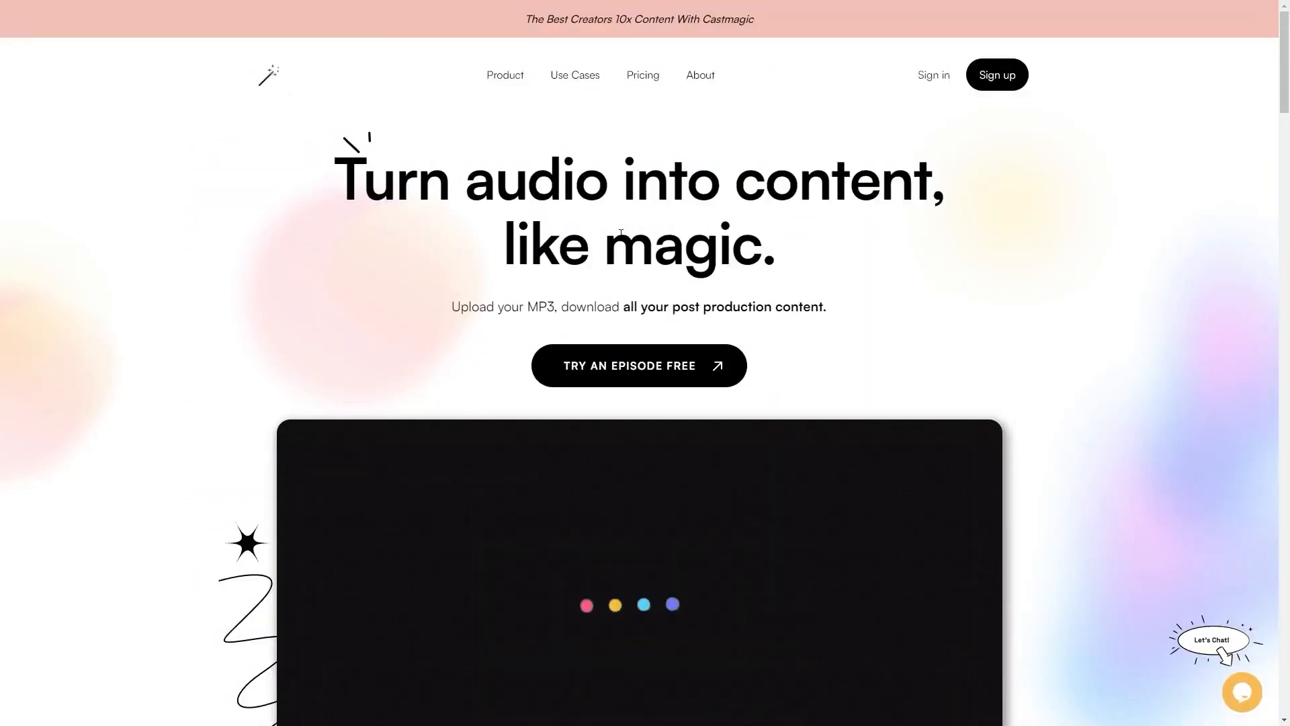
Step: Scroll the AI tools list past Wordtune and Whelp to Voicemod, Vocal Remover and Validator AI
scroll(down, 3)
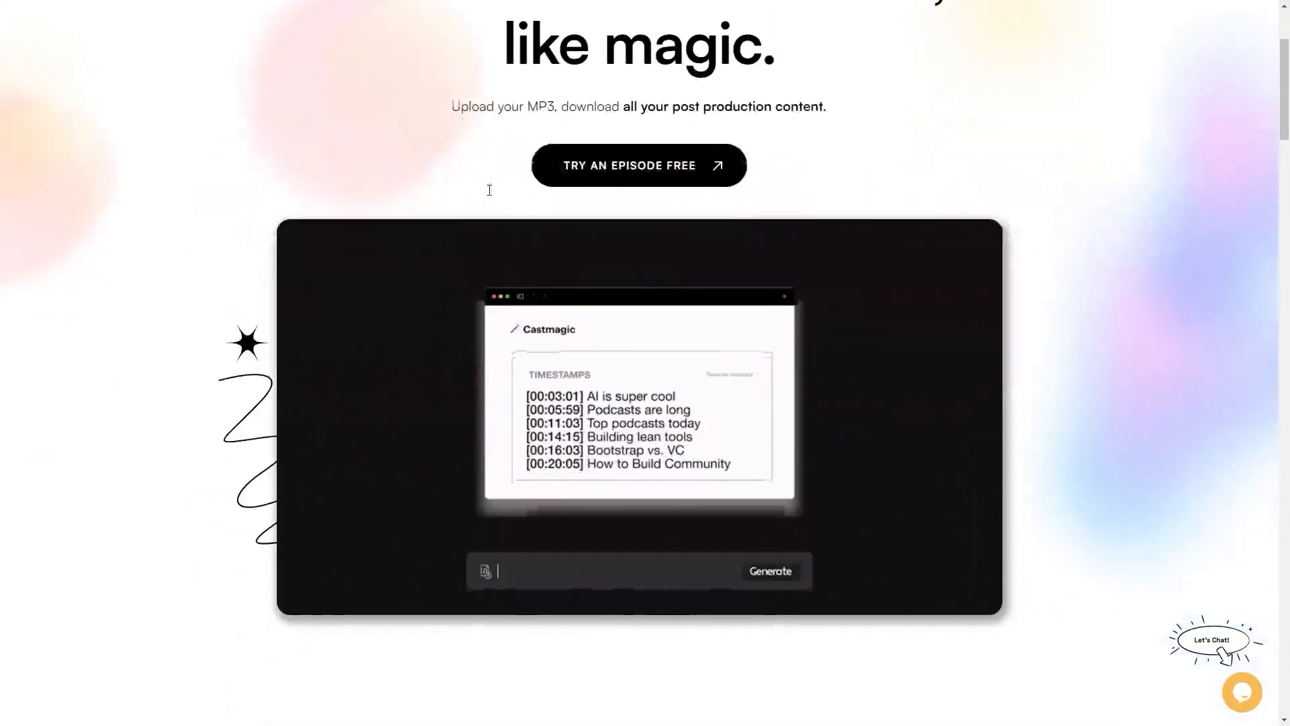
scroll(down, 3)
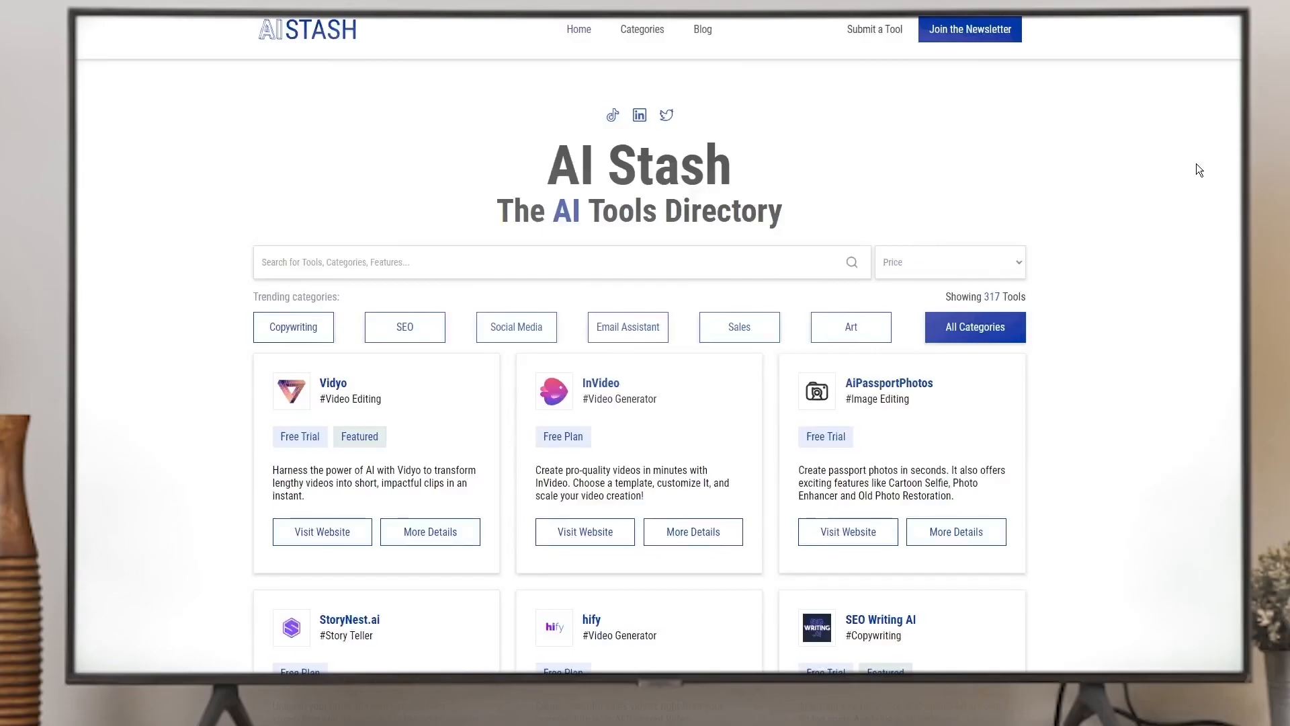
scroll(up, 3)
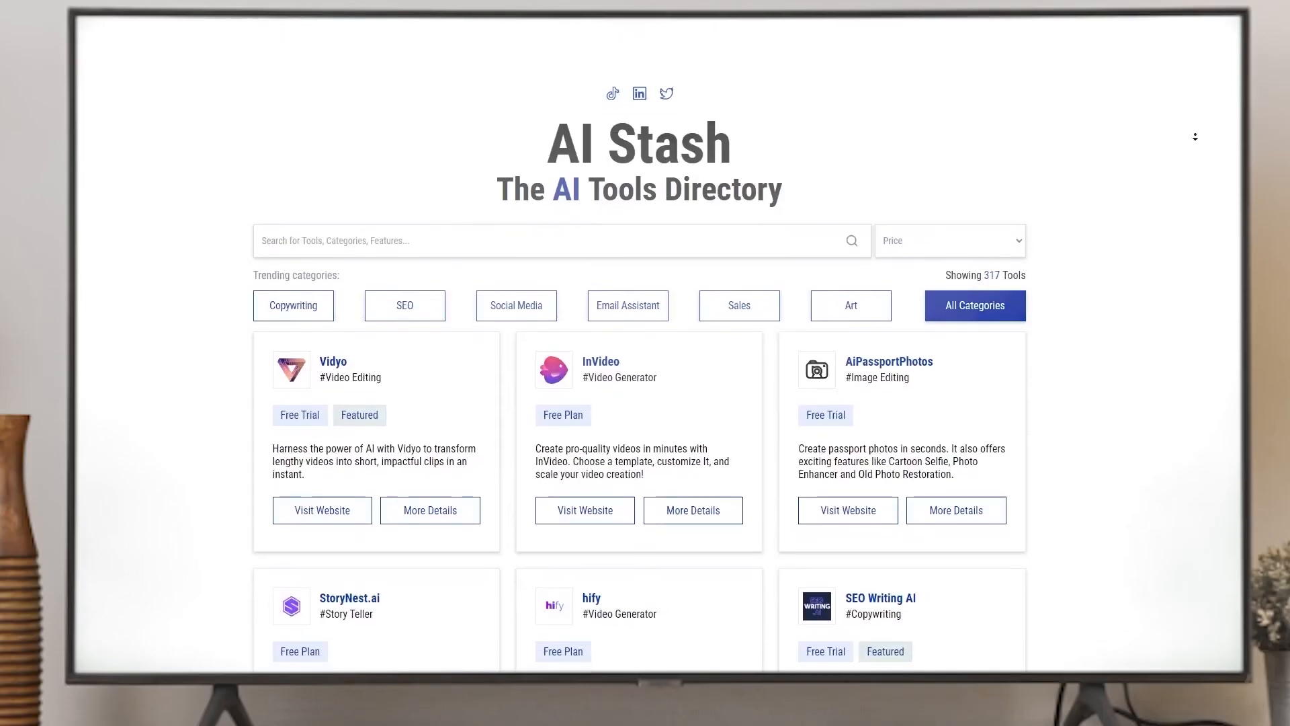
scroll(up, 3)
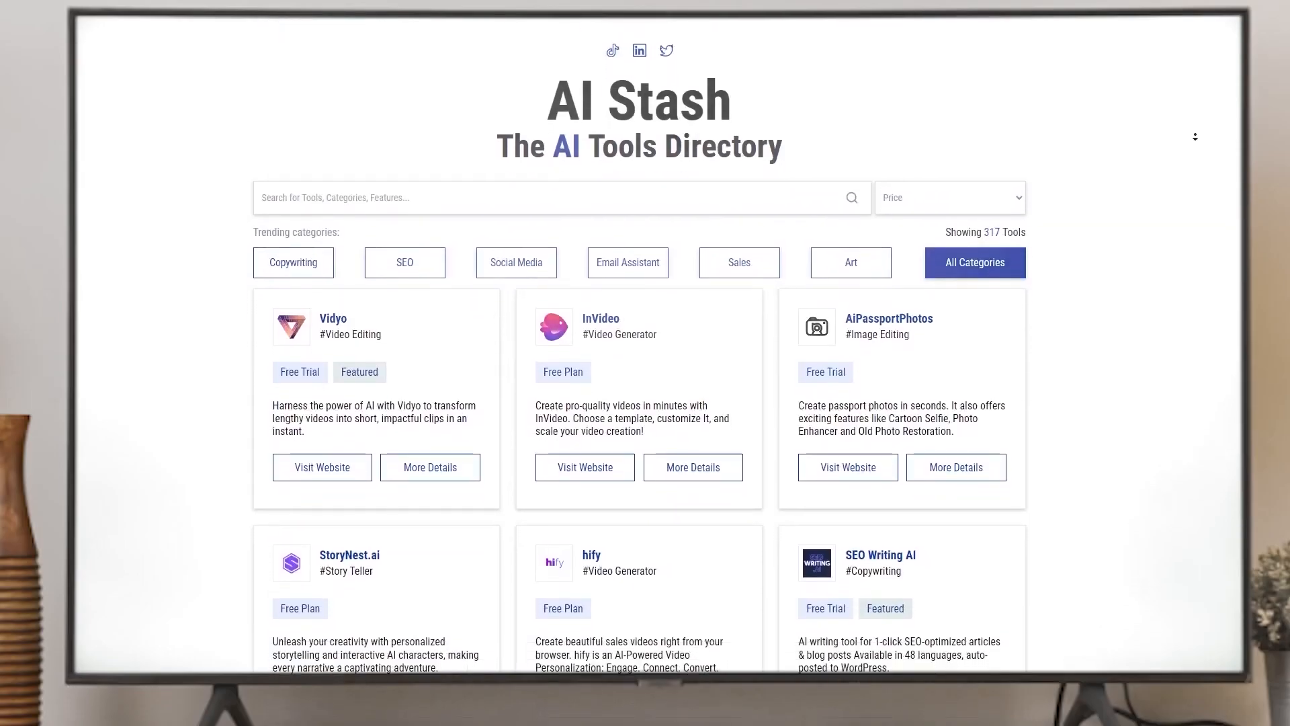
scroll(up, 3)
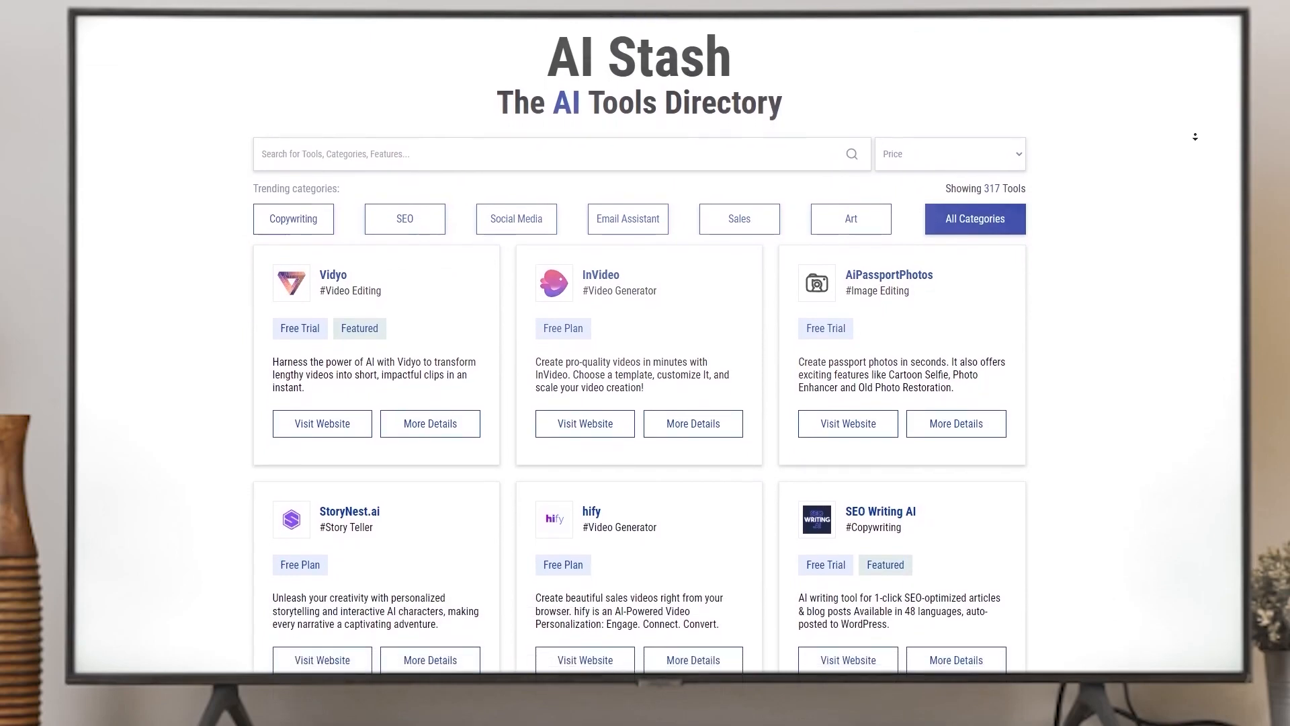
scroll(down, 3)
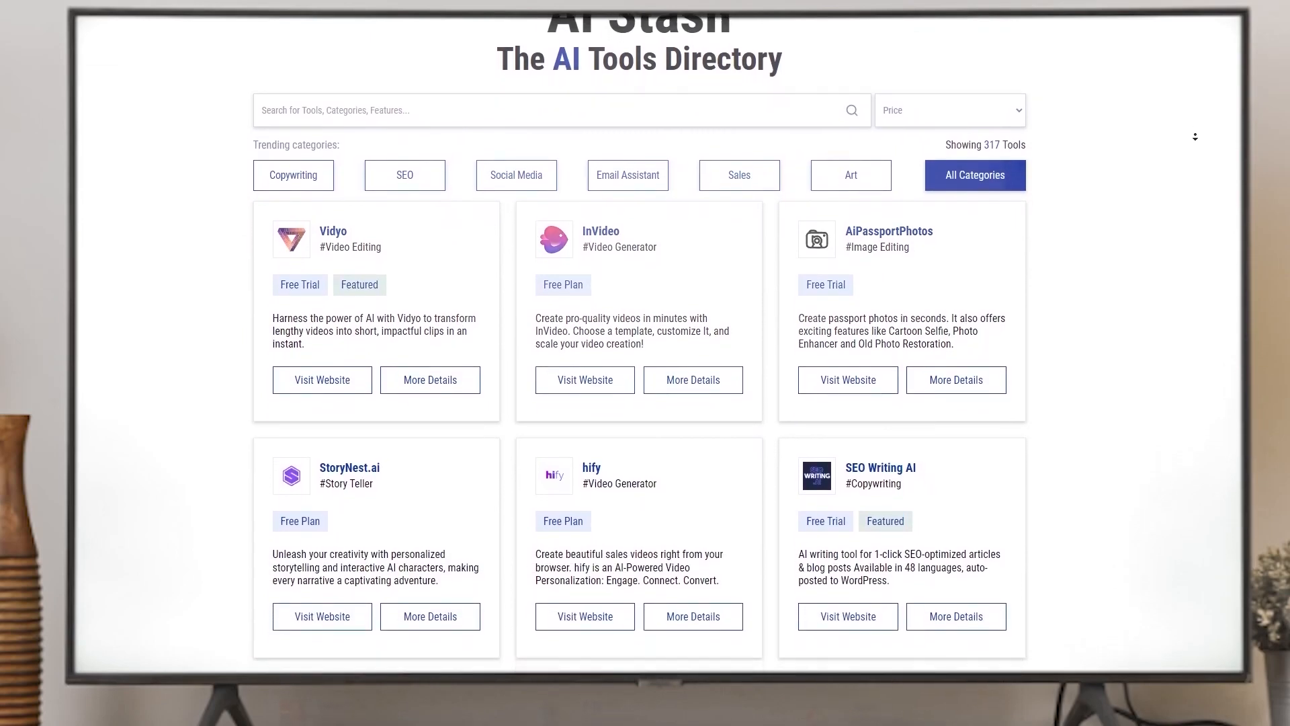
scroll(down, 3)
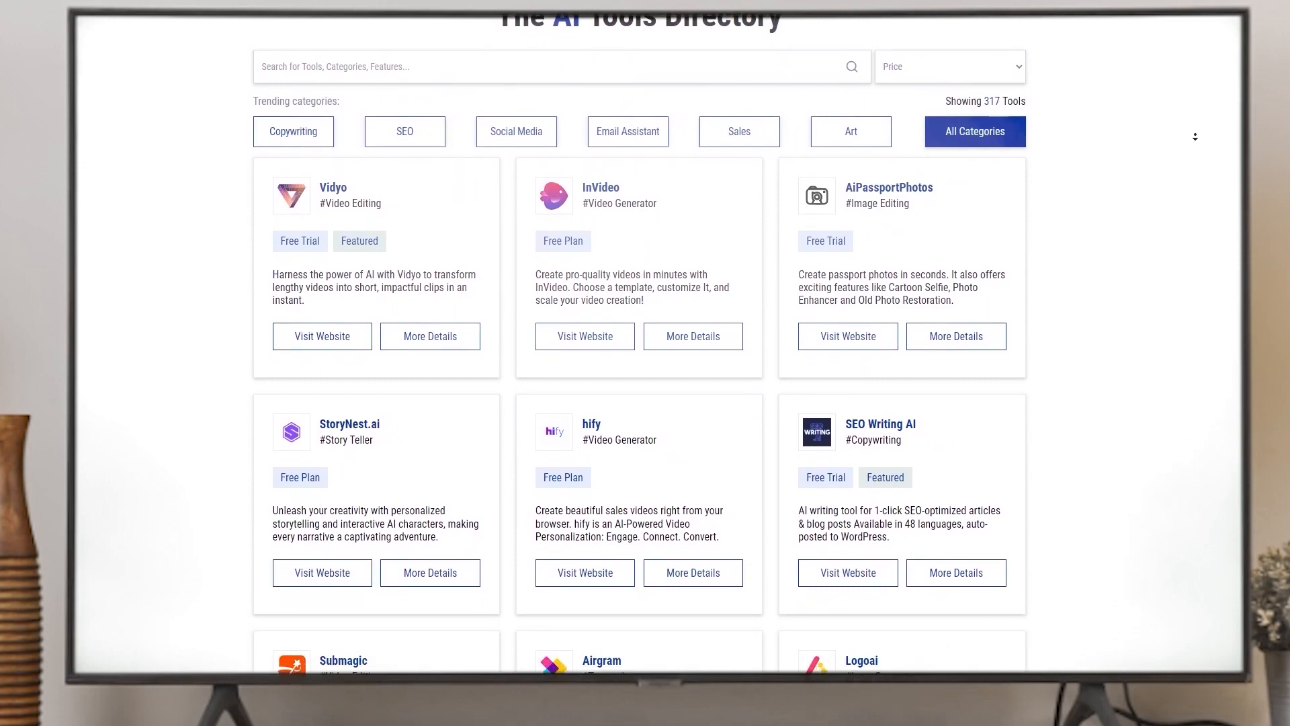
scroll(down, 3)
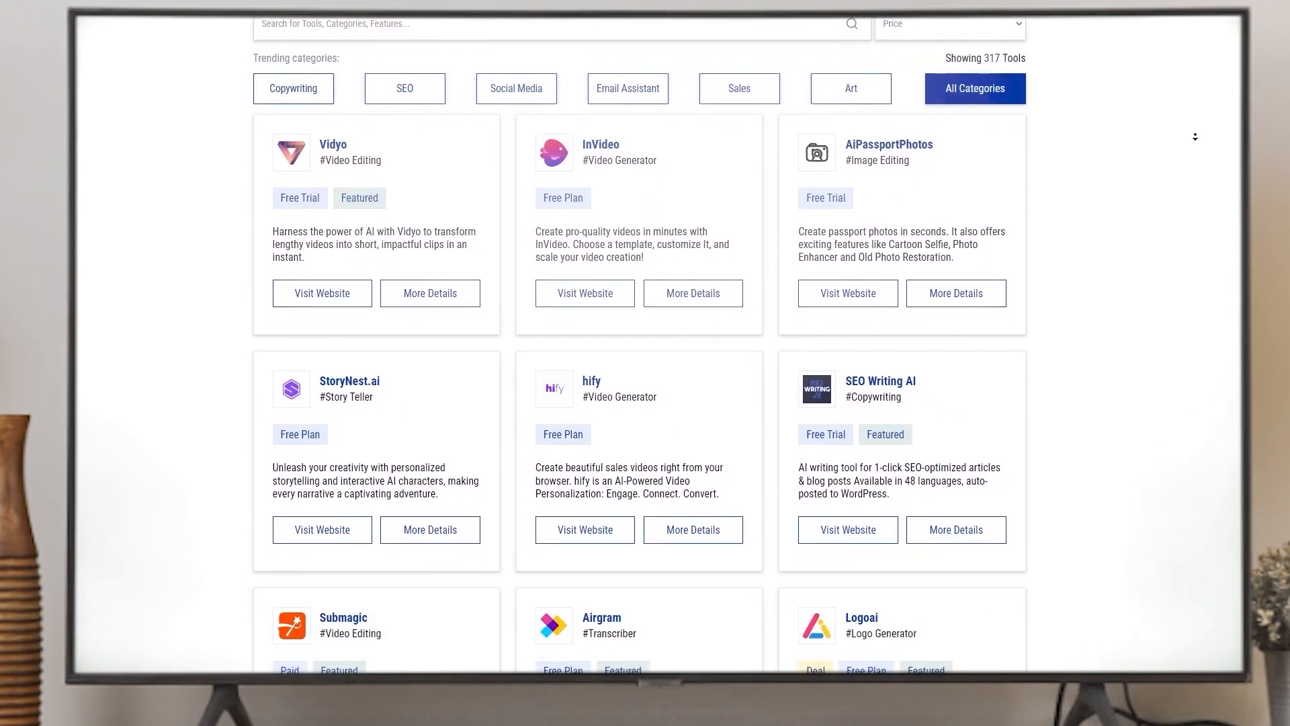
scroll(down, 3)
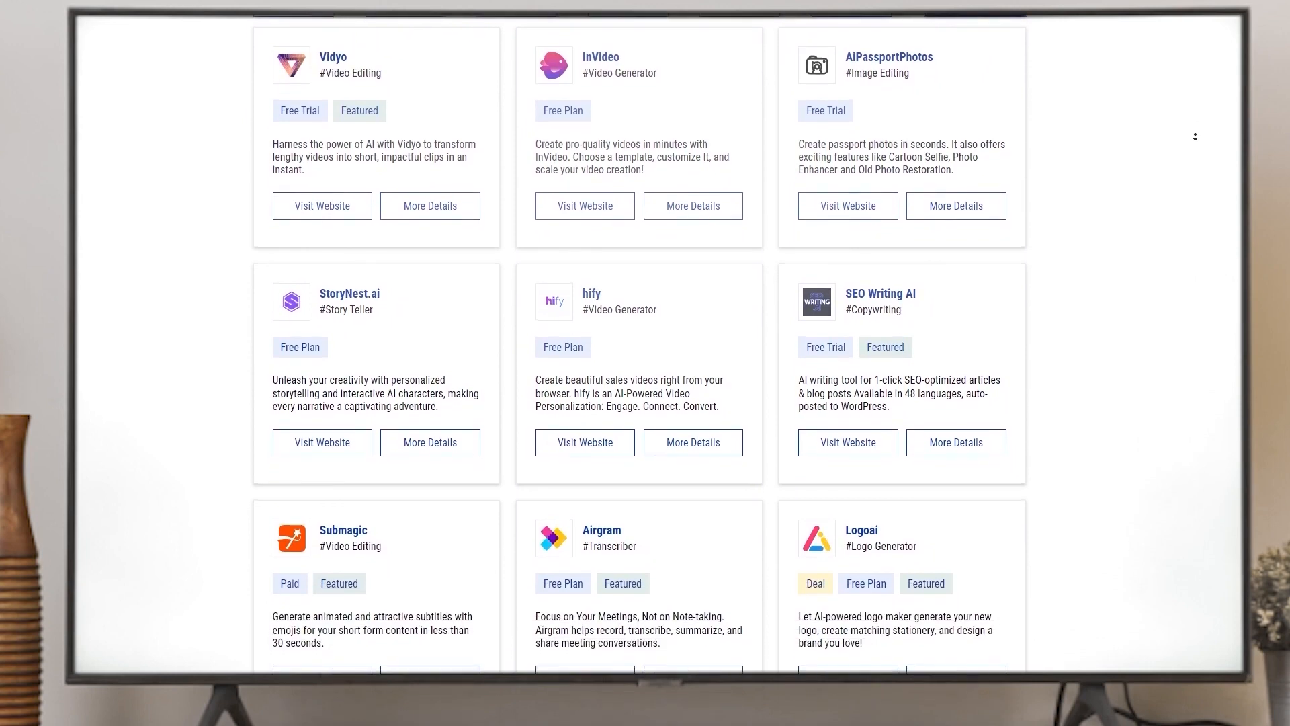
scroll(down, 3)
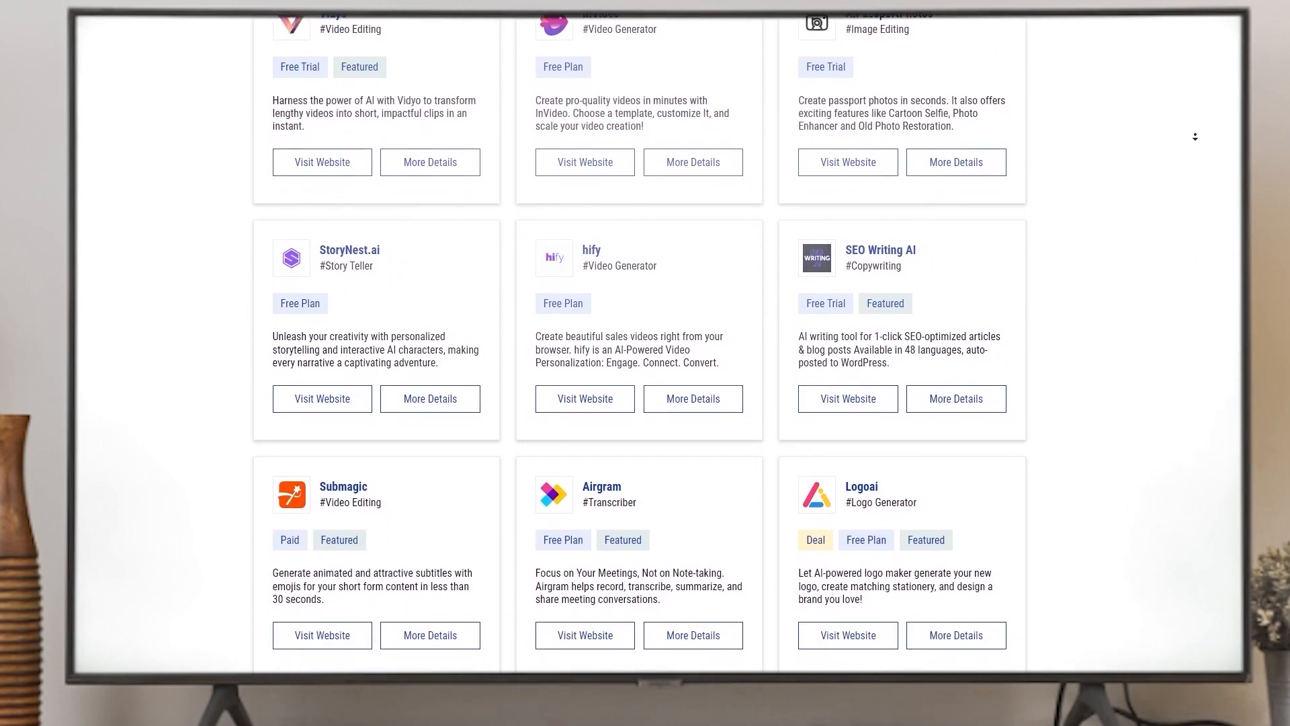
scroll(down, 3)
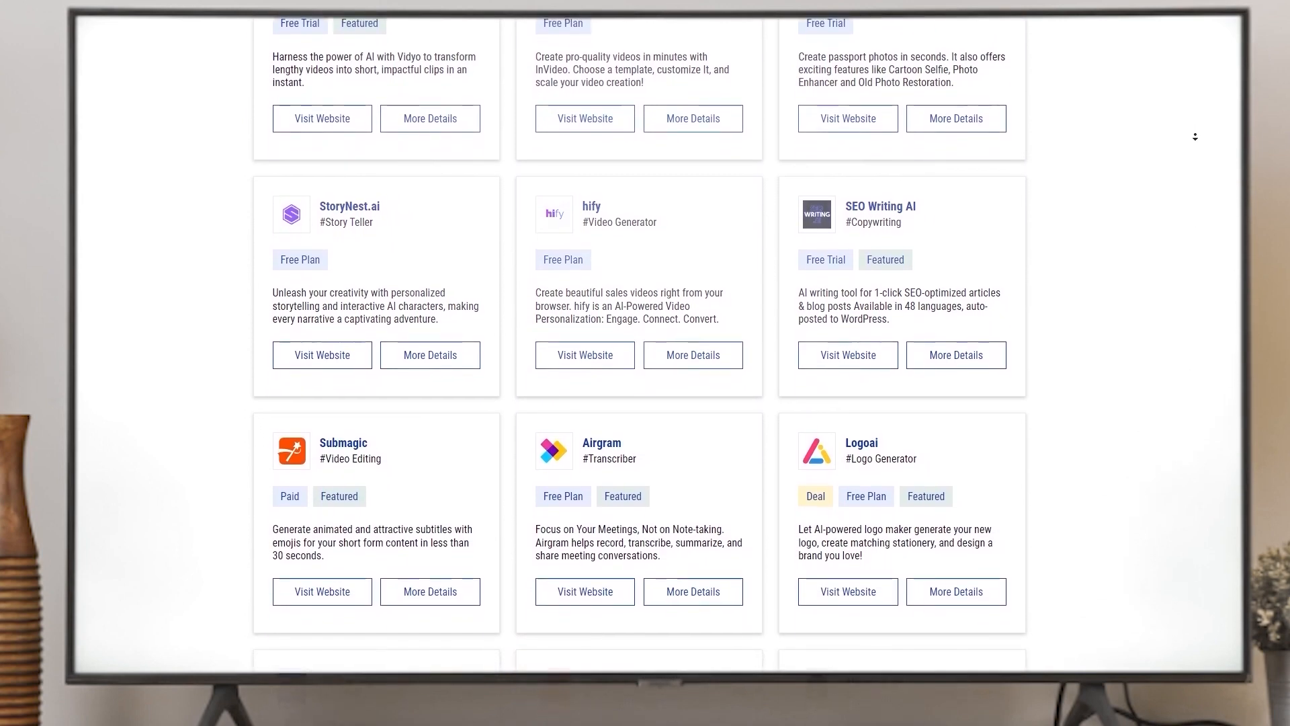
scroll(down, 3)
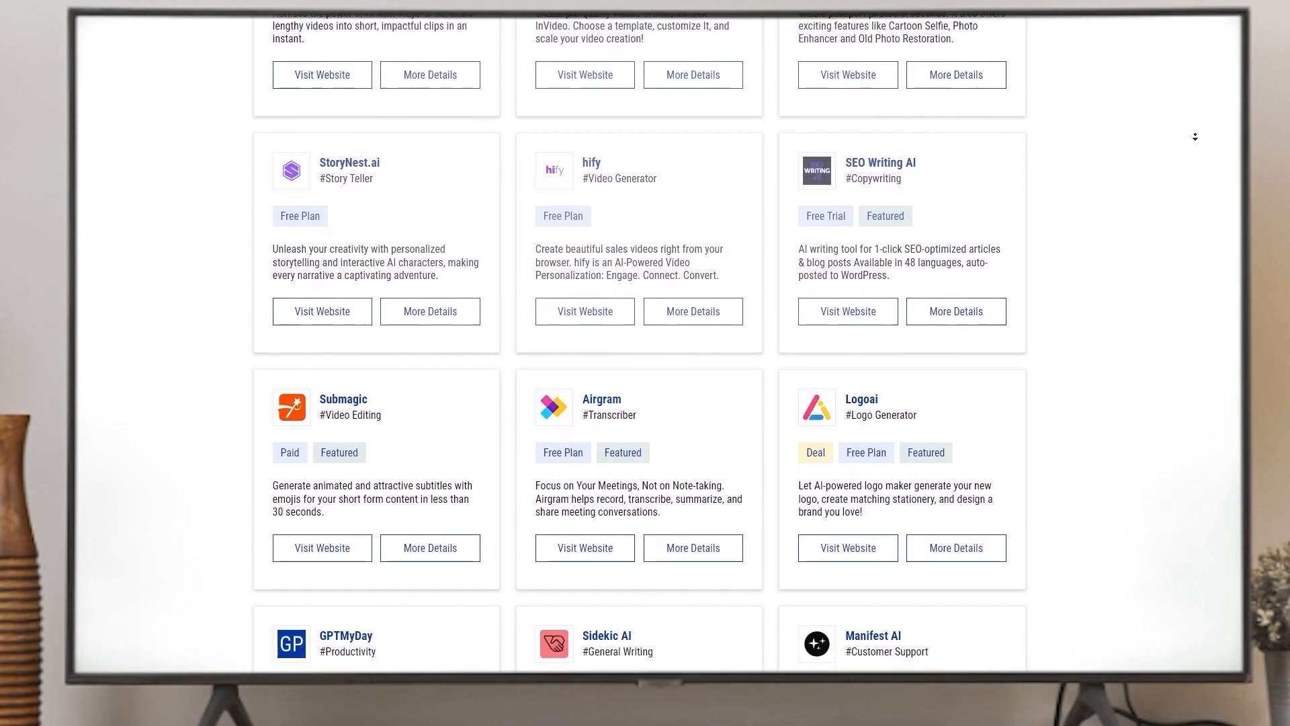
scroll(down, 3)
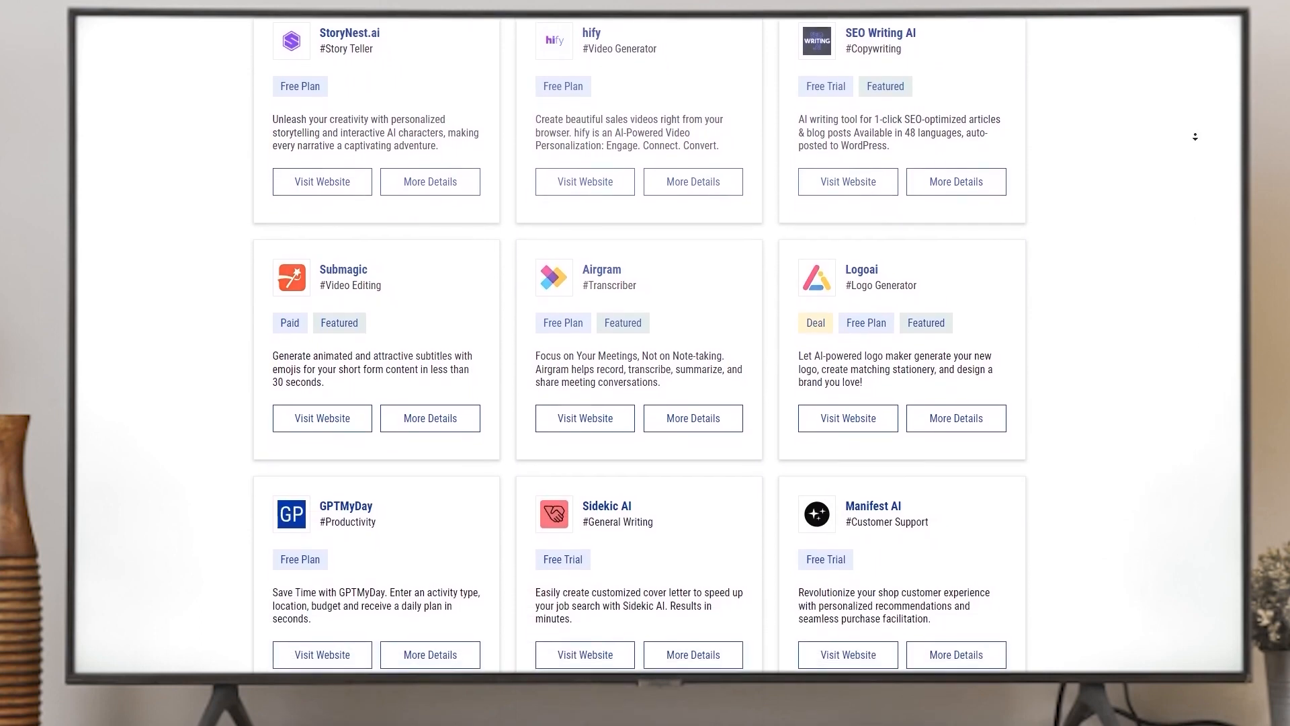
scroll(down, 3)
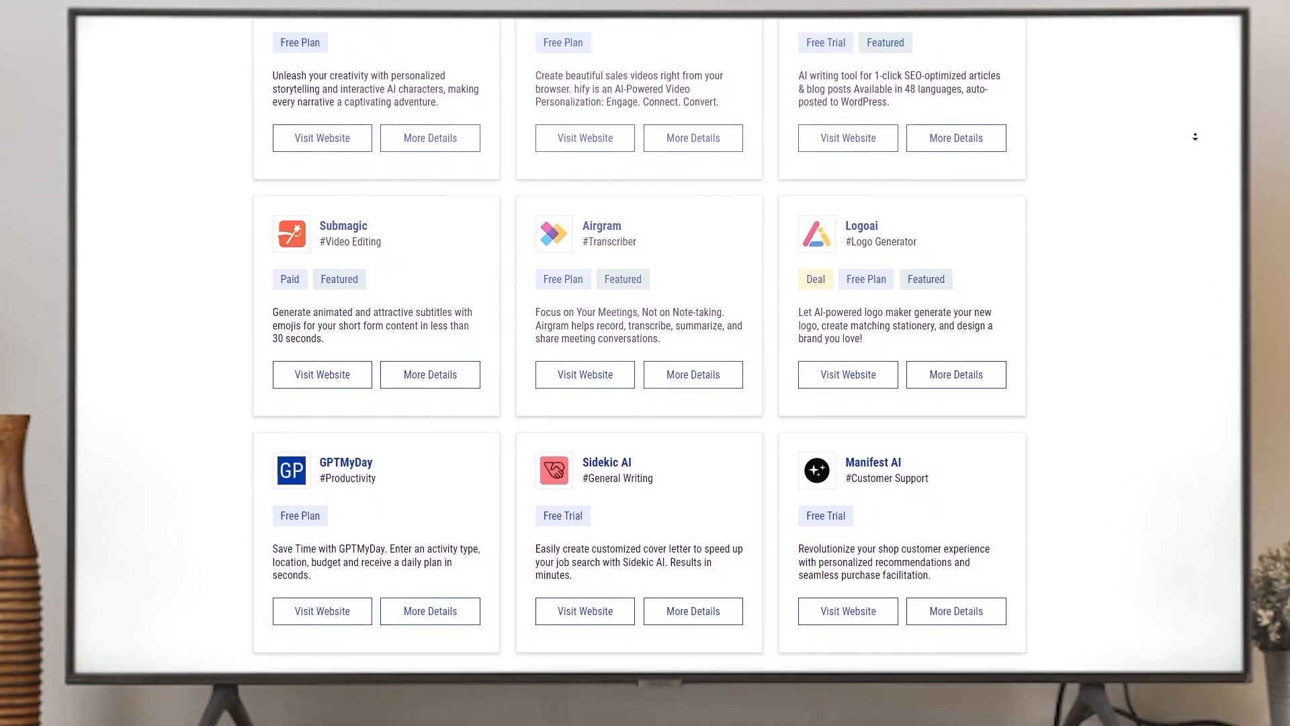
scroll(down, 3)
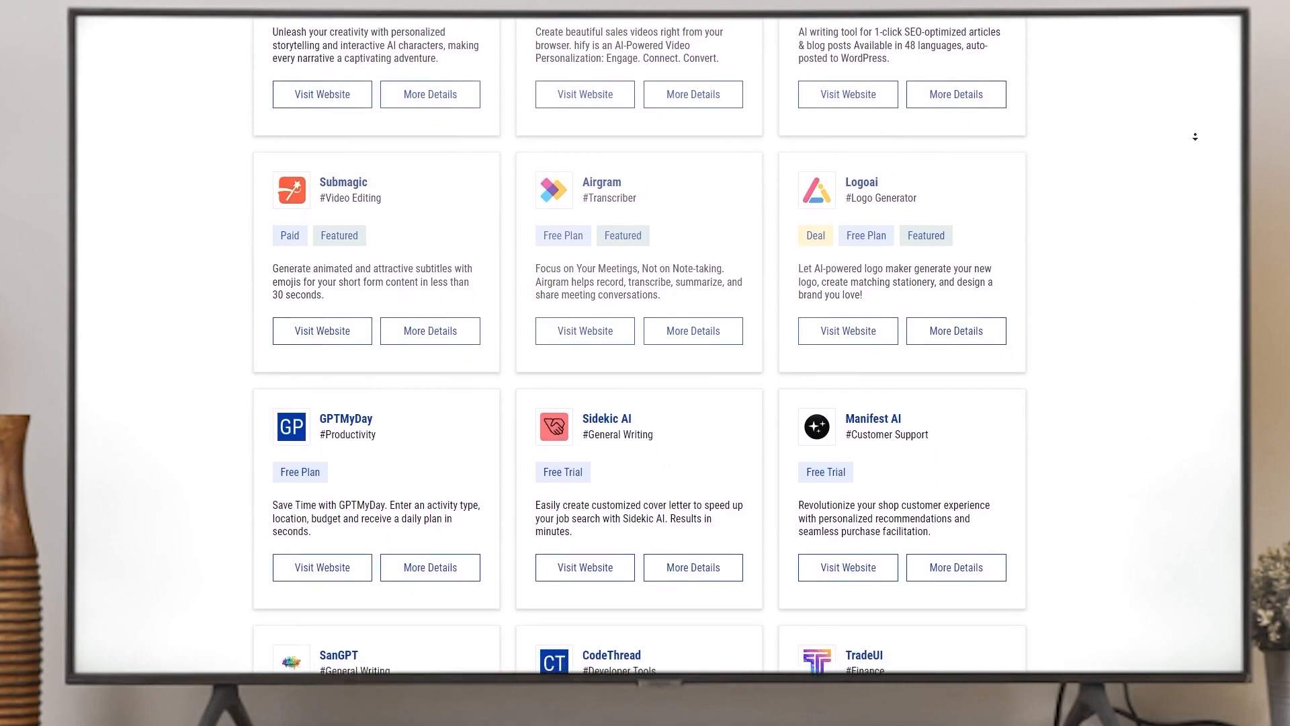
scroll(down, 3)
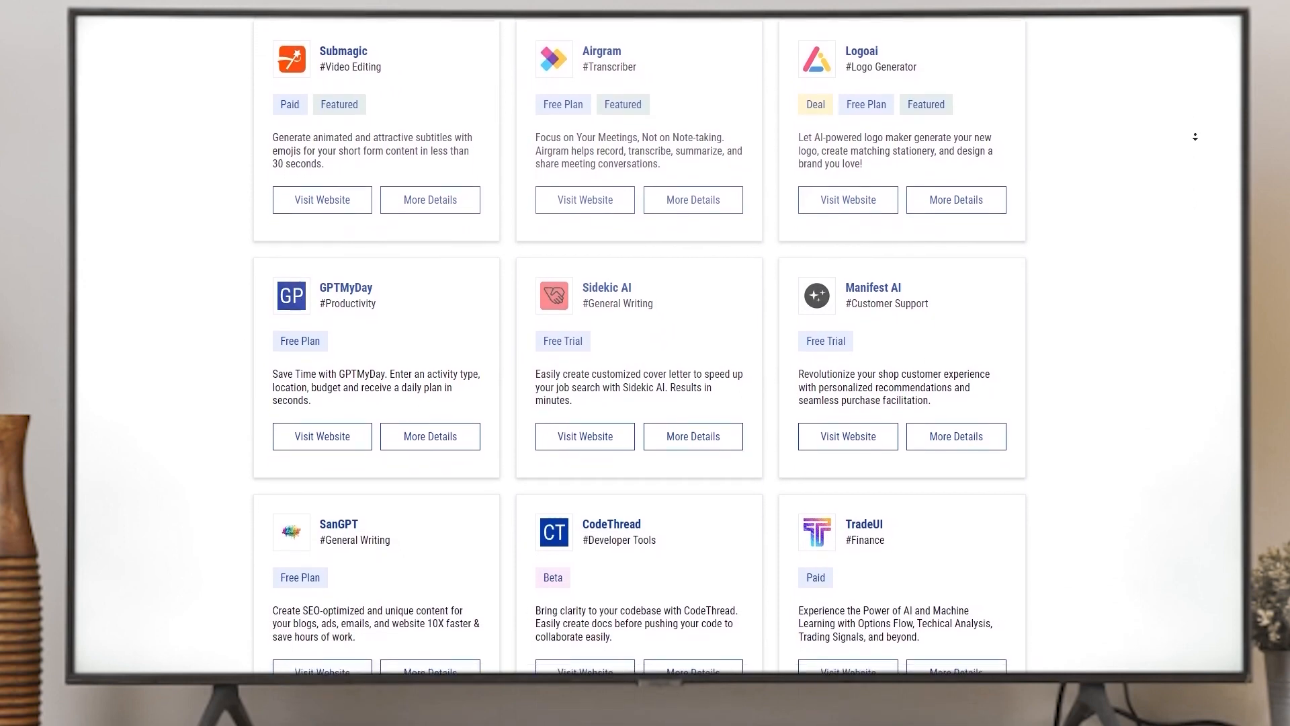
scroll(down, 3)
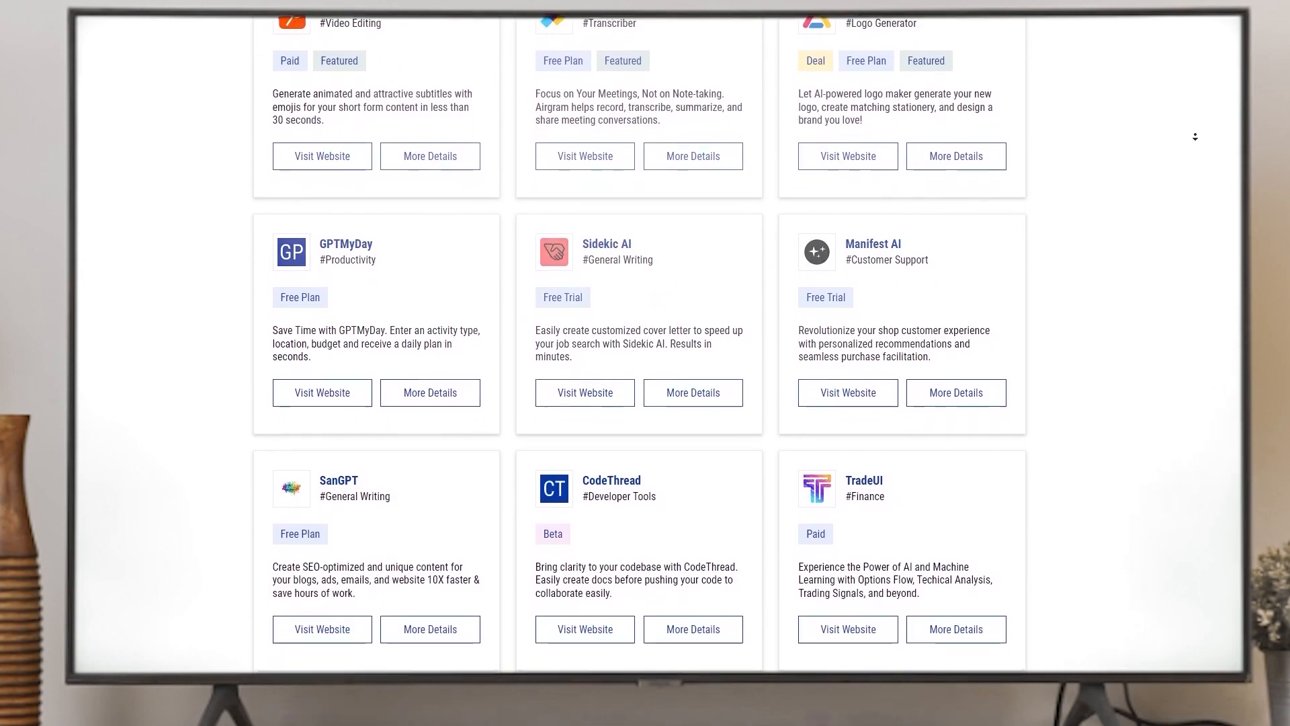
scroll(down, 3)
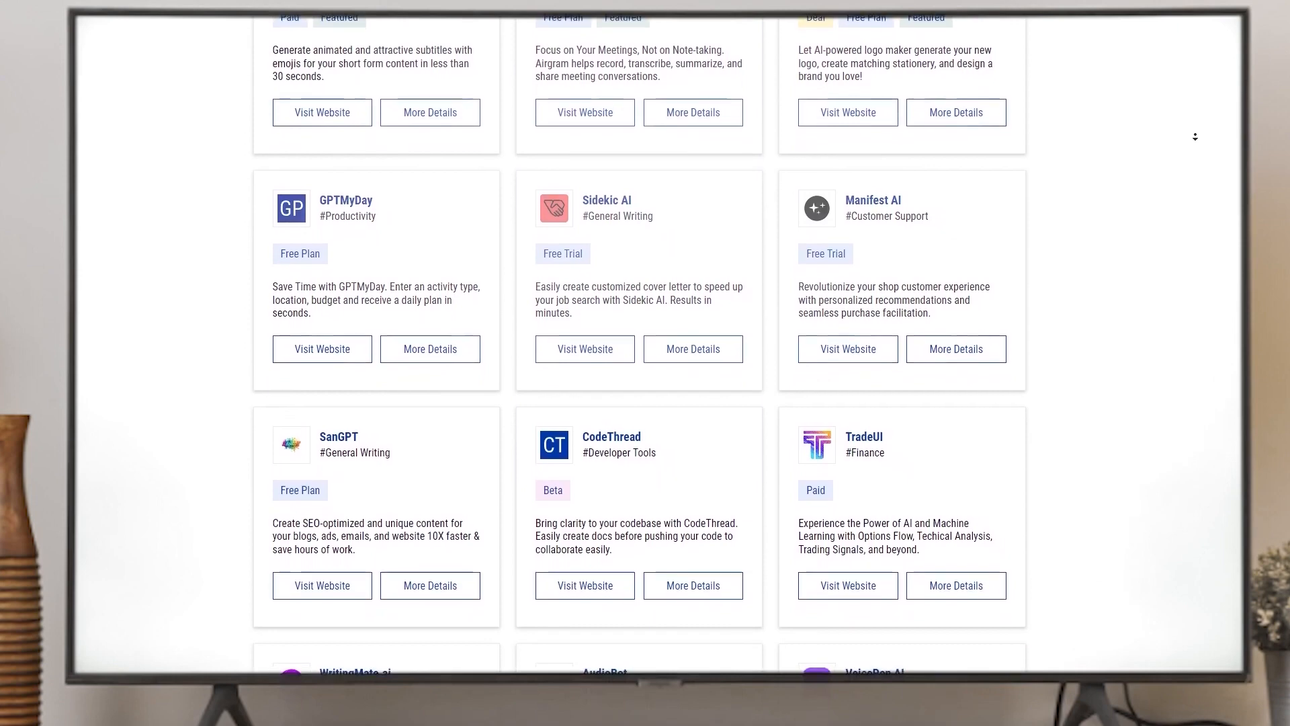
scroll(down, 3)
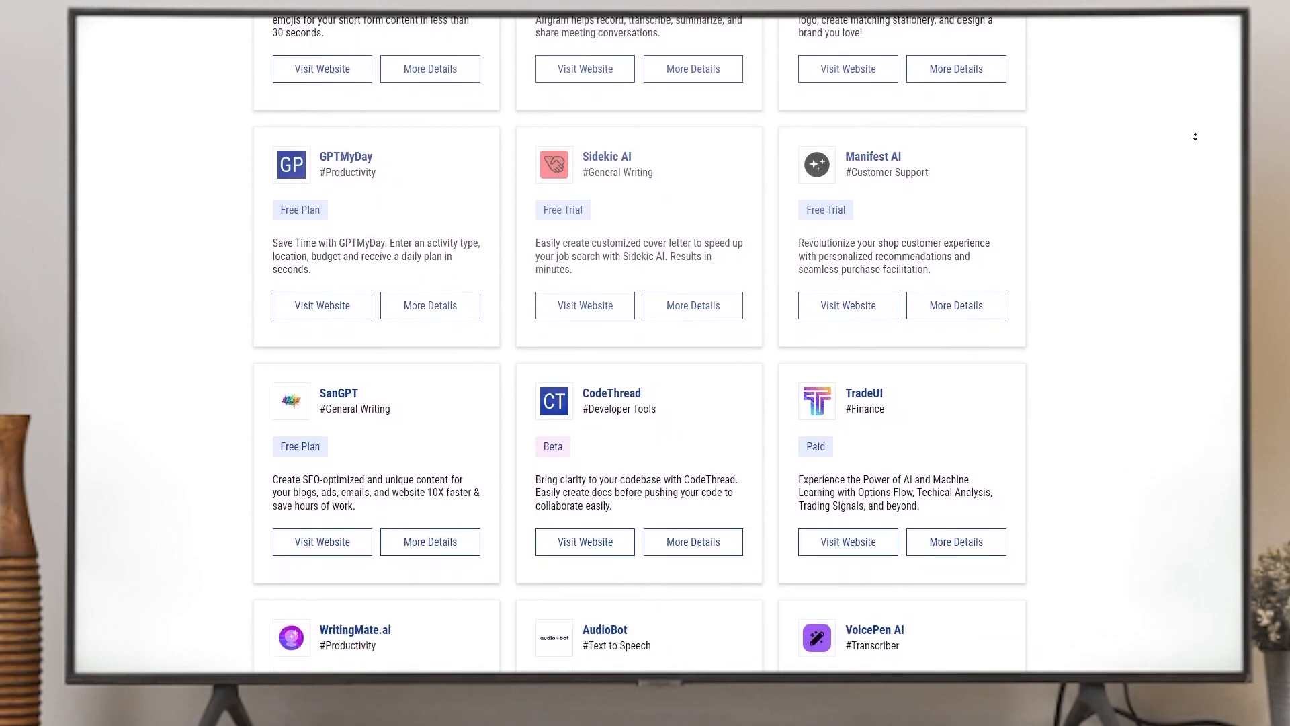
scroll(down, 3)
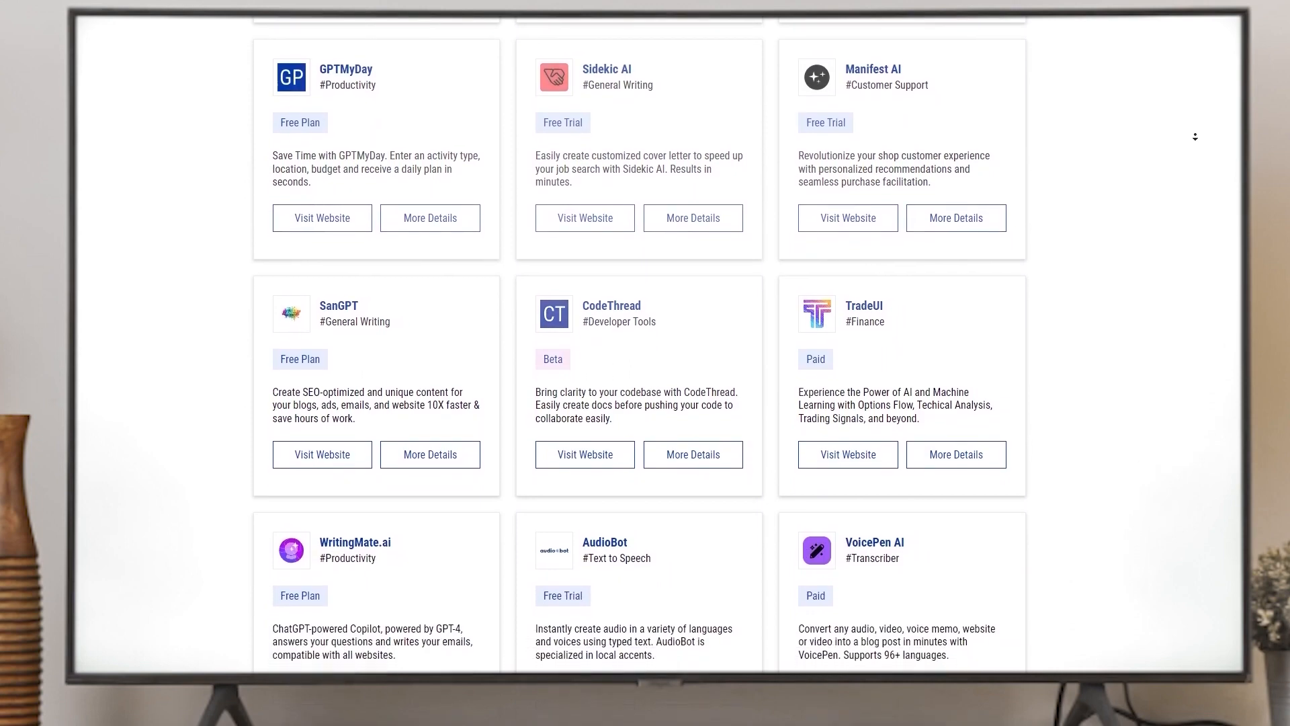
scroll(down, 3)
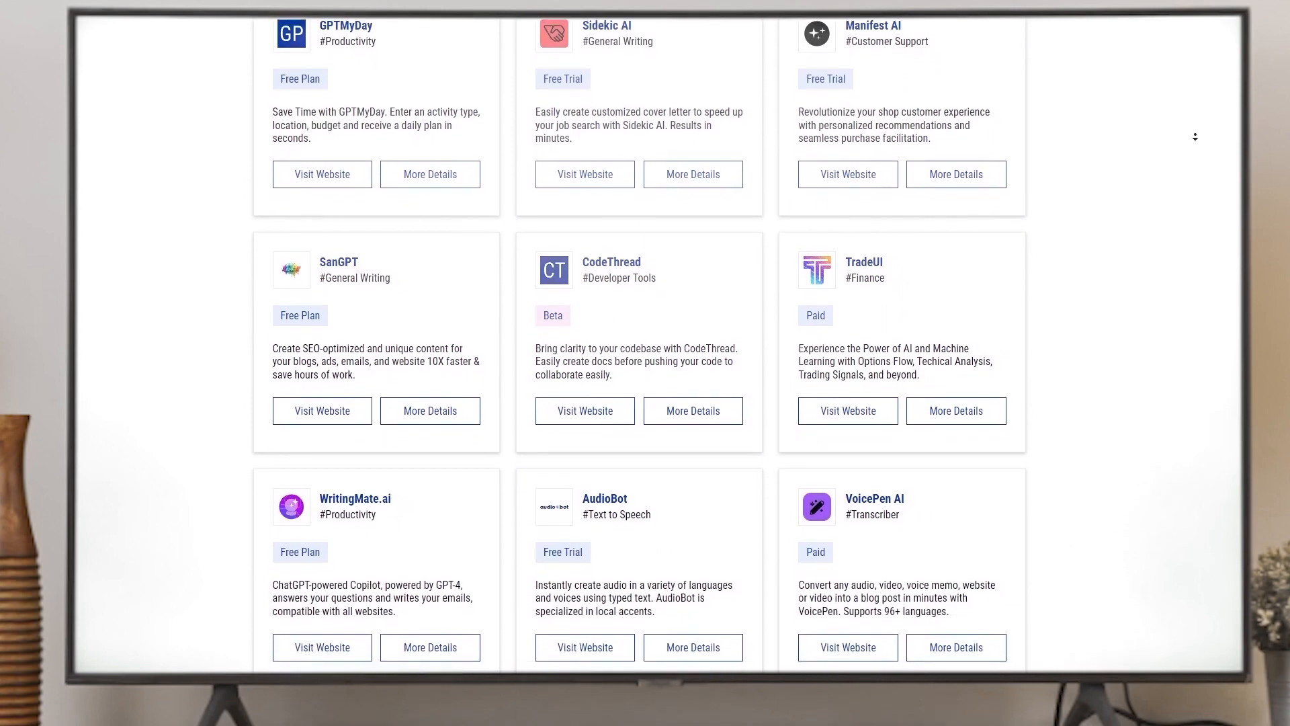
scroll(down, 3)
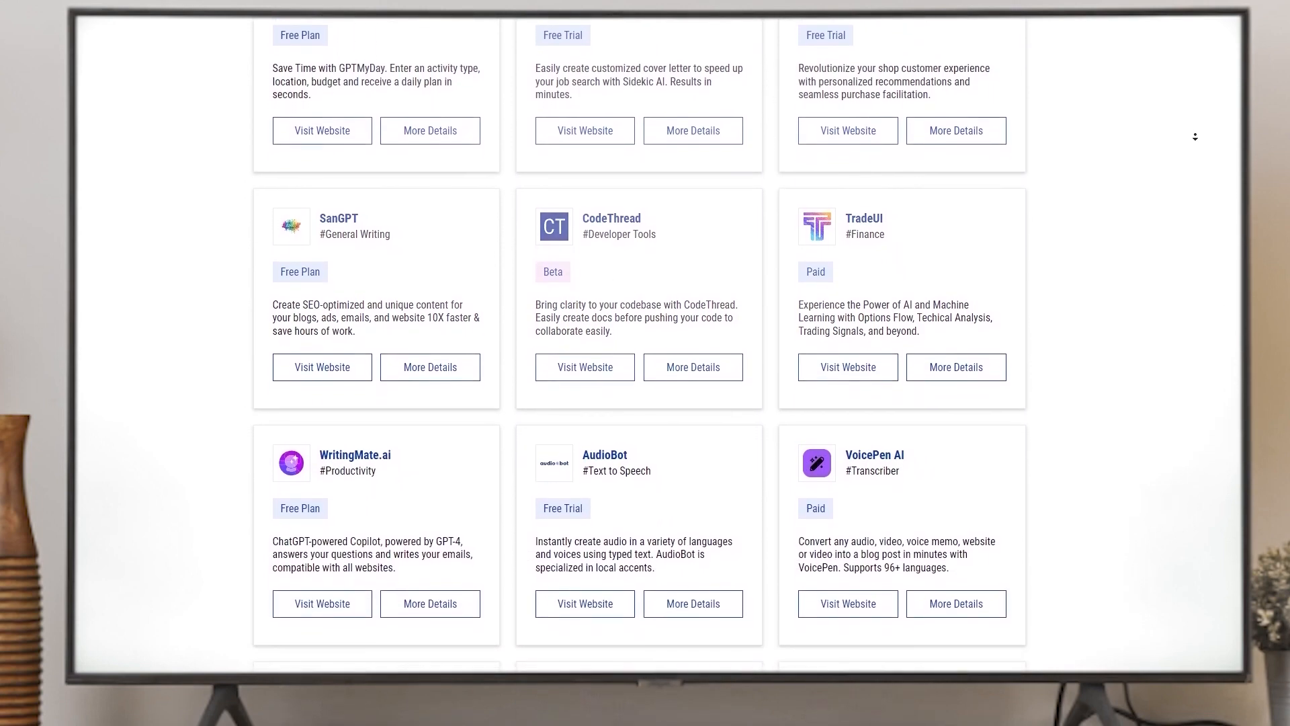
scroll(down, 3)
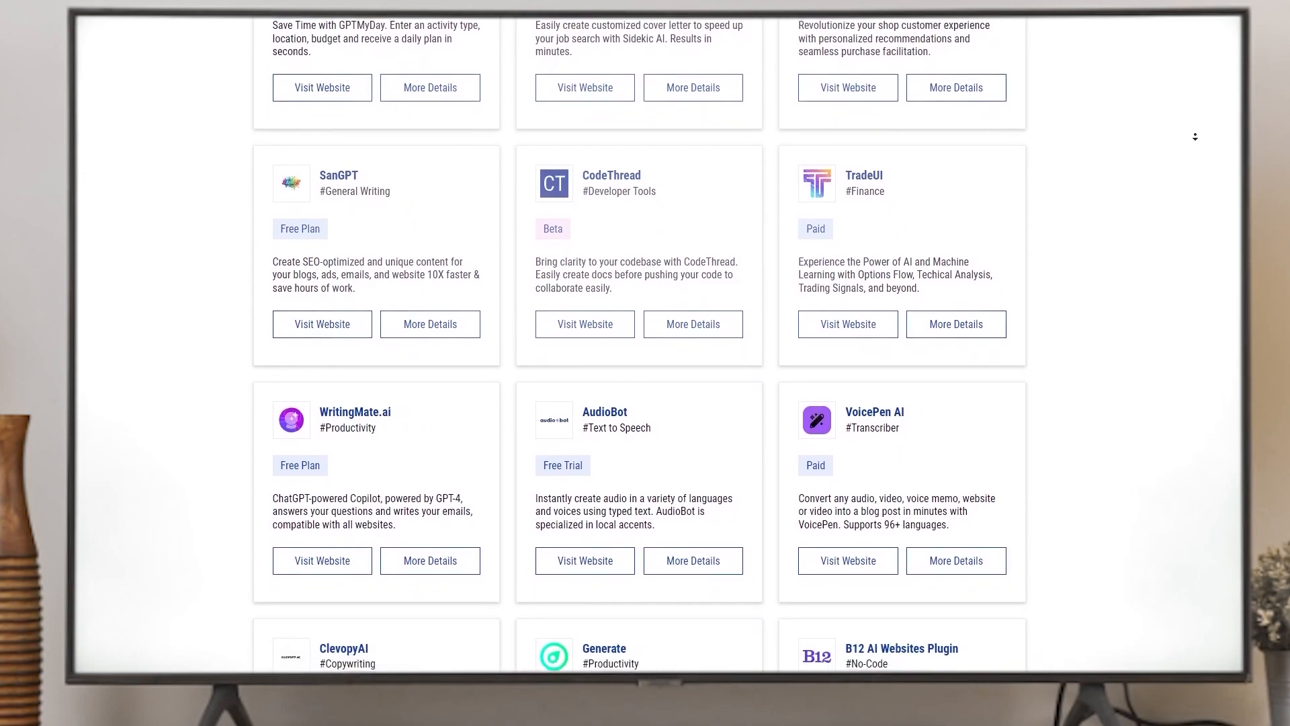
scroll(down, 3)
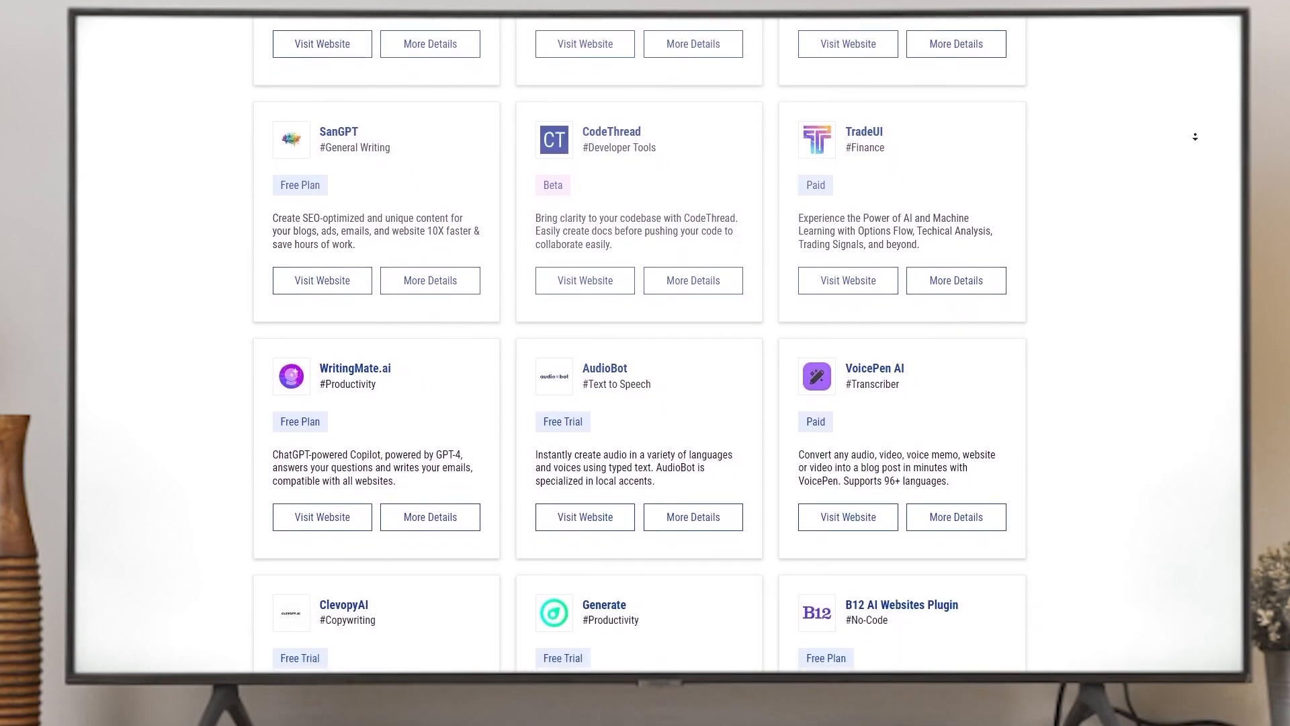
scroll(down, 3)
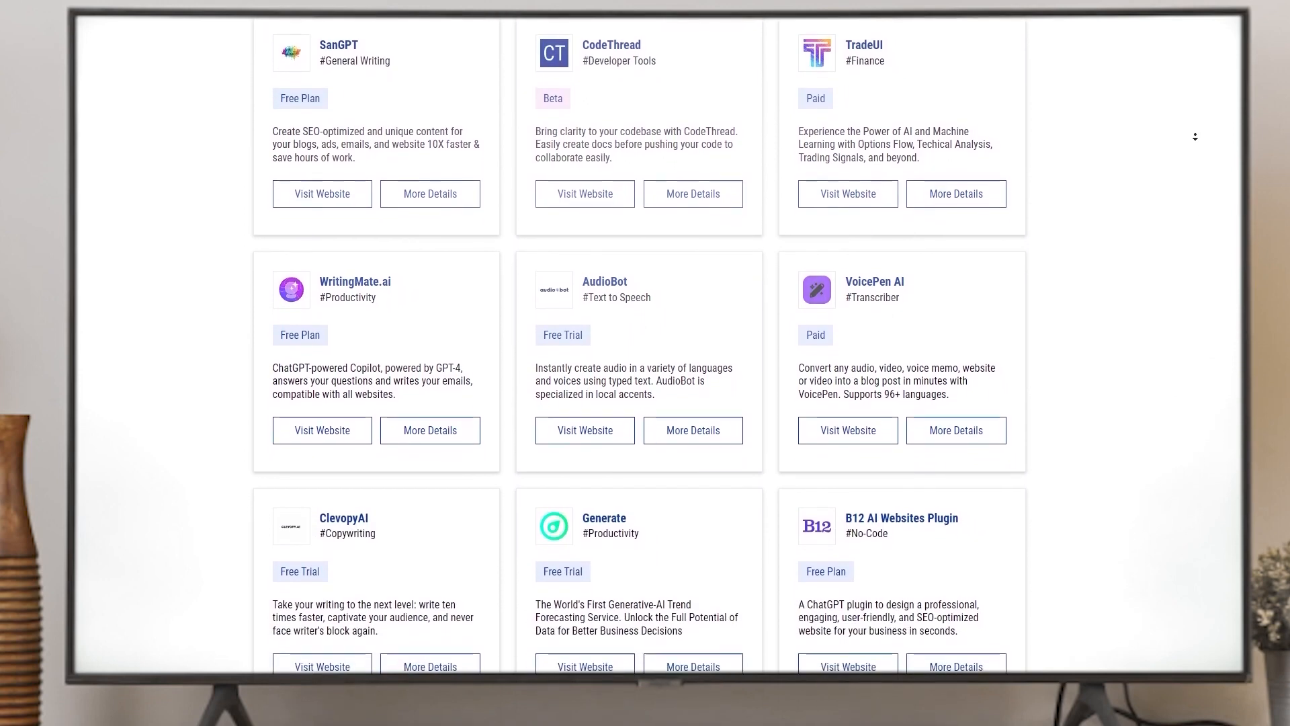
scroll(down, 3)
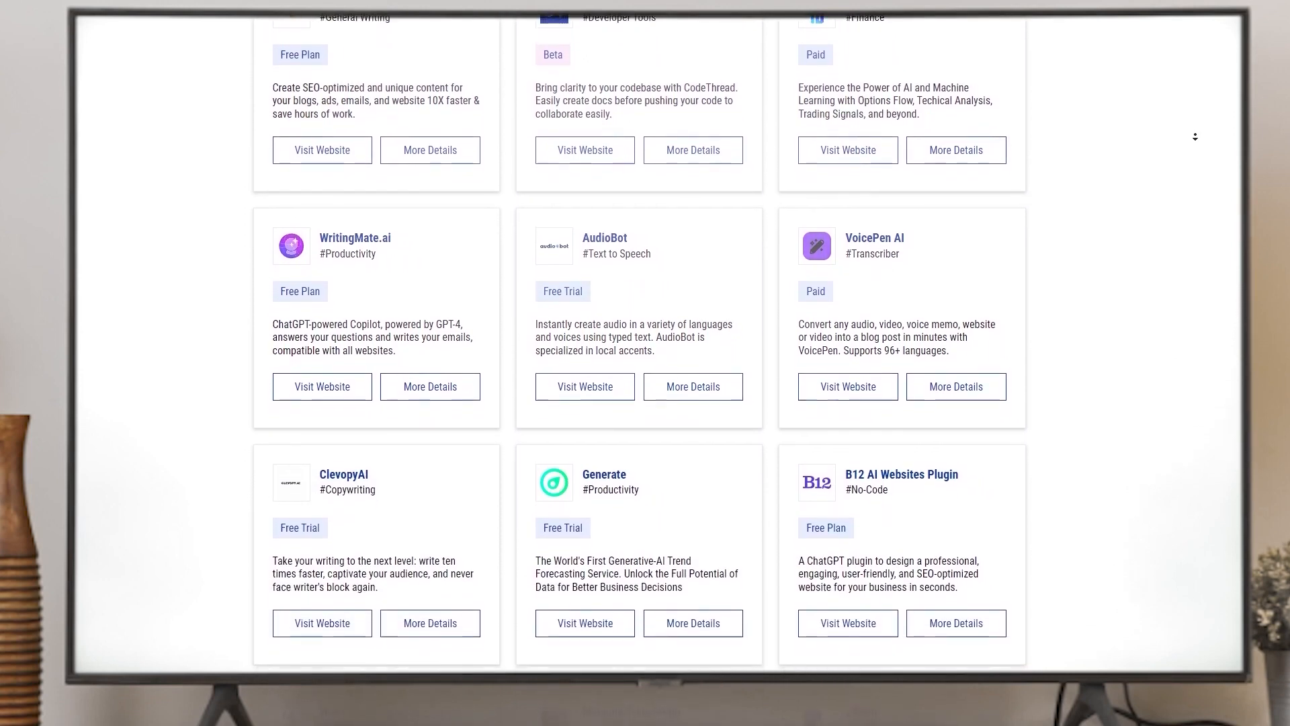
scroll(down, 3)
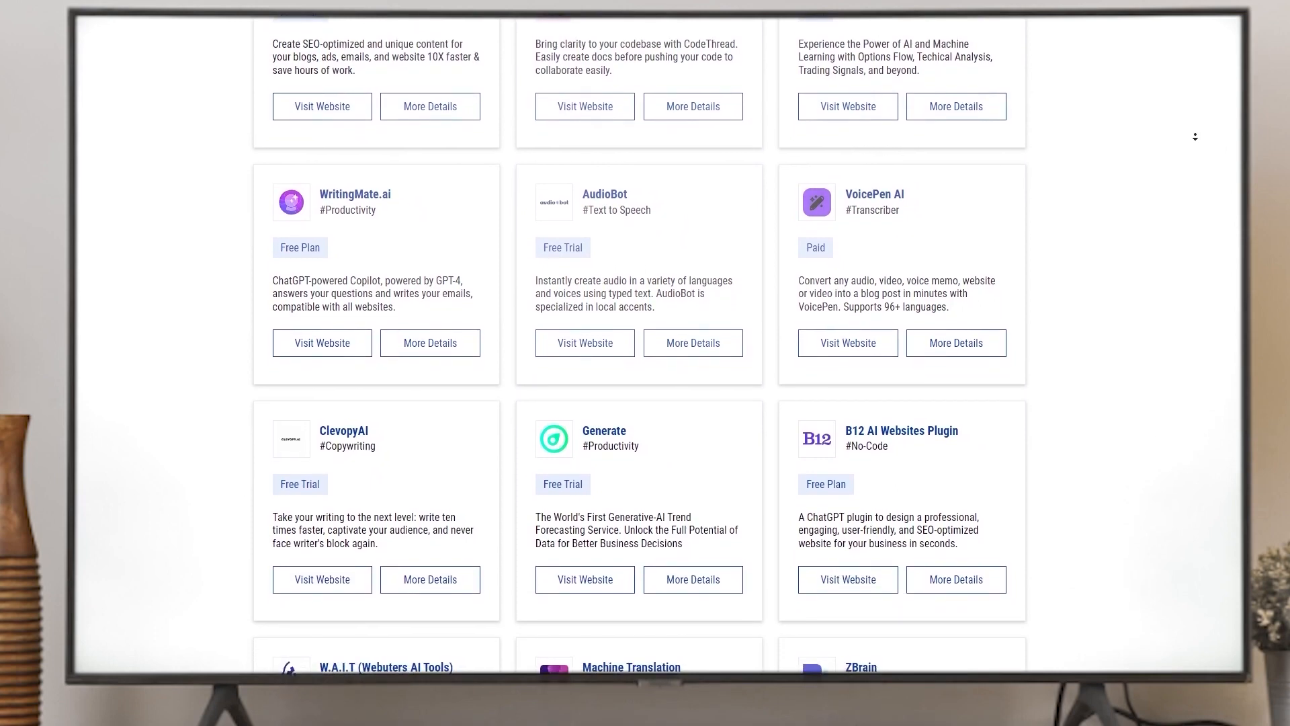
scroll(down, 3)
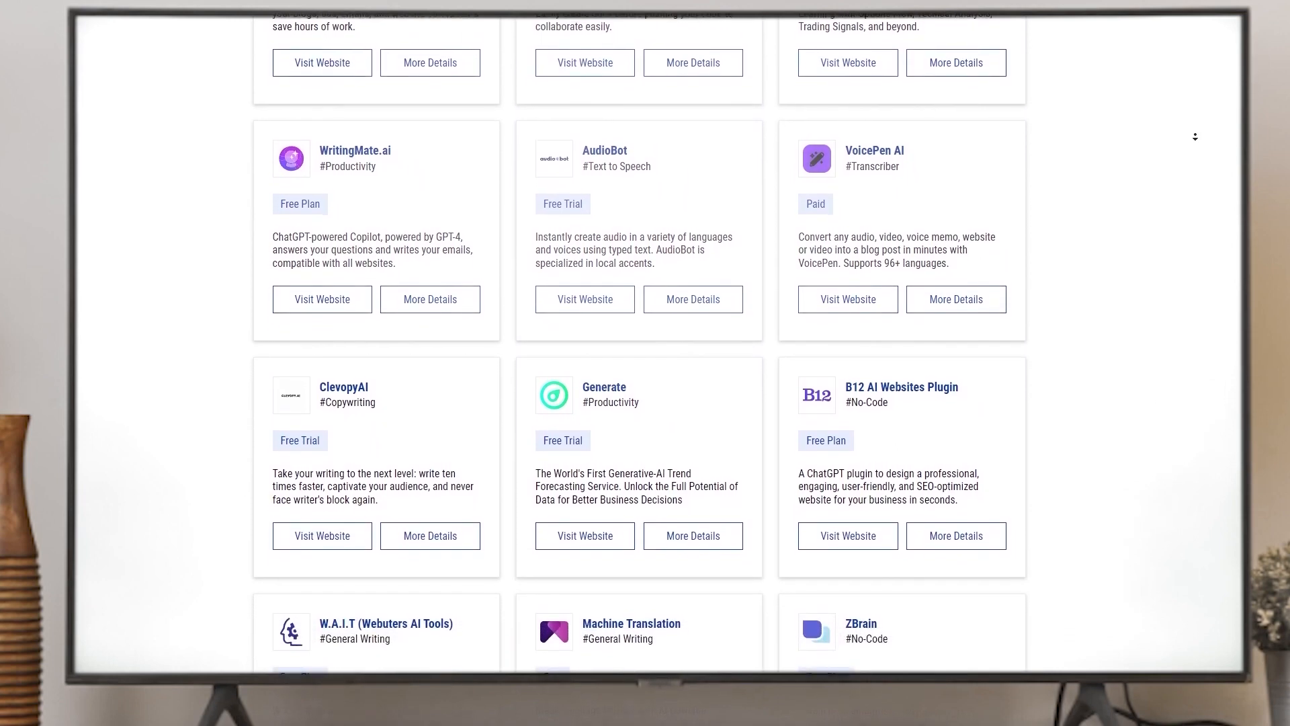
scroll(down, 3)
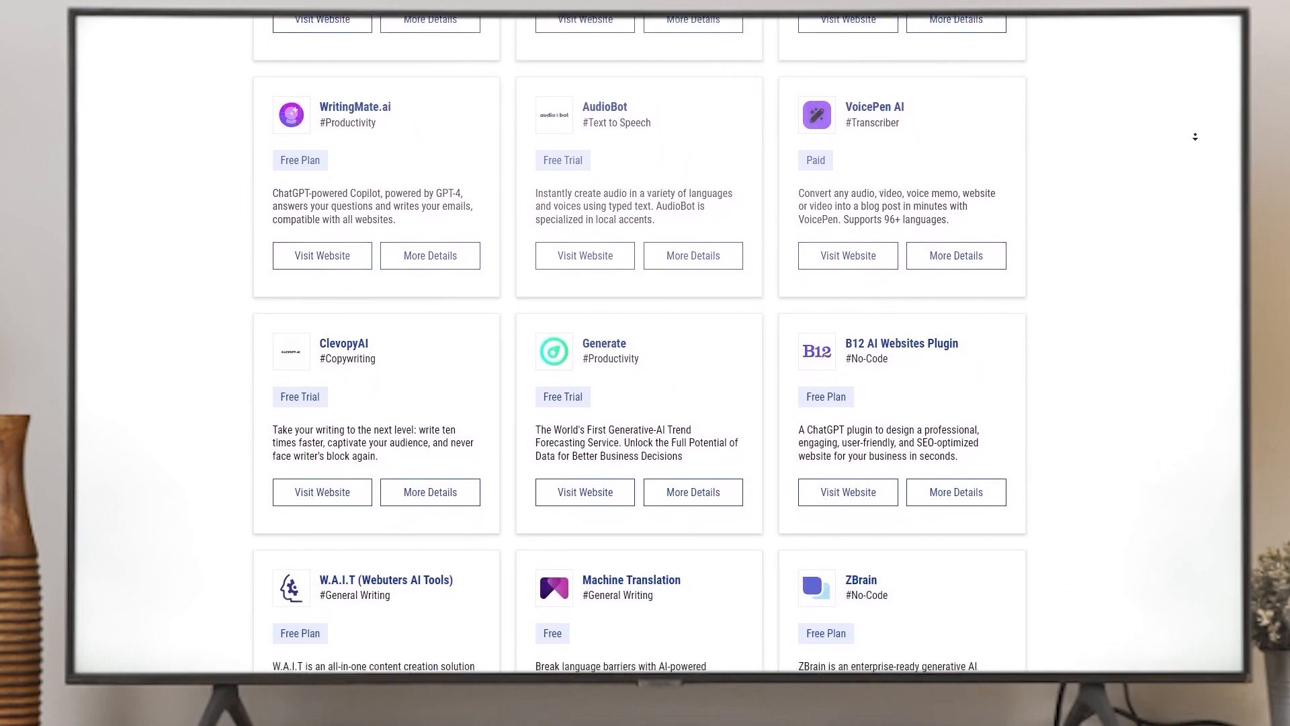
scroll(up, 3)
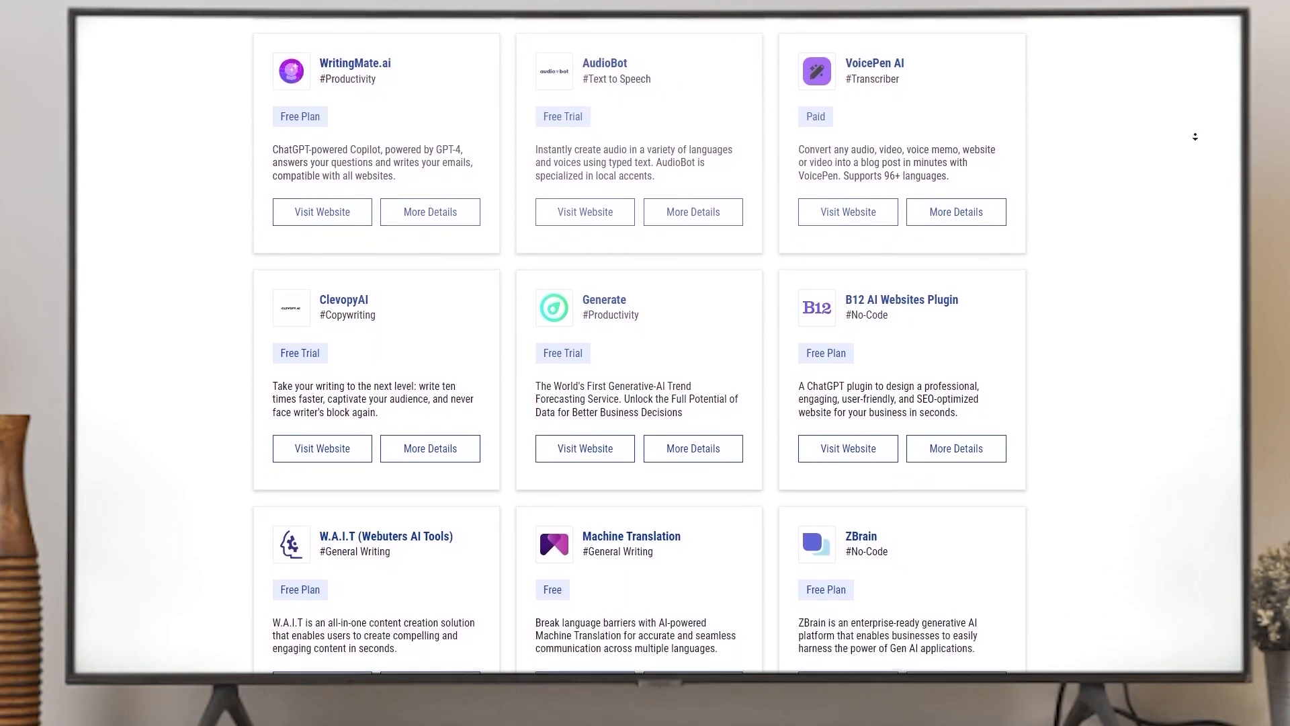
scroll(down, 3)
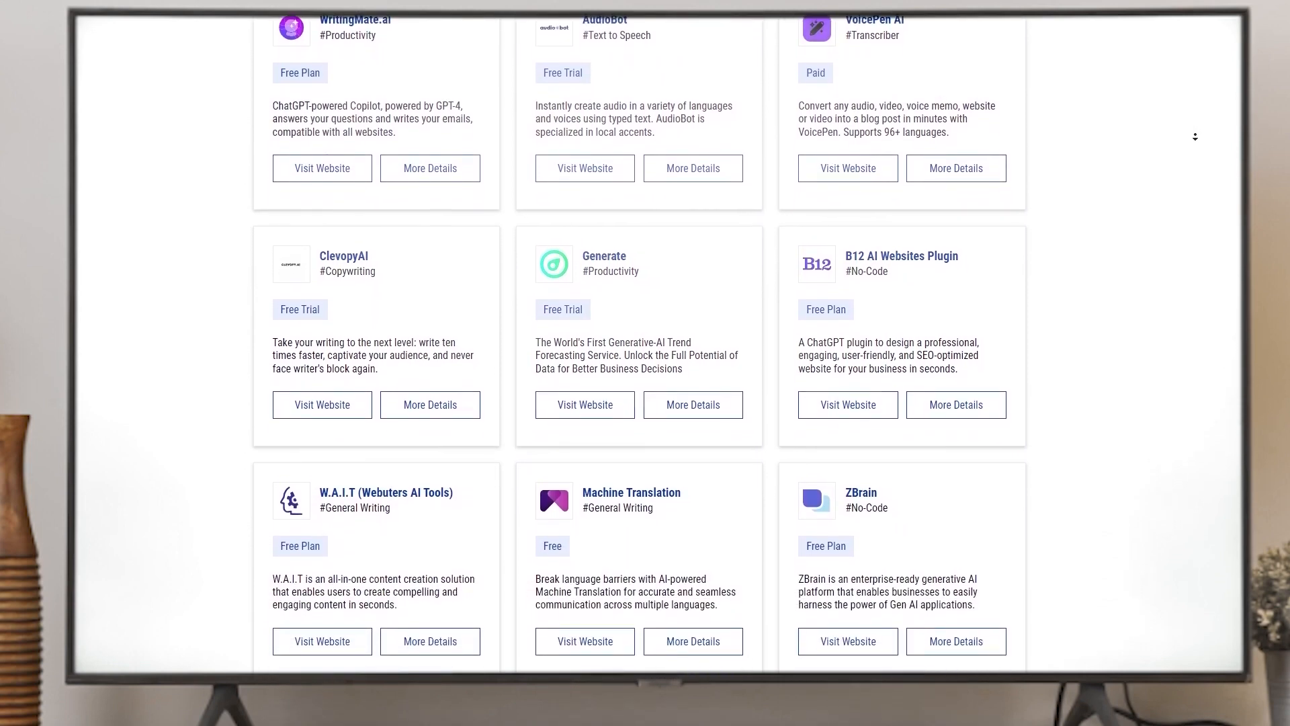
scroll(down, 3)
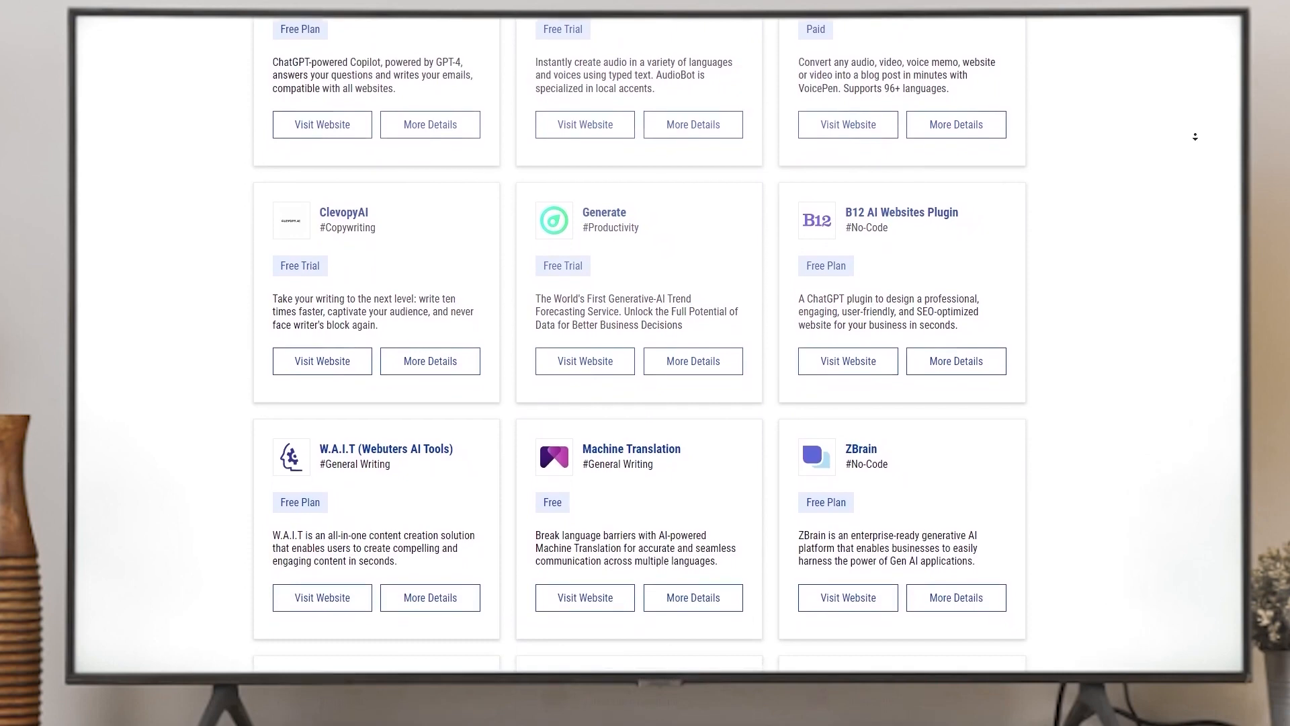
scroll(down, 3)
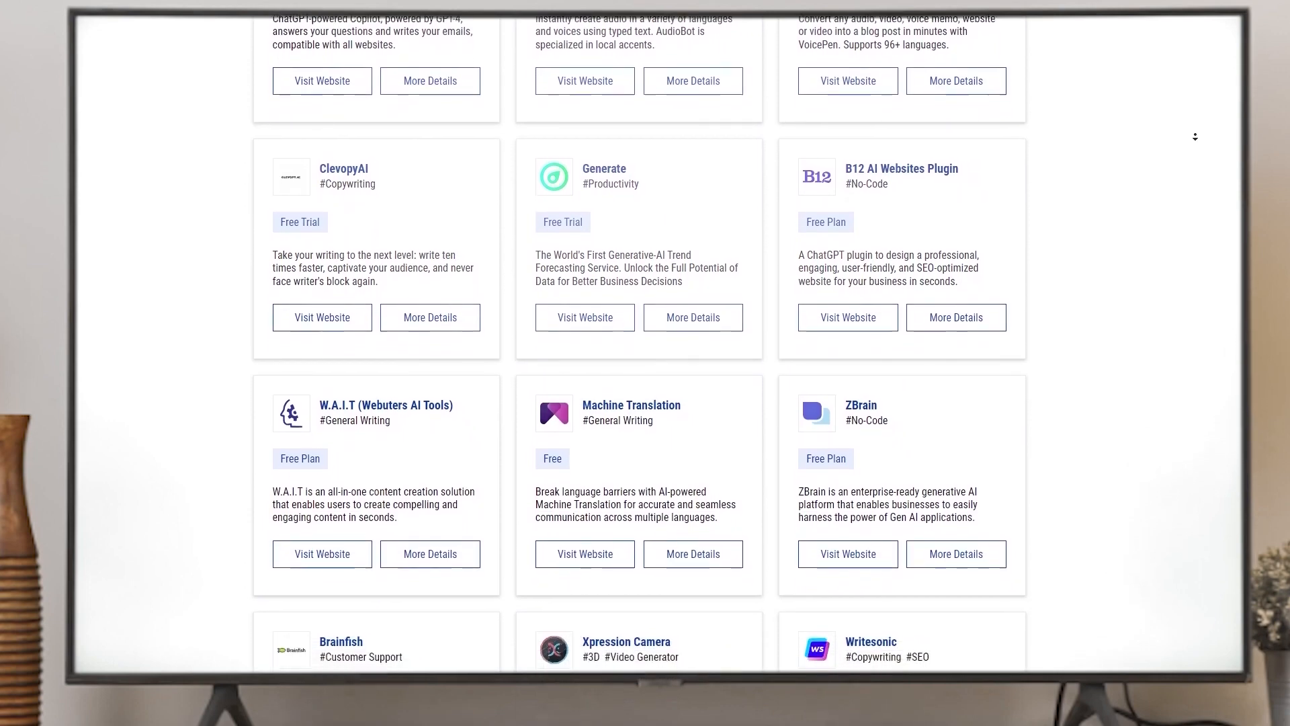
scroll(down, 3)
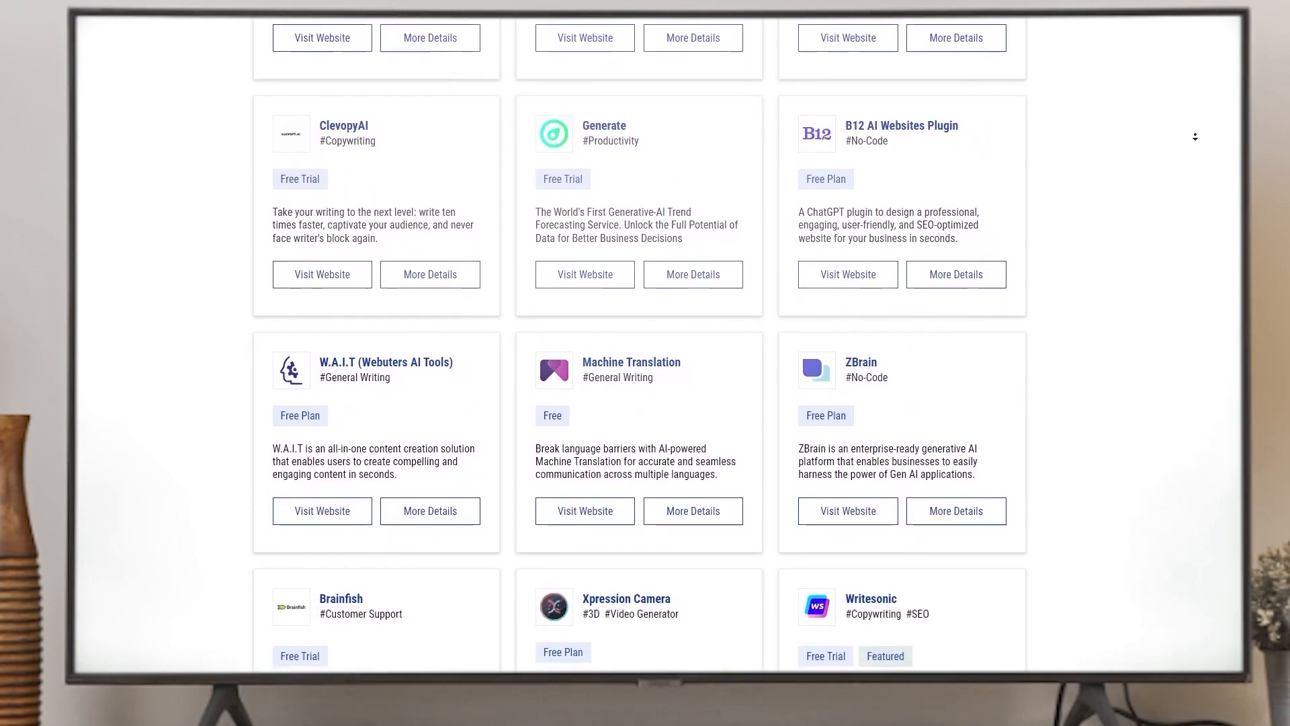
scroll(down, 3)
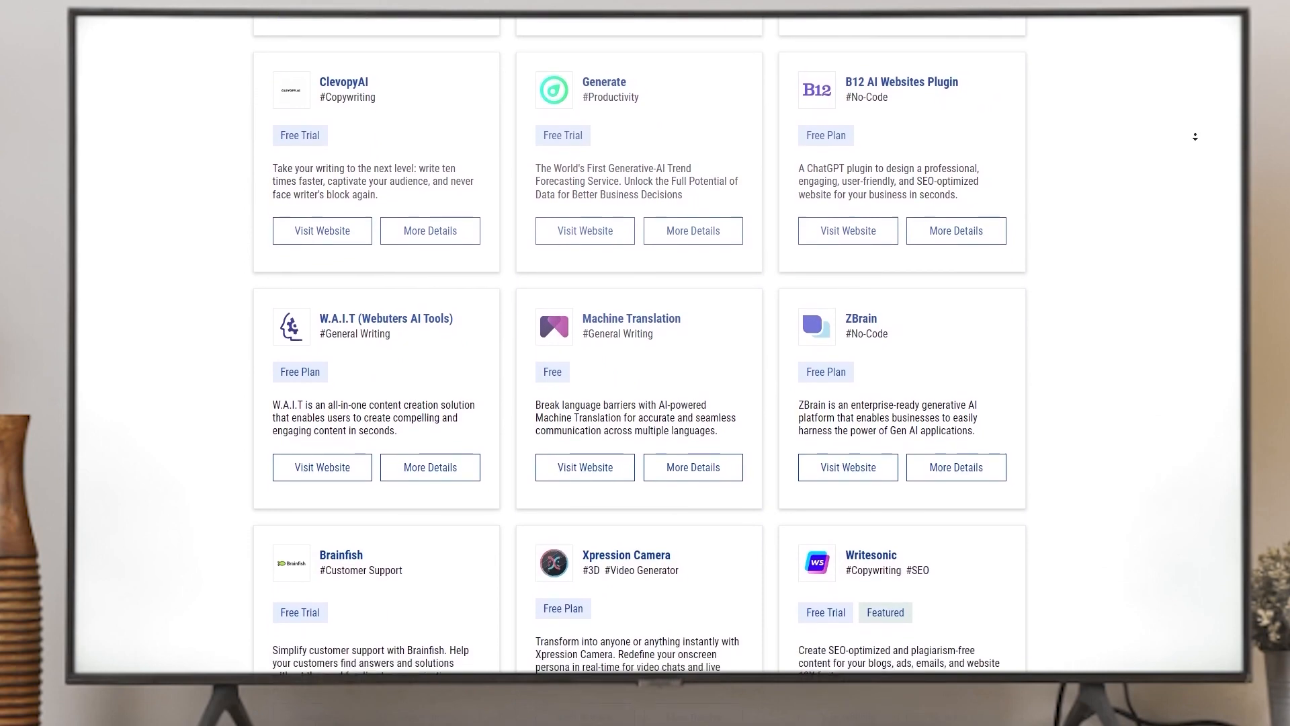
scroll(down, 3)
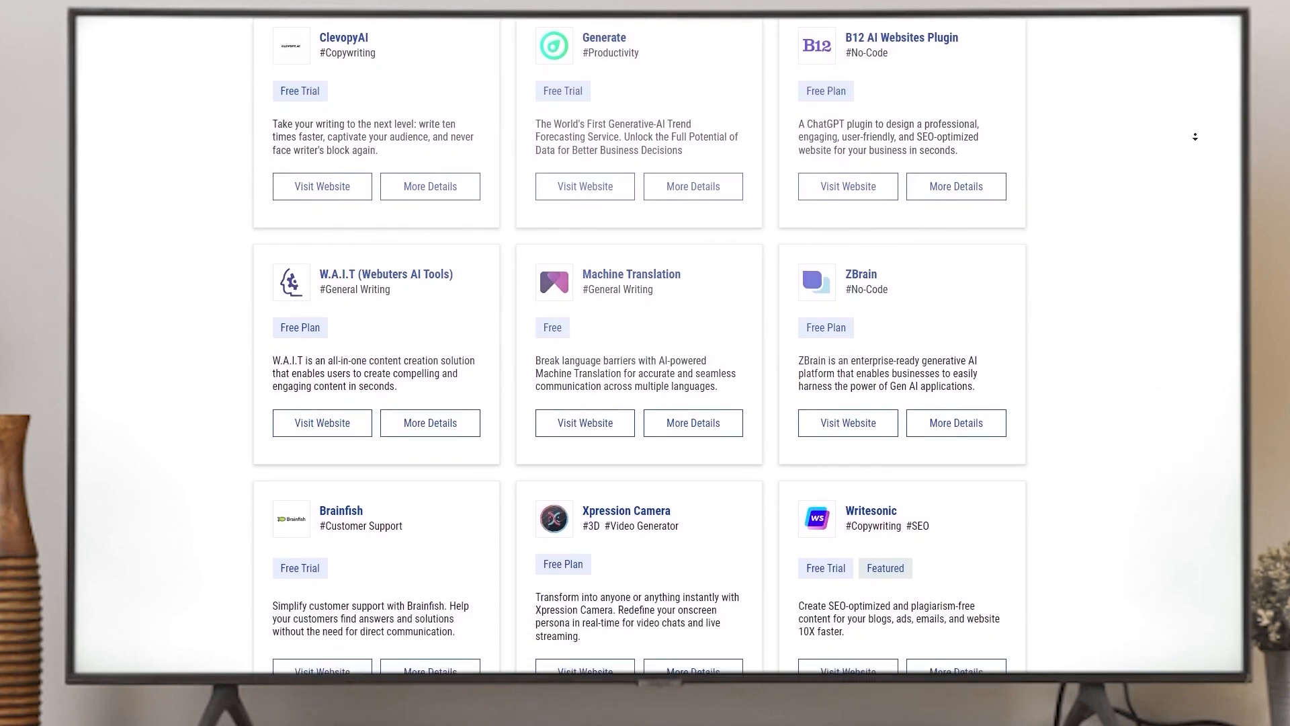
scroll(down, 3)
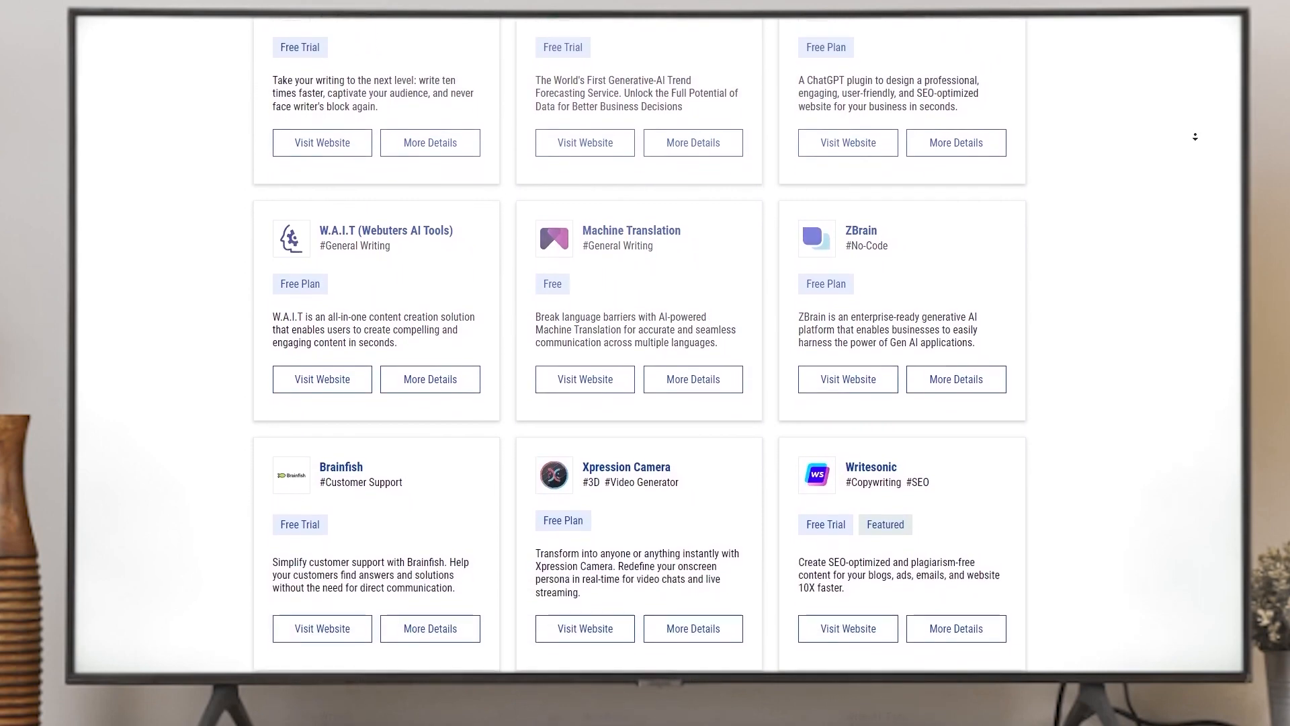
scroll(down, 3)
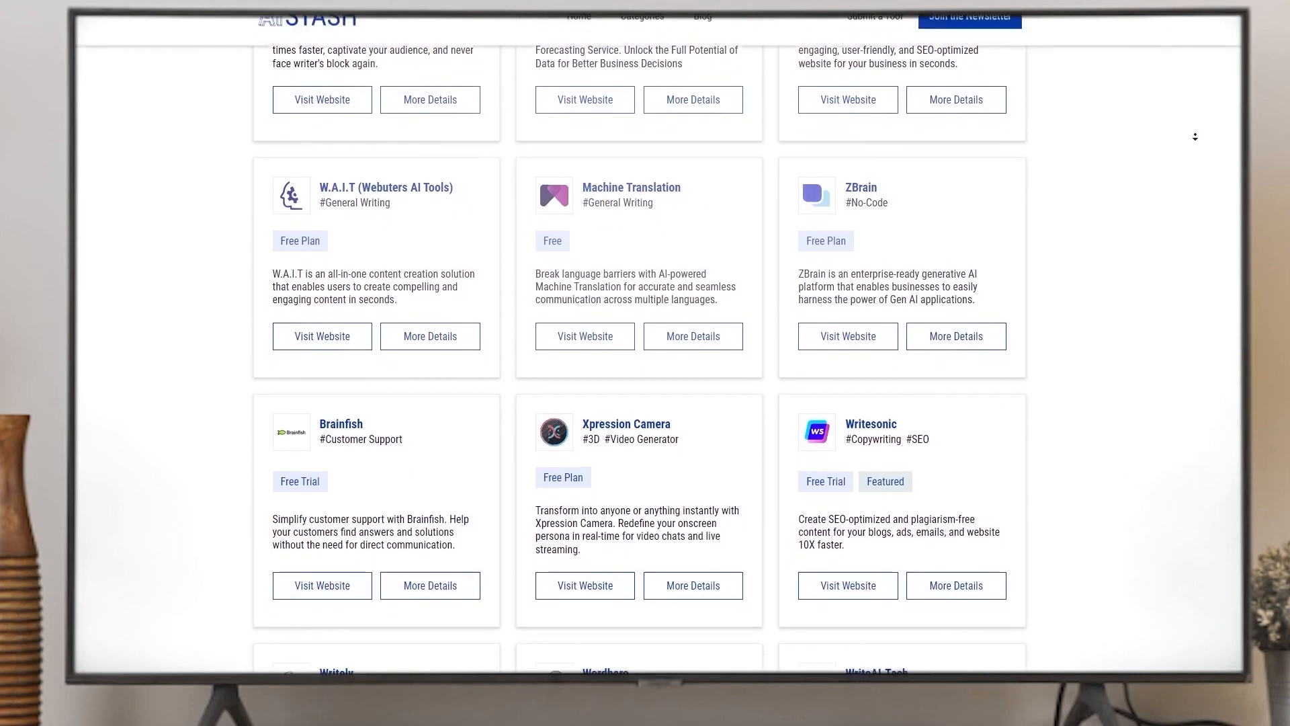
scroll(down, 3)
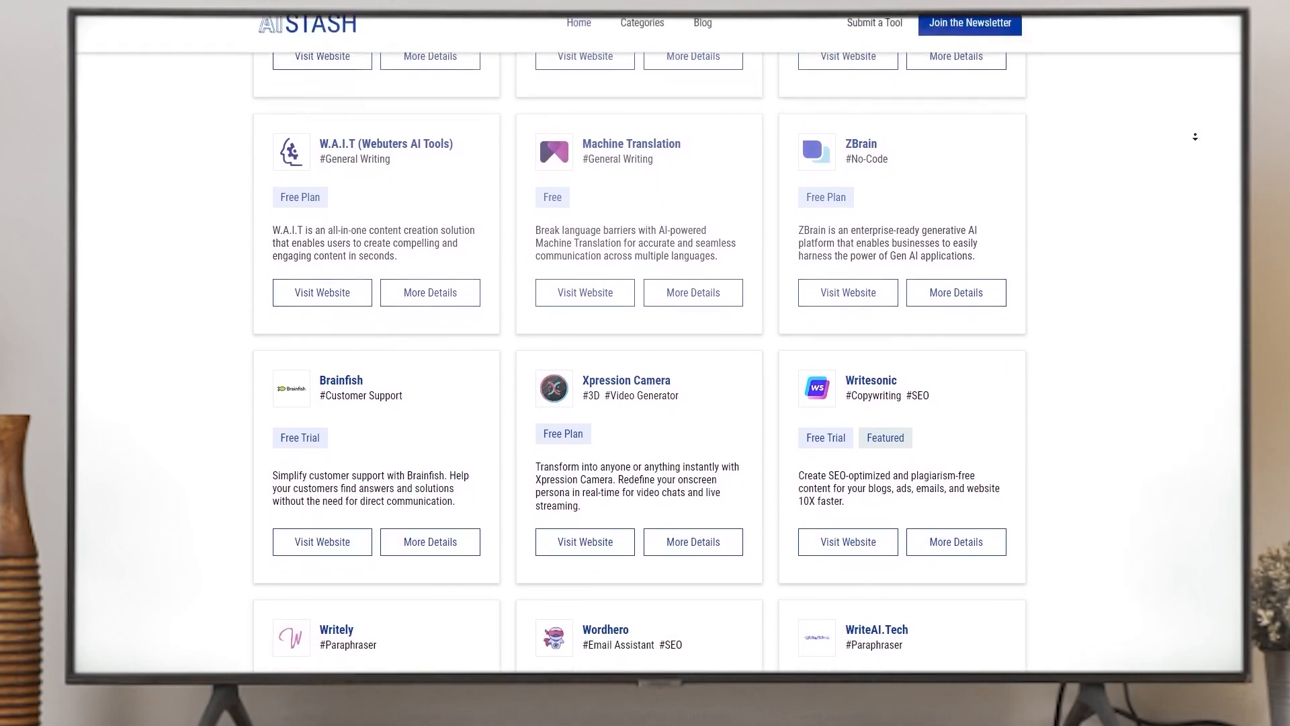
scroll(down, 3)
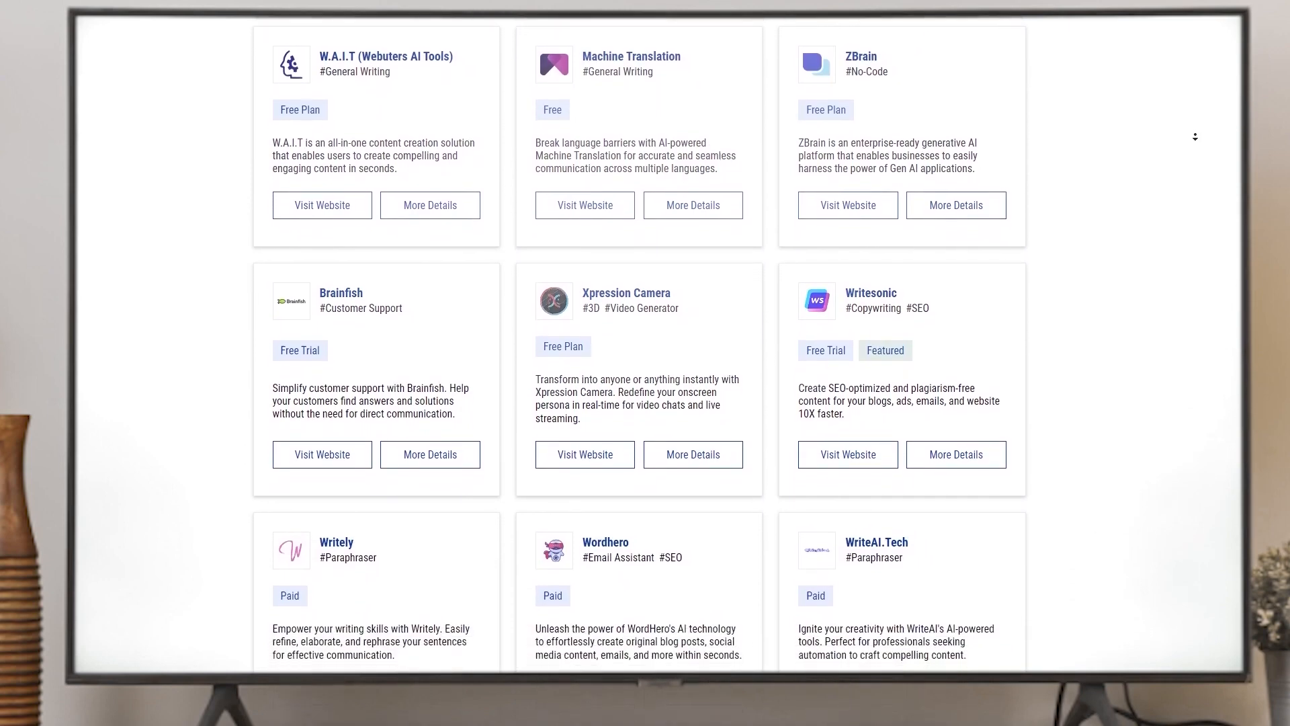
scroll(down, 3)
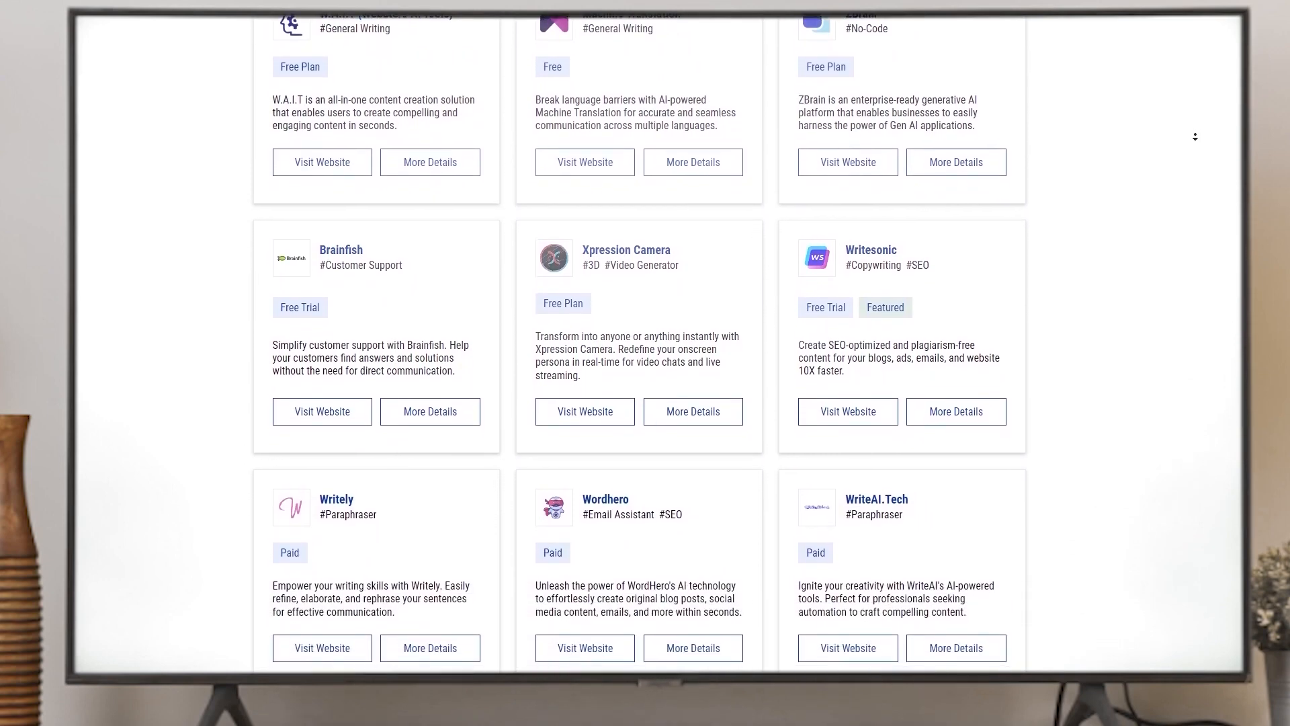
scroll(down, 3)
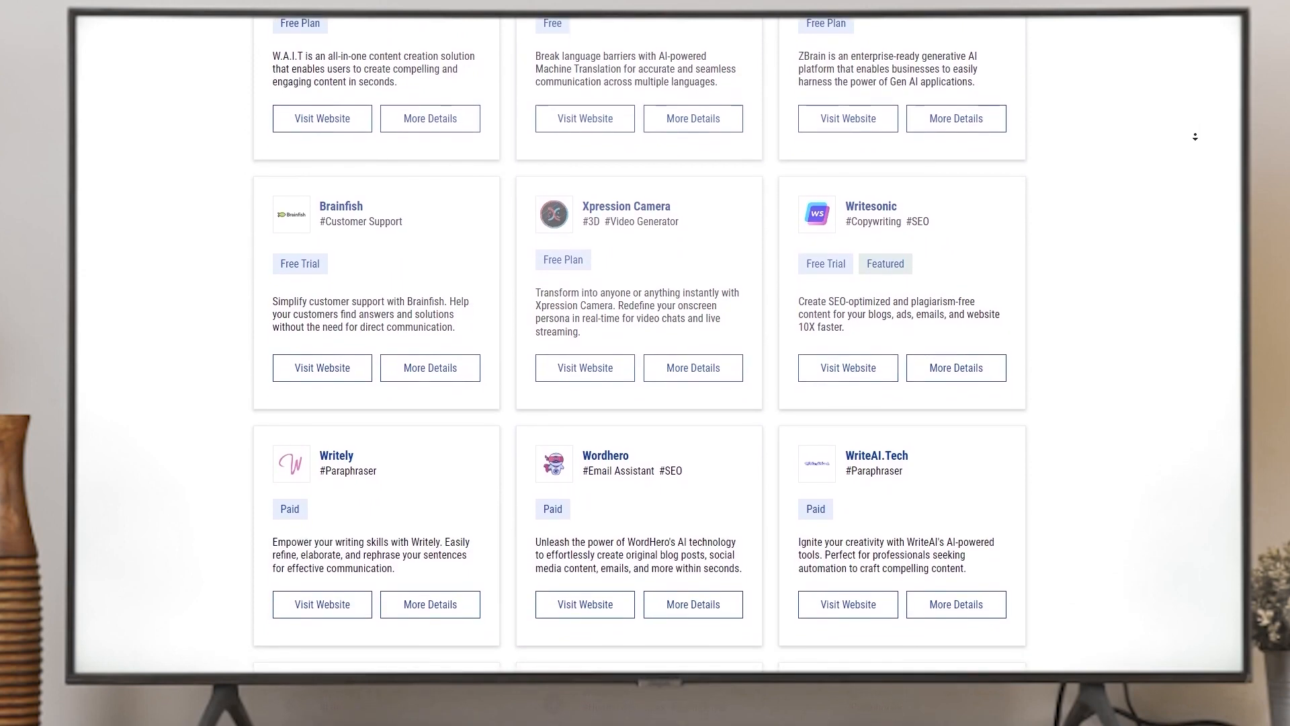
scroll(down, 3)
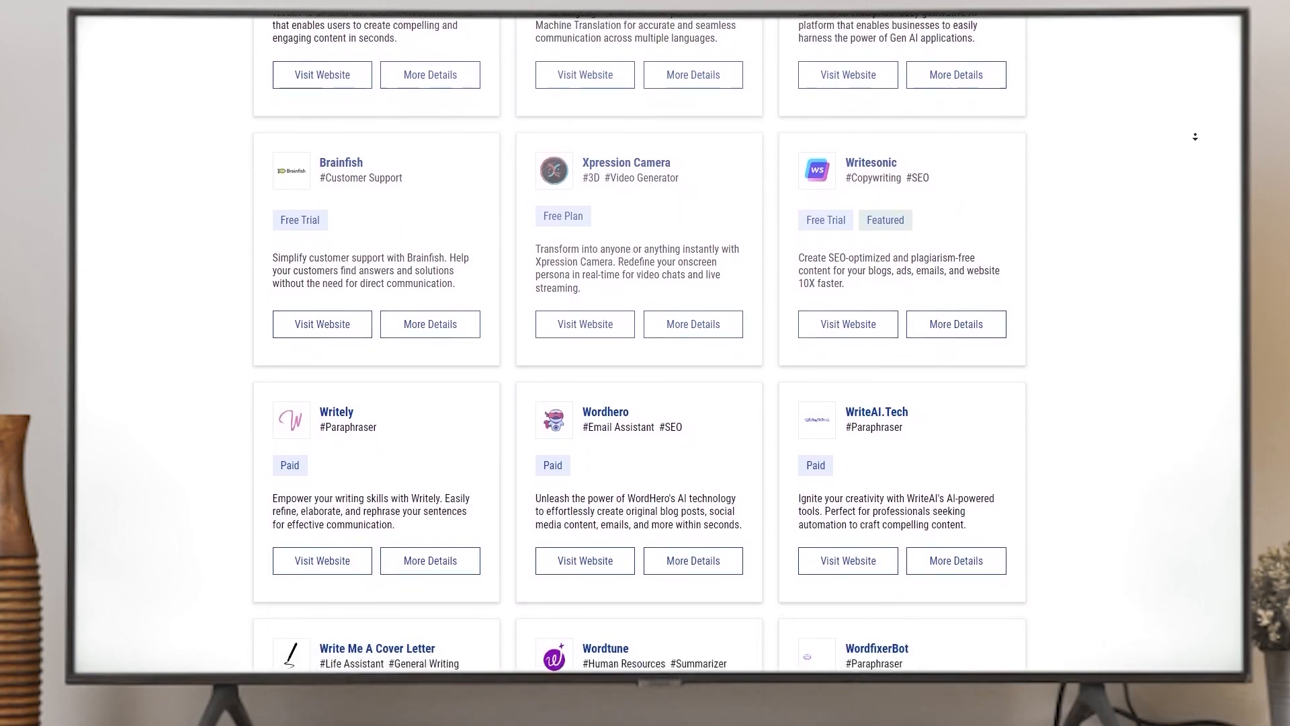
scroll(down, 3)
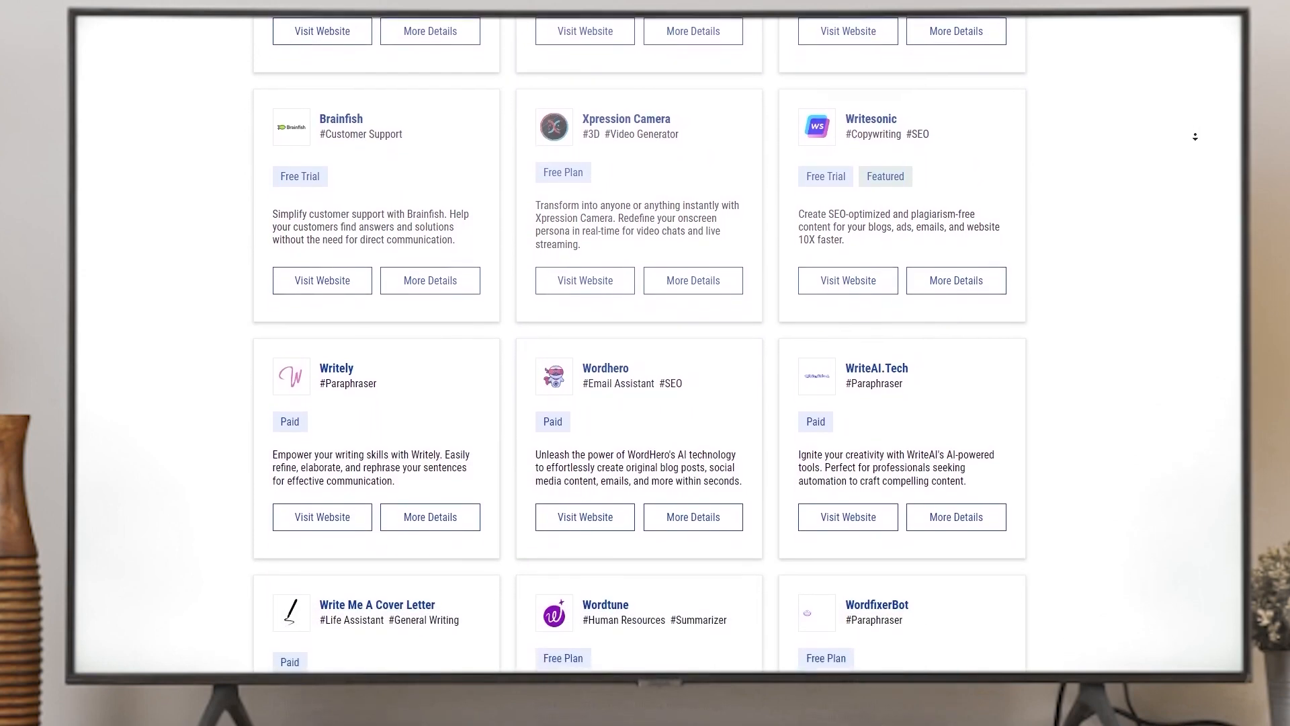
scroll(down, 3)
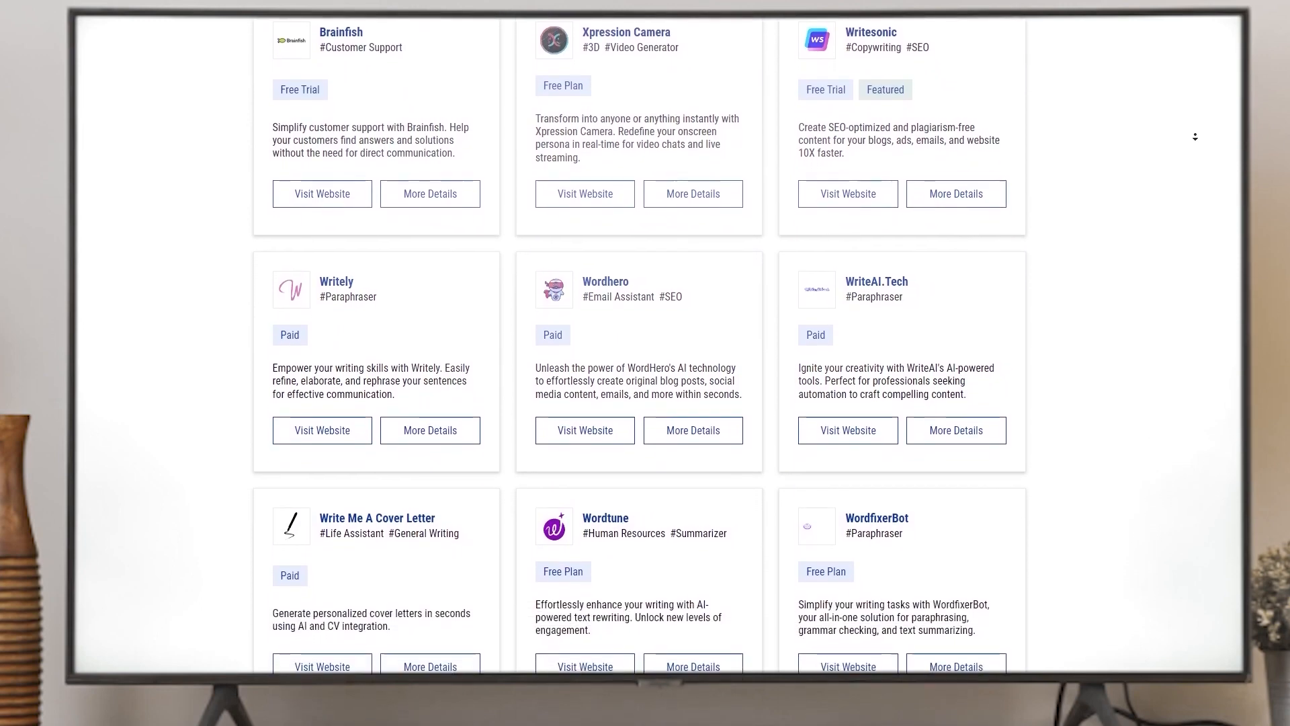
scroll(down, 3)
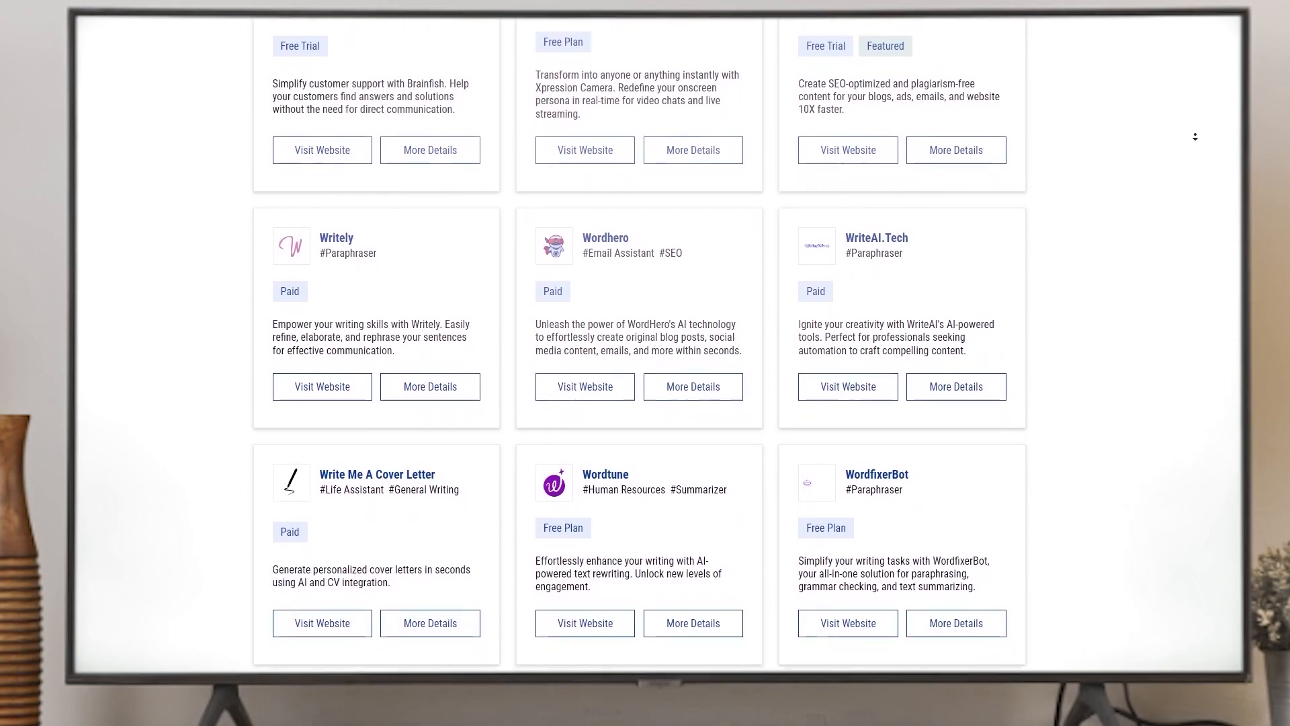
scroll(down, 3)
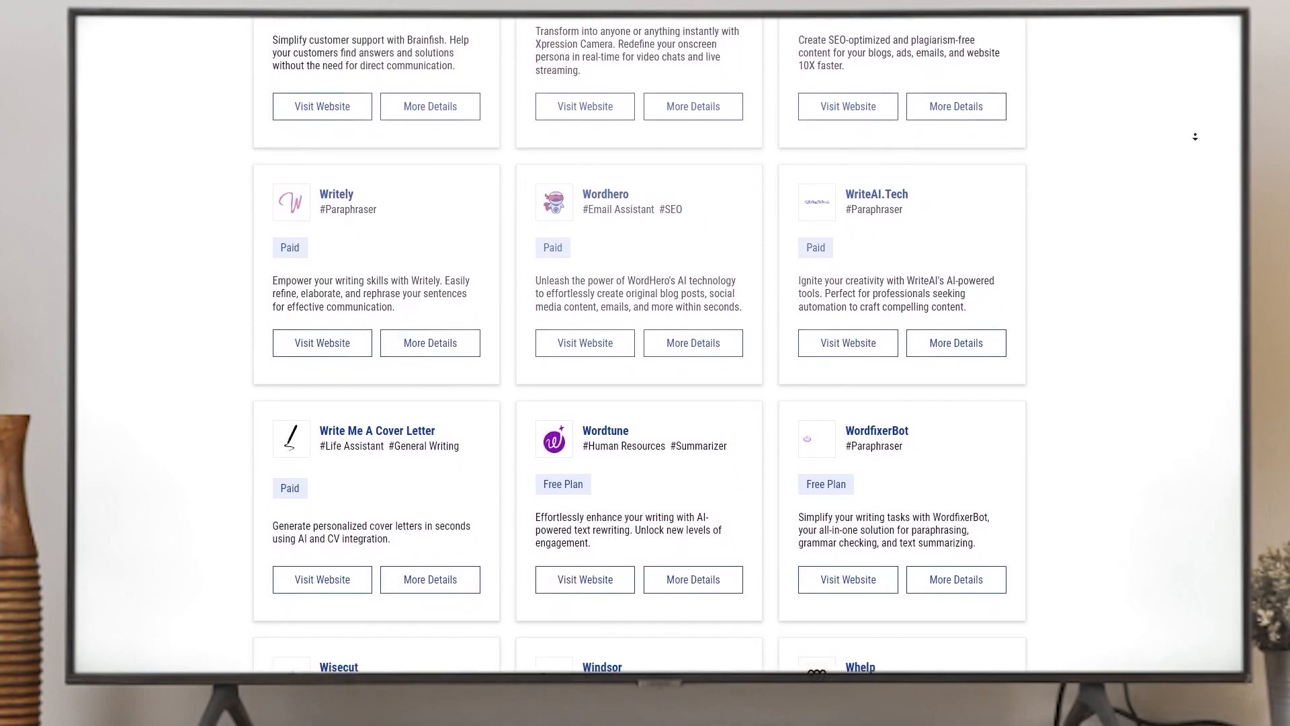
scroll(down, 3)
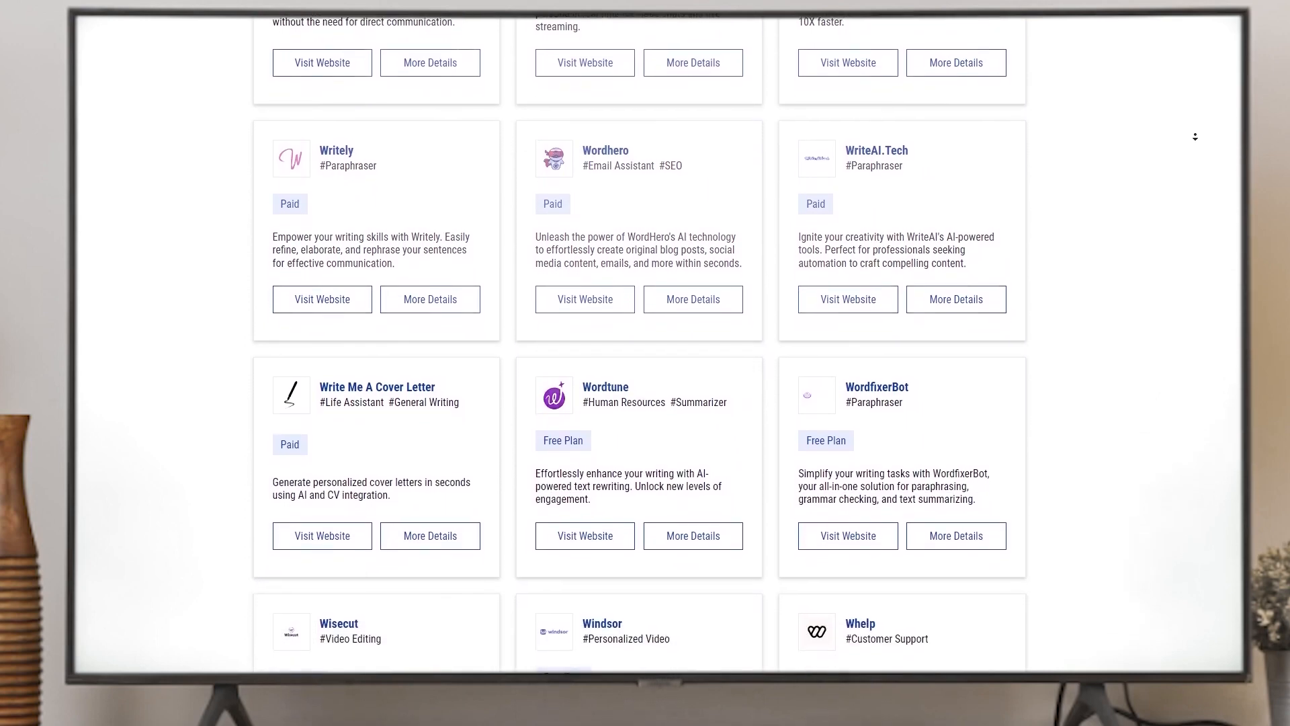
scroll(down, 3)
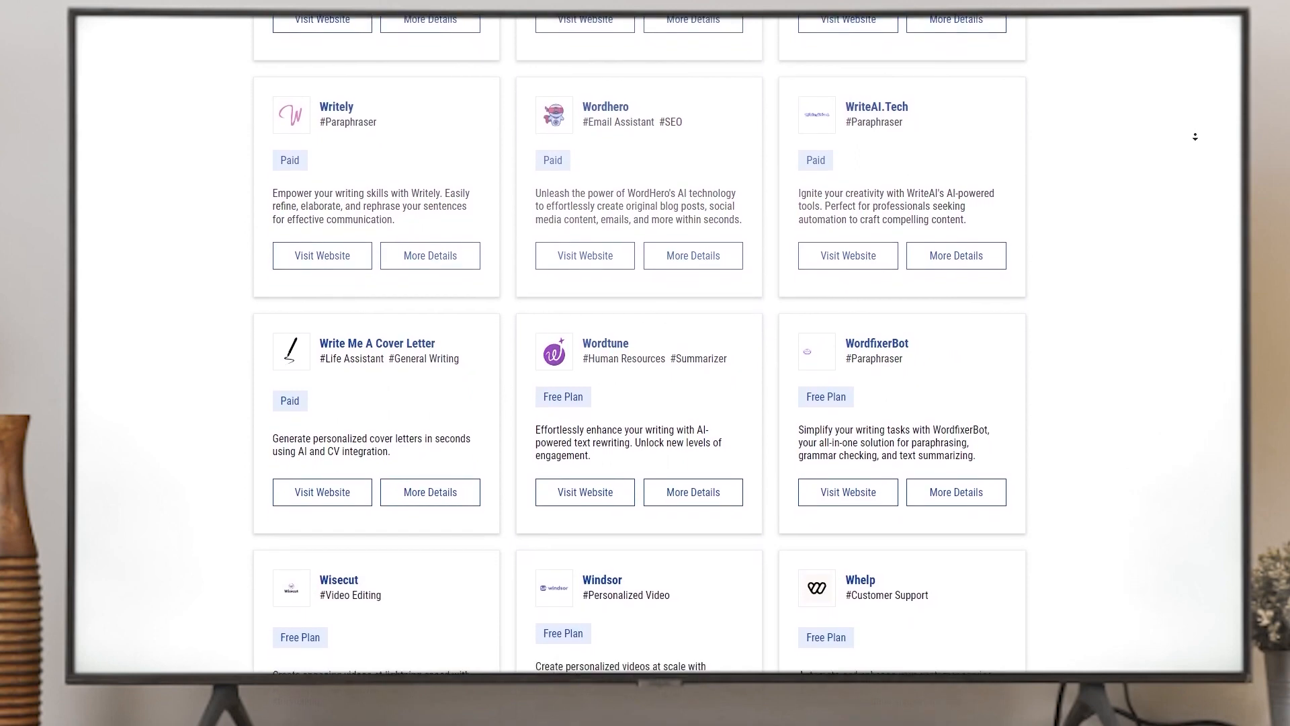
scroll(up, 3)
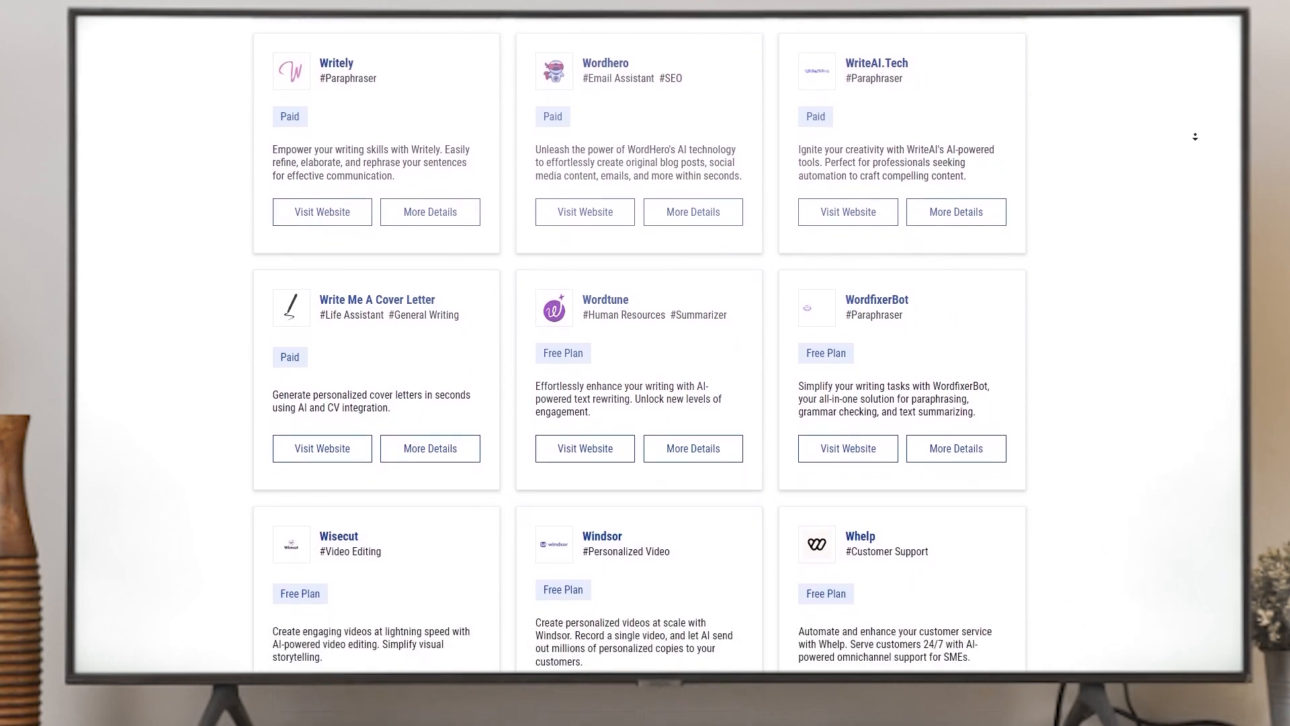
scroll(down, 3)
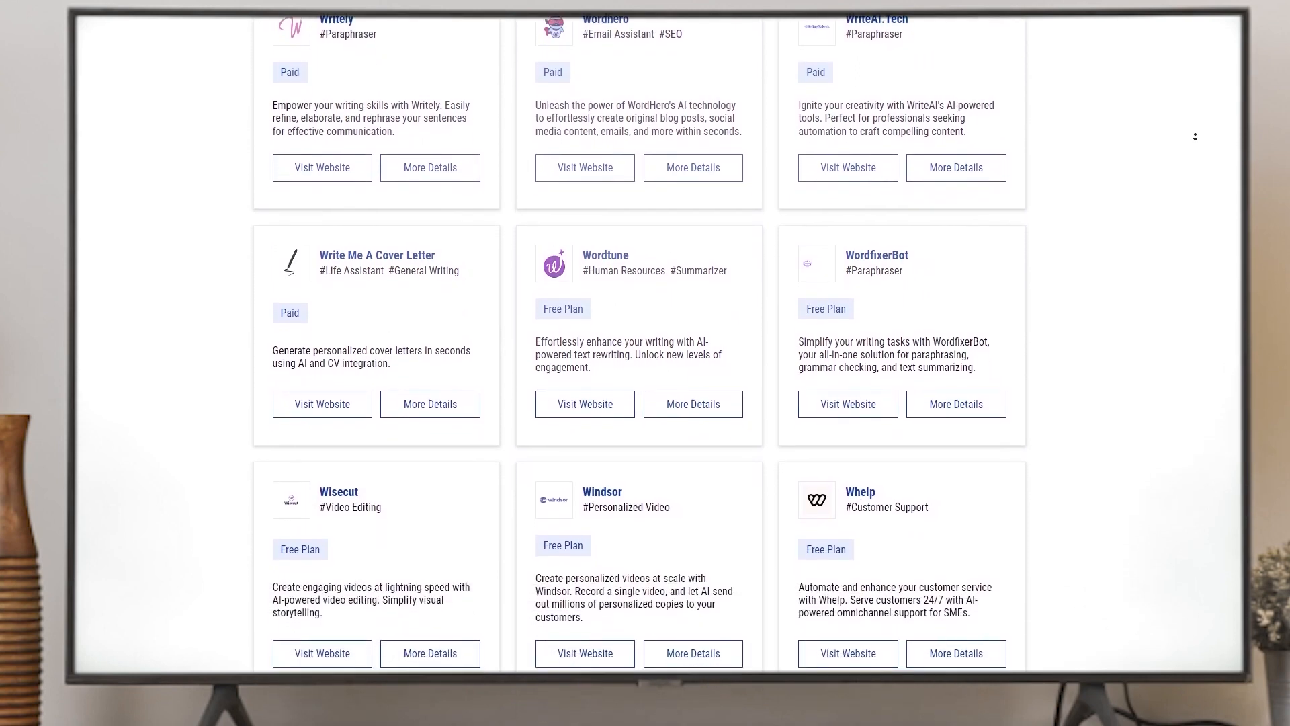
scroll(down, 3)
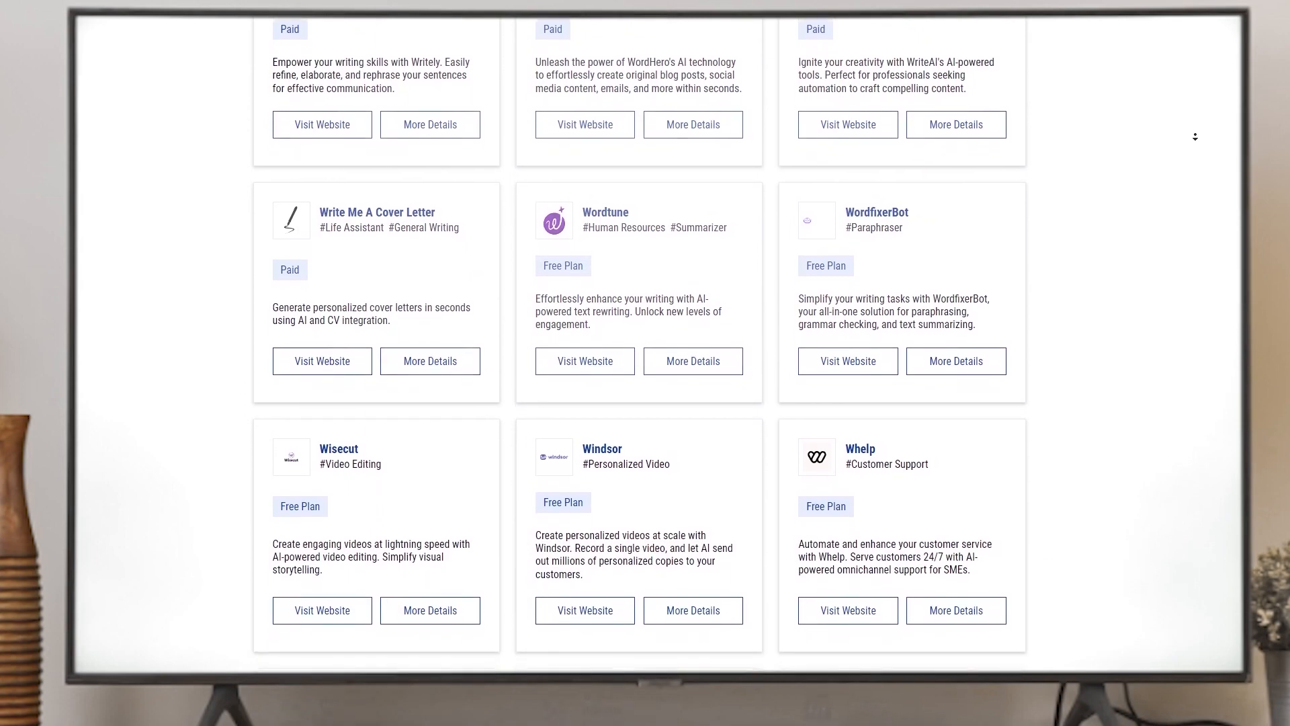
scroll(down, 3)
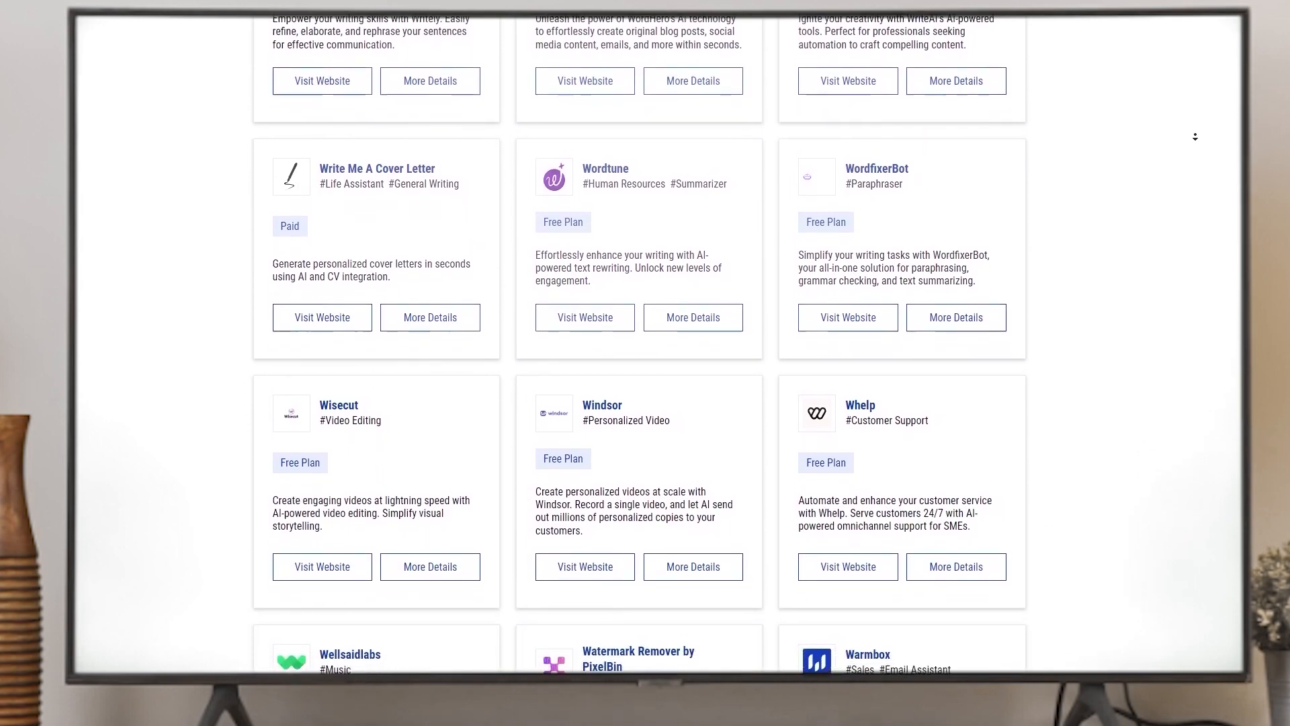
scroll(down, 3)
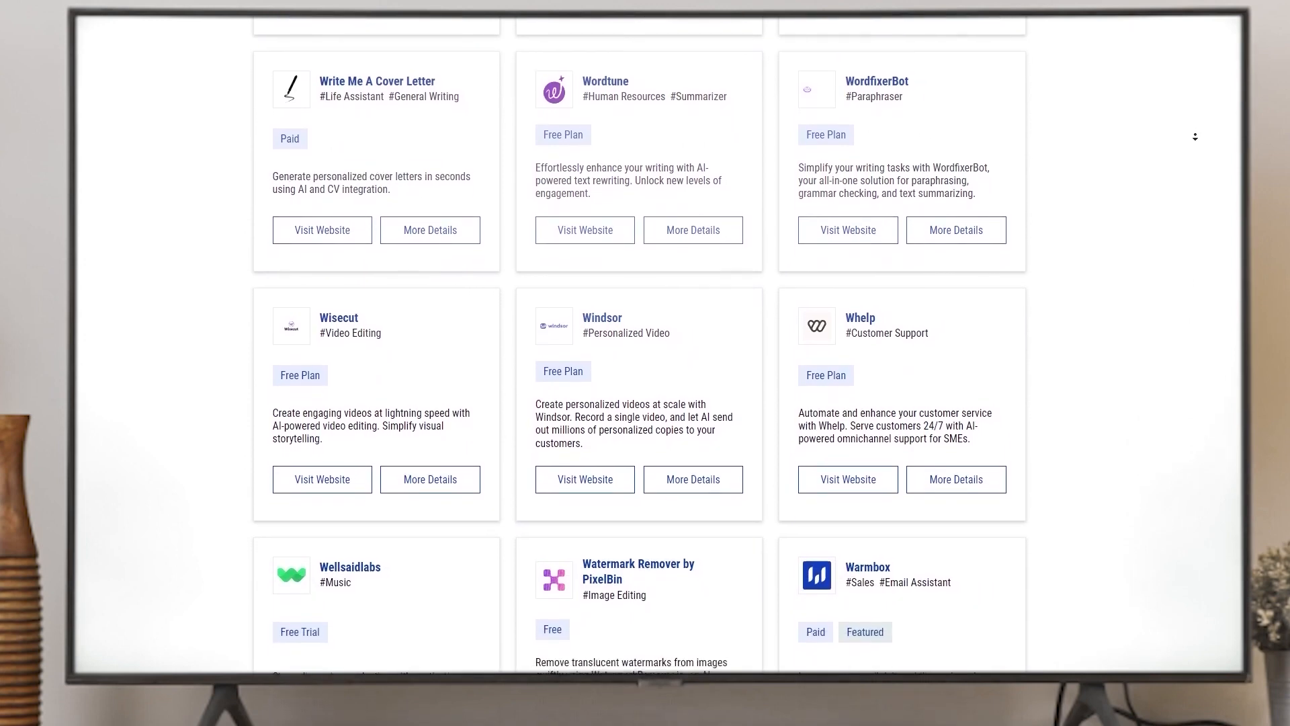
scroll(down, 3)
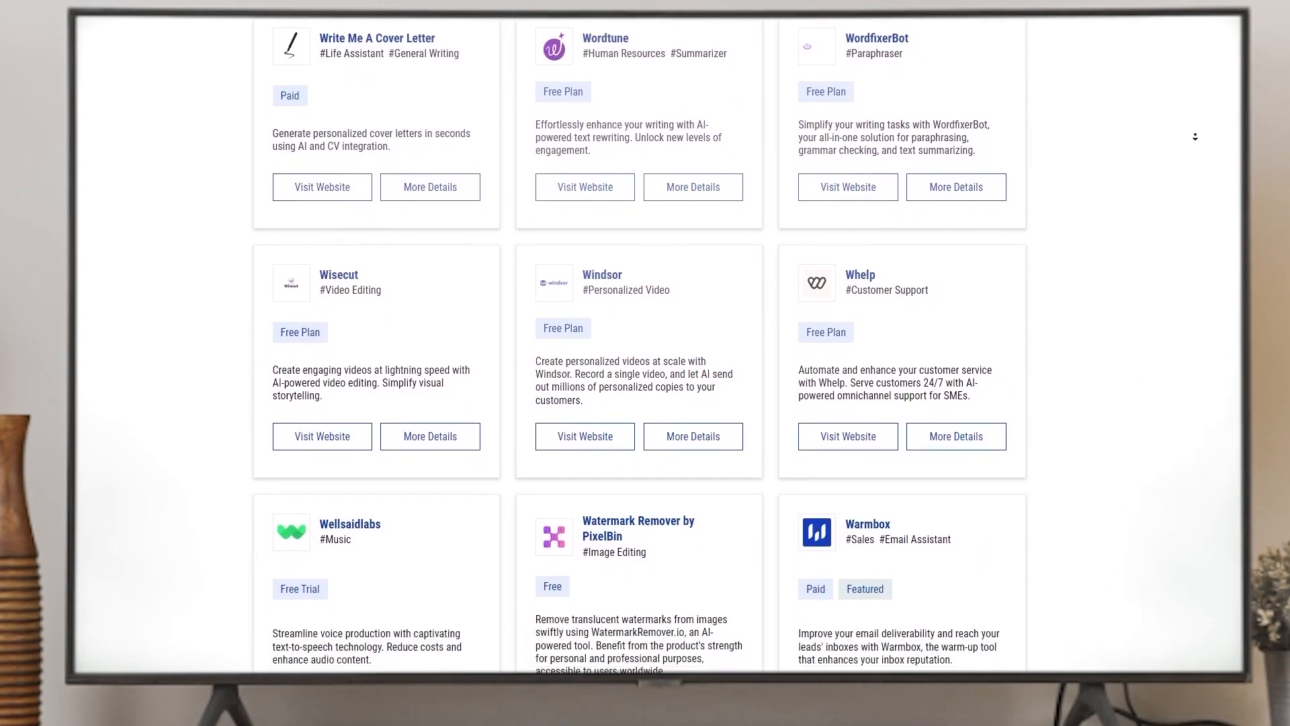
scroll(down, 3)
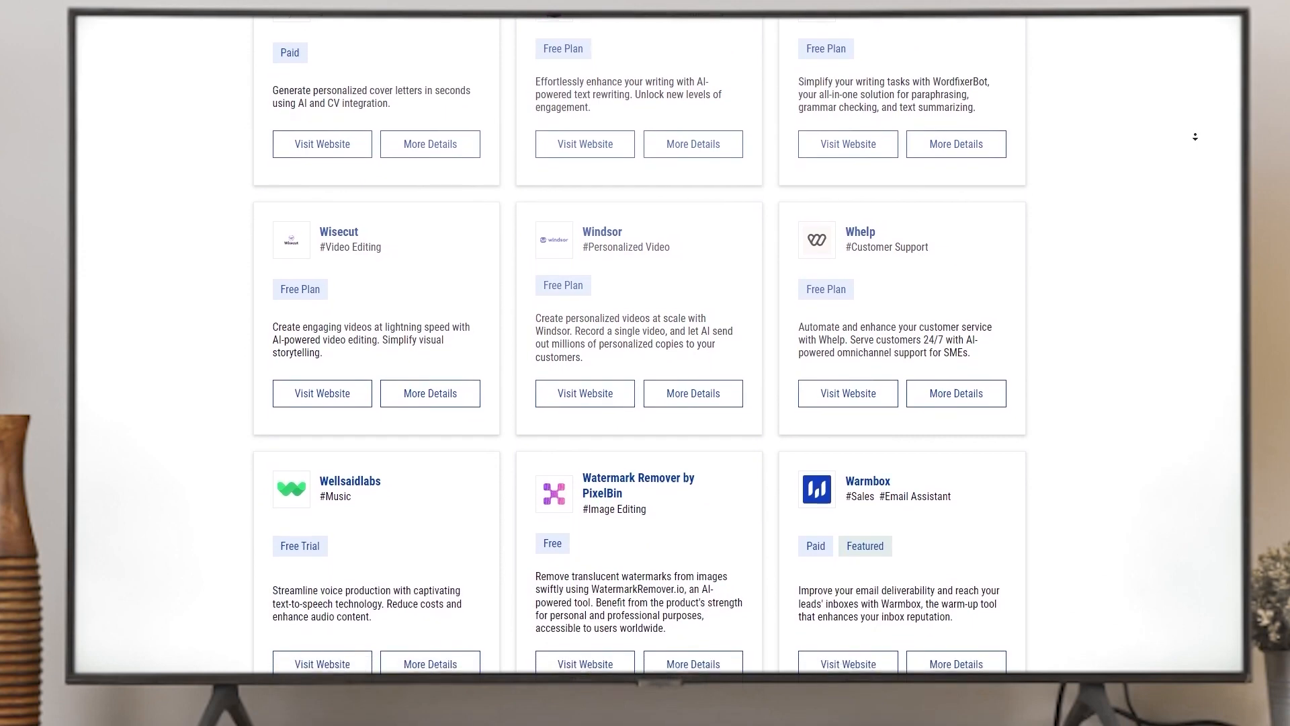
scroll(down, 3)
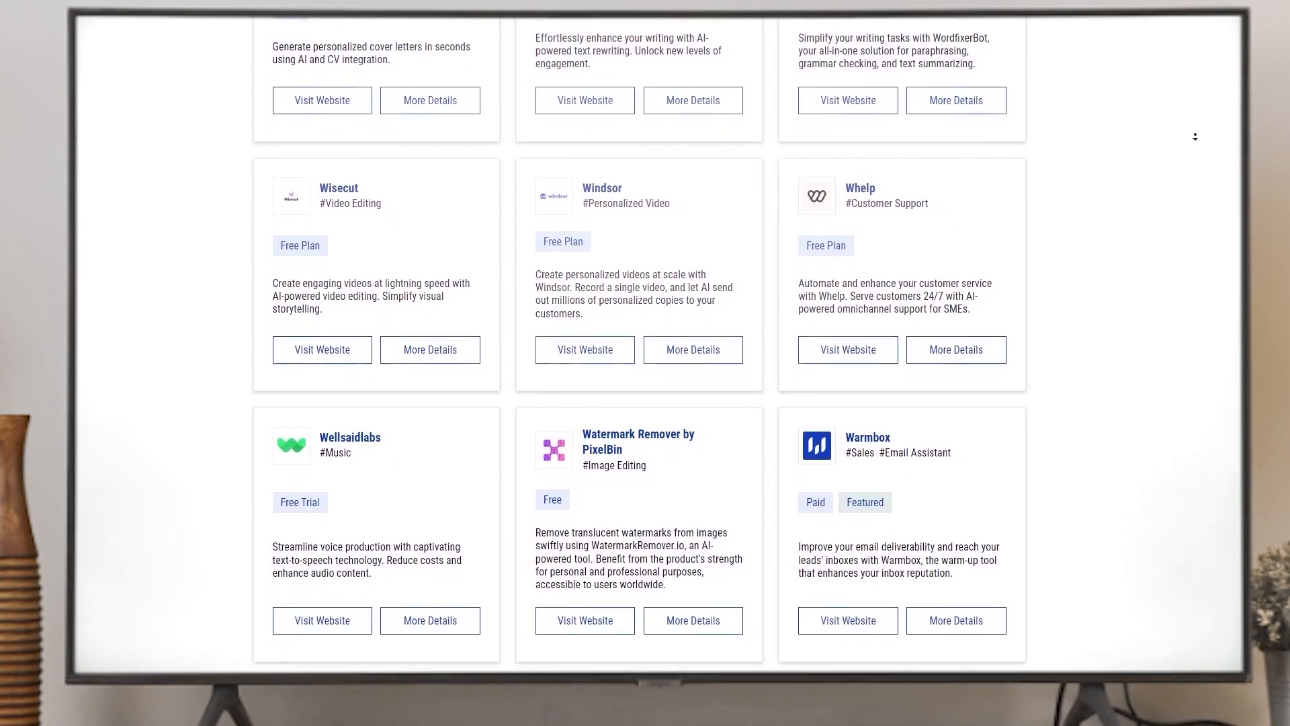
scroll(down, 3)
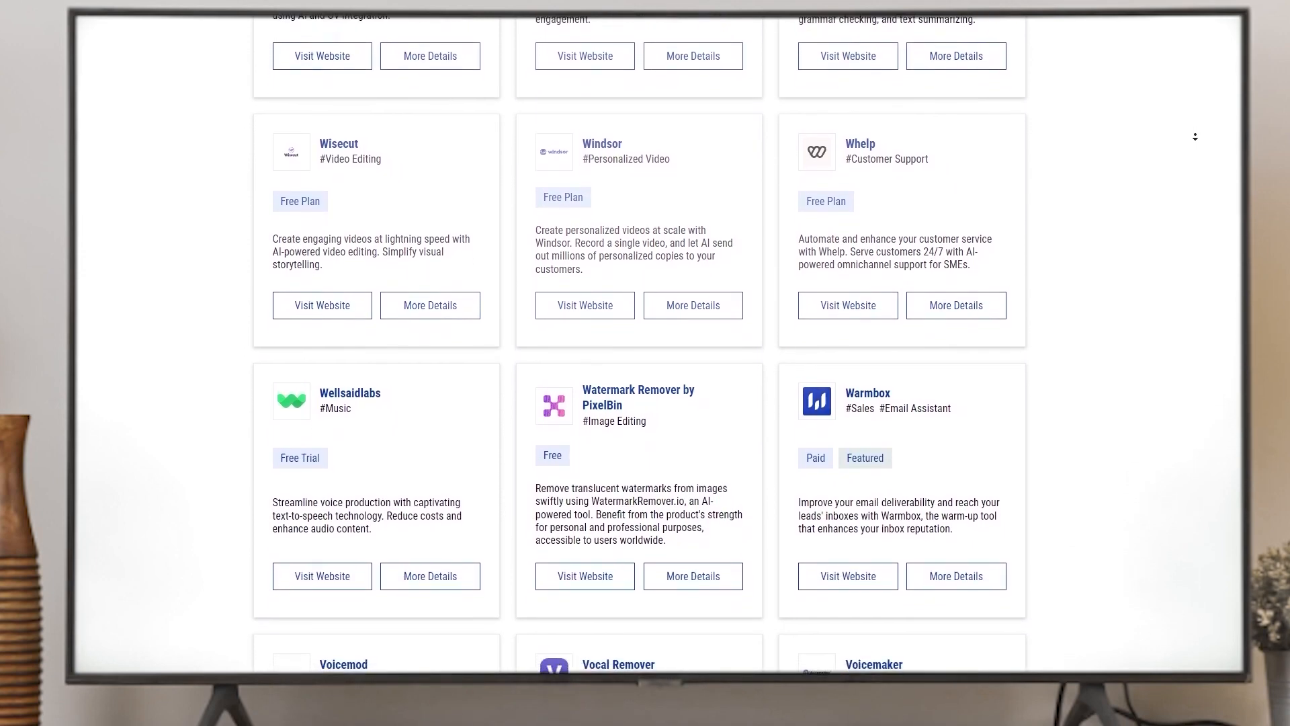
scroll(down, 3)
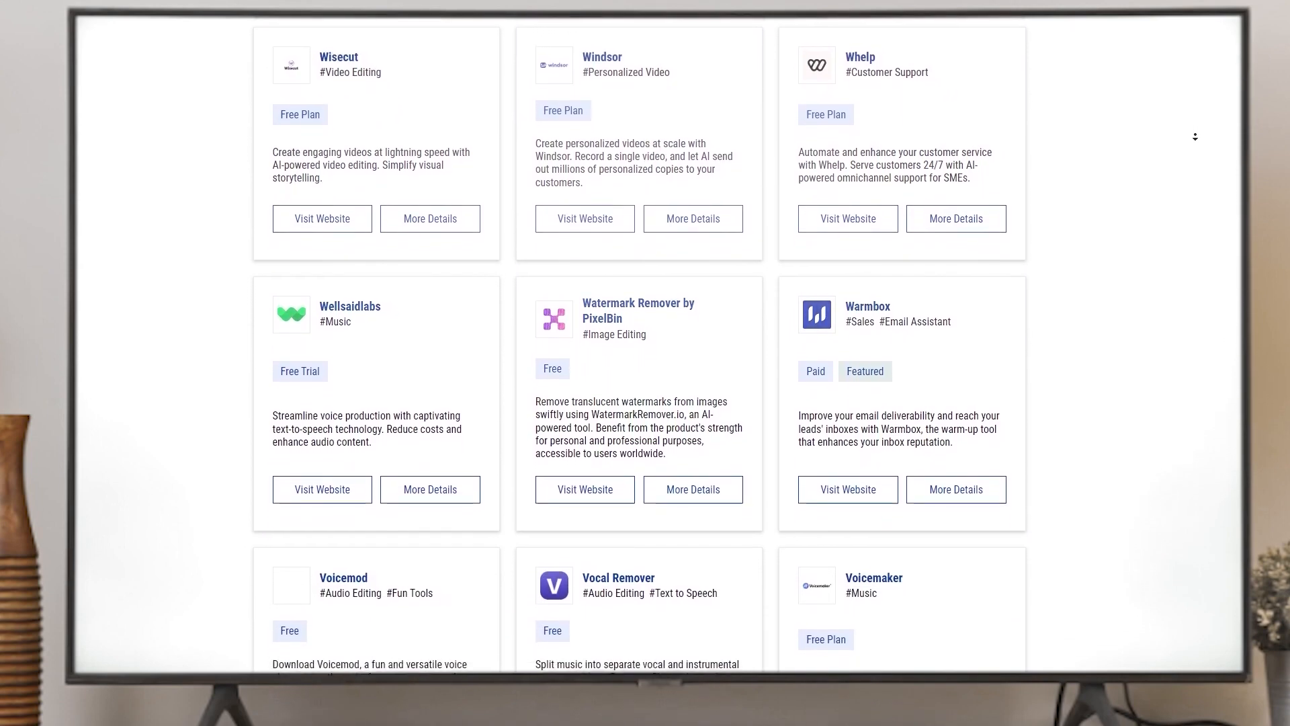
scroll(down, 3)
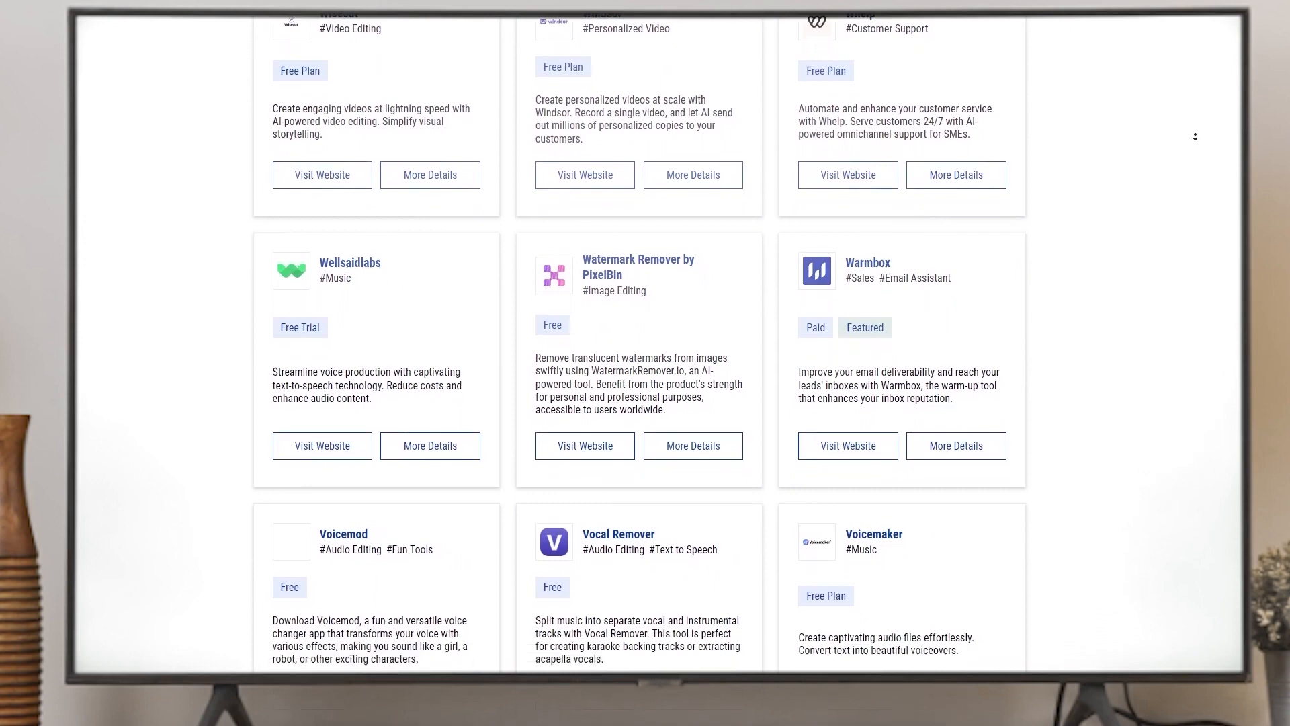
scroll(down, 3)
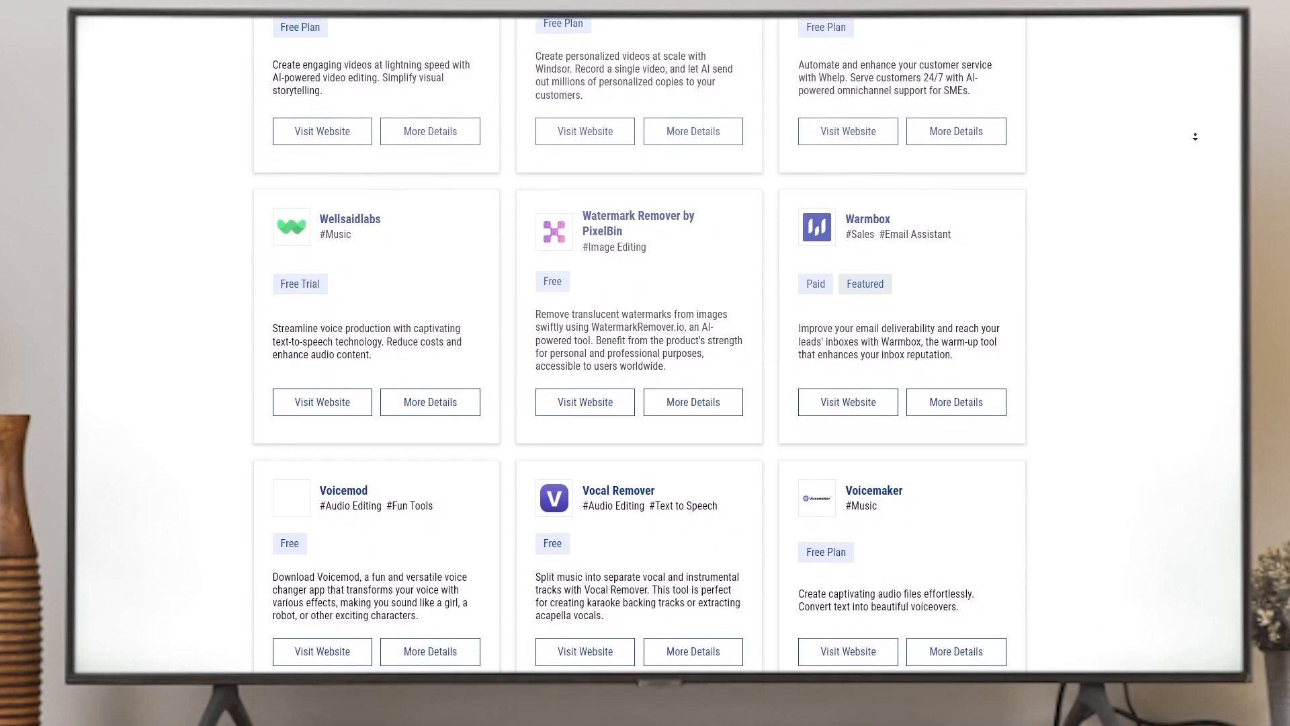
scroll(down, 3)
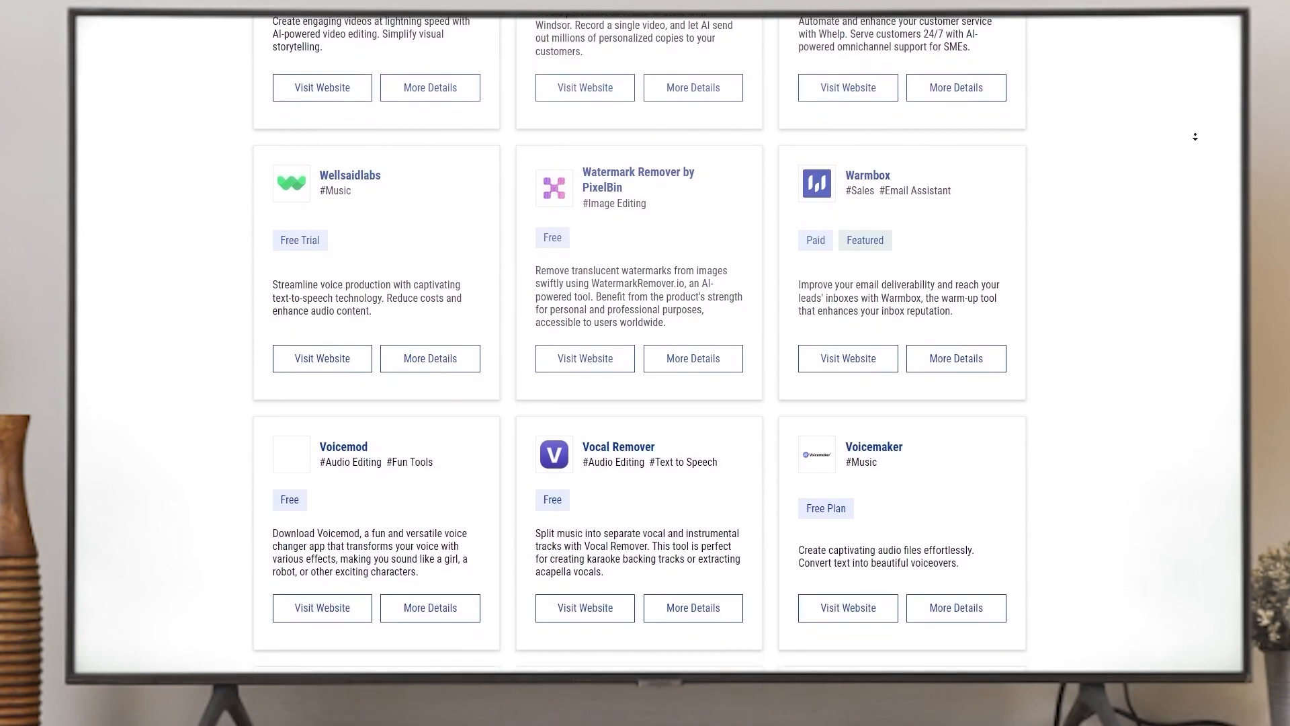
scroll(down, 3)
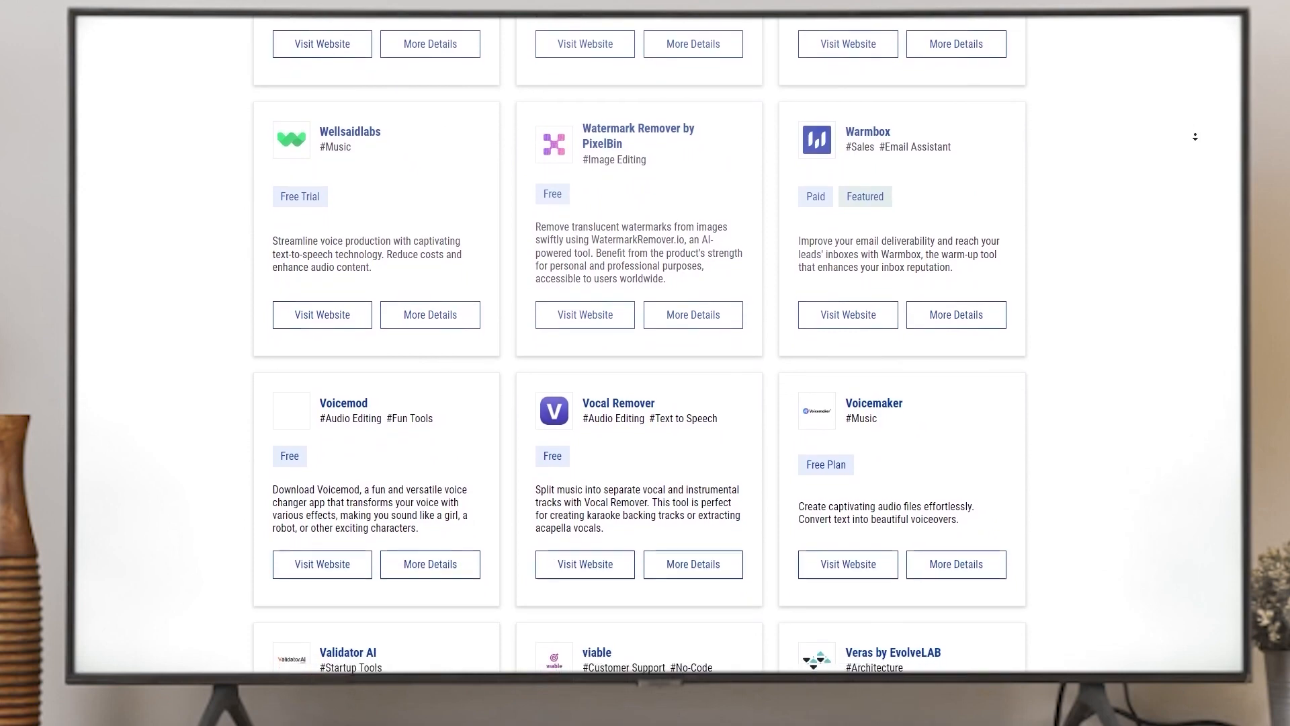
scroll(down, 3)
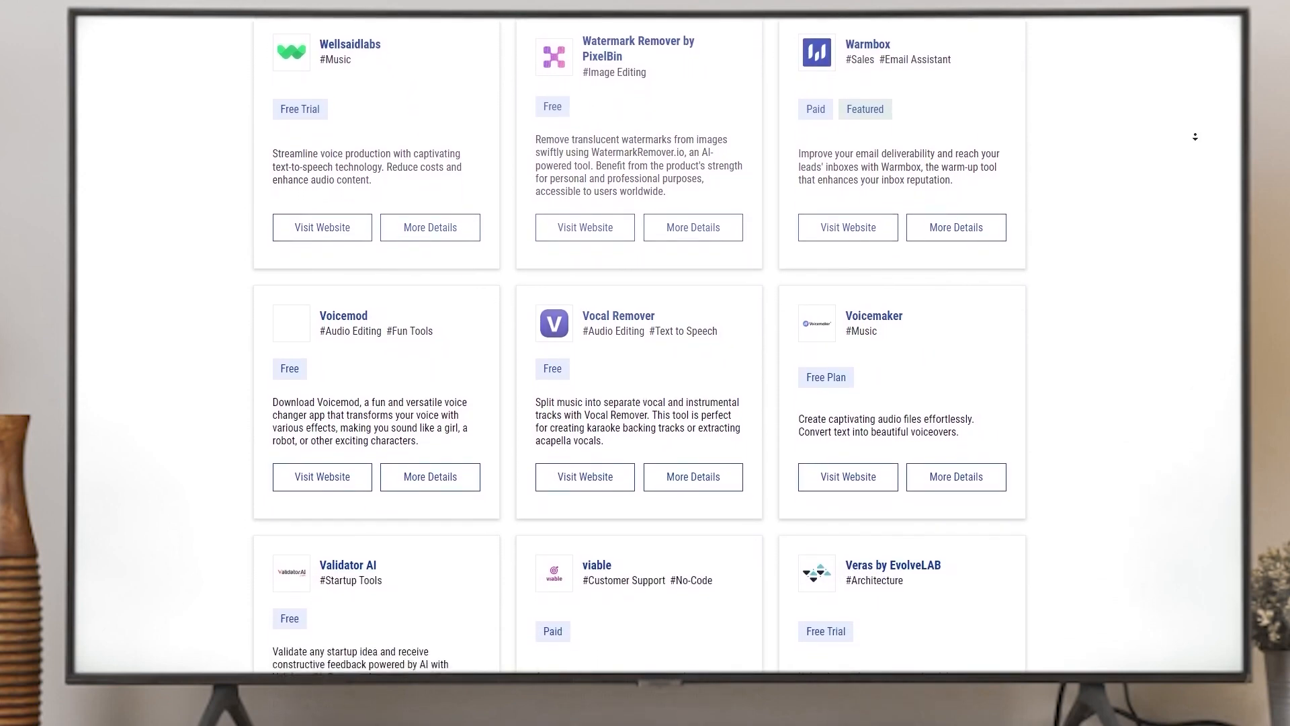
scroll(down, 3)
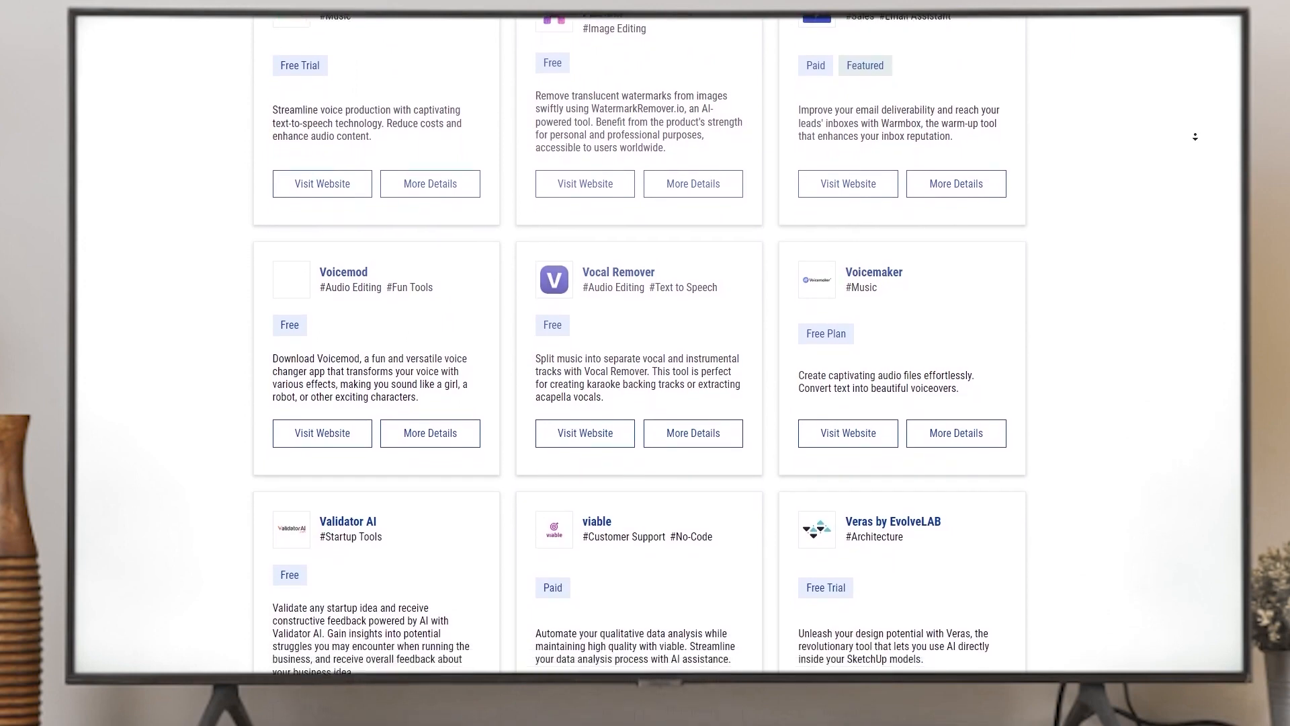
scroll(down, 3)
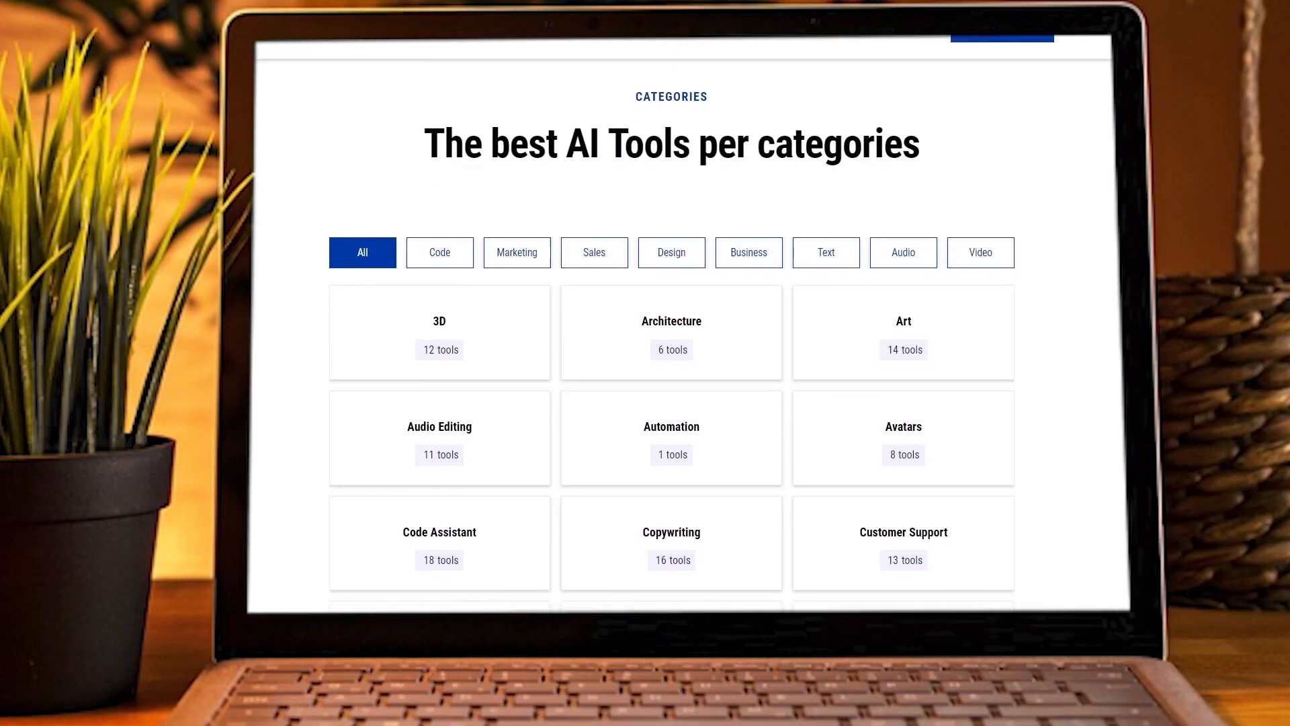
Step: Scroll the All Categories directory through Productivity, Prompts, Real Estate, Research, SEO and SQL
scroll(down, 3)
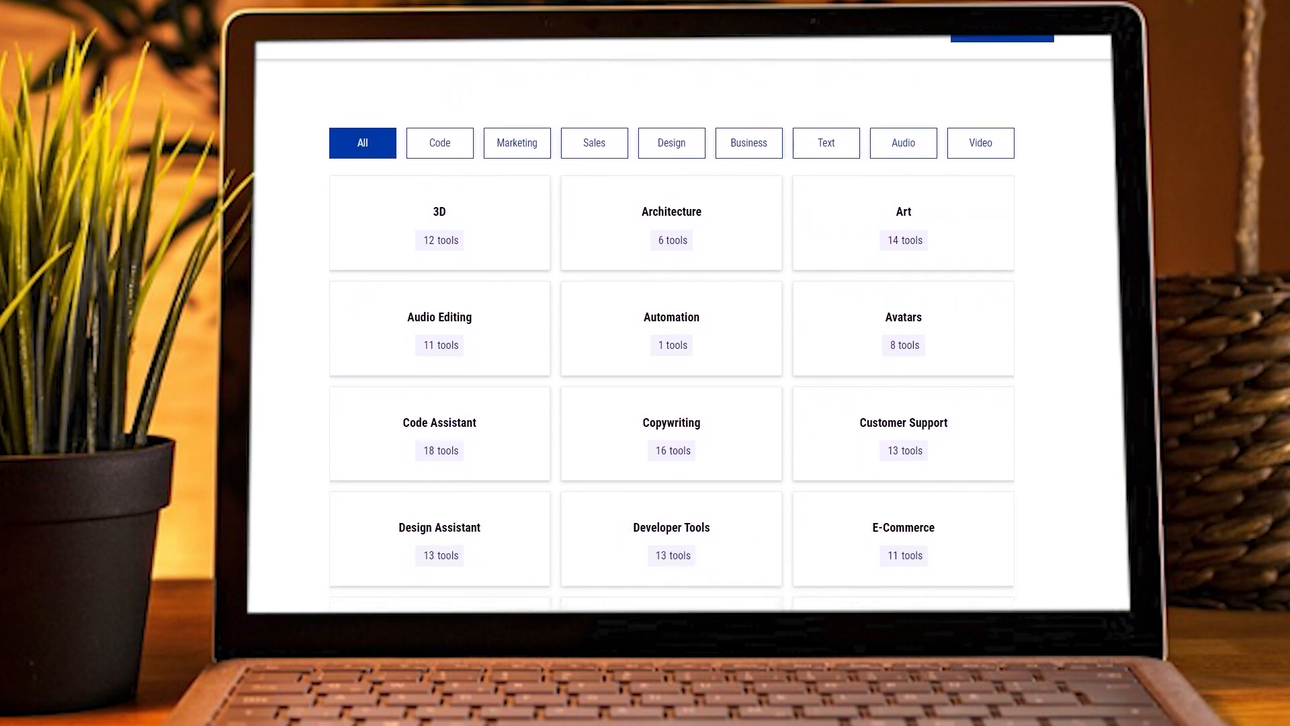
scroll(down, 3)
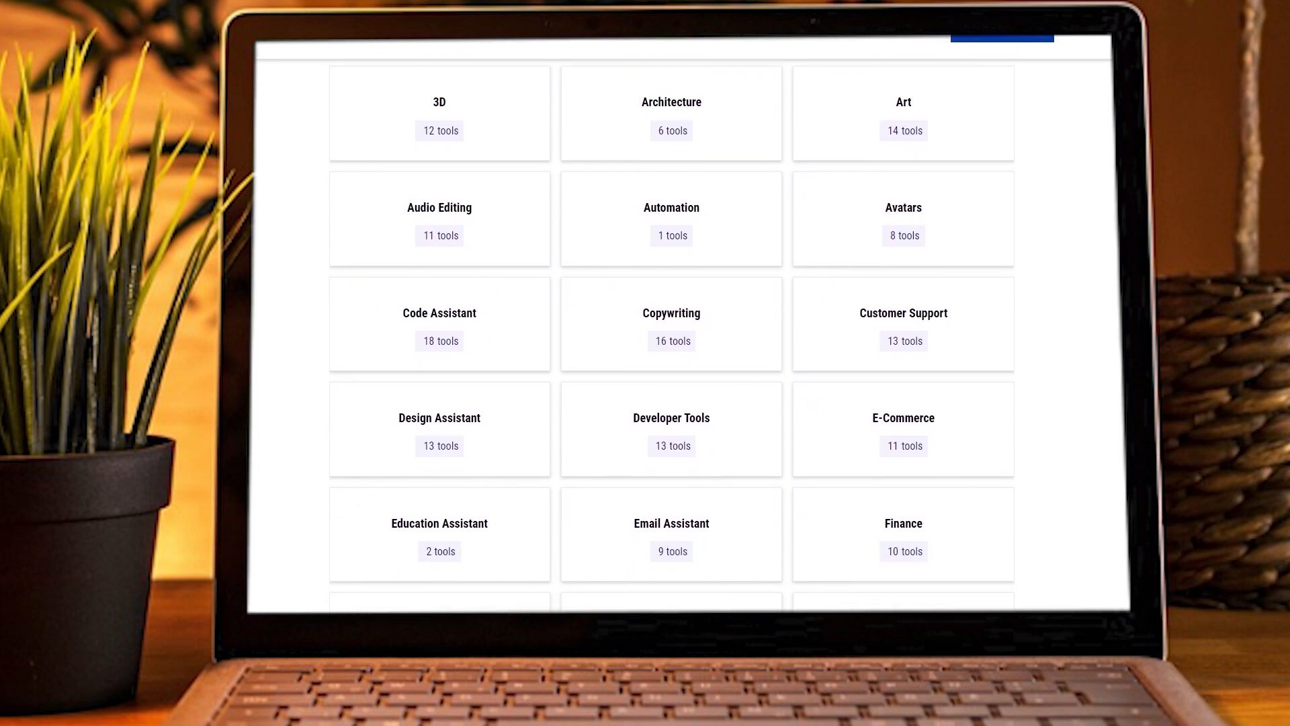
scroll(down, 3)
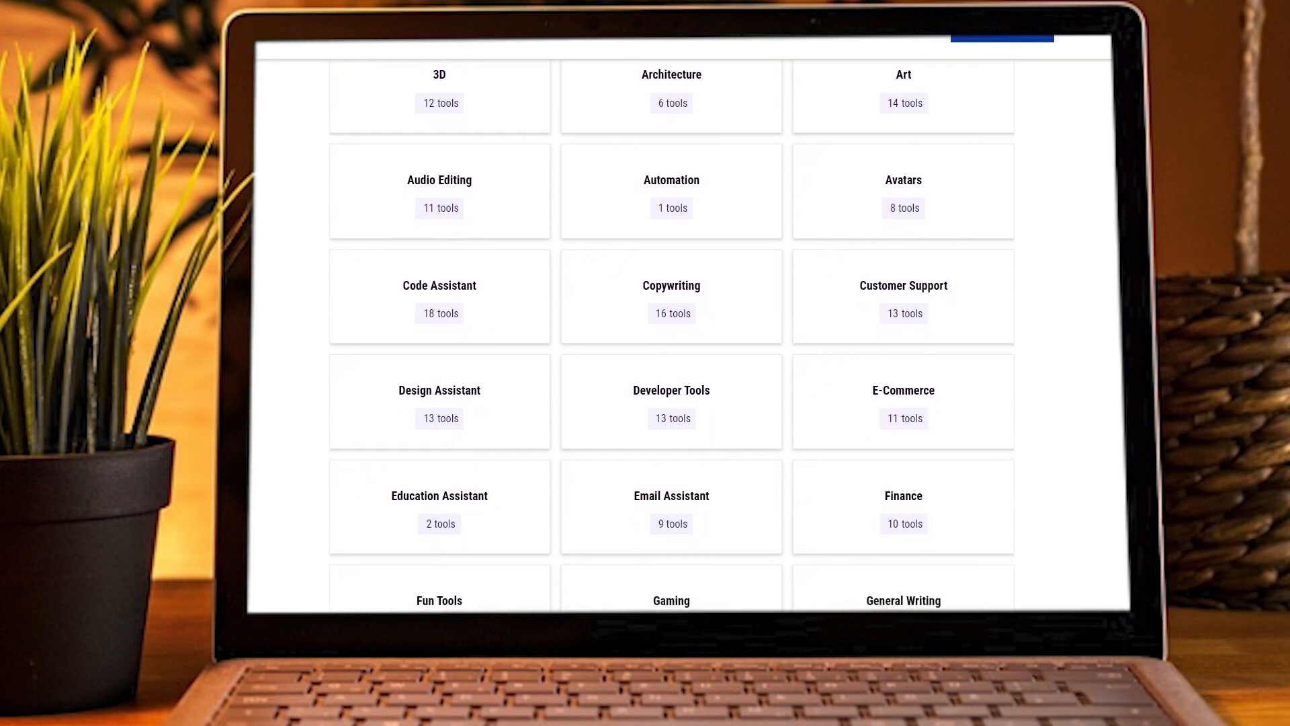
scroll(down, 3)
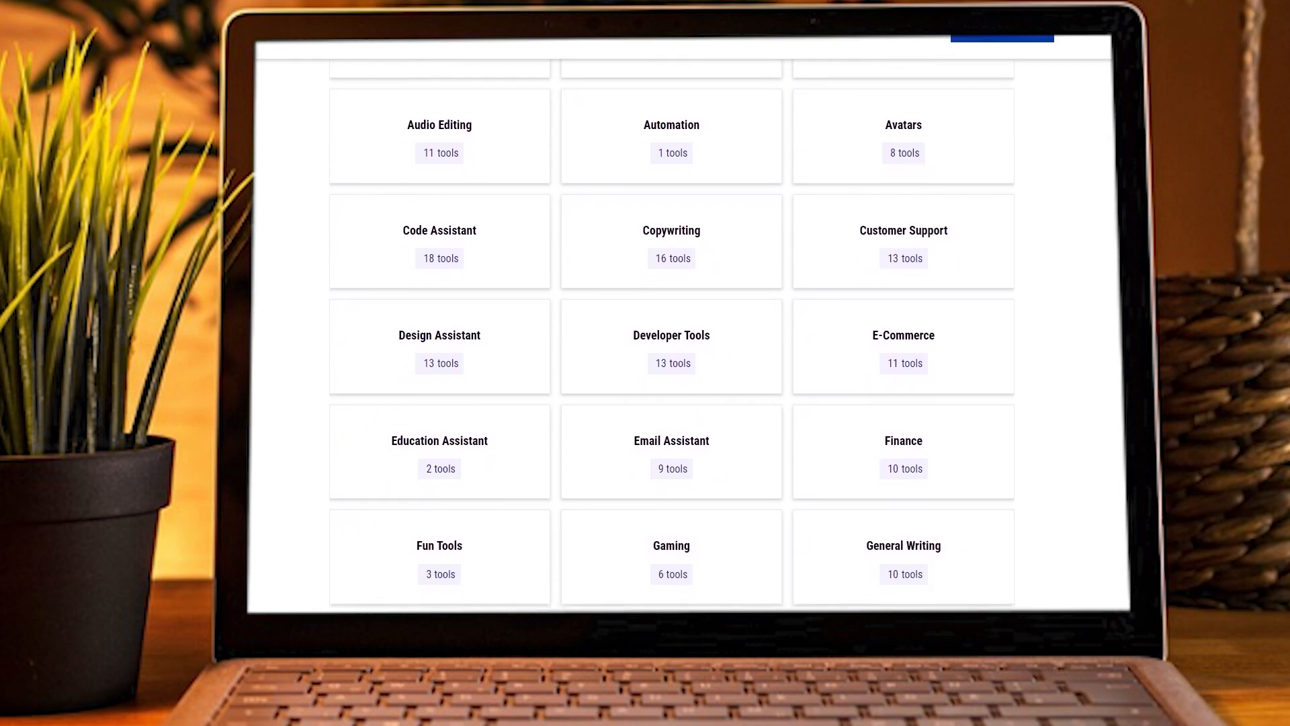
scroll(up, 3)
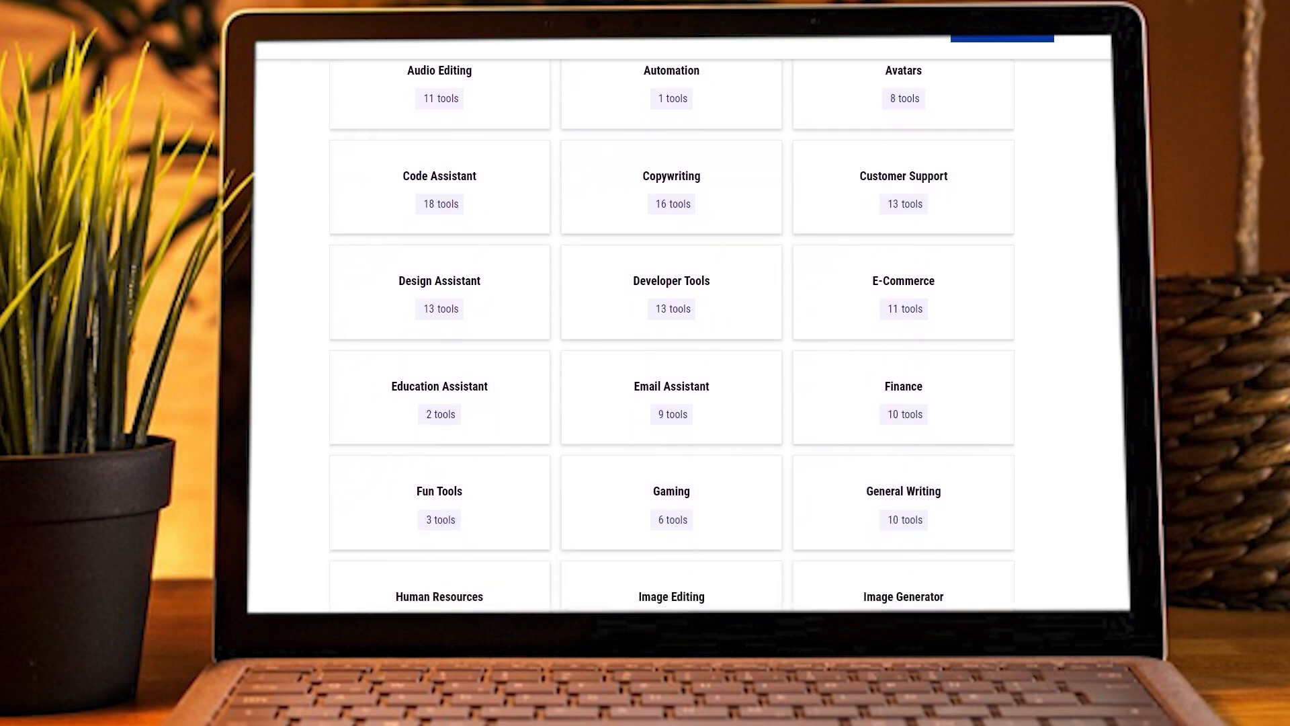
scroll(down, 3)
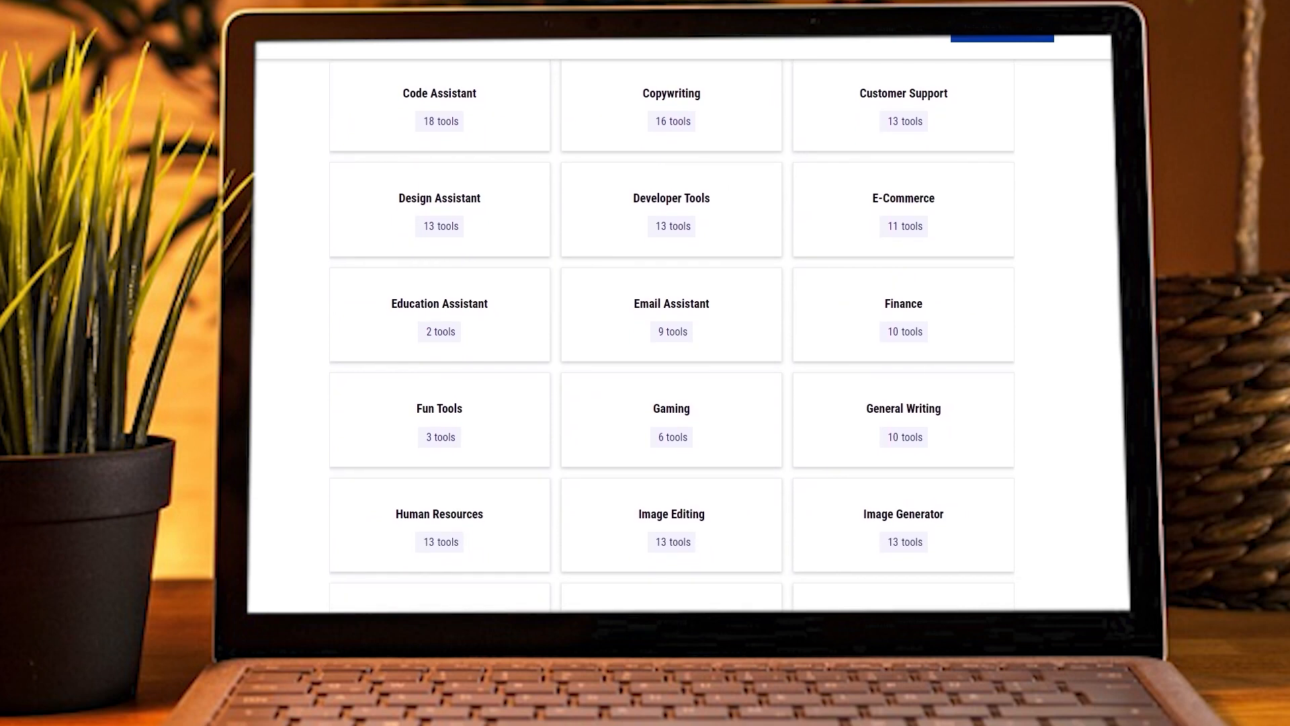
scroll(down, 3)
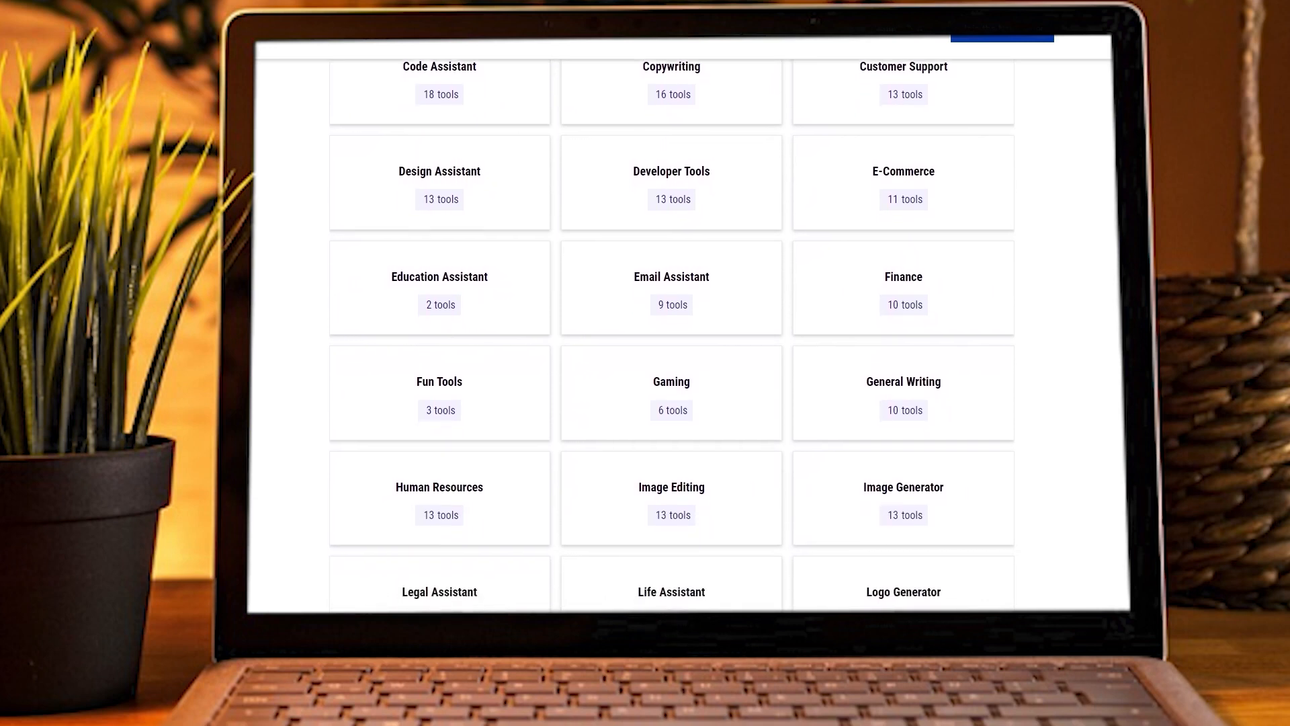
scroll(down, 3)
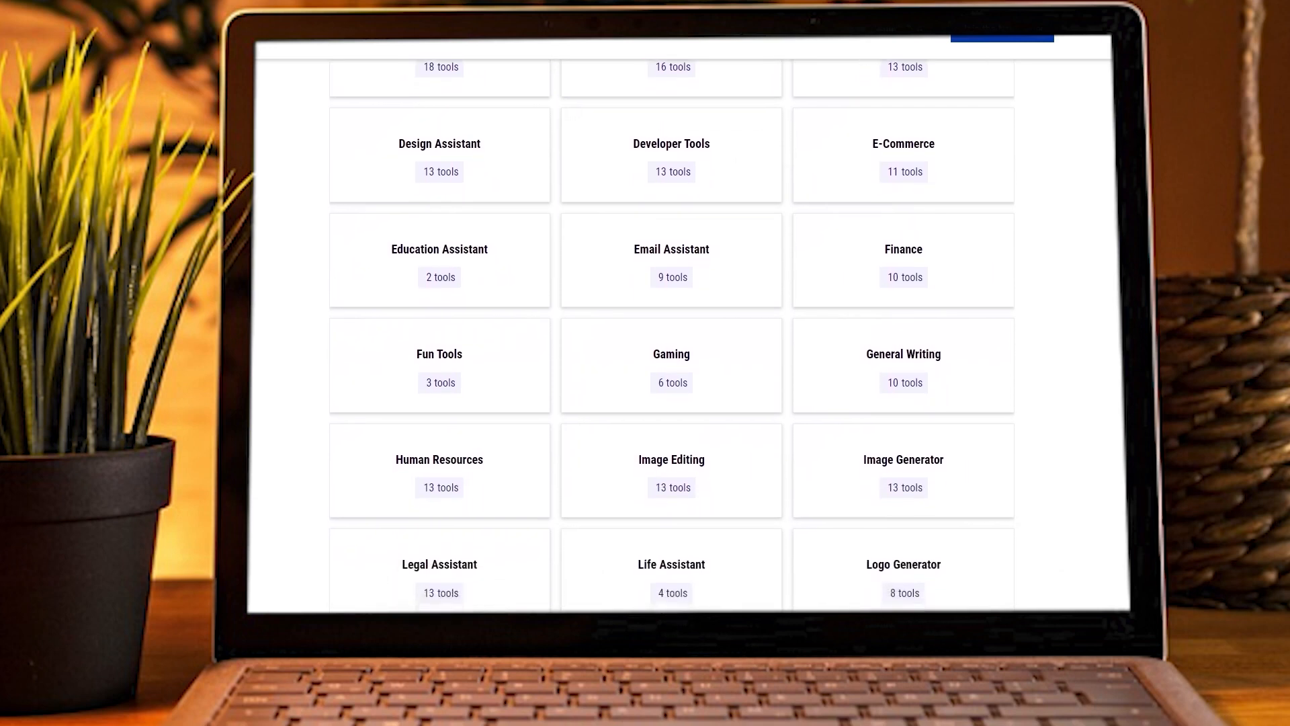
scroll(down, 3)
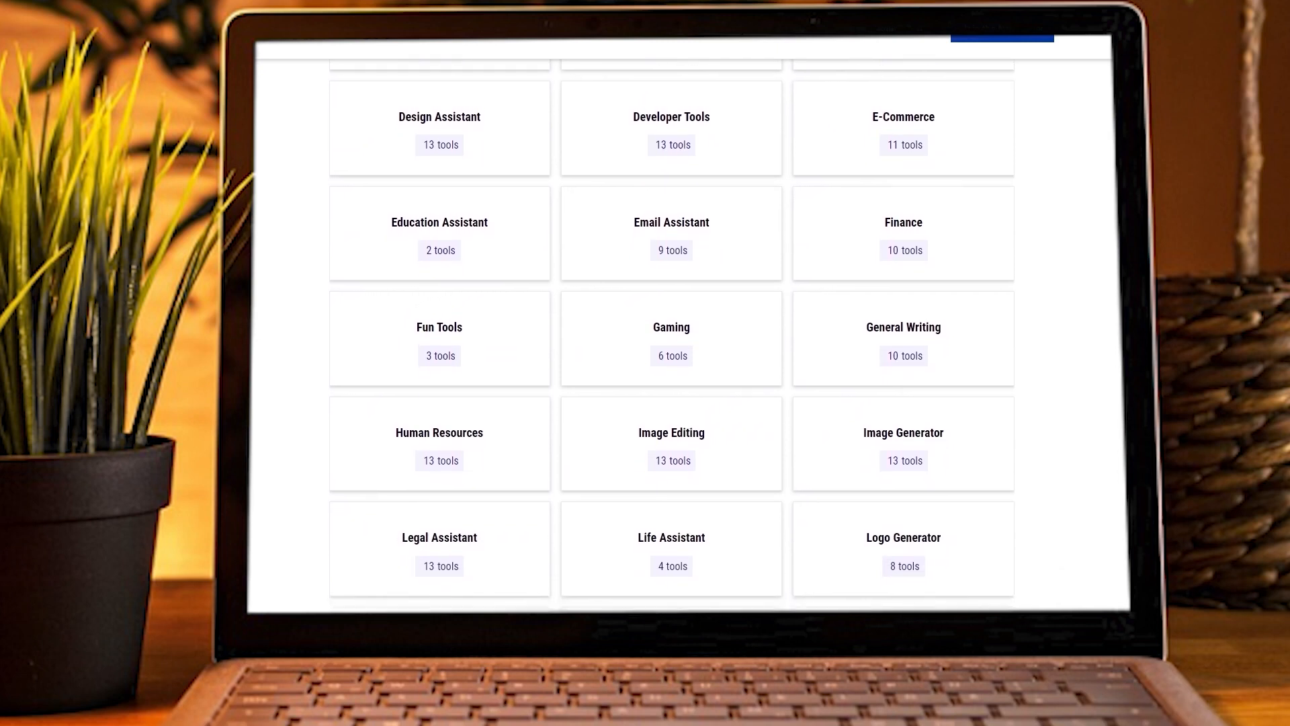
scroll(down, 3)
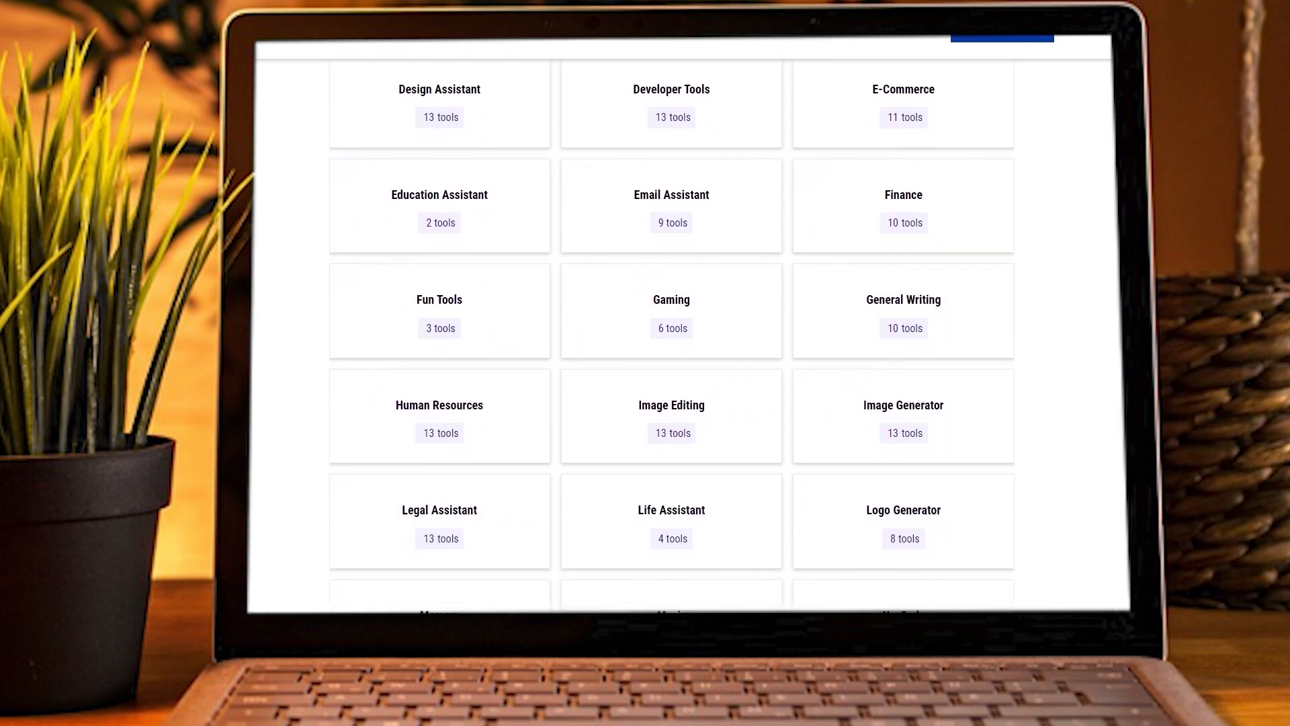
scroll(down, 3)
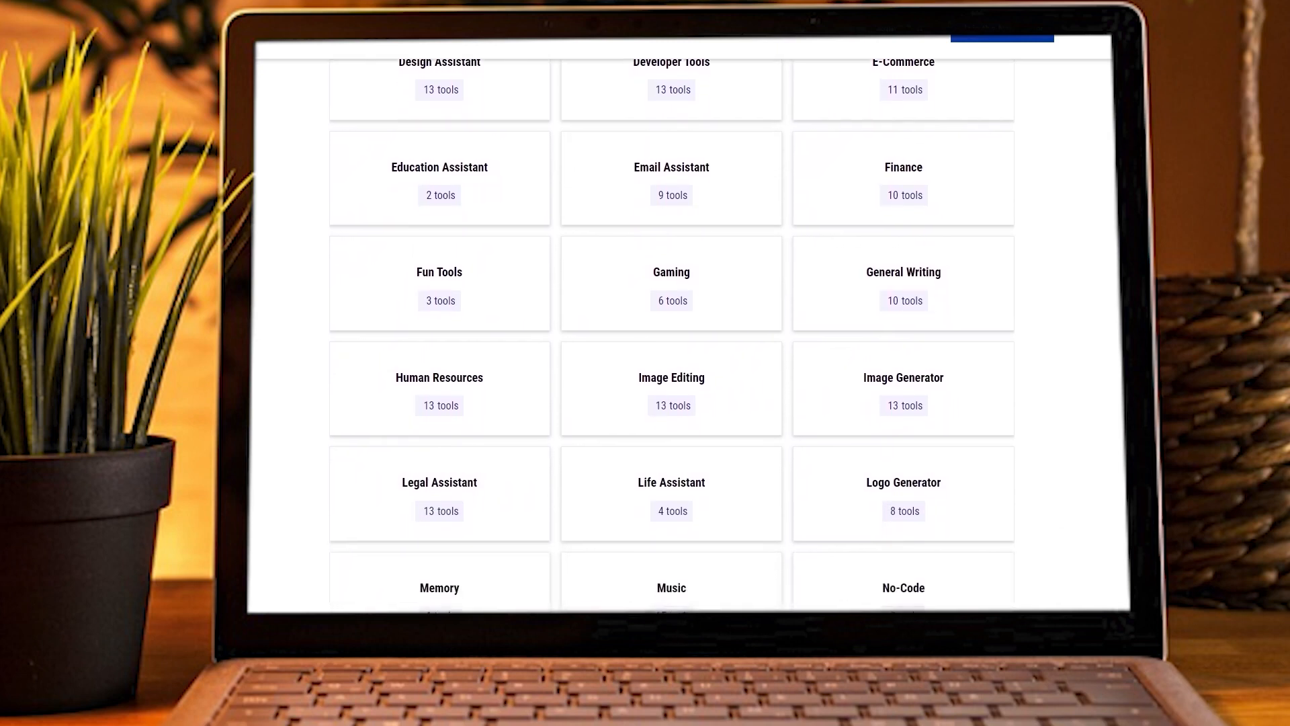
scroll(down, 3)
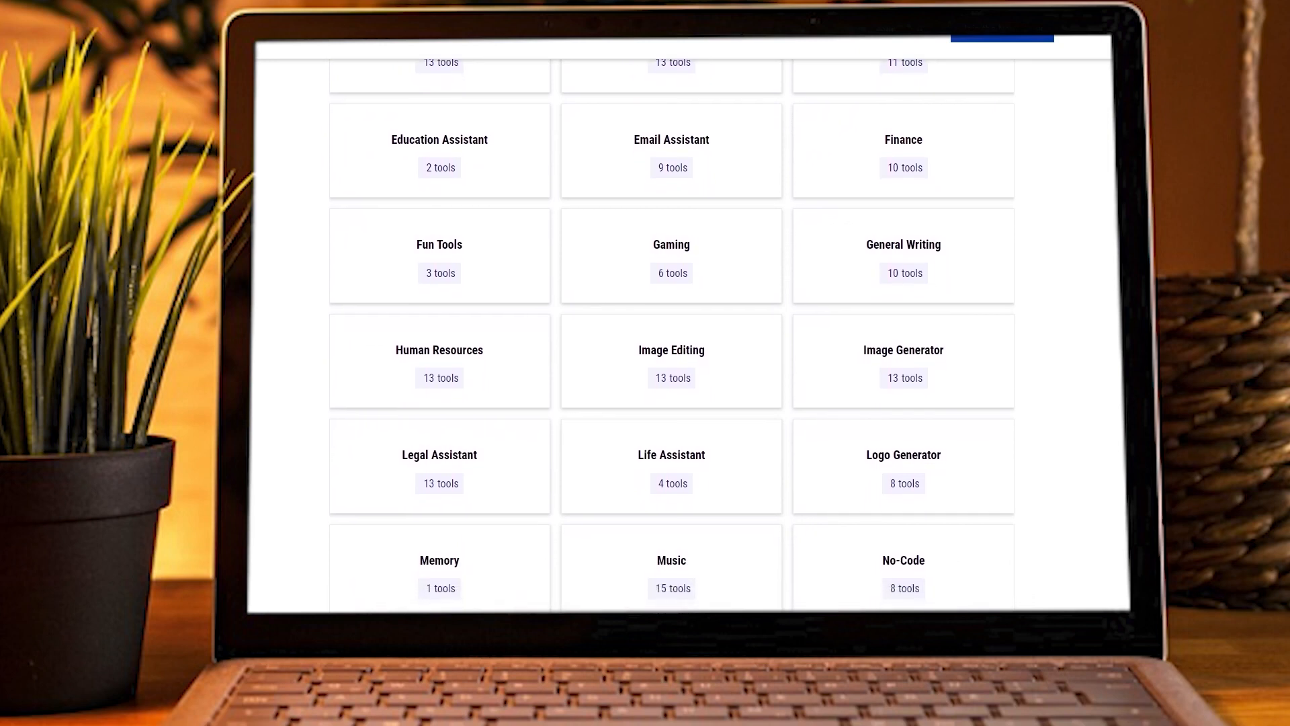
scroll(down, 3)
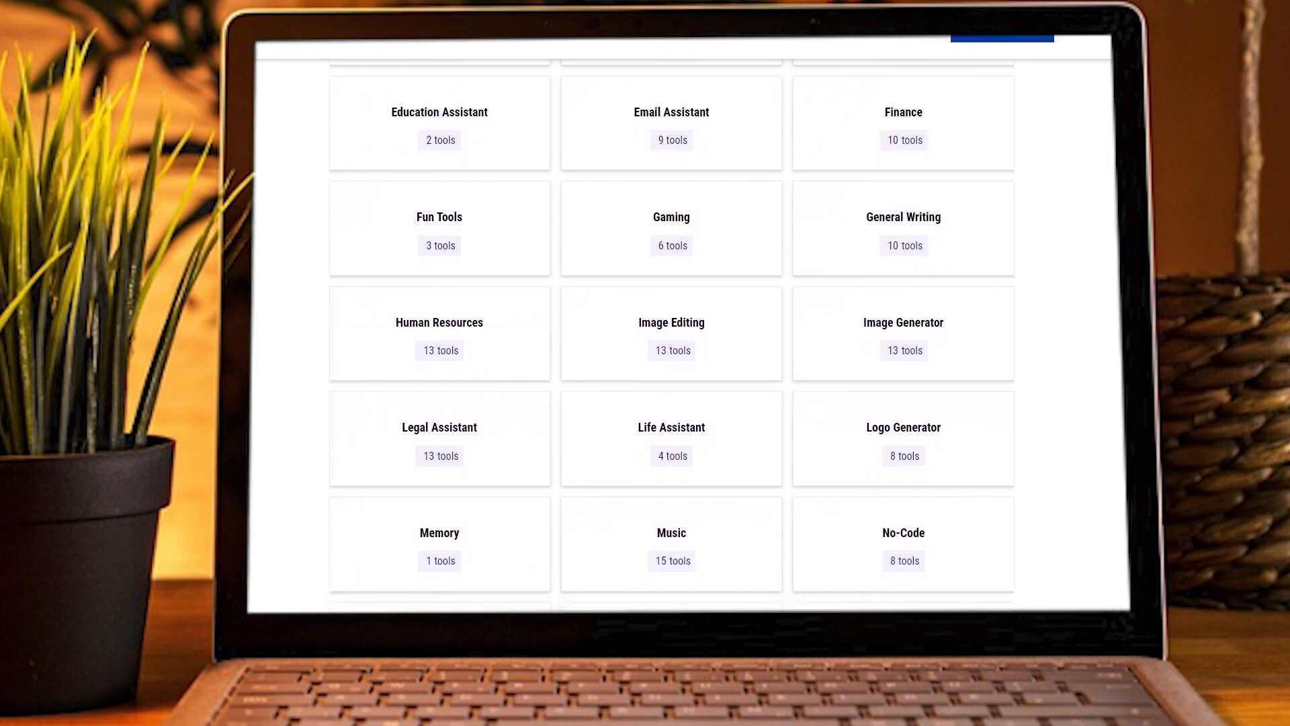
scroll(down, 3)
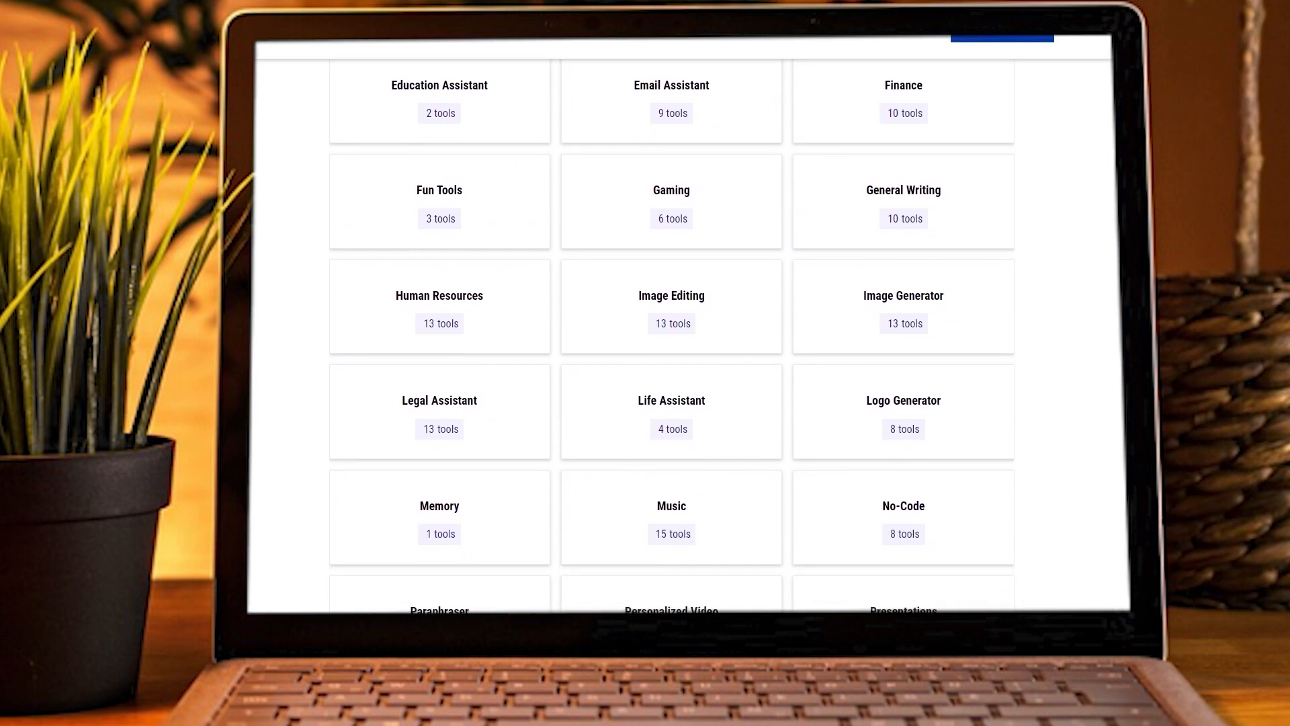
scroll(down, 3)
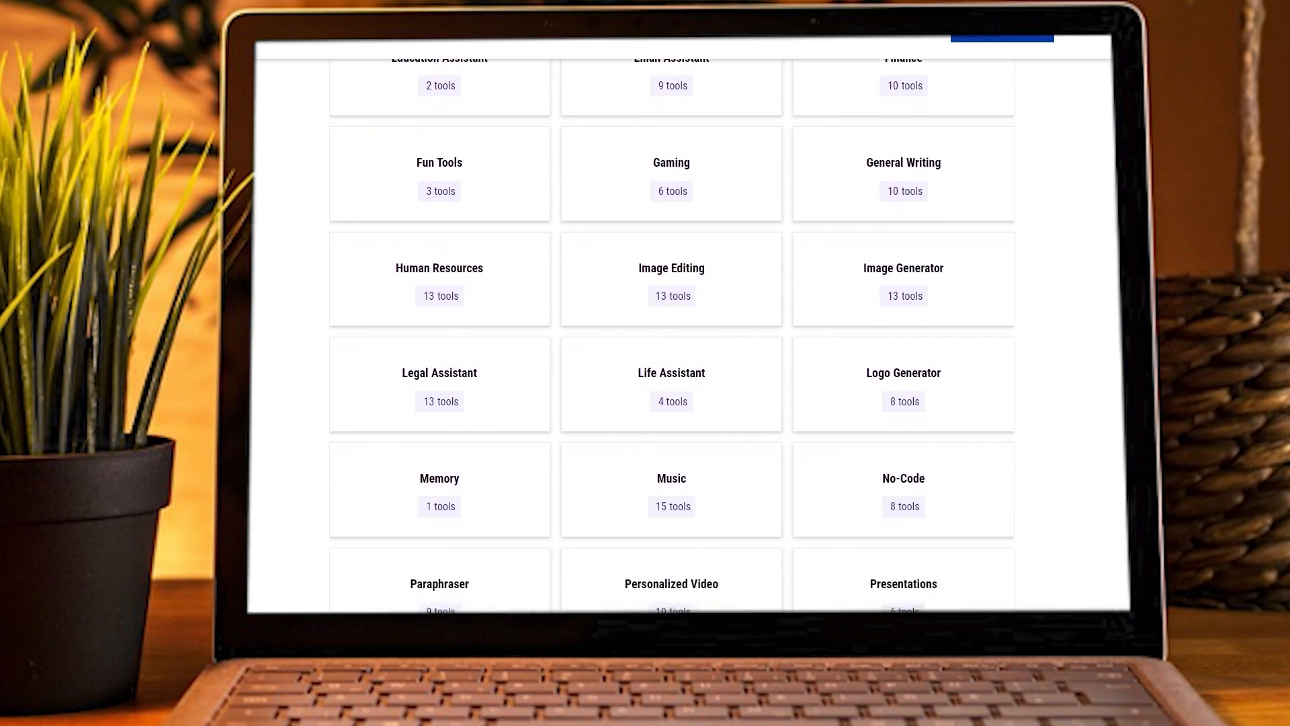
scroll(down, 3)
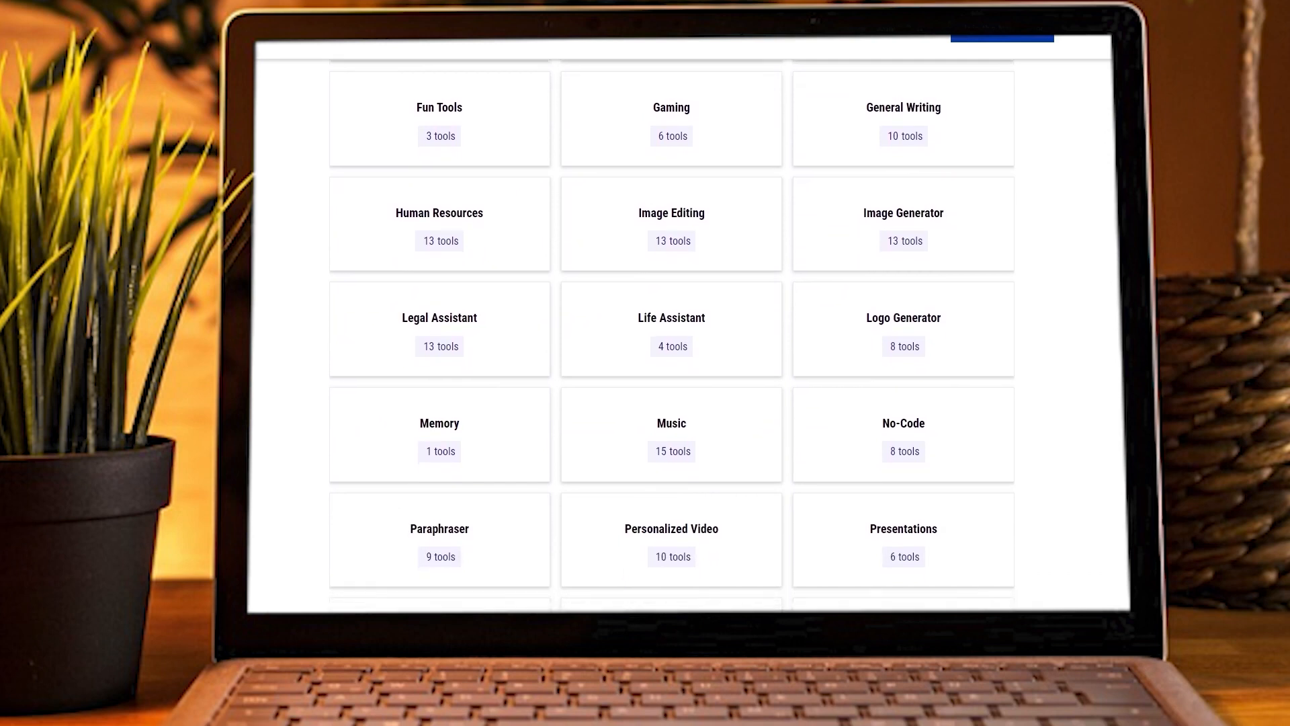
scroll(down, 3)
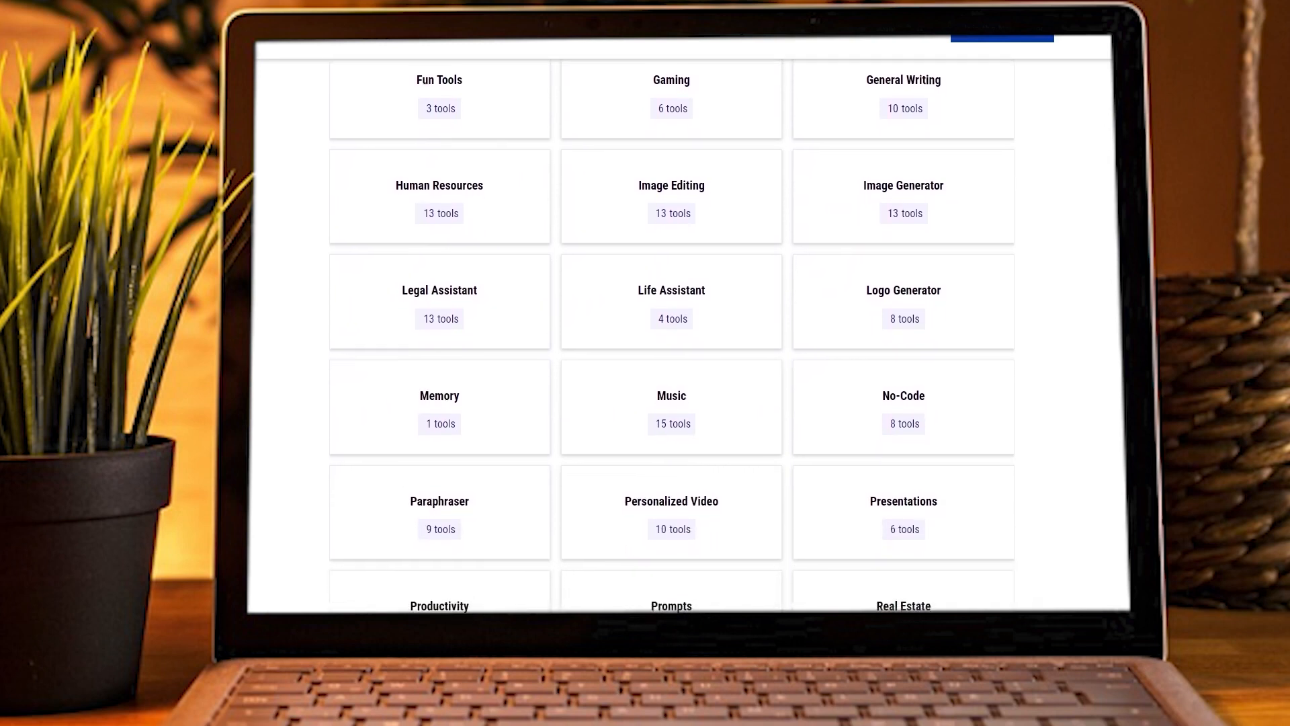
scroll(down, 3)
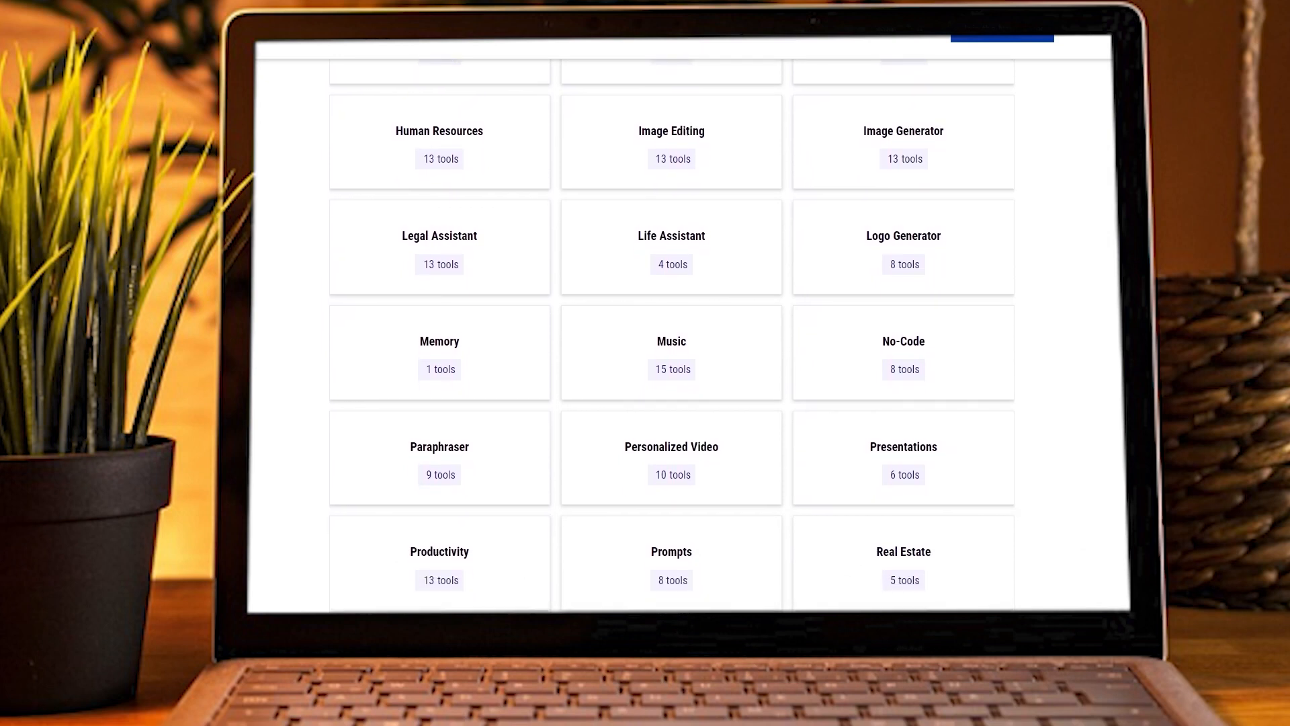
scroll(up, 3)
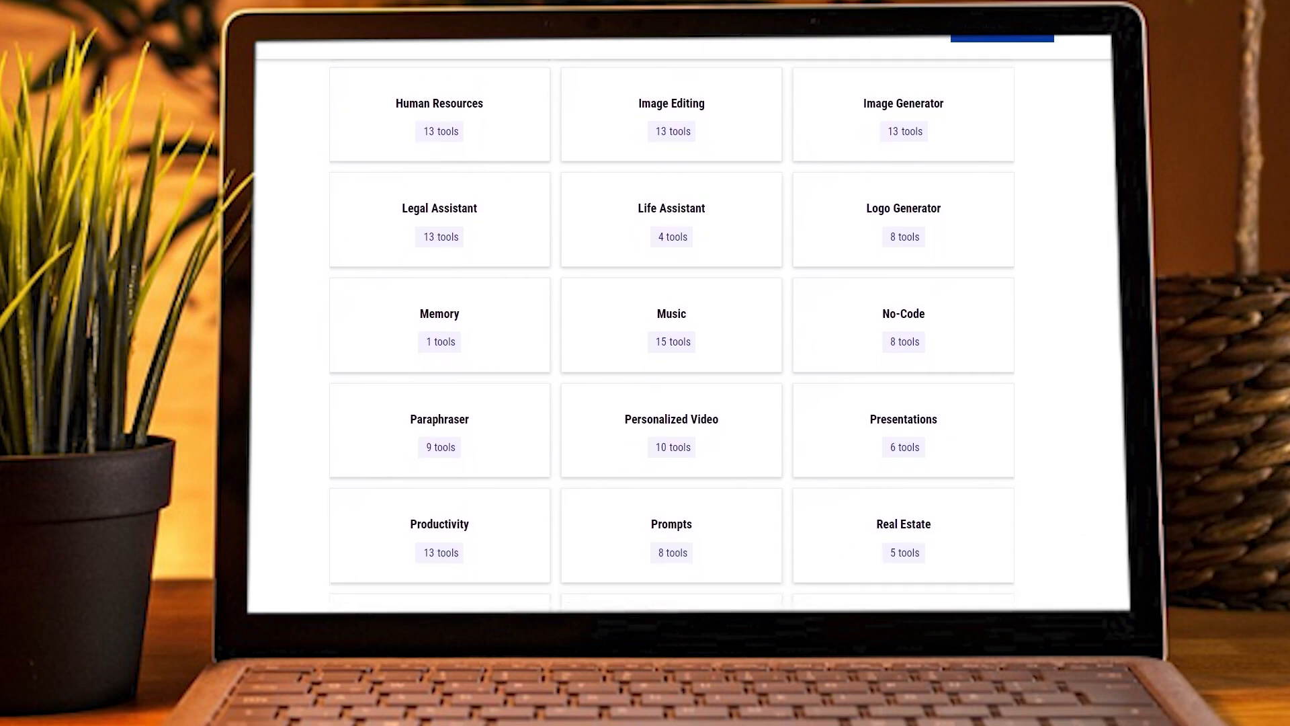
scroll(down, 3)
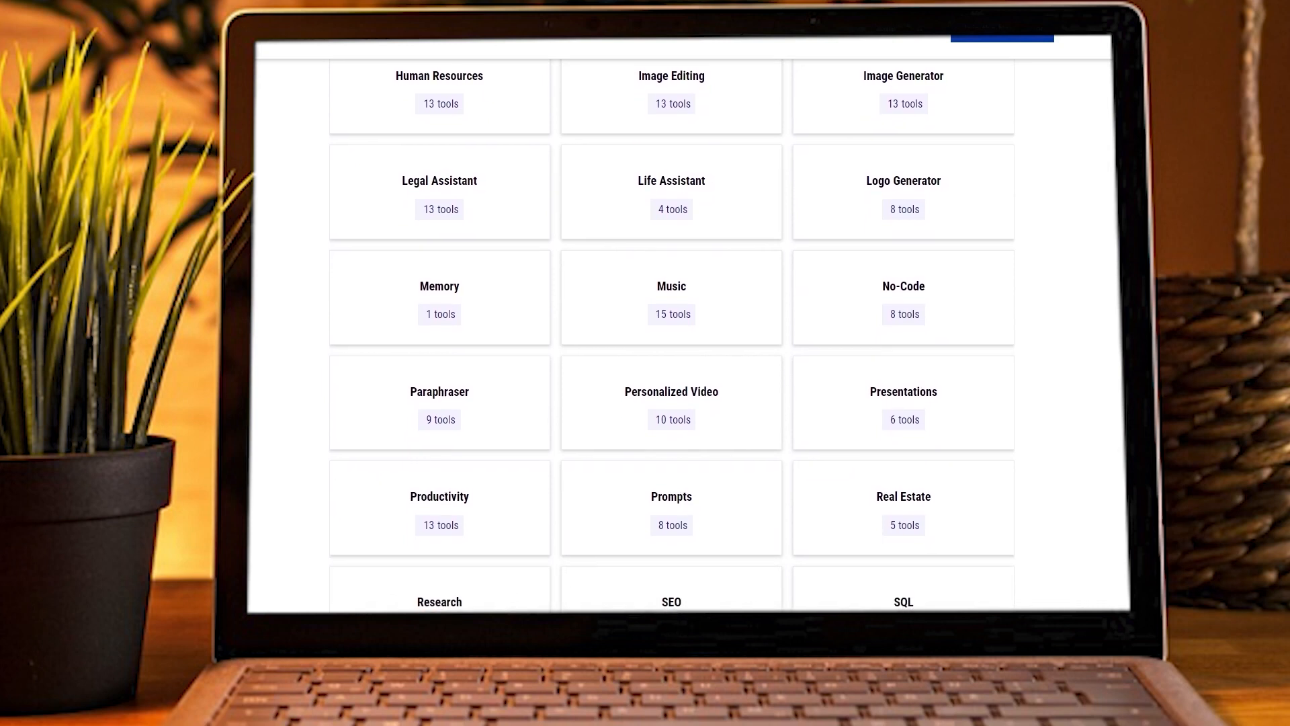
scroll(down, 3)
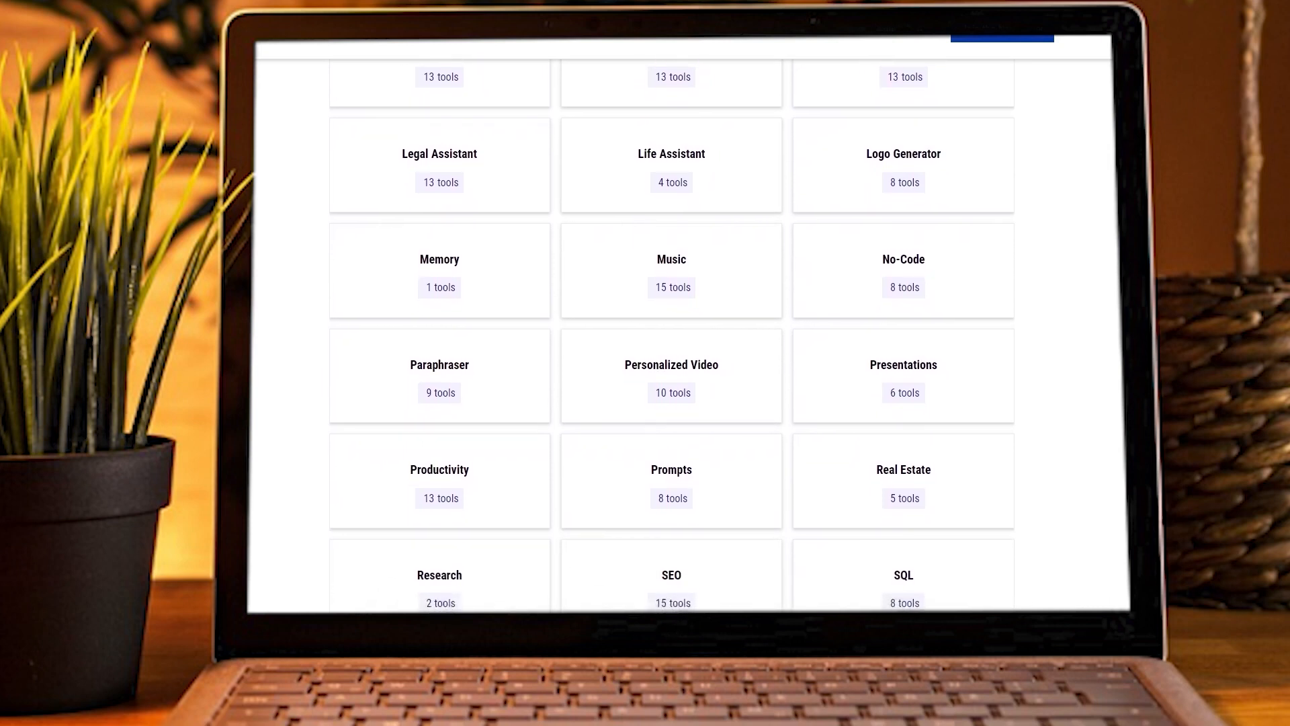
scroll(up, 3)
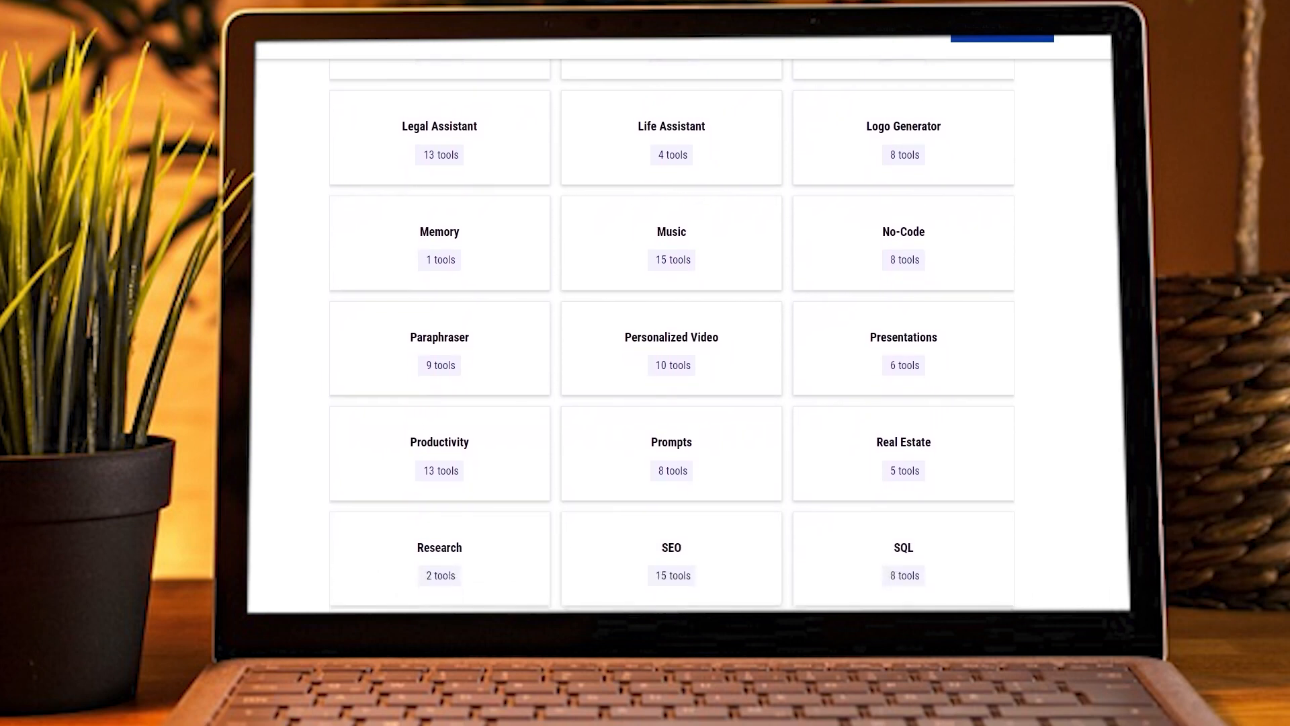
scroll(up, 3)
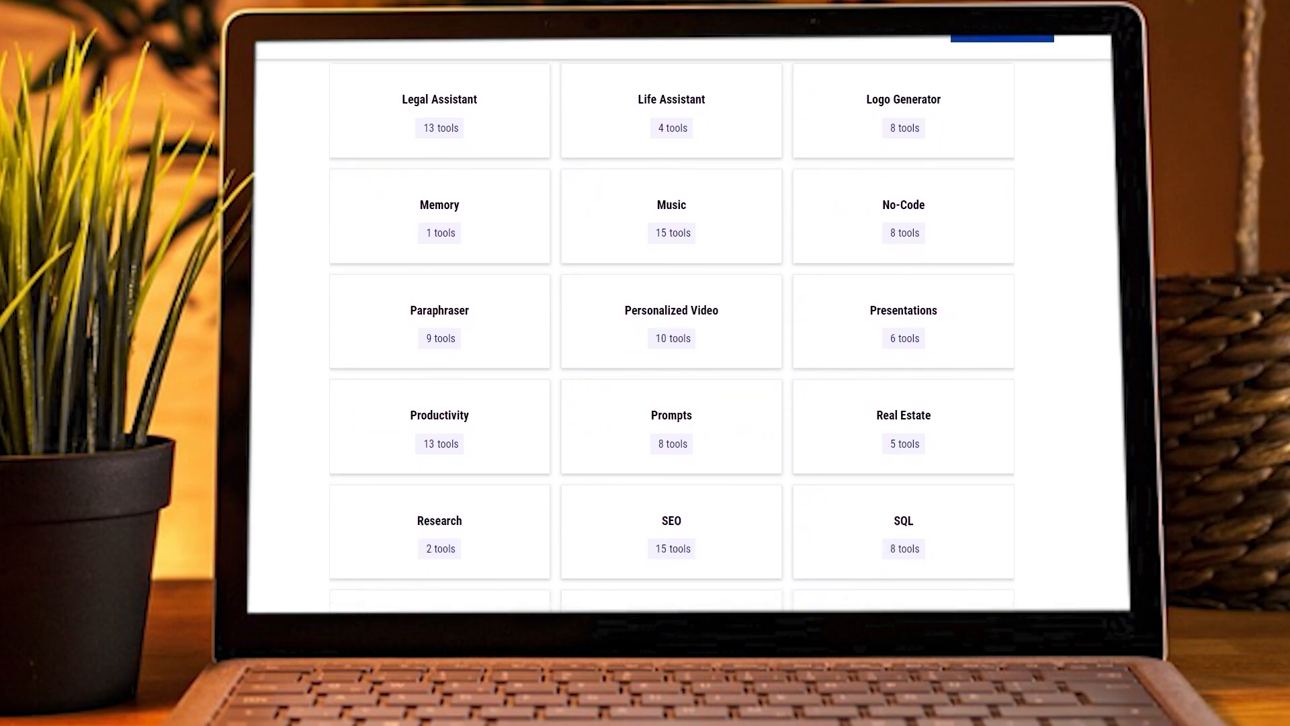
scroll(down, 3)
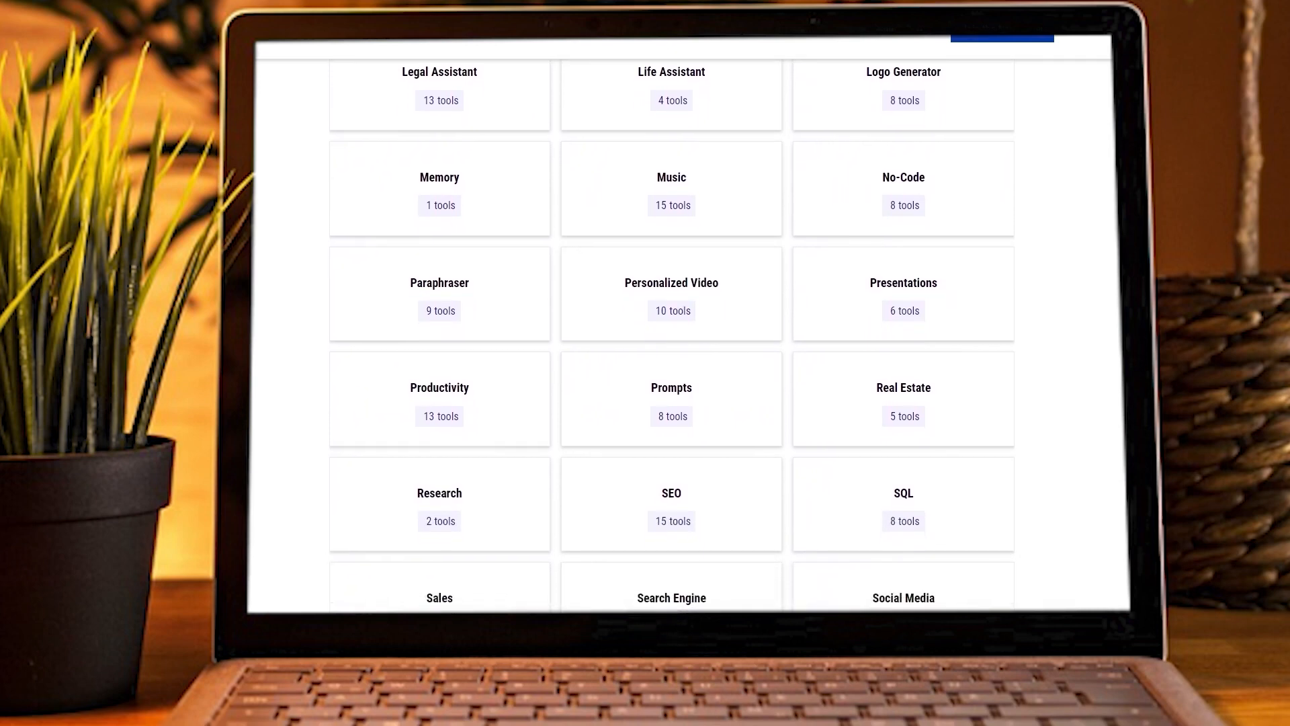
scroll(up, 3)
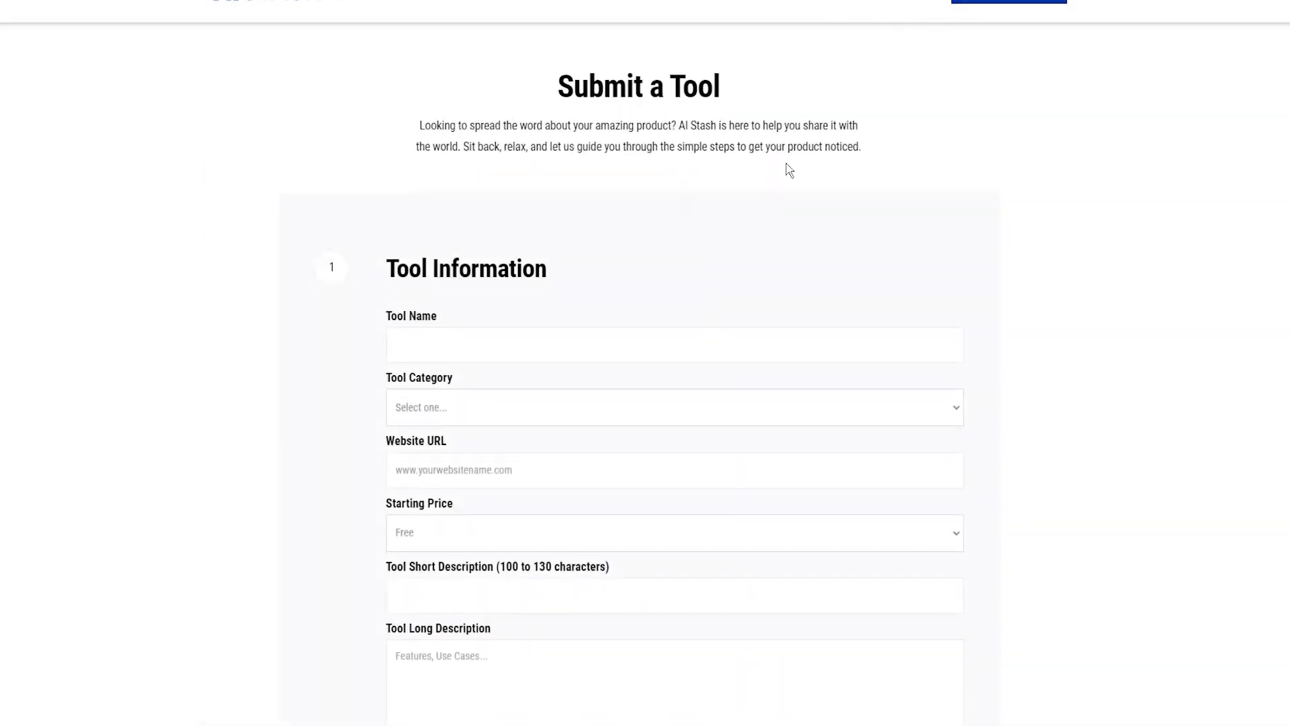
Step: Go down to Promote your Product and tick Yes for newsletter promotion
scroll(down, 3)
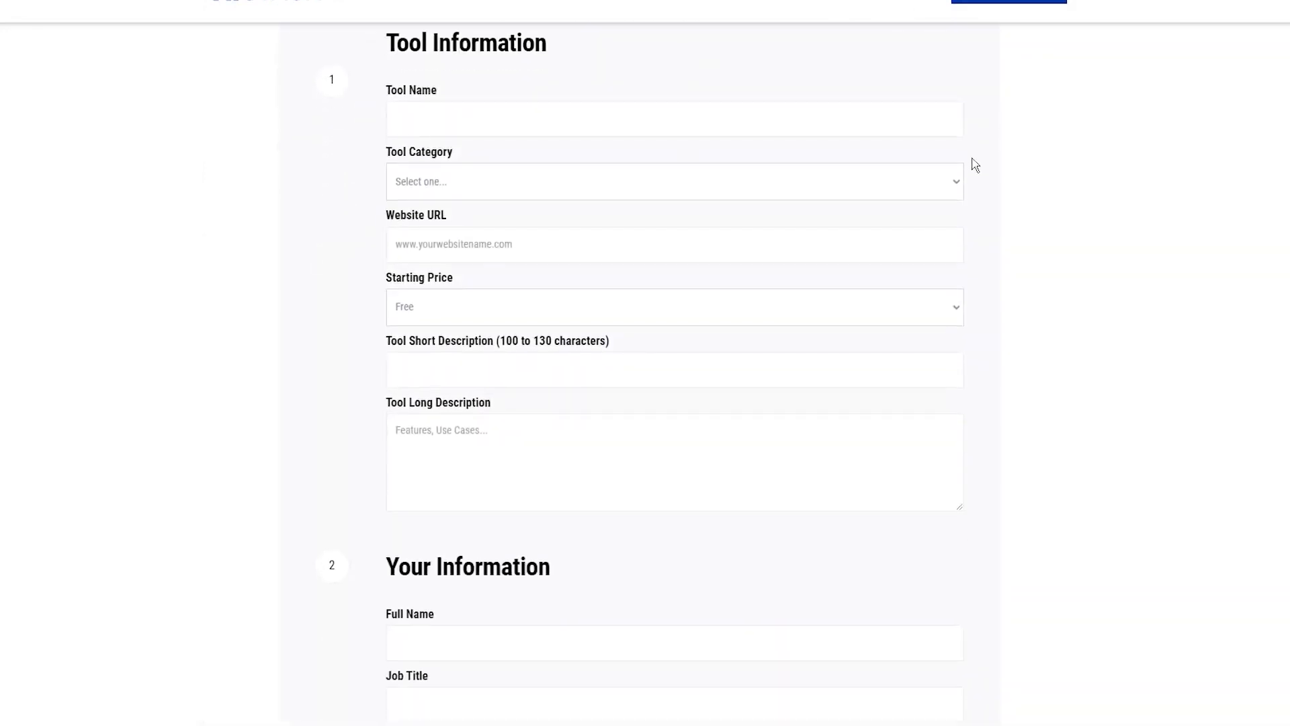
scroll(down, 3)
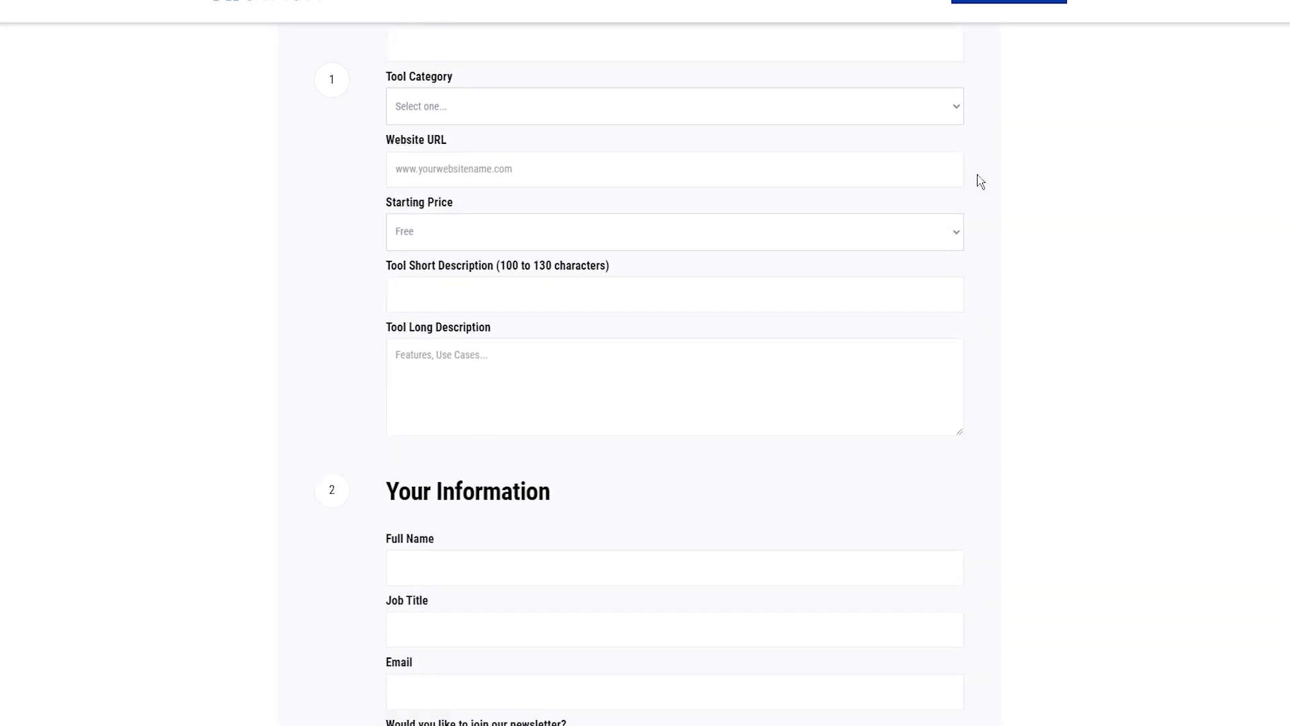
scroll(down, 3)
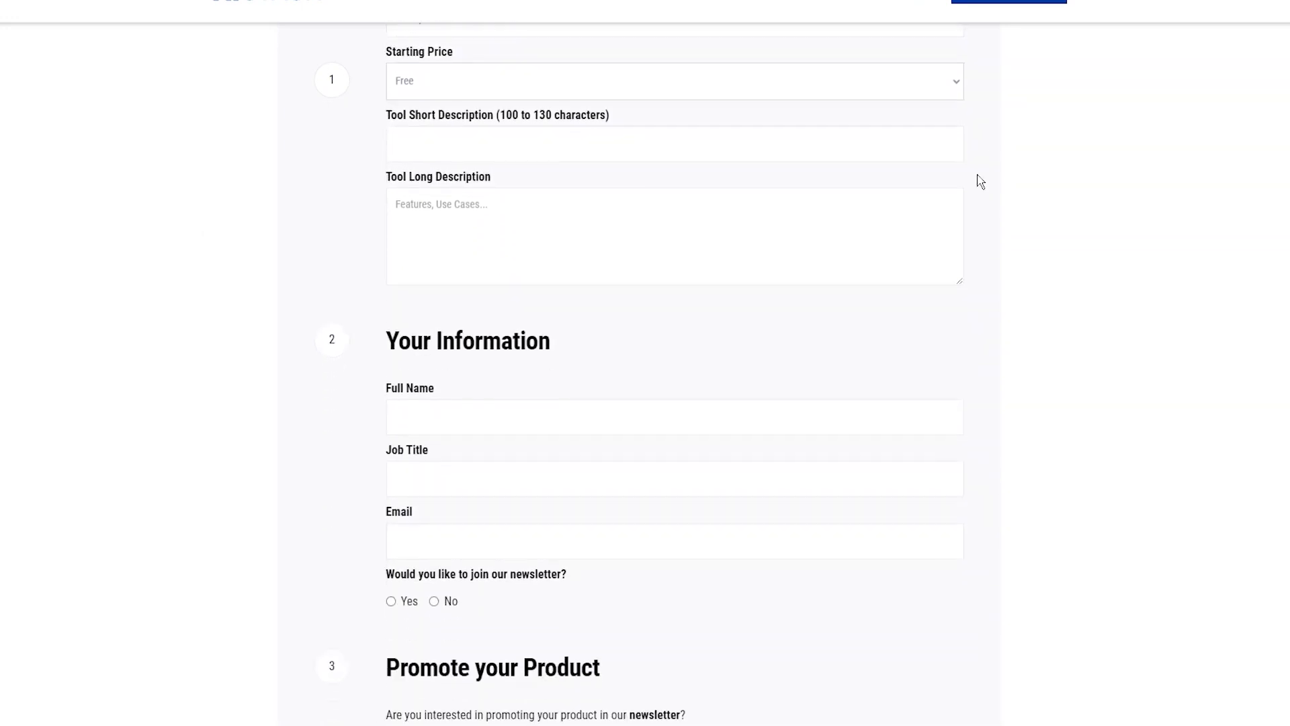
scroll(down, 3)
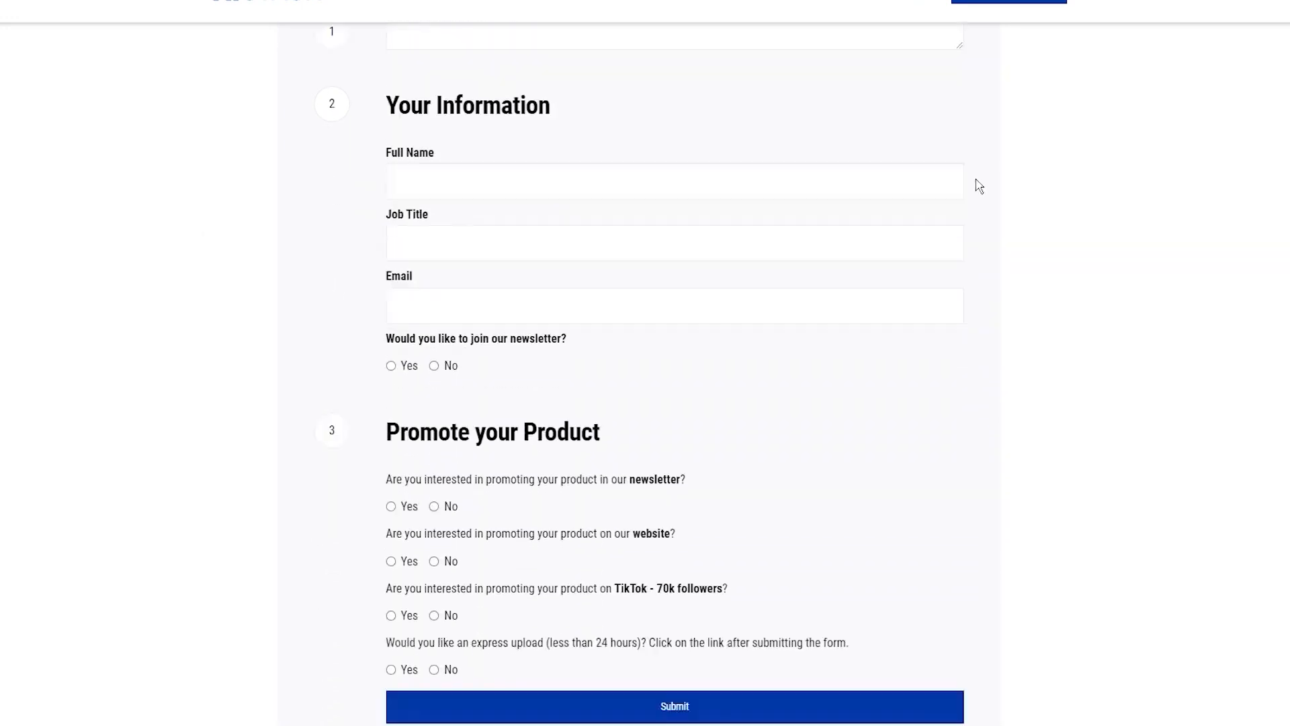
scroll(down, 3)
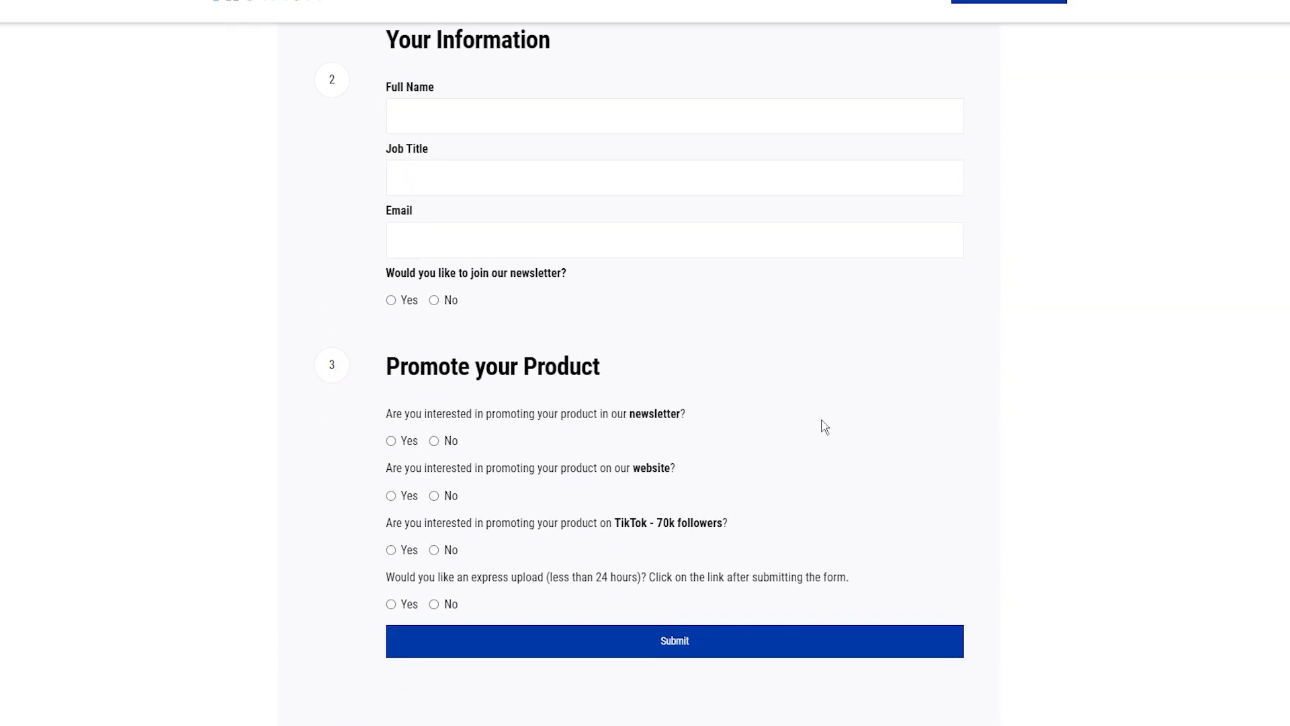
mouse_move(696, 393)
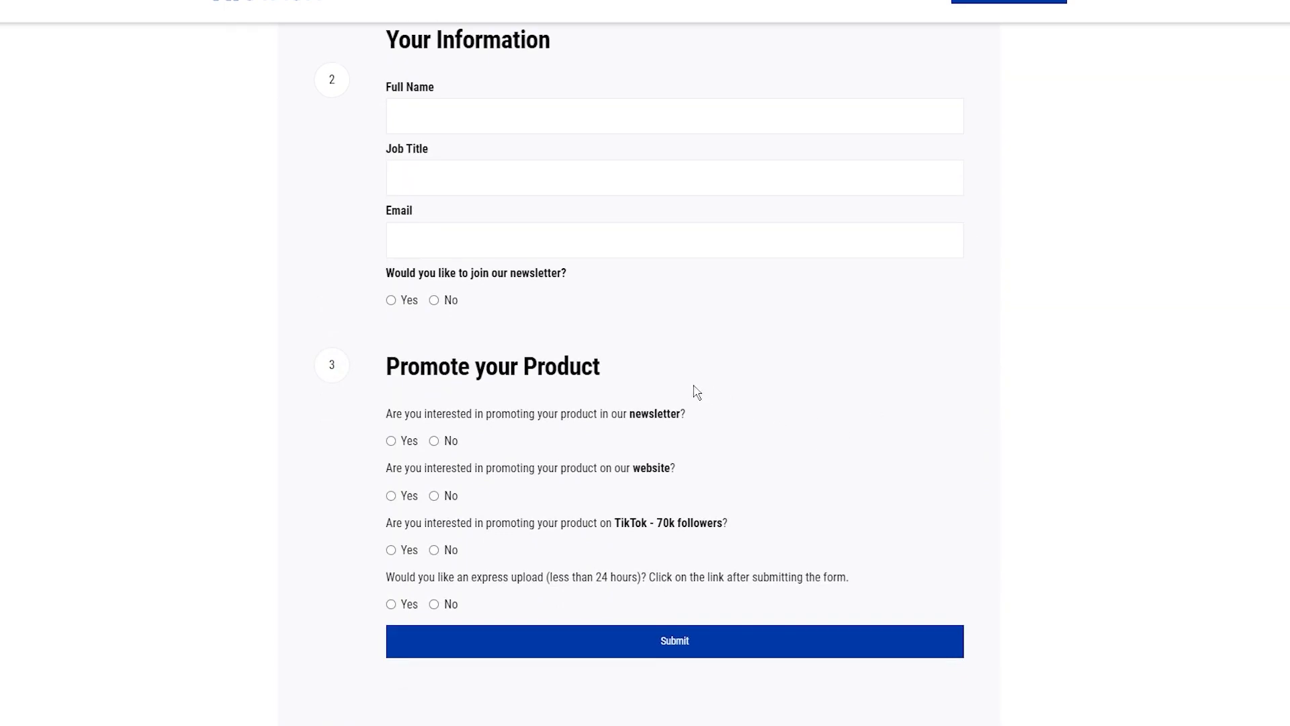
mouse_move(686, 388)
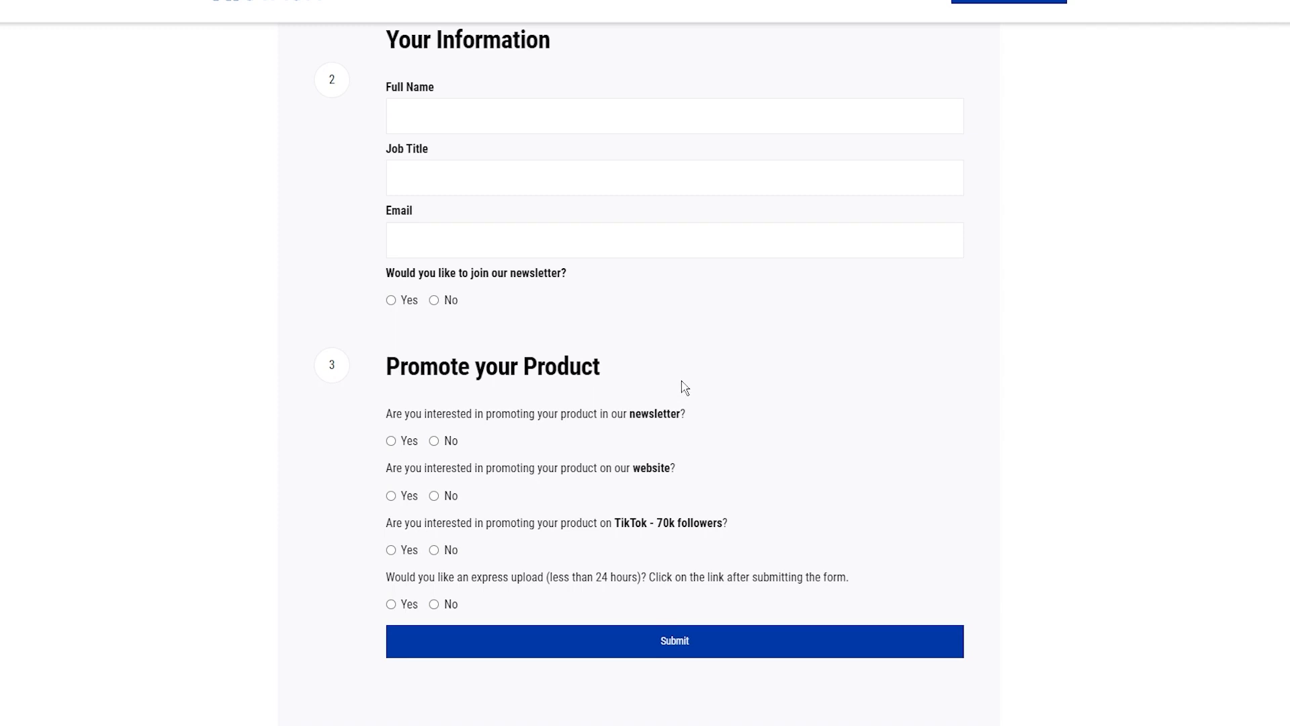
double_click(492, 366)
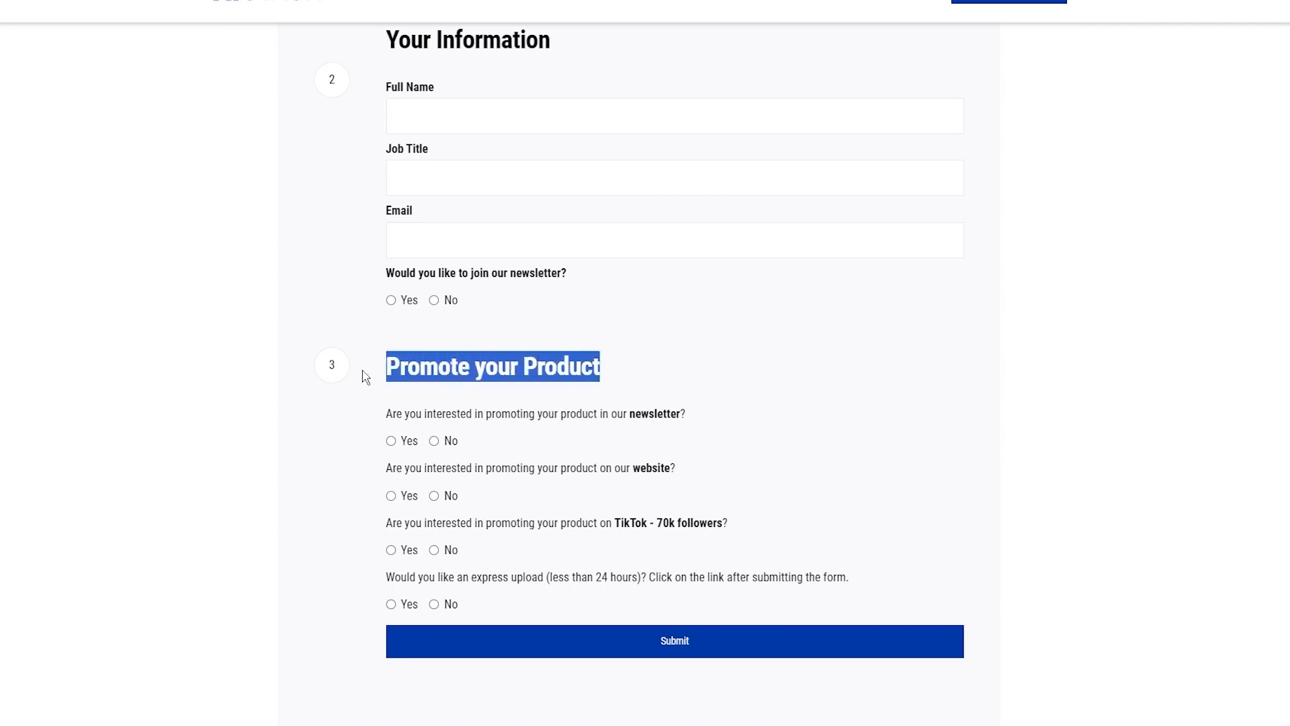
mouse_move(472, 440)
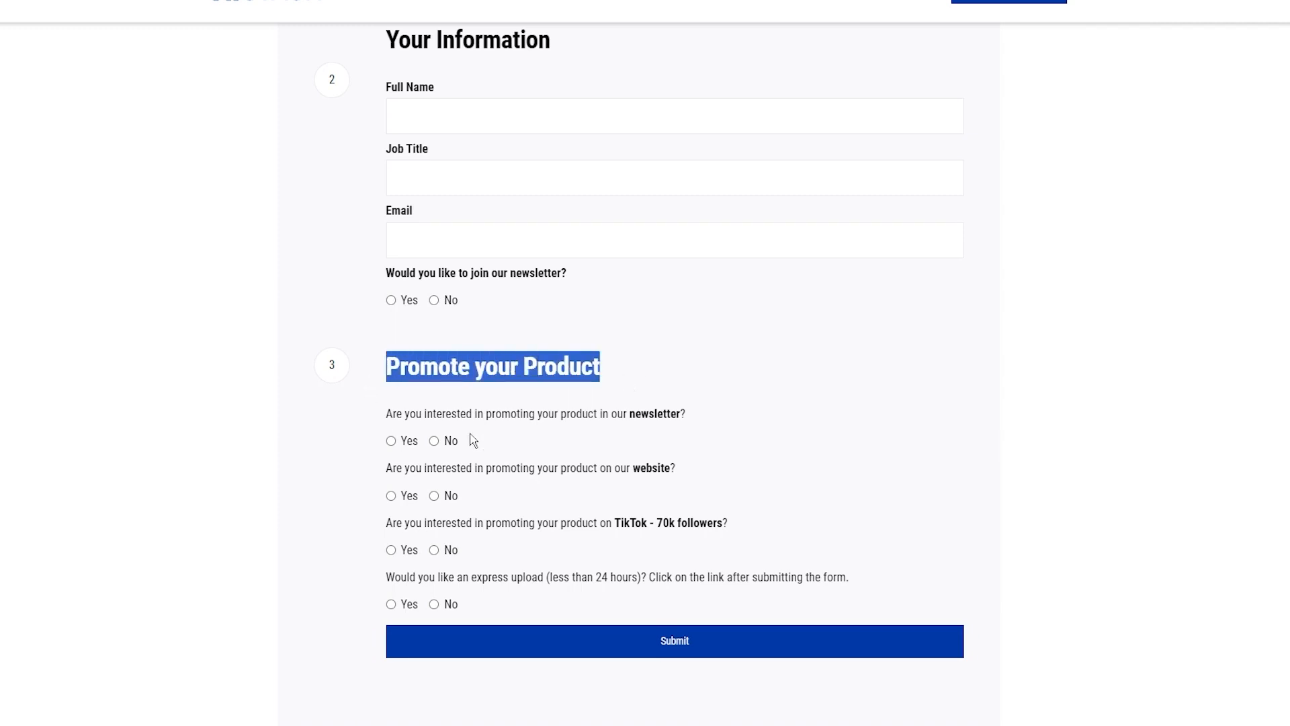
click(391, 440)
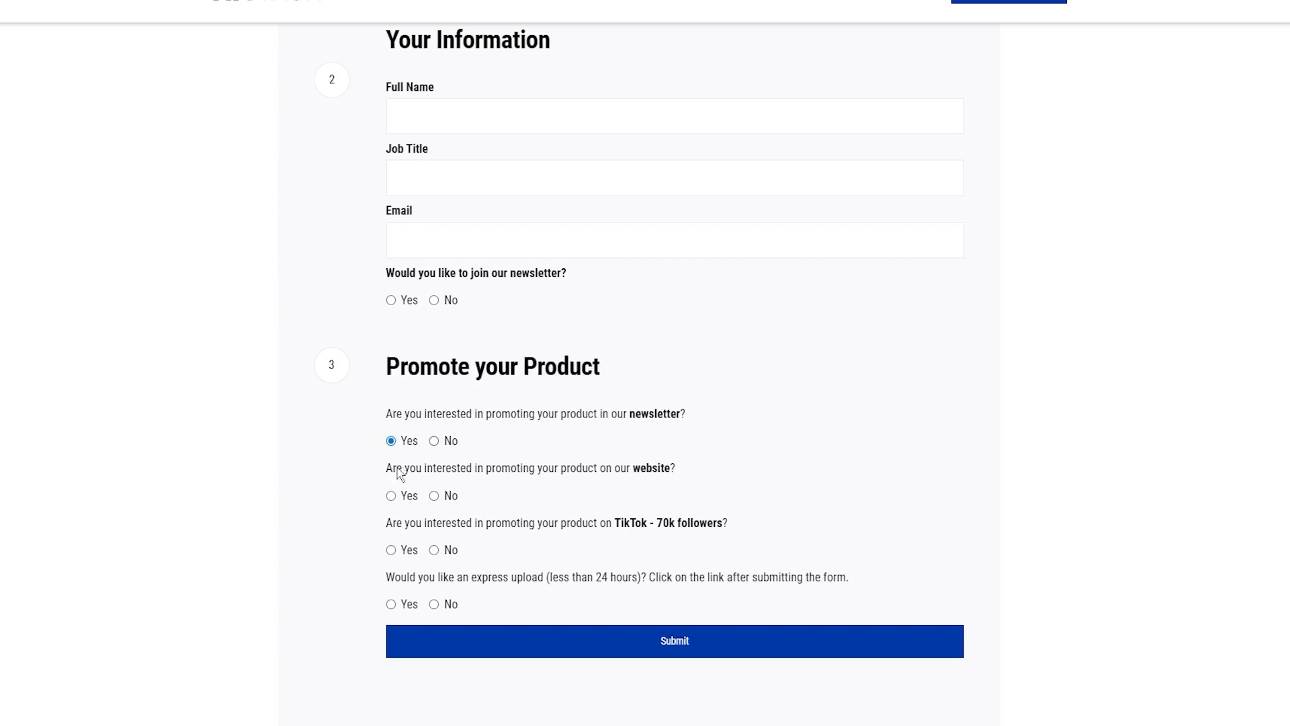
Step: Review the Submit a Tool form sections and its final submit area
scroll(up, 3)
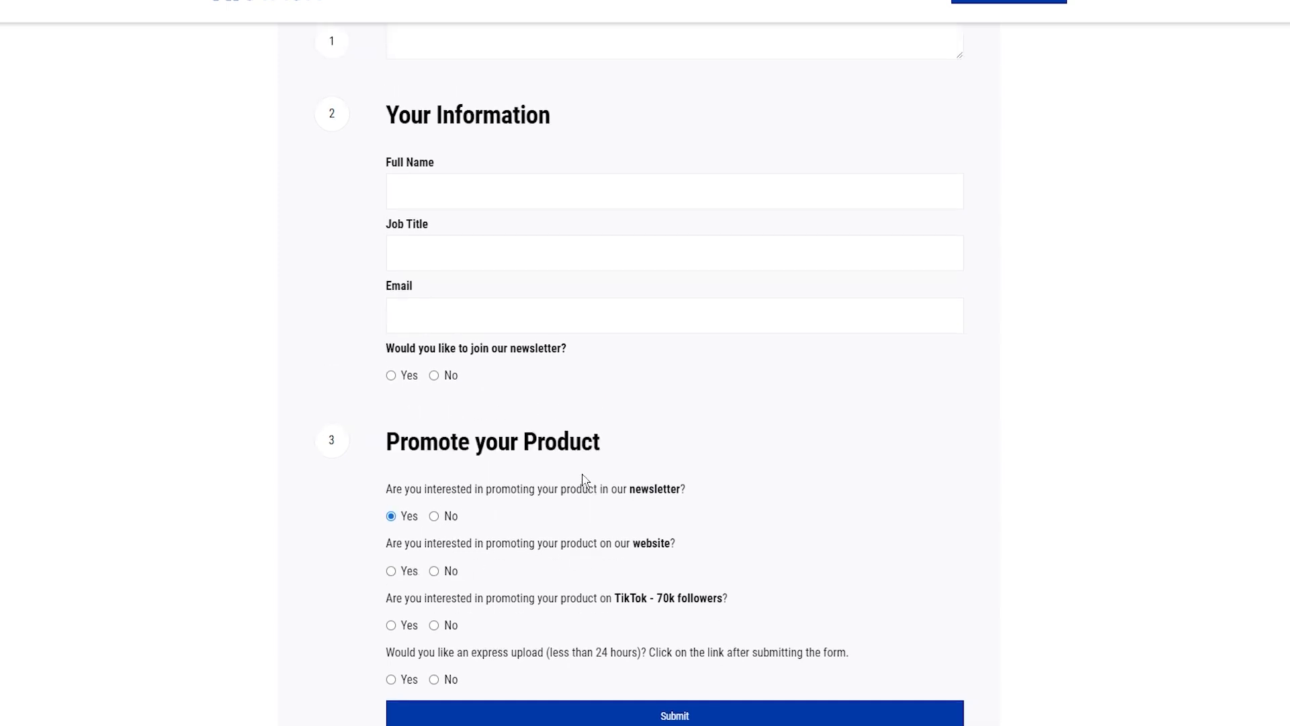
scroll(up, 3)
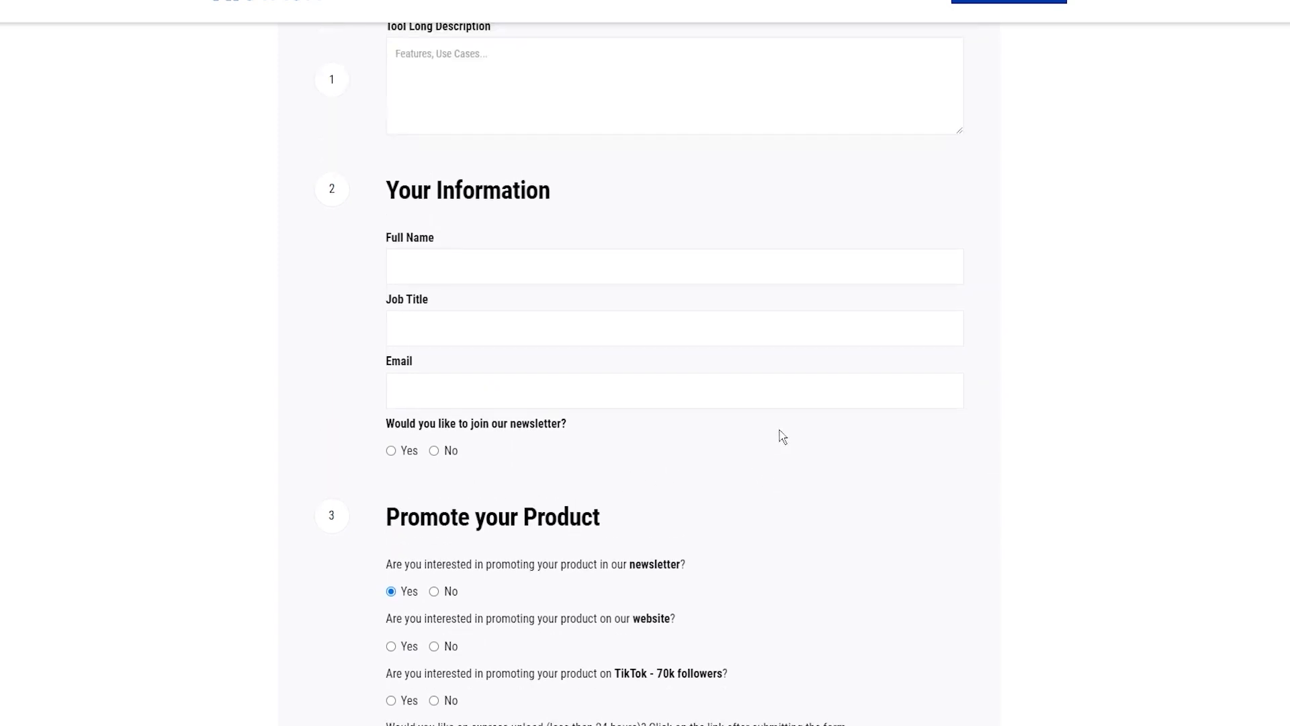
mouse_move(766, 436)
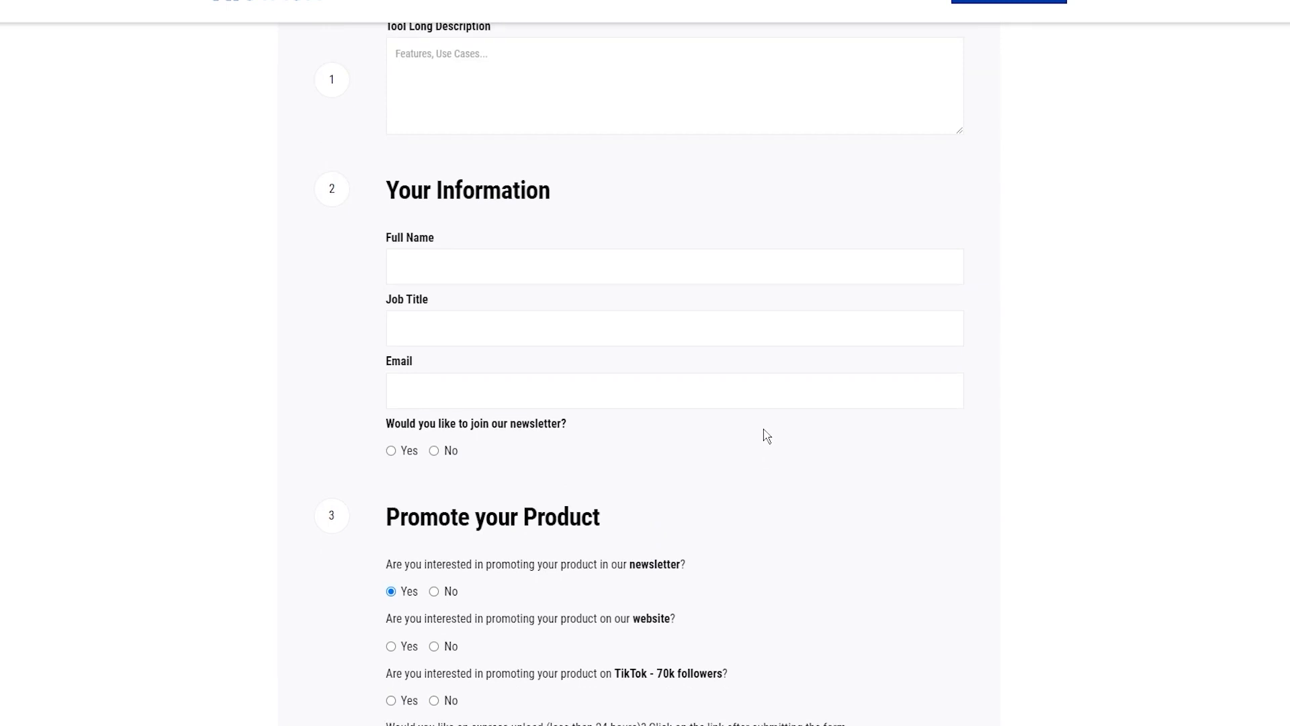
scroll(up, 3)
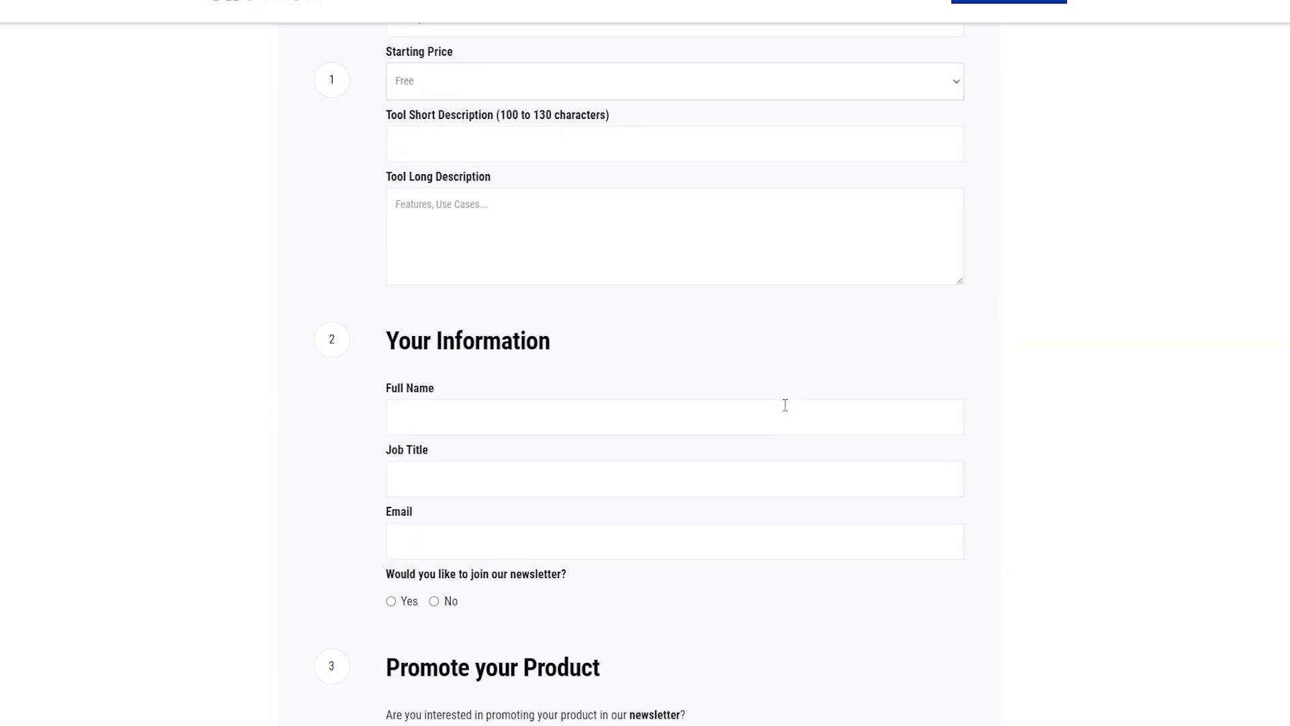
scroll(up, 3)
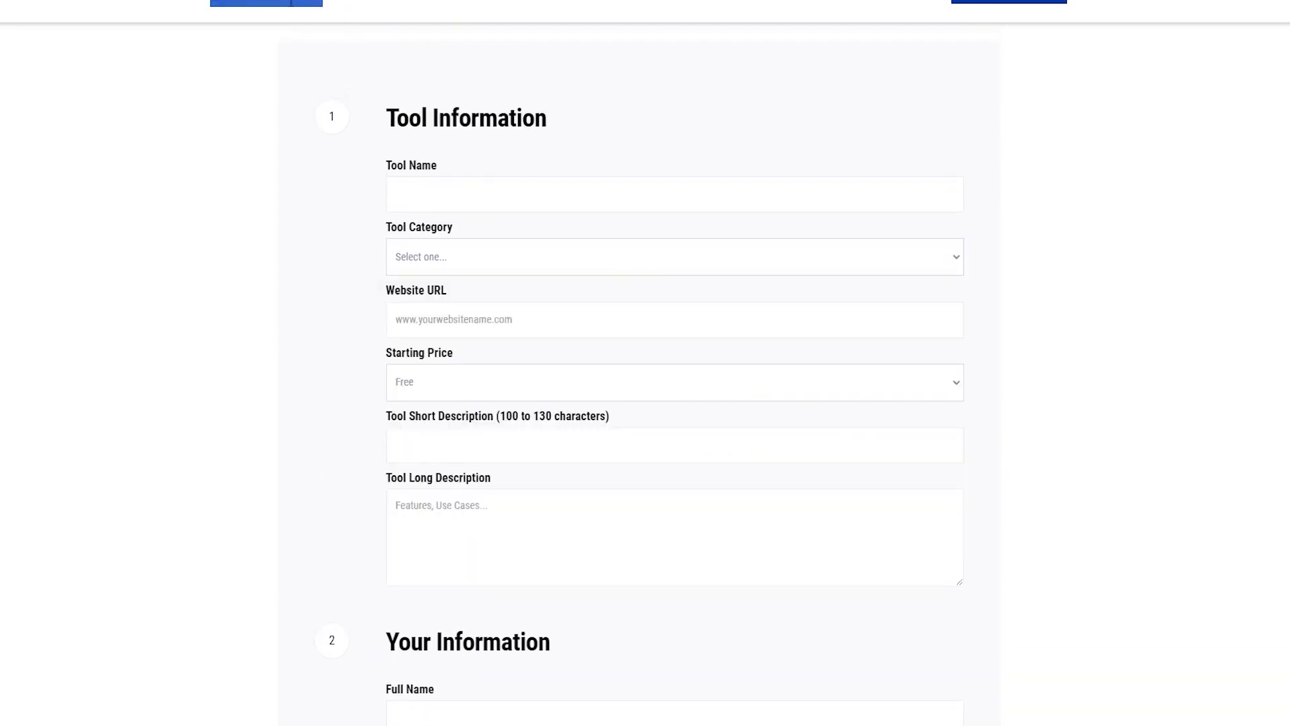
scroll(down, 3)
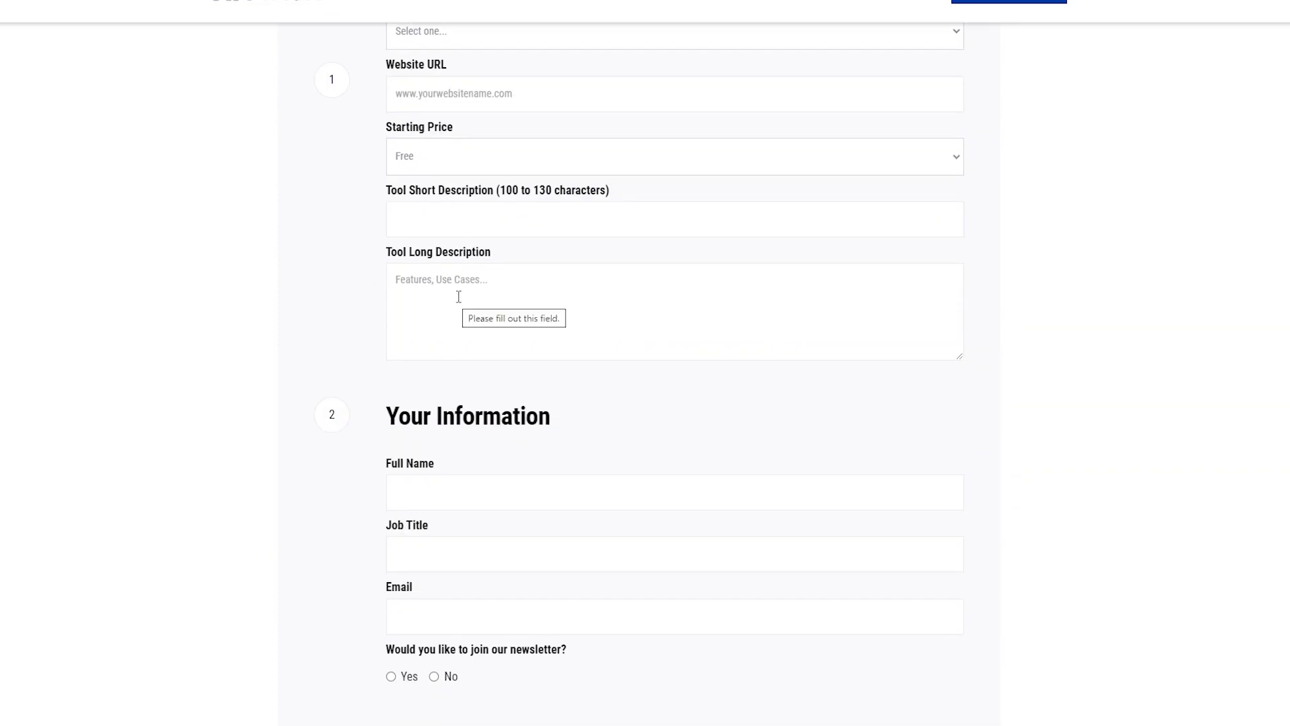
scroll(down, 3)
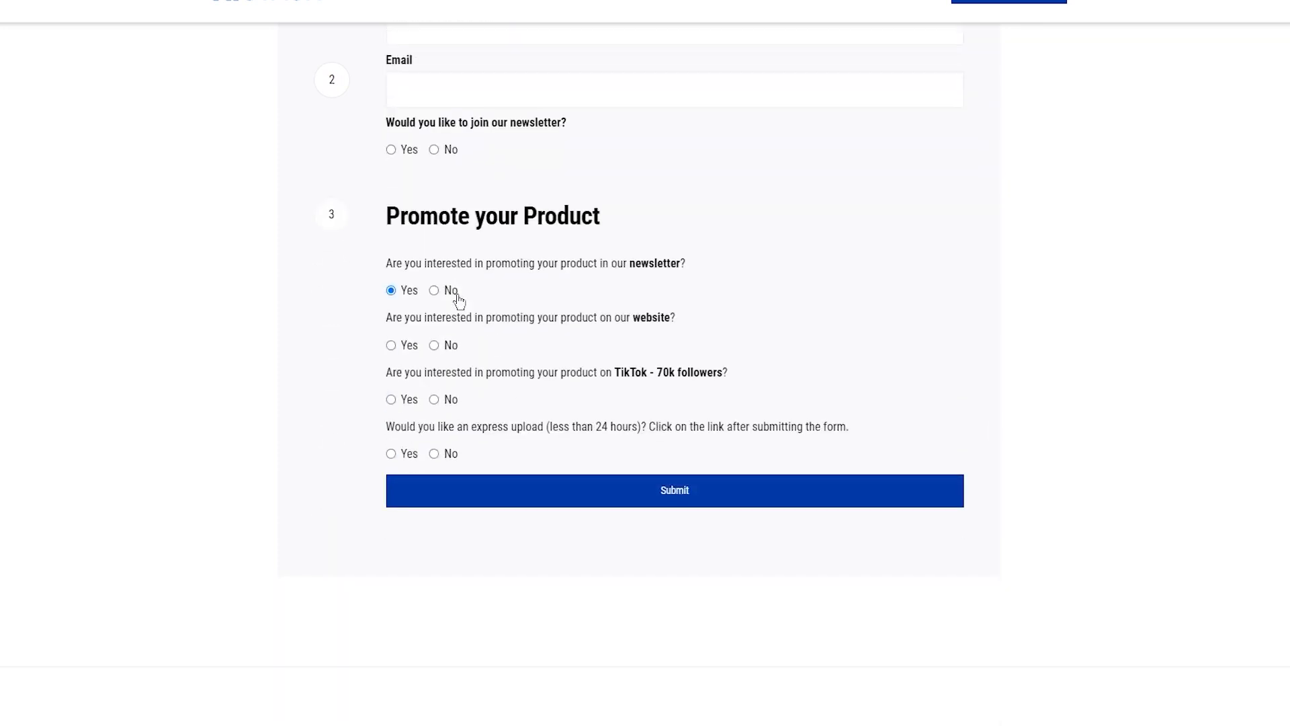
scroll(down, 3)
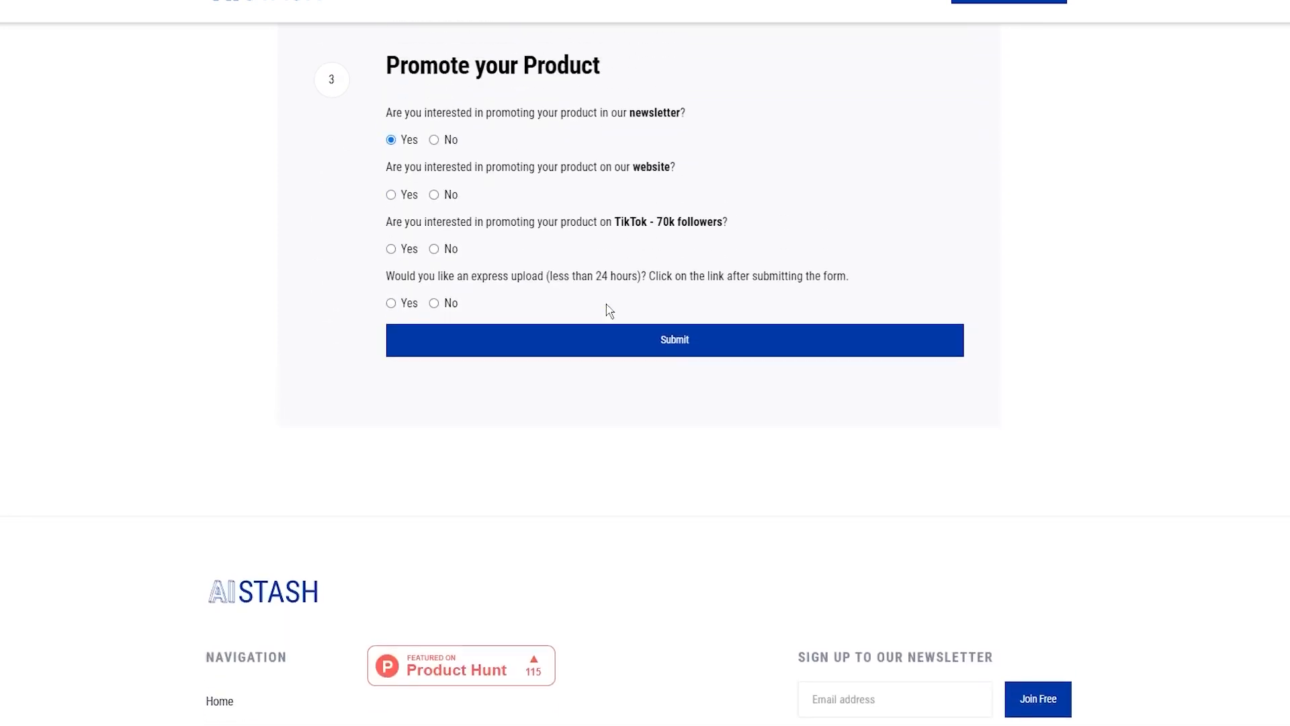
scroll(up, 3)
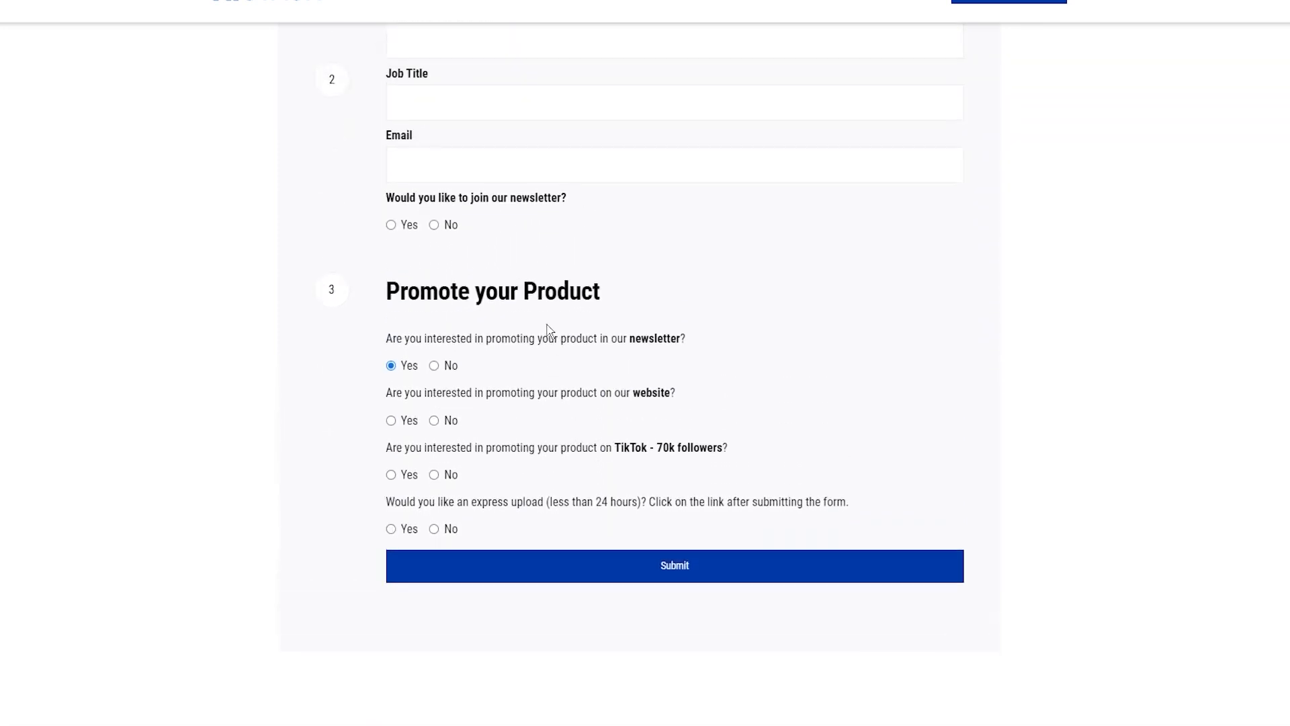
mouse_move(573, 370)
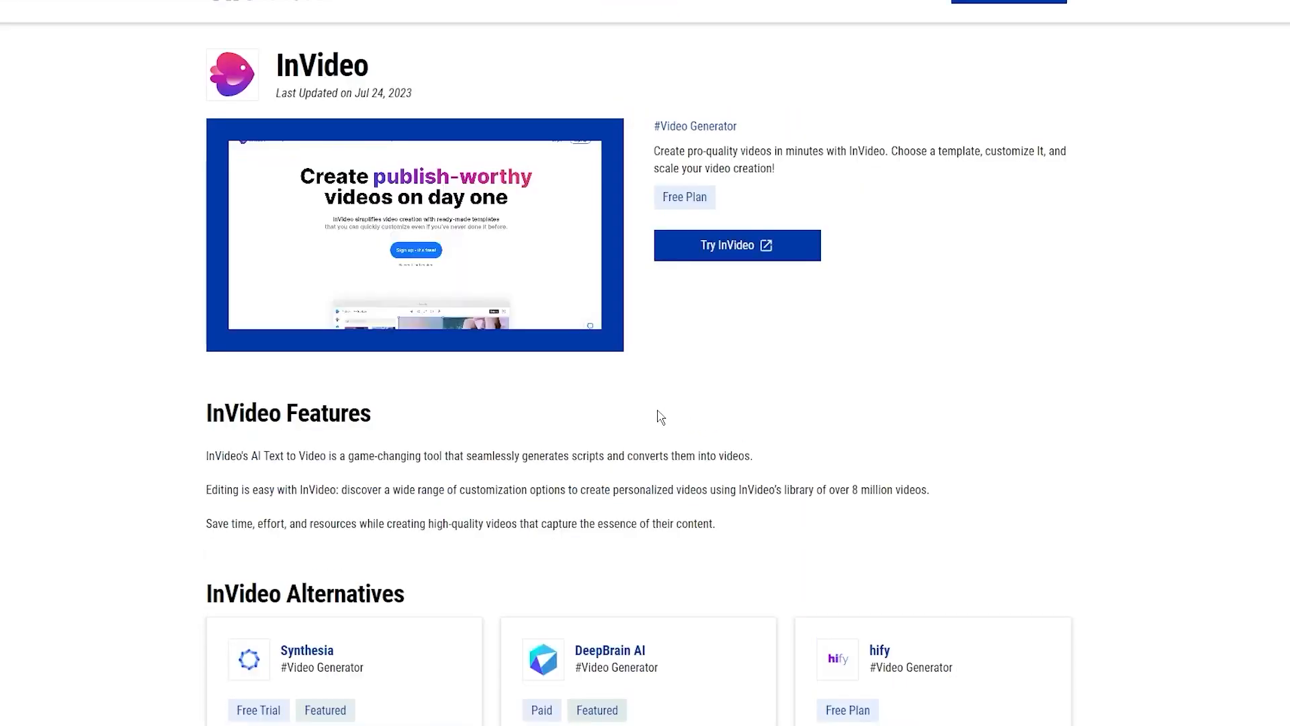
Step: Scroll the InVideo page to its Features and Alternatives, including Synthesia and DeepBrain AI
scroll(down, 3)
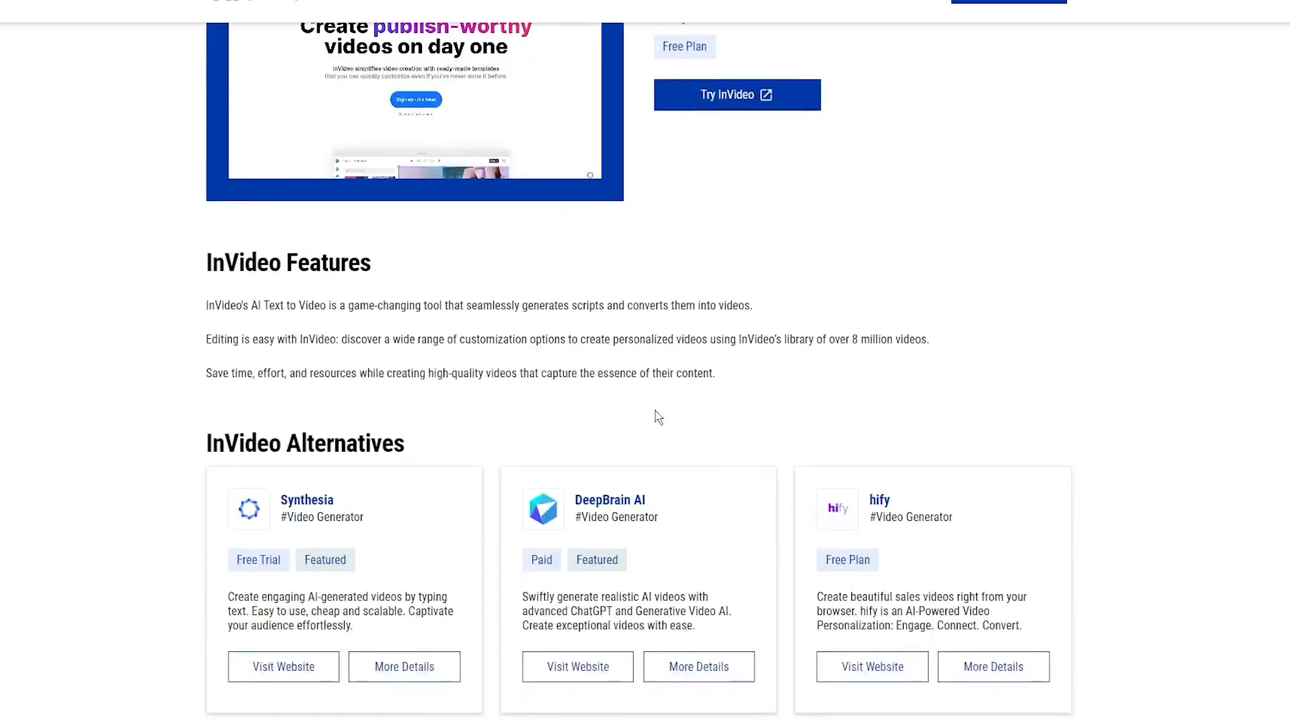
scroll(down, 3)
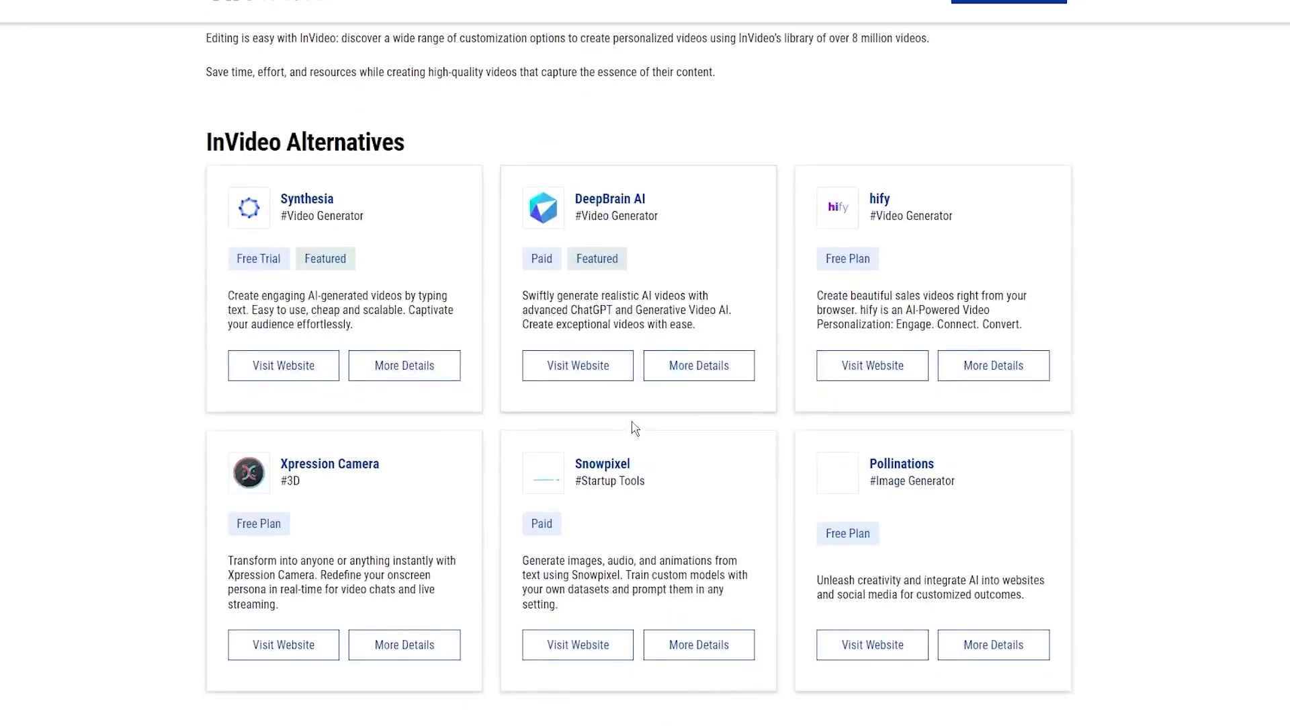
mouse_move(795, 356)
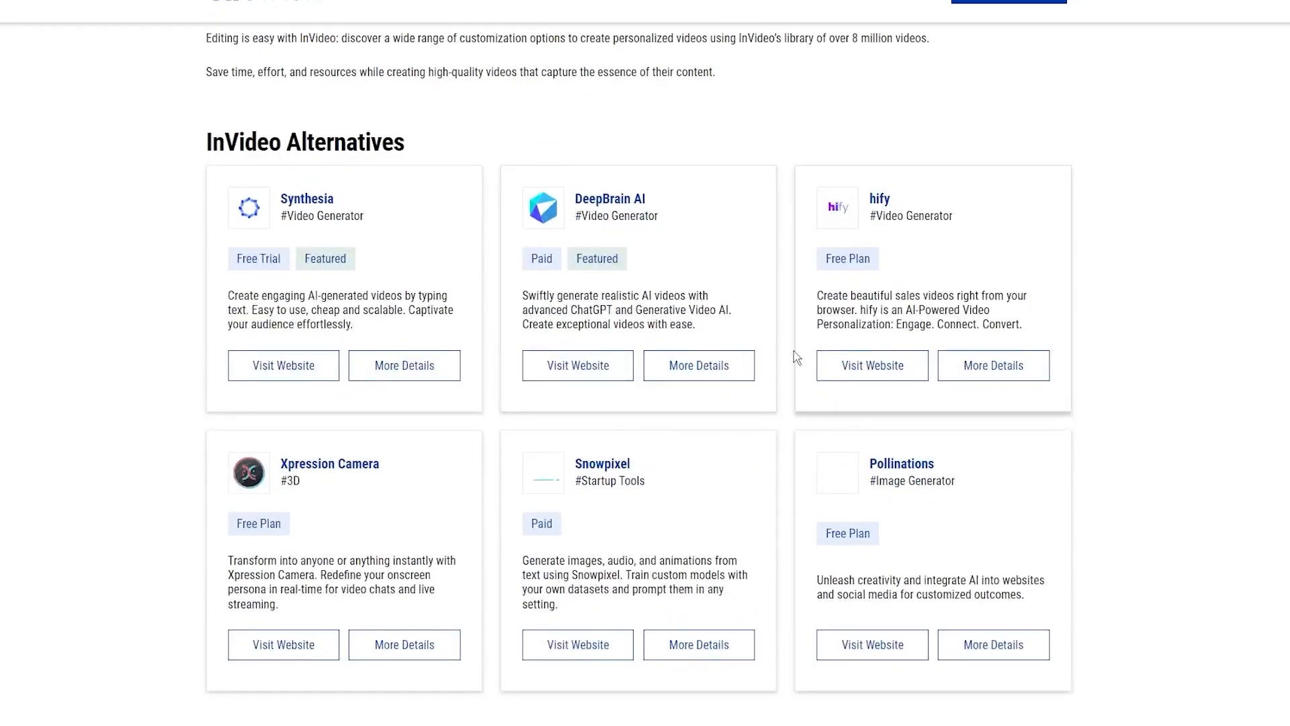
scroll(up, 3)
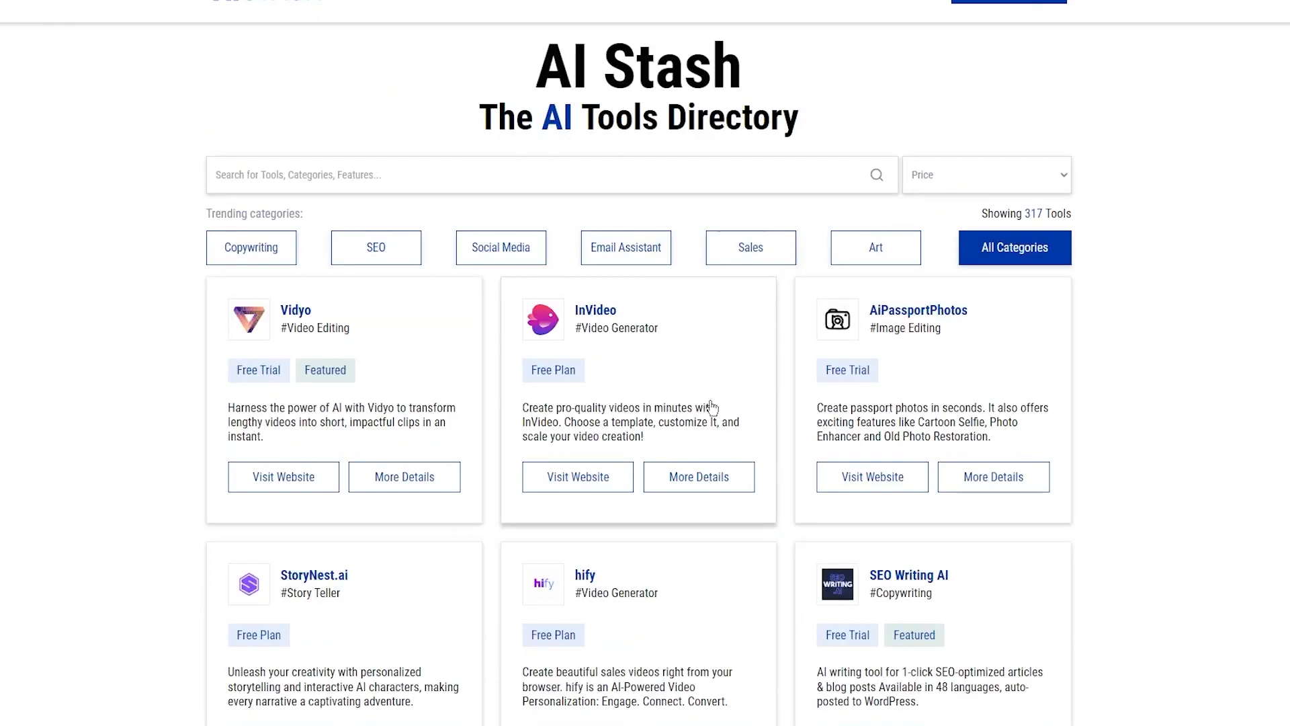
scroll(down, 3)
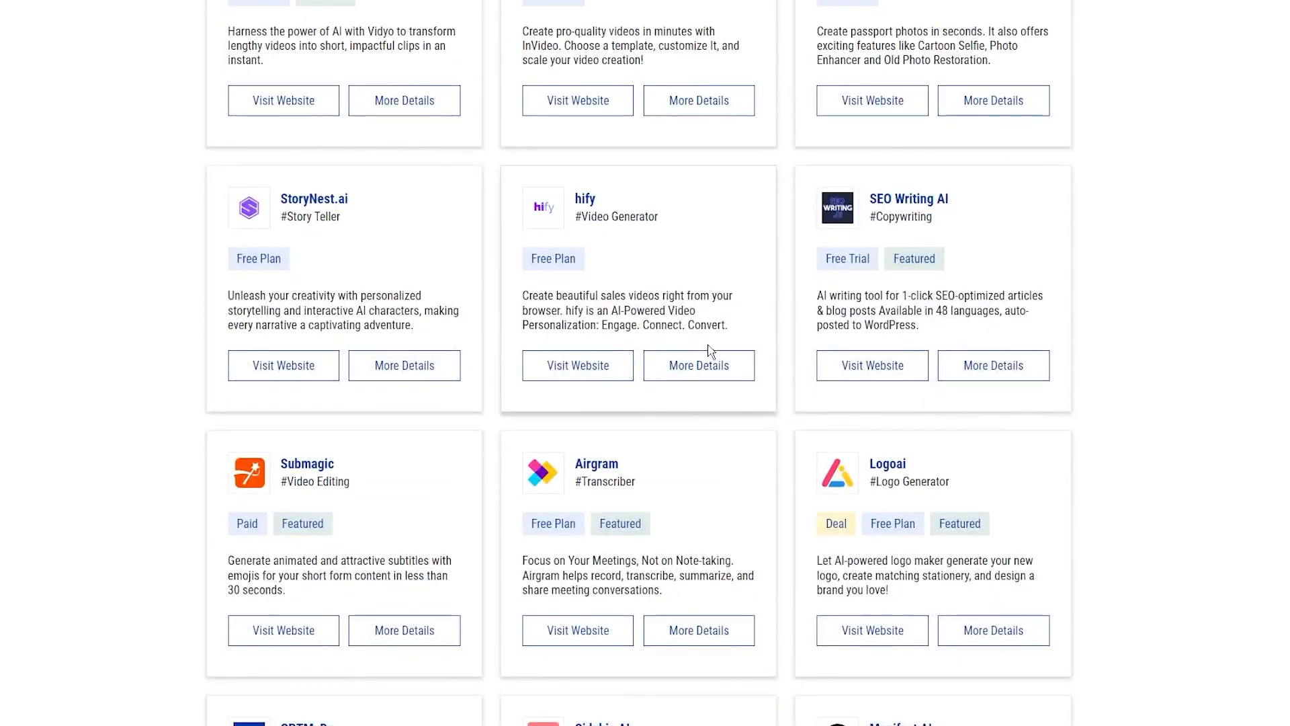
scroll(up, 3)
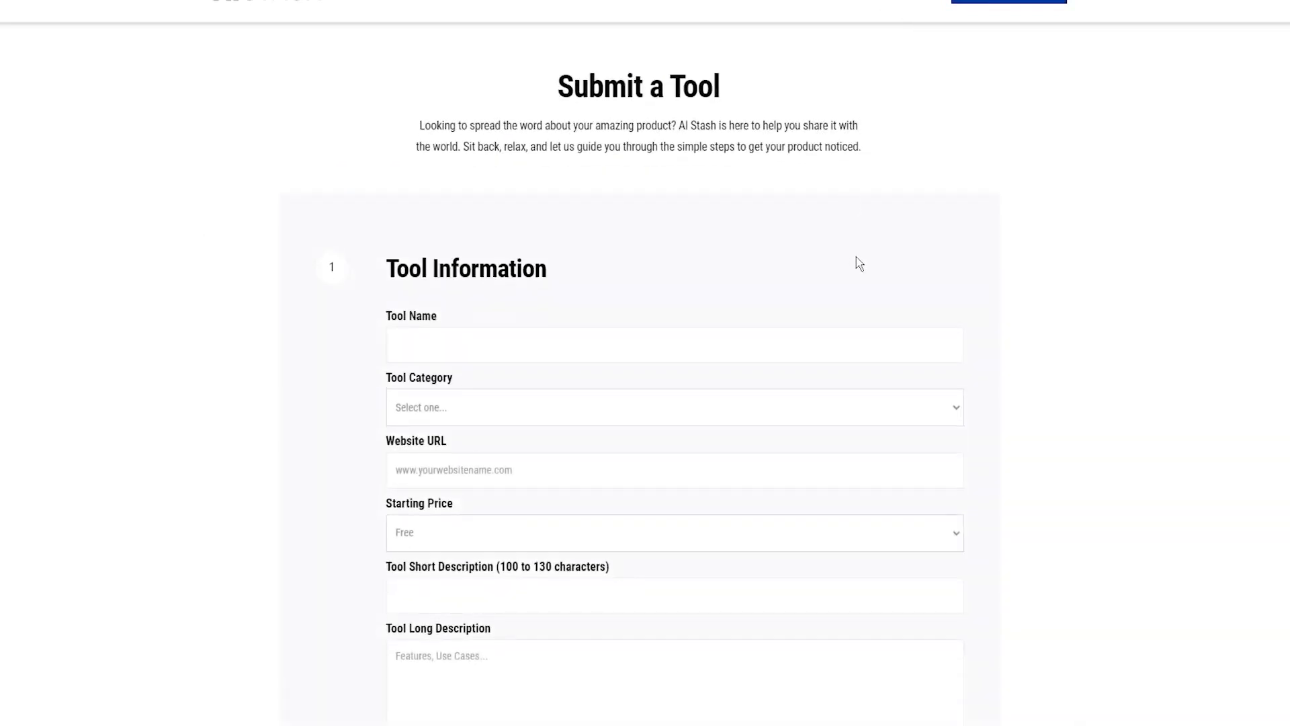
Step: Scroll the Submit a Tool form through tool, personal and promotion sections to Submit
scroll(down, 3)
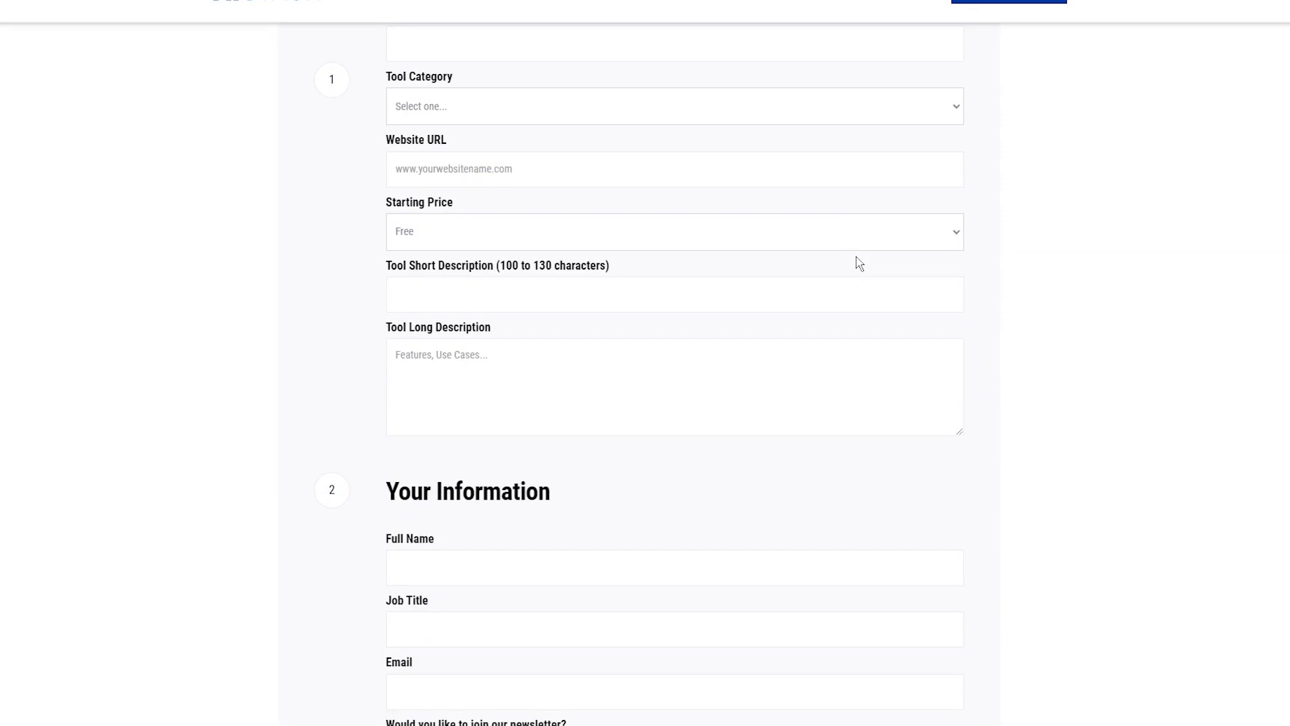
scroll(down, 3)
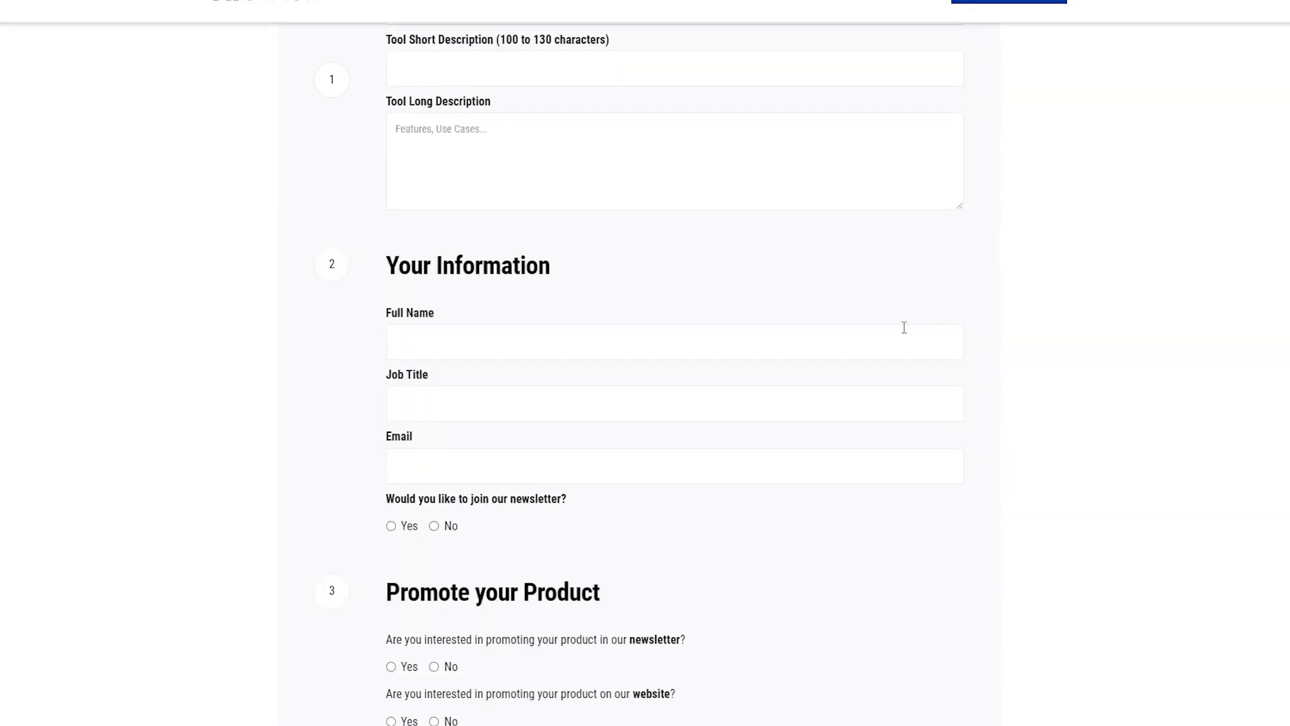
scroll(down, 3)
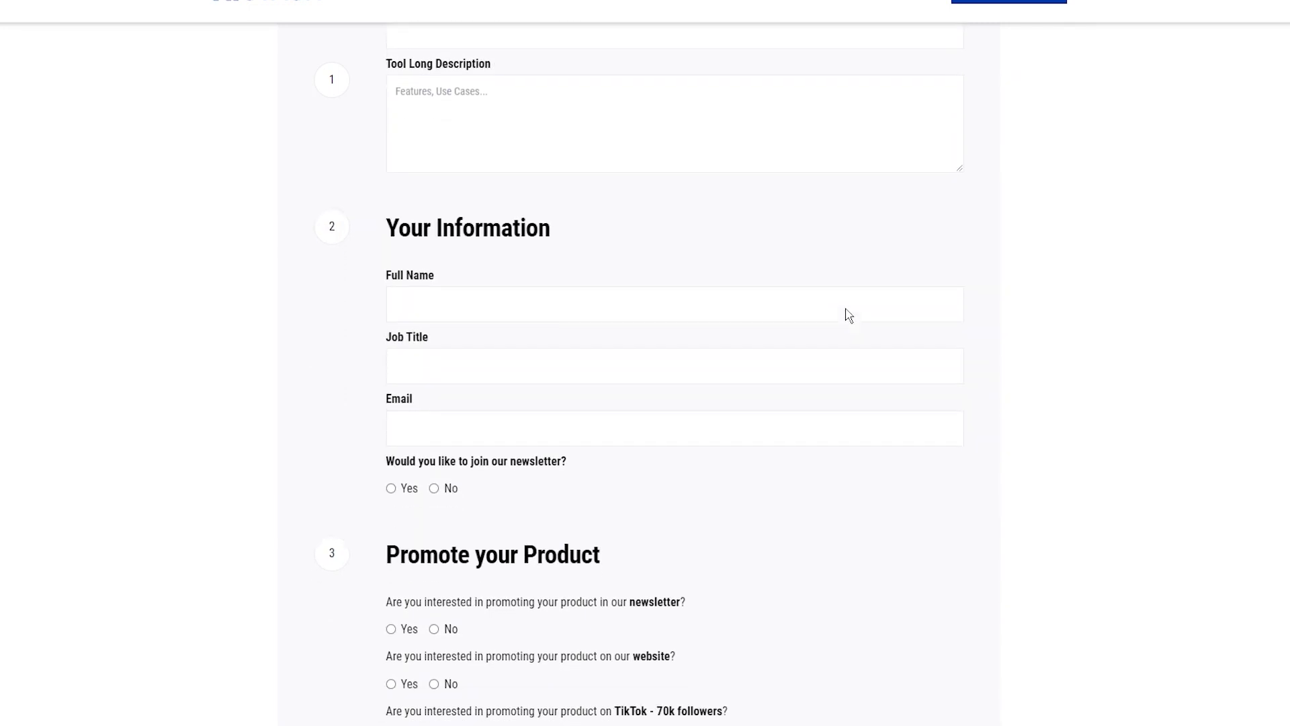
scroll(down, 3)
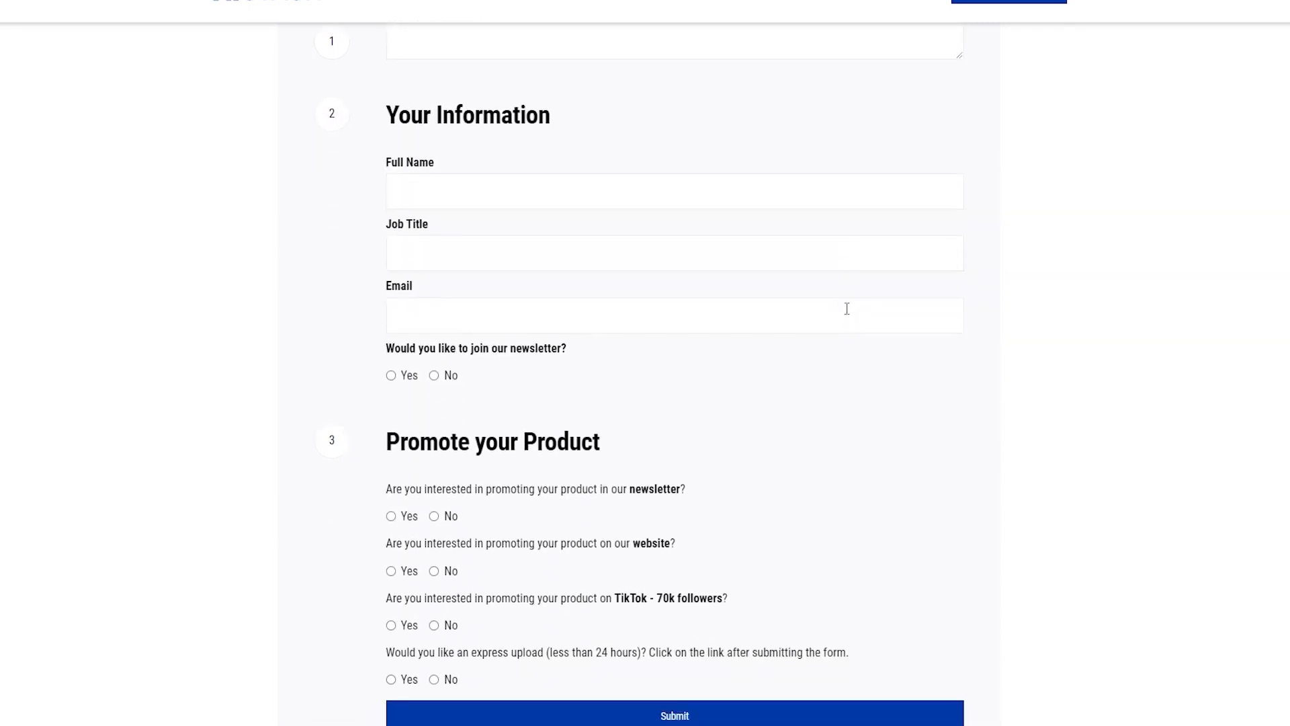
click(673, 715)
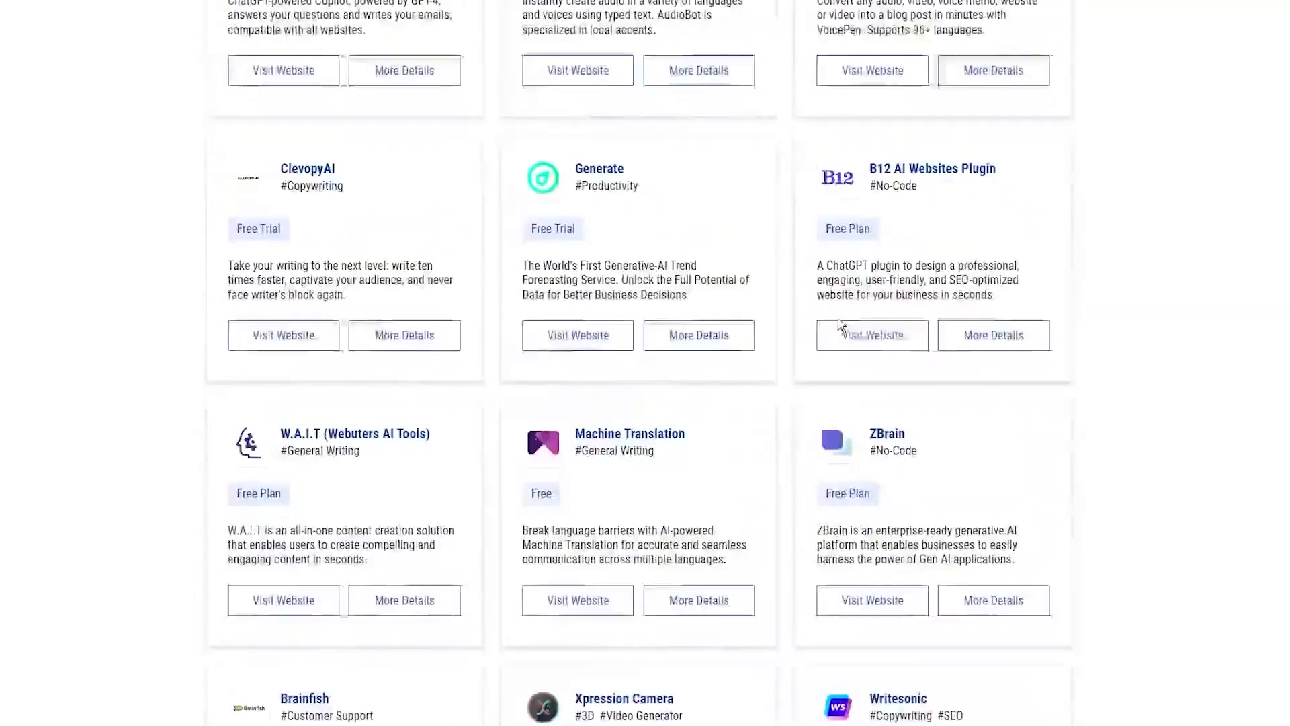
Step: Browse the tool listings, then open Categories showing tool counts like 3D and Architecture
scroll(up, 3)
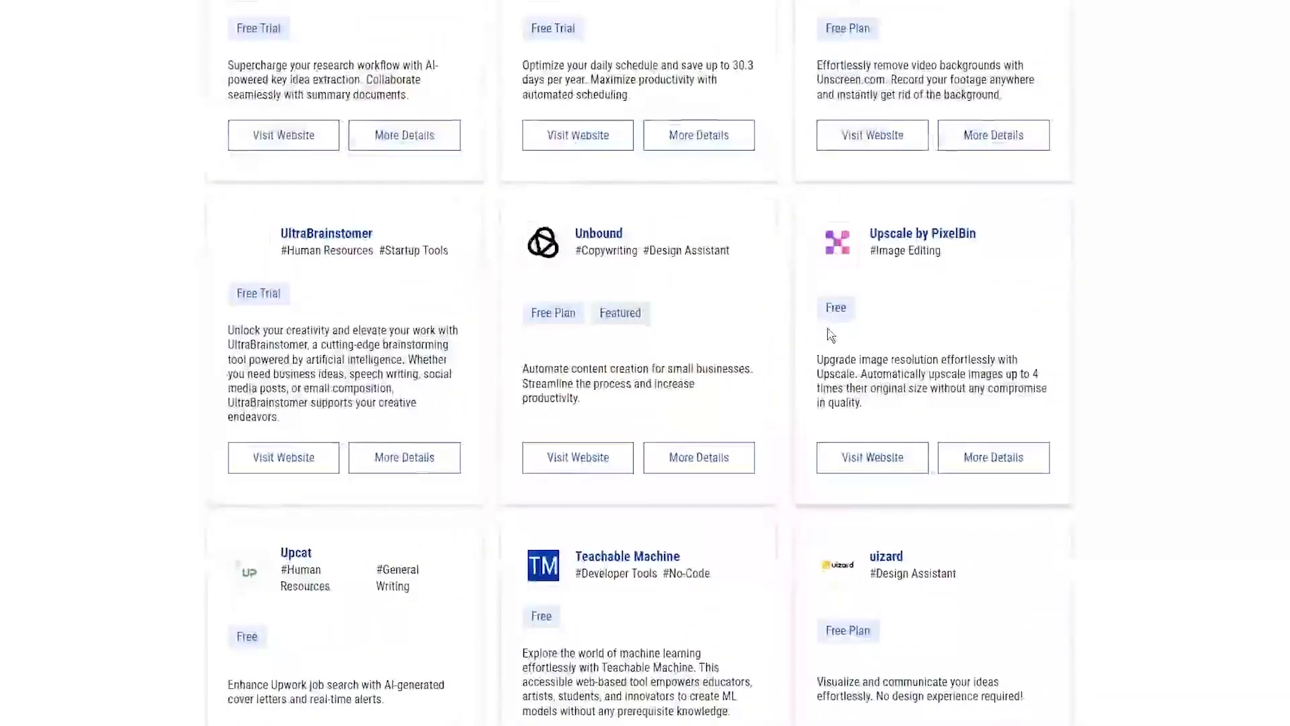
scroll(down, 3)
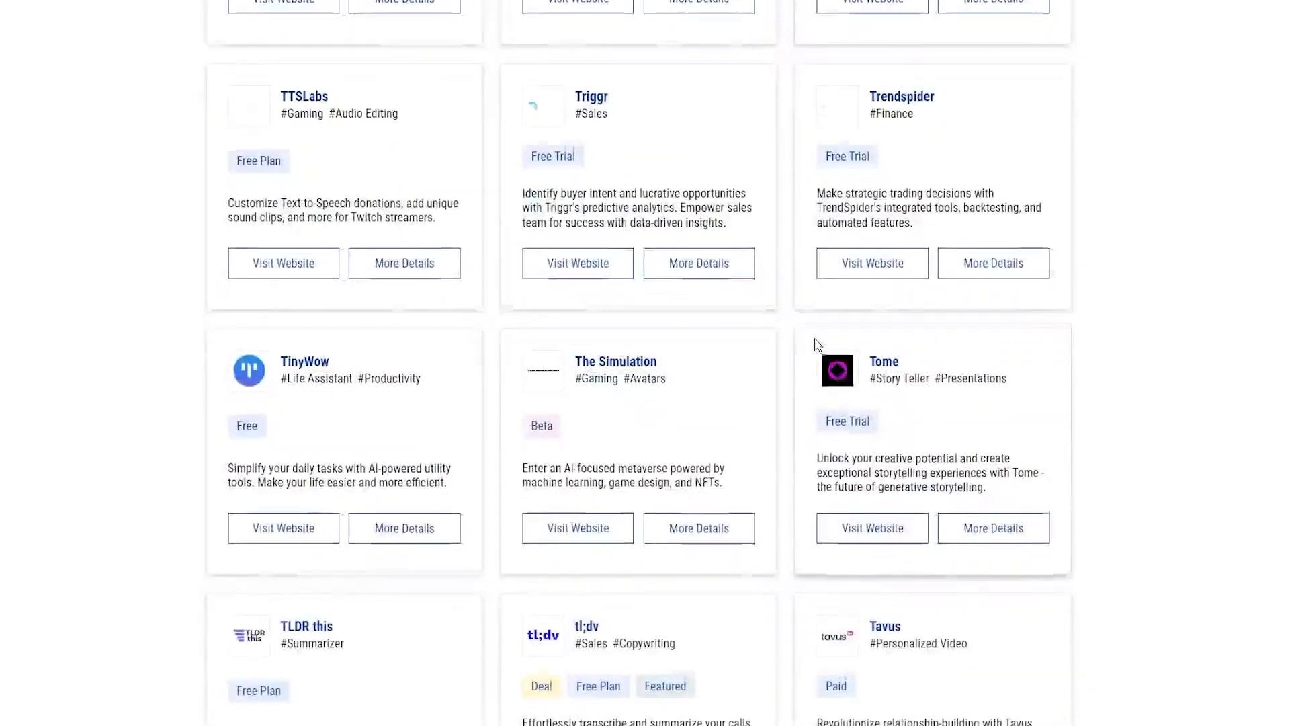
scroll(up, 3)
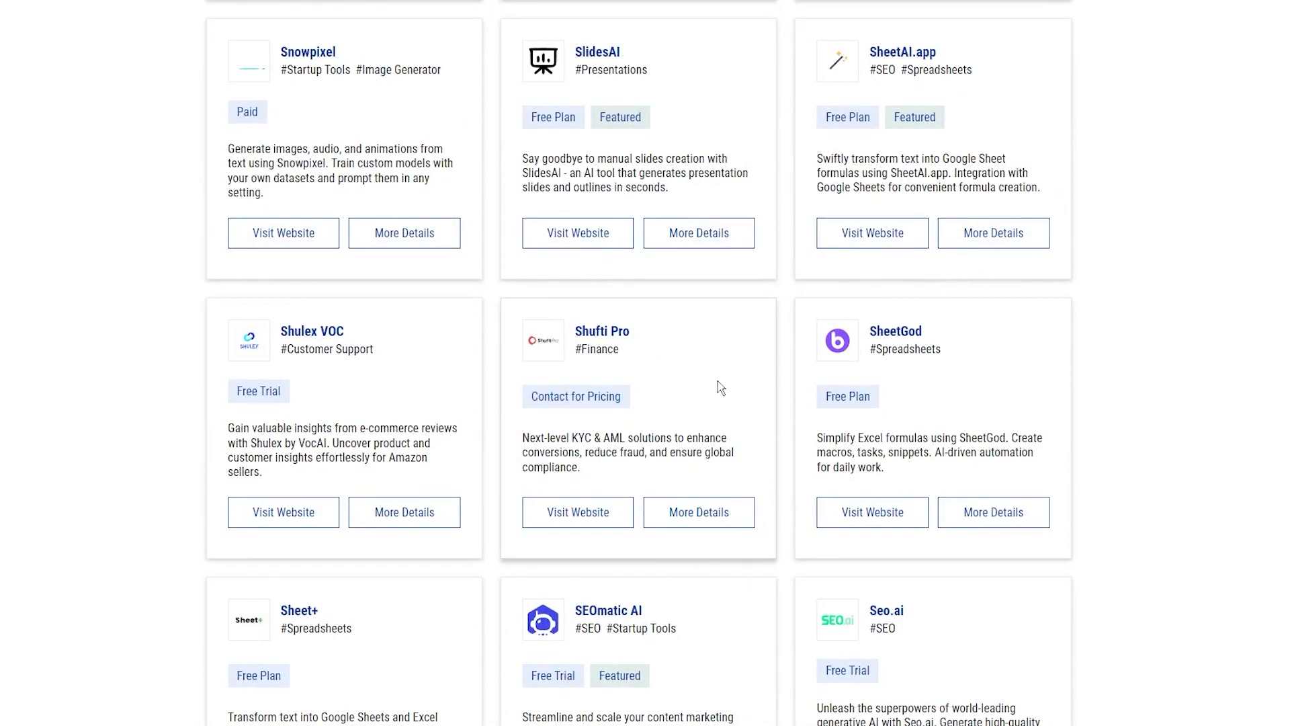
mouse_move(595, 349)
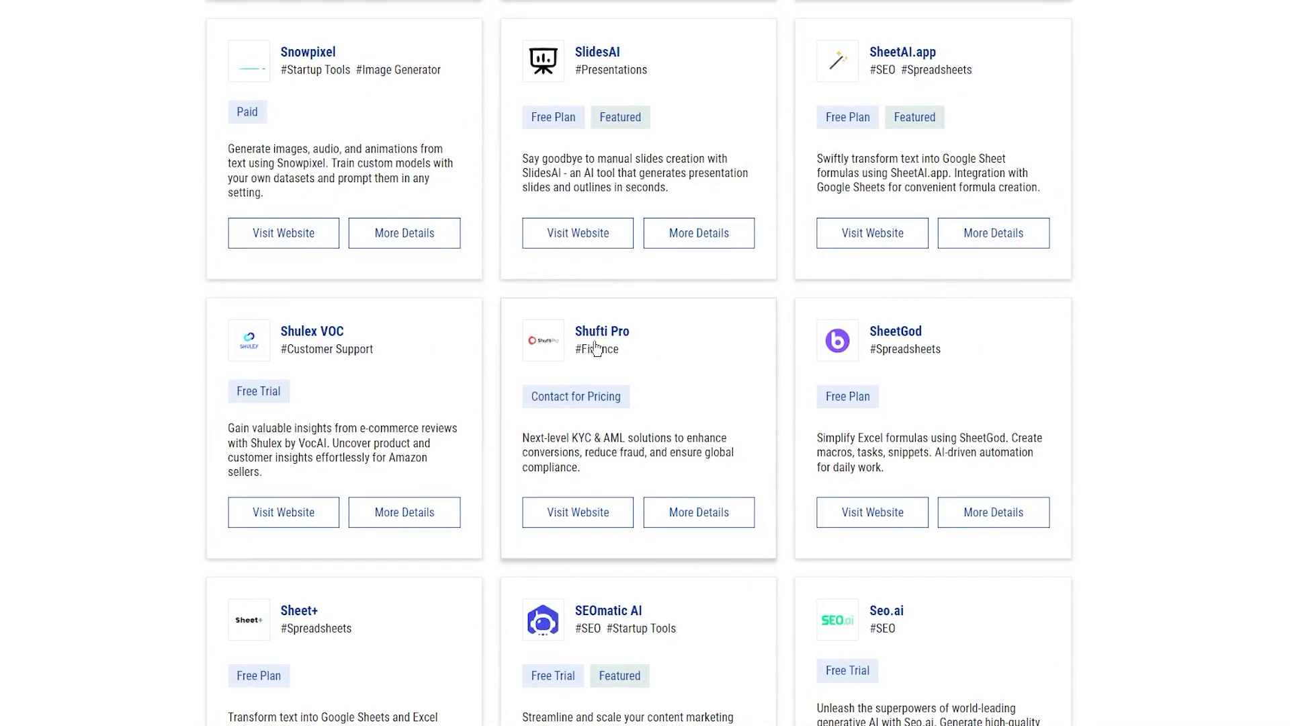
scroll(down, 3)
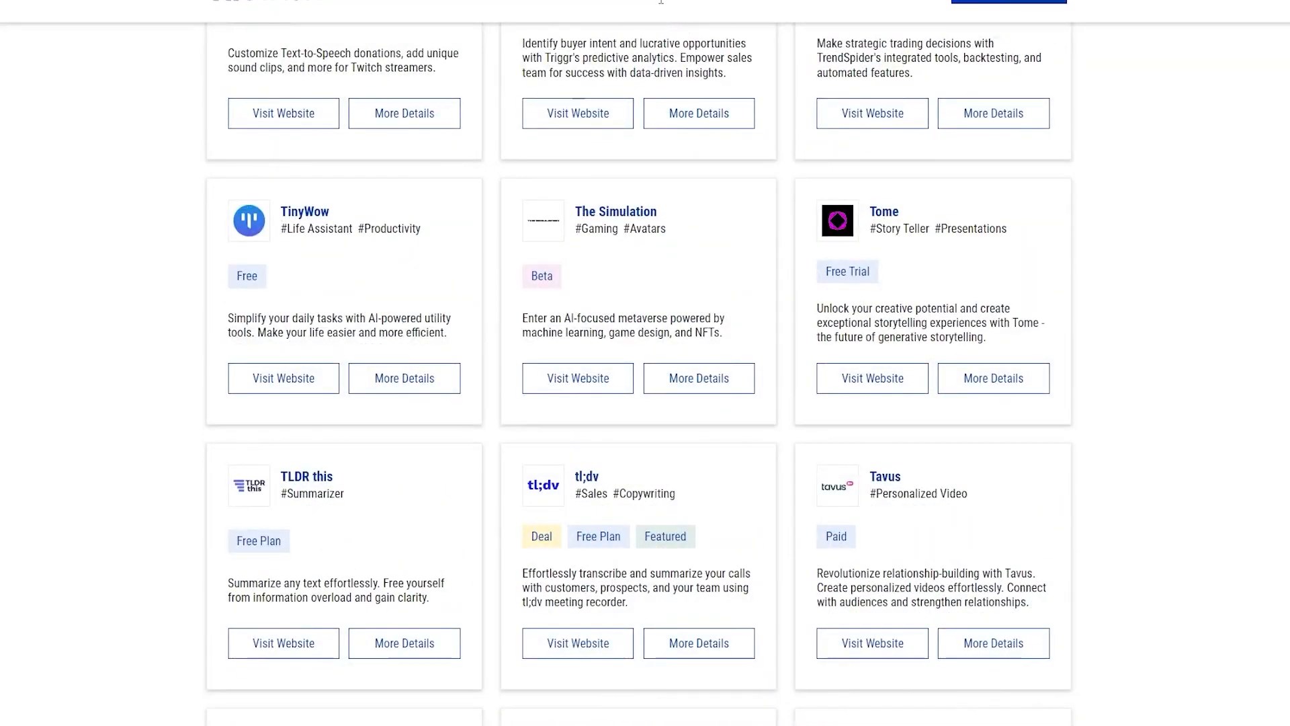
click(642, 48)
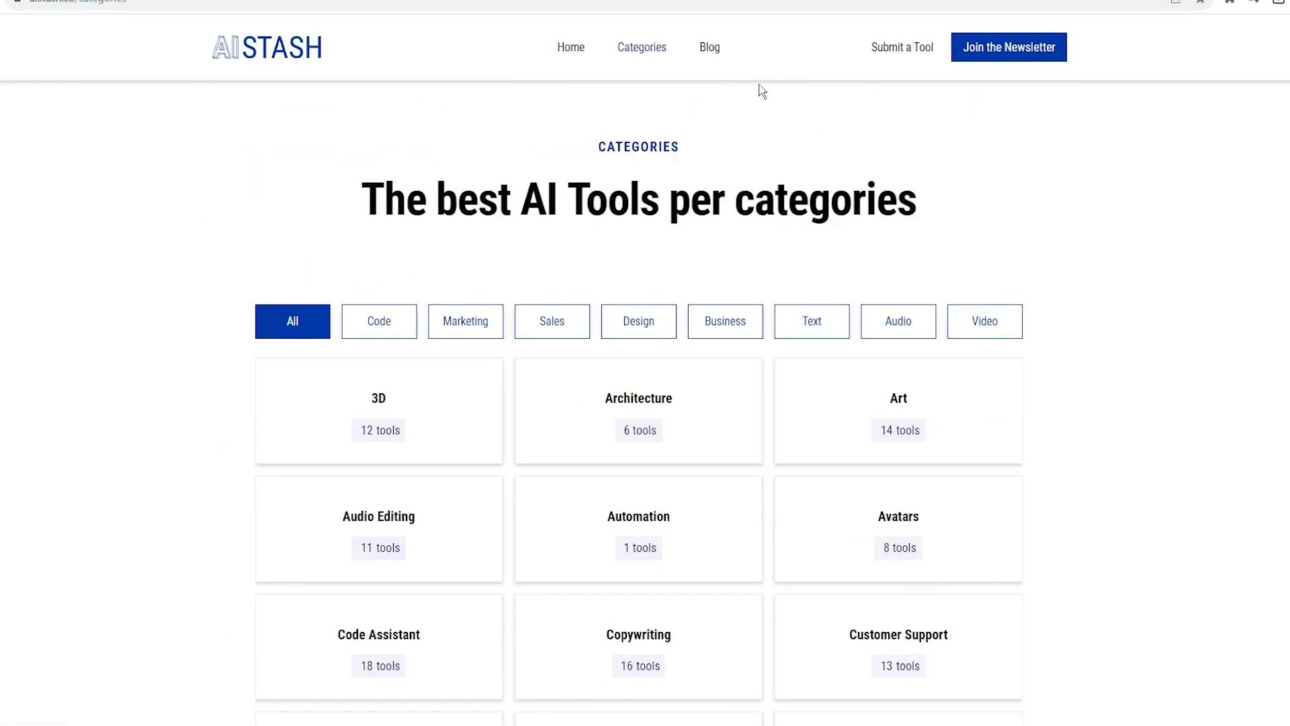
Step: Toggle full screen and scroll toward the Submit a Tool form's Tool Information section
scroll(down, 3)
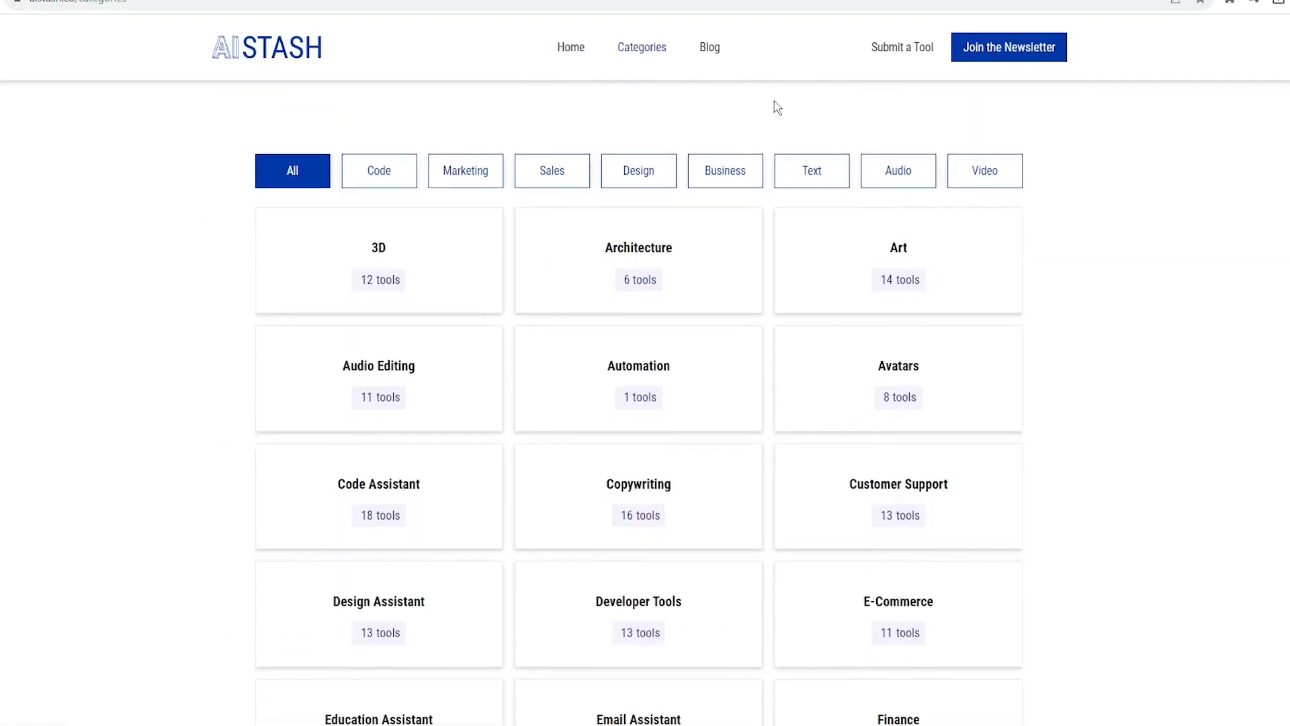
mouse_move(855, 157)
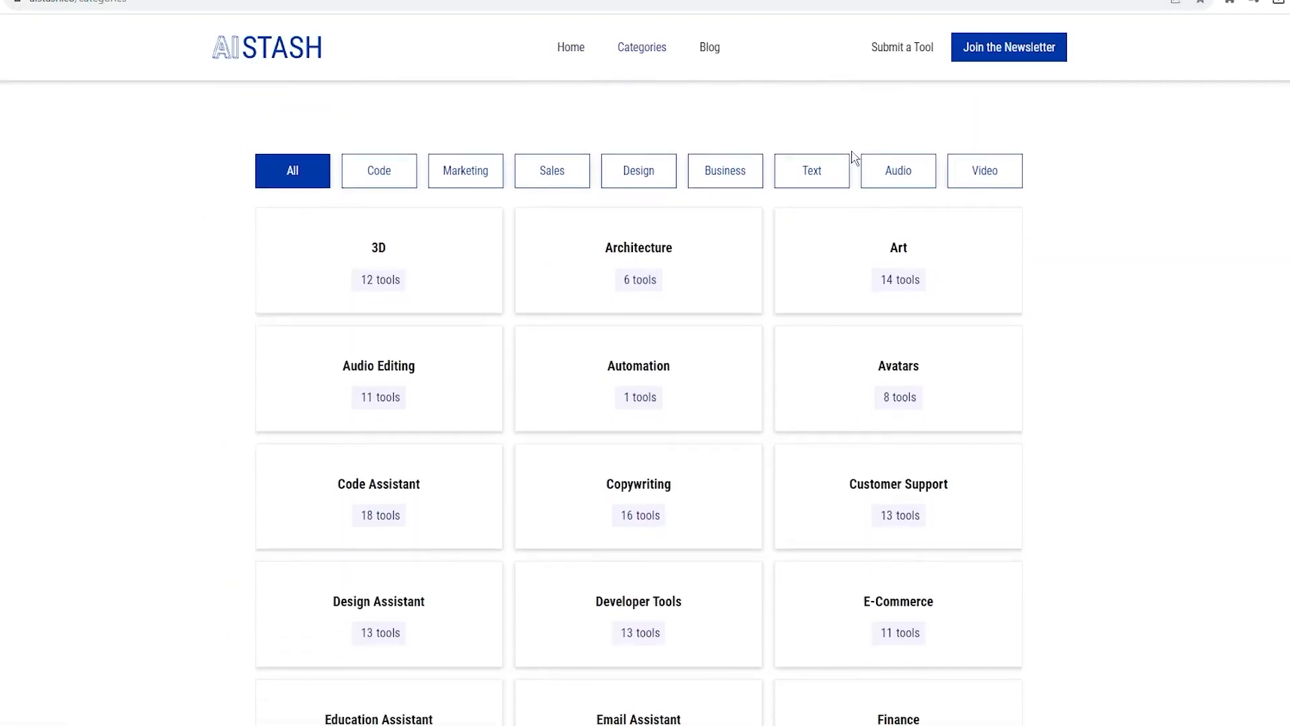
key(f11)
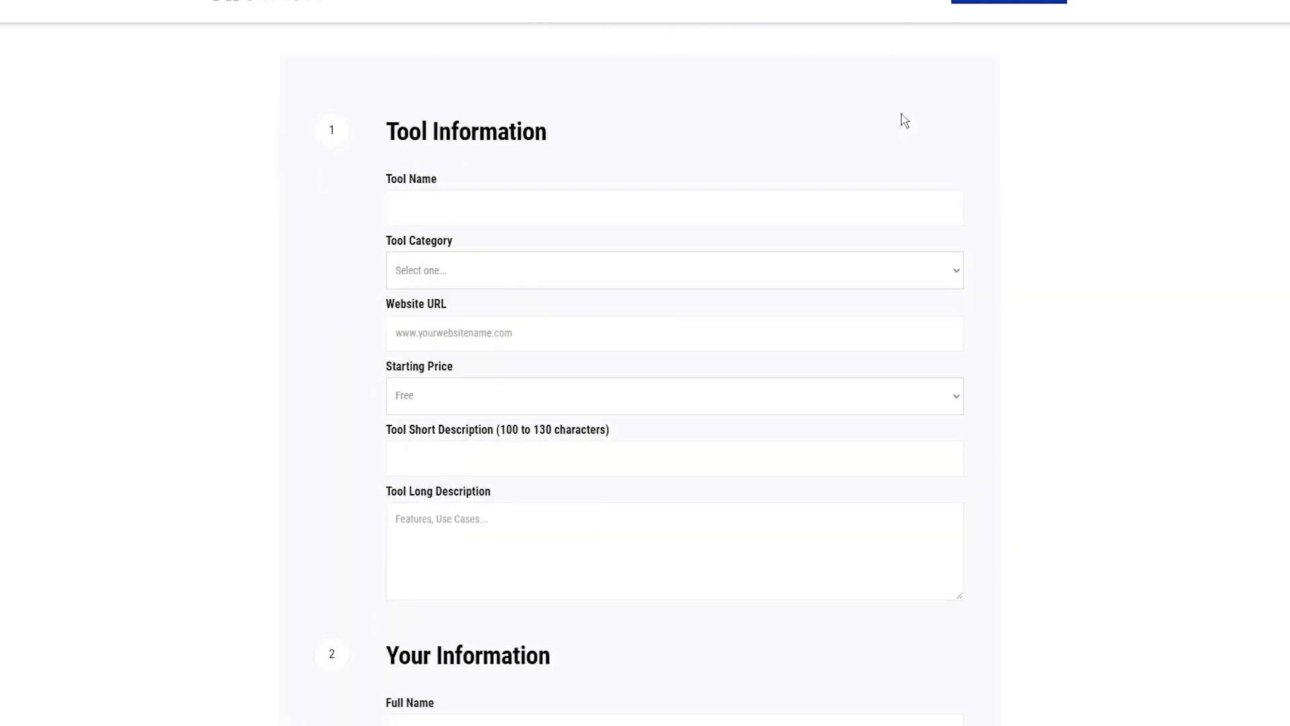
scroll(down, 3)
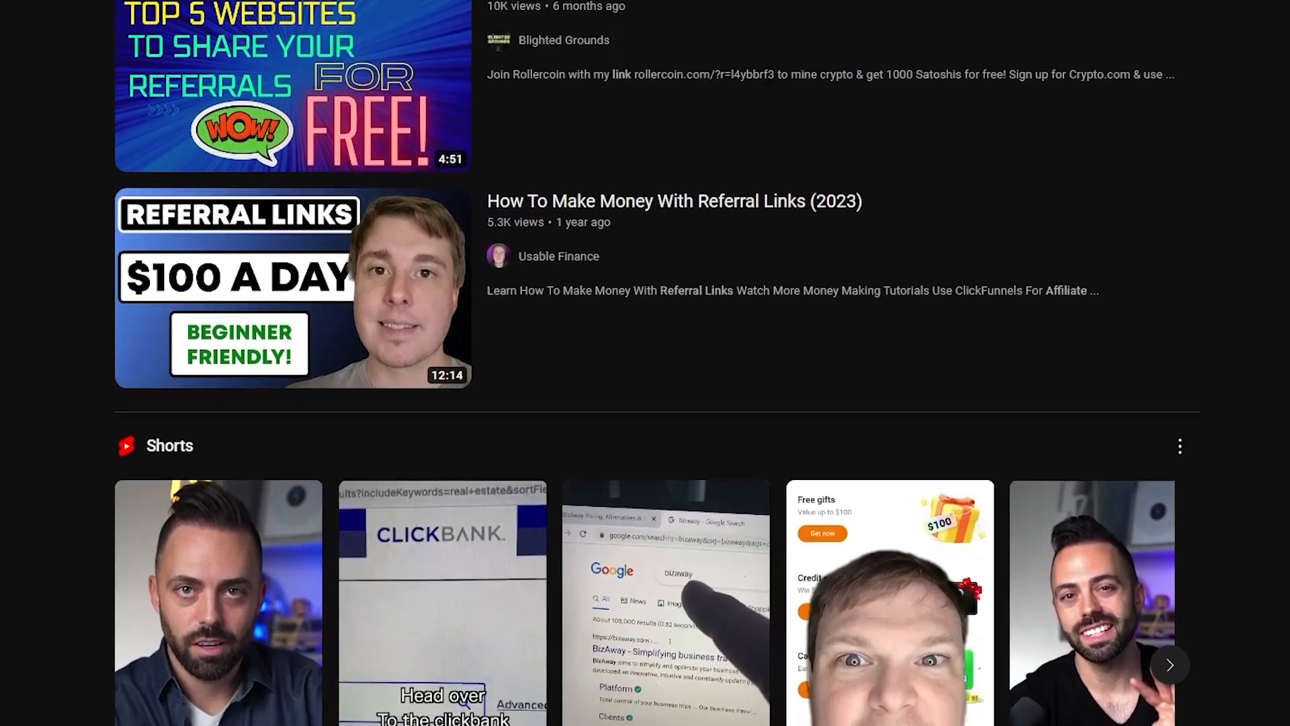
scroll(down, 3)
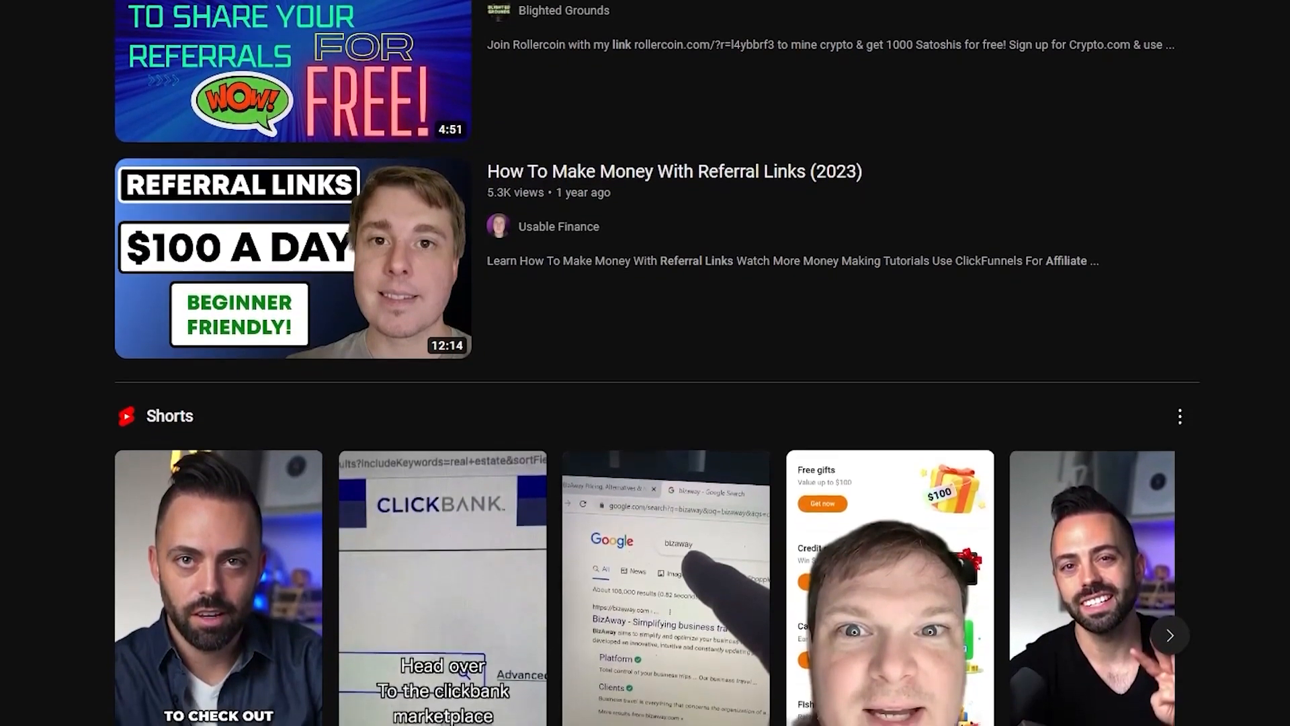
scroll(down, 3)
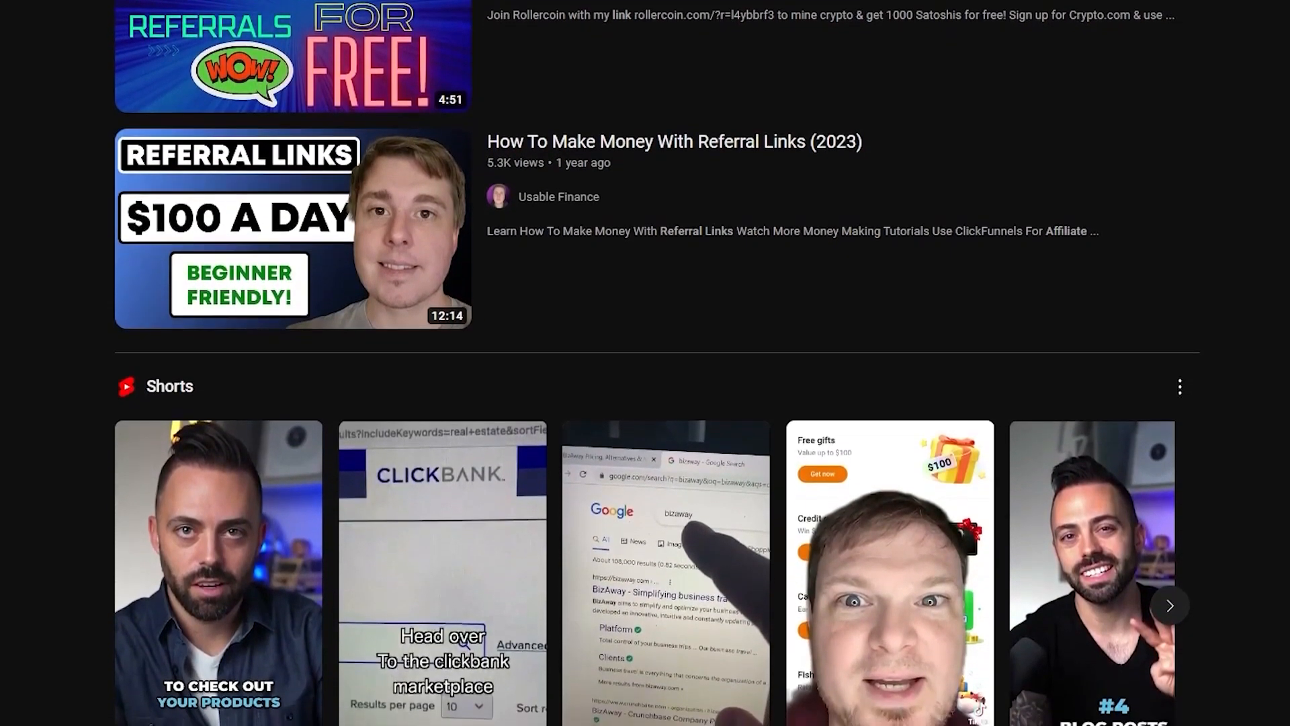
scroll(down, 3)
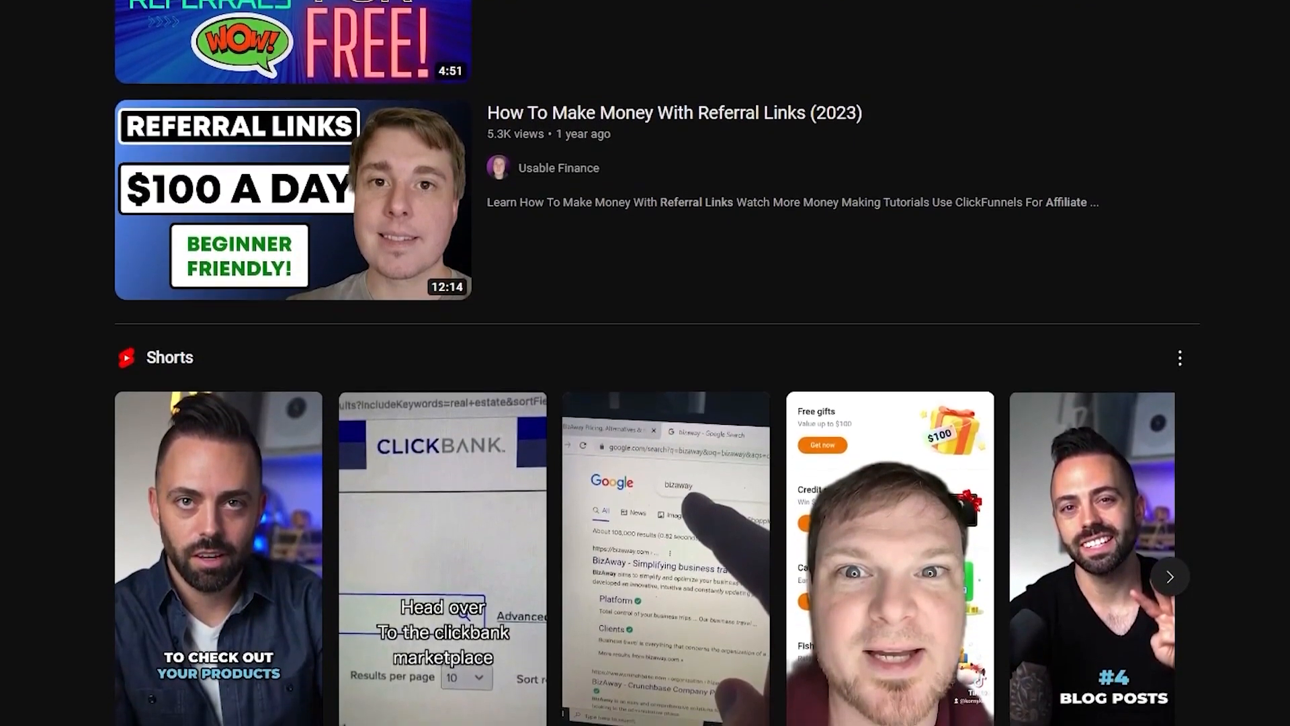
scroll(down, 3)
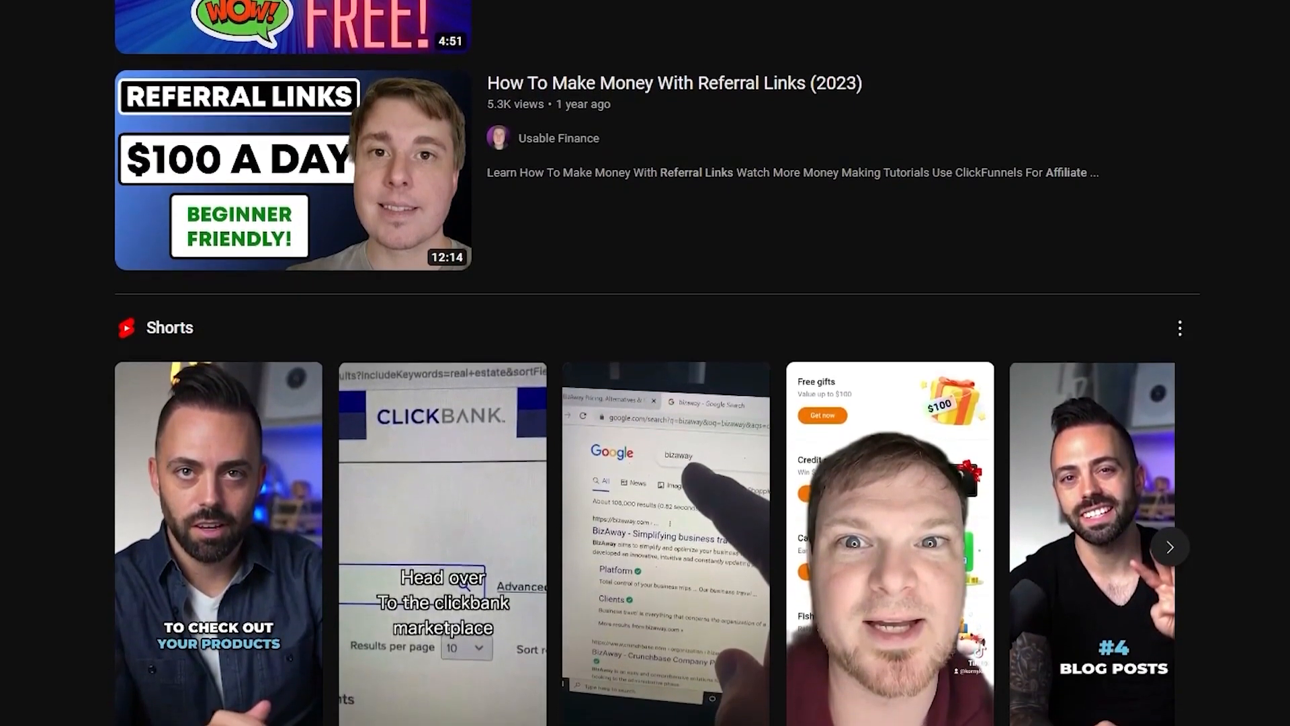
scroll(down, 3)
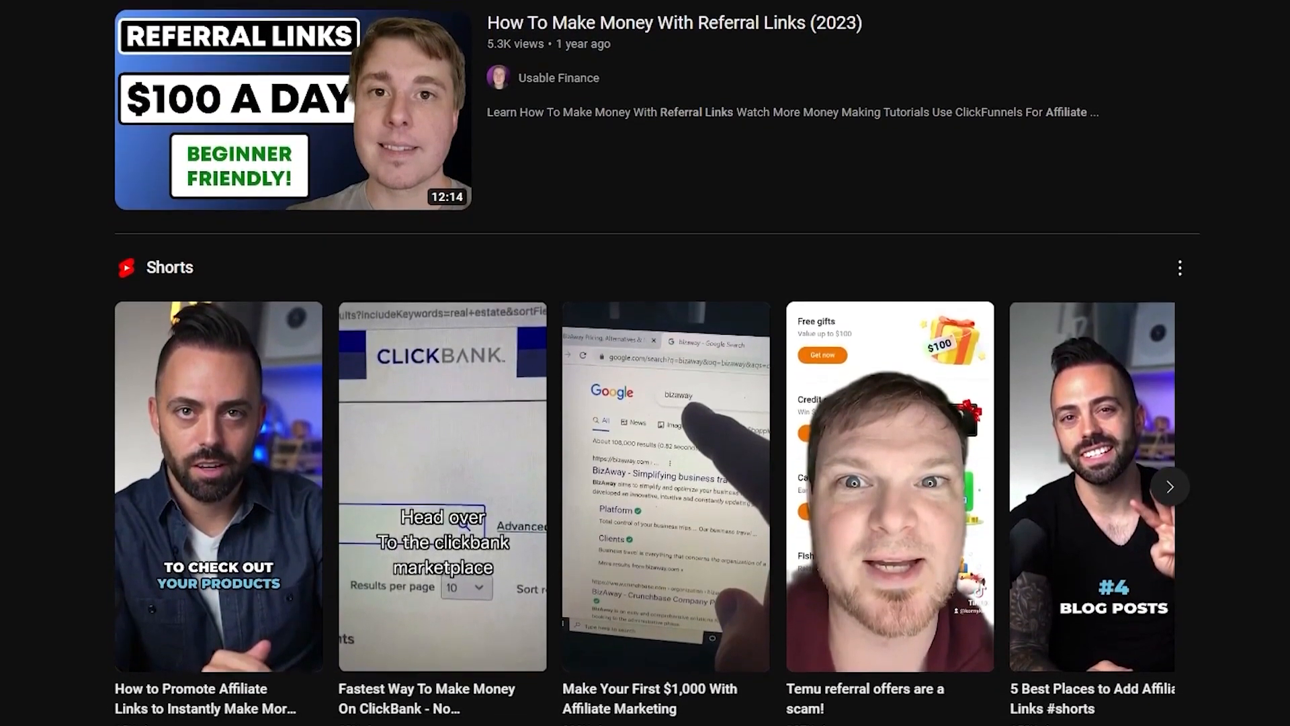
scroll(down, 3)
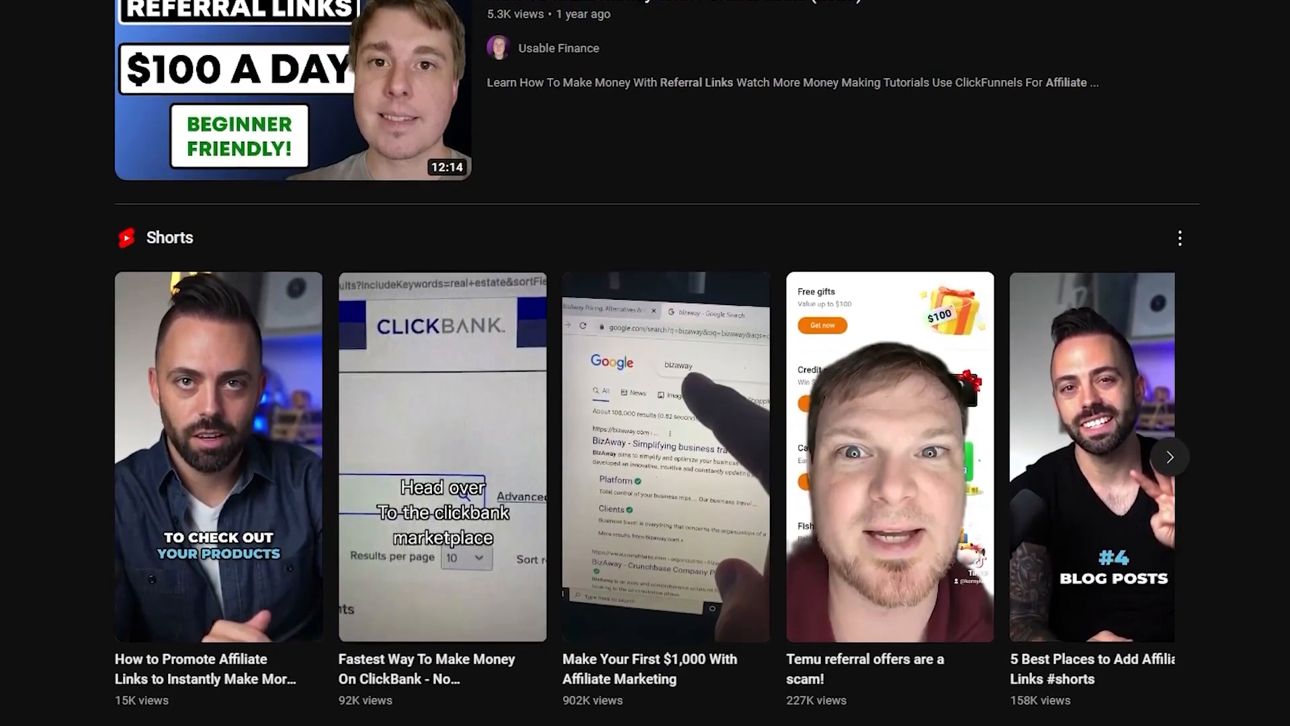
scroll(down, 3)
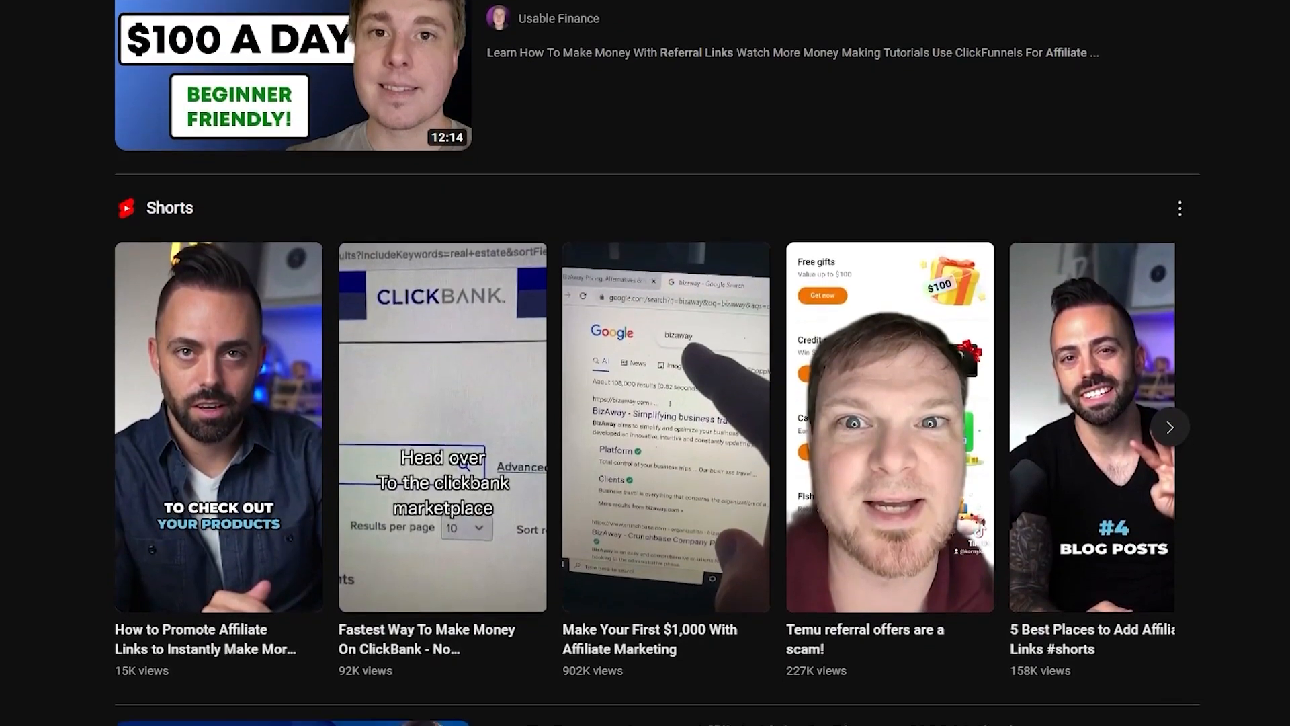
scroll(down, 3)
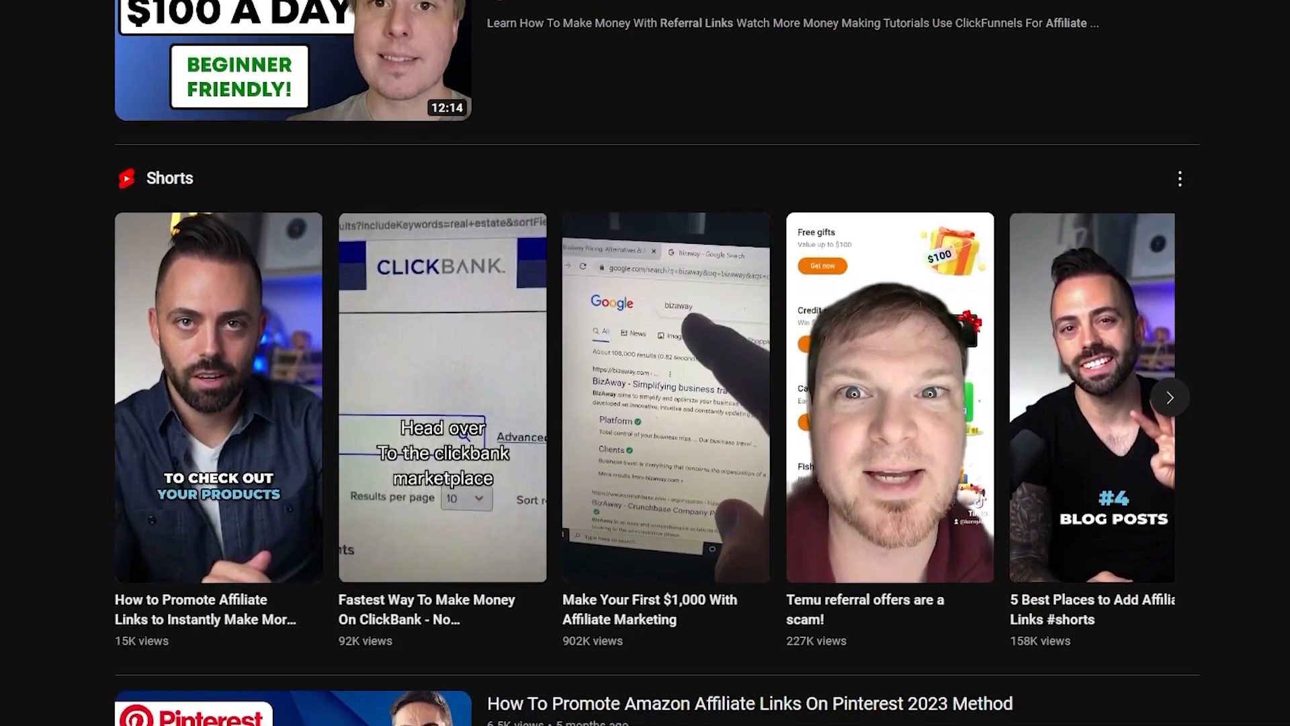
scroll(down, 3)
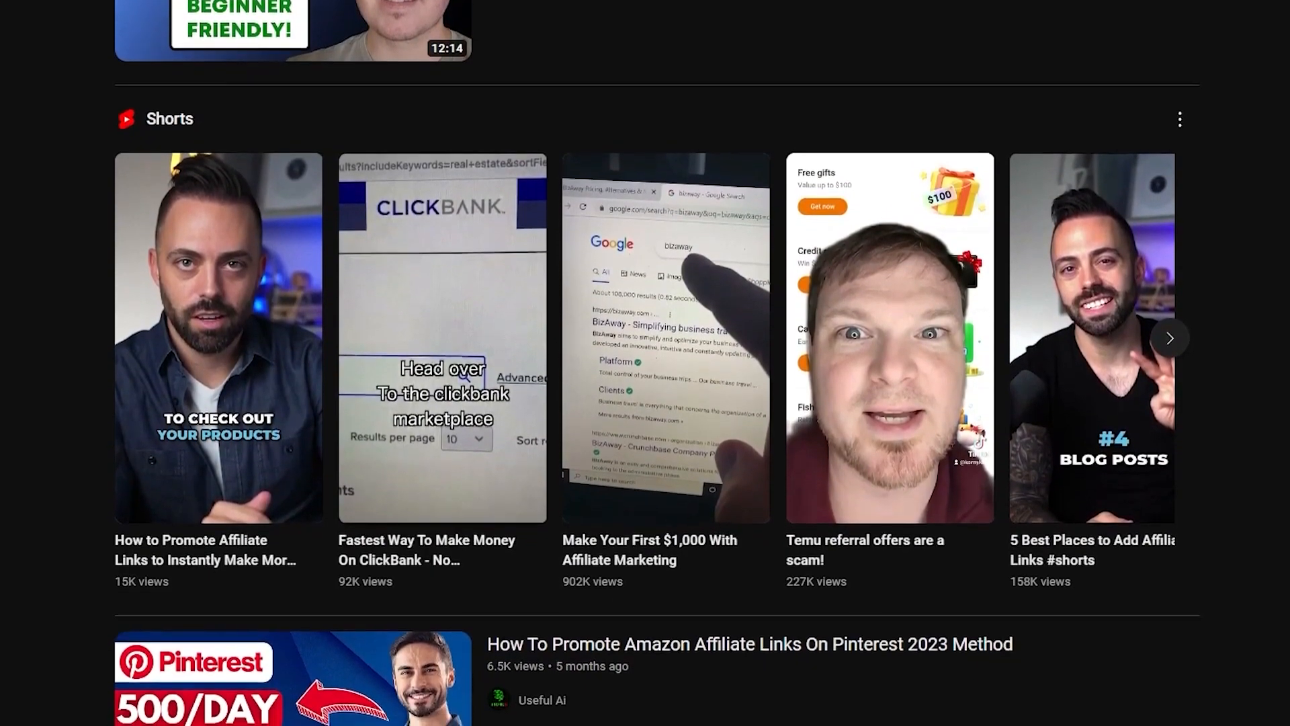
scroll(down, 3)
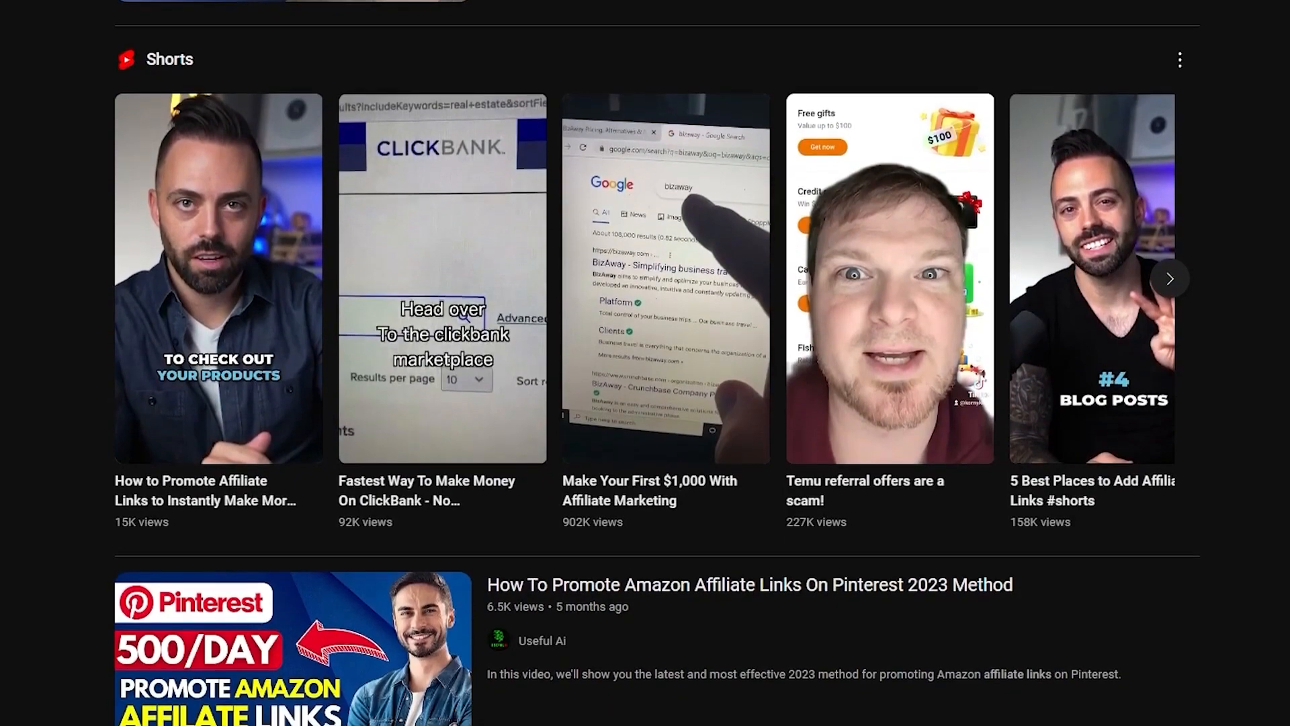
scroll(down, 3)
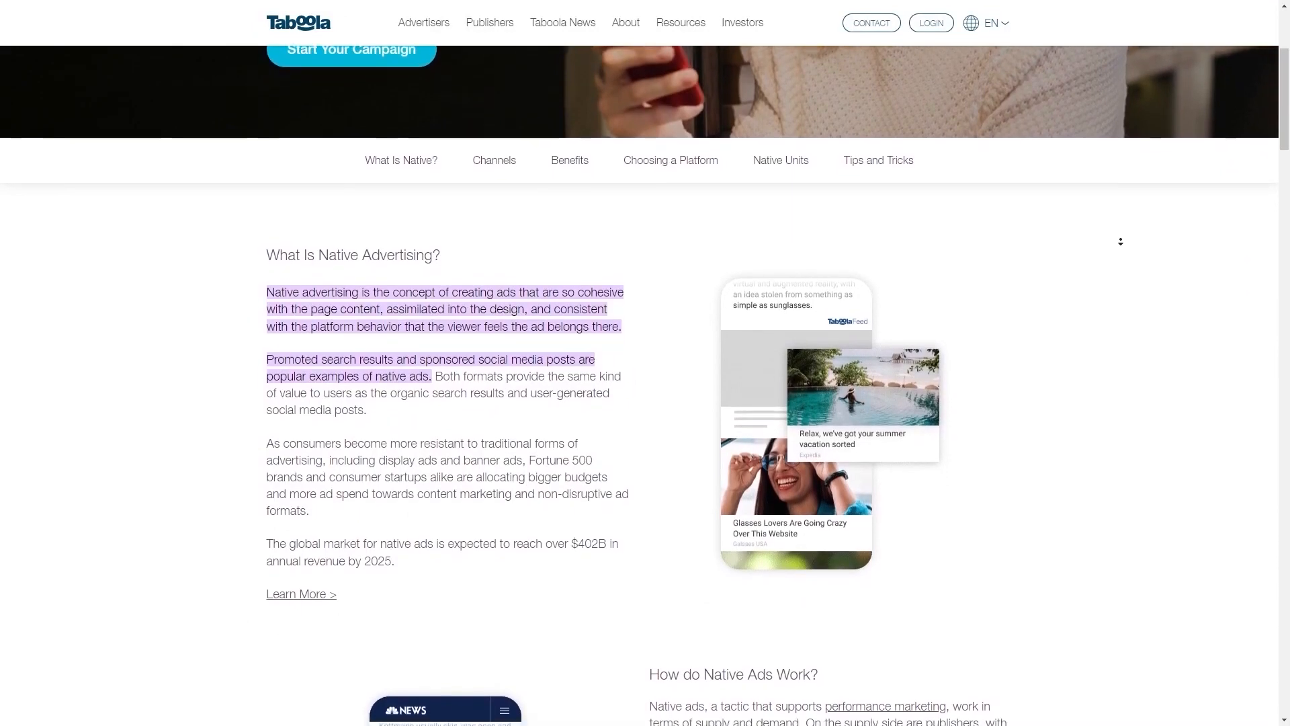
Step: Scroll the Taboola native advertising article down through 'How do Native Ads Work?'
scroll(down, 3)
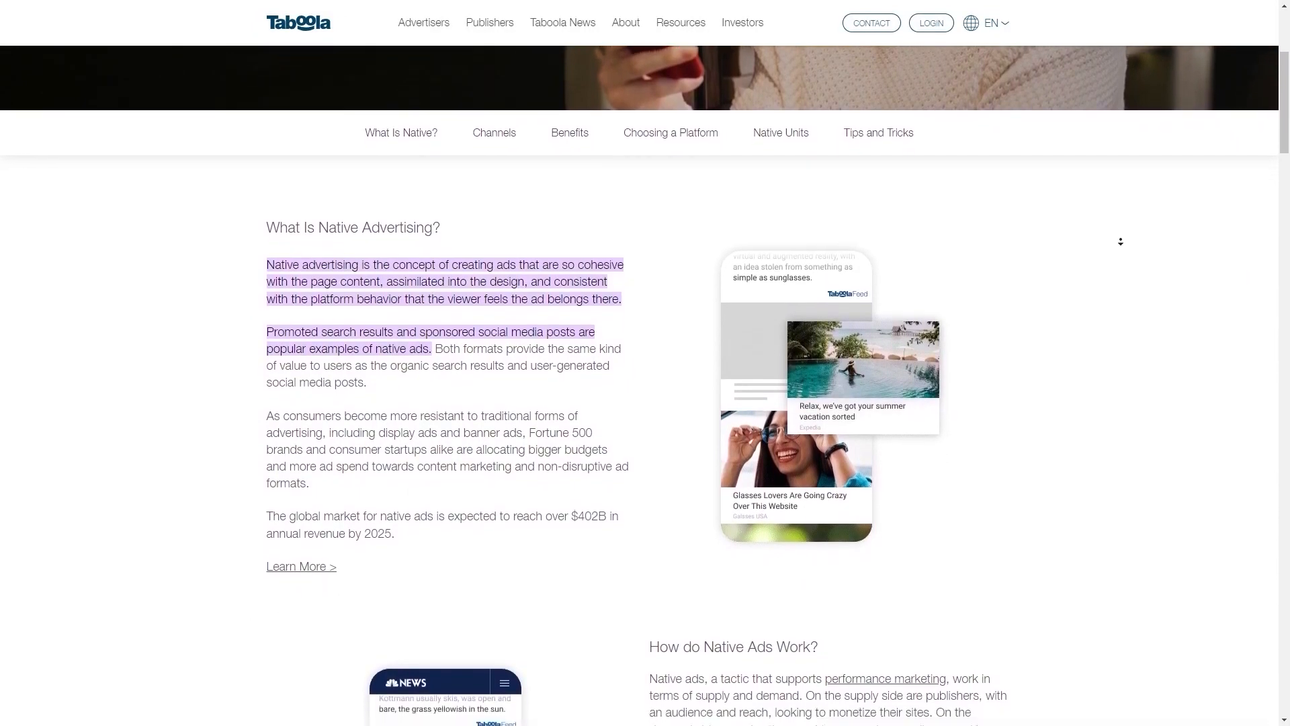
scroll(down, 3)
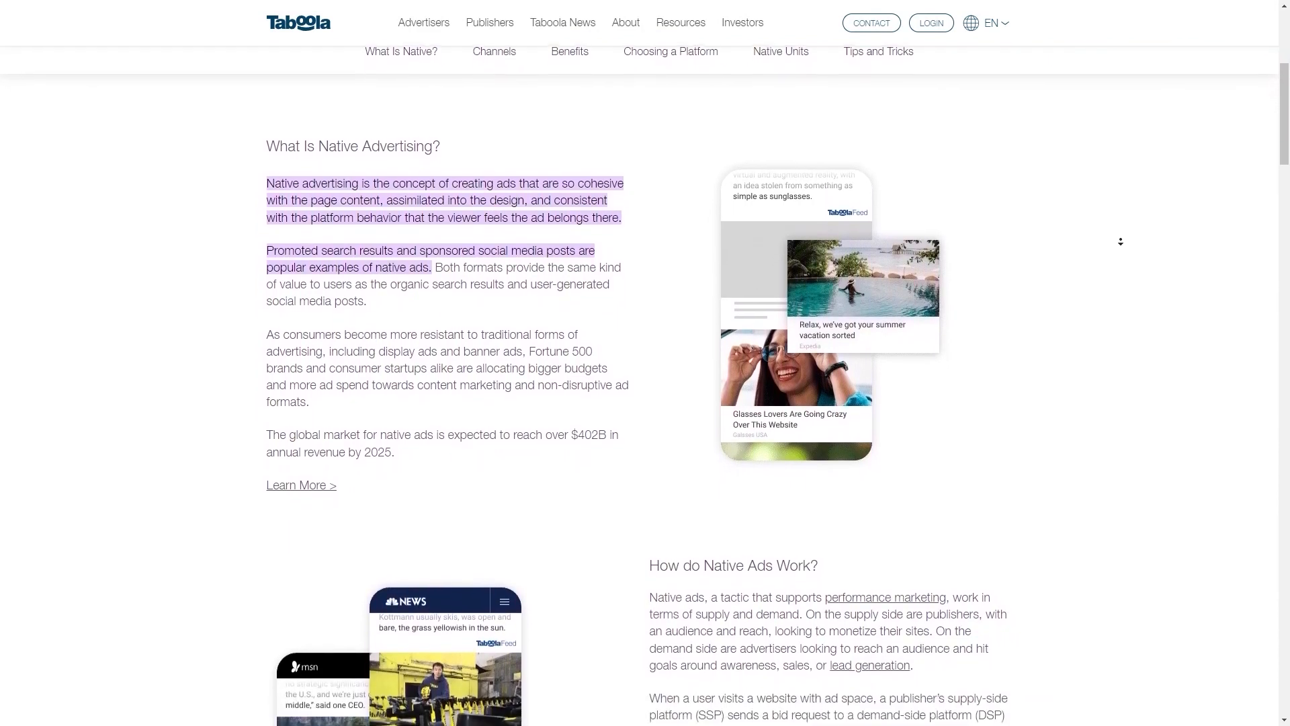
scroll(down, 3)
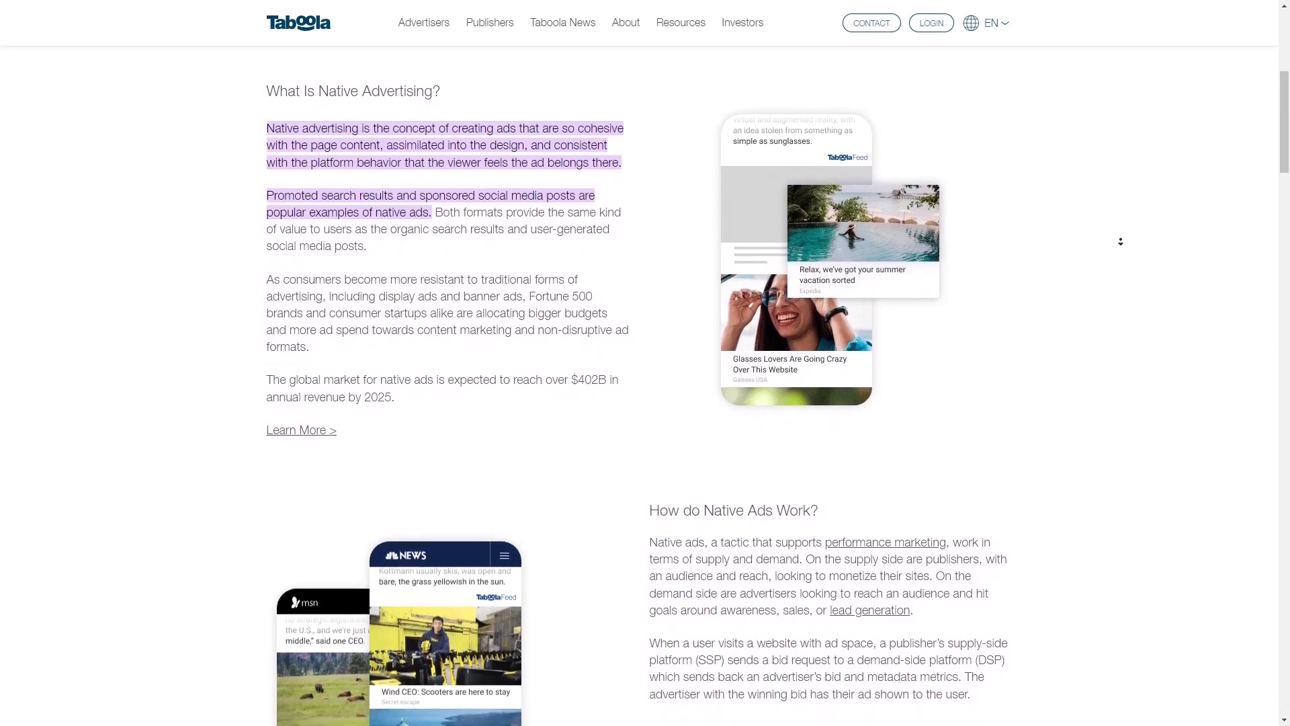
scroll(down, 3)
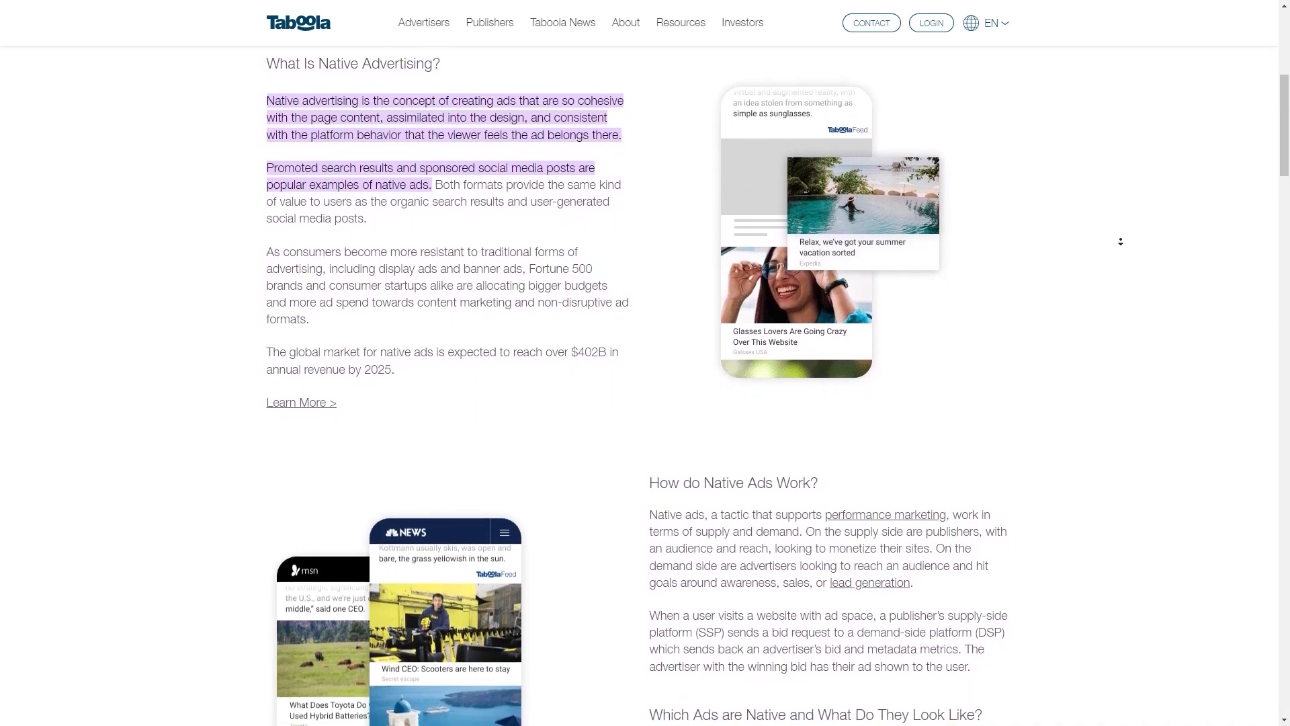
scroll(down, 3)
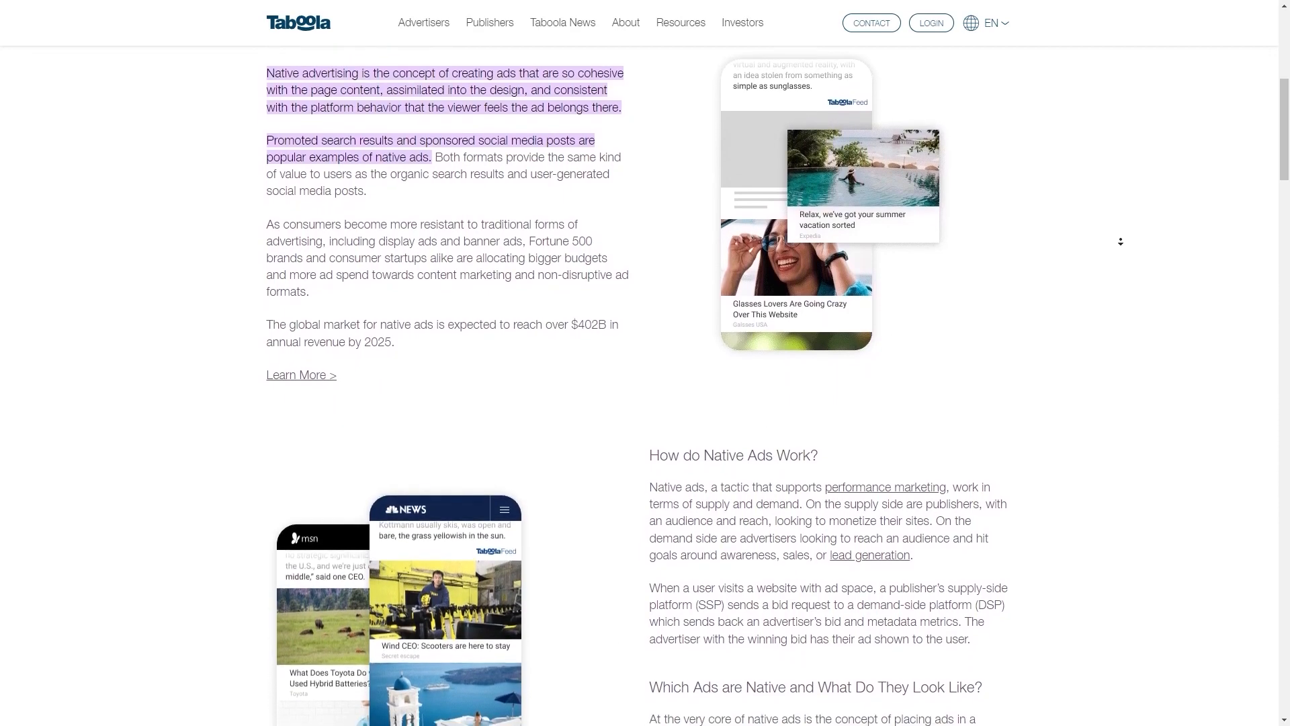
scroll(down, 3)
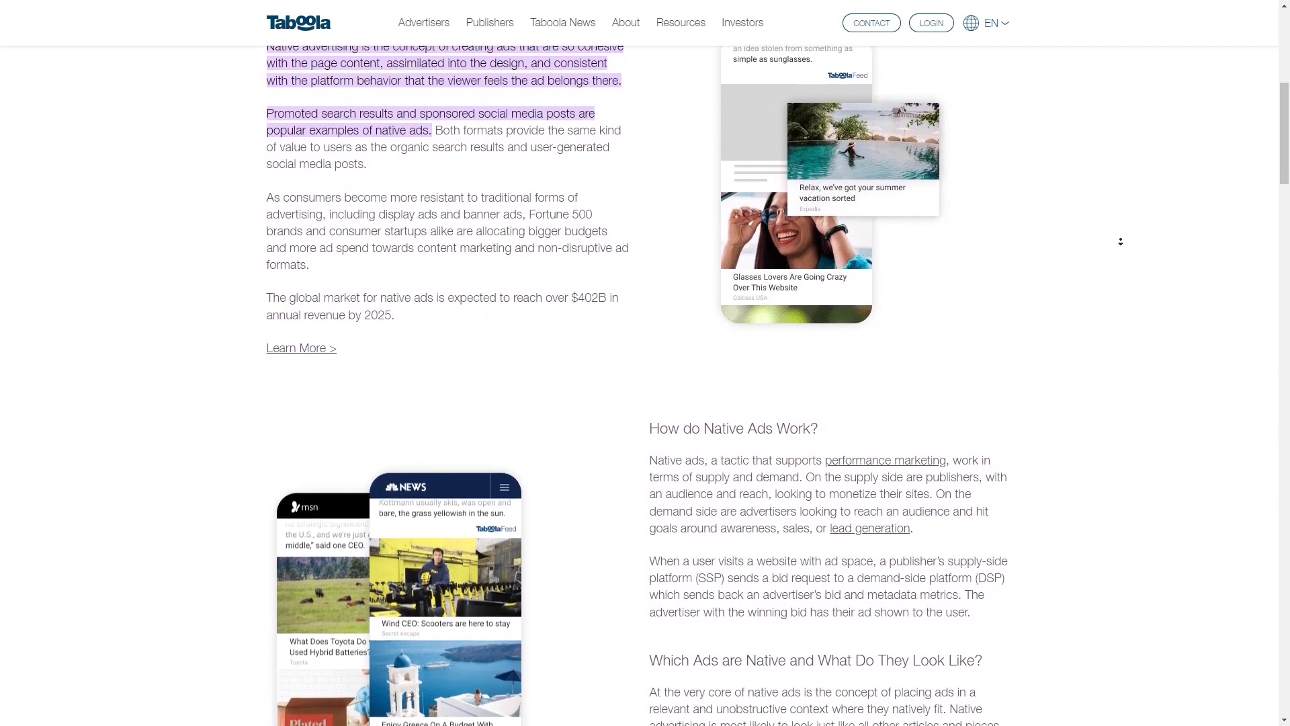
scroll(down, 3)
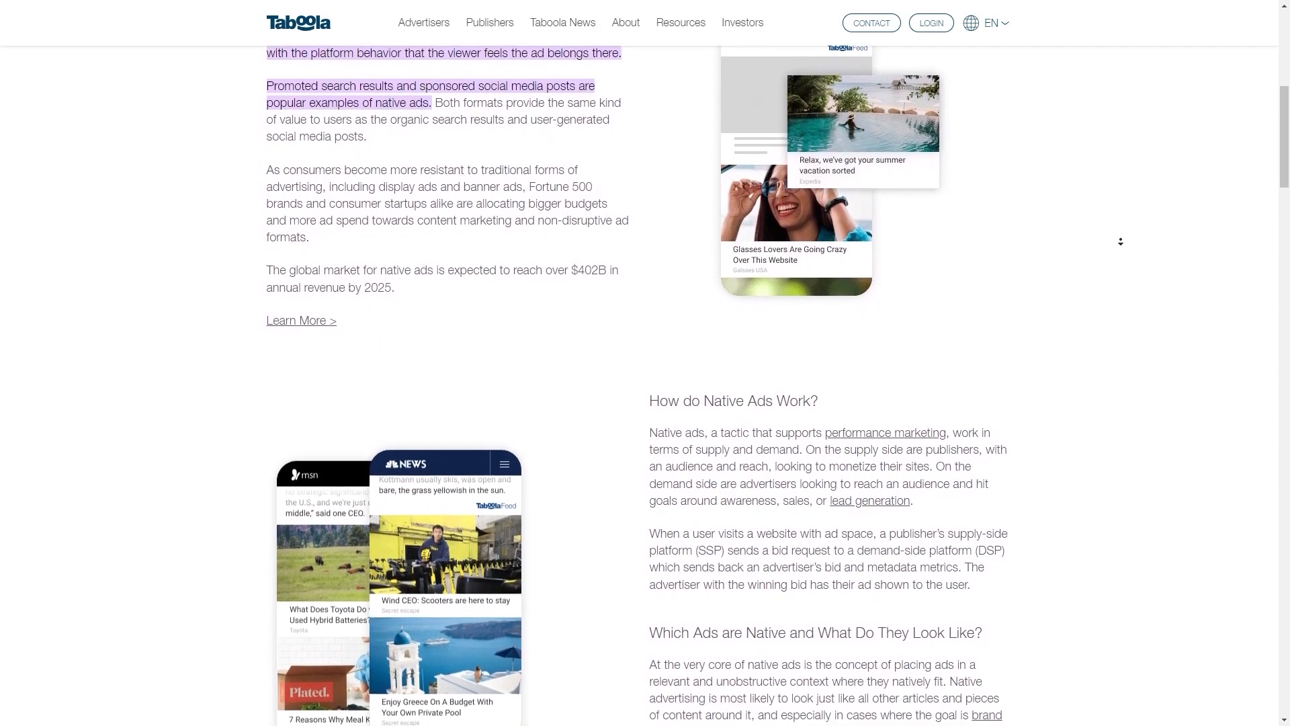
scroll(down, 3)
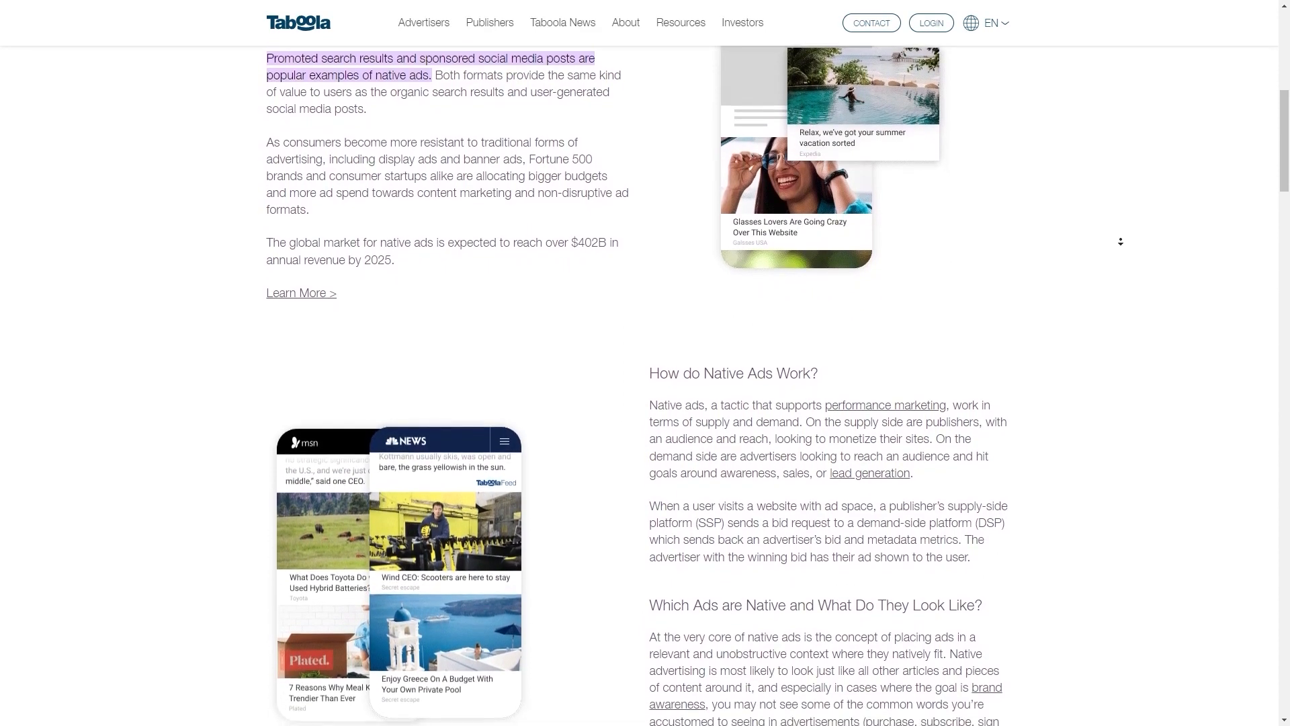
scroll(down, 3)
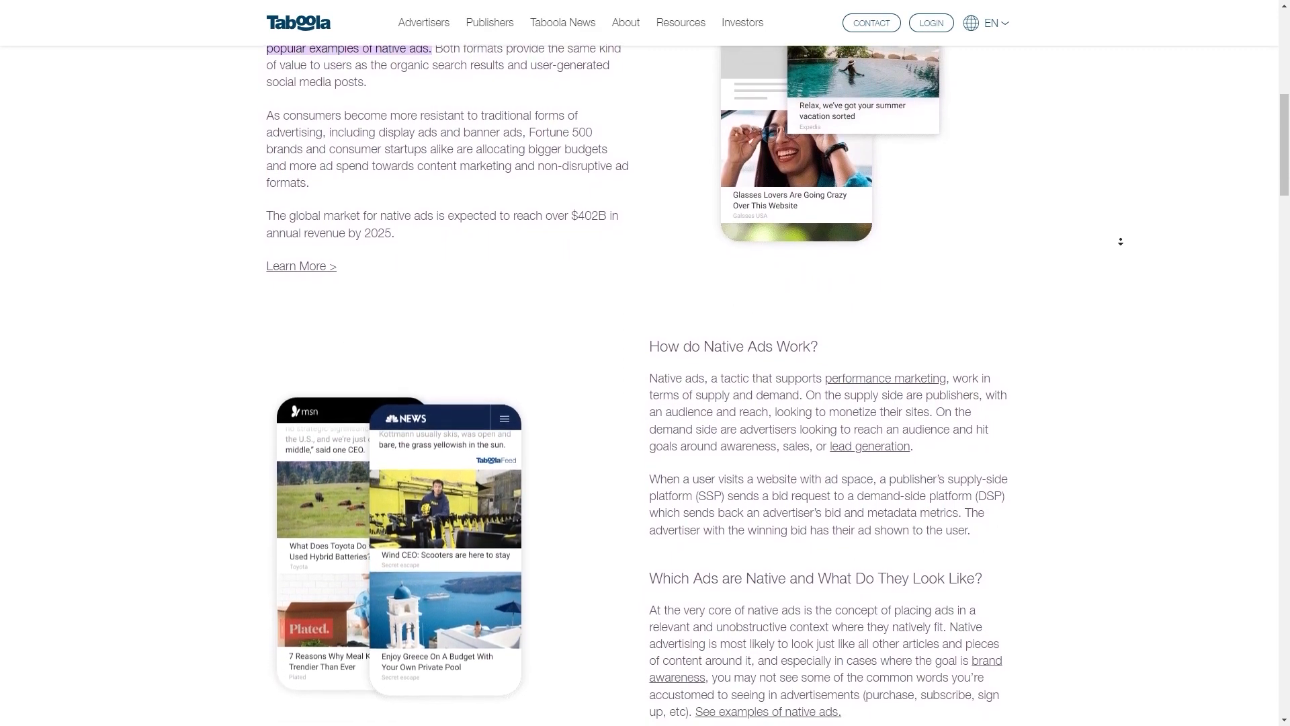
scroll(down, 3)
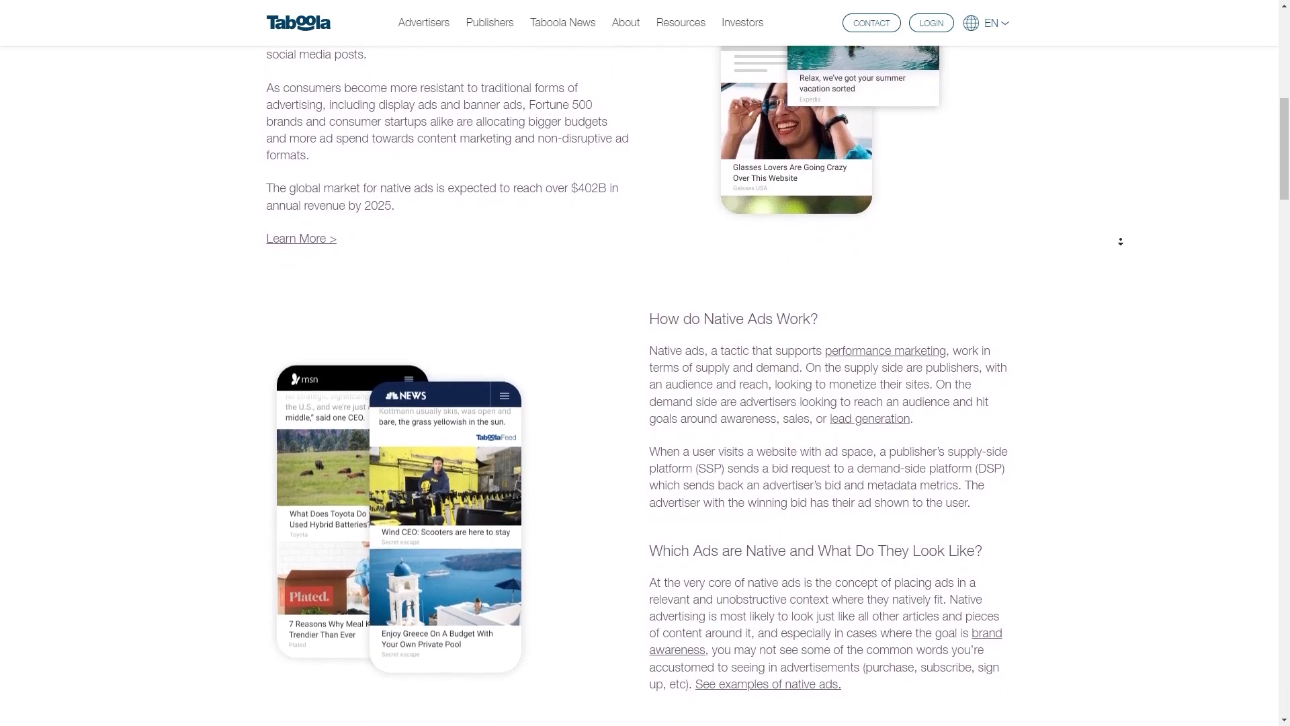
scroll(down, 3)
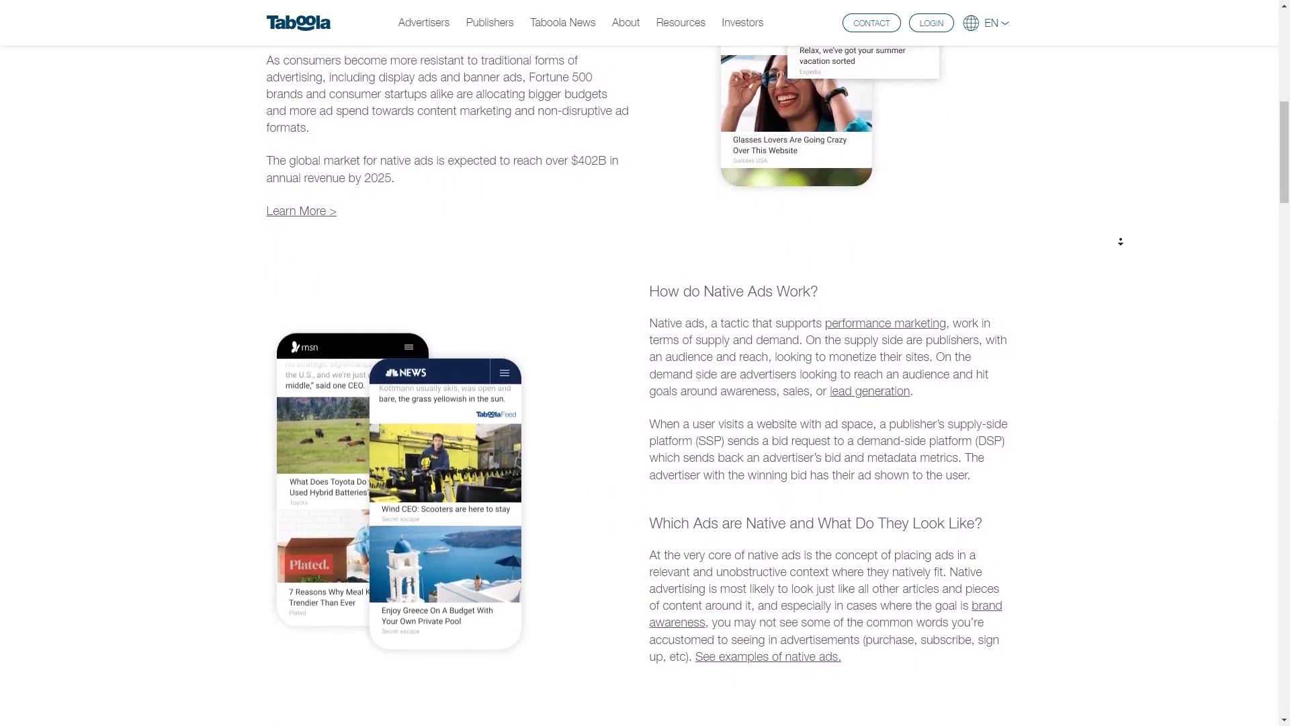
scroll(down, 3)
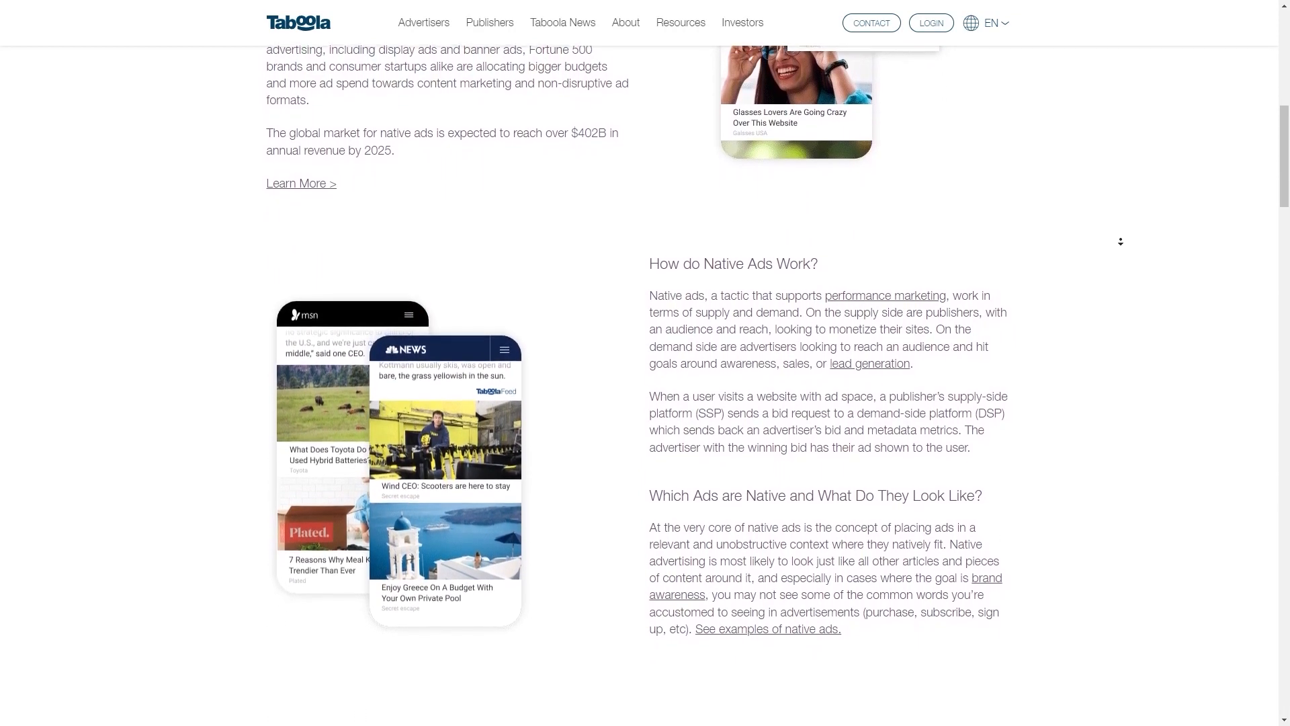
scroll(down, 3)
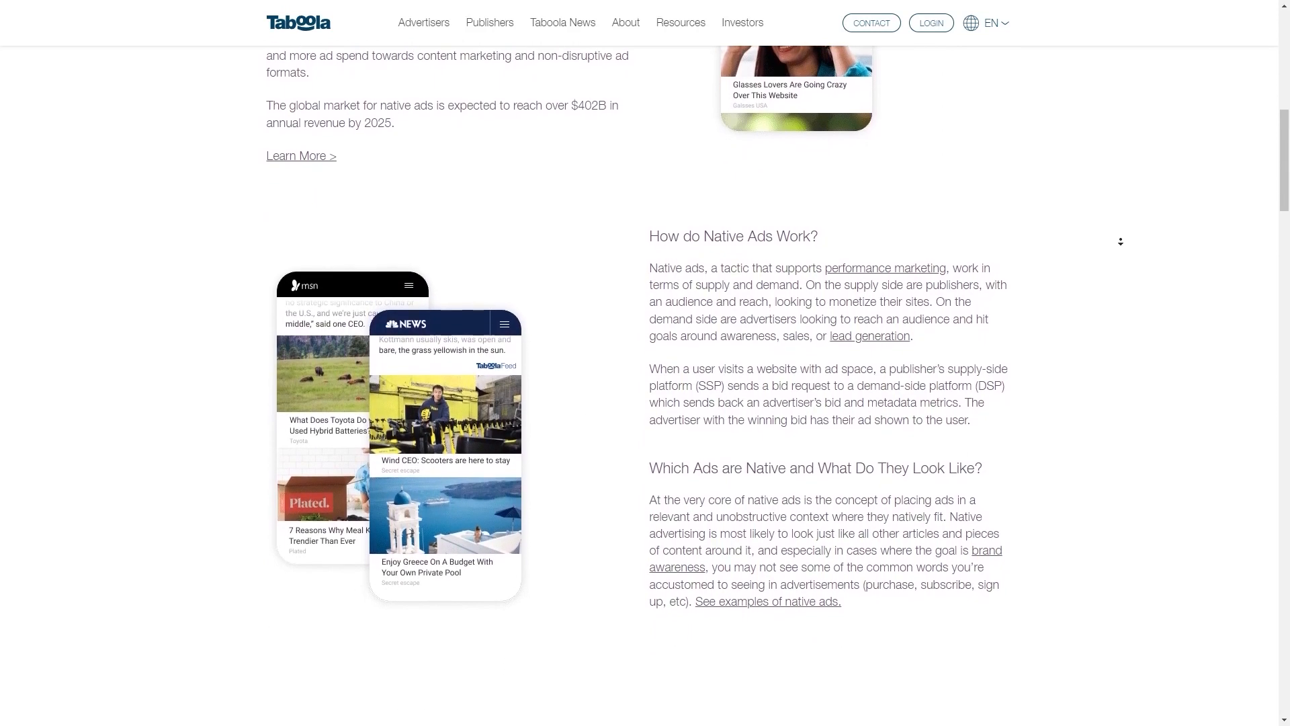
scroll(down, 3)
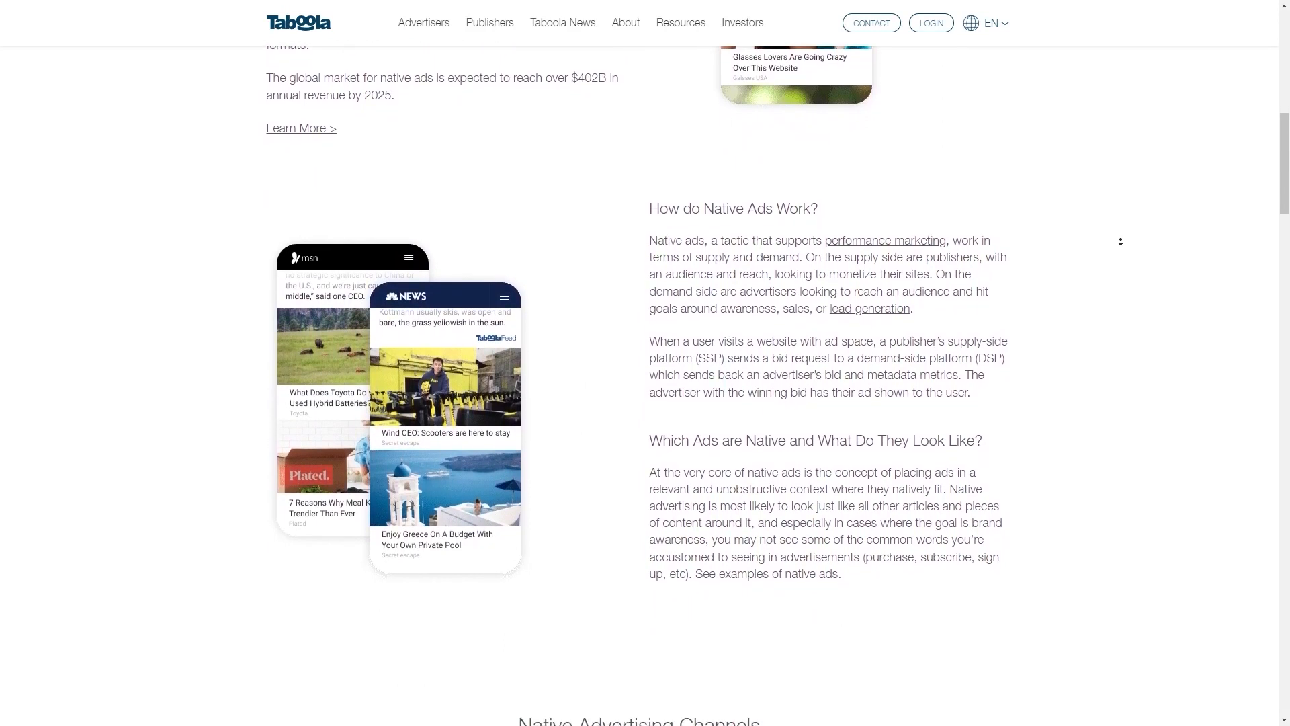
scroll(down, 3)
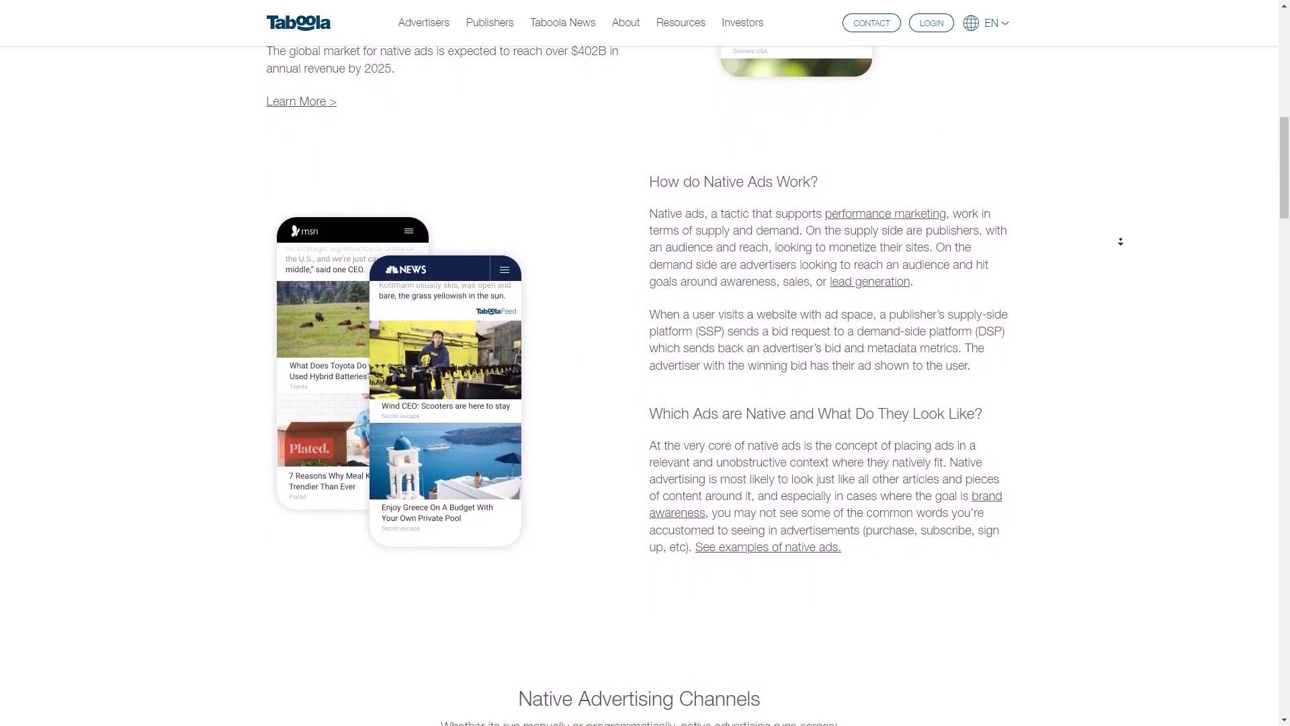
scroll(down, 3)
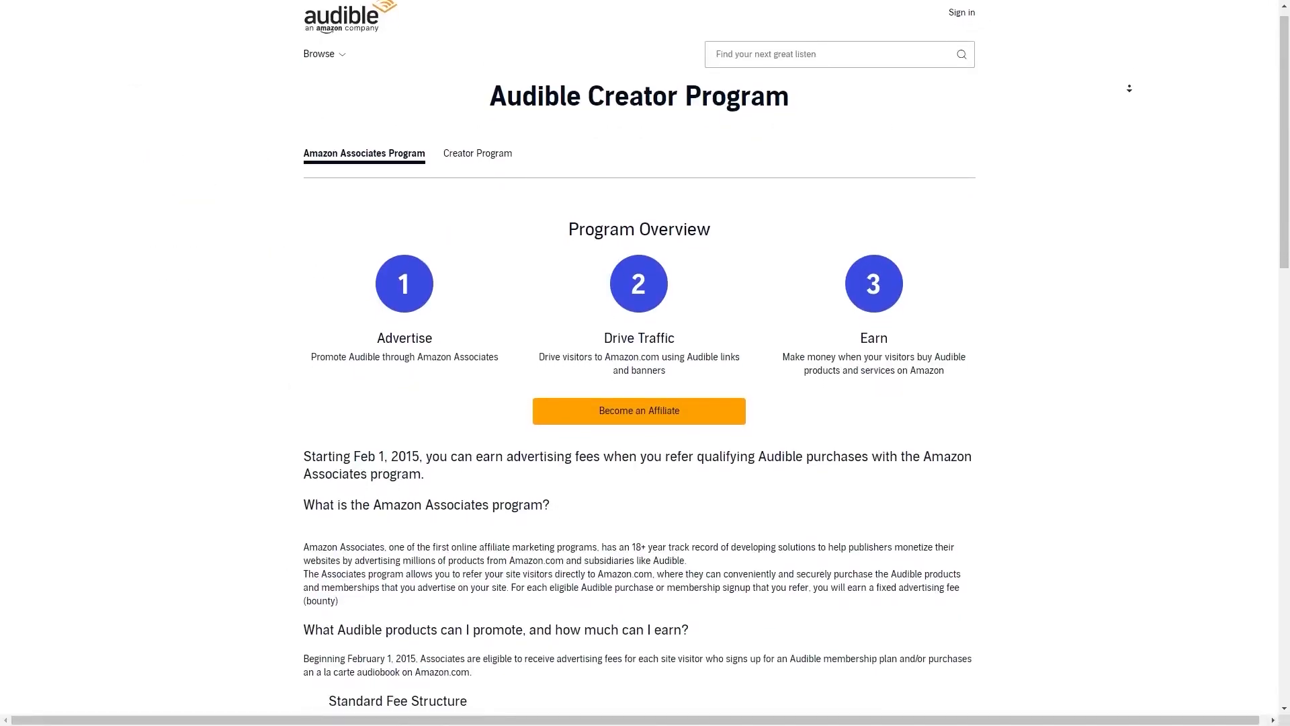
Step: Scroll through the Audible Creator Program page's offer steps and FAQ
scroll(down, 3)
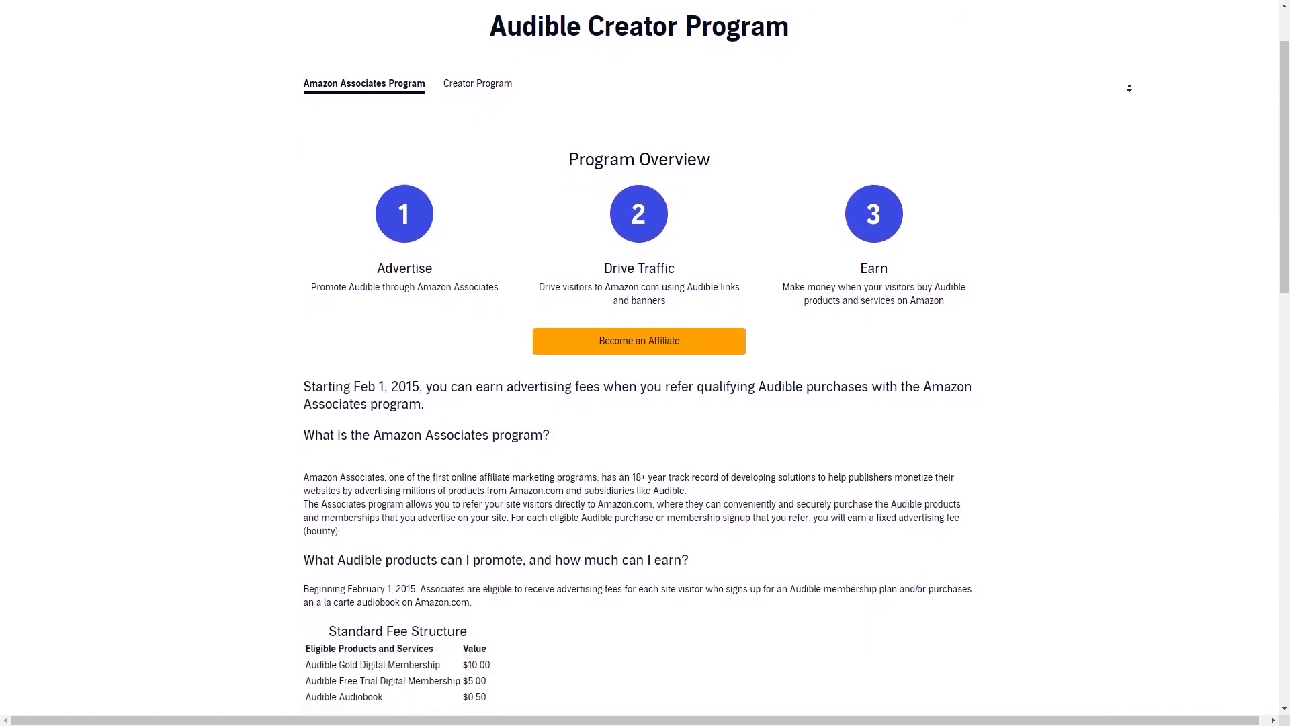
scroll(down, 3)
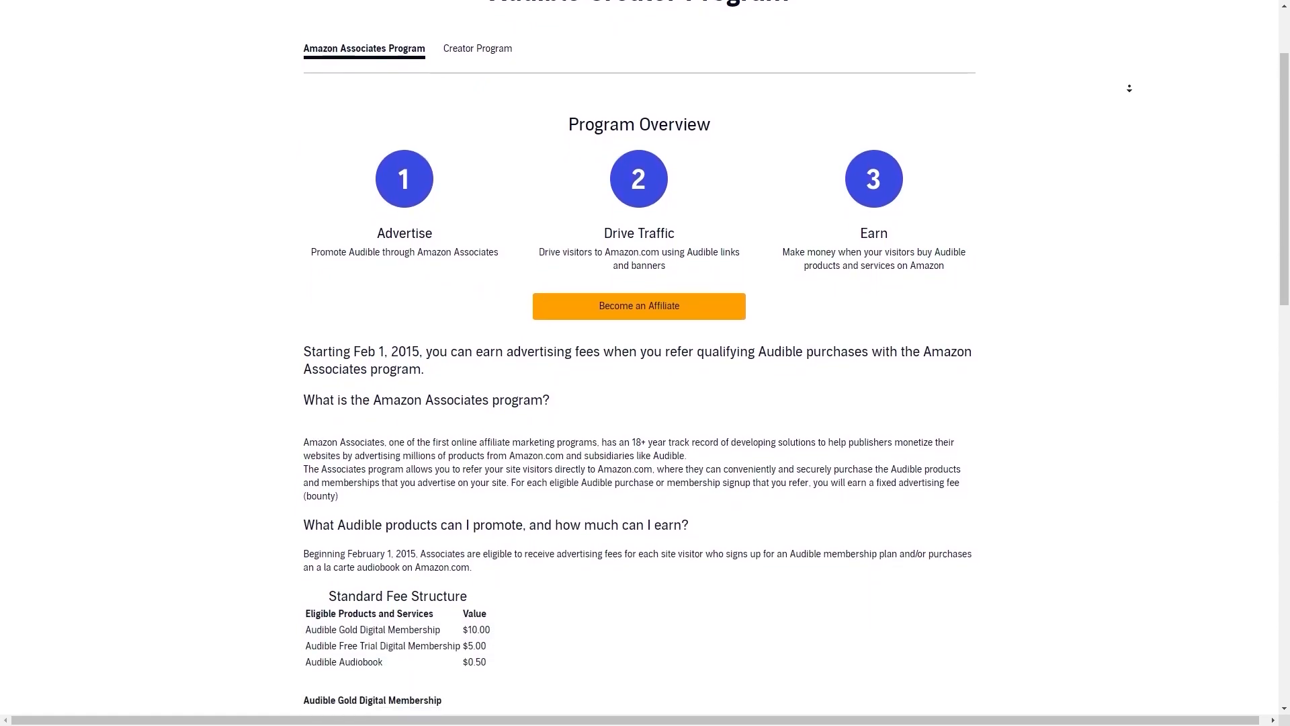
scroll(down, 3)
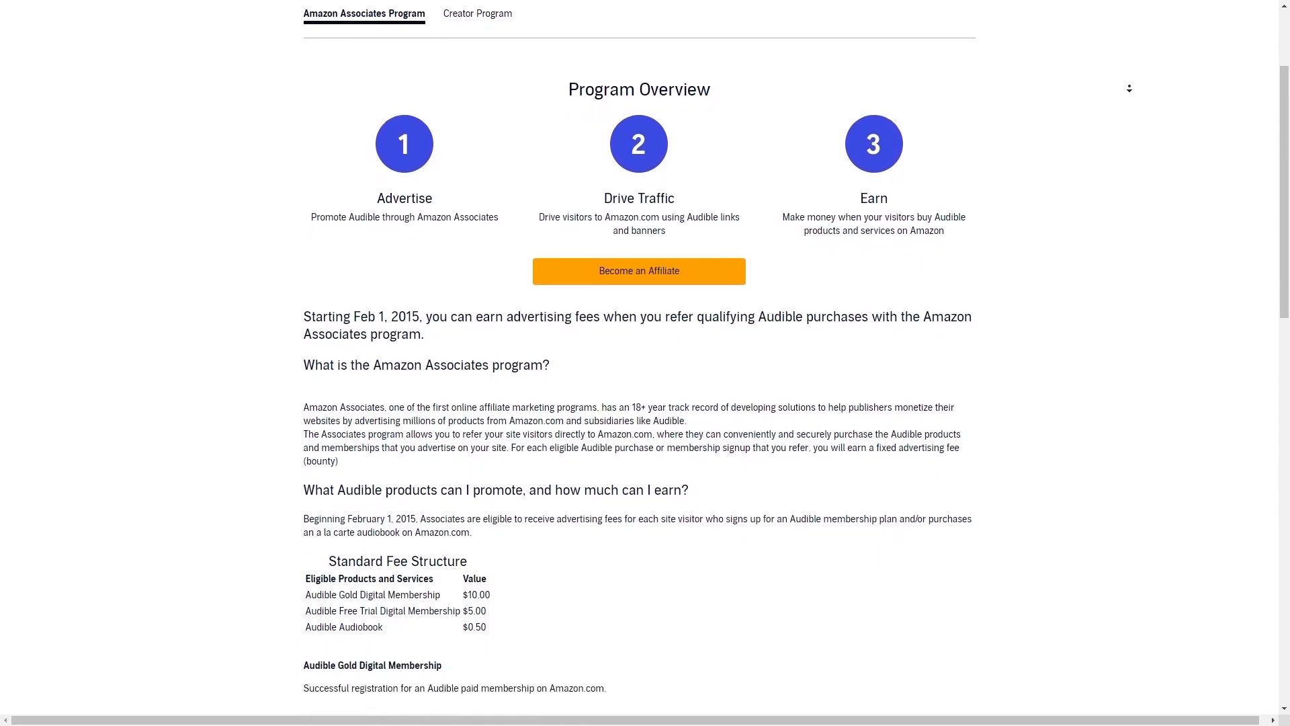
scroll(down, 3)
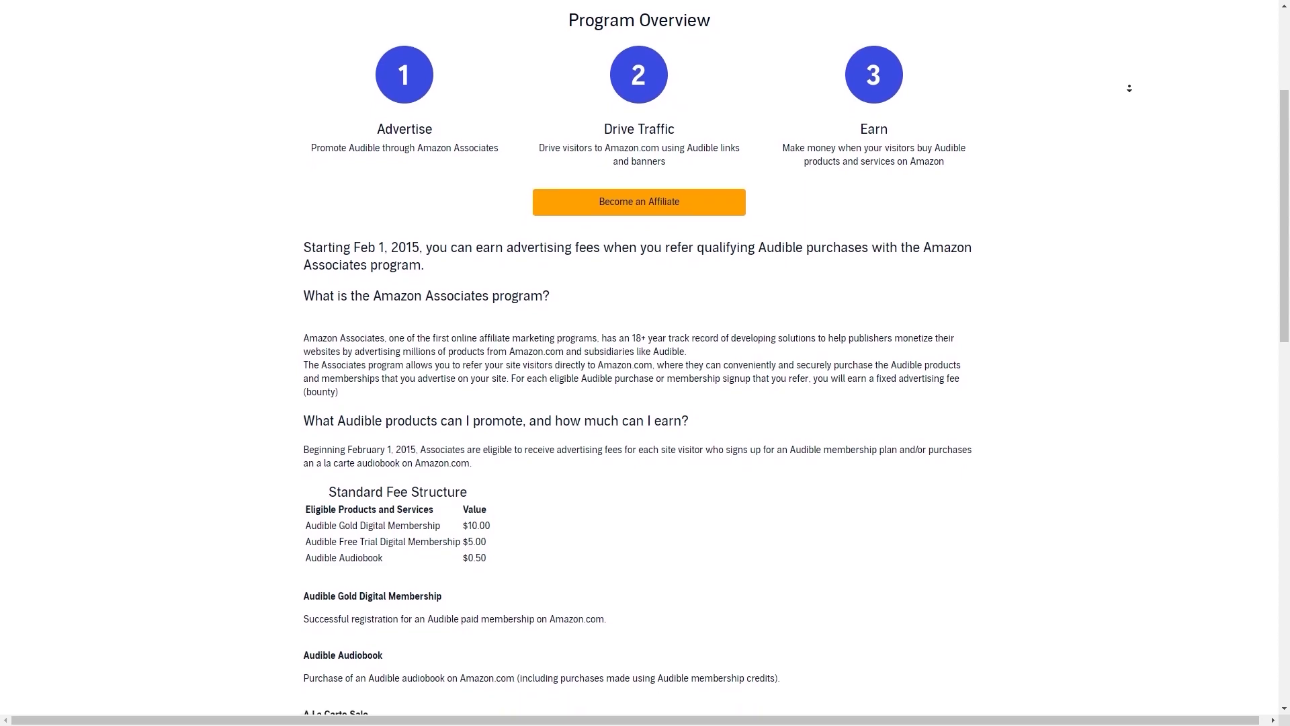
scroll(down, 3)
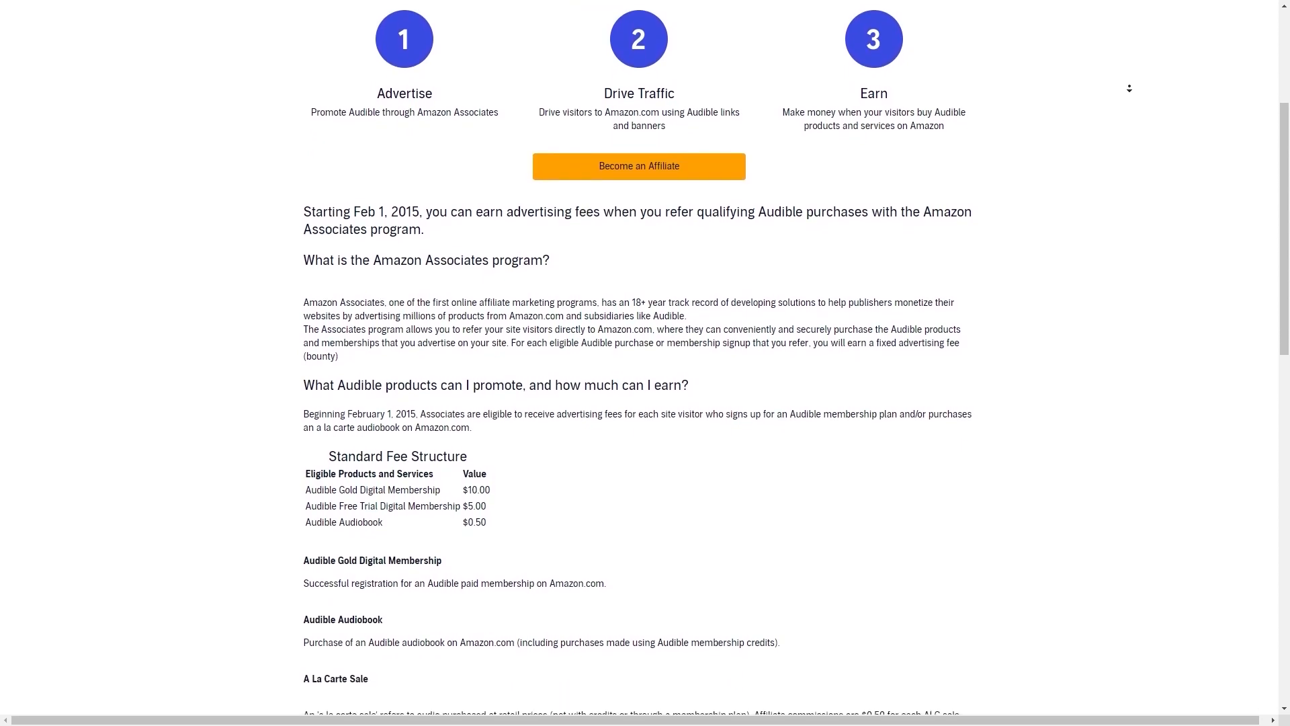
scroll(up, 3)
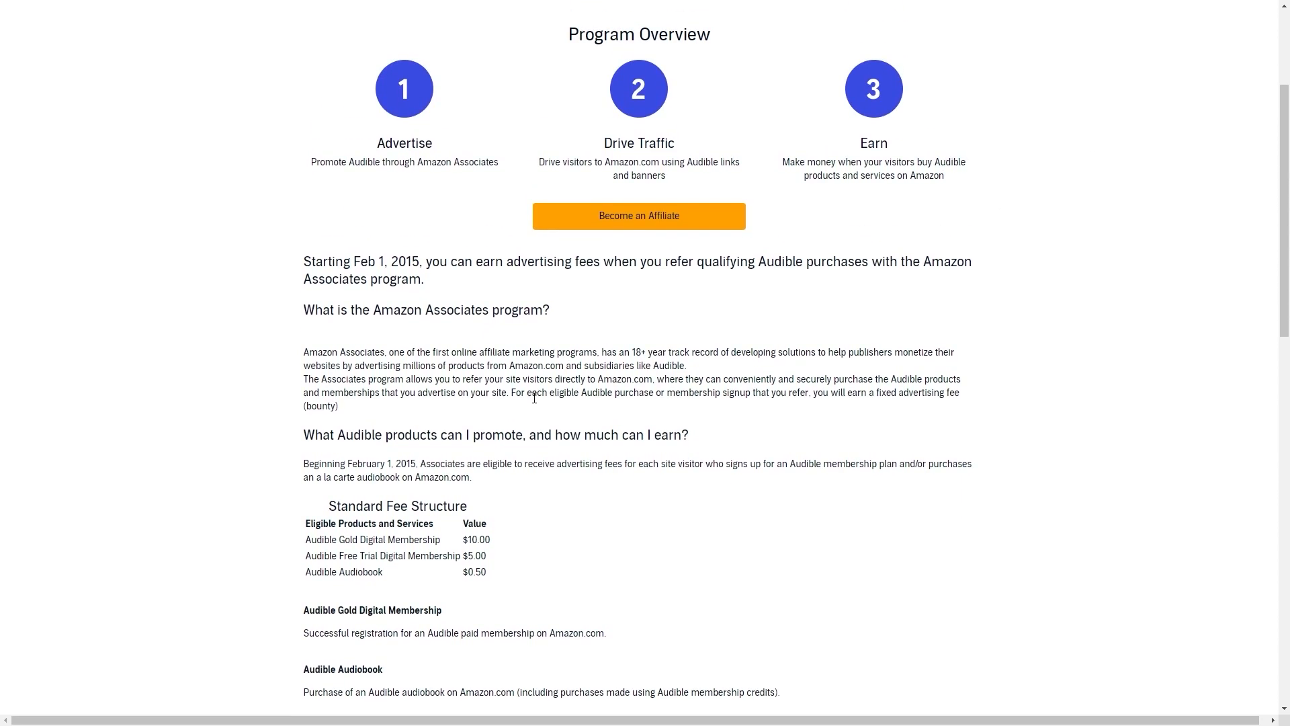
scroll(up, 3)
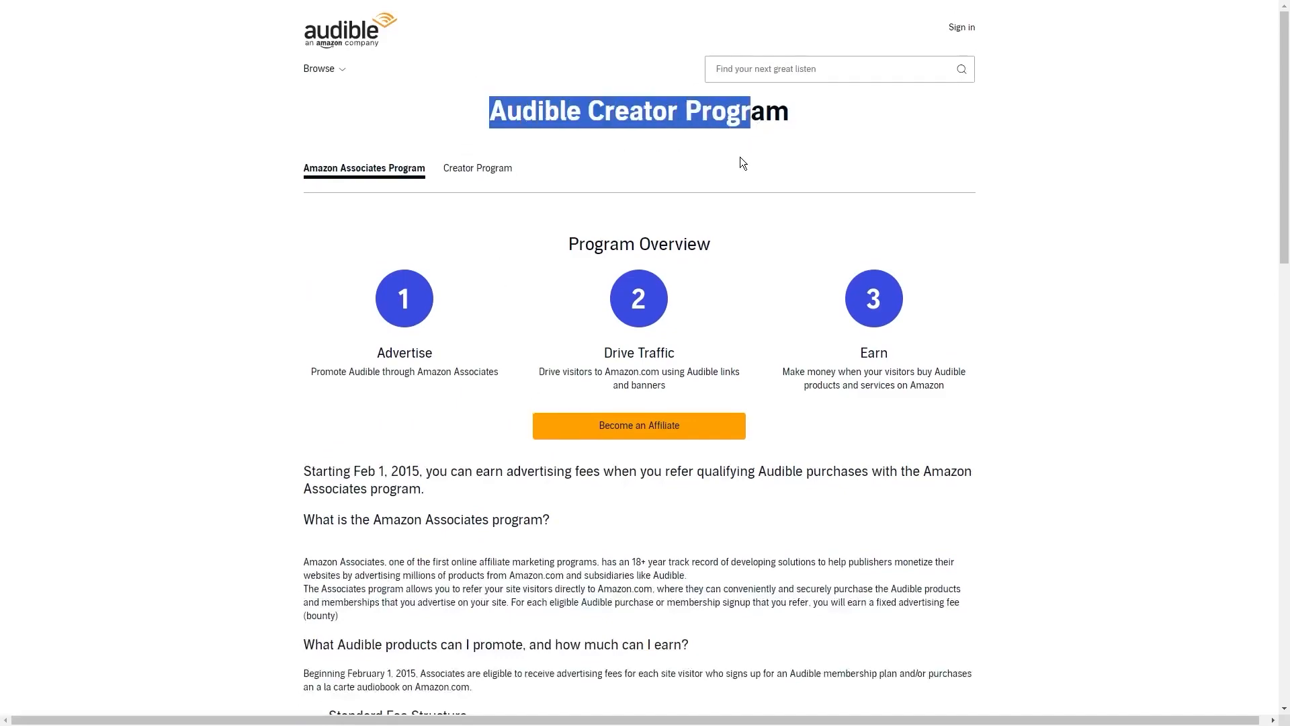
scroll(down, 3)
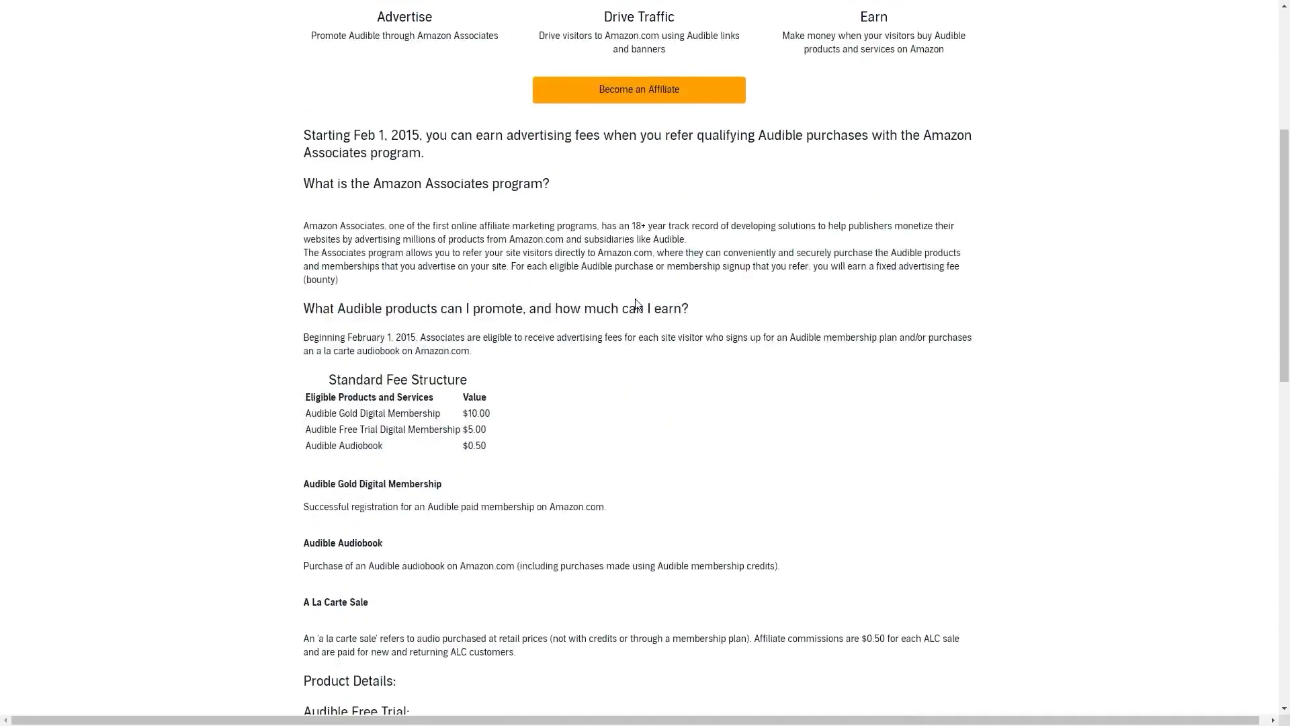
scroll(down, 3)
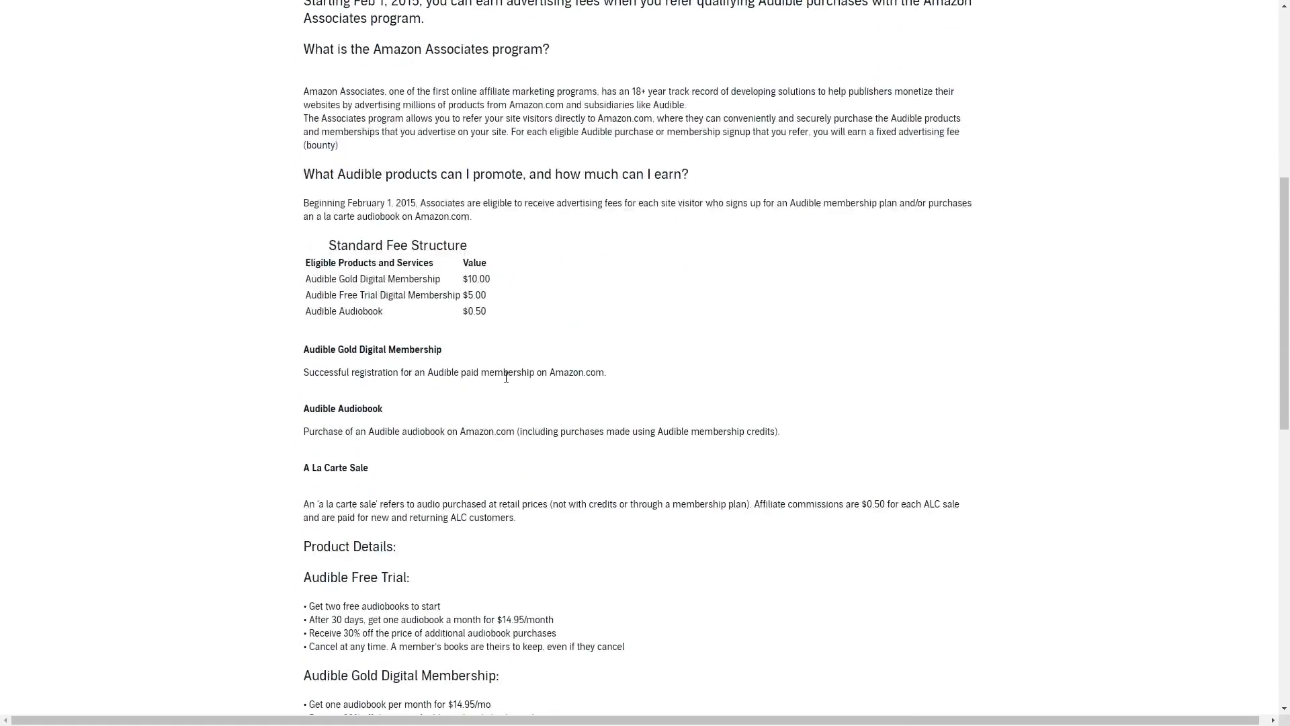
scroll(down, 3)
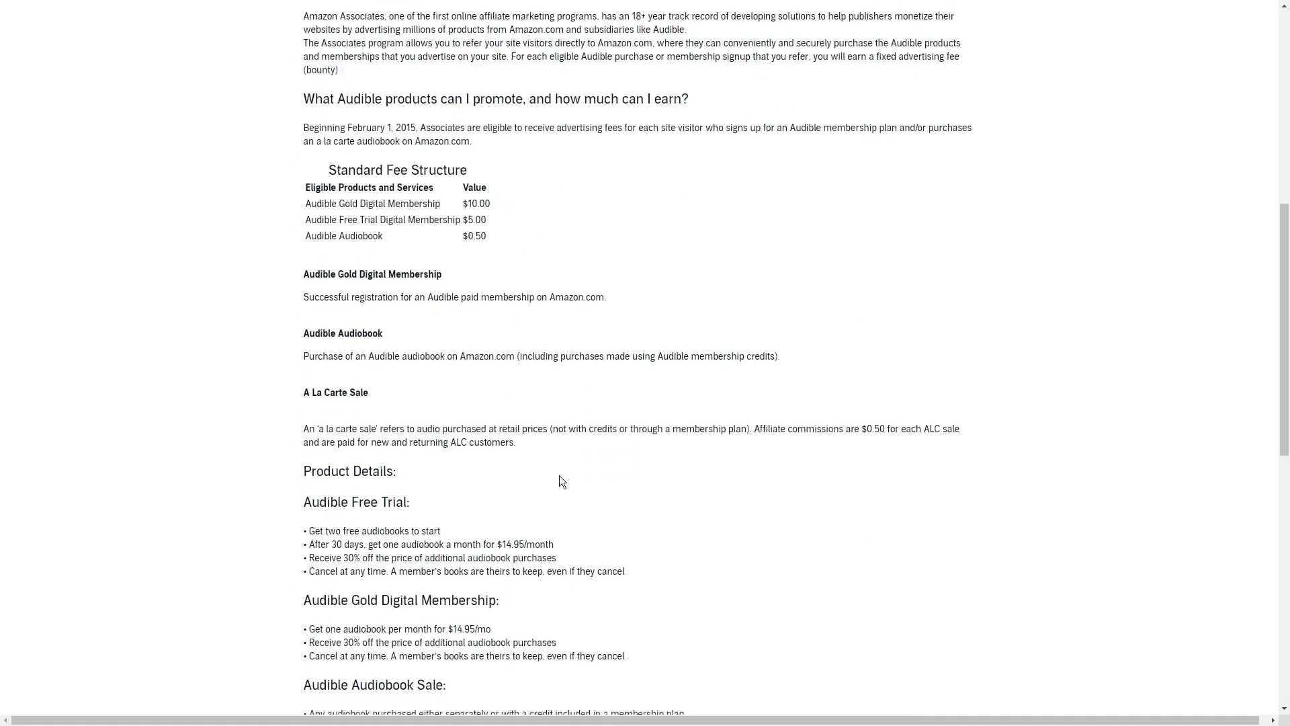
scroll(down, 3)
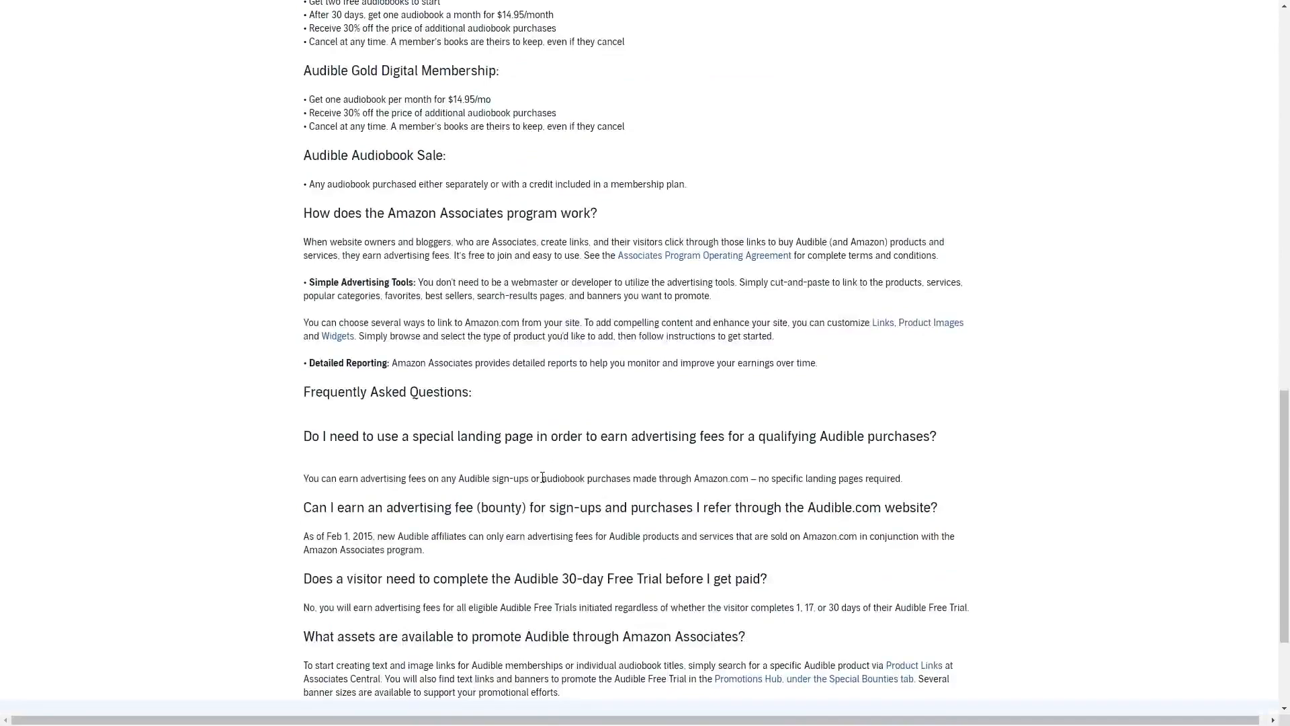
mouse_move(344, 461)
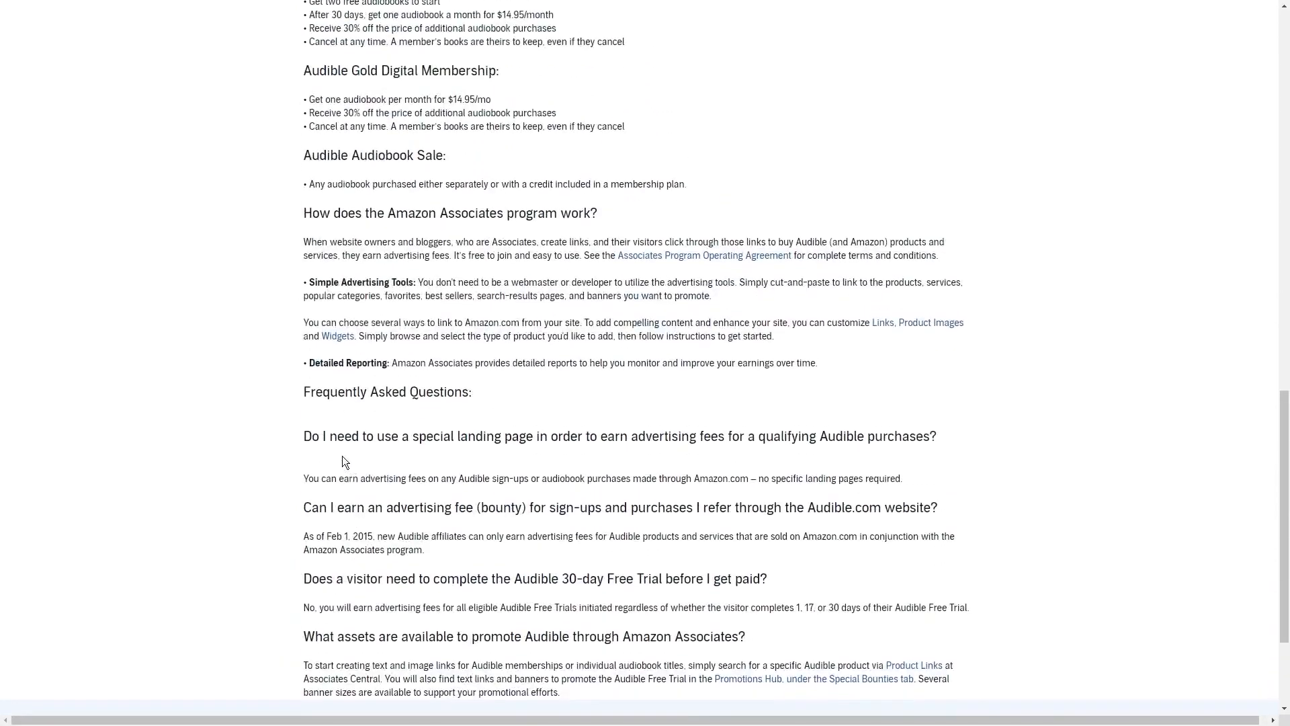
mouse_move(321, 459)
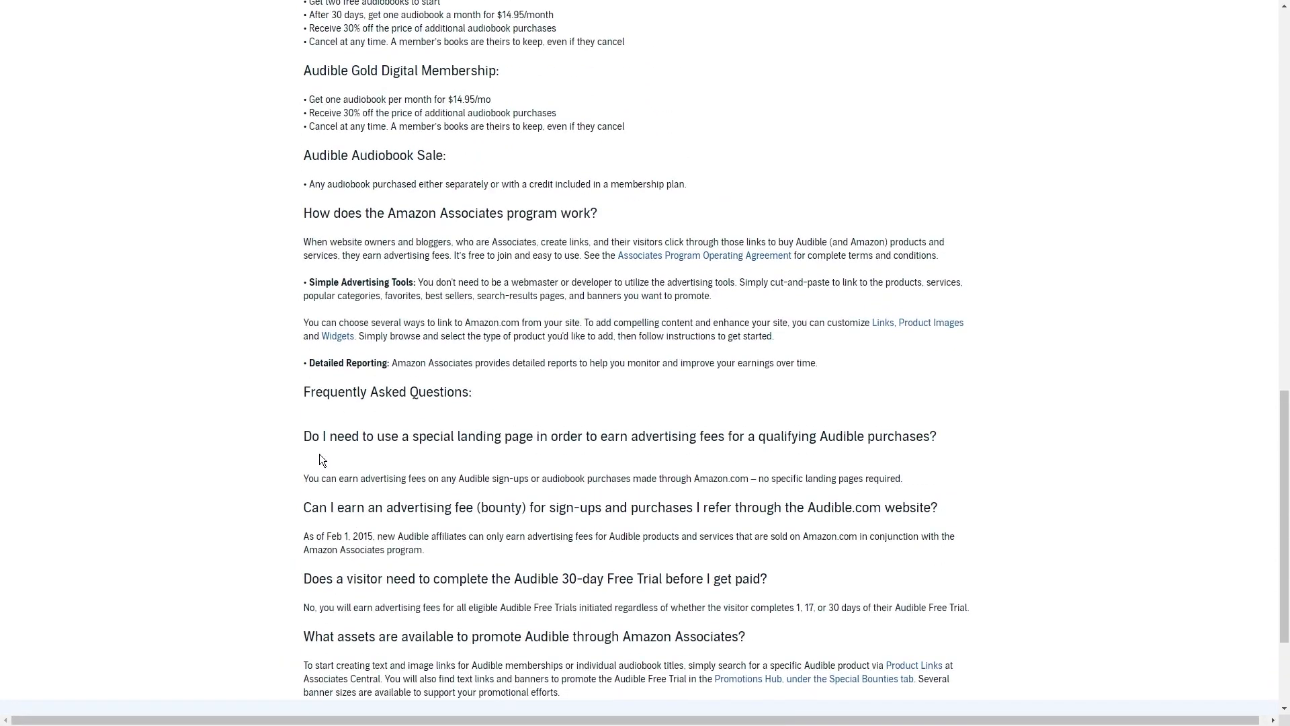
scroll(up, 3)
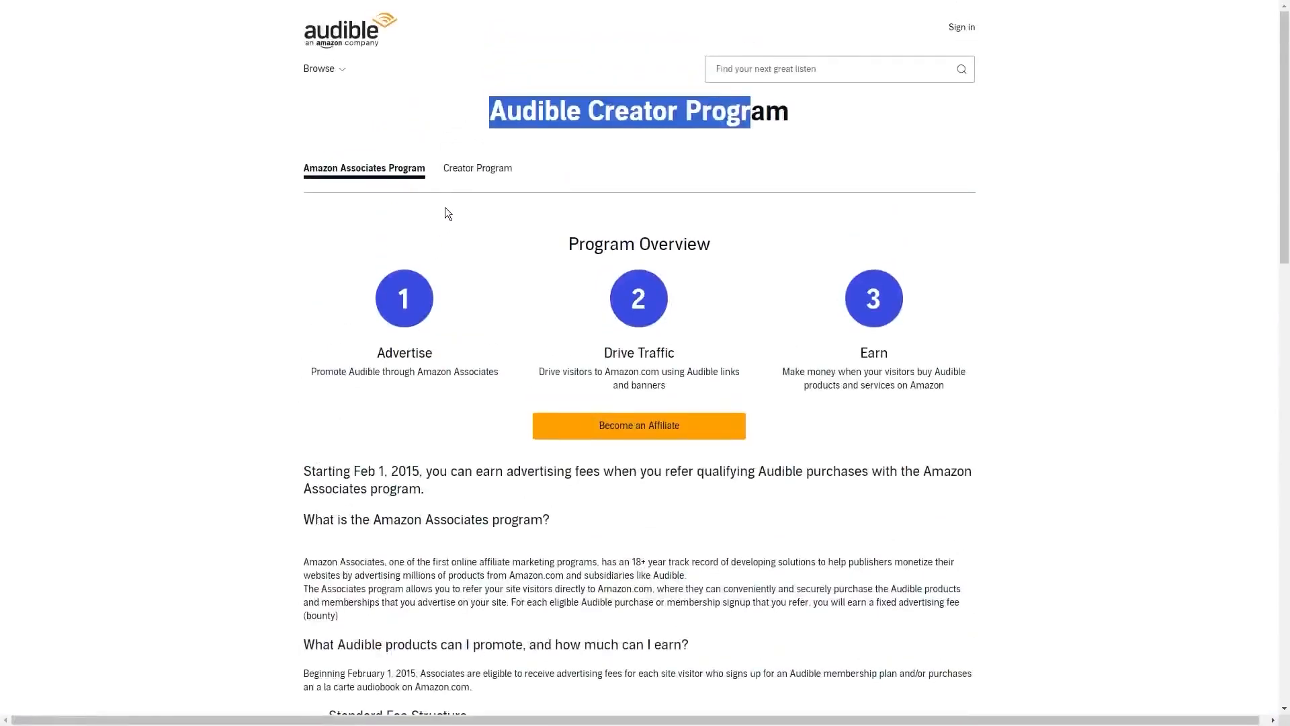
Step: Switch to the Creator Program details and highlight the $15 commission benefit
click(477, 168)
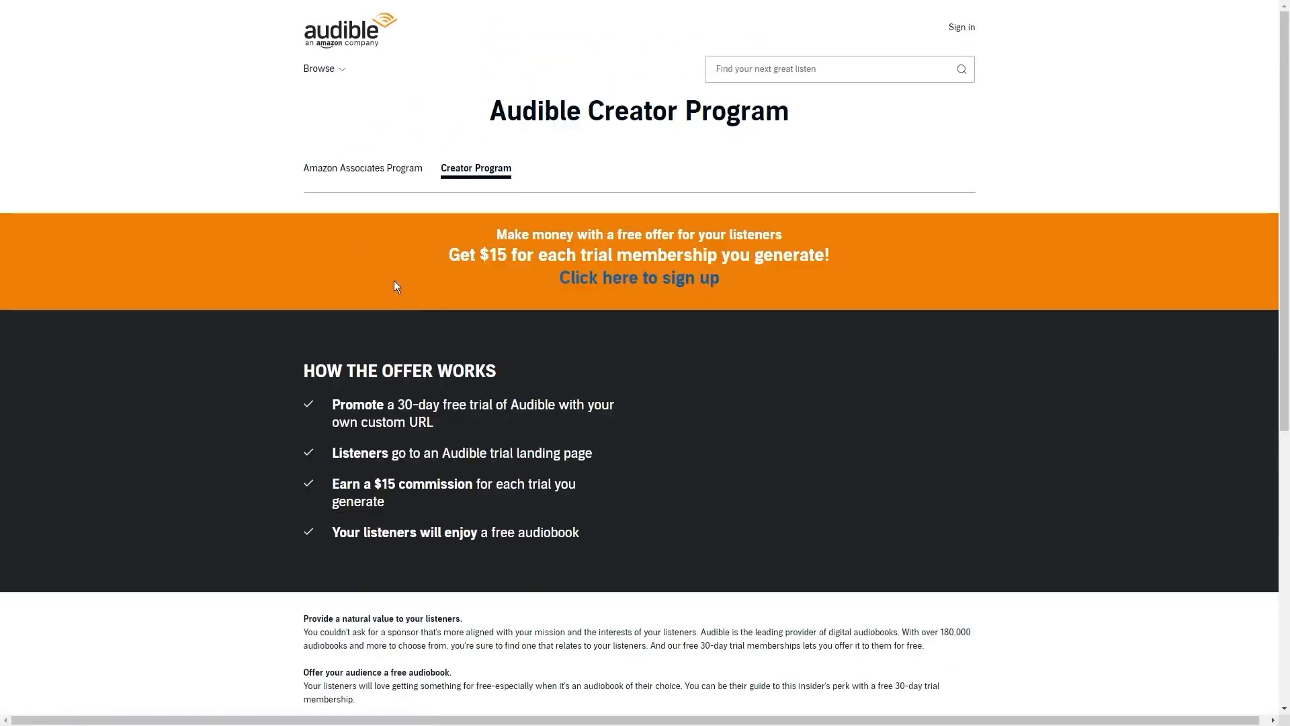
scroll(down, 3)
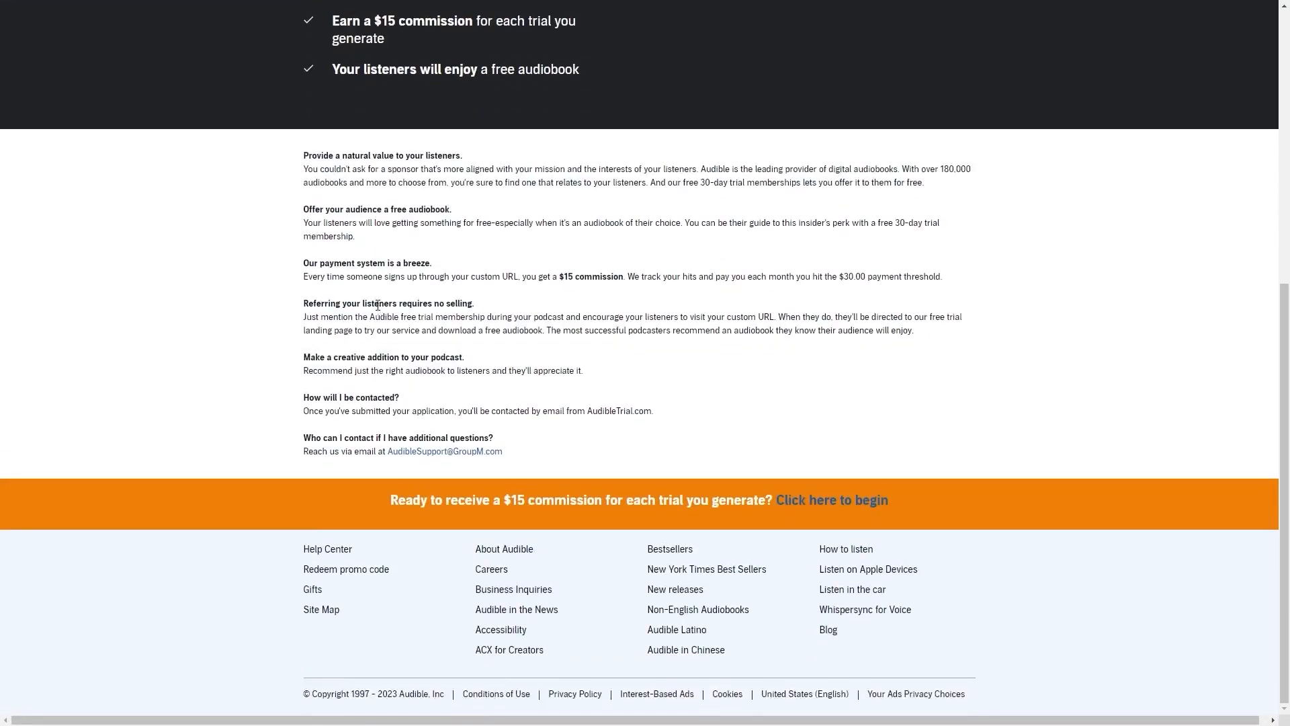
mouse_move(811, 634)
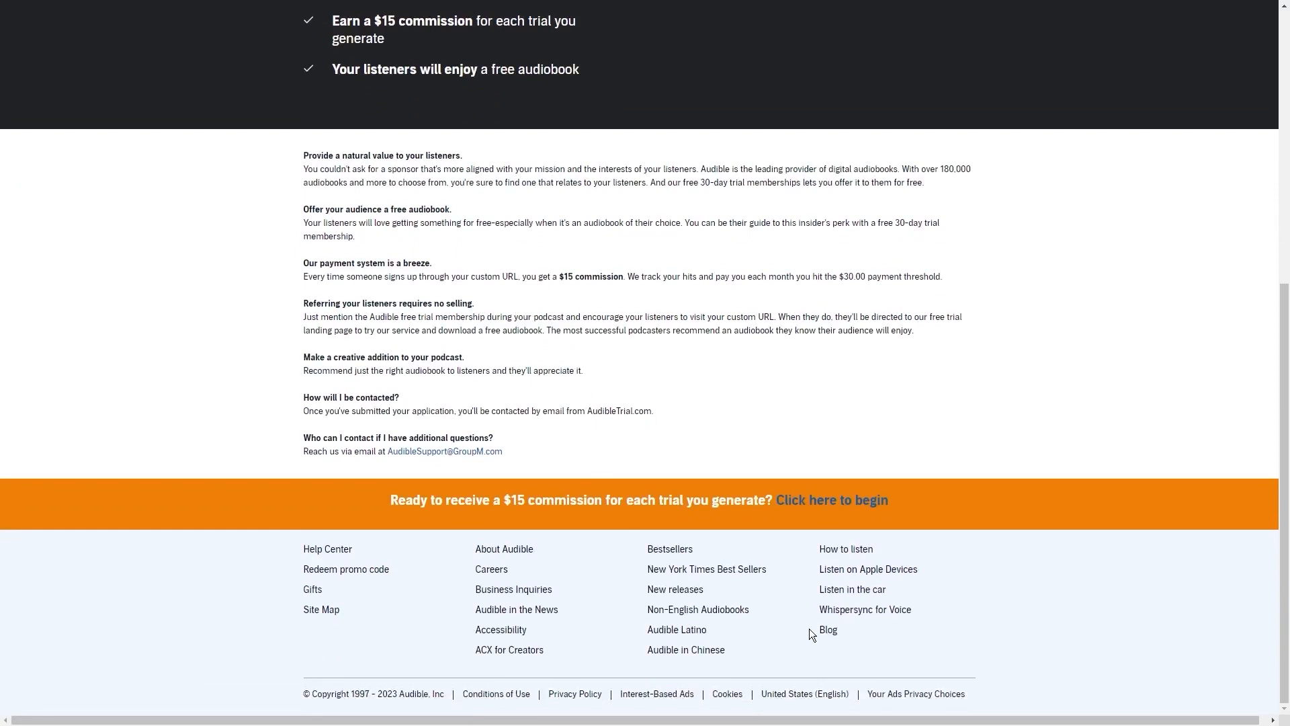
mouse_move(1040, 579)
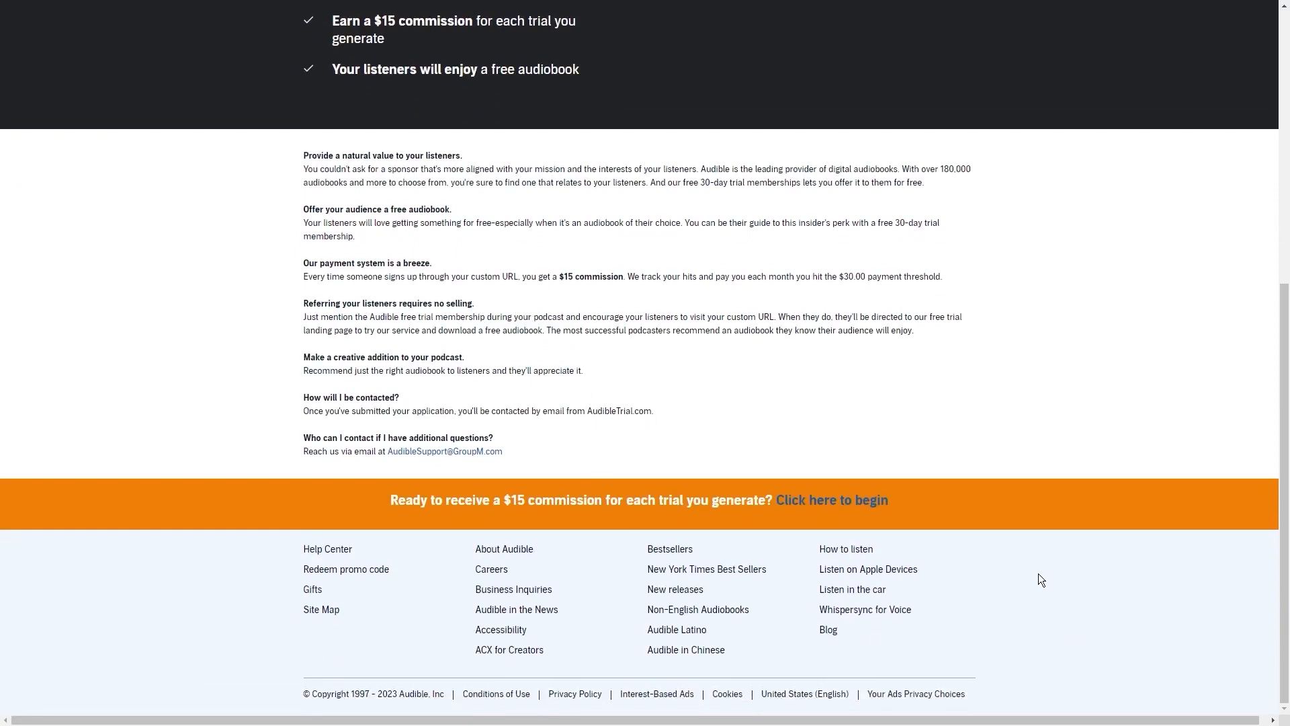
scroll(up, 3)
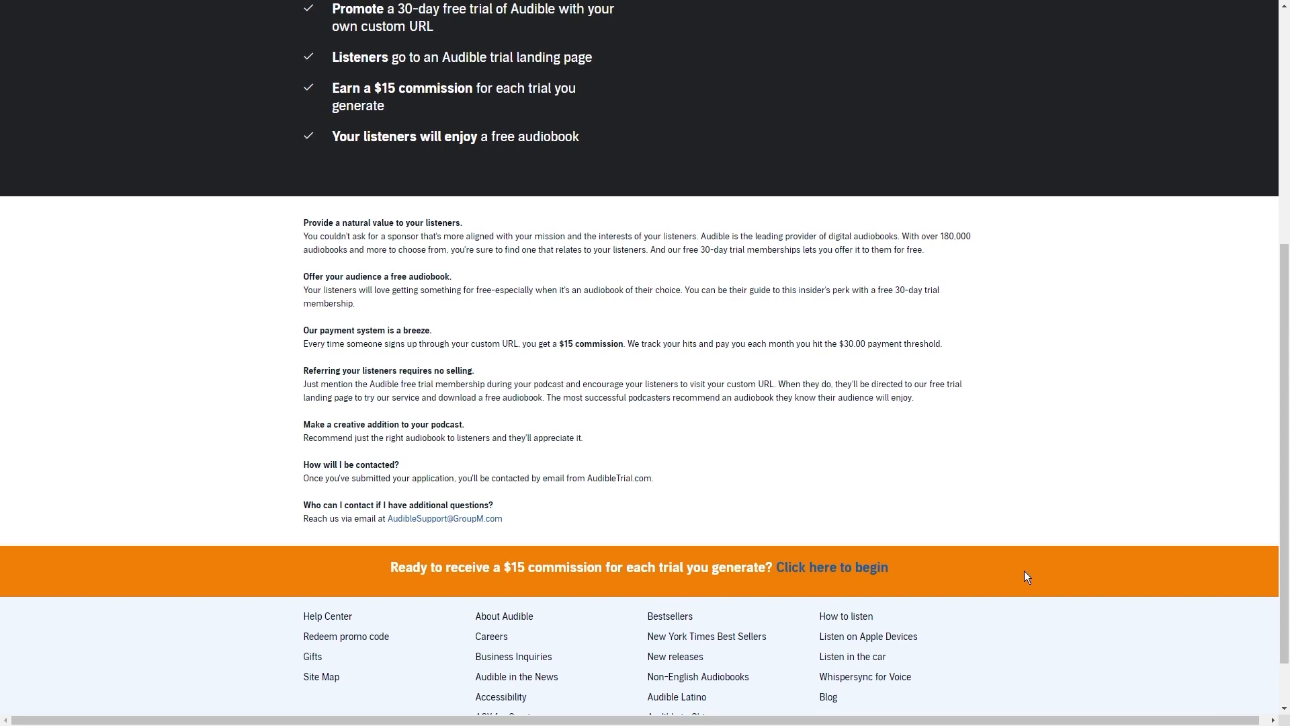
scroll(up, 3)
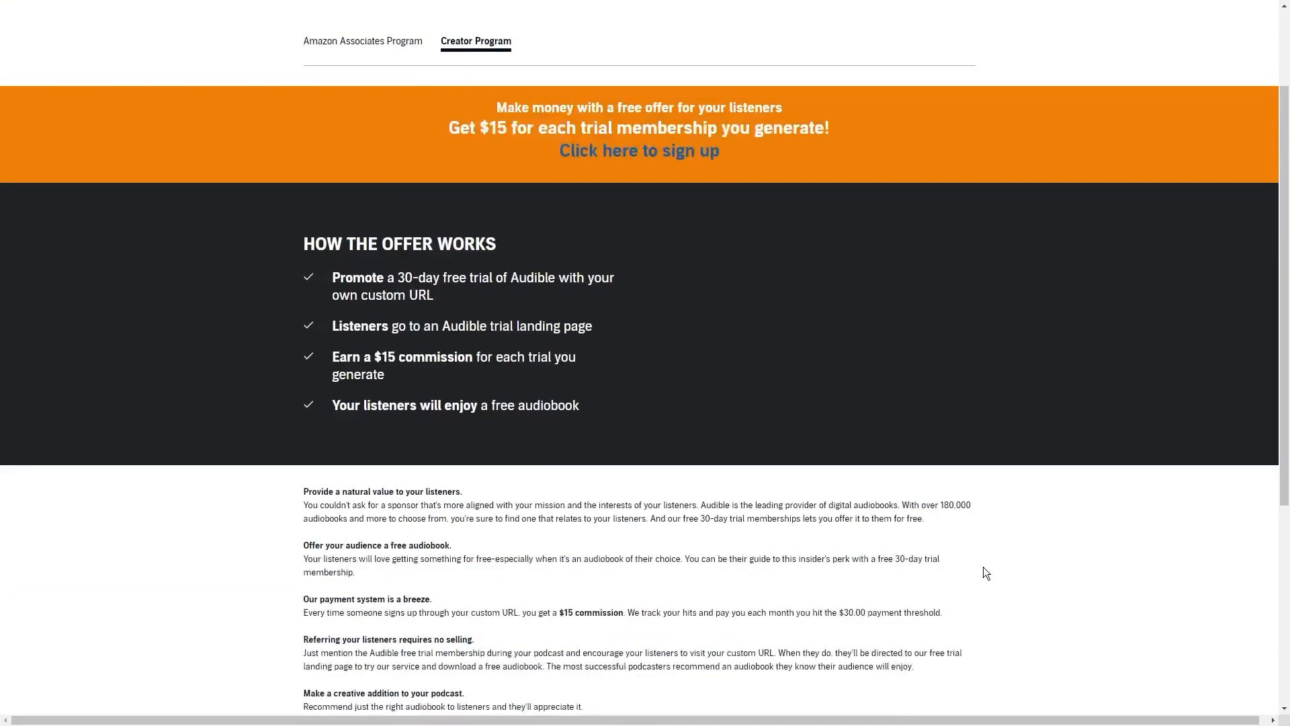
mouse_move(787, 522)
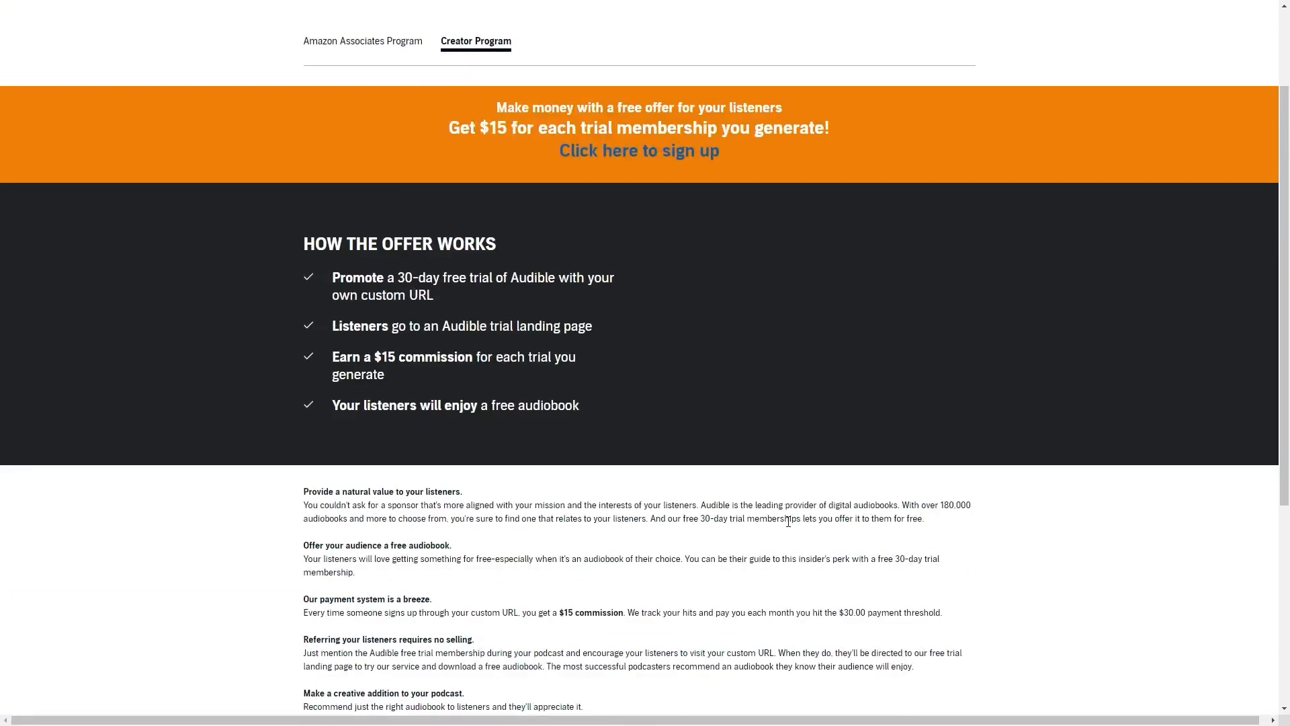
scroll(down, 3)
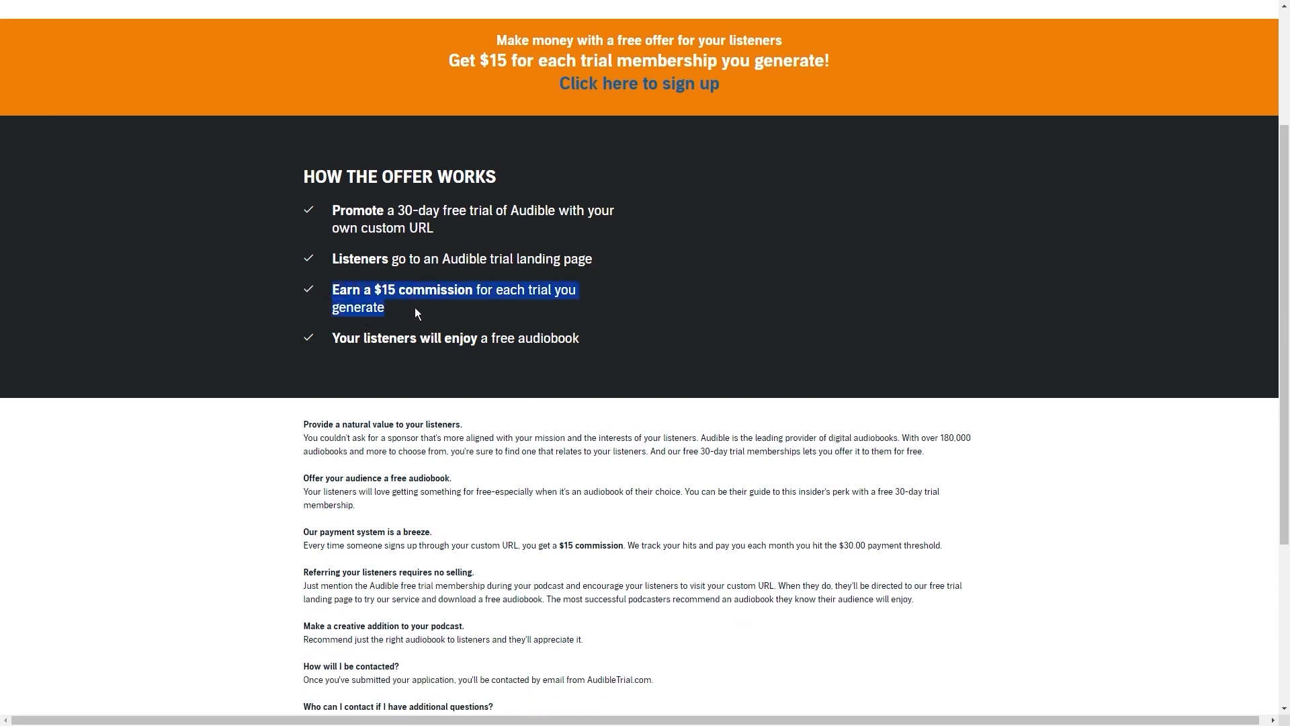
click(454, 298)
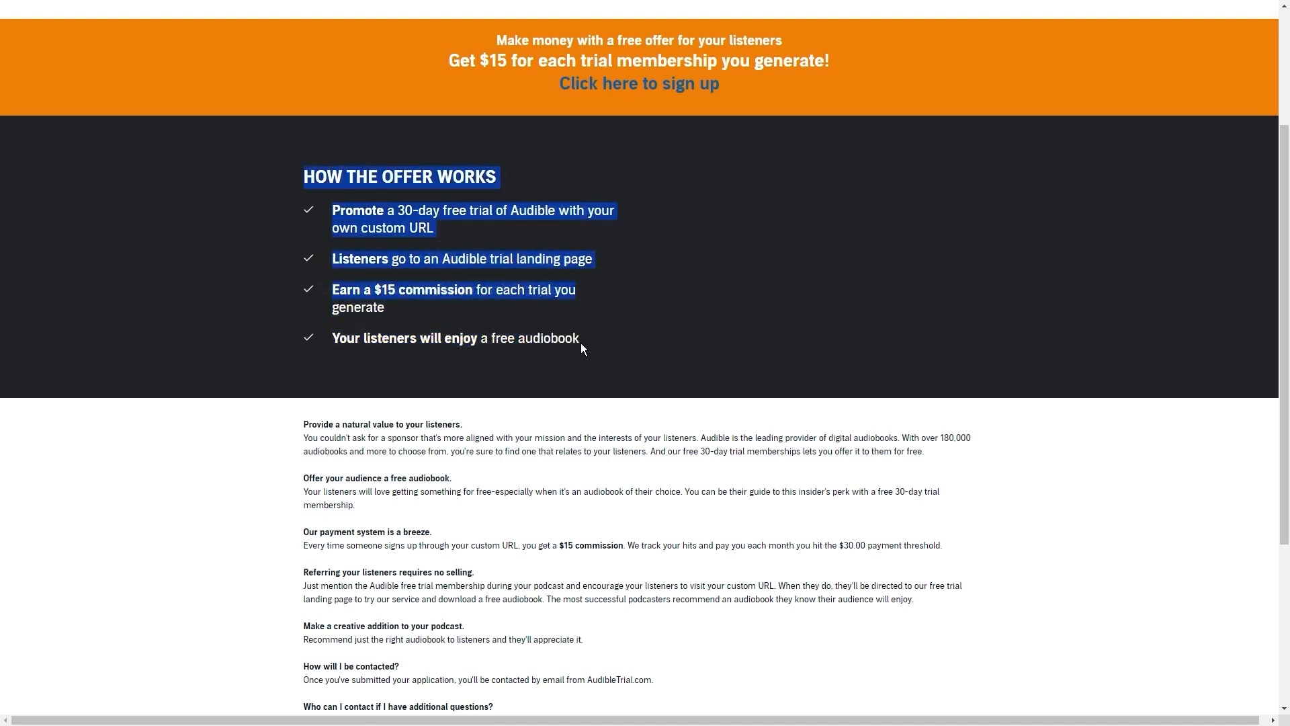
scroll(up, 3)
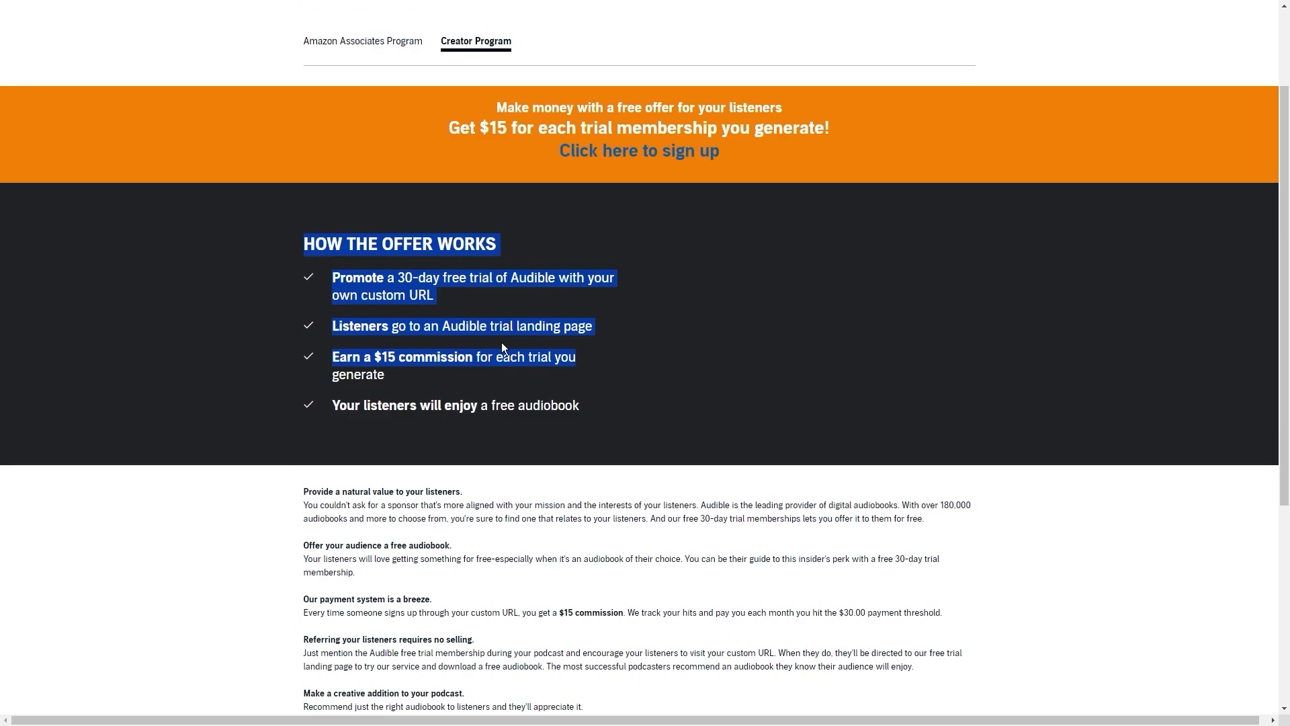
scroll(down, 3)
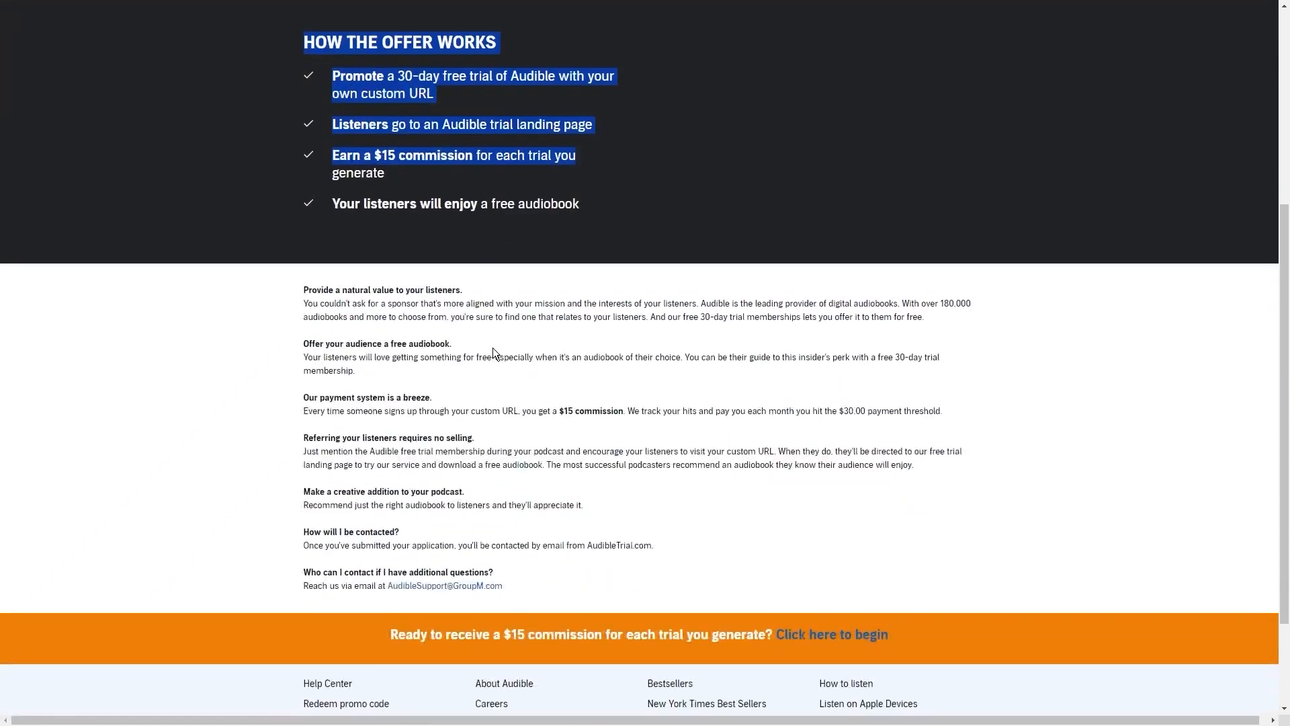
scroll(up, 3)
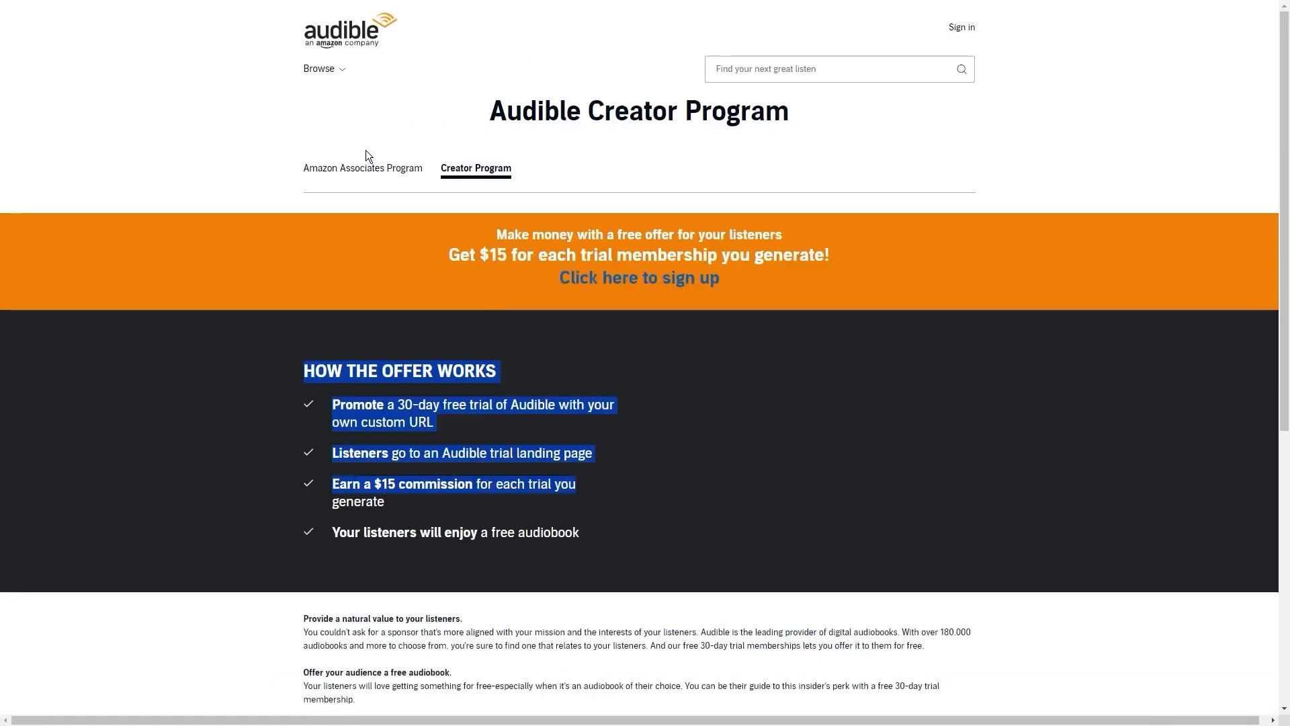
Step: Open the Amazon Associates Program tab and review its $10, $5 and $0.50 fee table
click(362, 168)
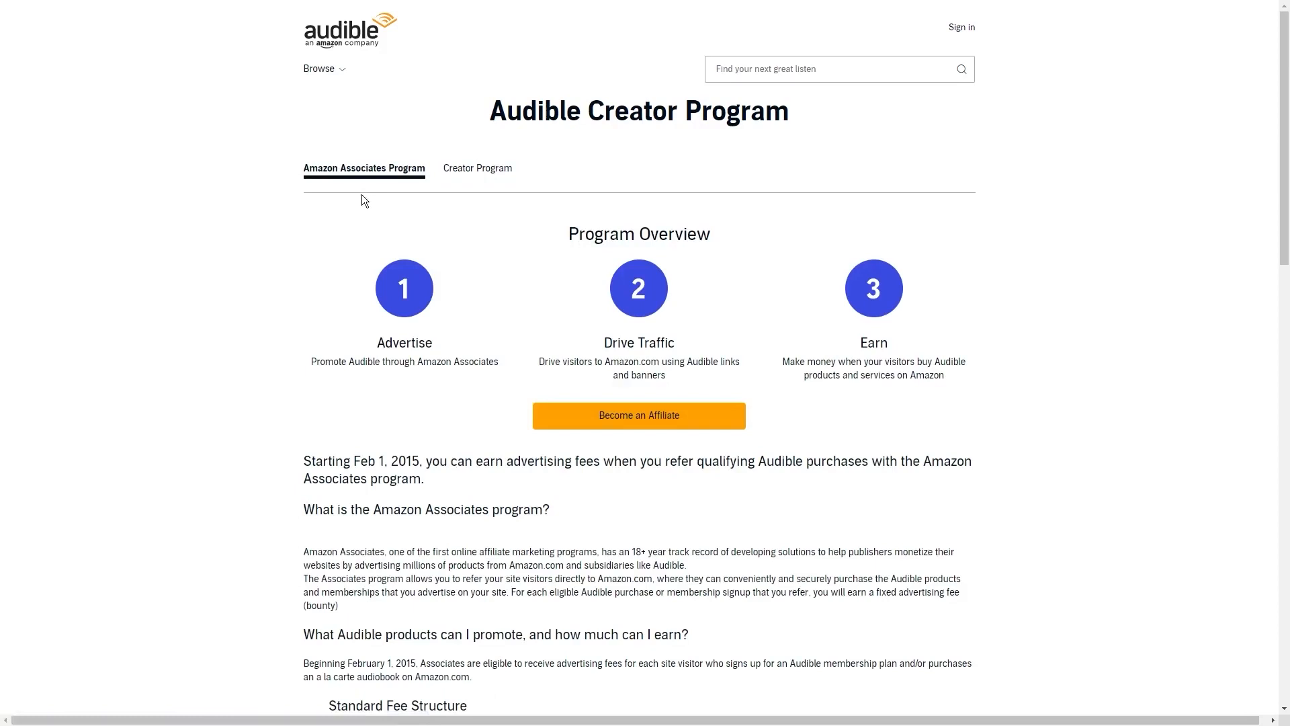
mouse_move(377, 155)
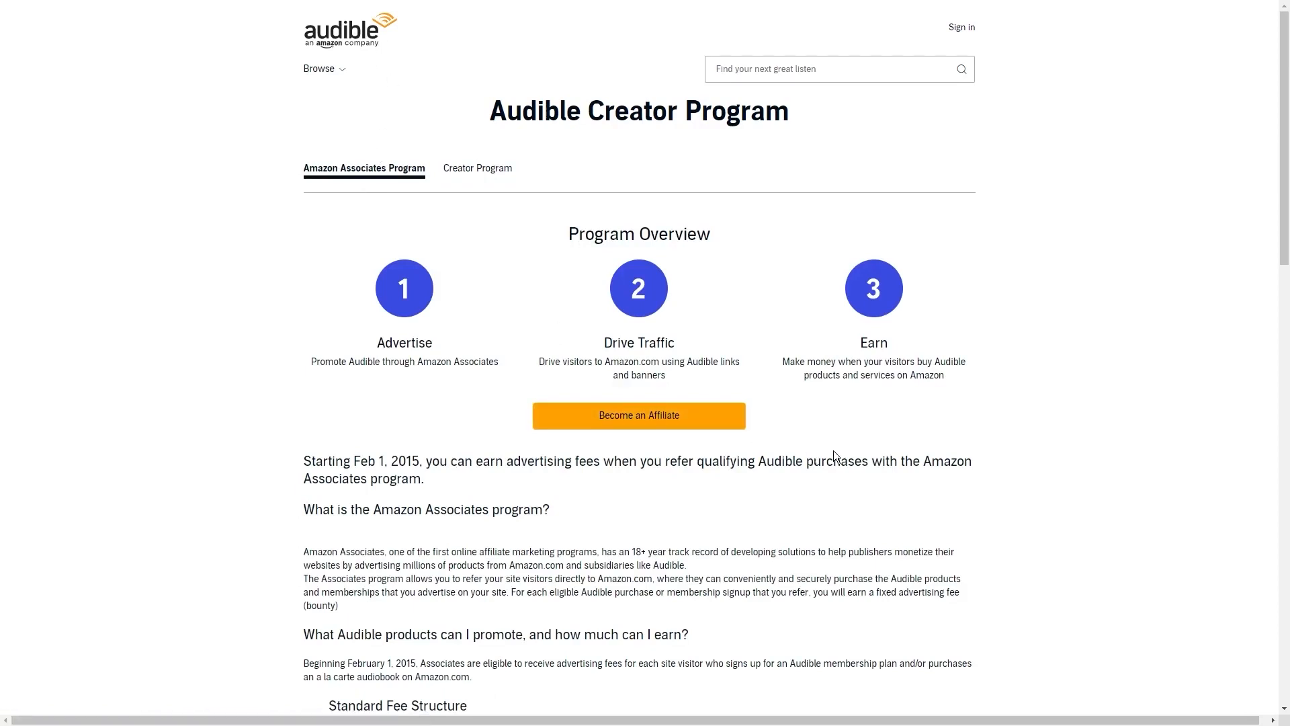
mouse_move(639, 415)
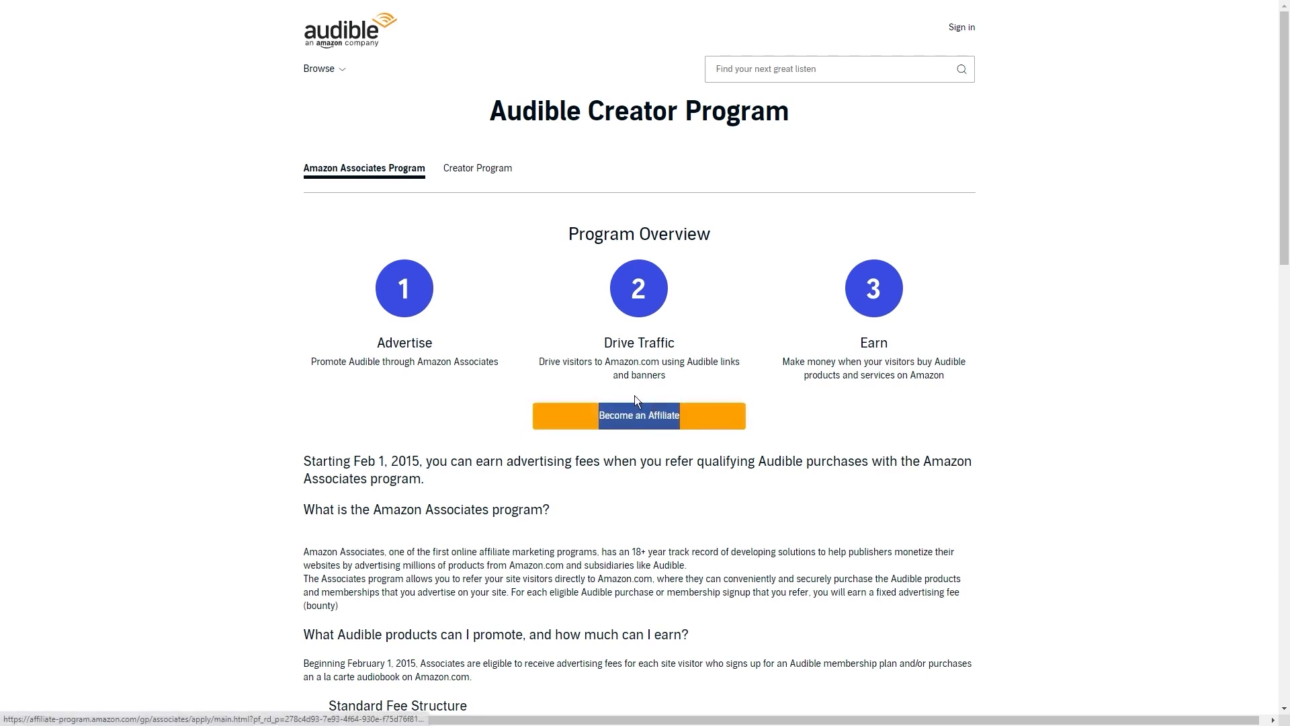
scroll(down, 3)
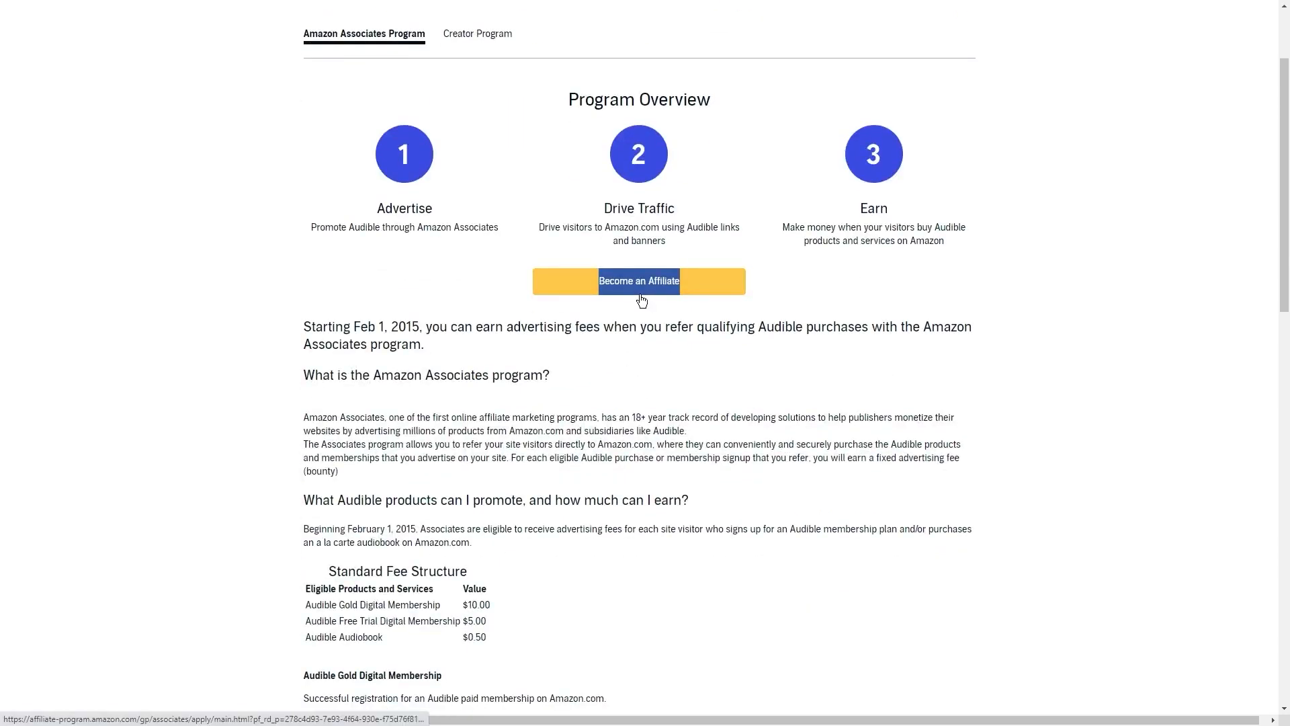
mouse_move(621, 342)
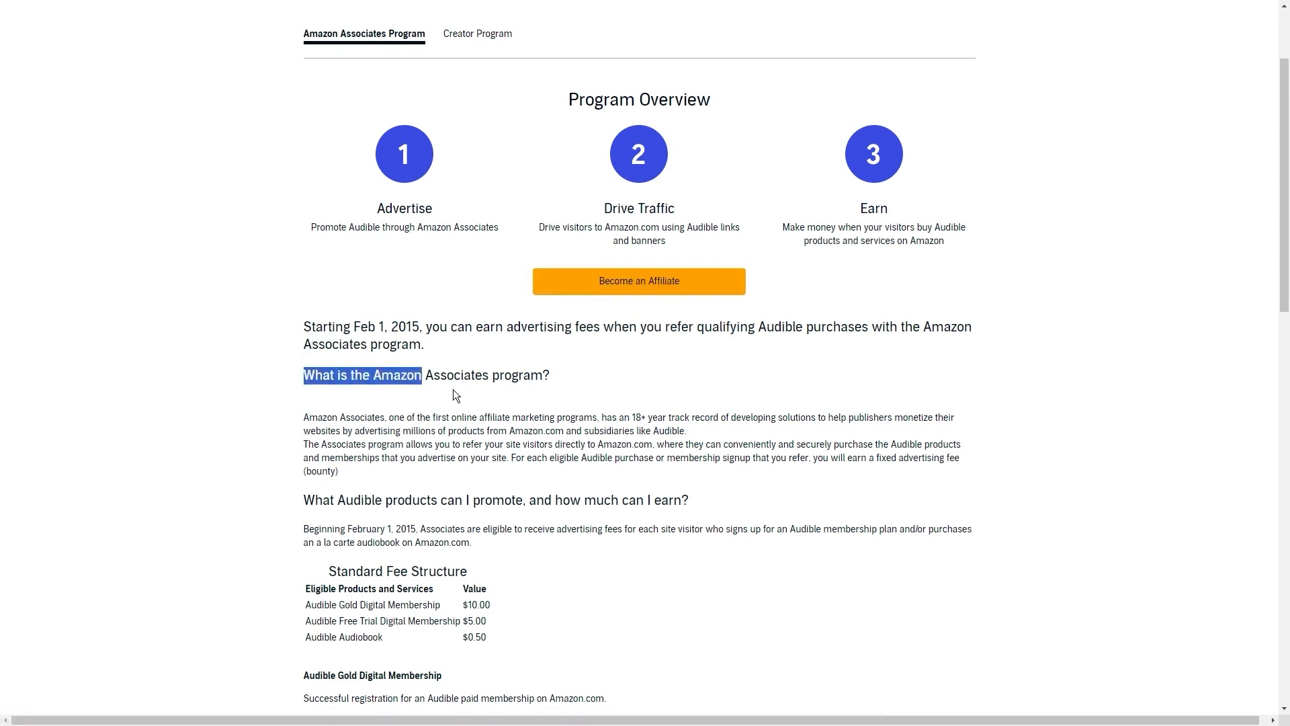
click(564, 326)
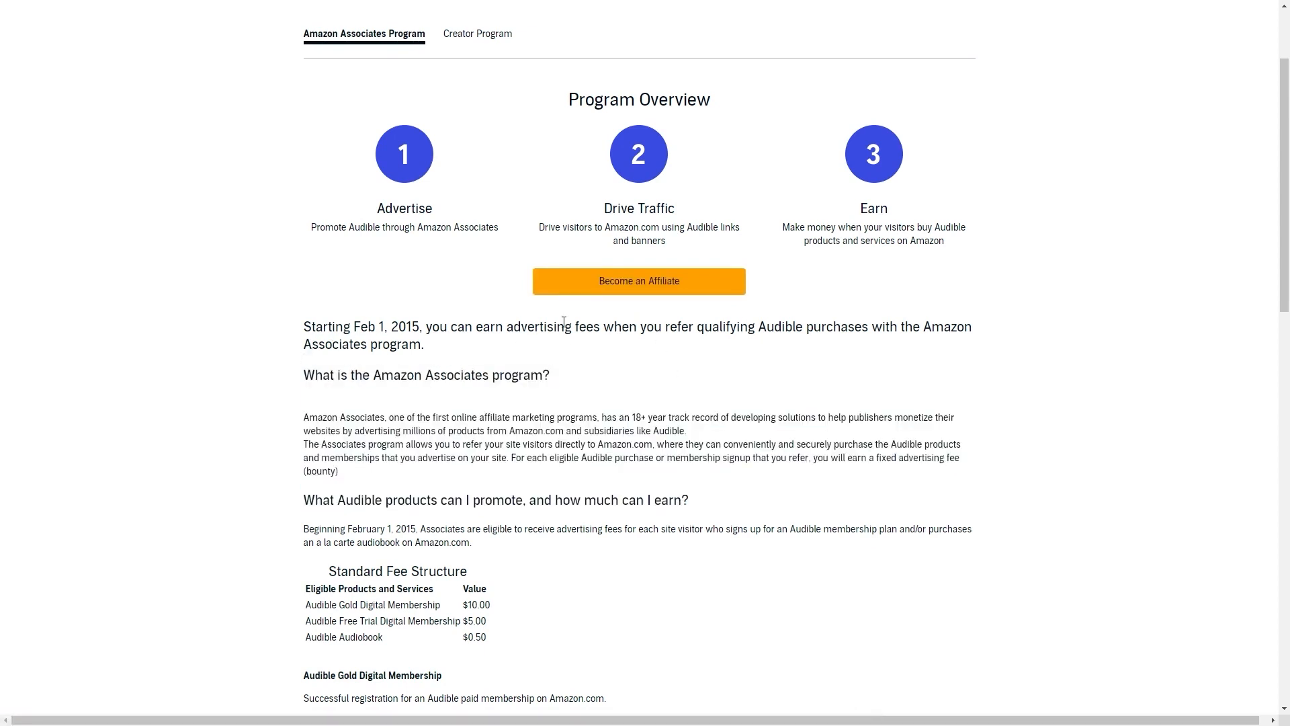
scroll(down, 3)
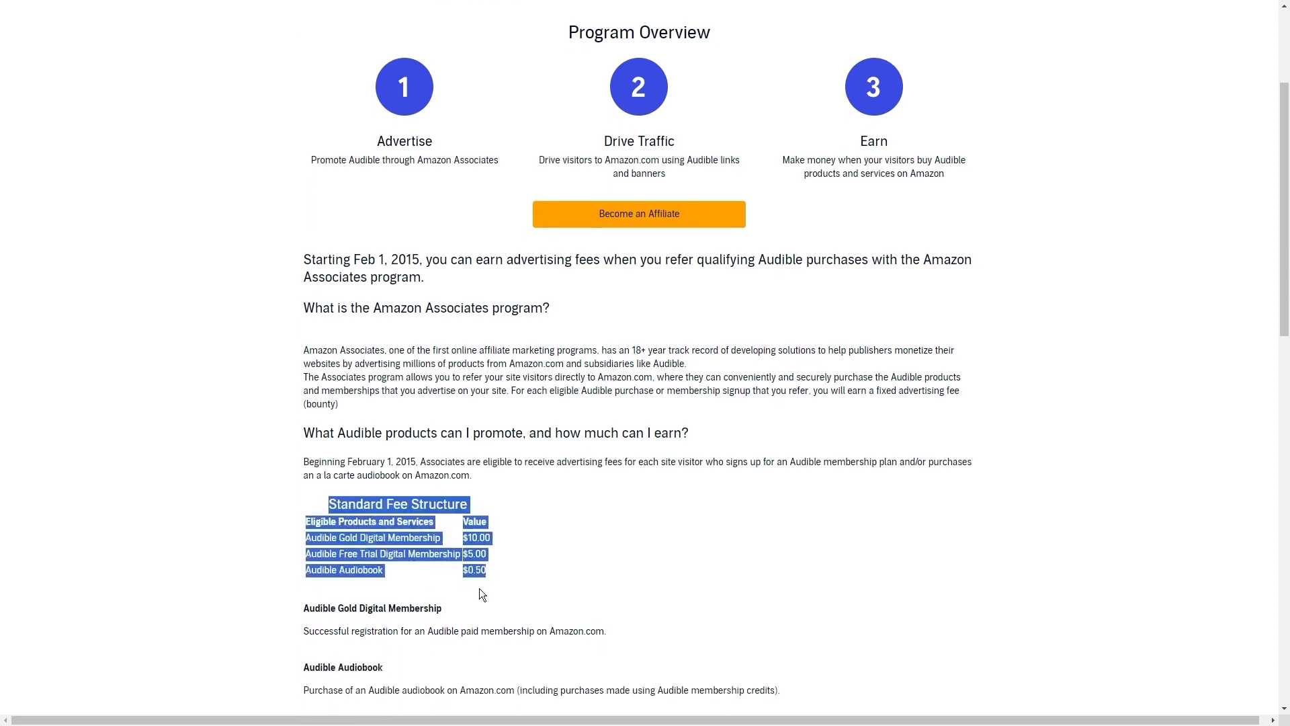
mouse_move(534, 546)
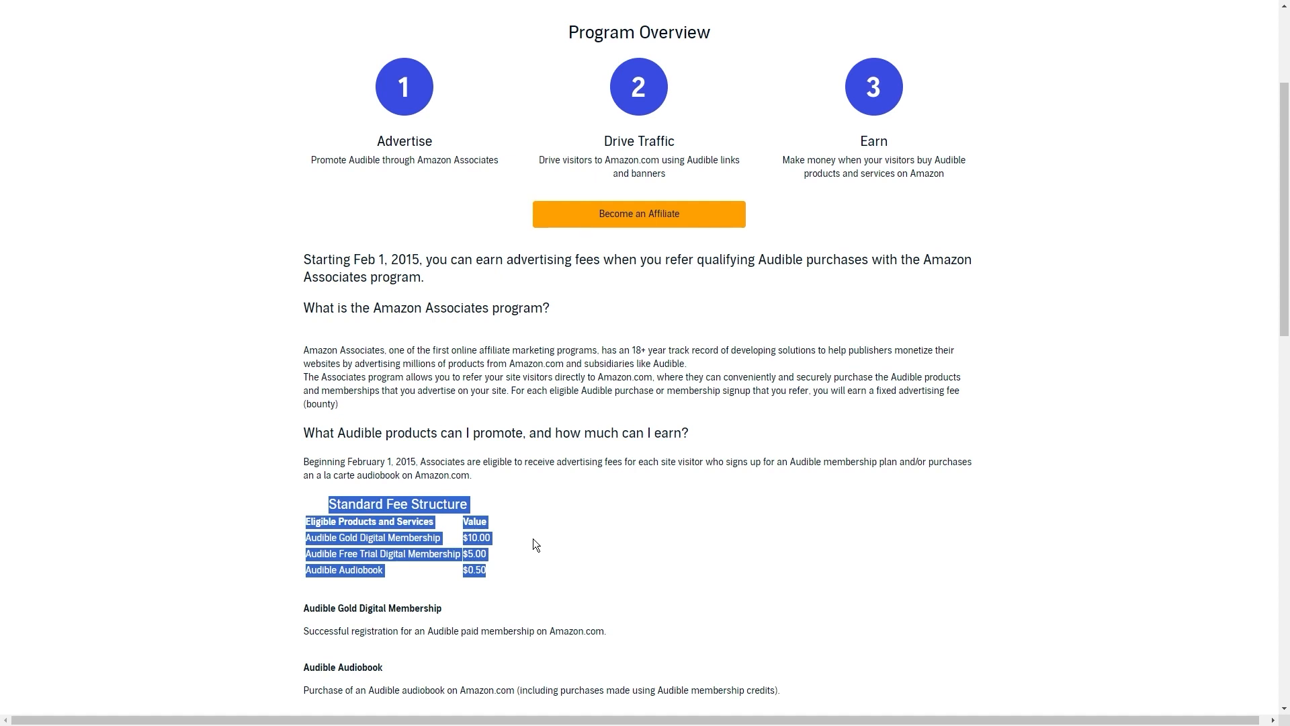
mouse_move(525, 547)
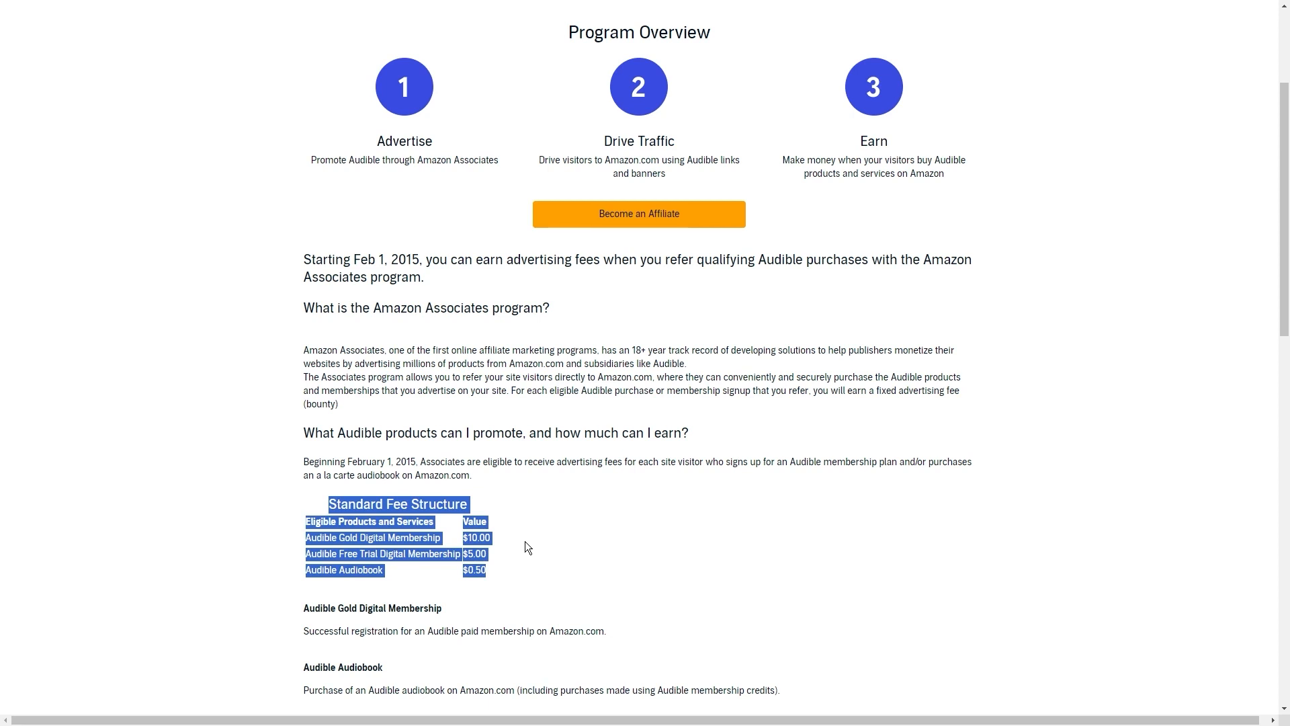
scroll(up, 3)
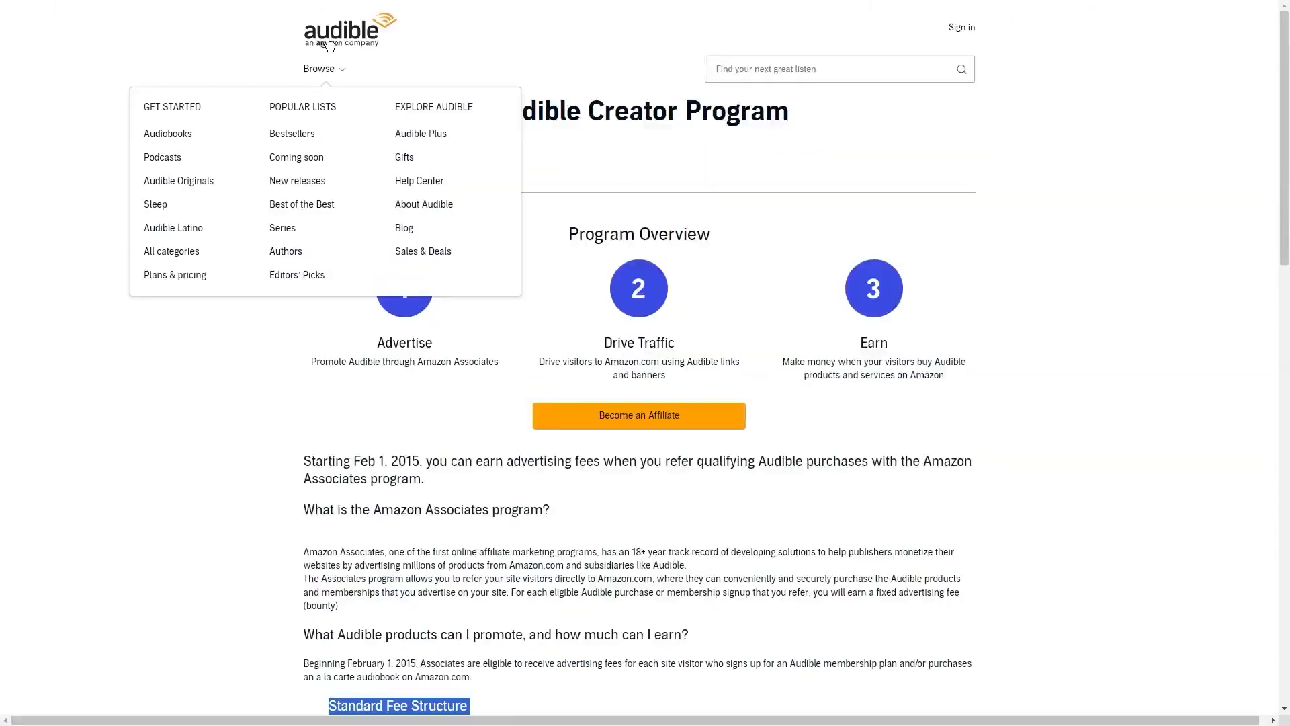
mouse_move(994, 301)
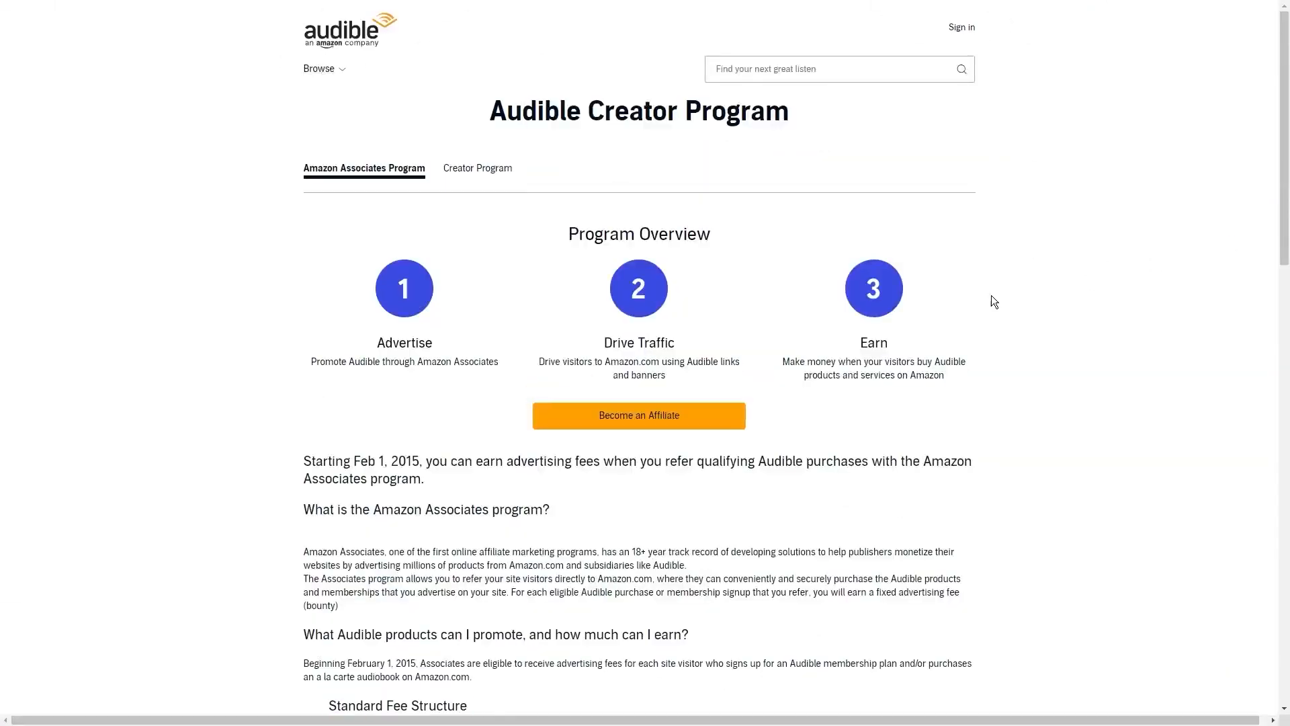
mouse_move(759, 331)
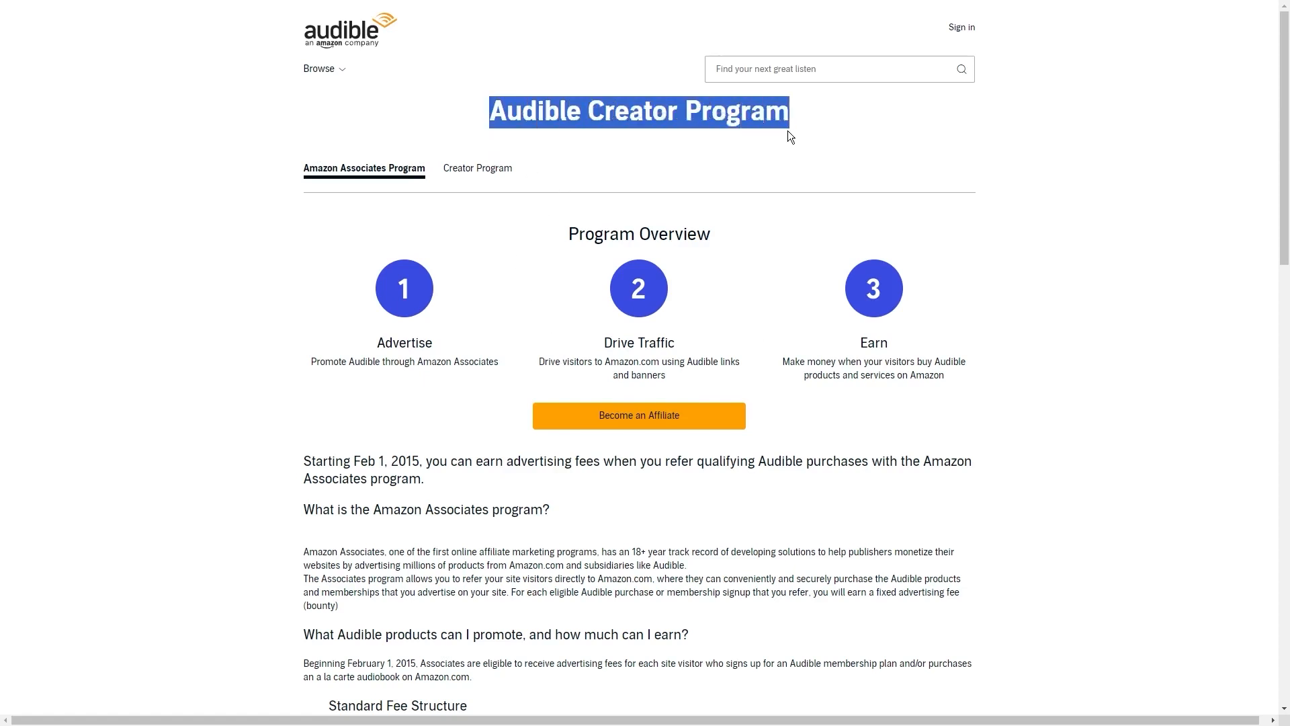
scroll(down, 3)
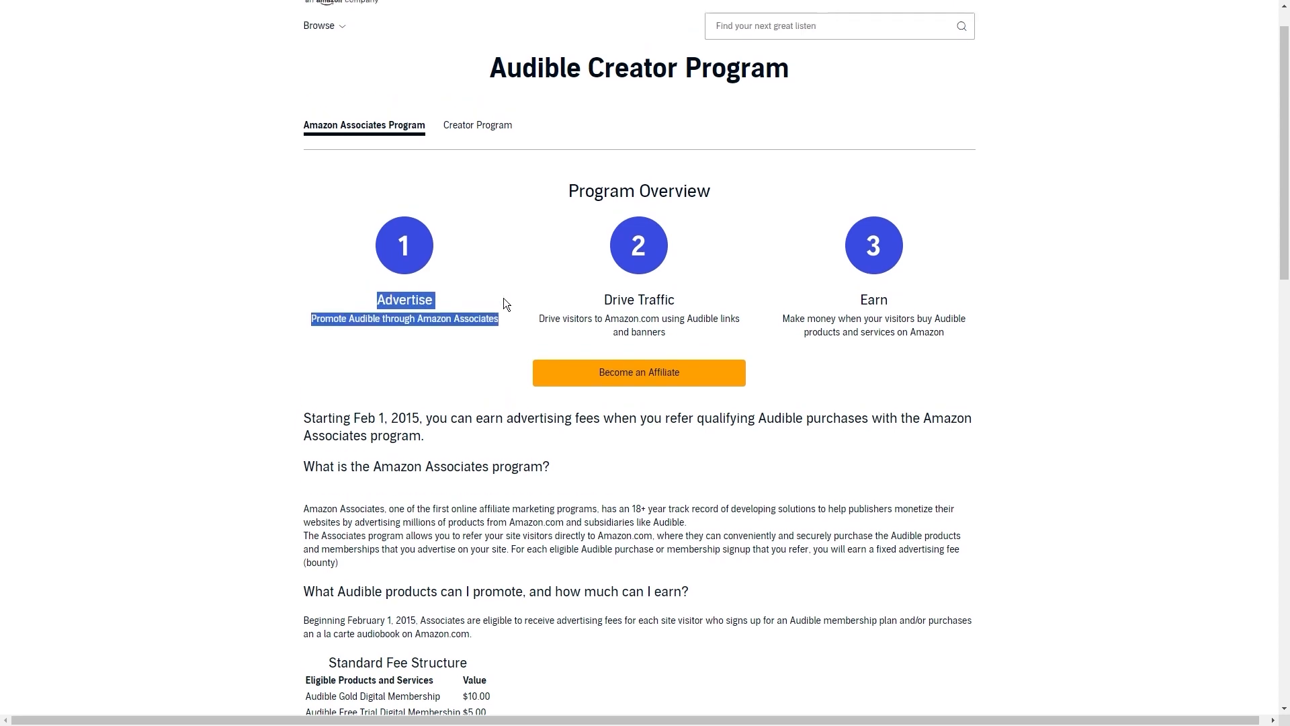
scroll(up, 3)
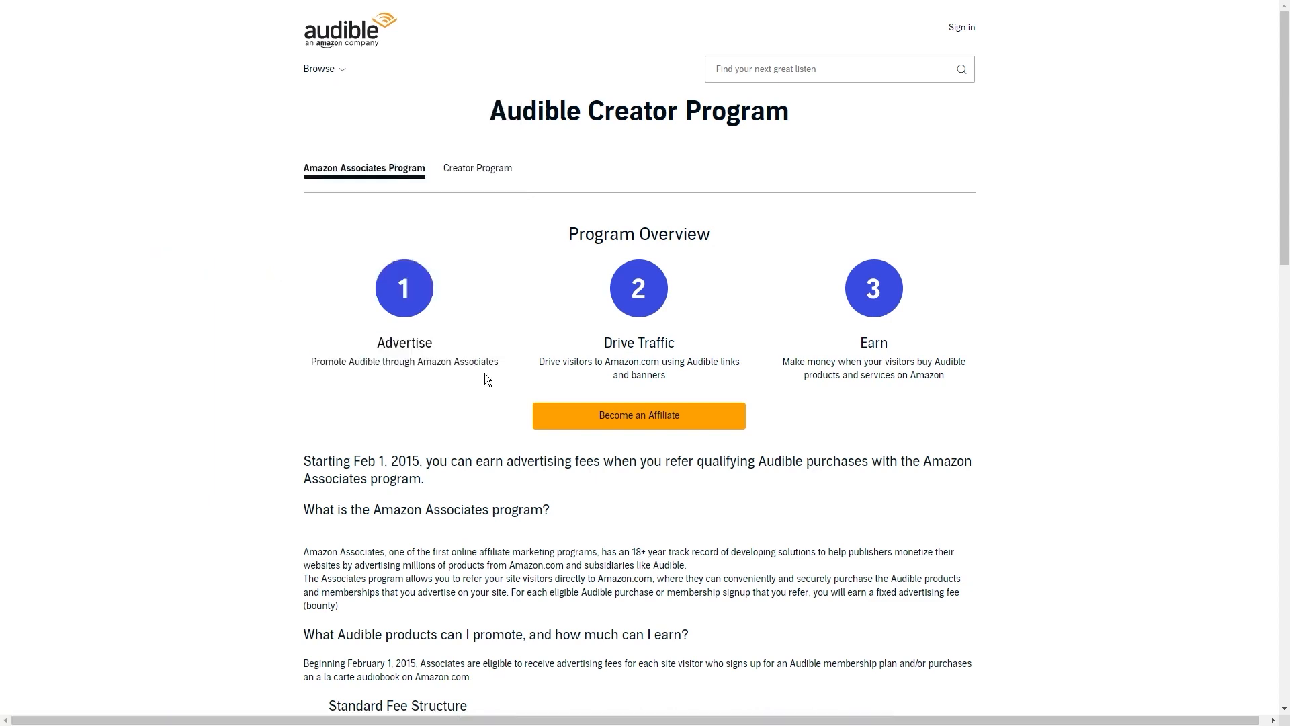
click(960, 26)
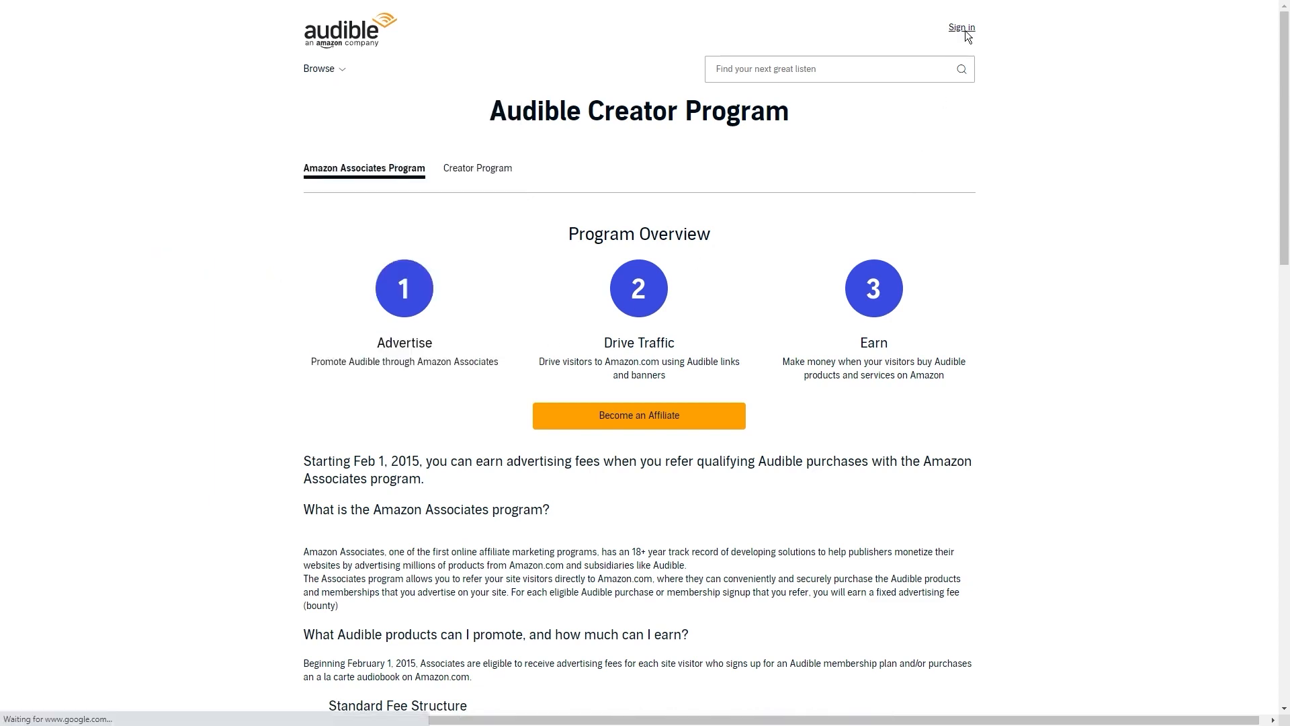
click(959, 27)
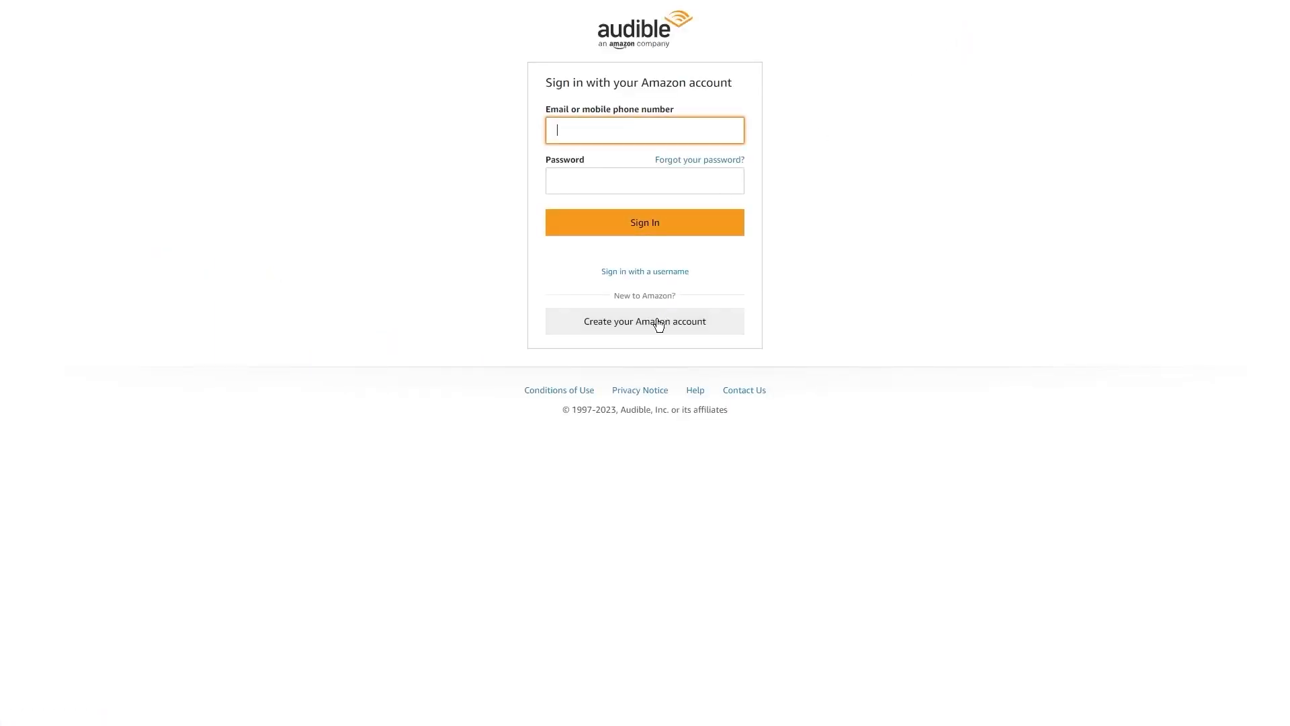
mouse_move(531, 249)
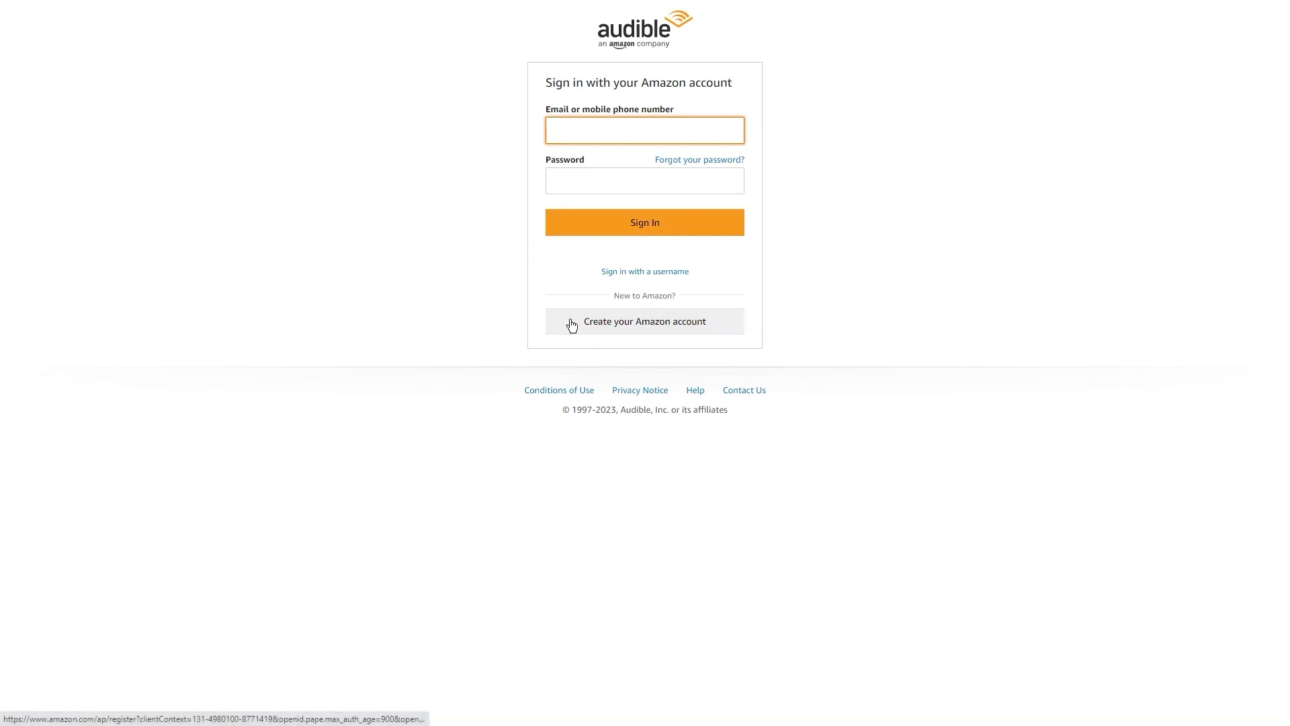
click(644, 321)
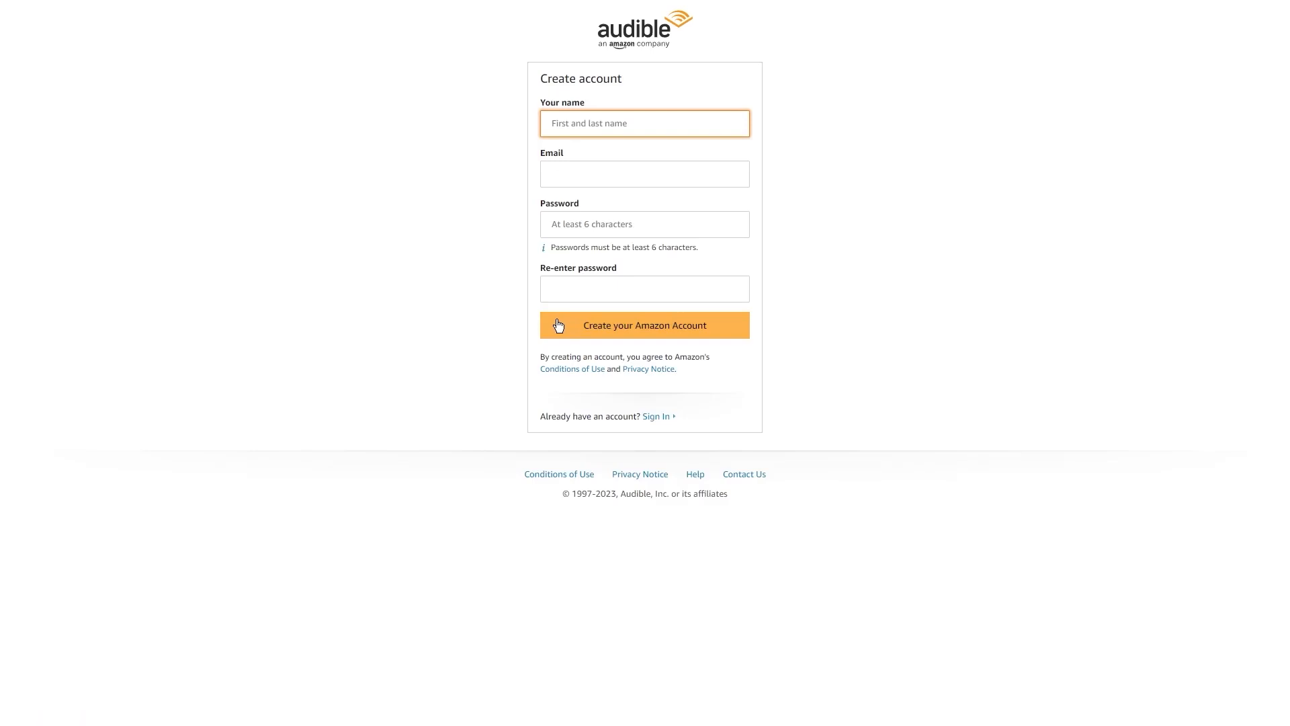
click(645, 326)
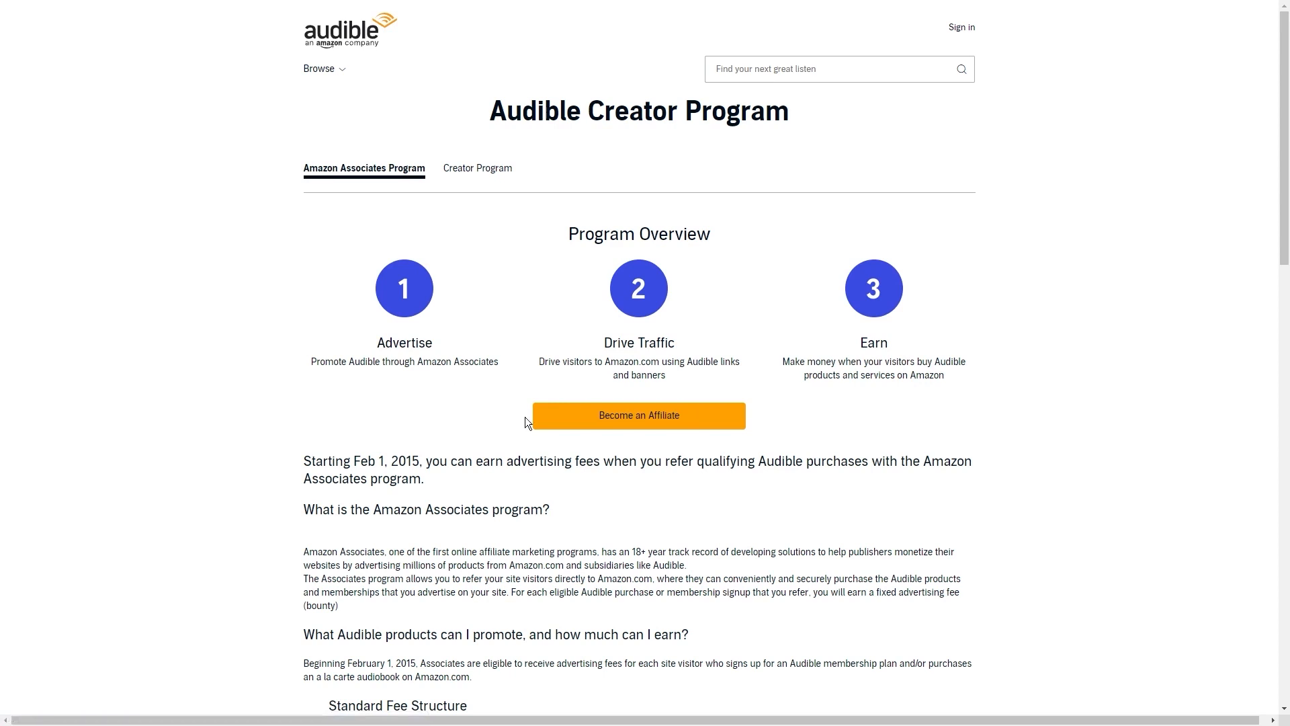
click(637, 415)
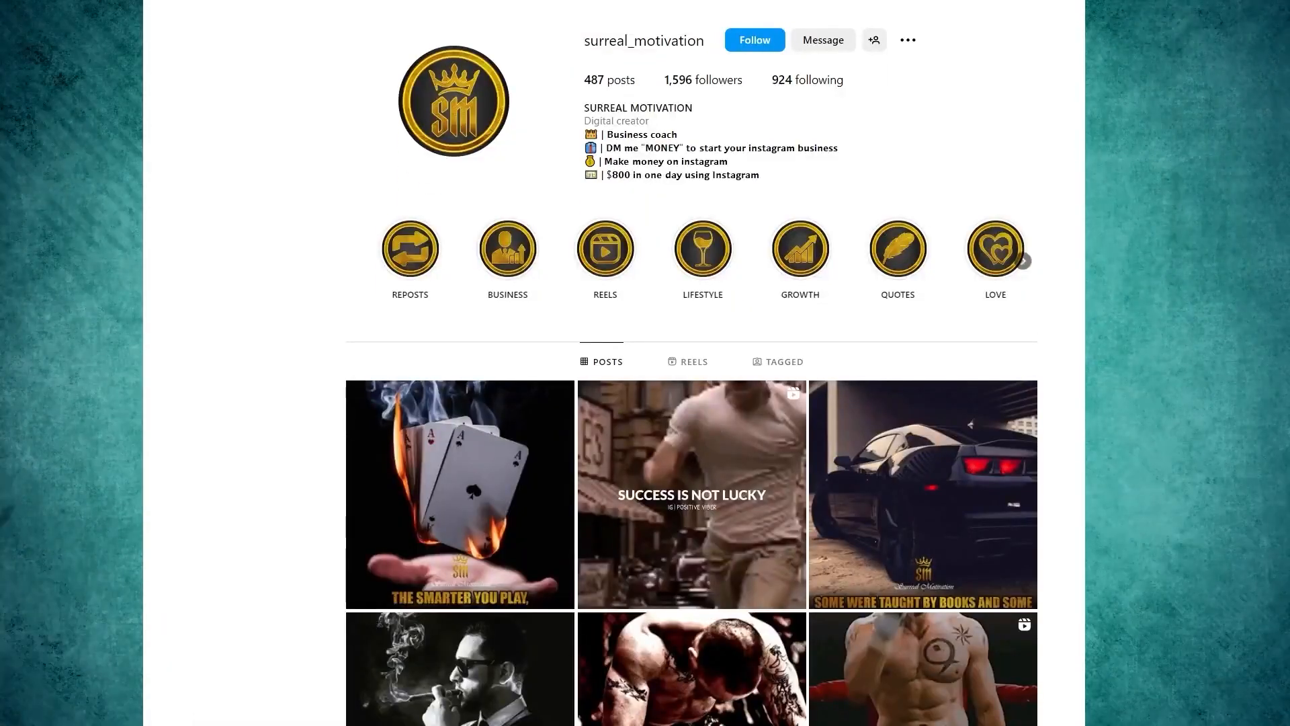
Step: Open surreal_motivation's burning playing cards post to read its caption and hashtags
scroll(down, 3)
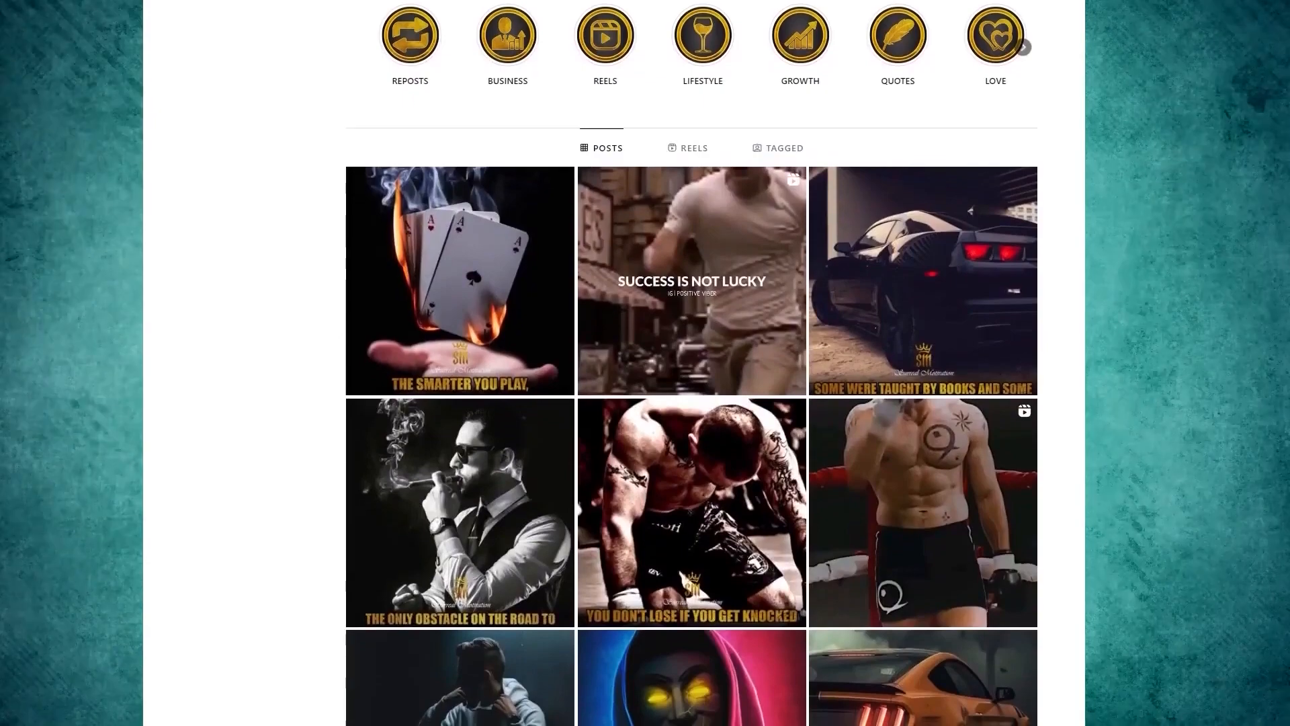
scroll(up, 3)
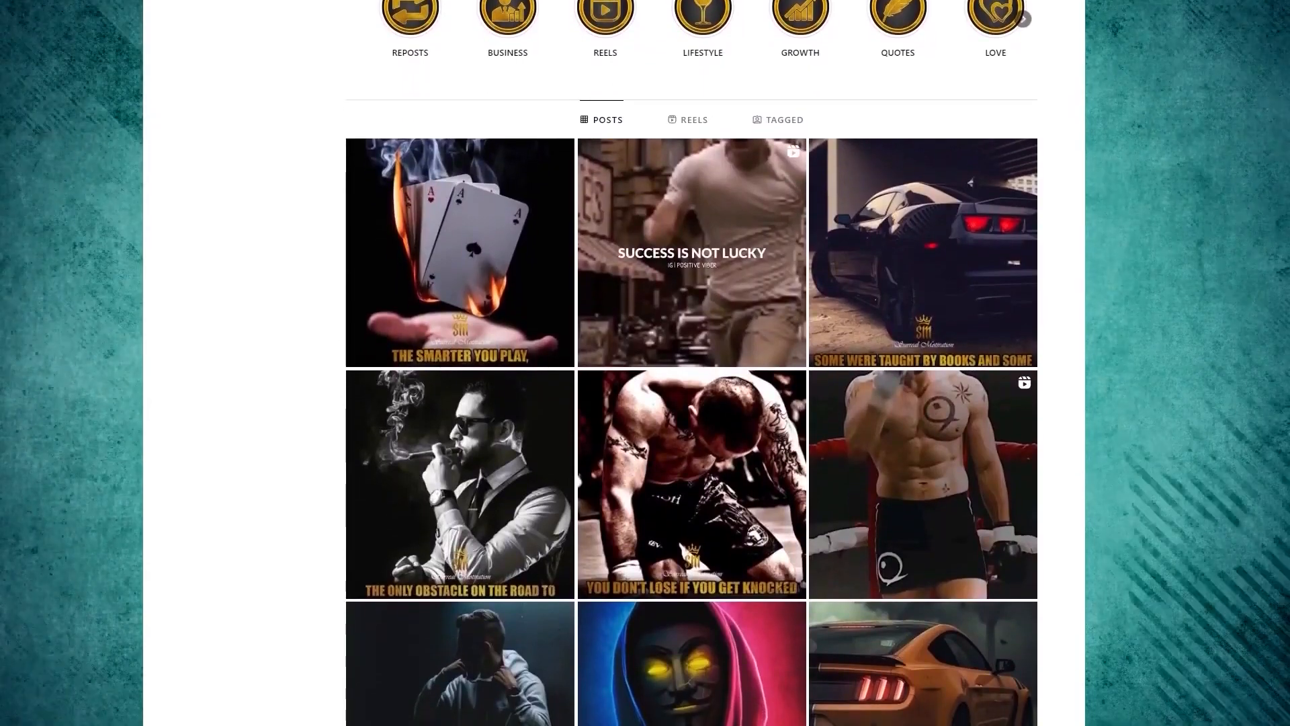
scroll(down, 3)
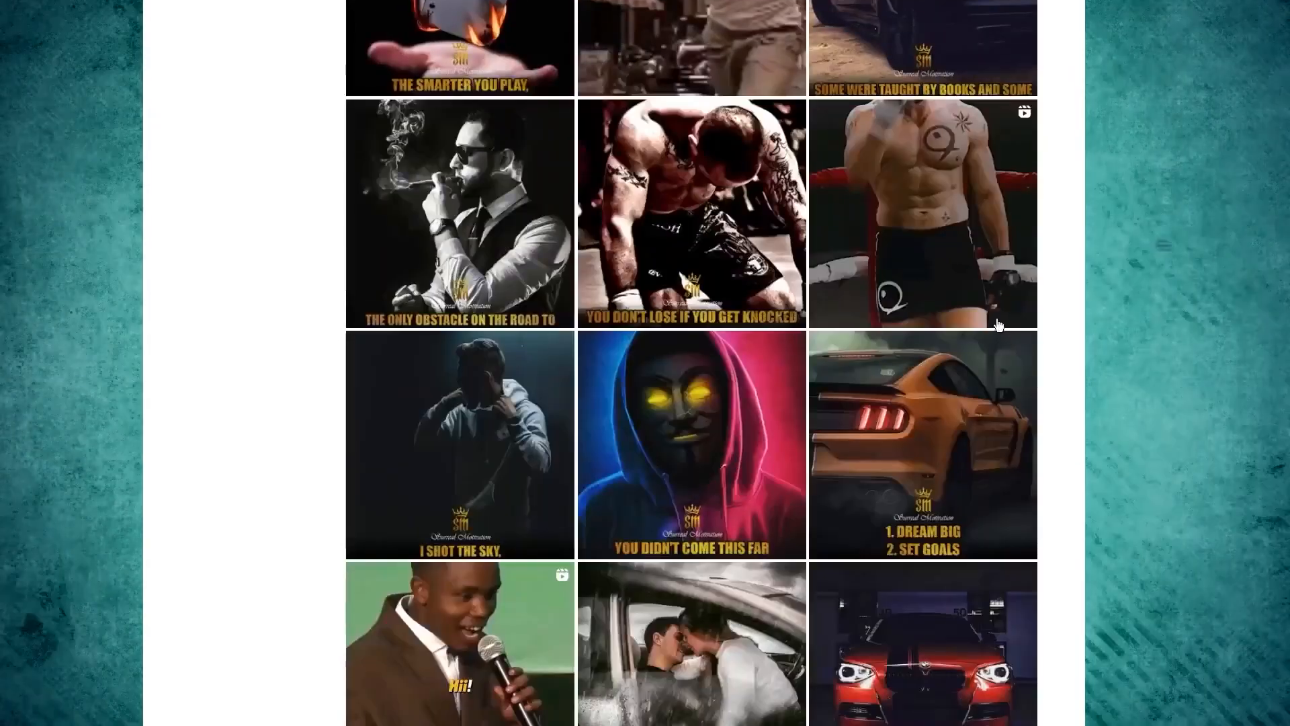
scroll(down, 3)
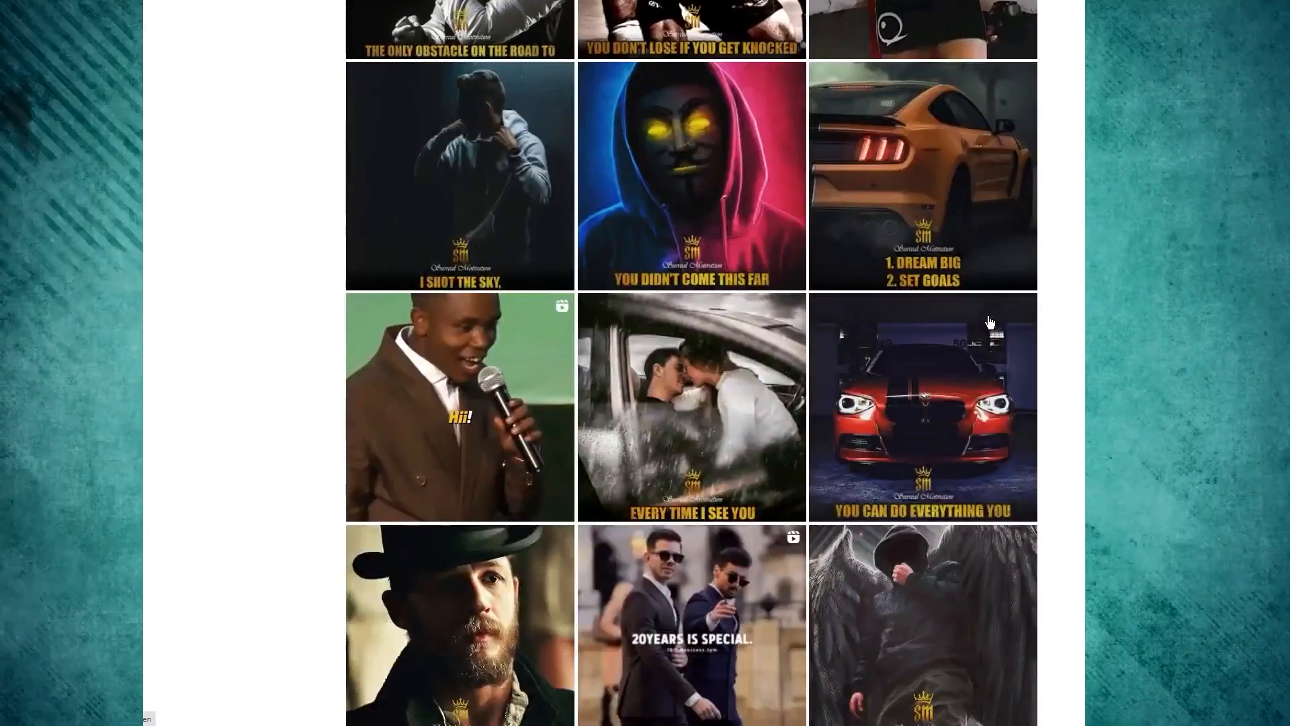
click(459, 407)
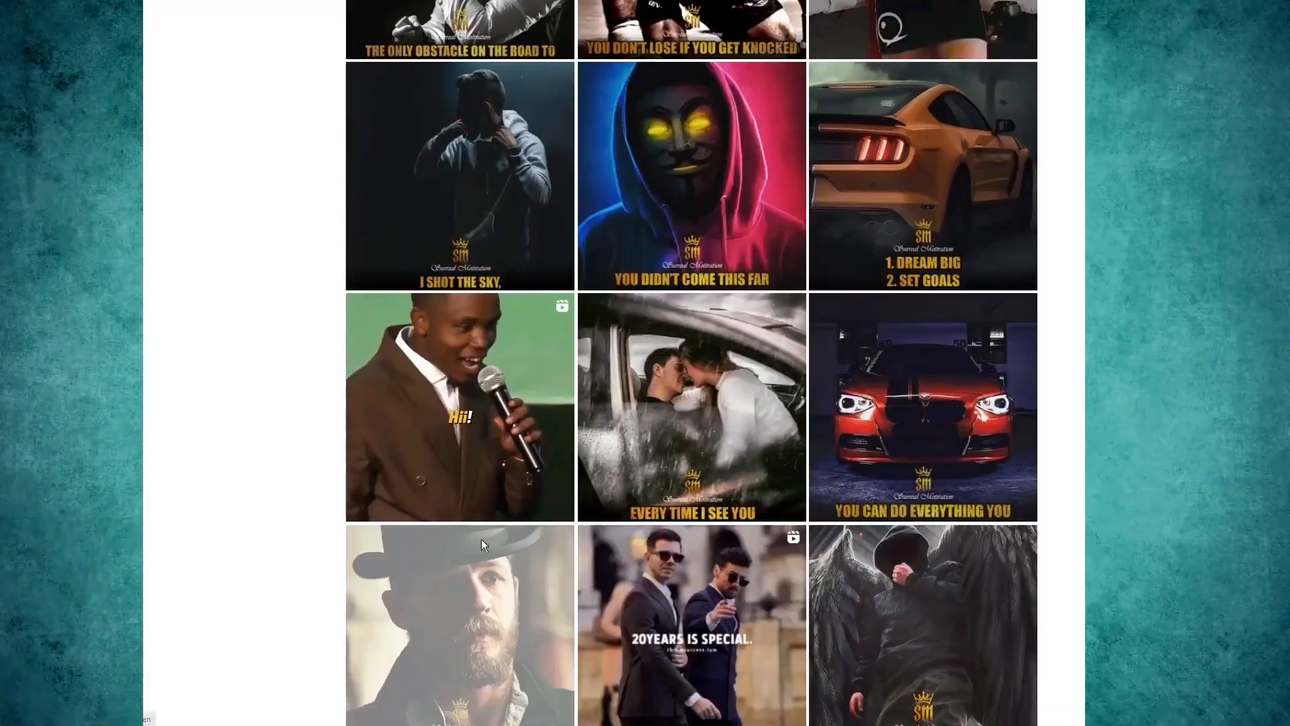
scroll(up, 3)
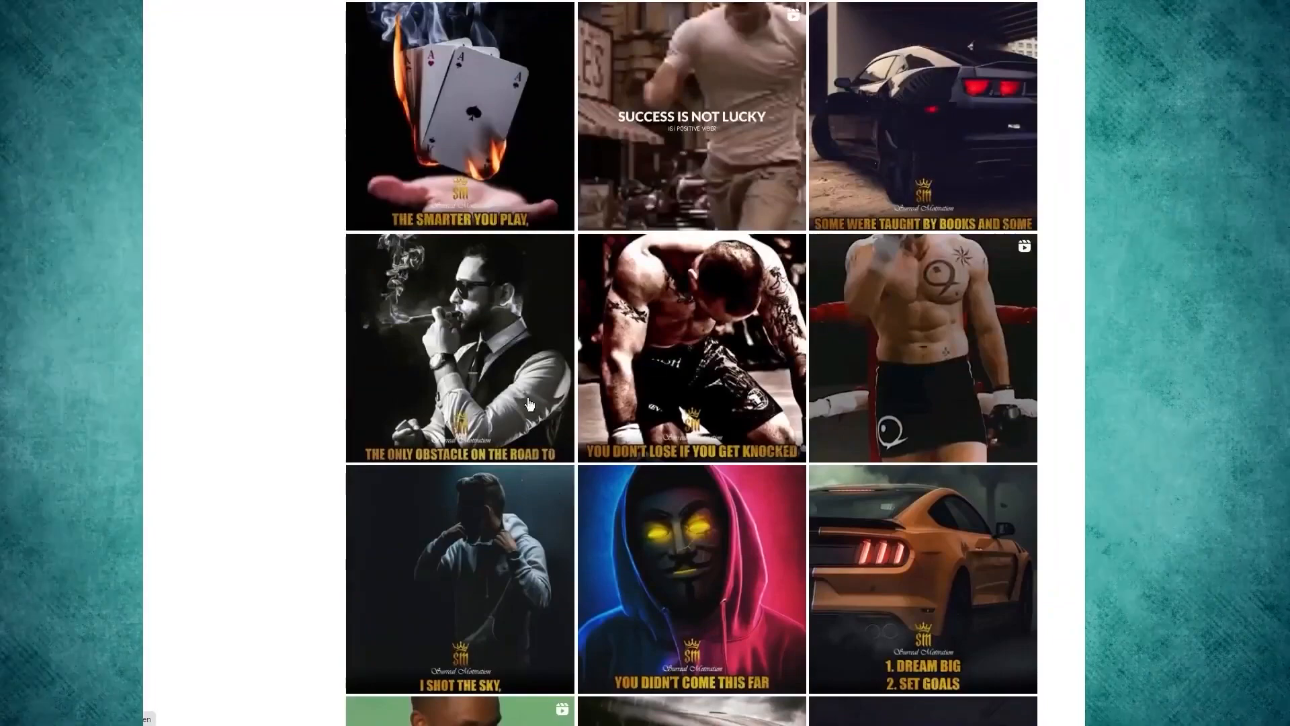
scroll(up, 3)
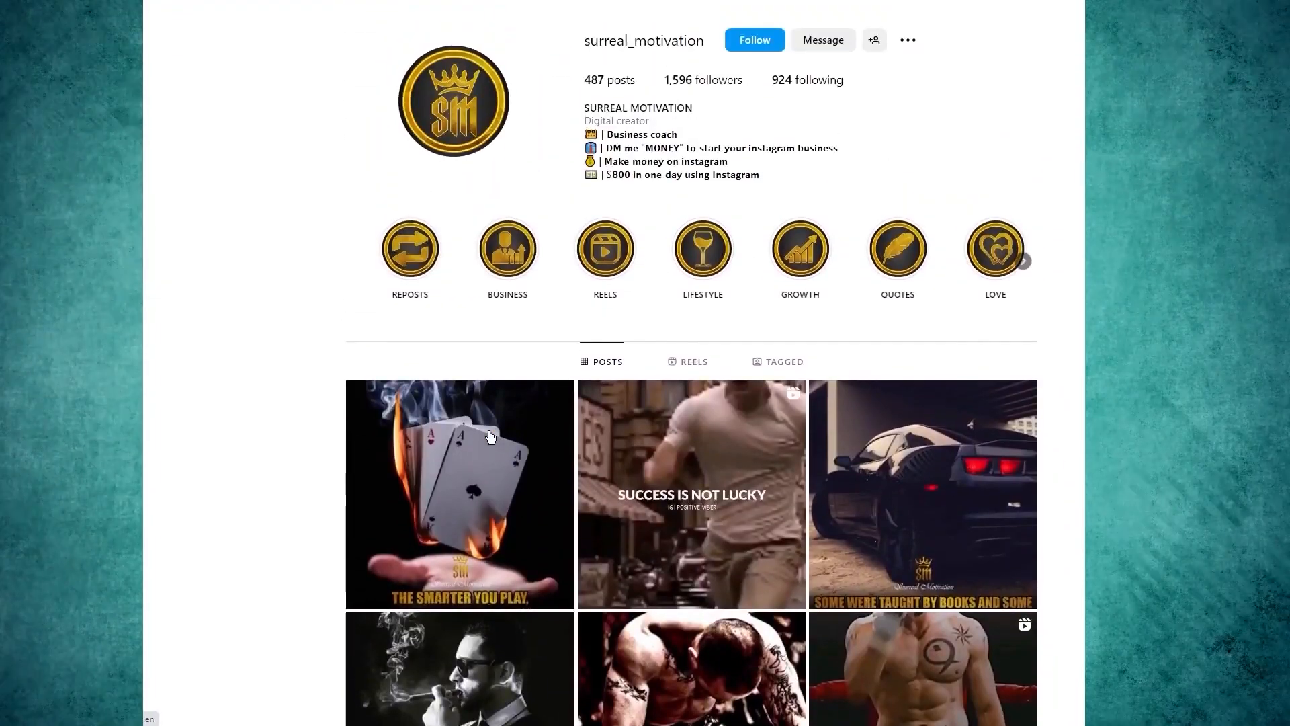
click(459, 494)
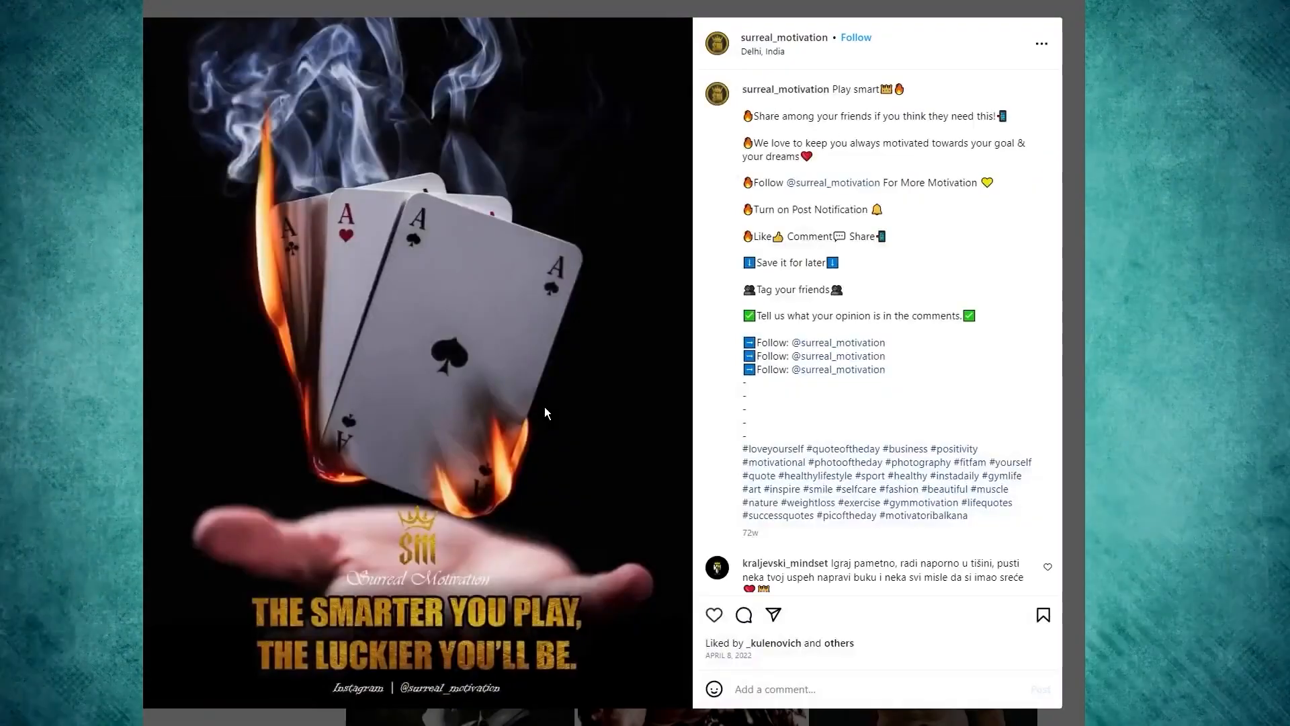
mouse_move(1078, 448)
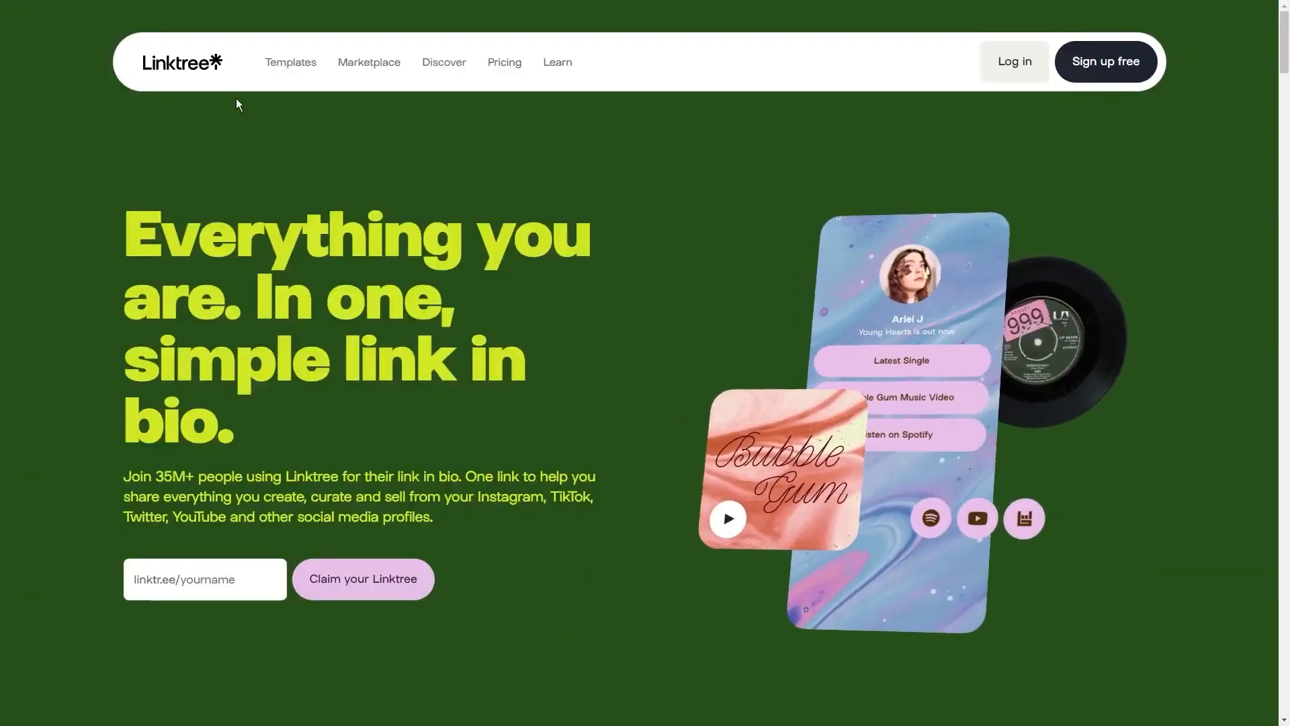
Step: Browse the Linktree homepage and preview the Create your account page
scroll(down, 3)
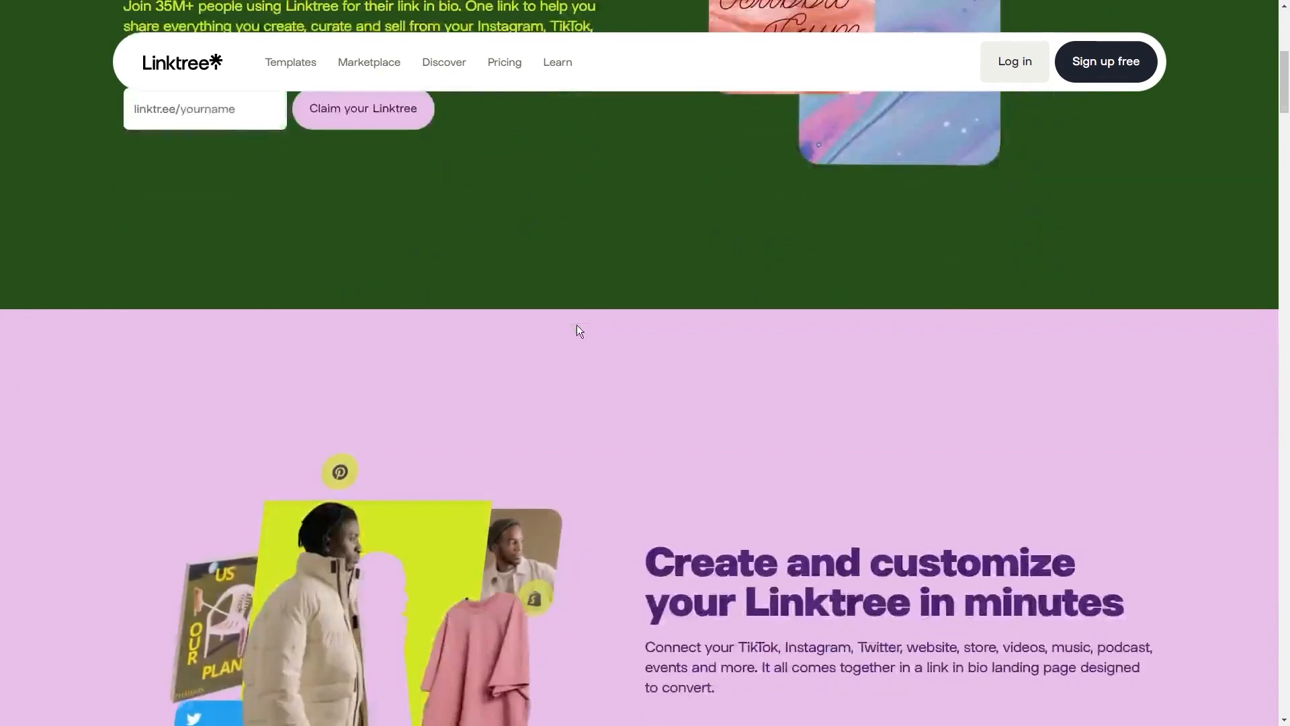
scroll(up, 3)
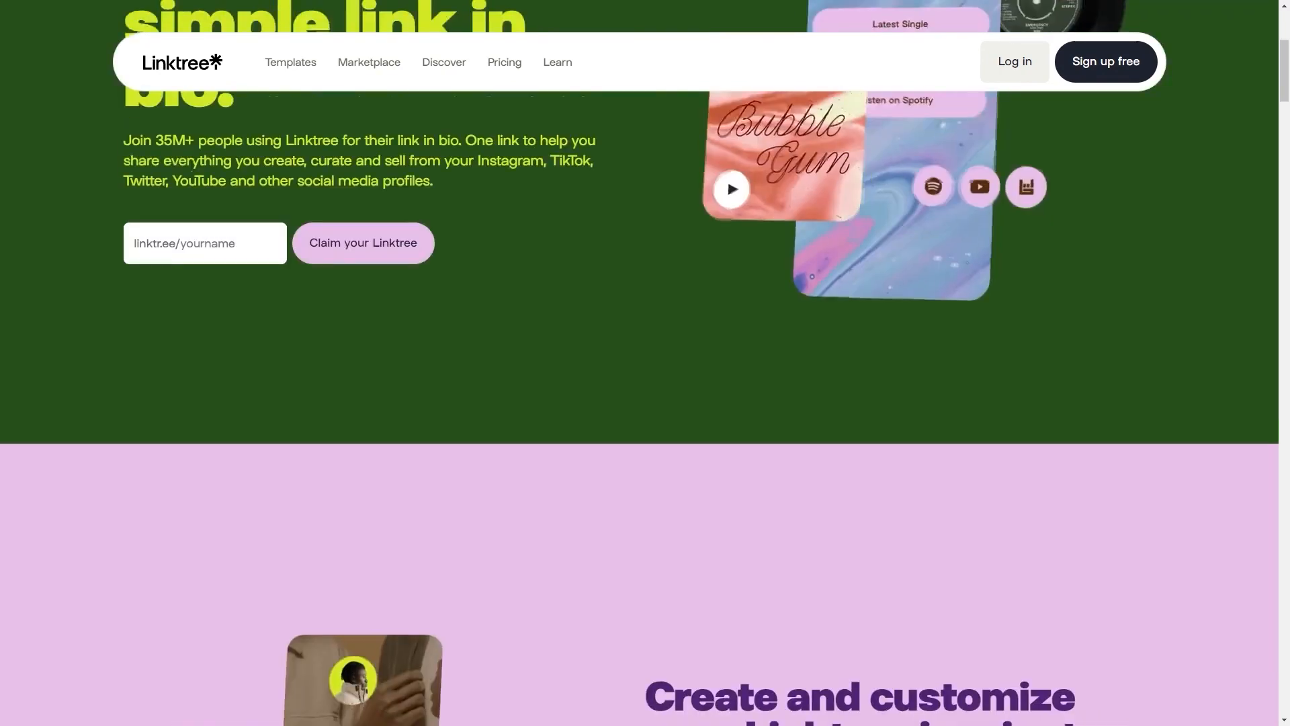
mouse_move(16, 32)
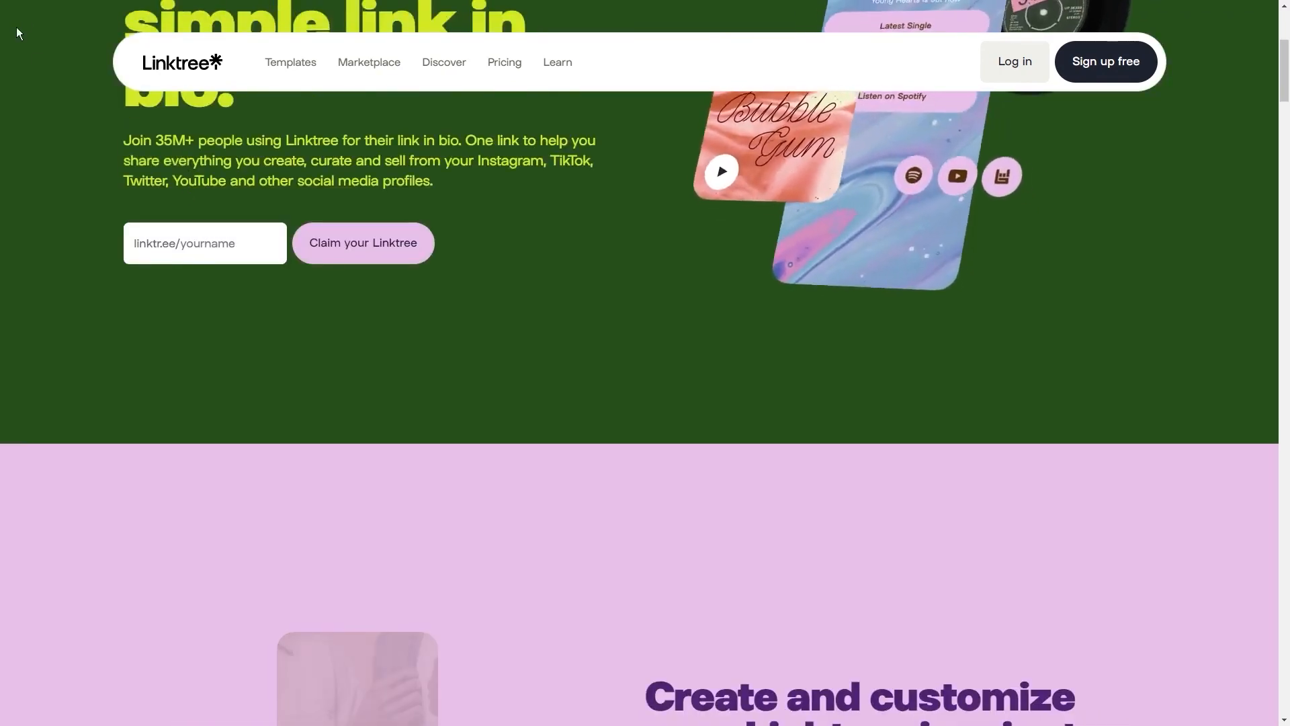
scroll(down, 3)
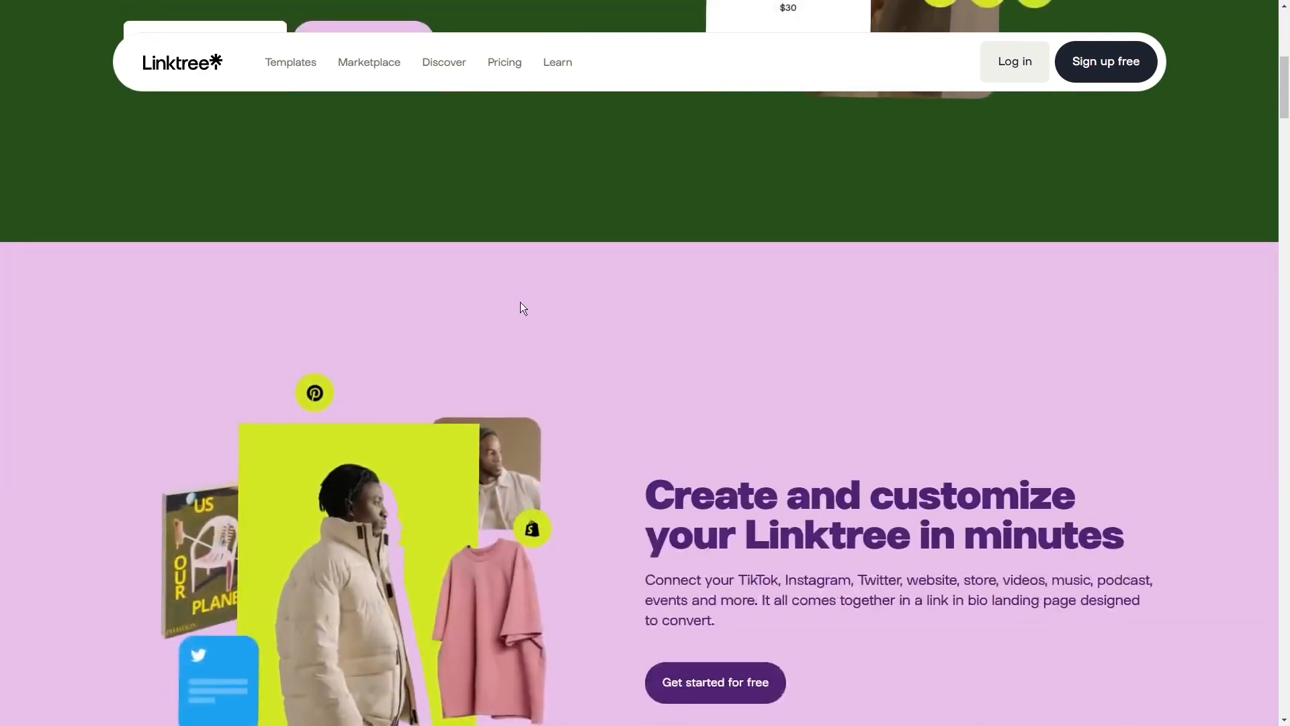
scroll(up, 3)
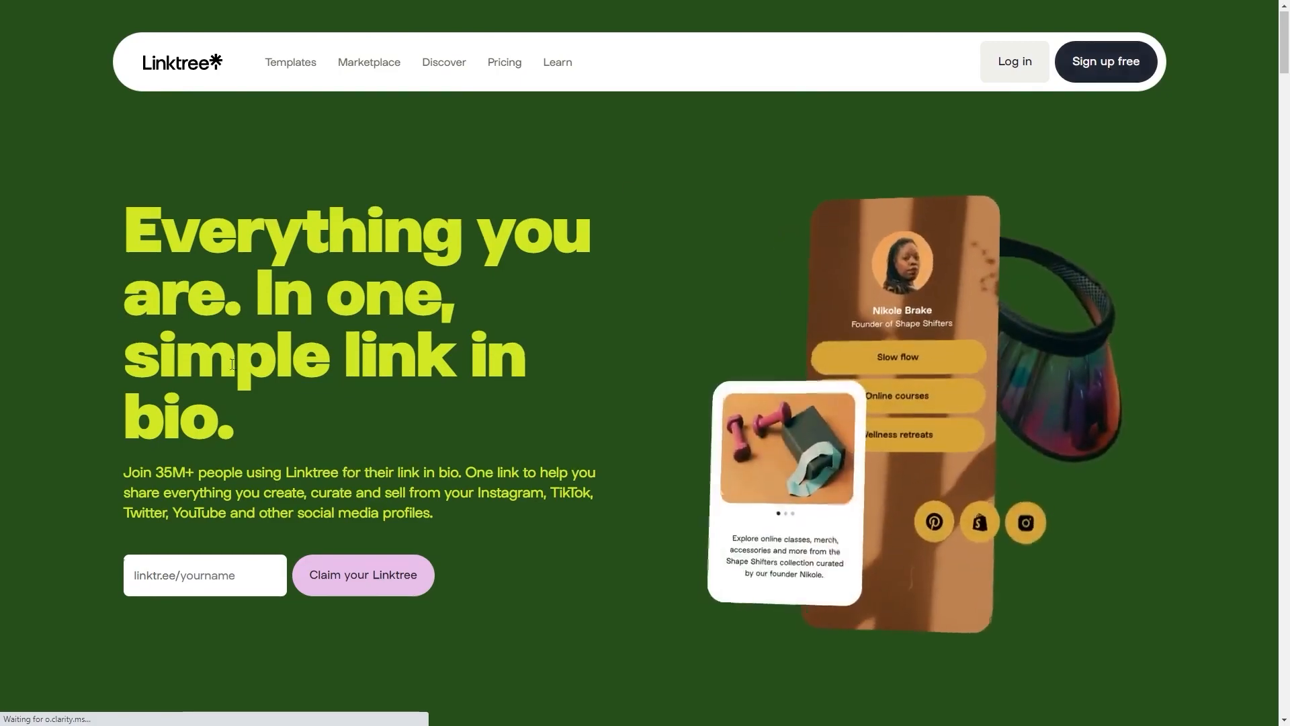
click(363, 575)
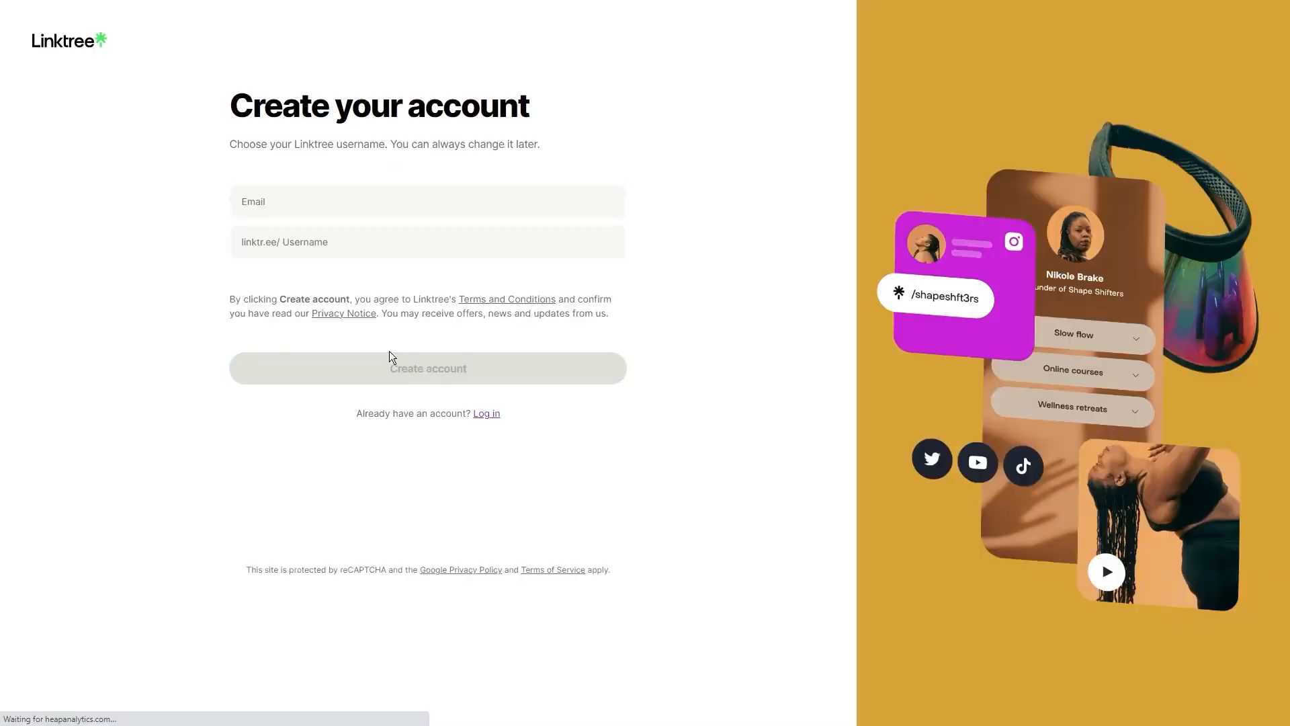
click(428, 201)
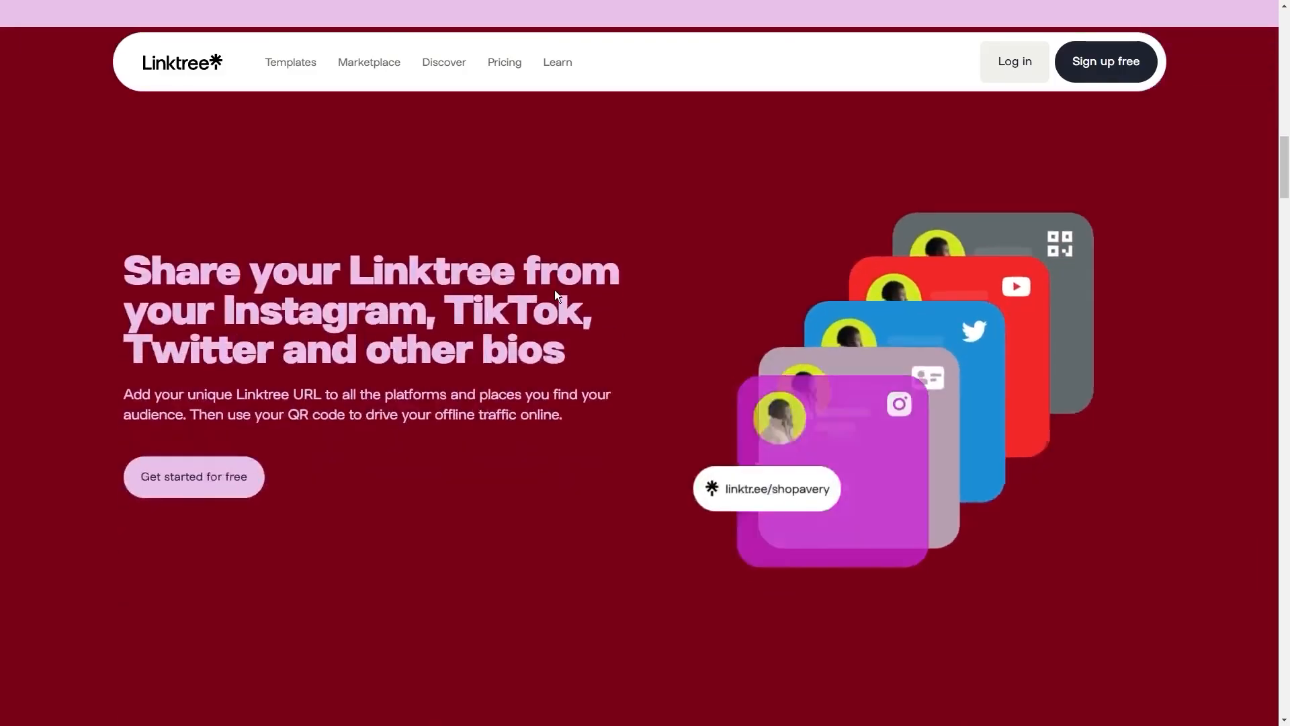
Step: Scroll the Linktree homepage again and reopen the Sign up free page
scroll(down, 3)
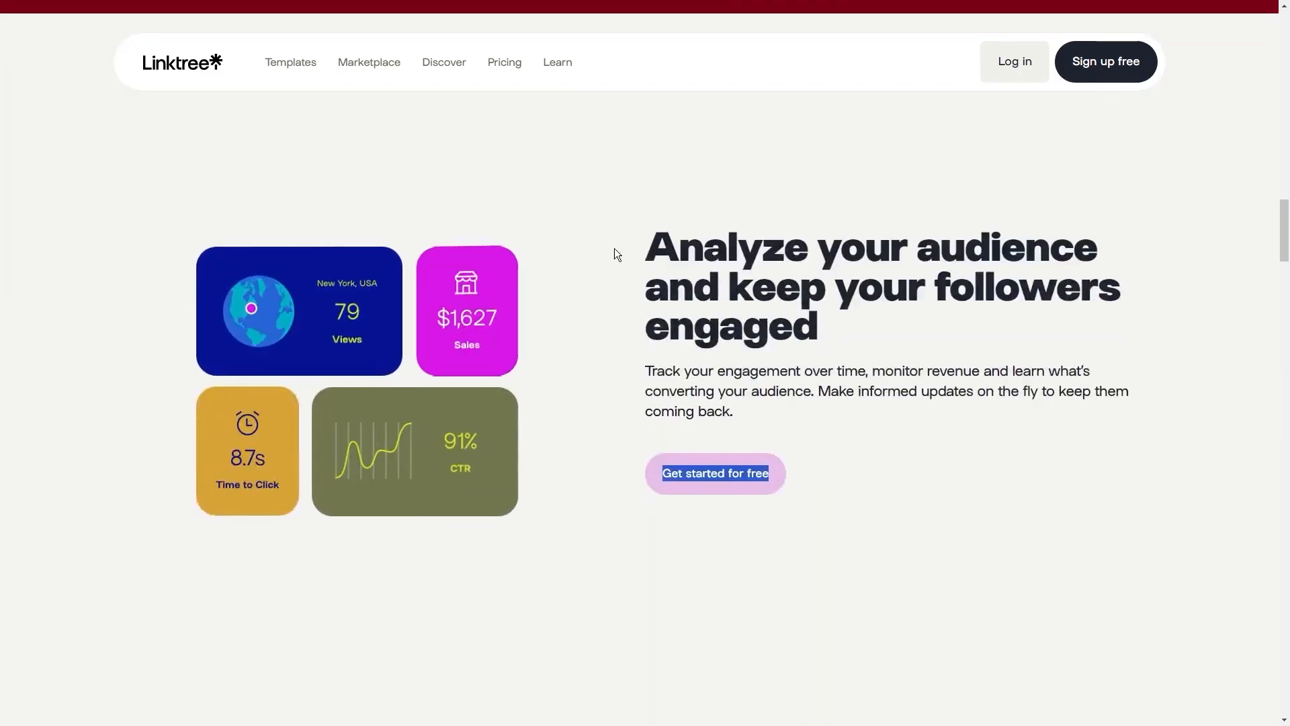
scroll(up, 3)
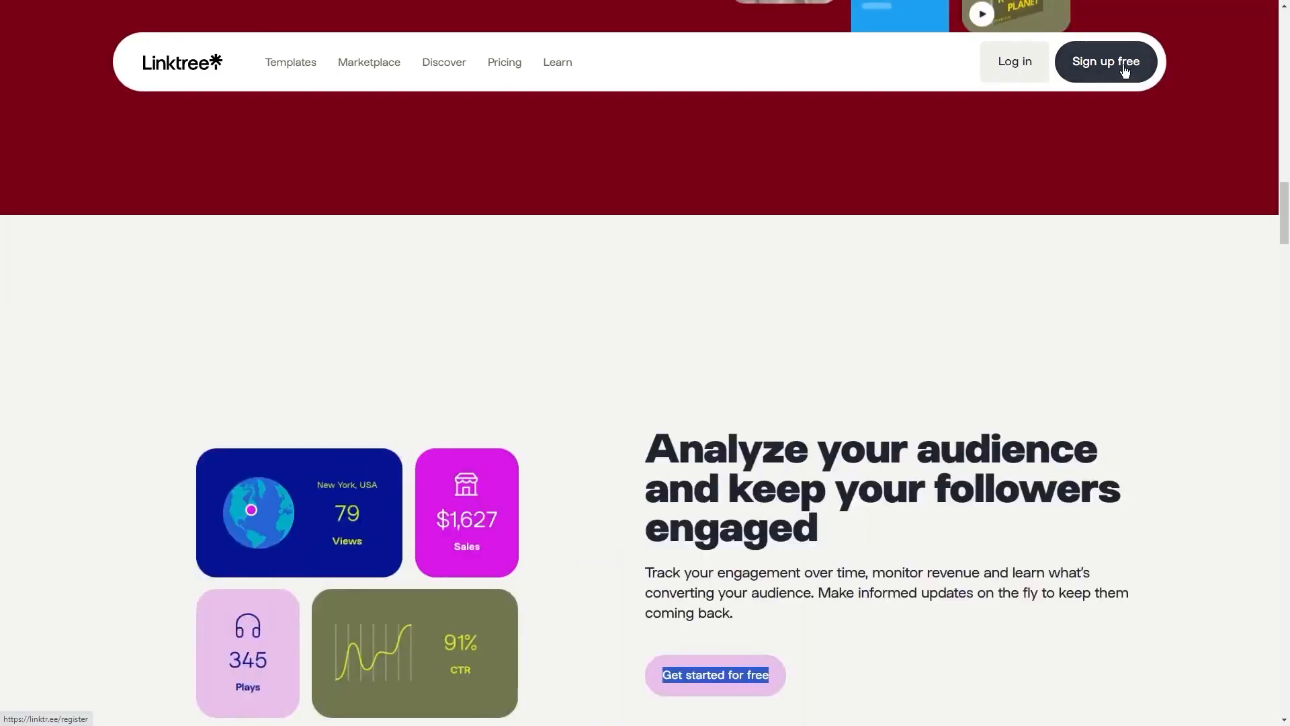
scroll(up, 3)
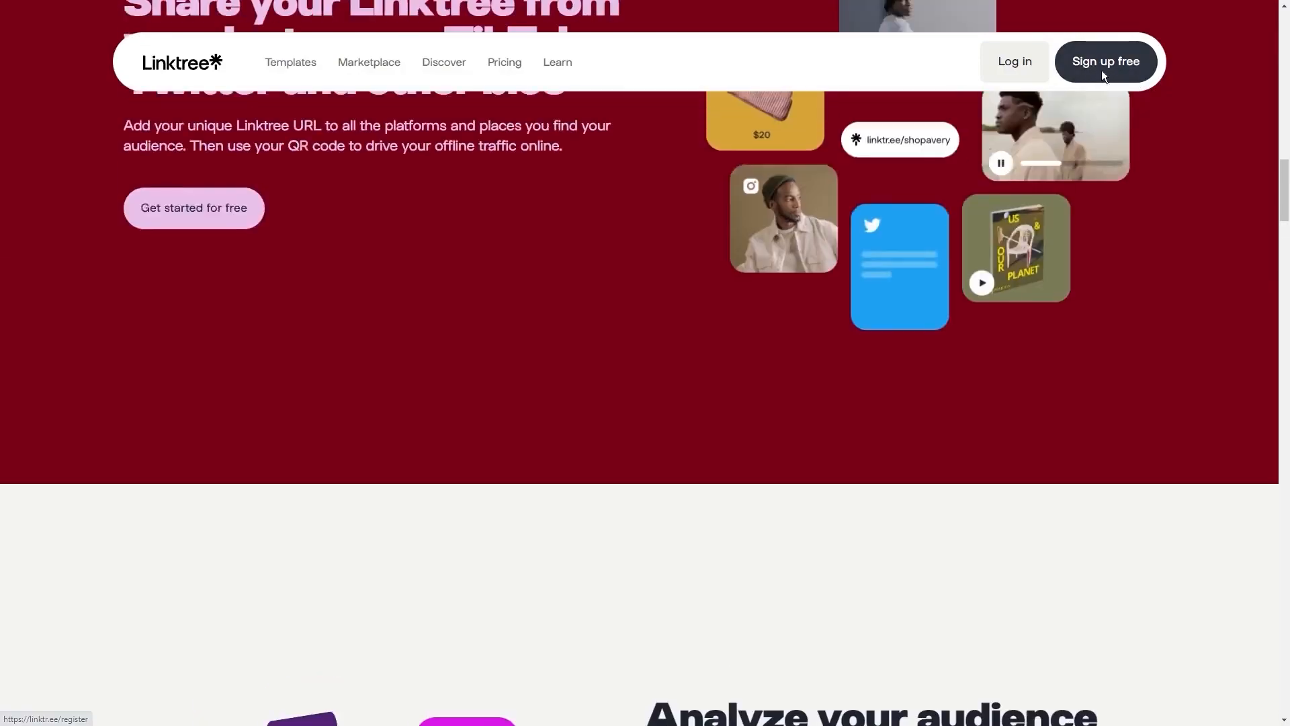
click(1106, 62)
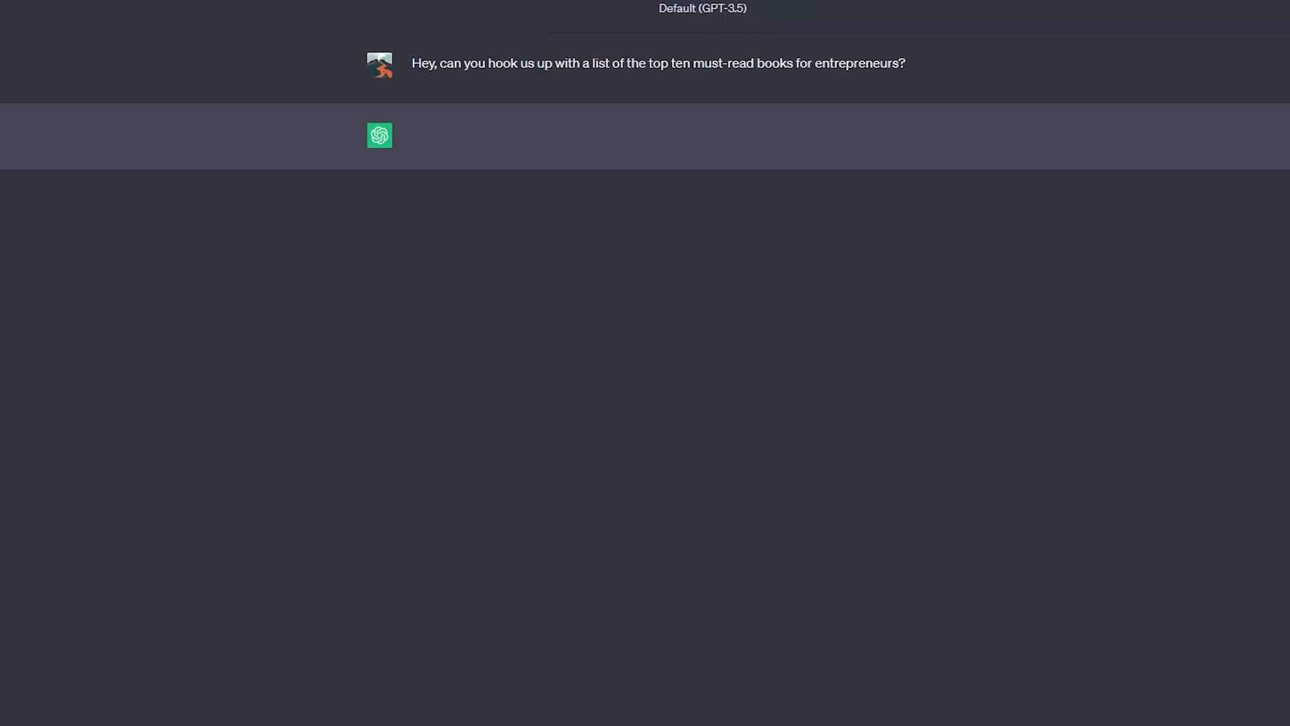
mouse_move(425, 91)
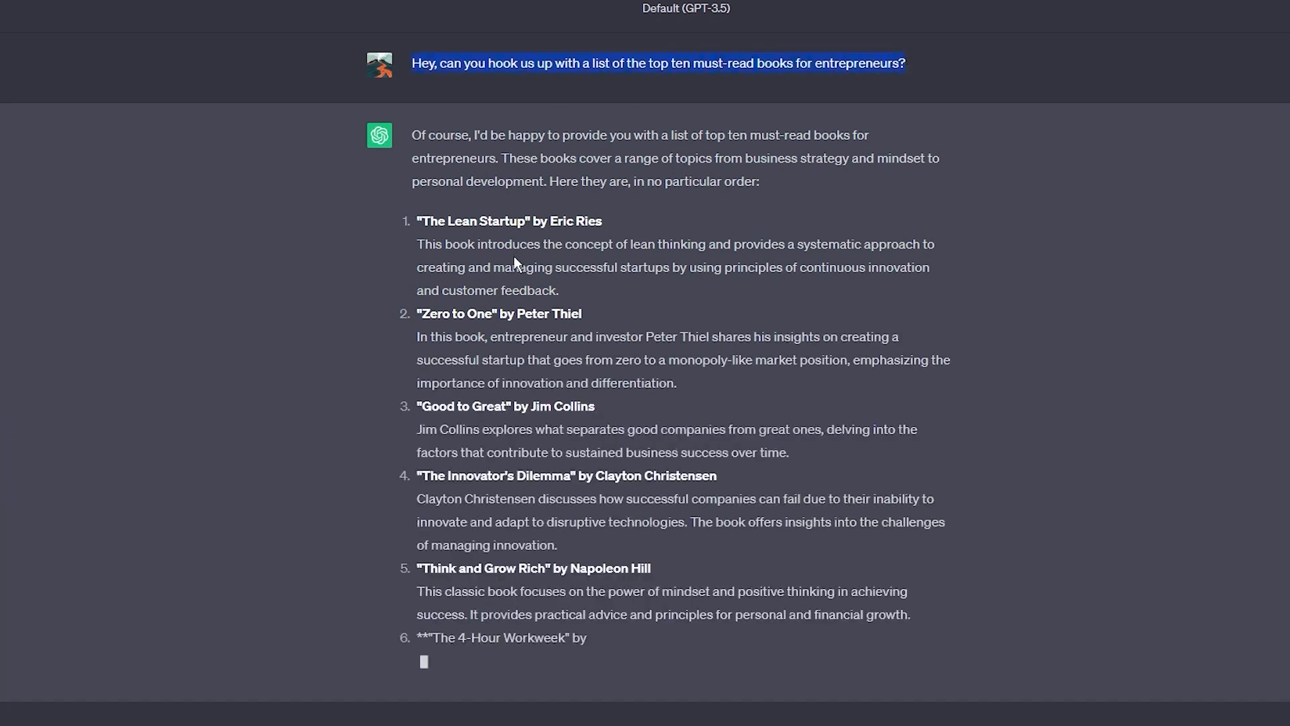
Step: Read ChatGPT's ten entrepreneur books, from The Lean Startup to The Hard Thing About Hard Things
scroll(down, 3)
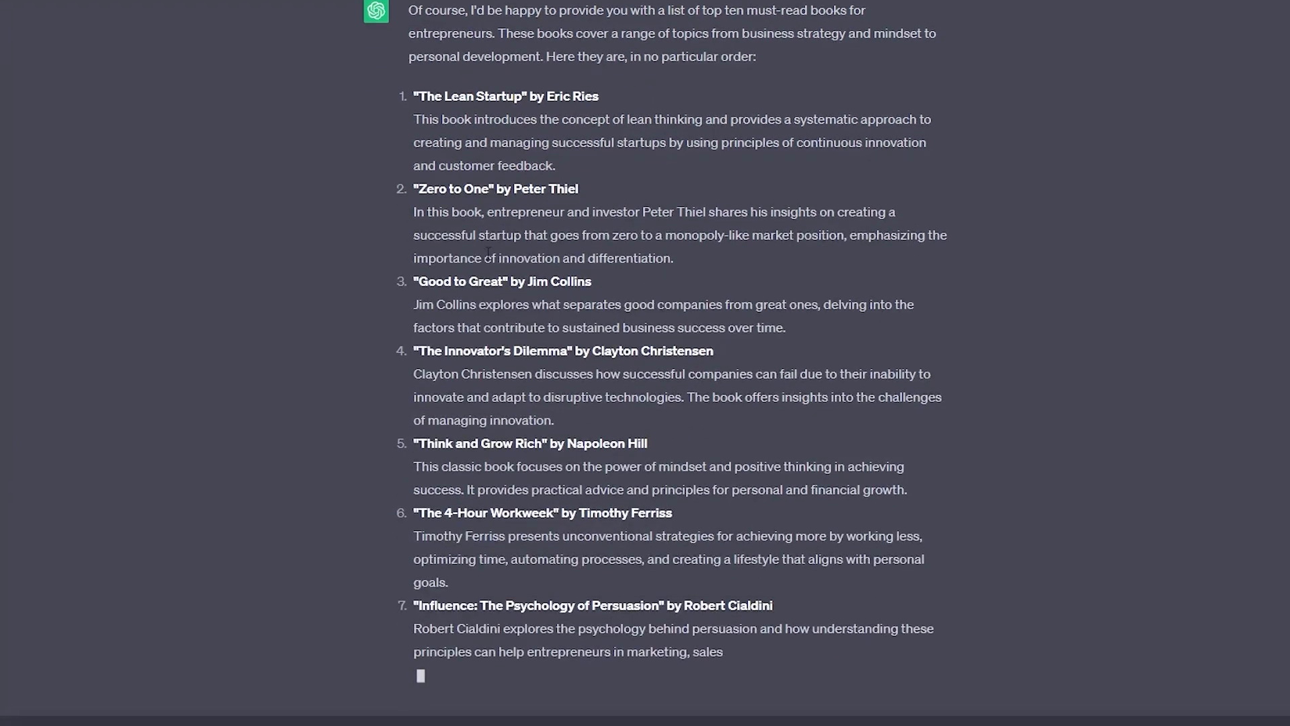
scroll(up, 3)
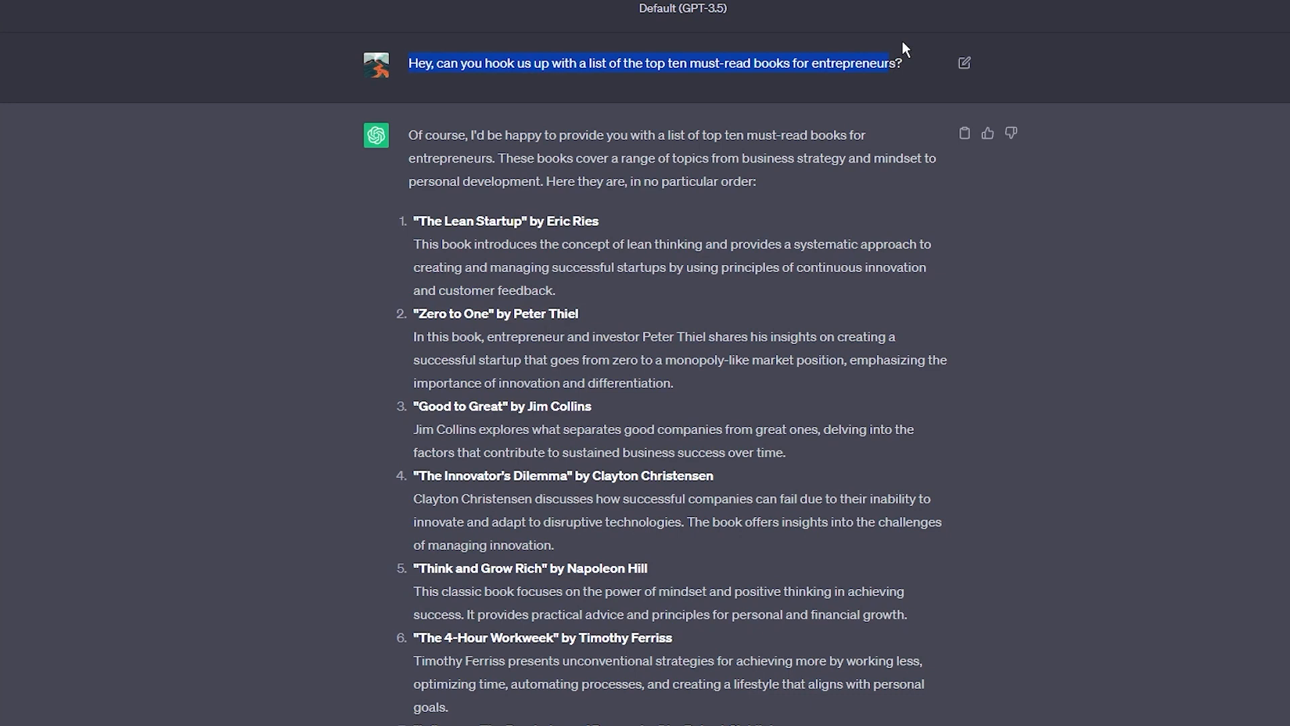
mouse_move(895, 40)
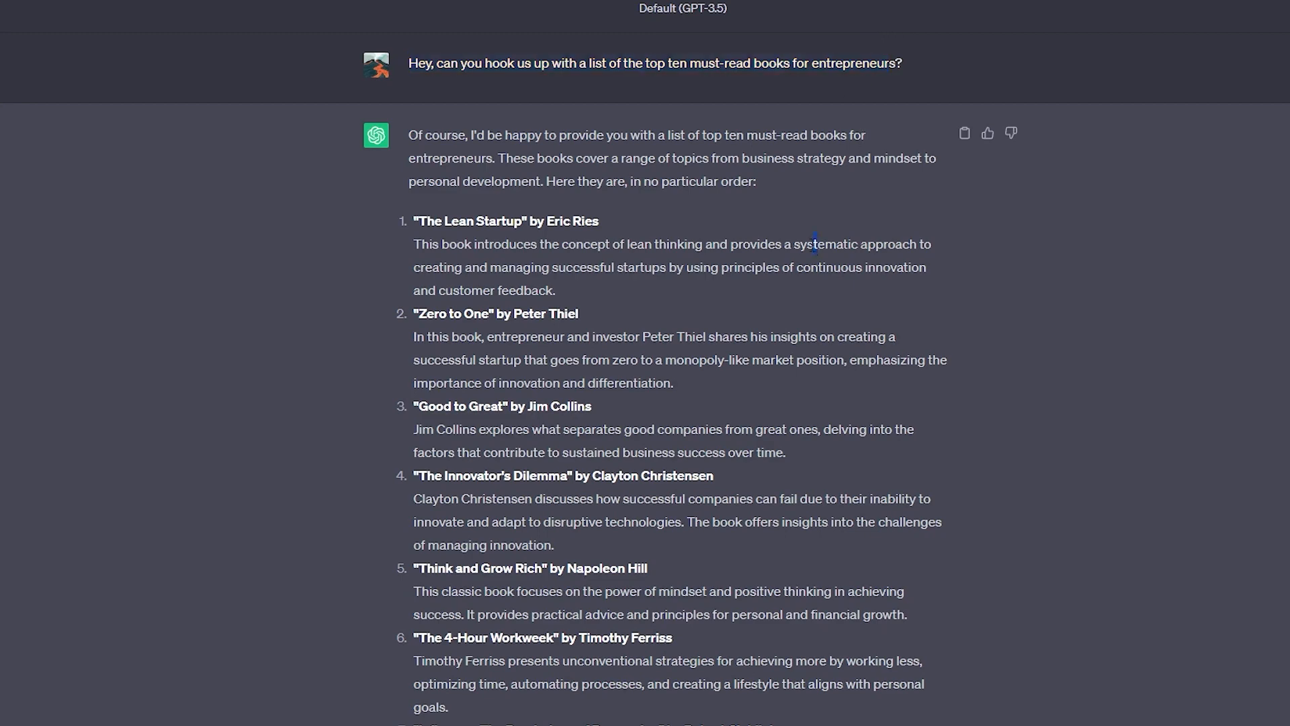
scroll(down, 3)
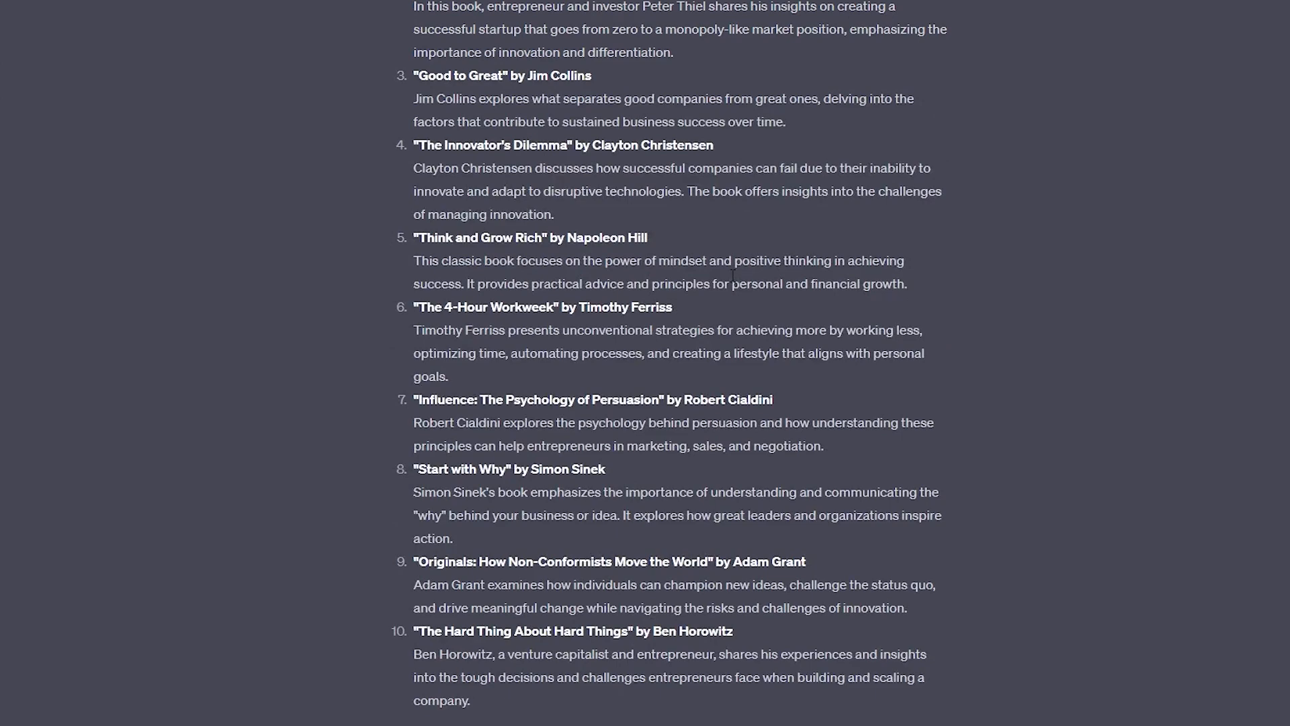
scroll(down, 3)
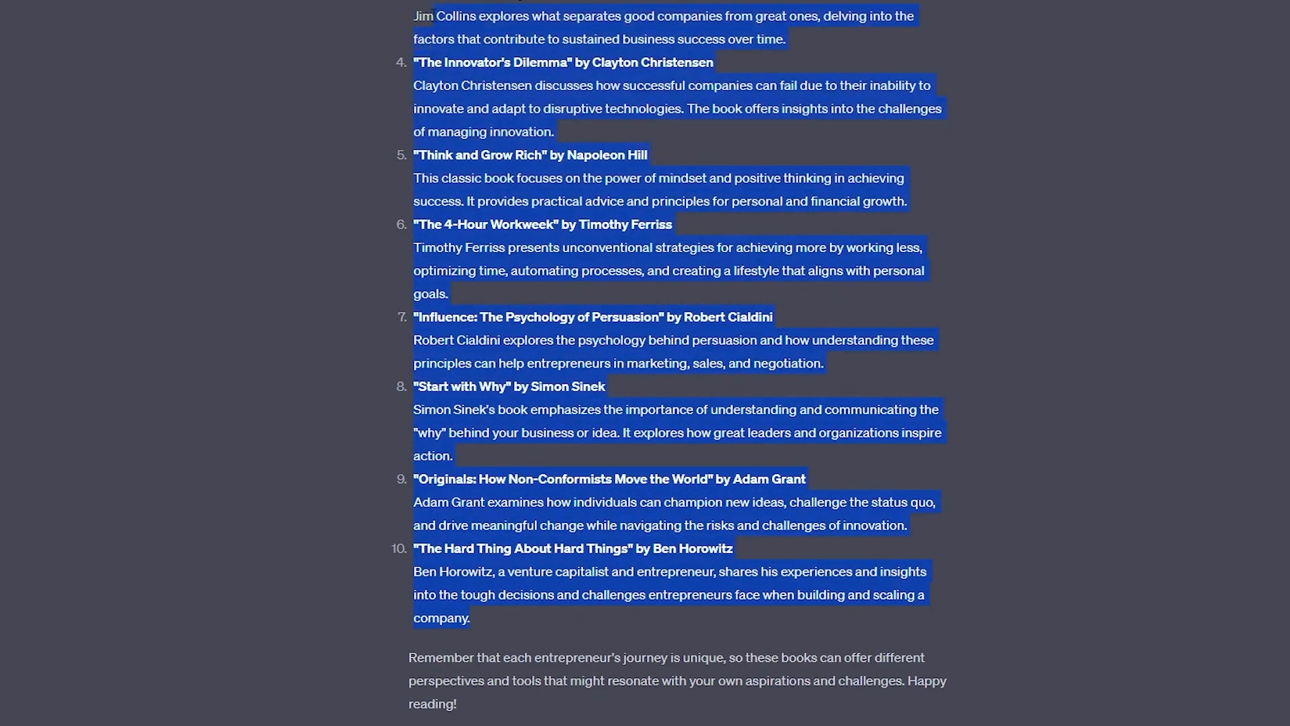
scroll(up, 3)
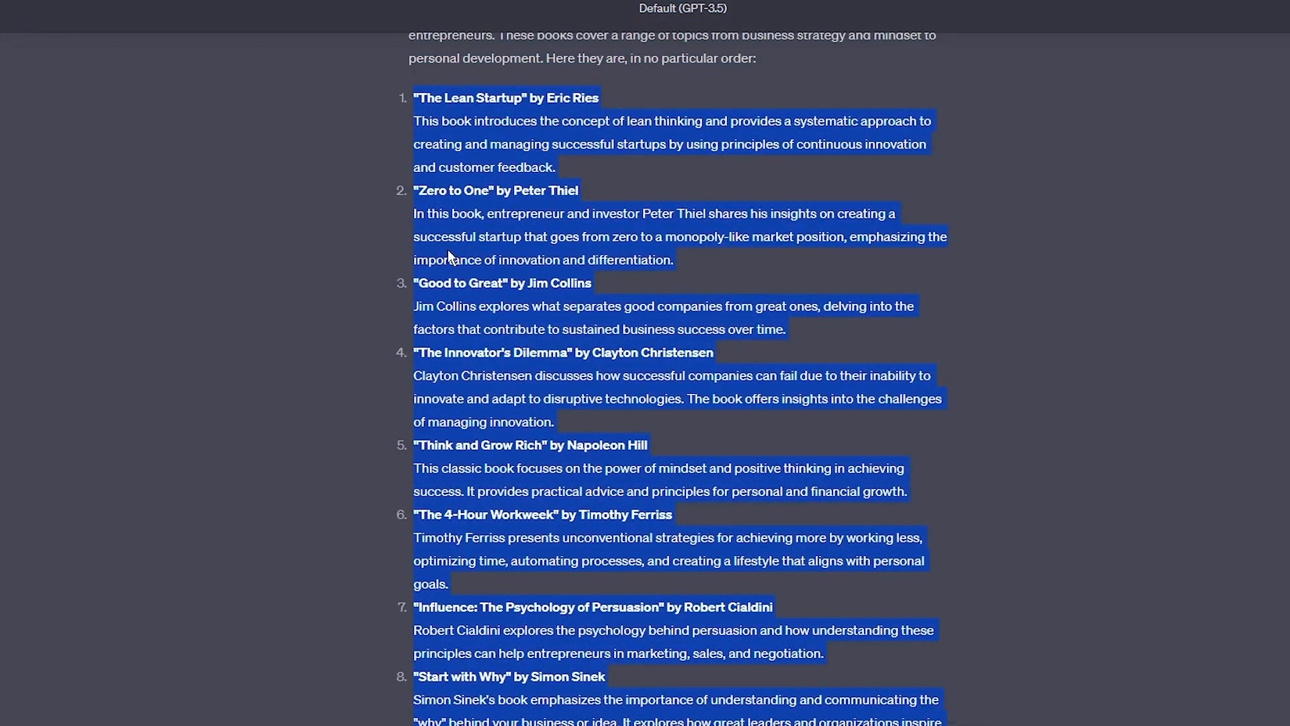
click(565, 169)
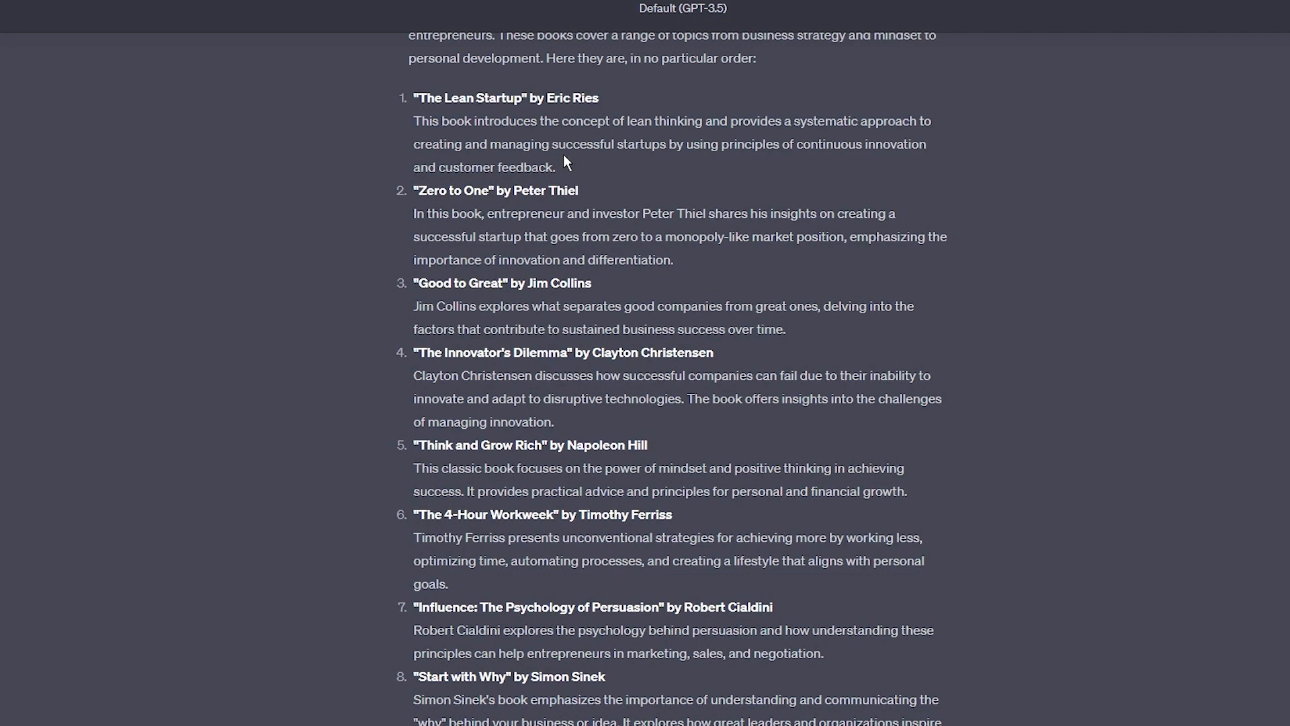
mouse_move(566, 142)
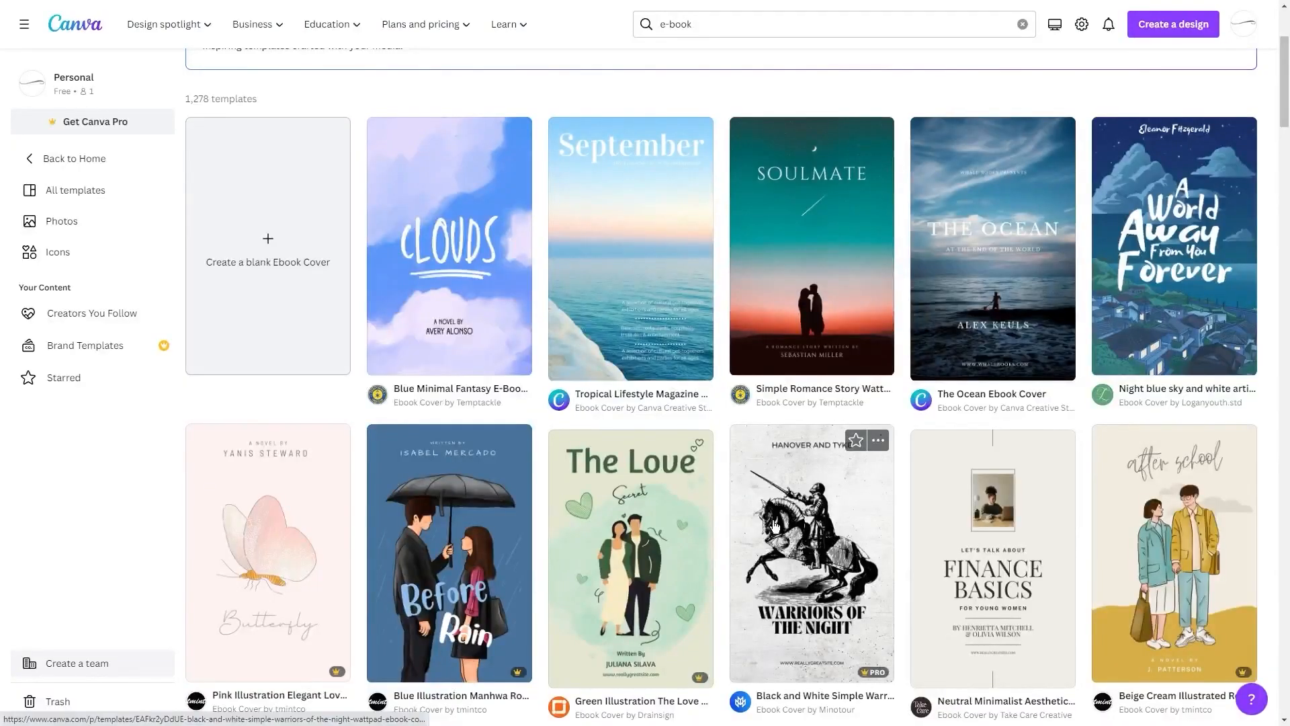
mouse_move(727, 510)
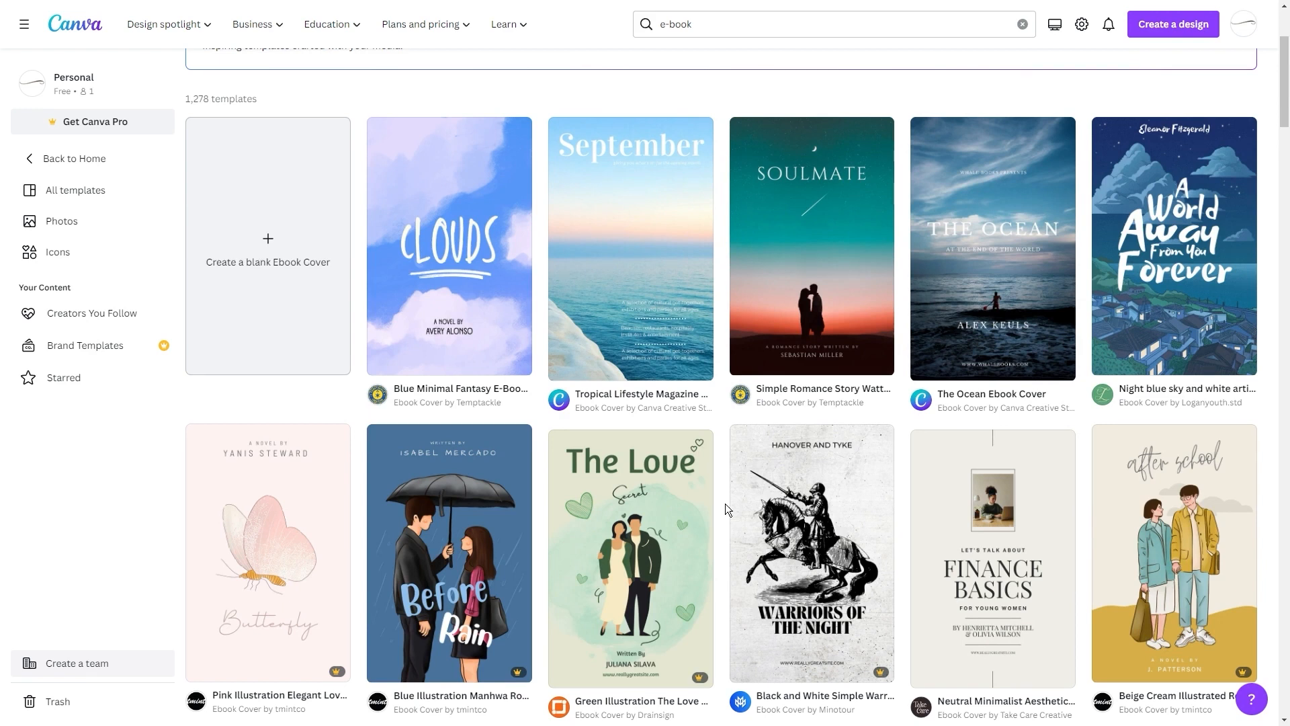
Step: Browse e-book cover results and preview the Space Explorers template, dismissing its upgrade prompt
scroll(down, 3)
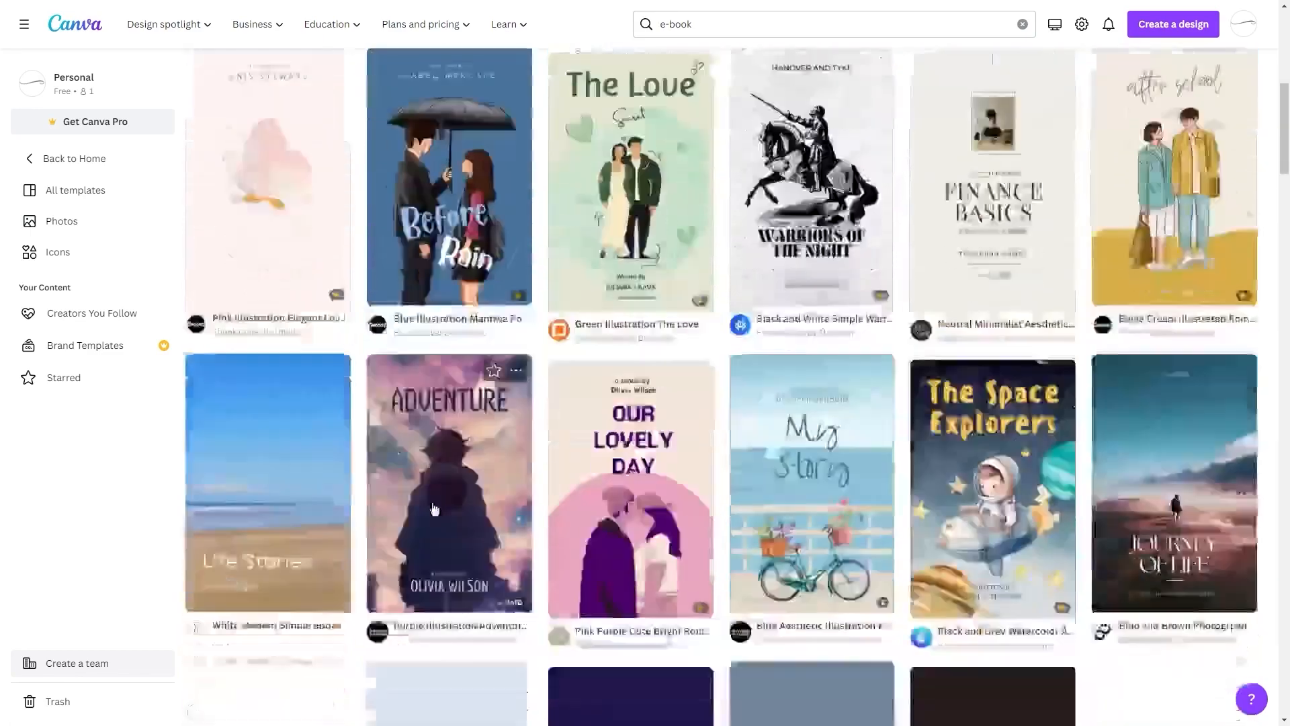
scroll(down, 3)
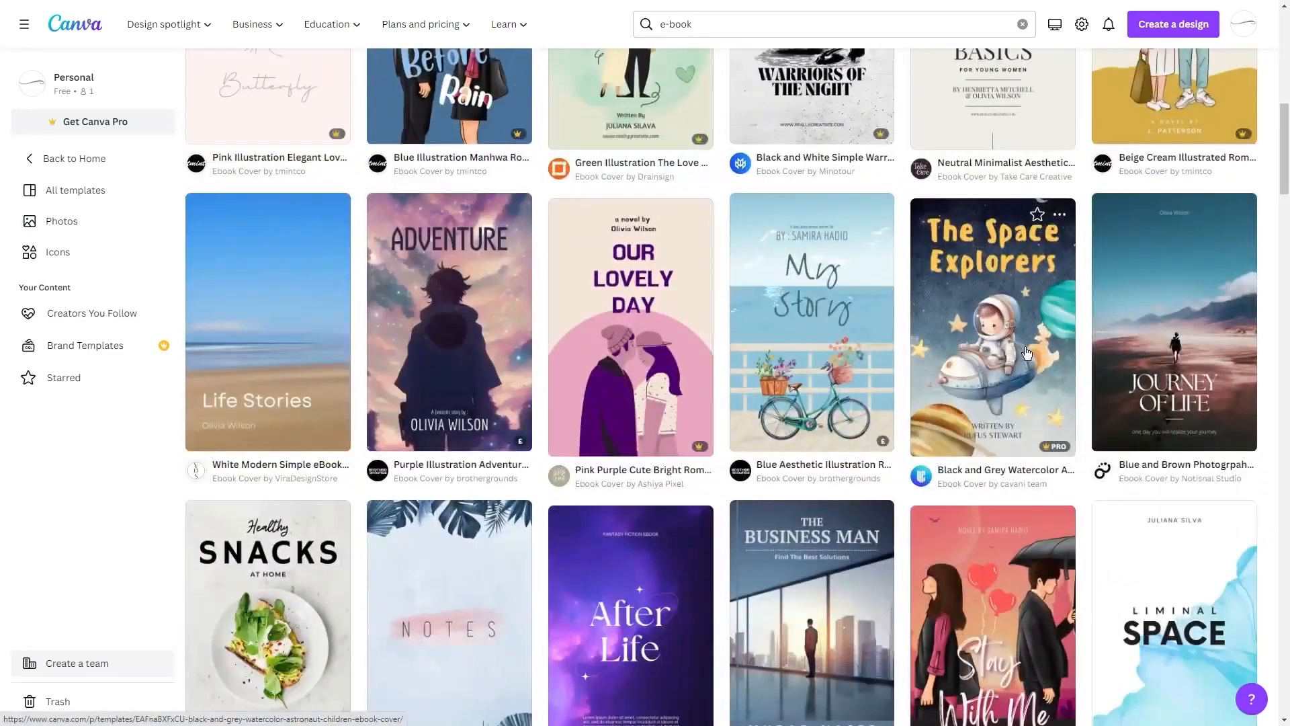
mouse_move(824, 385)
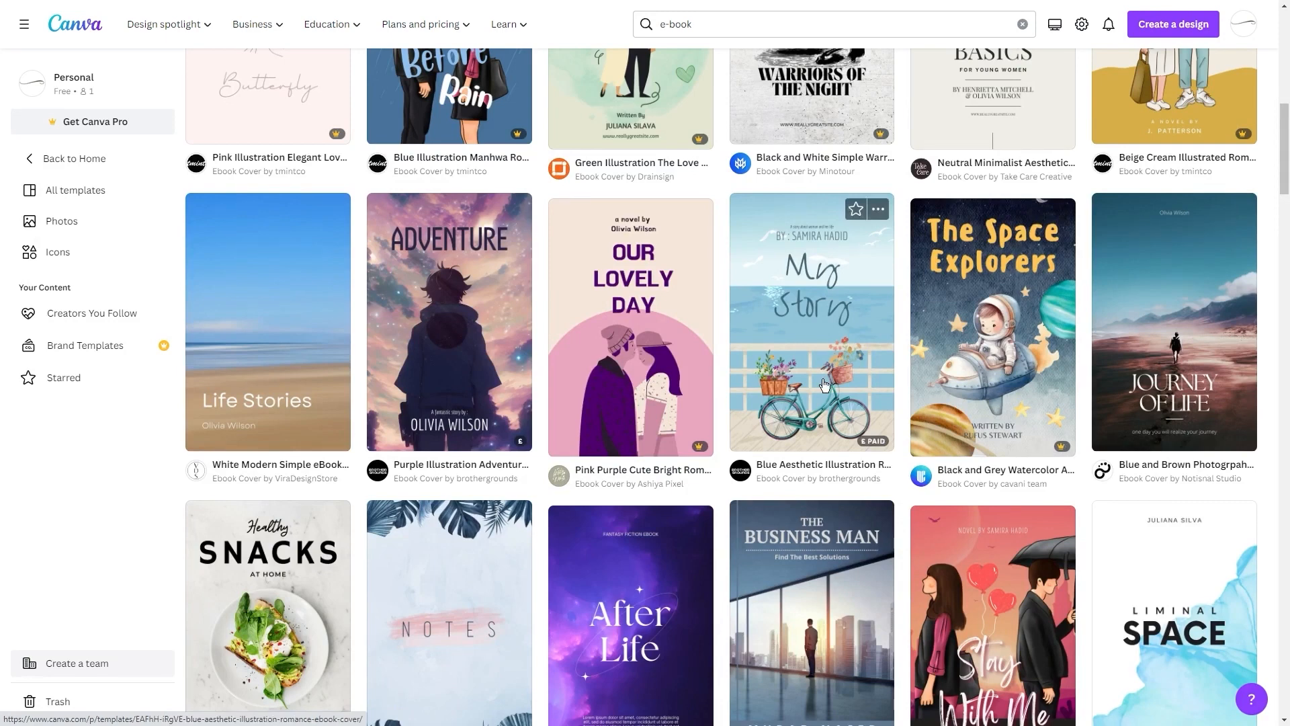
mouse_move(929, 363)
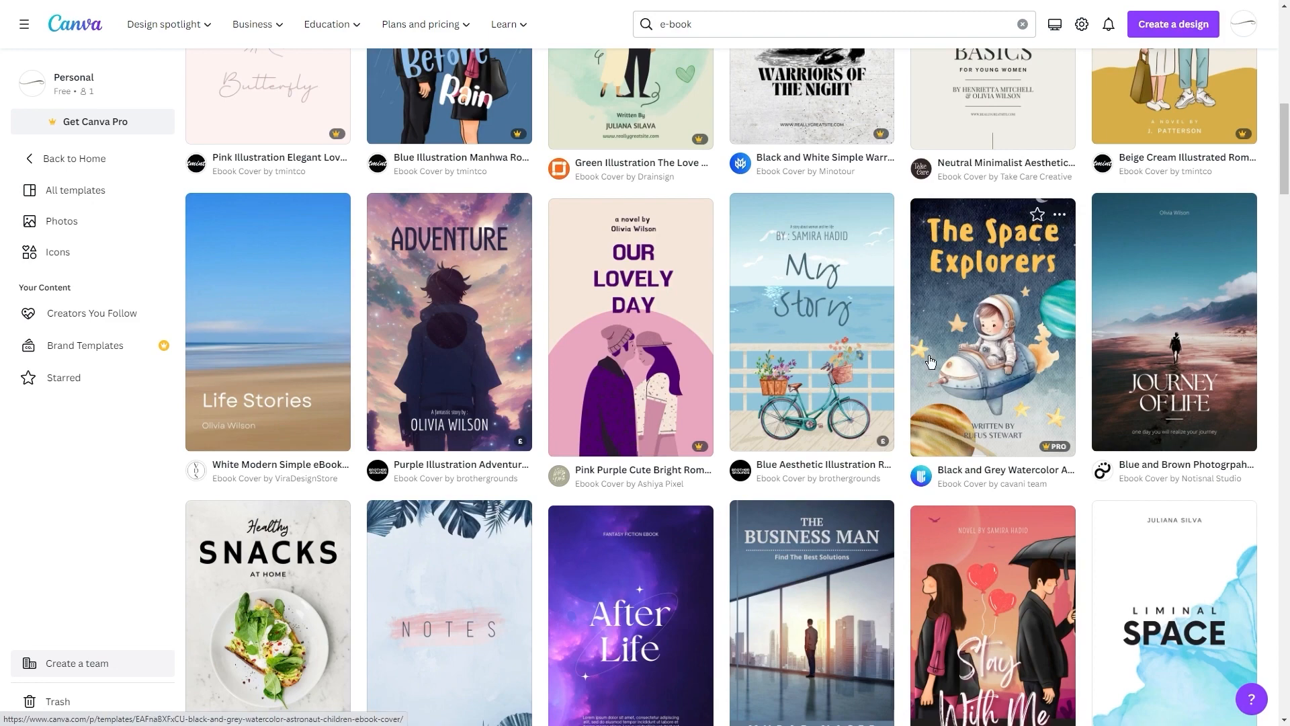
click(992, 321)
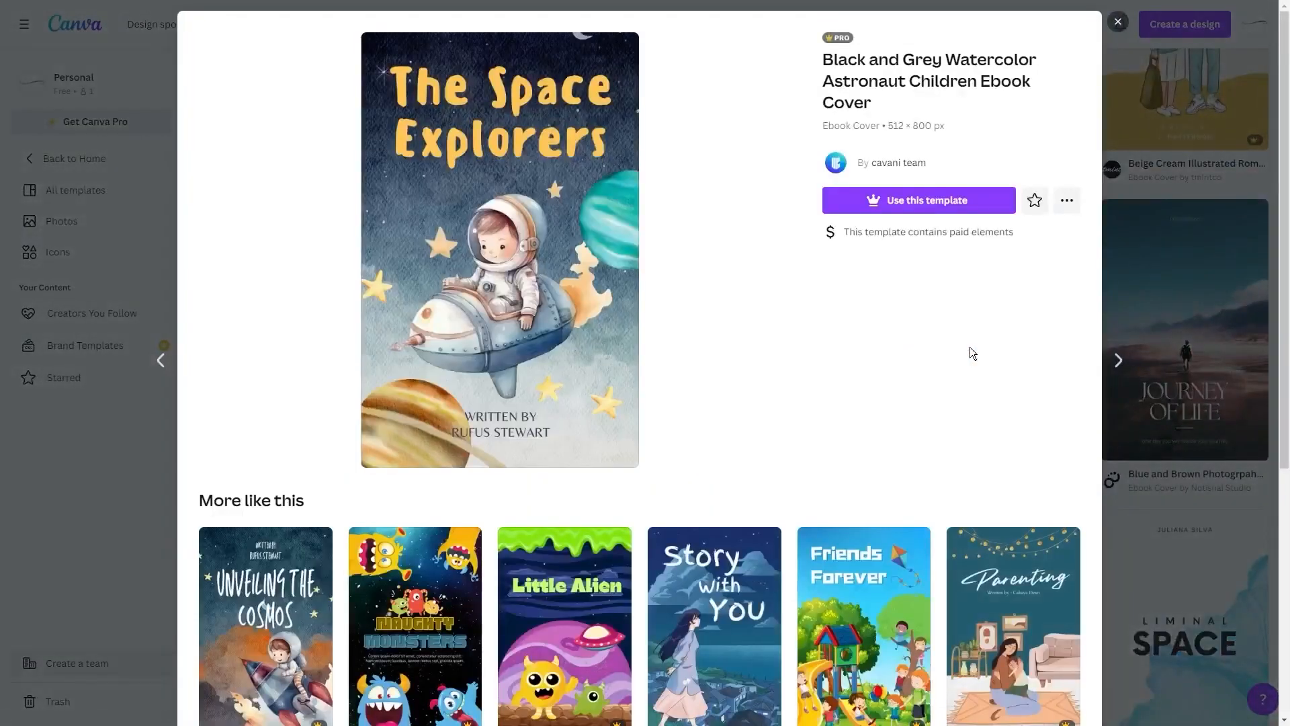
click(919, 200)
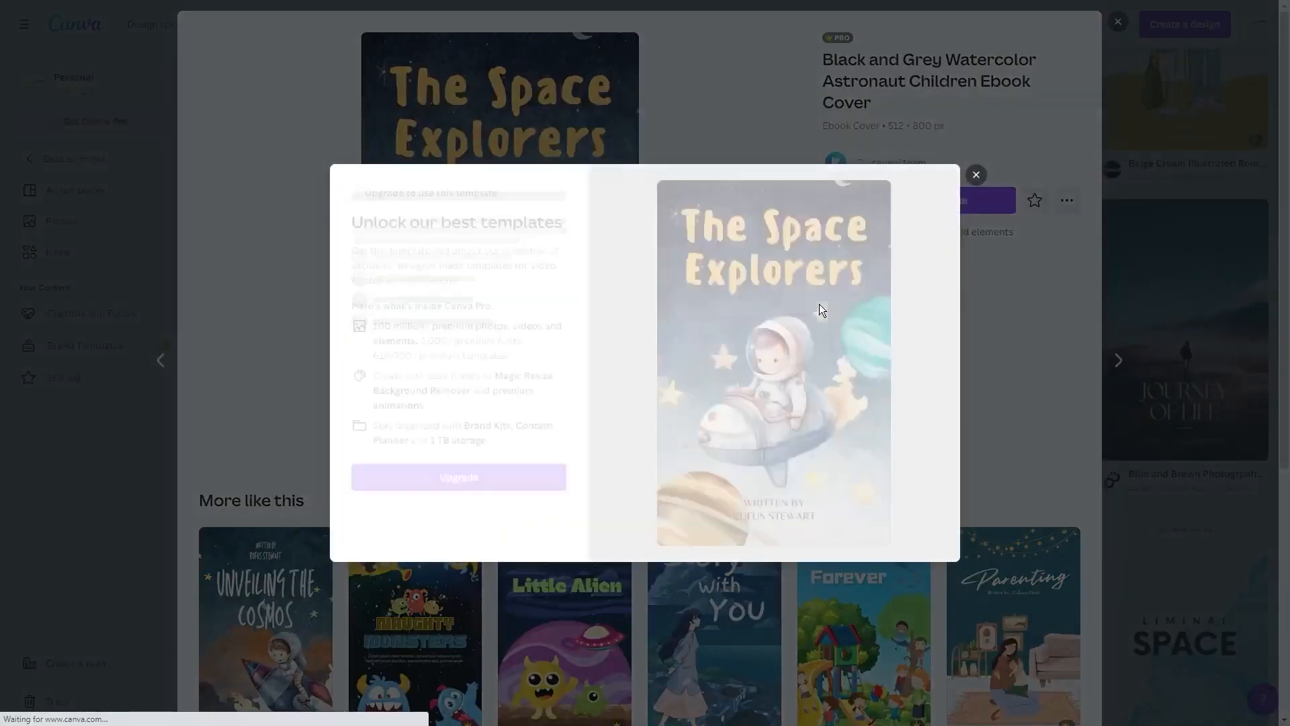
click(976, 175)
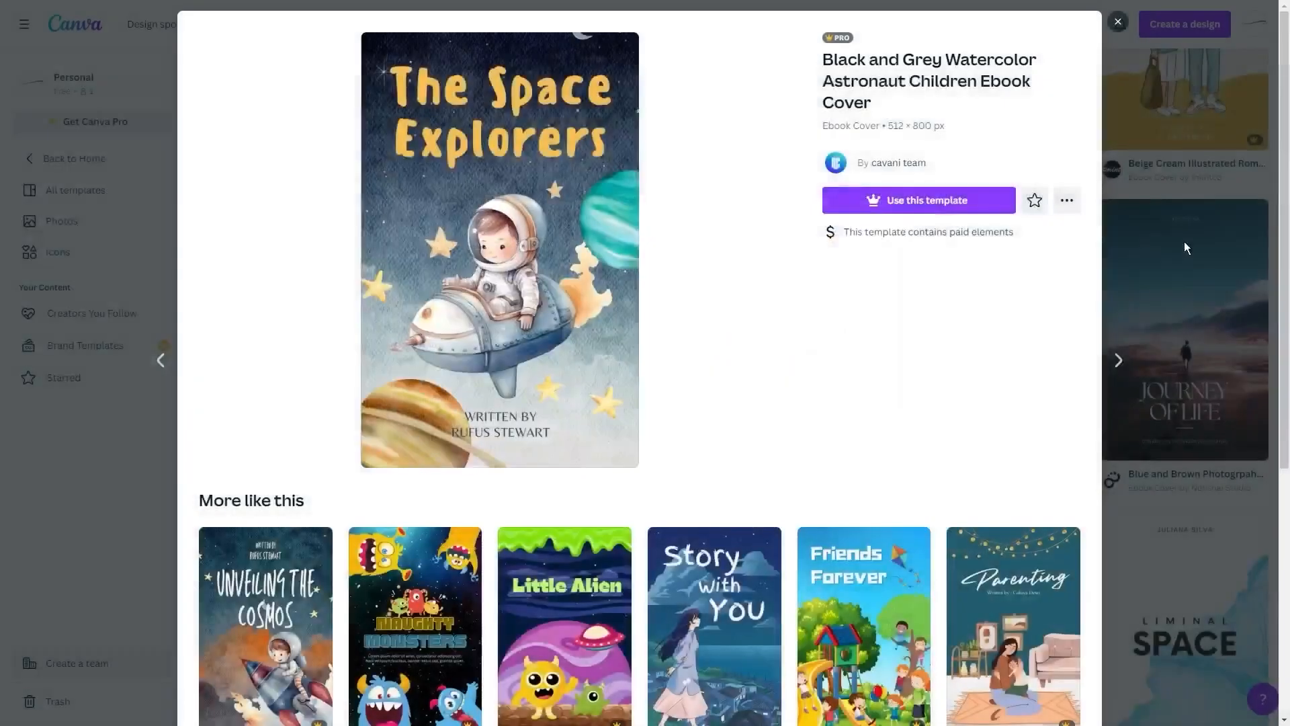
click(1117, 21)
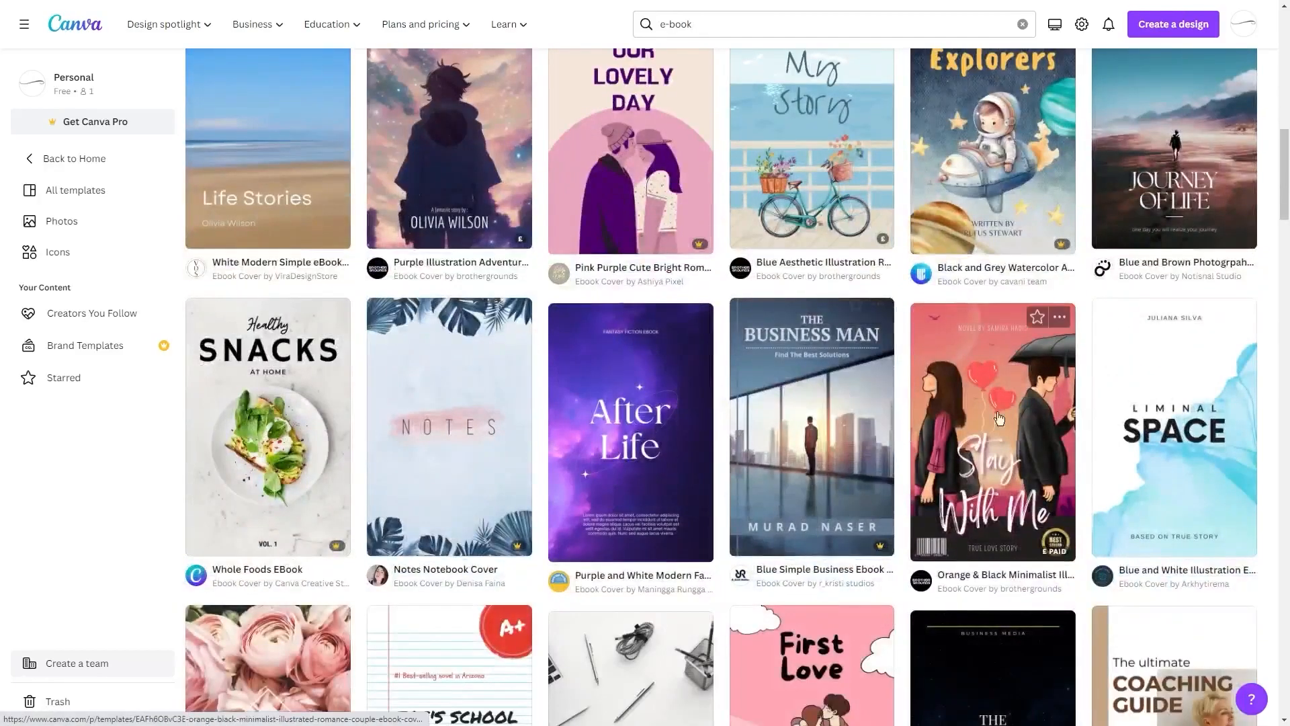
mouse_move(859, 491)
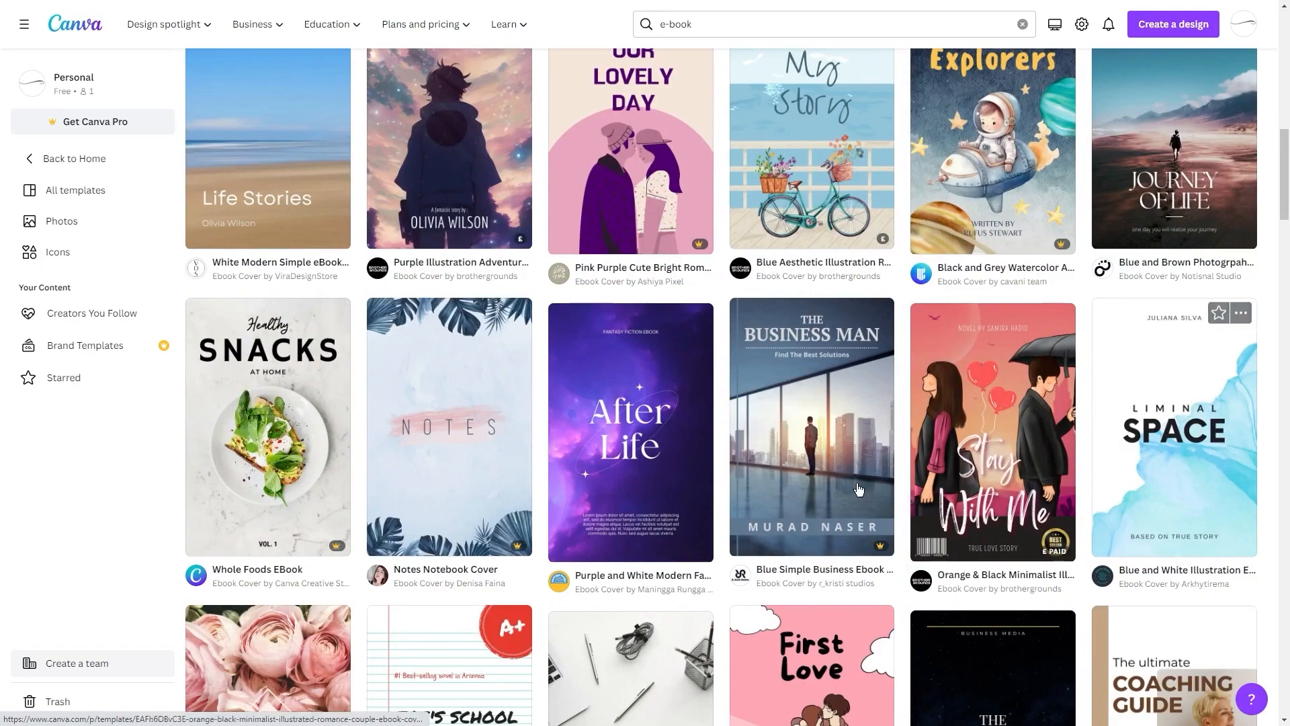
scroll(down, 3)
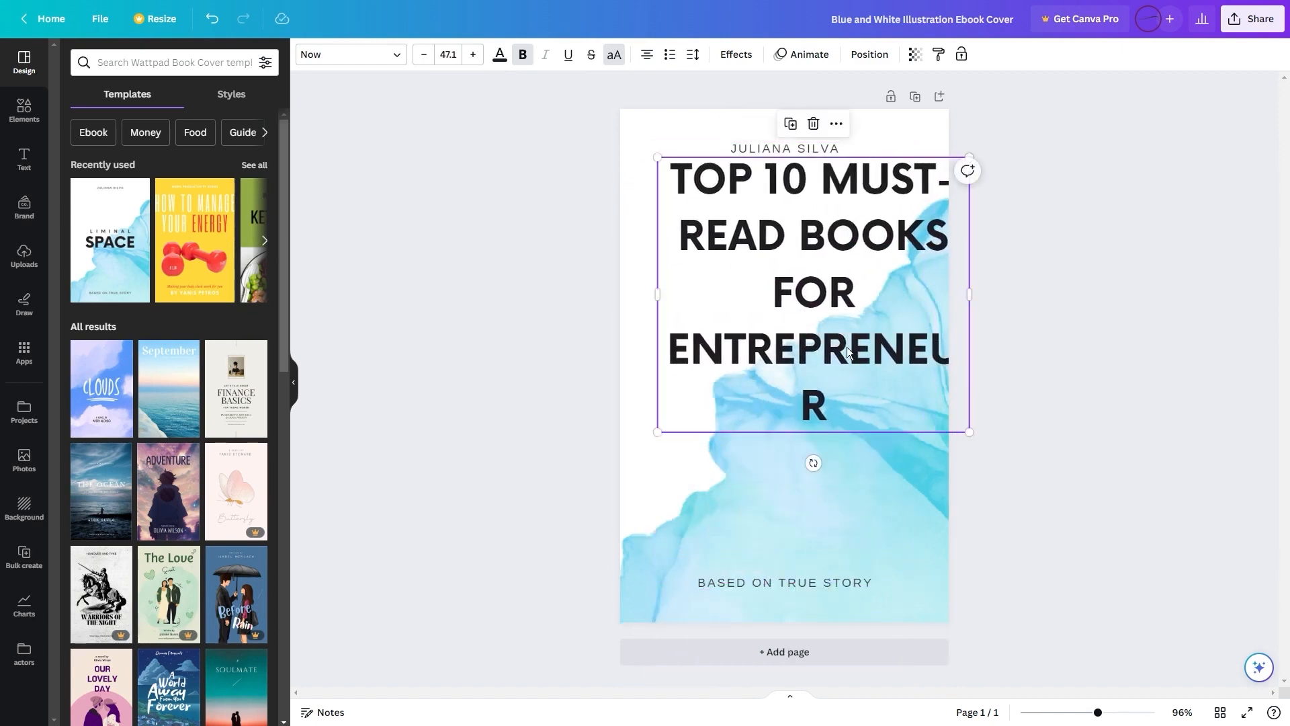
Step: Search Canva Elements for 'business' graphics to add to the cover
click(784, 158)
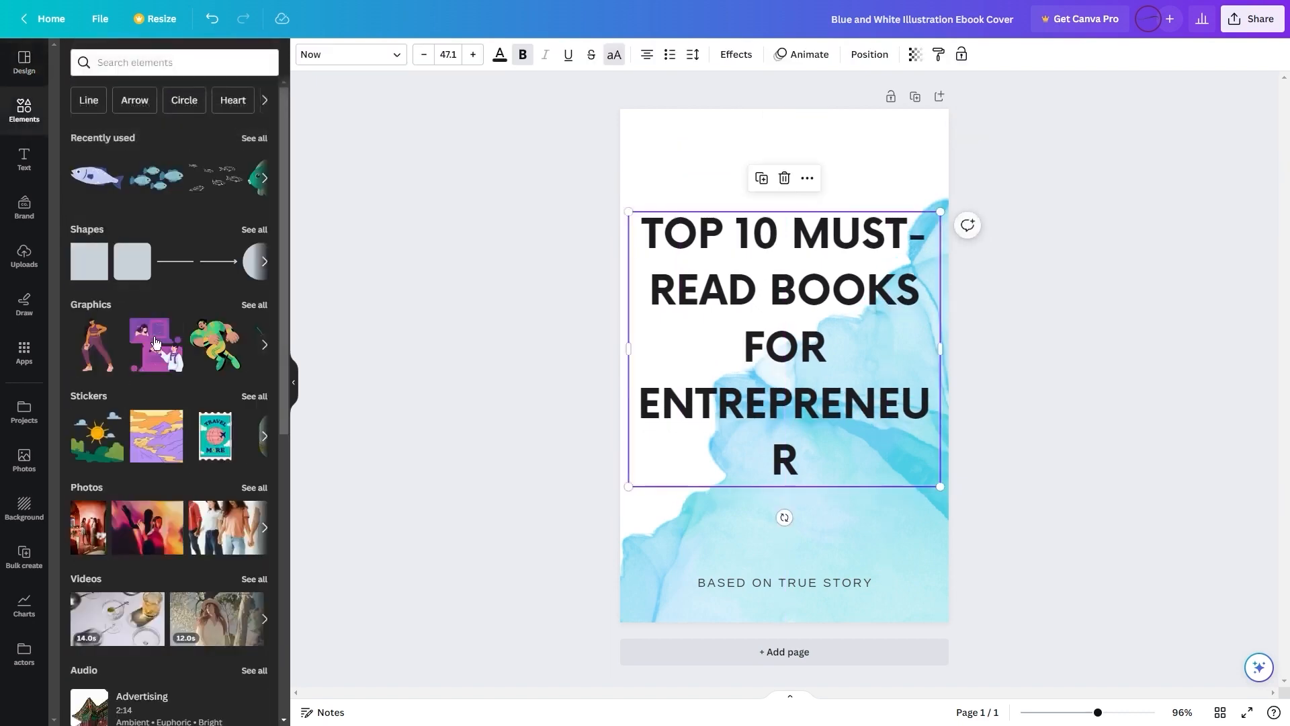
mouse_move(262, 262)
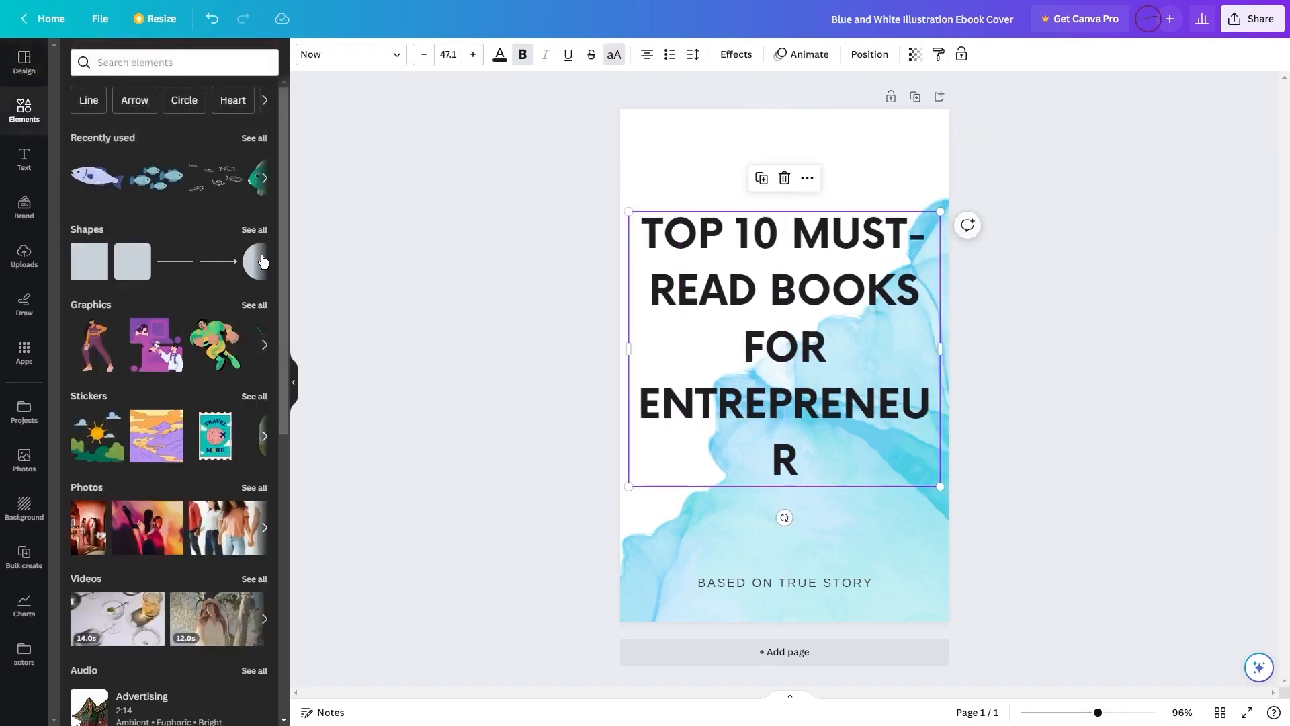
text(busine)
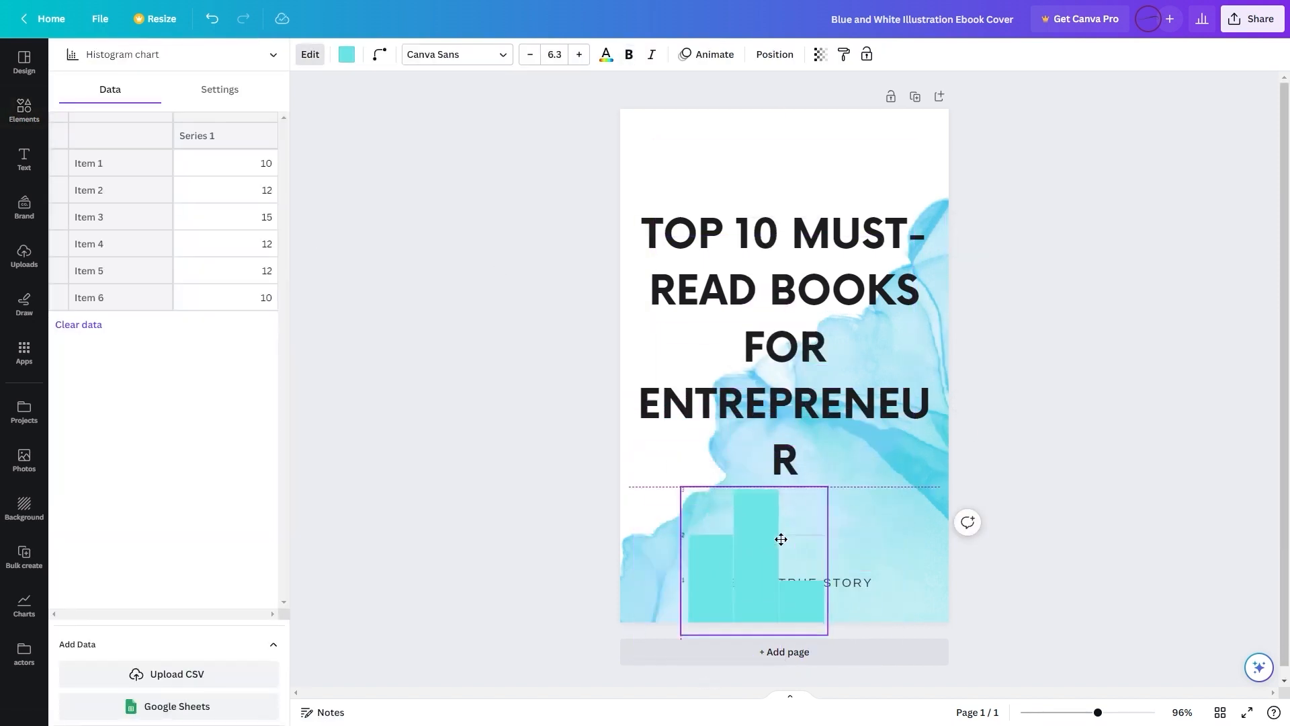
click(24, 111)
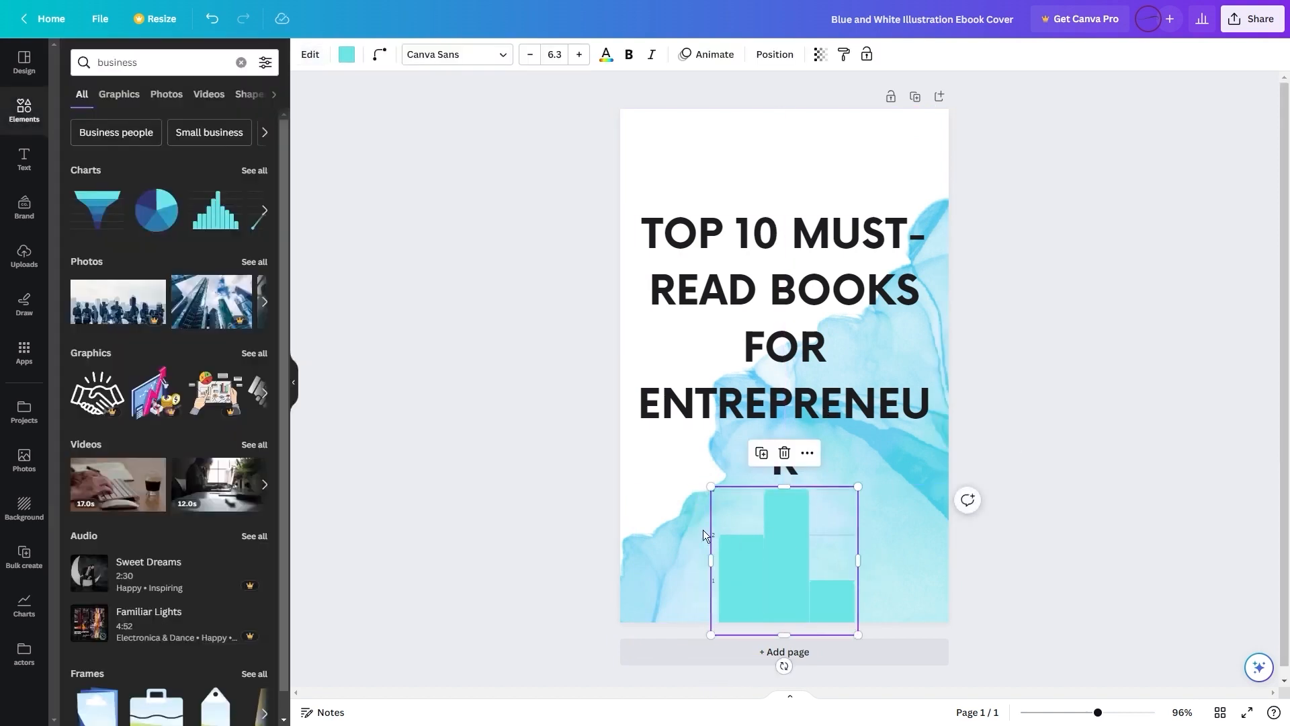
click(241, 62)
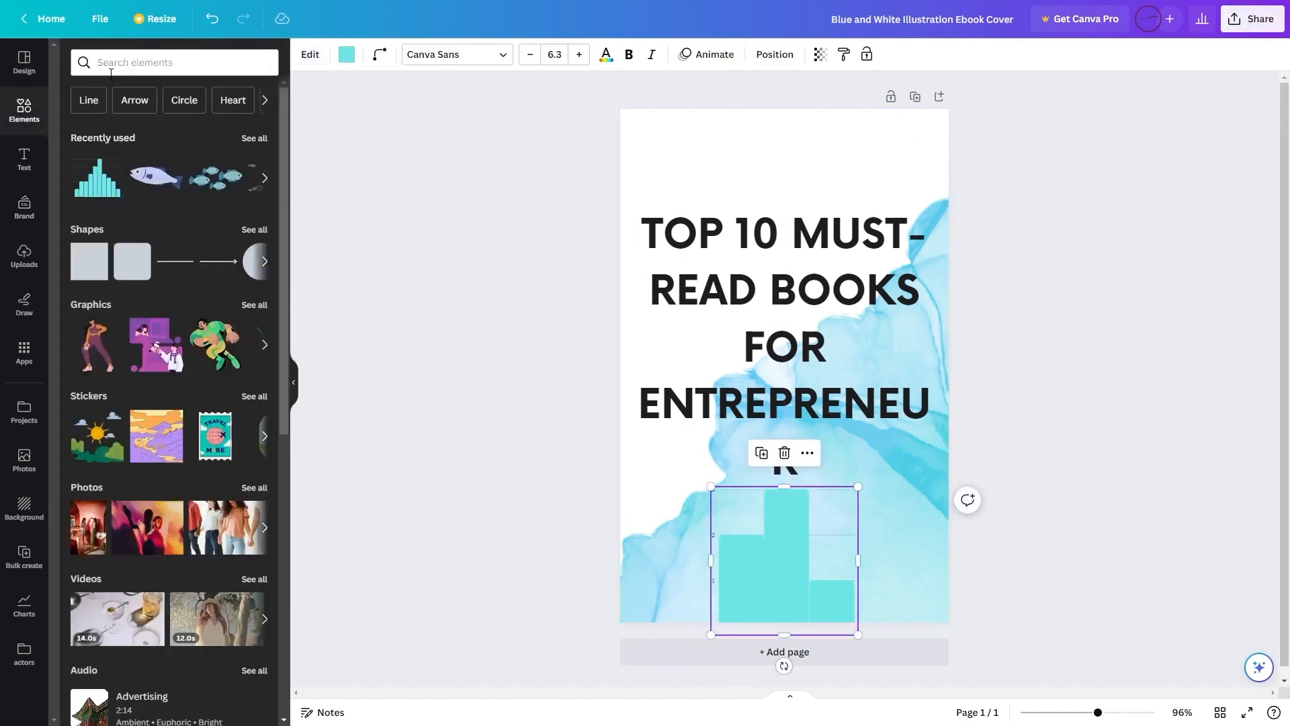
text(businee)
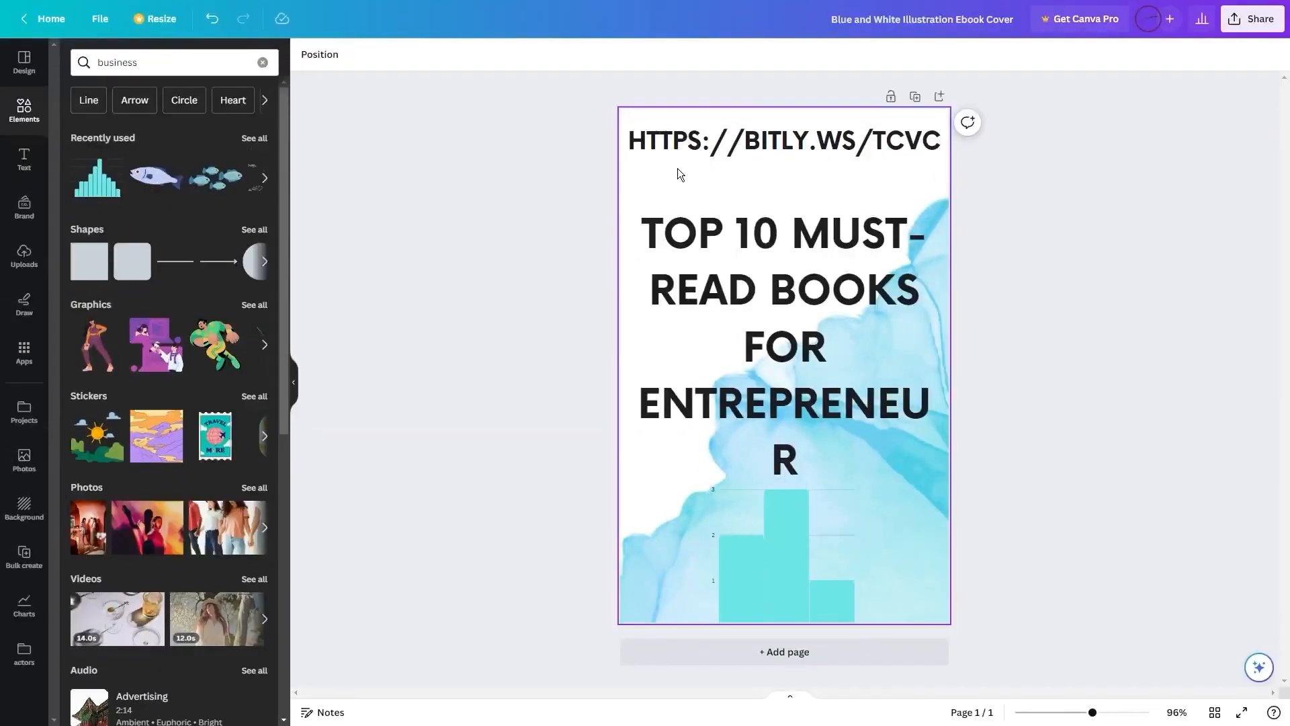
Step: Select the book title, then pick a download file type under Share
click(782, 345)
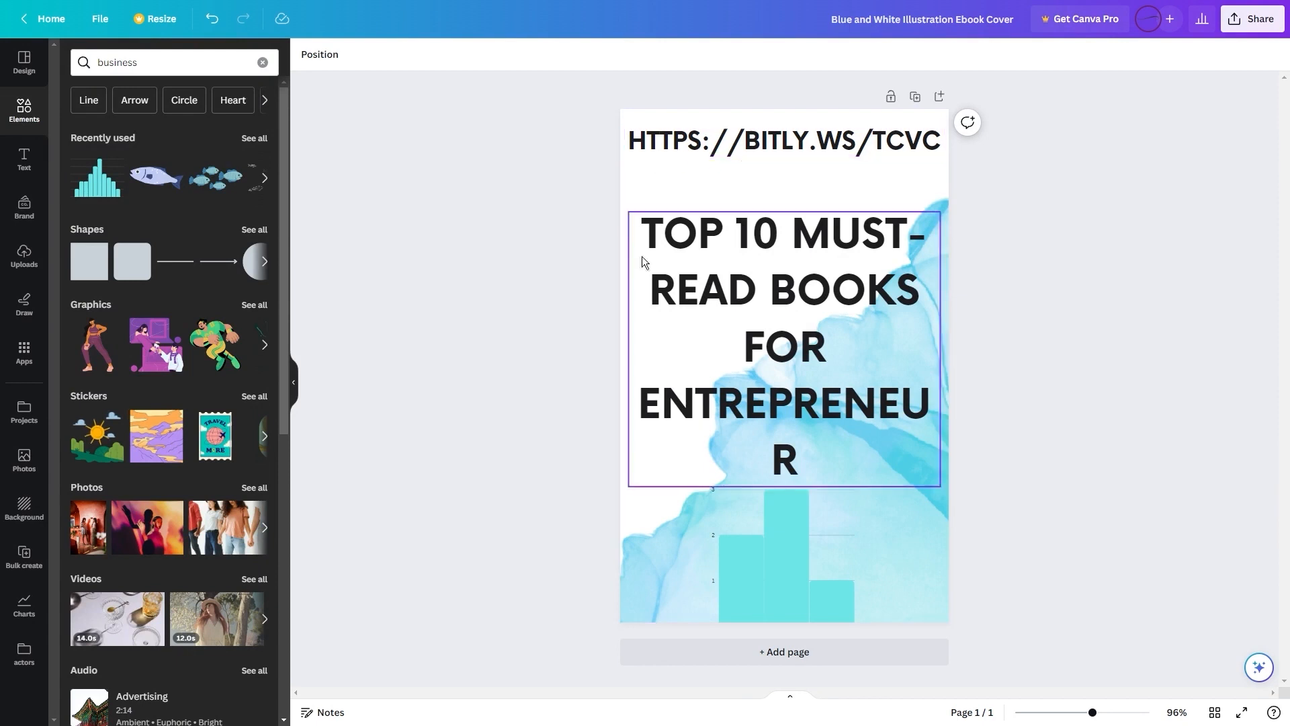
click(1026, 106)
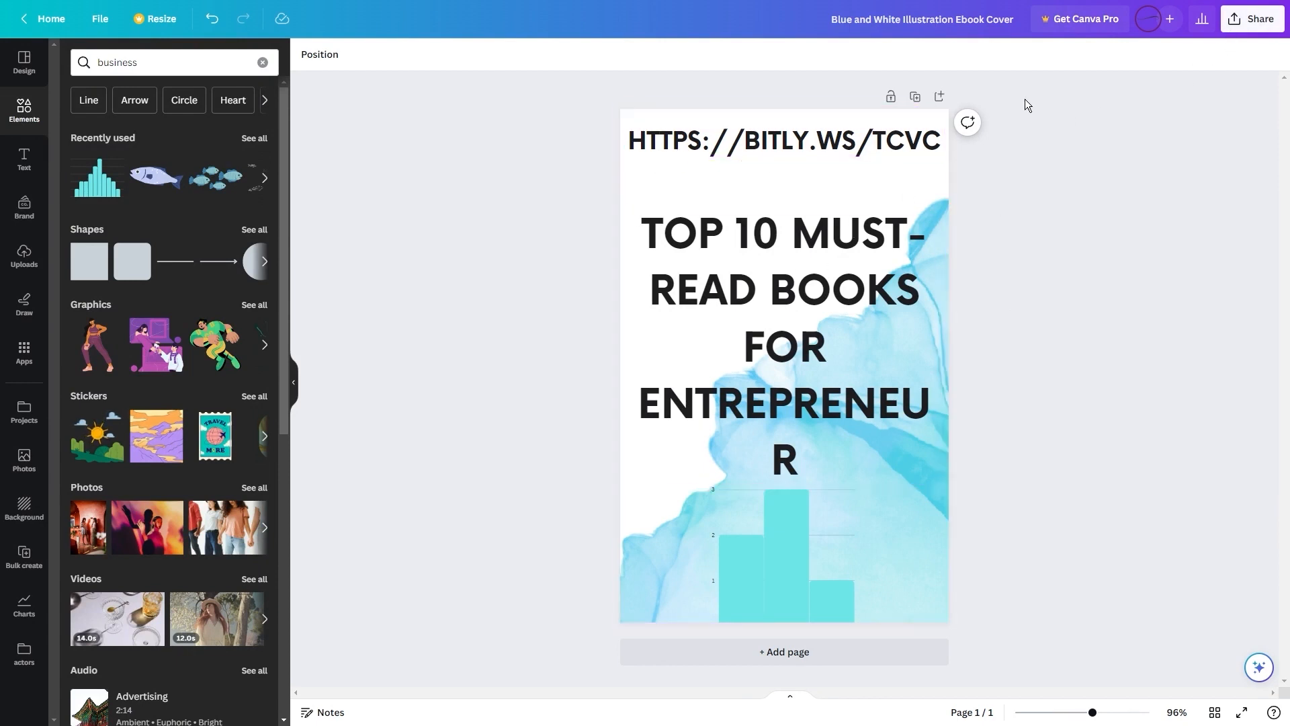
click(741, 288)
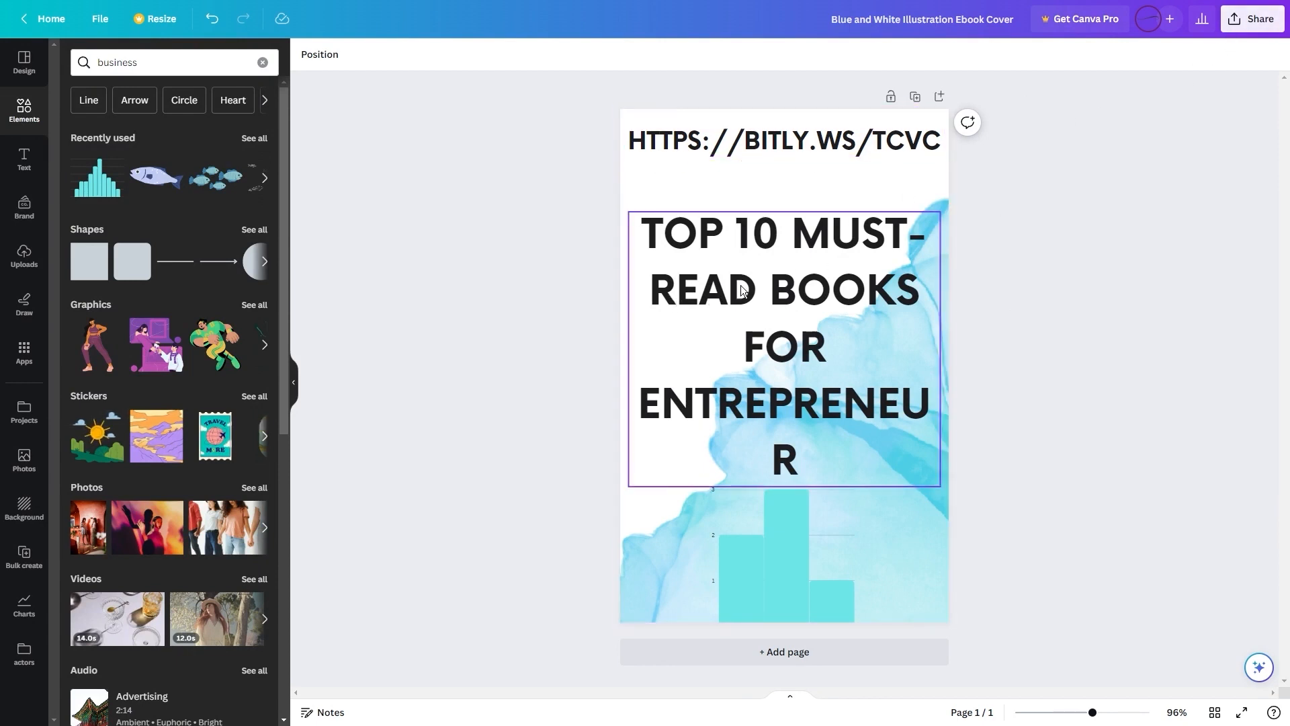
click(1258, 18)
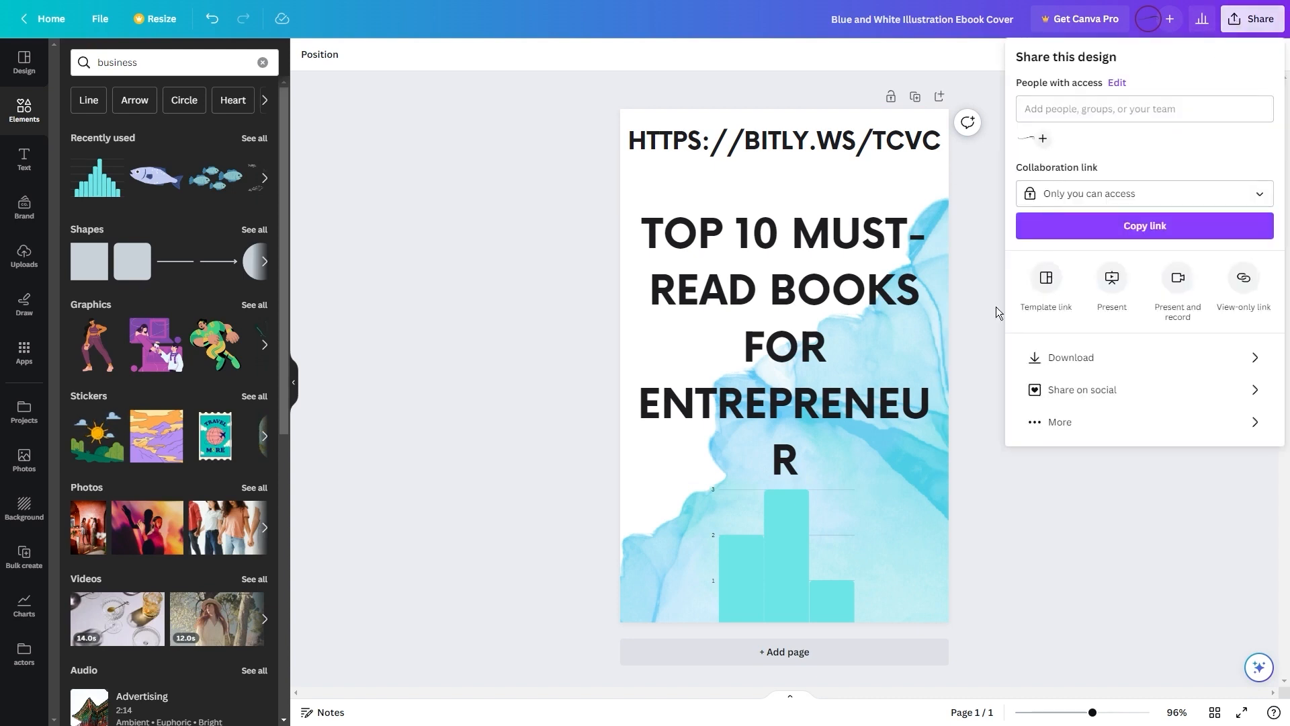
click(1072, 357)
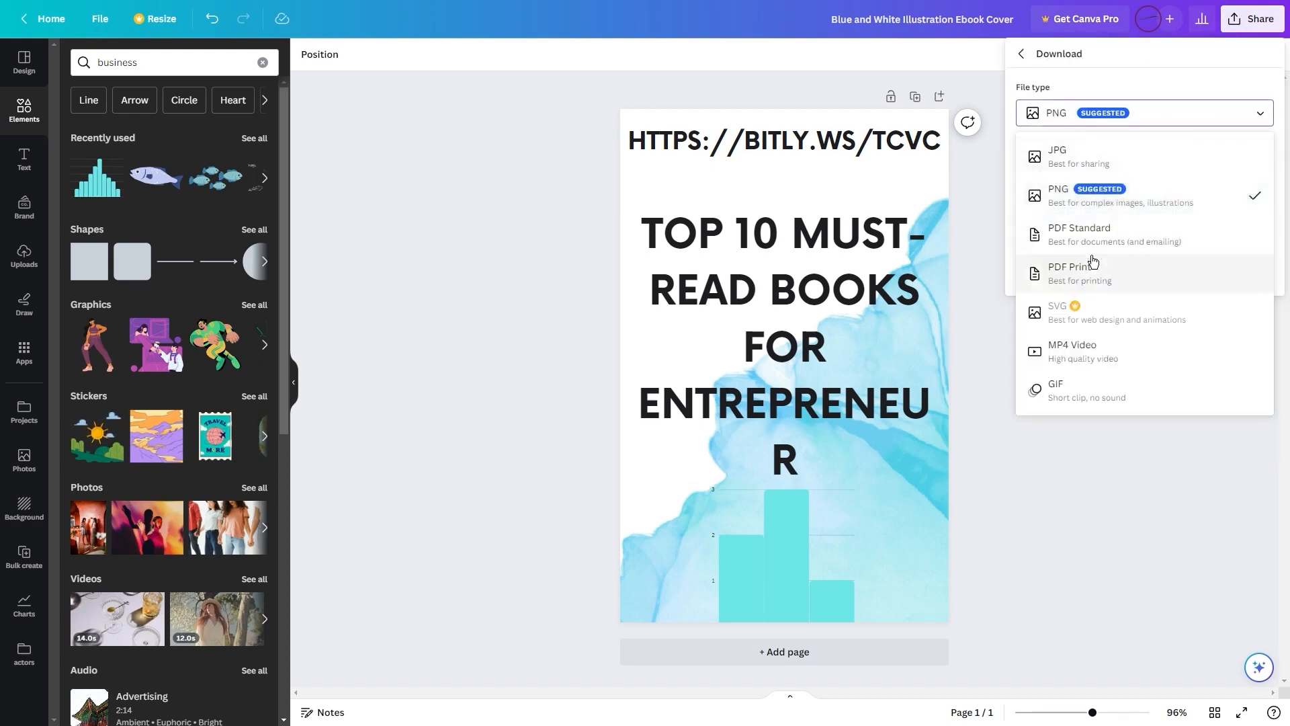
click(1078, 273)
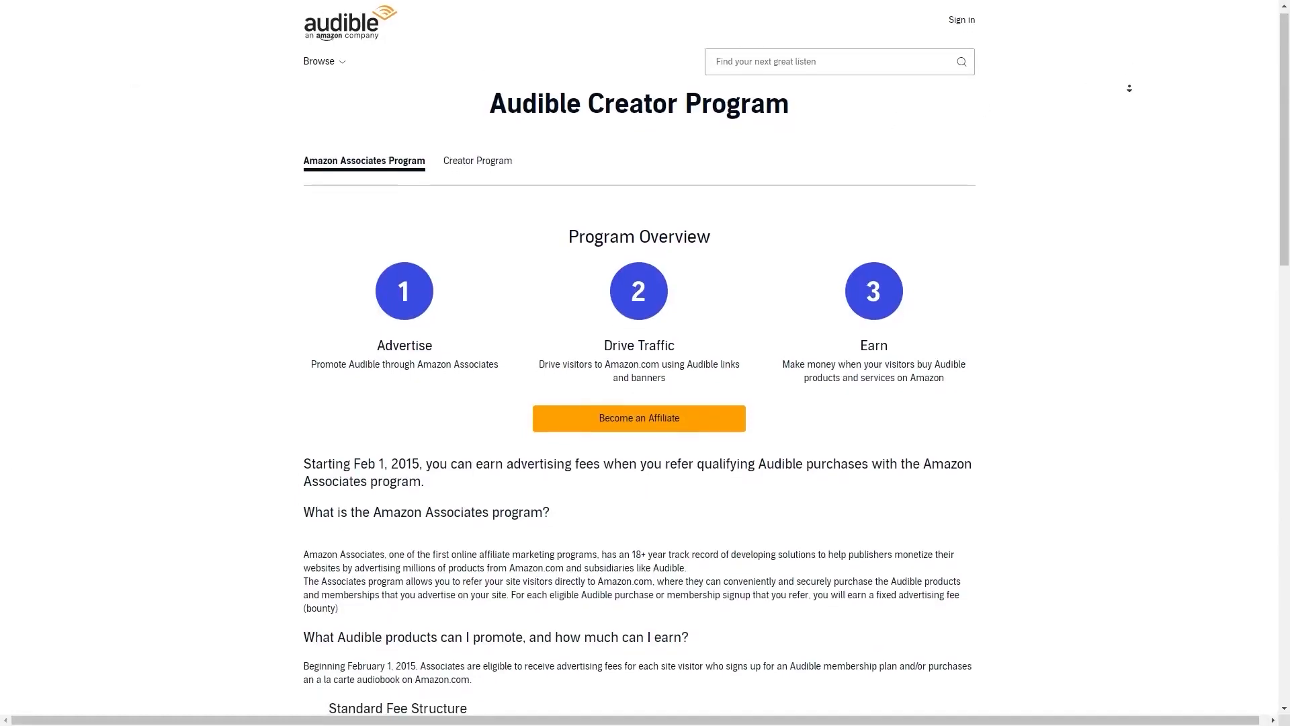
Step: Scroll the Audible affiliate overview down to the Standard Fee Structure table
scroll(down, 3)
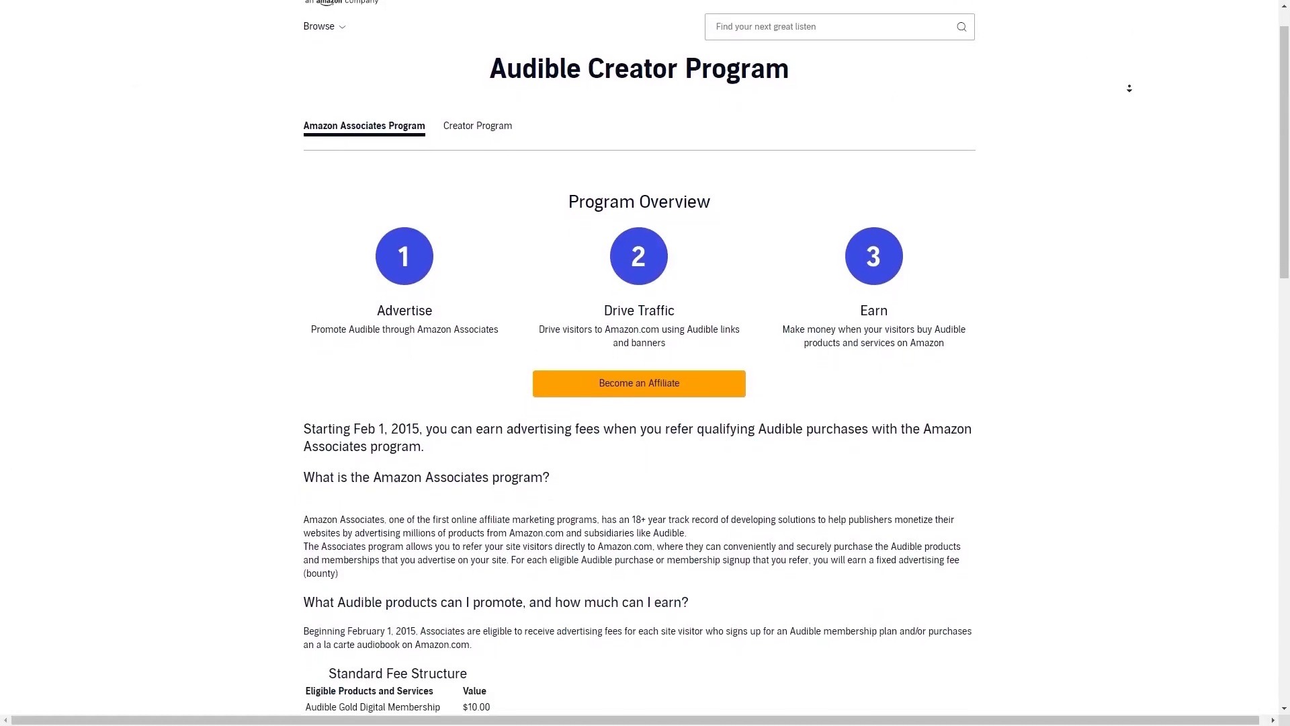
scroll(down, 3)
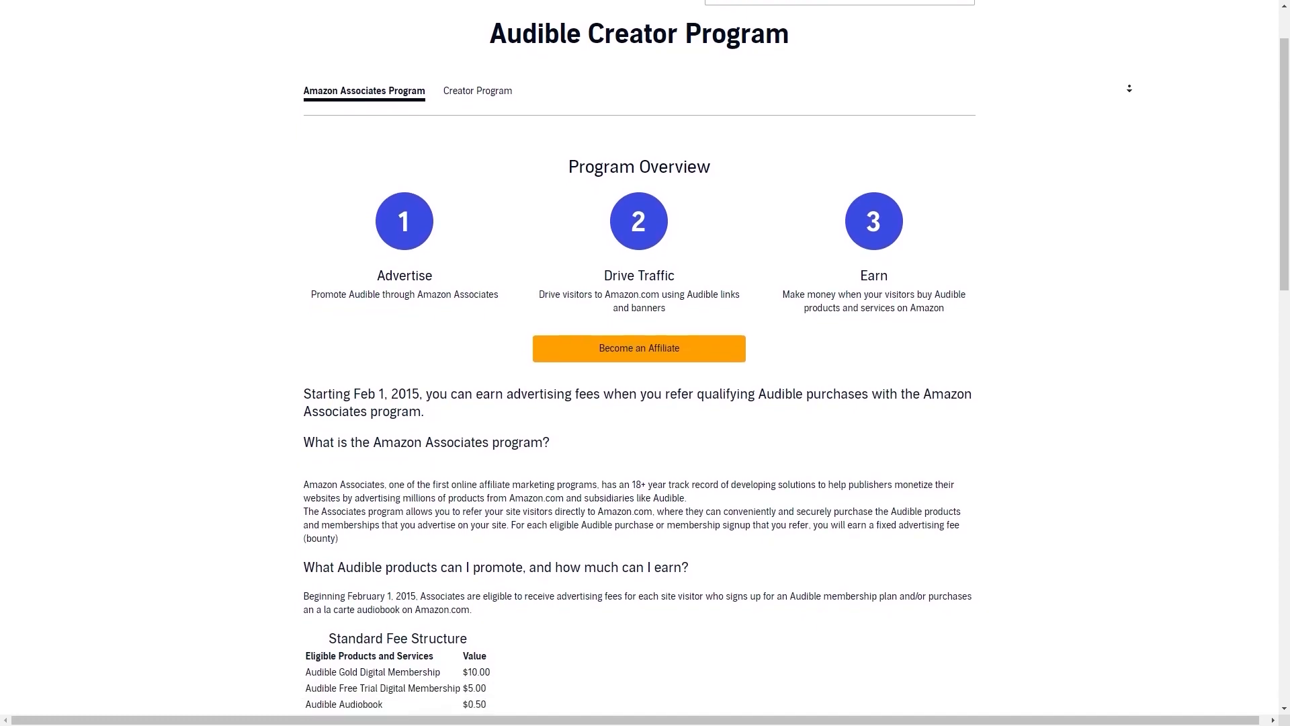
scroll(down, 3)
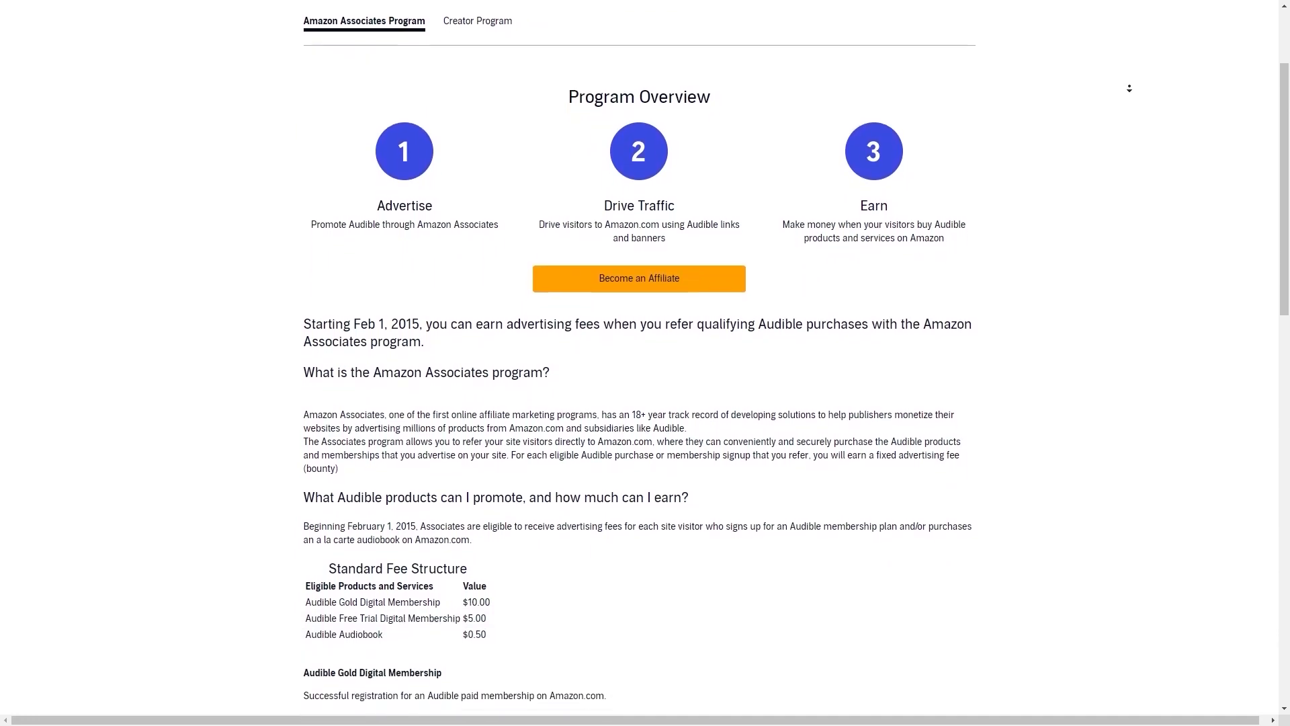
scroll(down, 3)
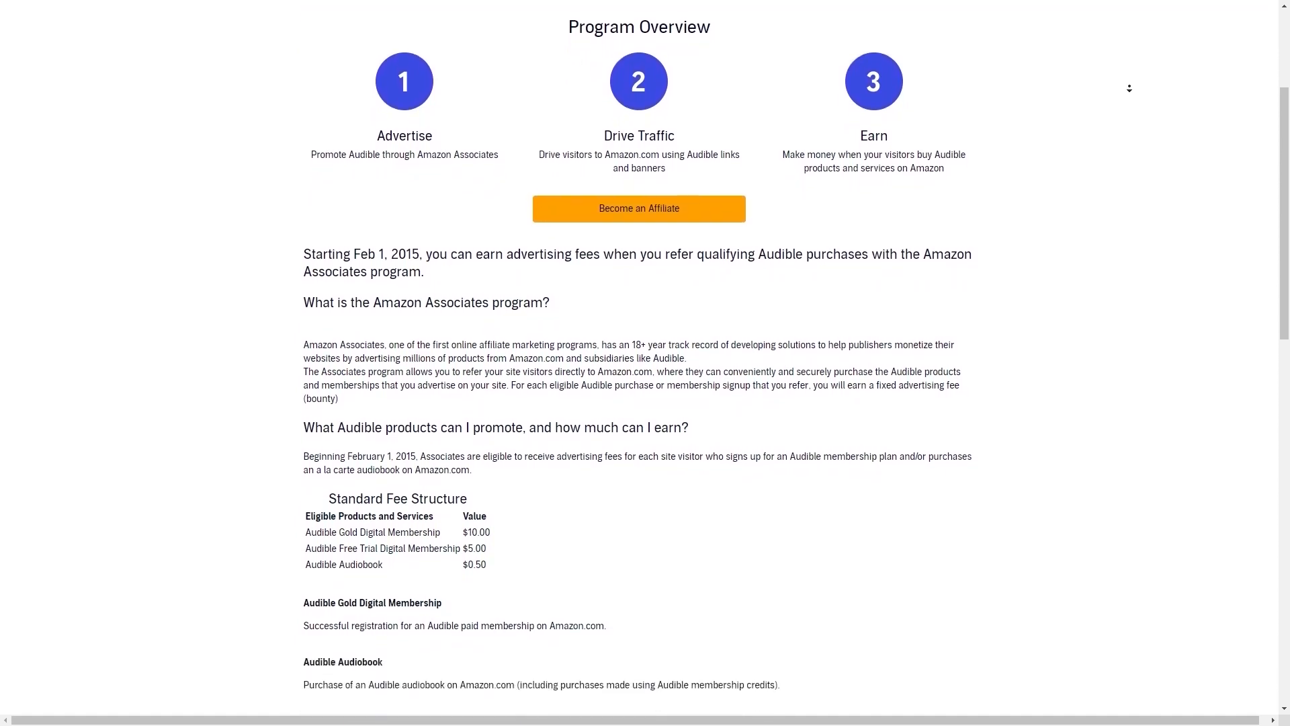
scroll(down, 3)
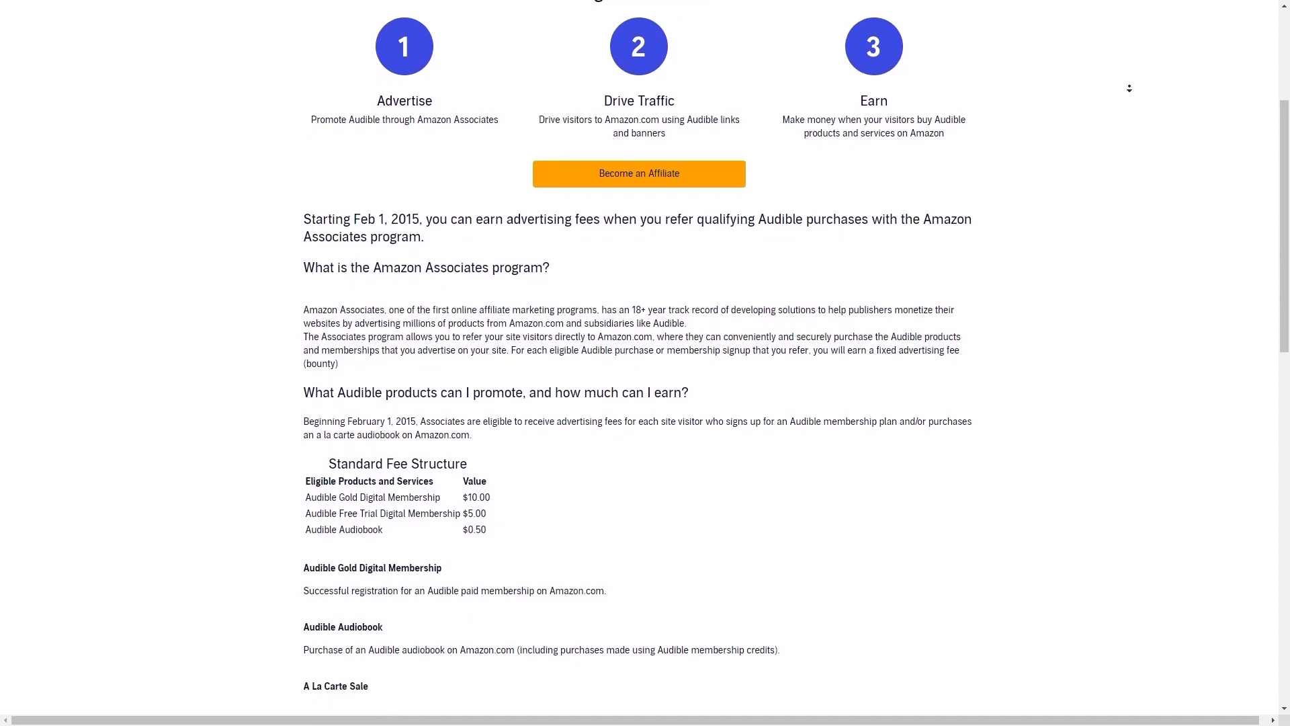
scroll(down, 3)
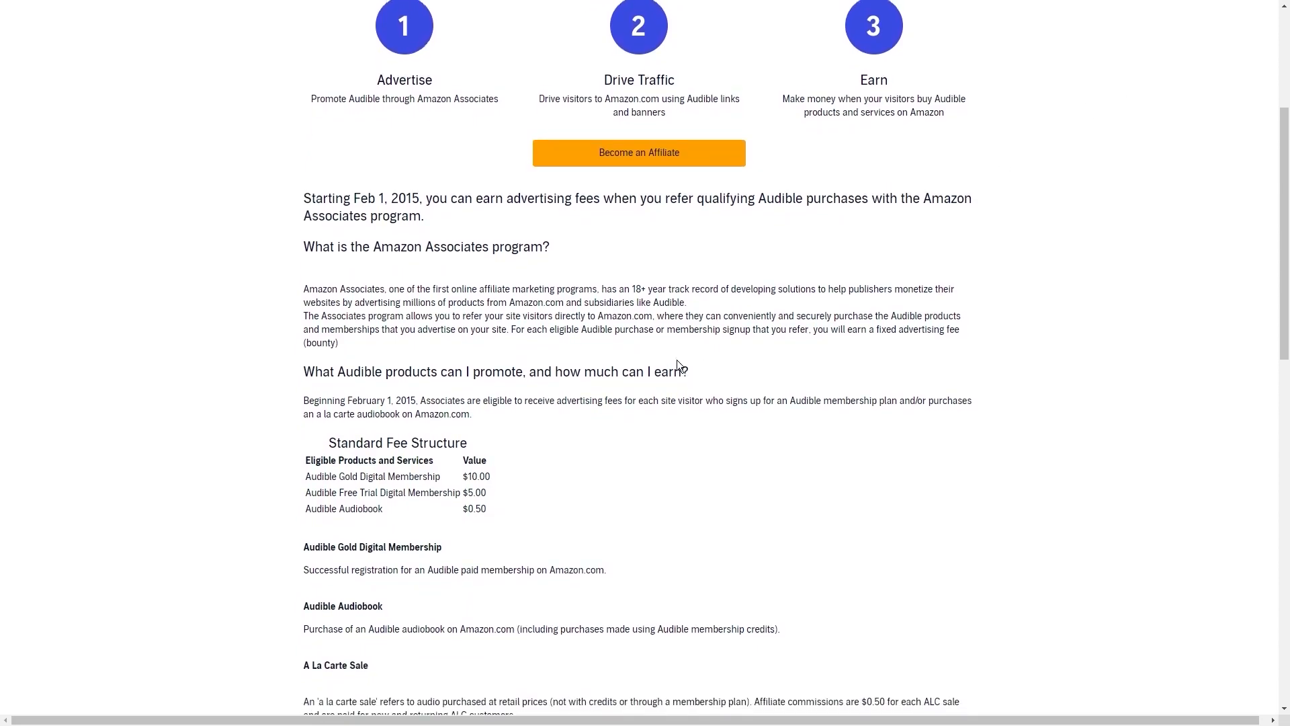
scroll(up, 3)
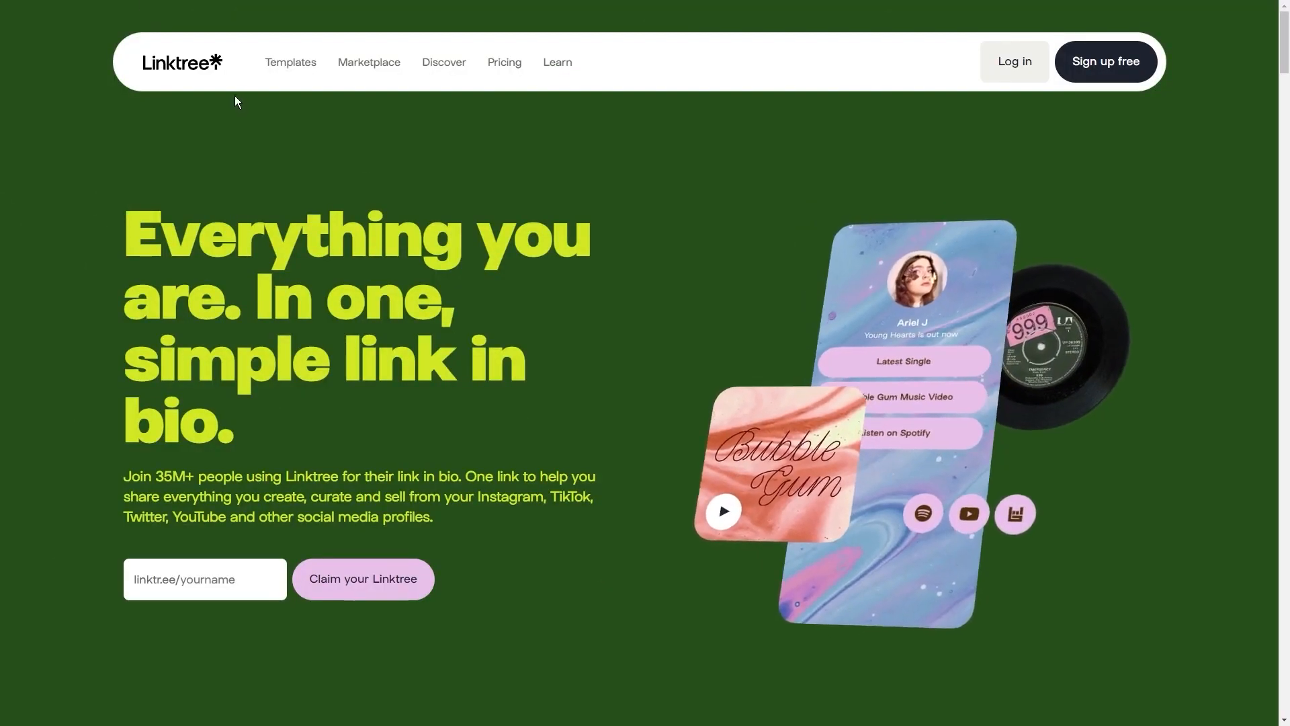
scroll(down, 3)
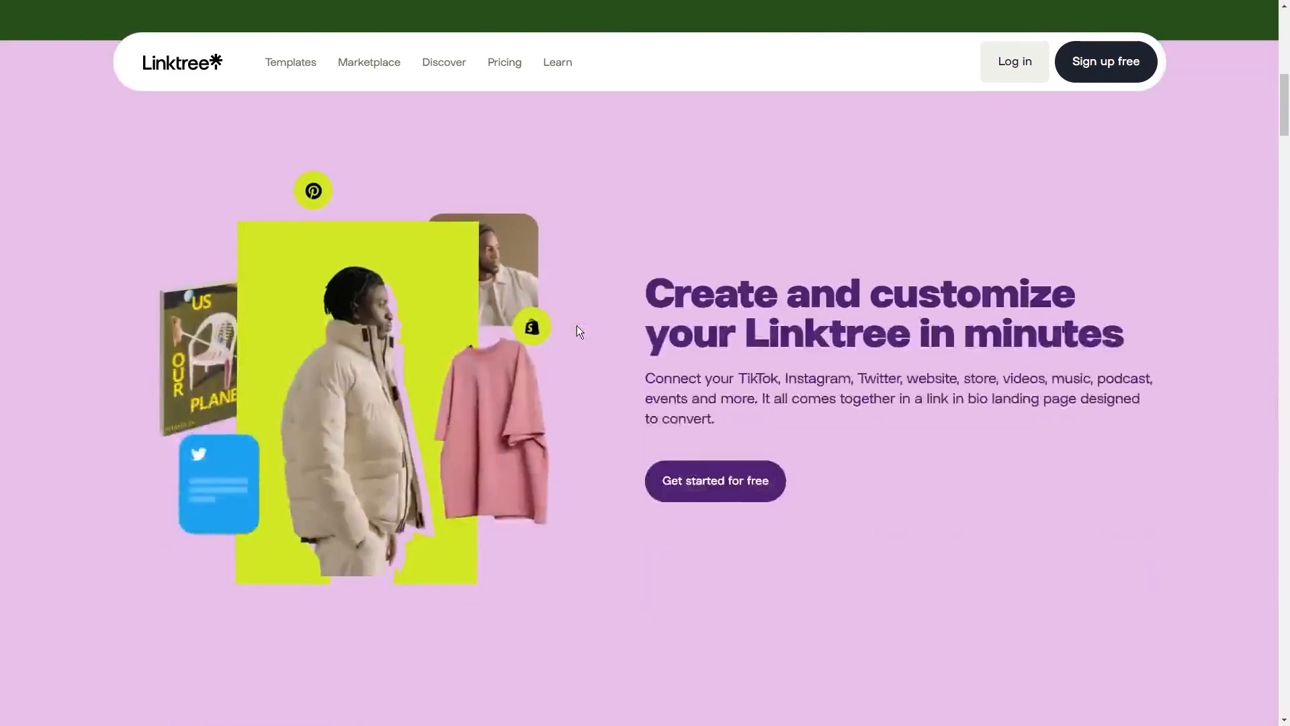
scroll(up, 3)
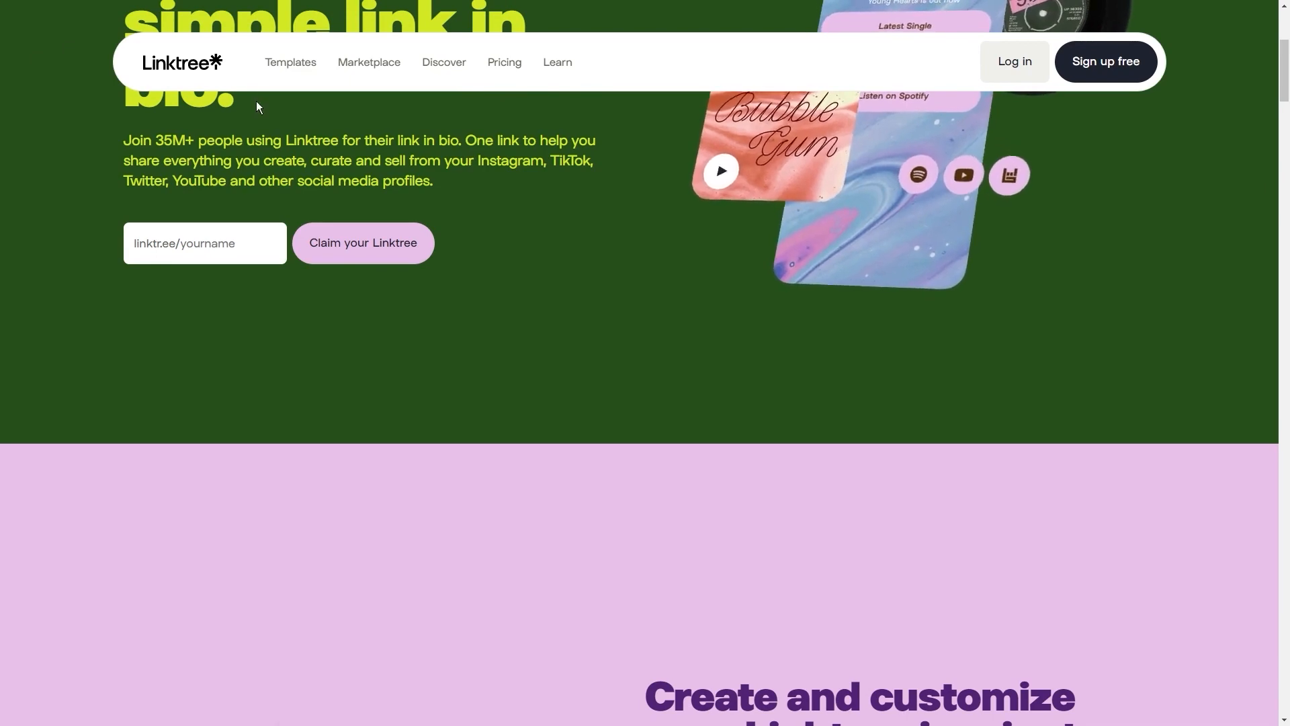
scroll(up, 3)
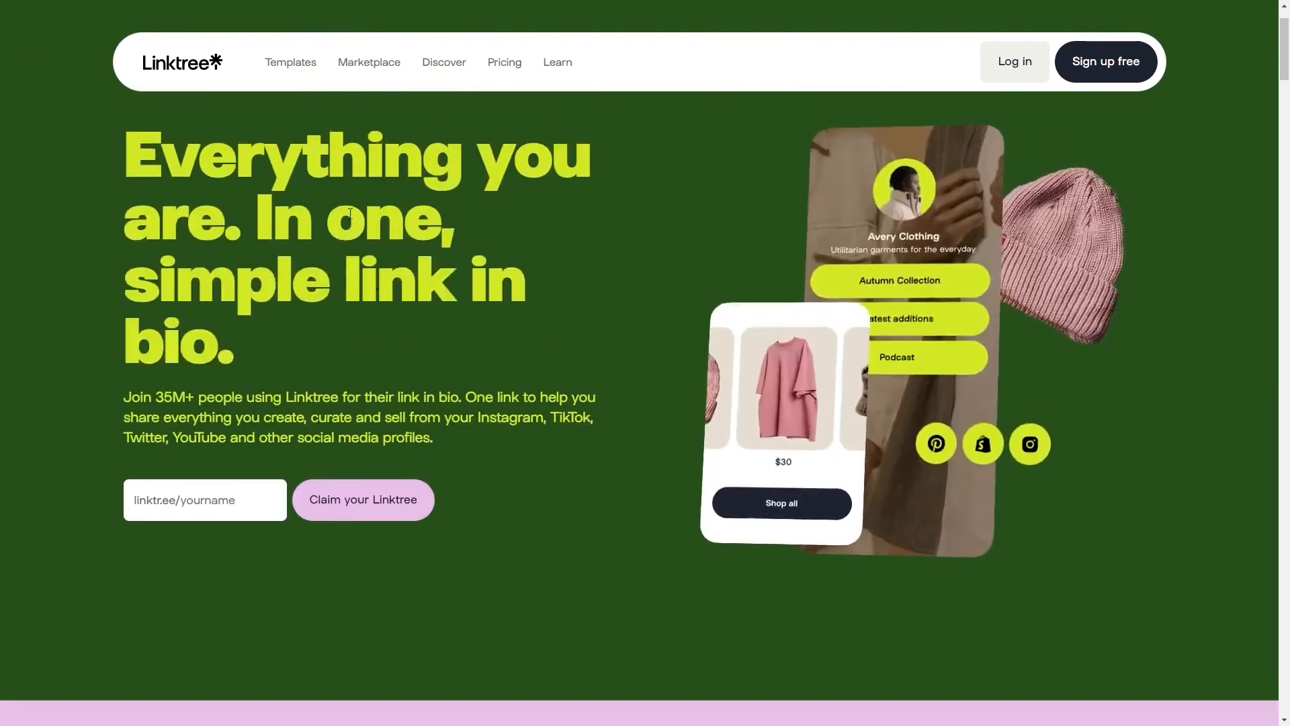
click(1105, 61)
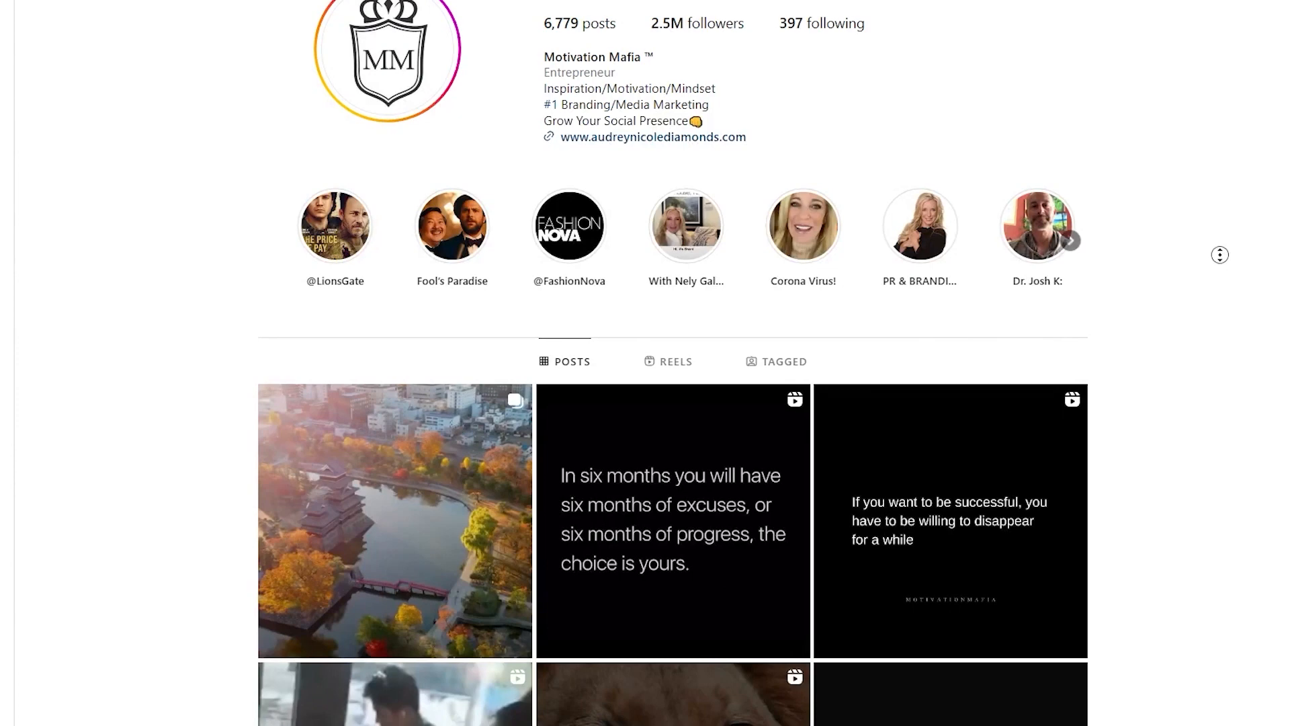
Step: Scroll down through the motivational quotes Instagram profile grid
scroll(down, 3)
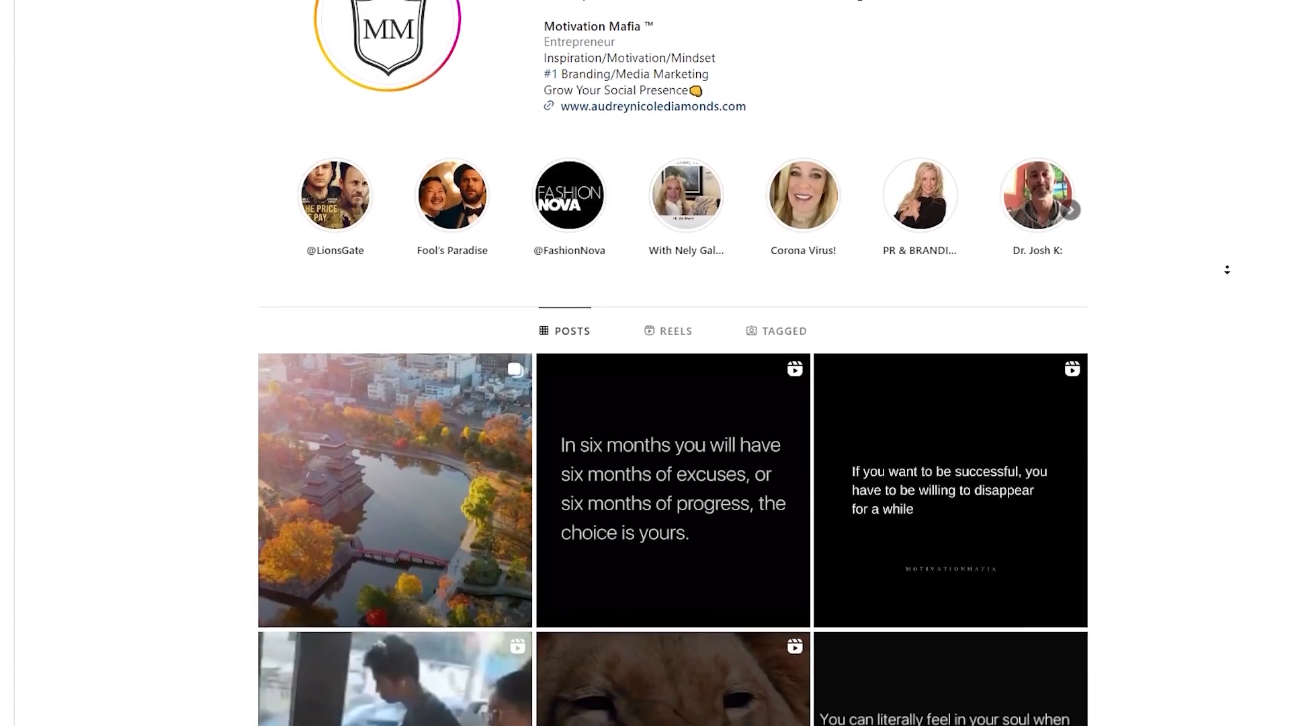
scroll(down, 3)
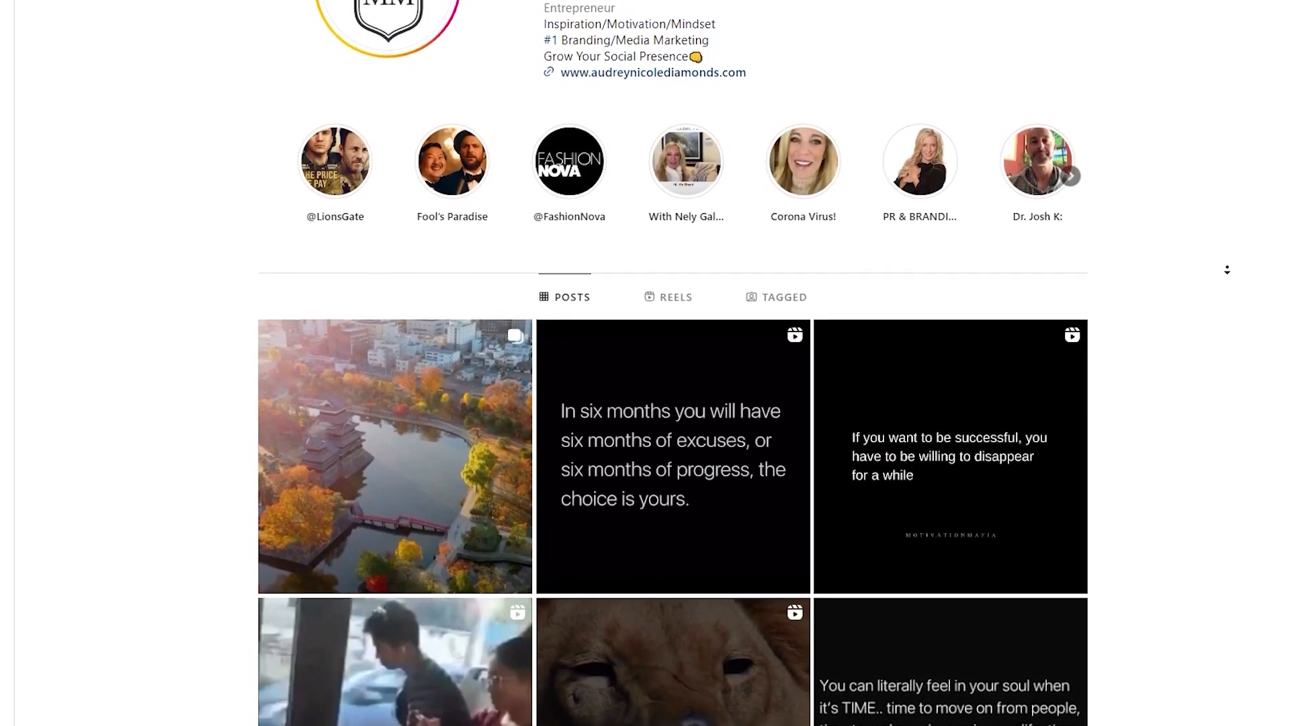
scroll(down, 3)
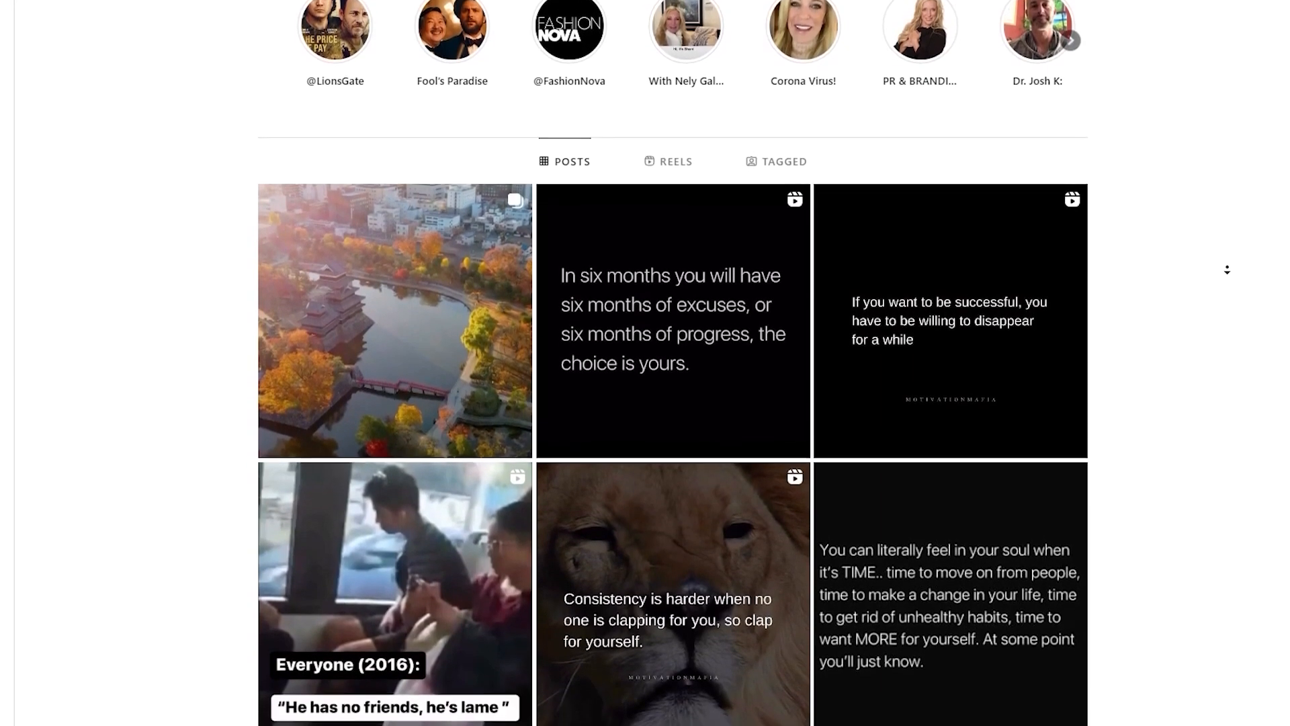
scroll(down, 3)
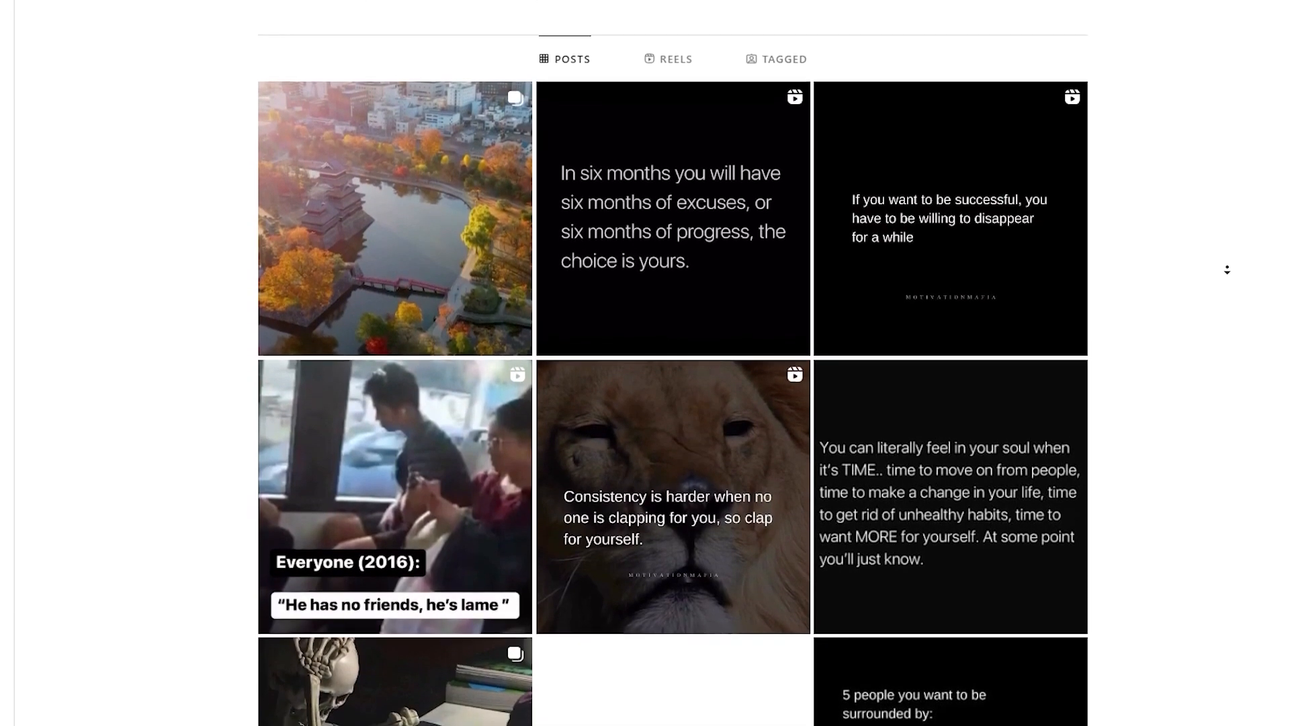
scroll(down, 3)
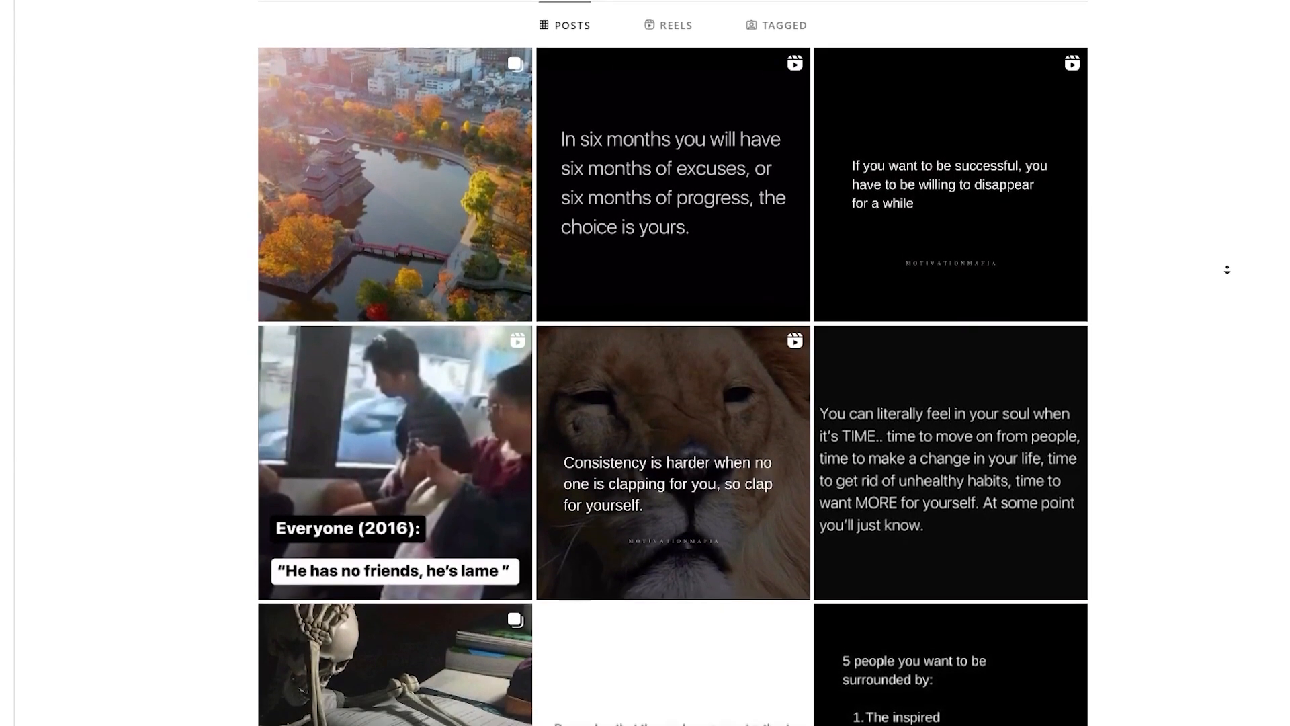
scroll(down, 3)
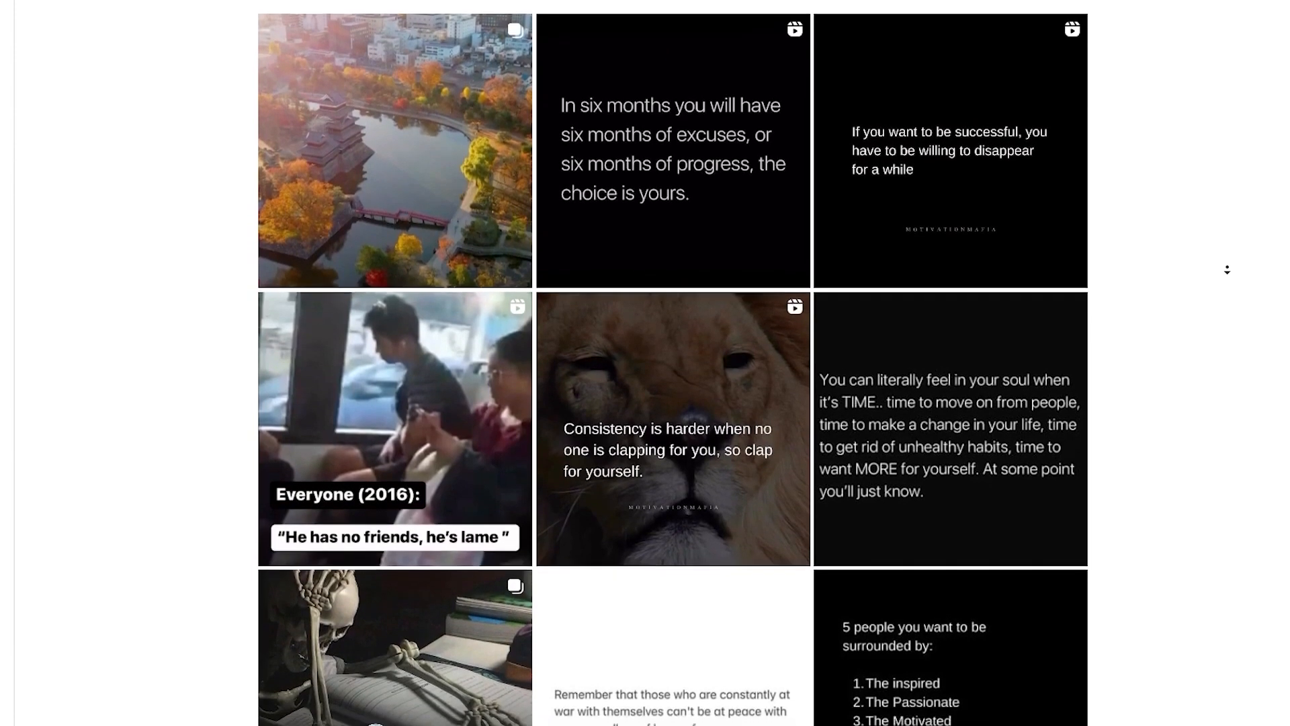
scroll(down, 3)
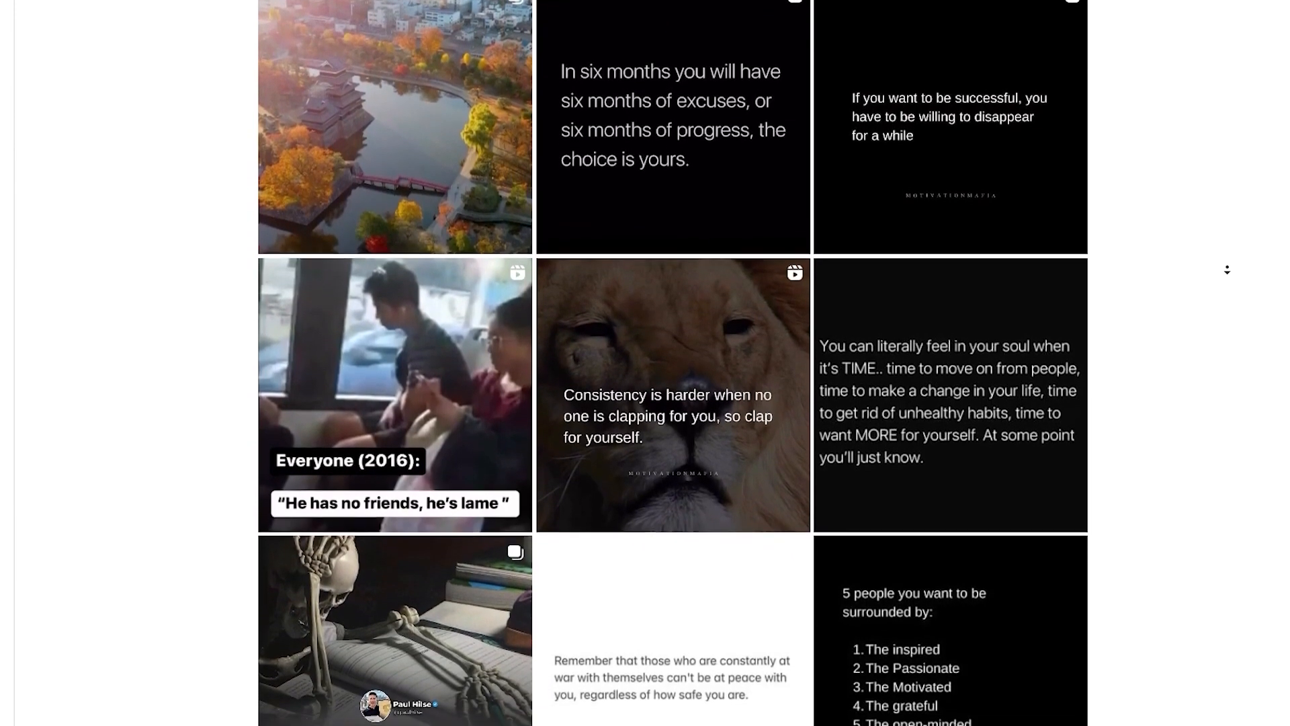
scroll(down, 3)
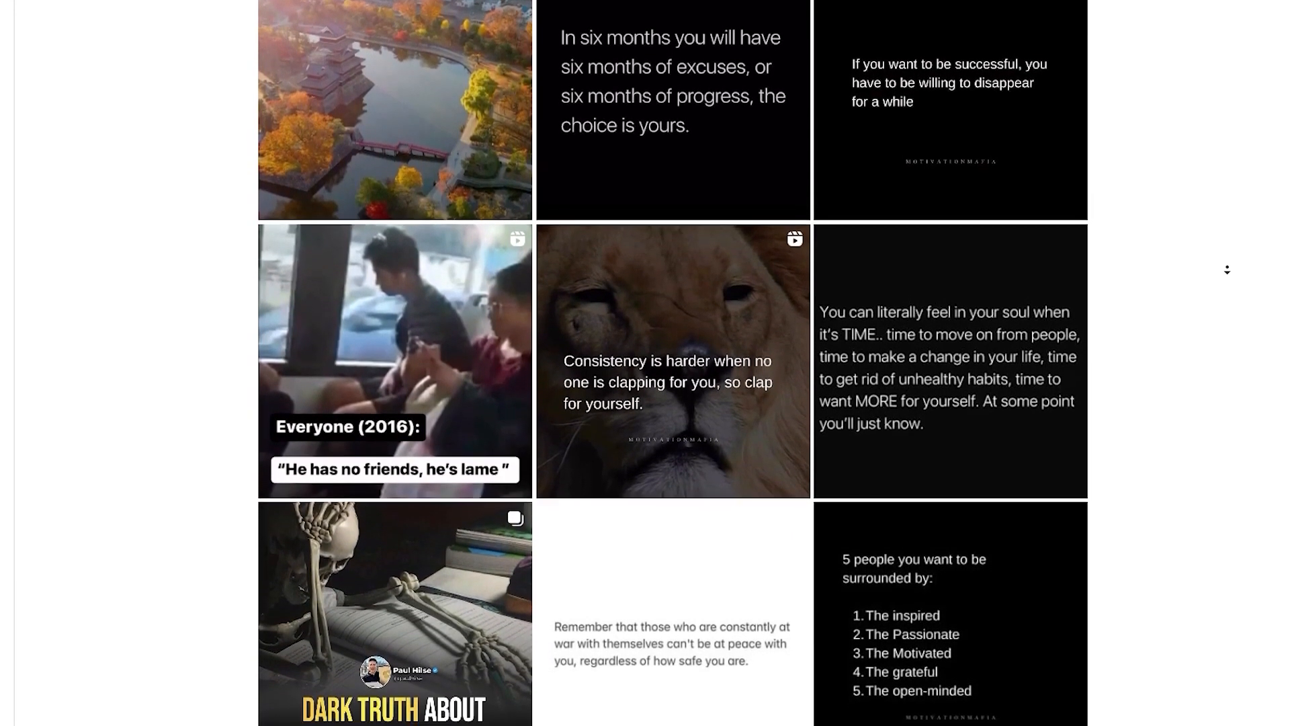
scroll(down, 3)
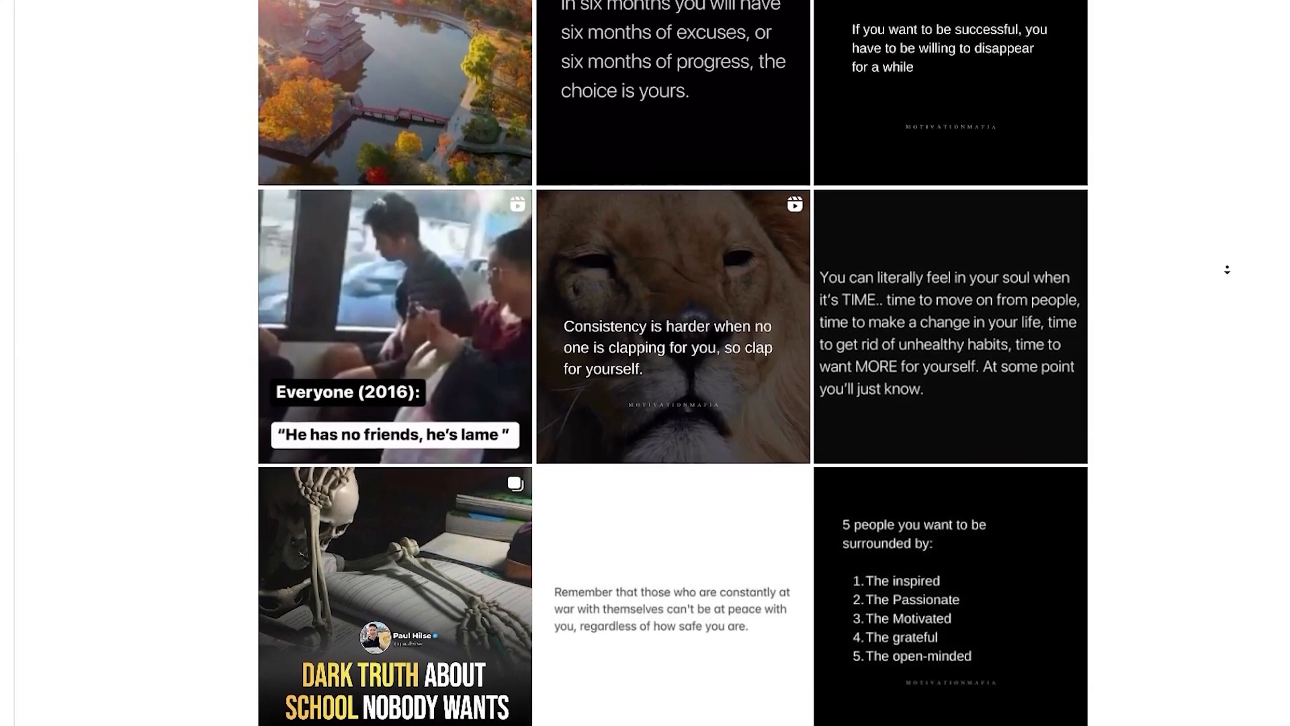
scroll(down, 3)
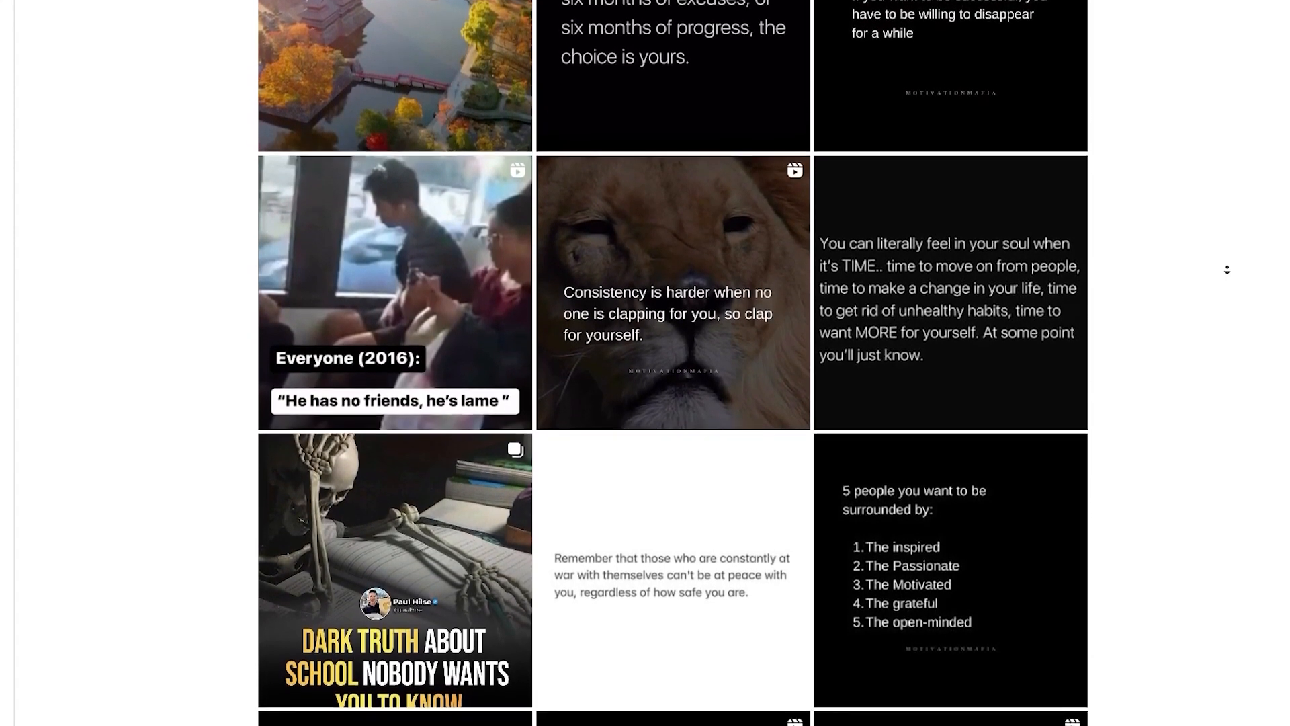
scroll(down, 3)
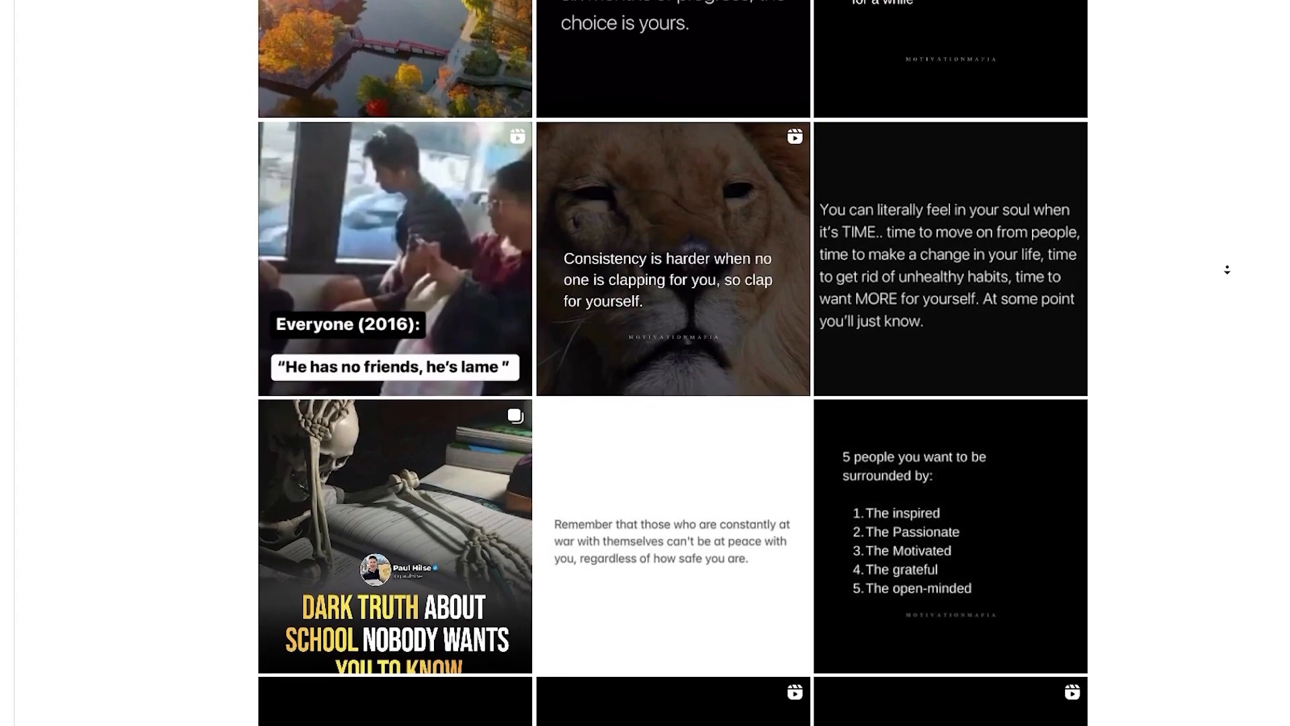
scroll(down, 3)
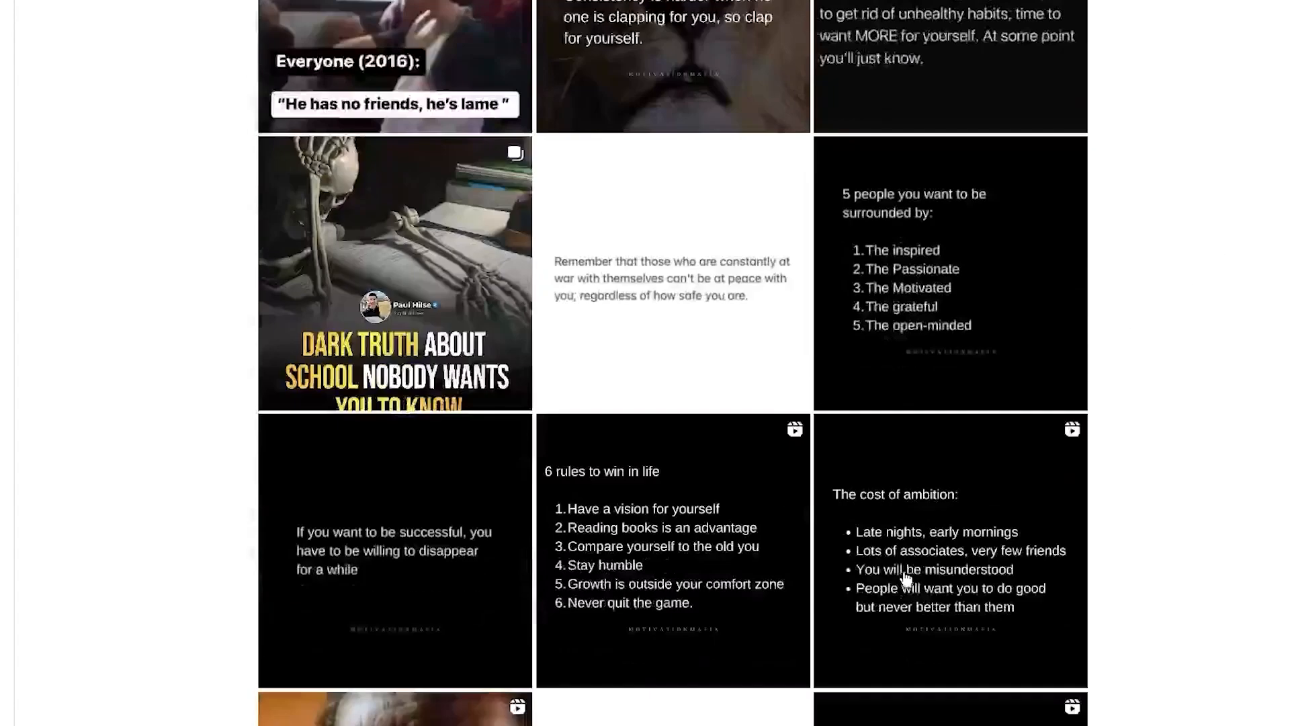
scroll(down, 3)
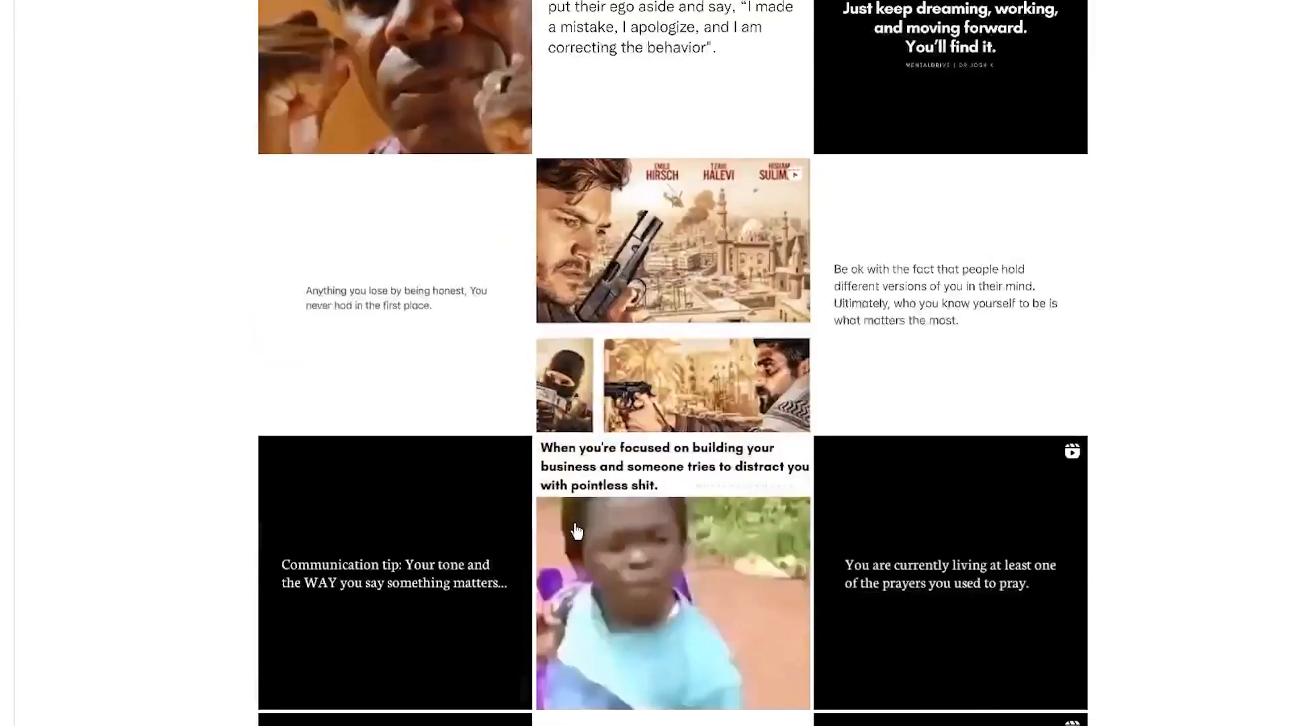
scroll(down, 3)
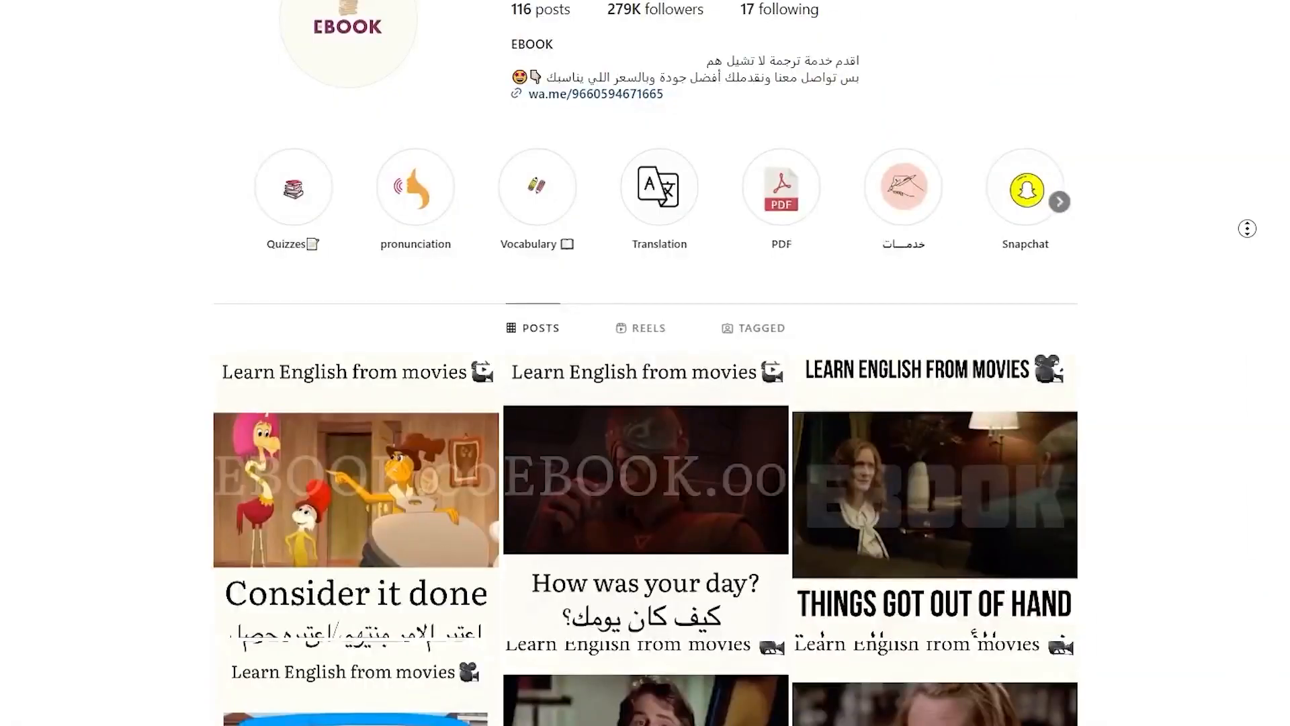
scroll(down, 3)
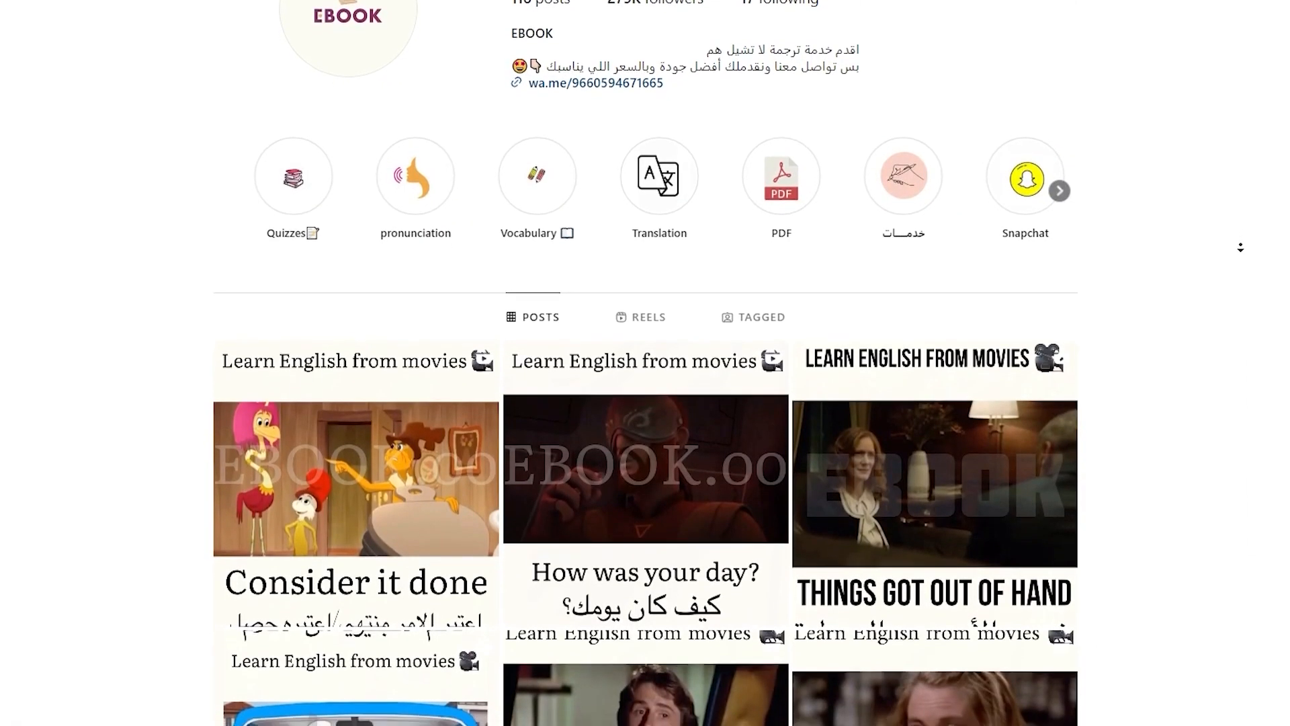
scroll(down, 3)
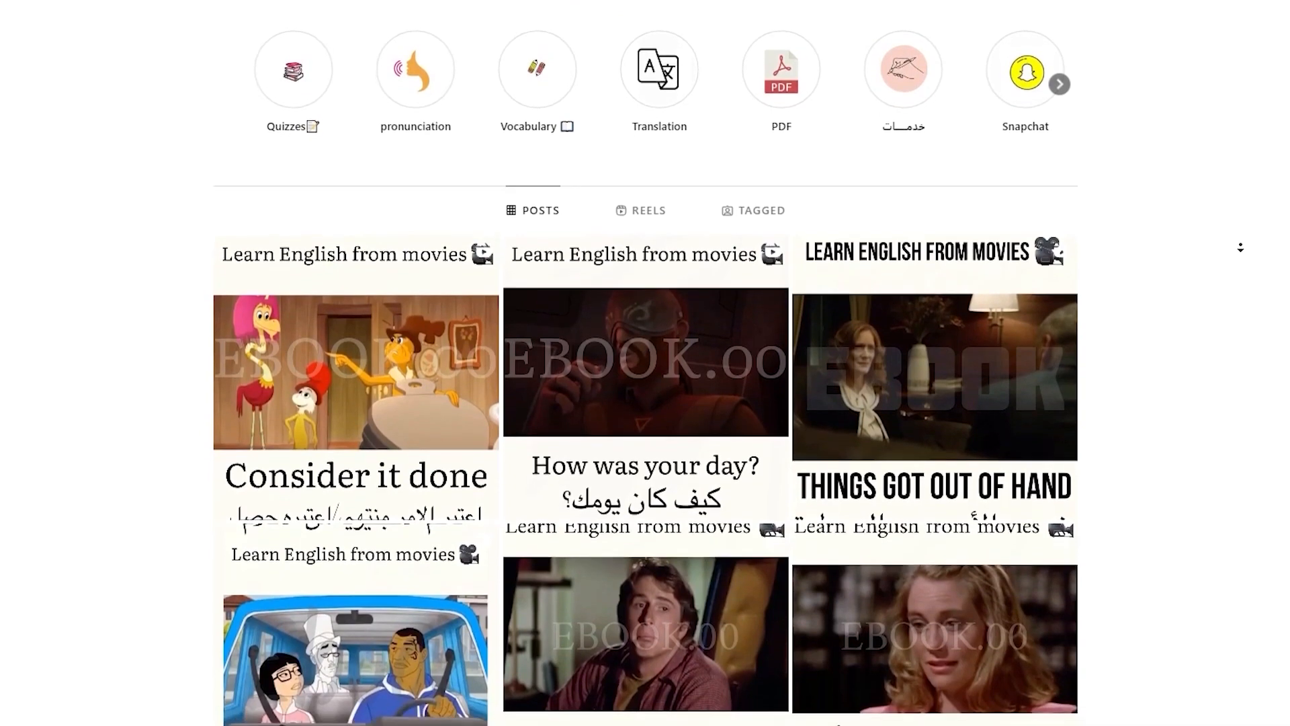
scroll(down, 3)
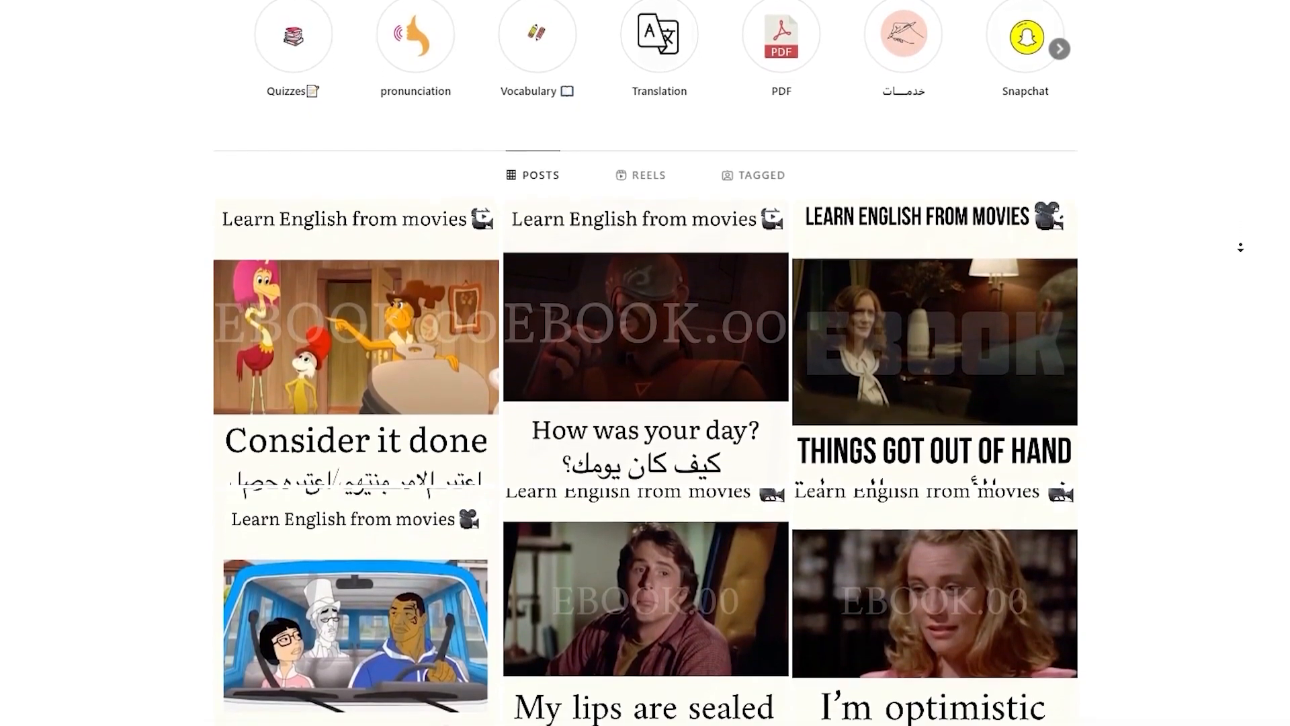
scroll(down, 3)
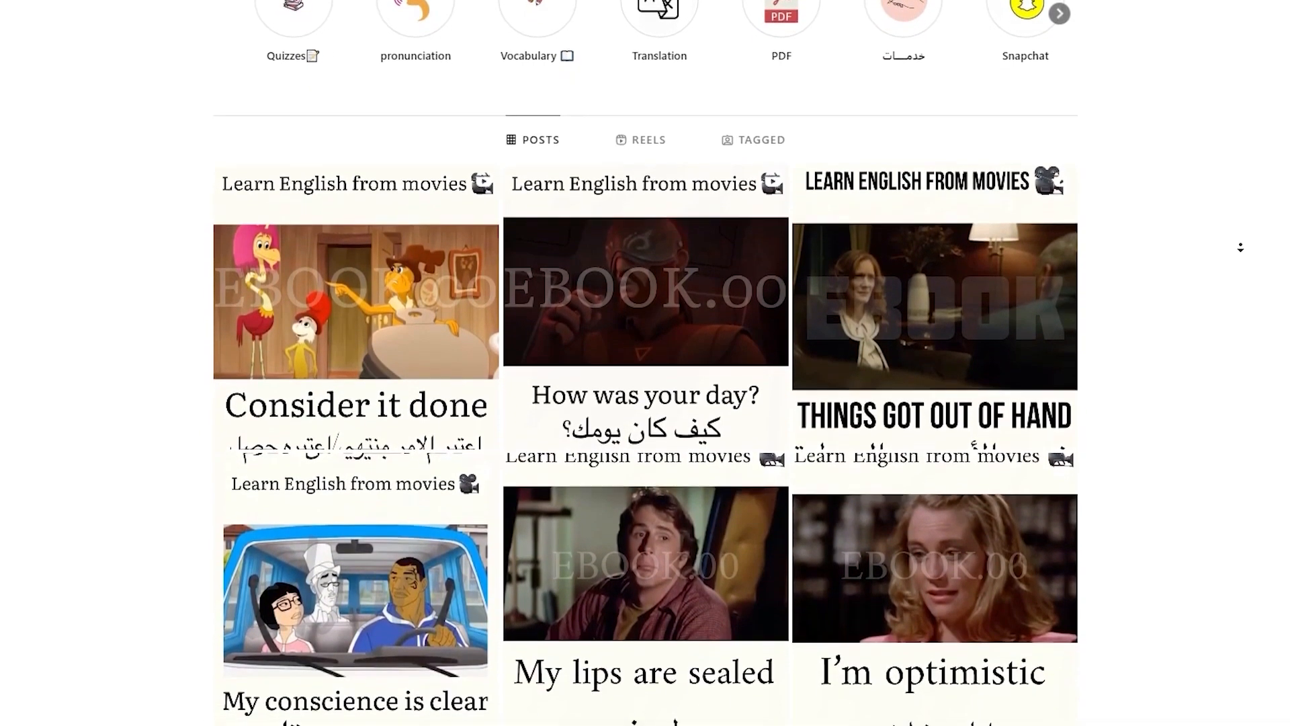
scroll(down, 3)
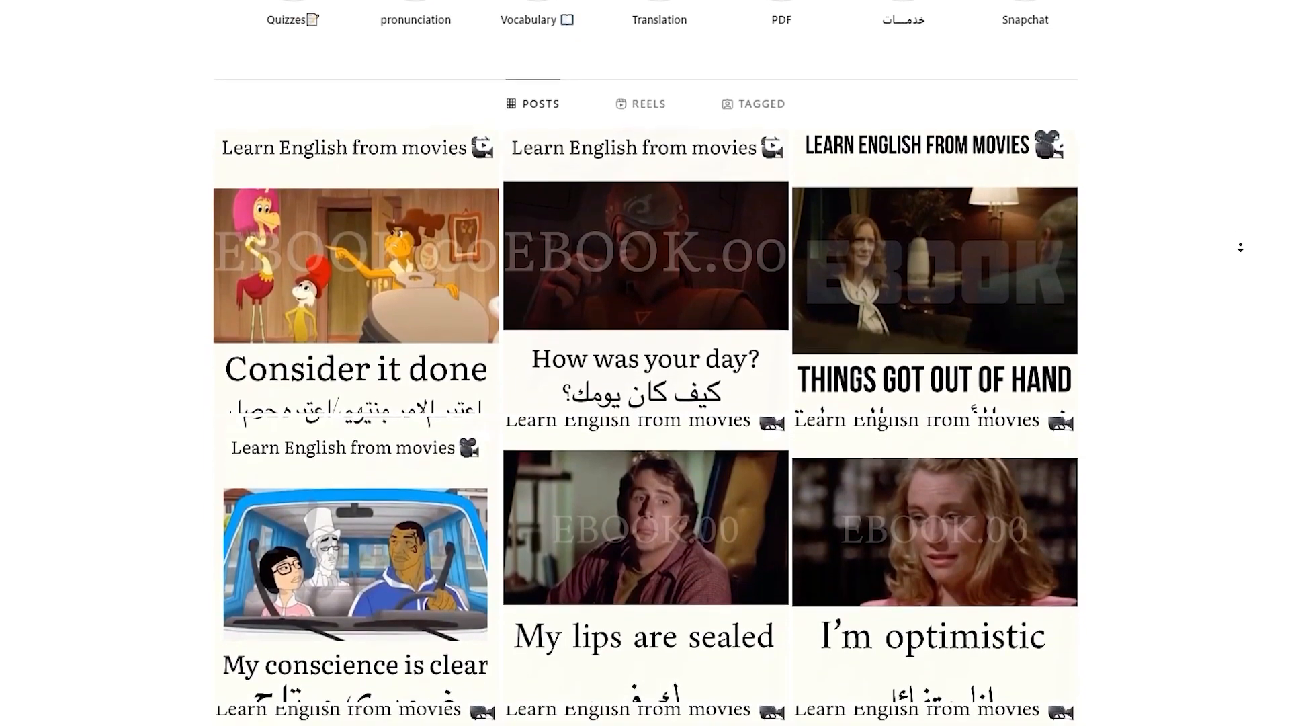
scroll(down, 3)
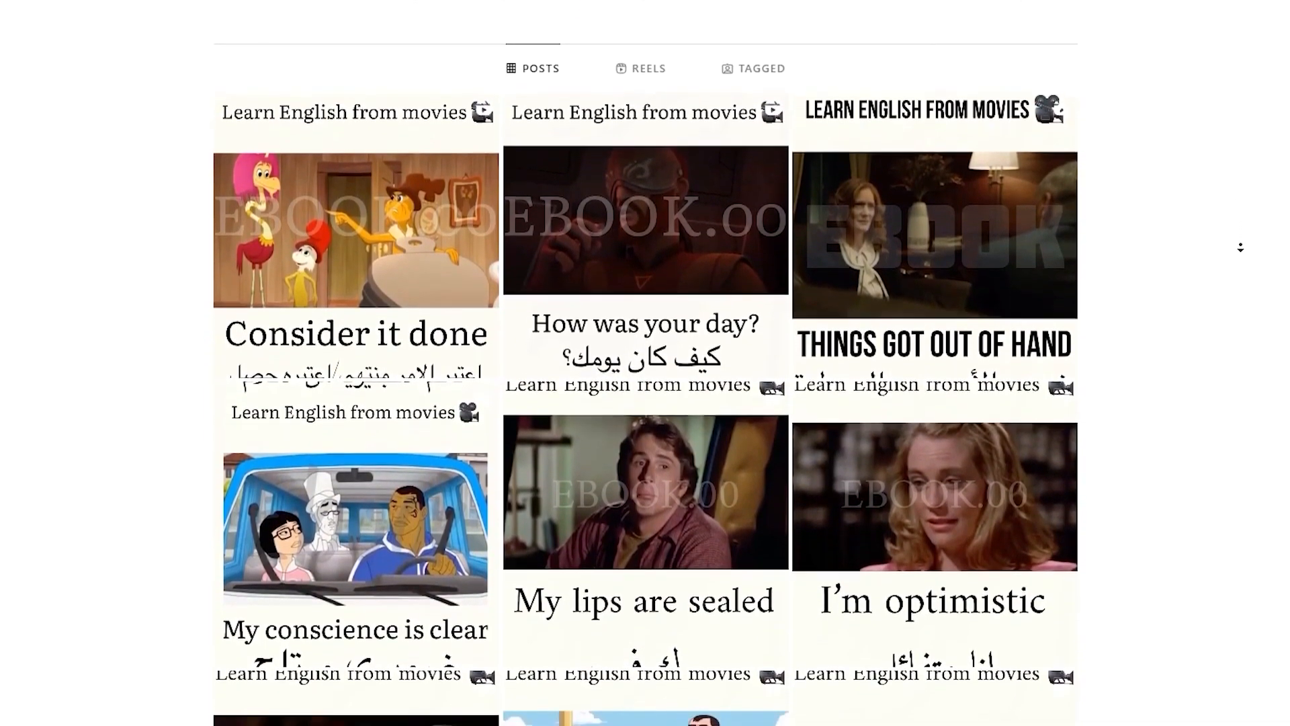
scroll(down, 3)
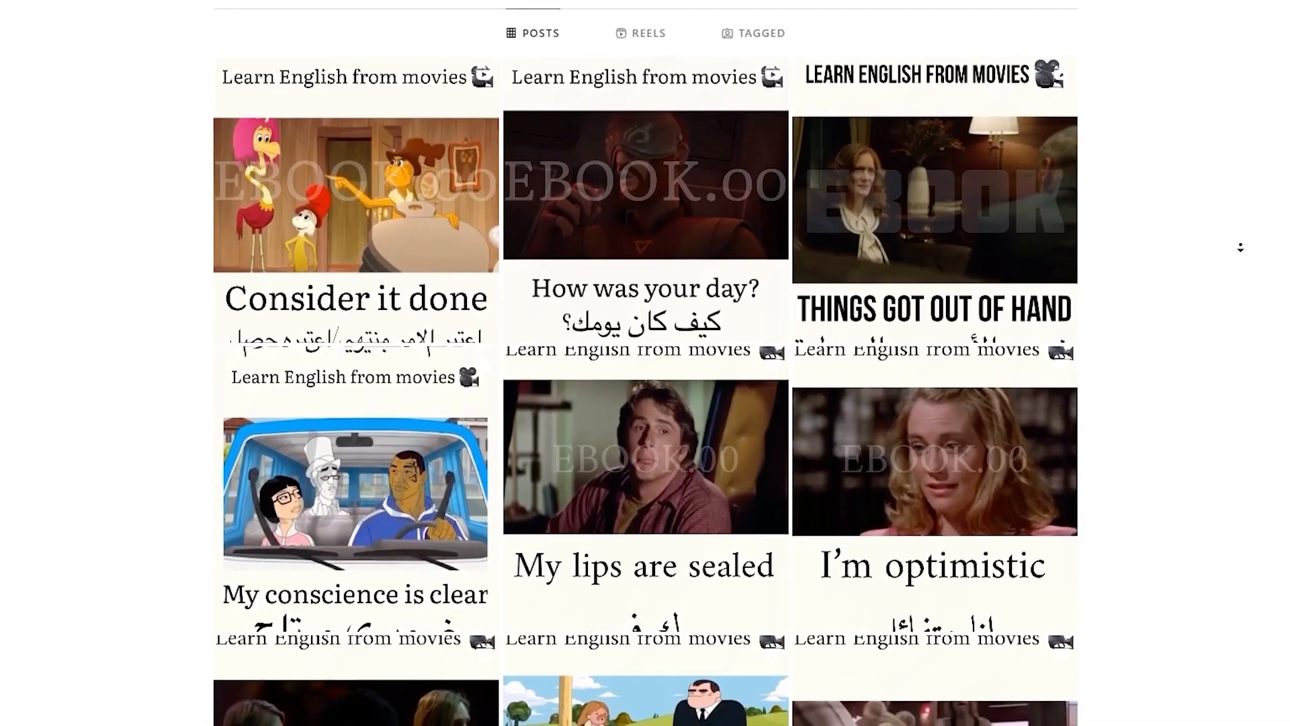
scroll(down, 3)
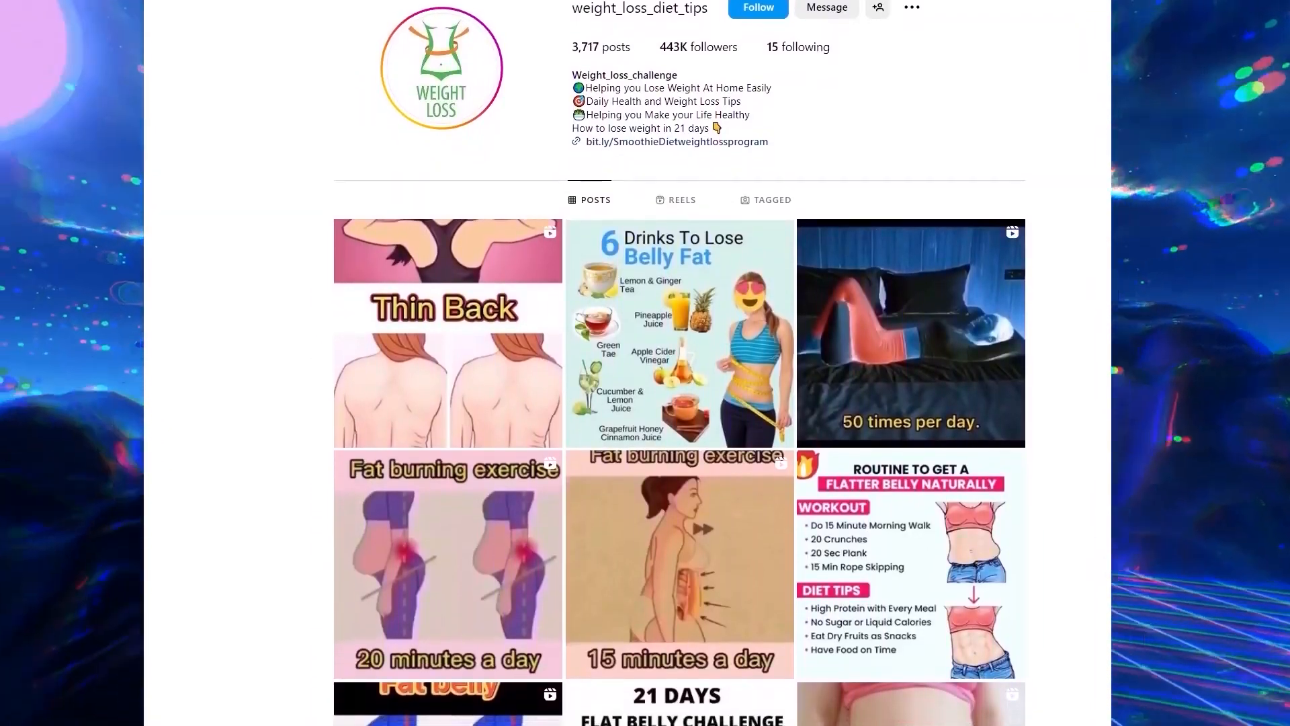
Step: Scroll through the weight_loss_diet_tips profile posts toward the weightloss hashtag's top posts
scroll(down, 3)
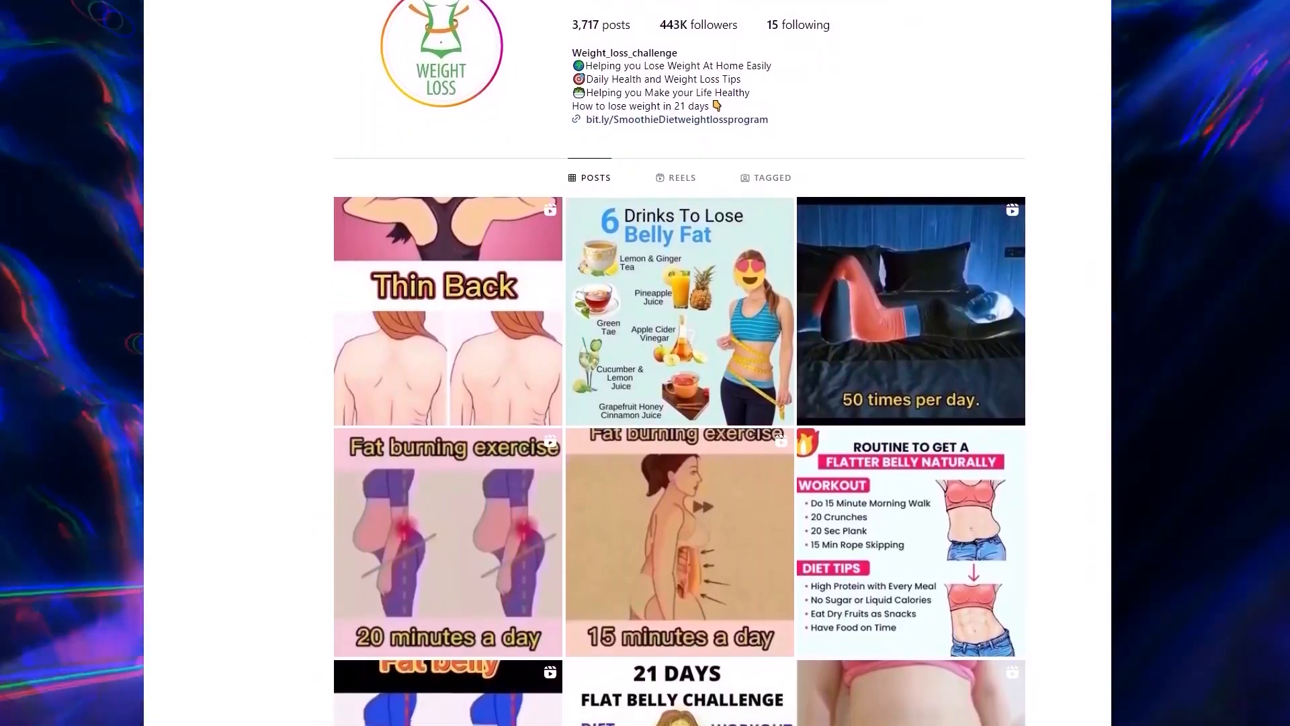
scroll(down, 3)
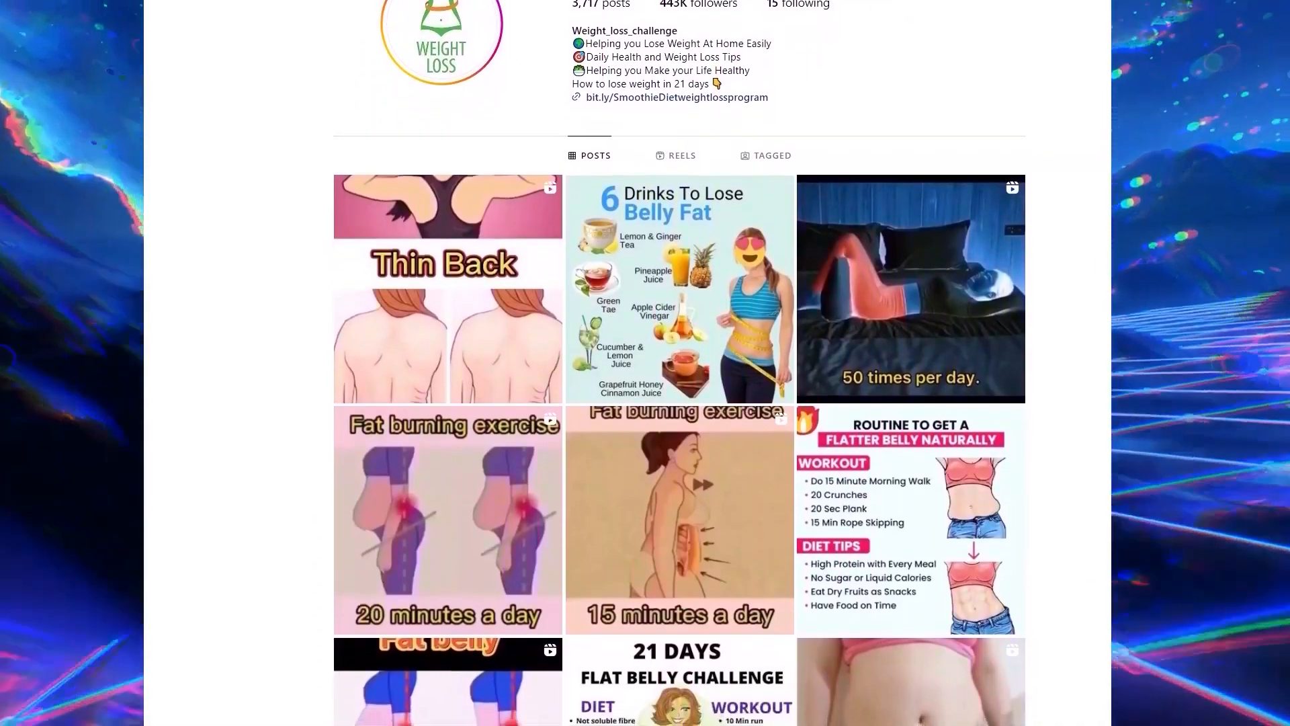
scroll(down, 3)
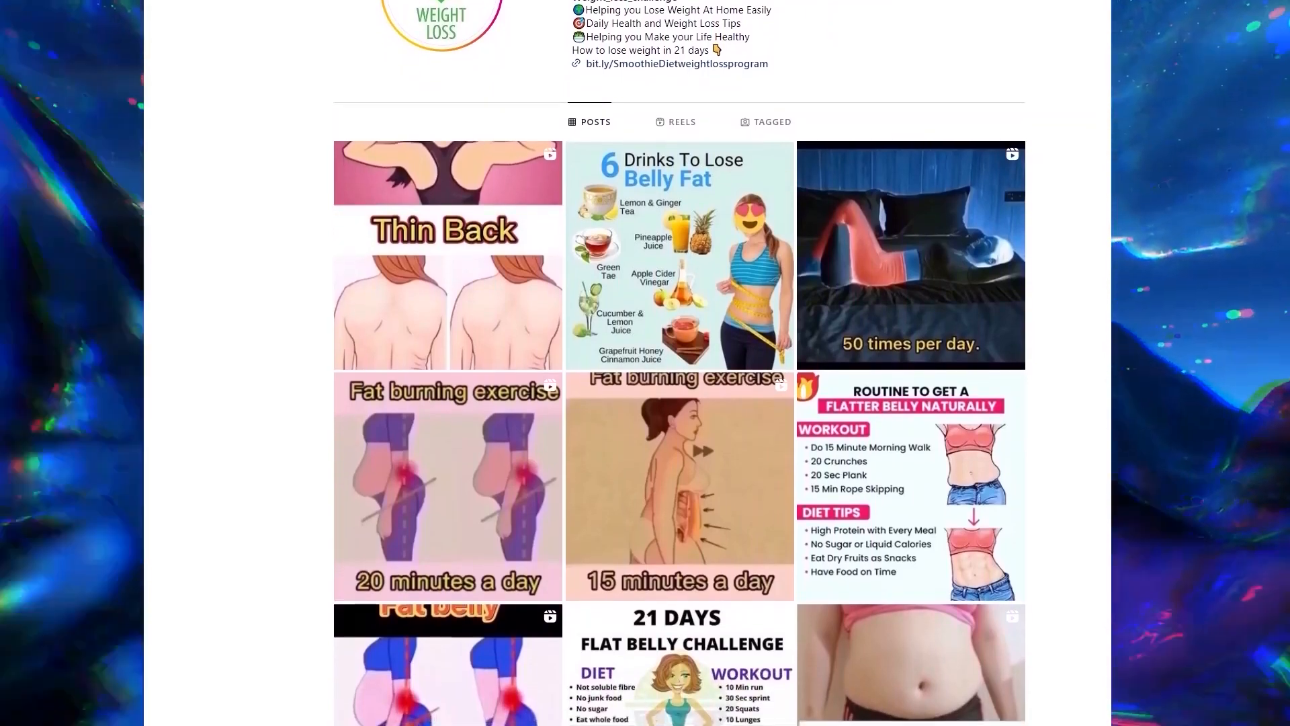
scroll(down, 3)
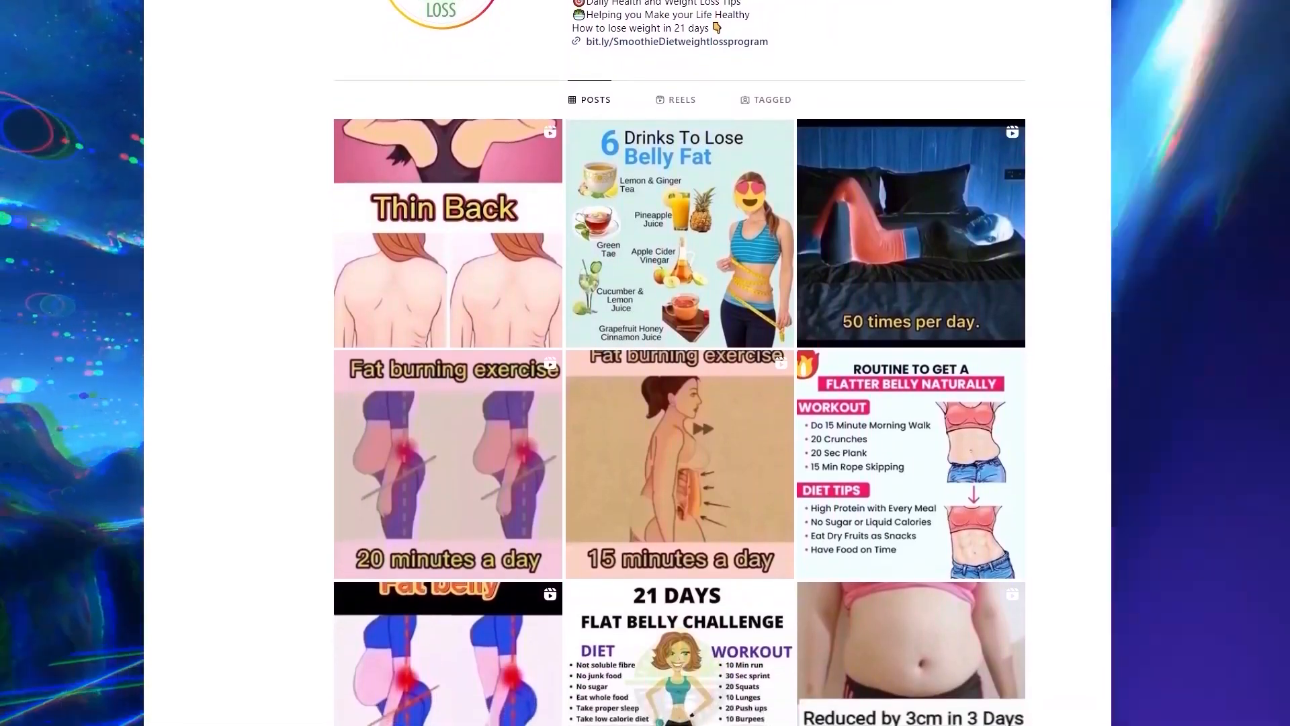
scroll(down, 3)
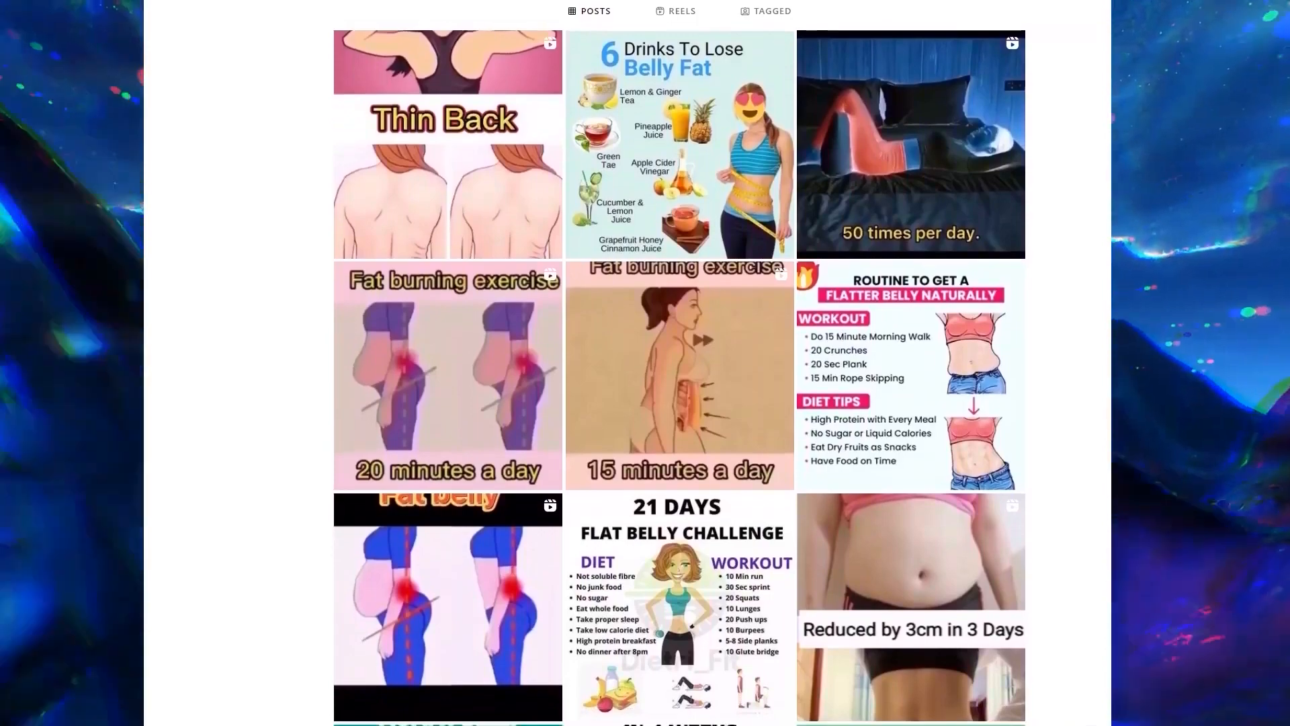
scroll(up, 3)
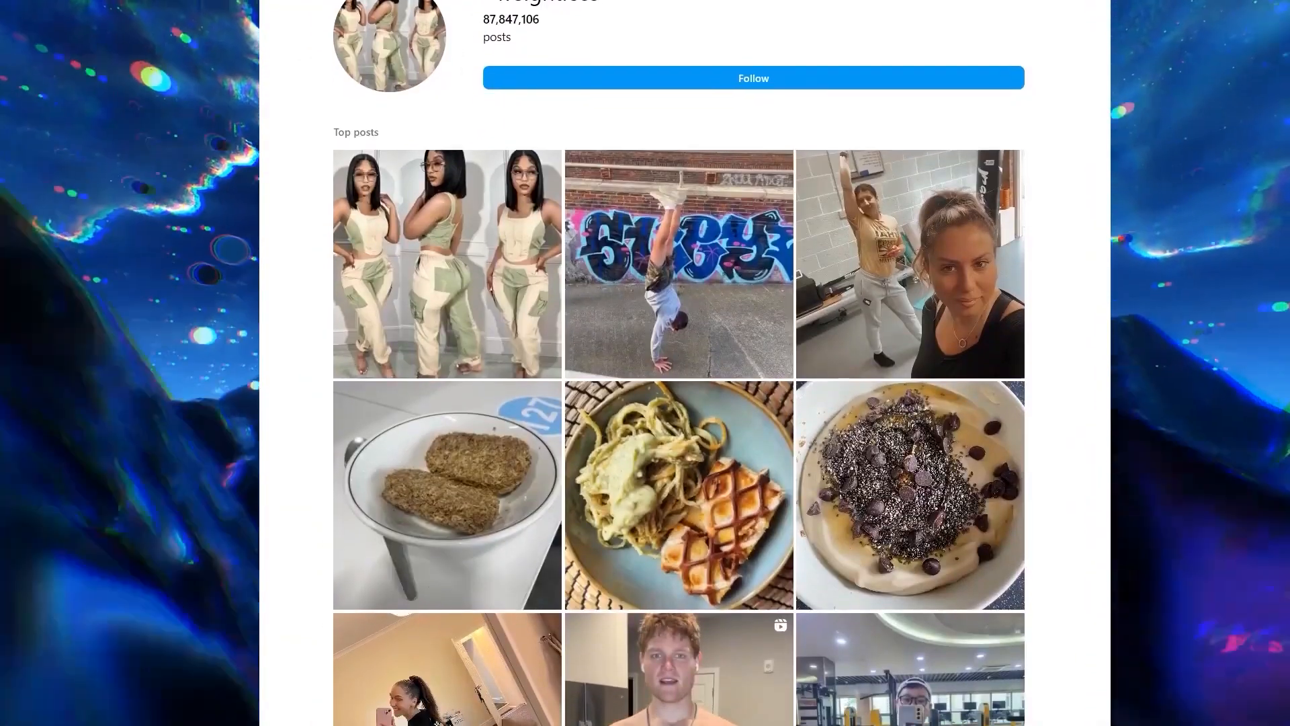
scroll(down, 3)
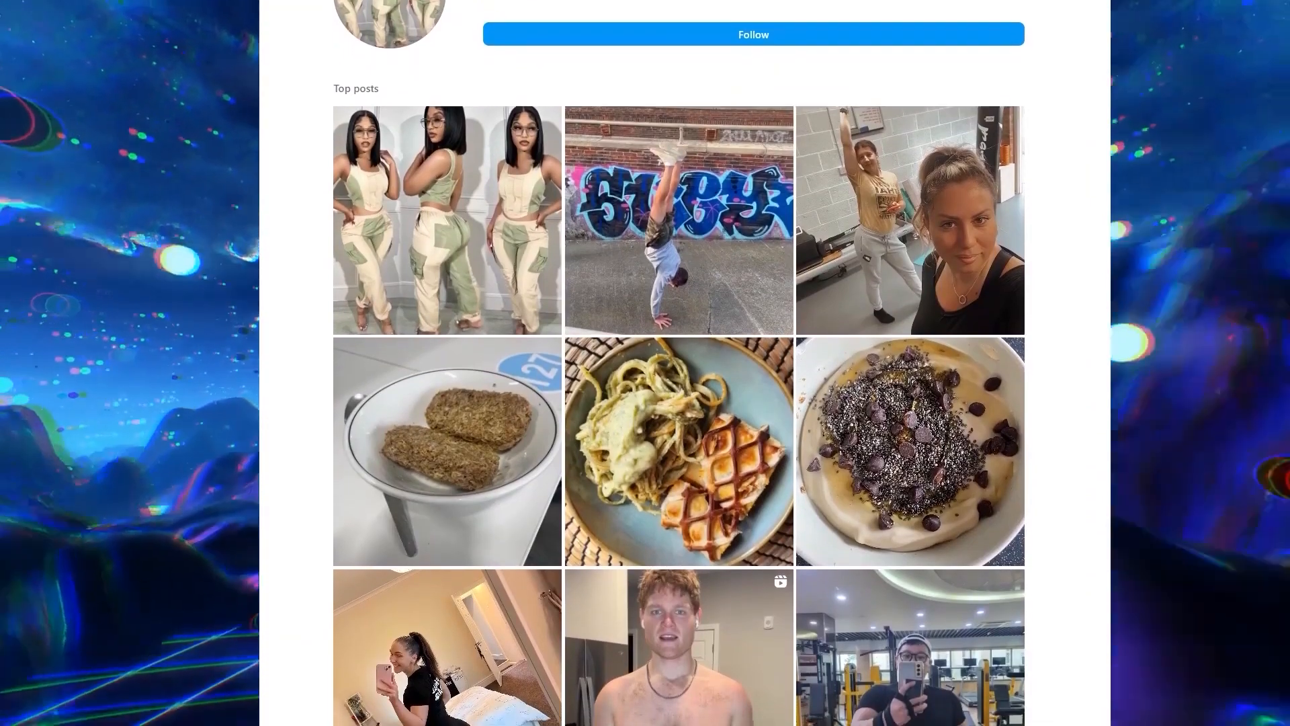
scroll(down, 3)
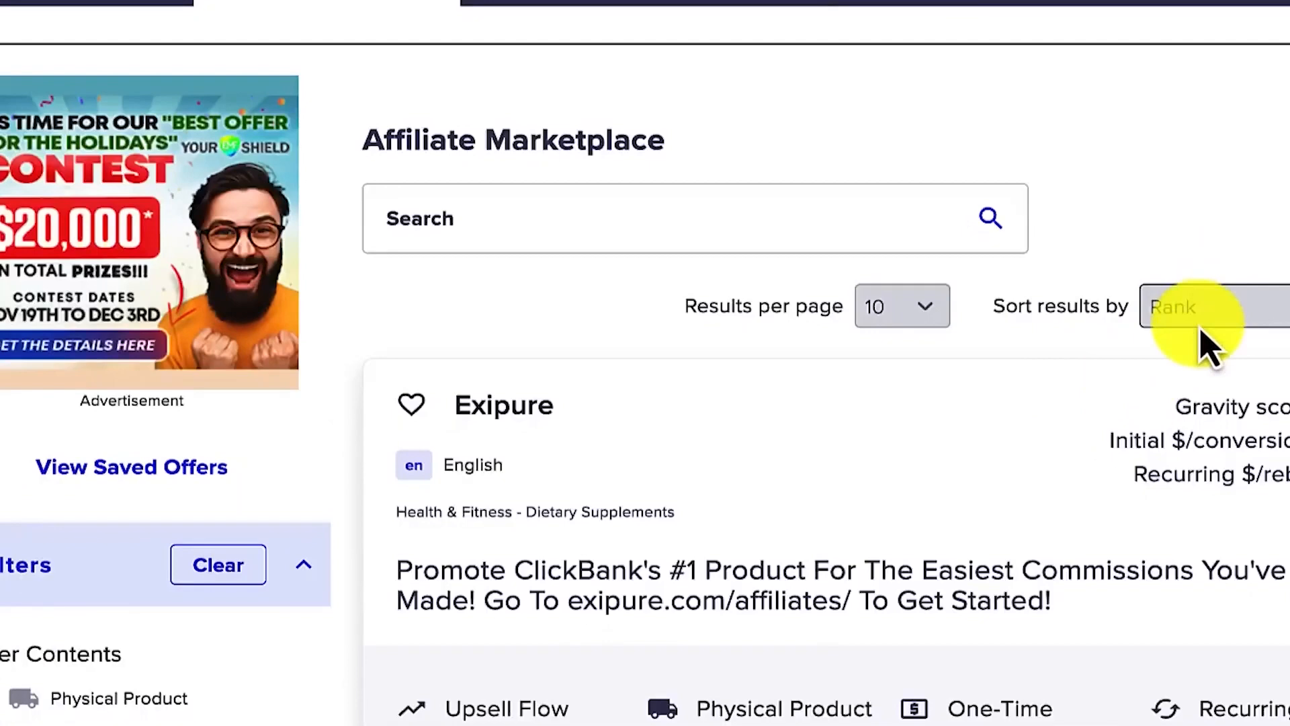
Step: Check the Rank sort and scroll the listings past Exipure, Alpilean and Red Boost to Java Burn
click(1202, 306)
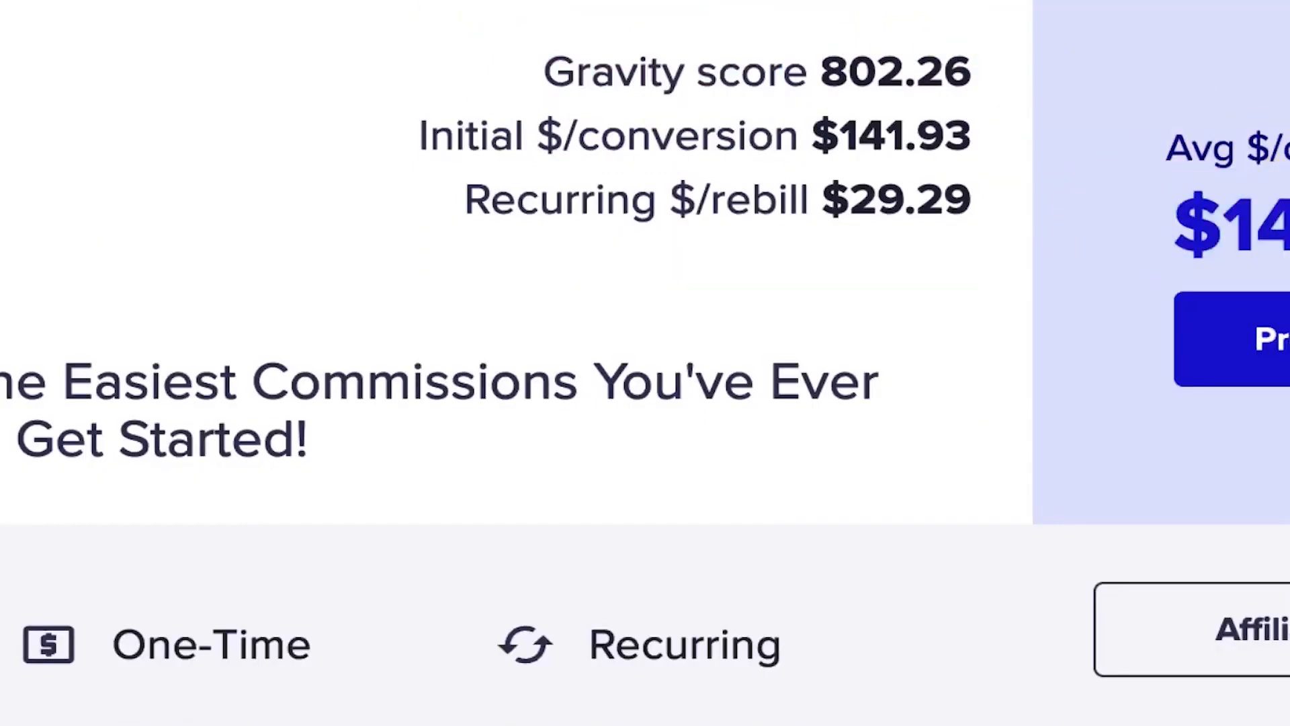
scroll(up, 3)
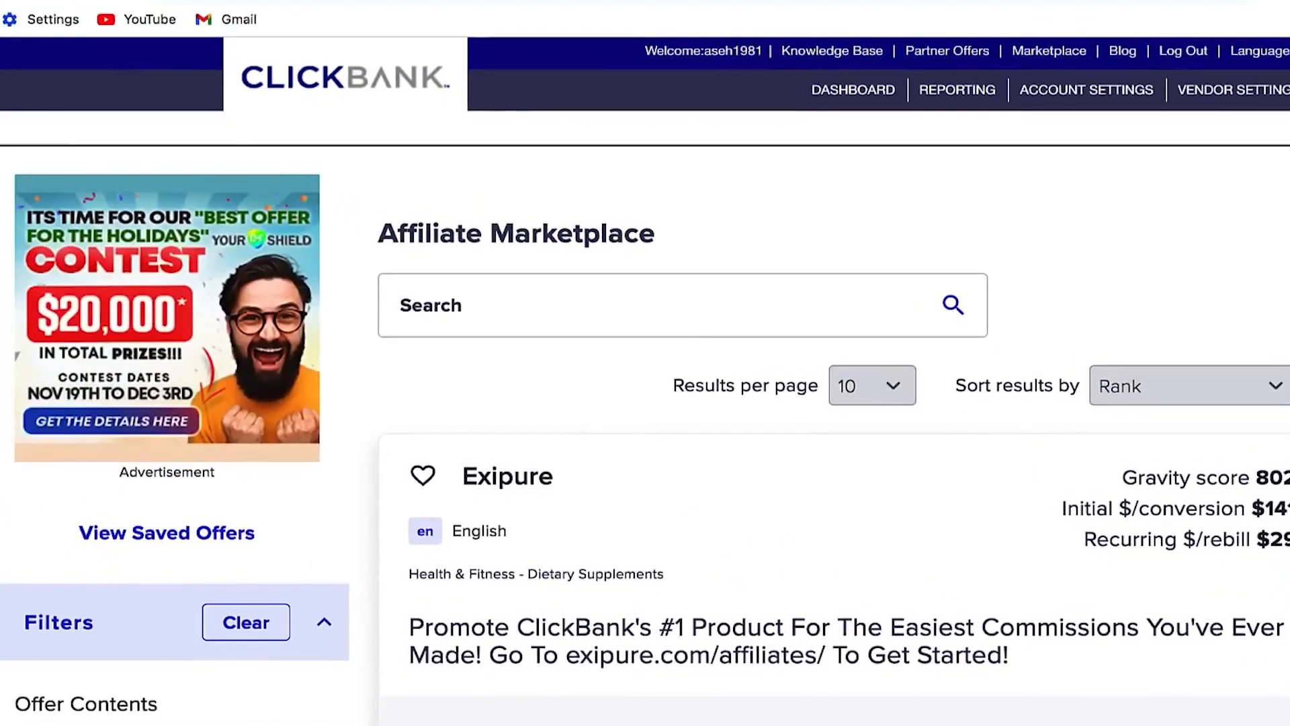
scroll(down, 3)
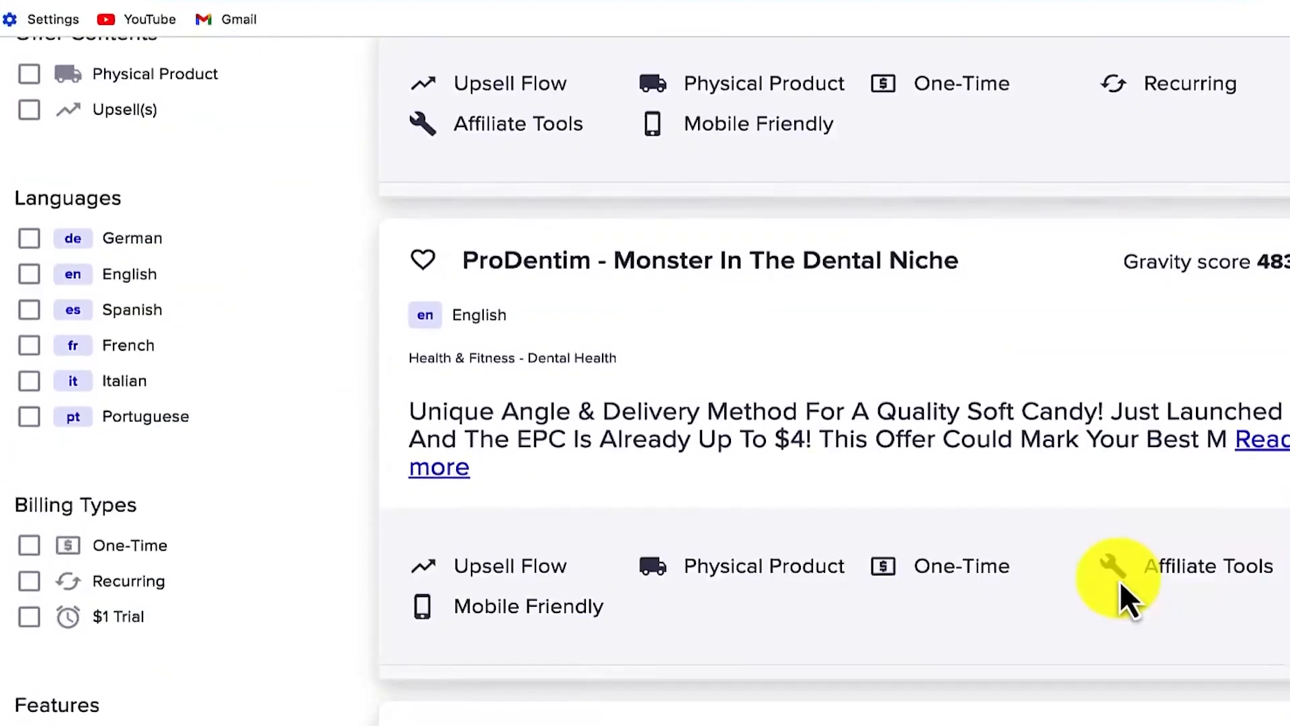
scroll(down, 3)
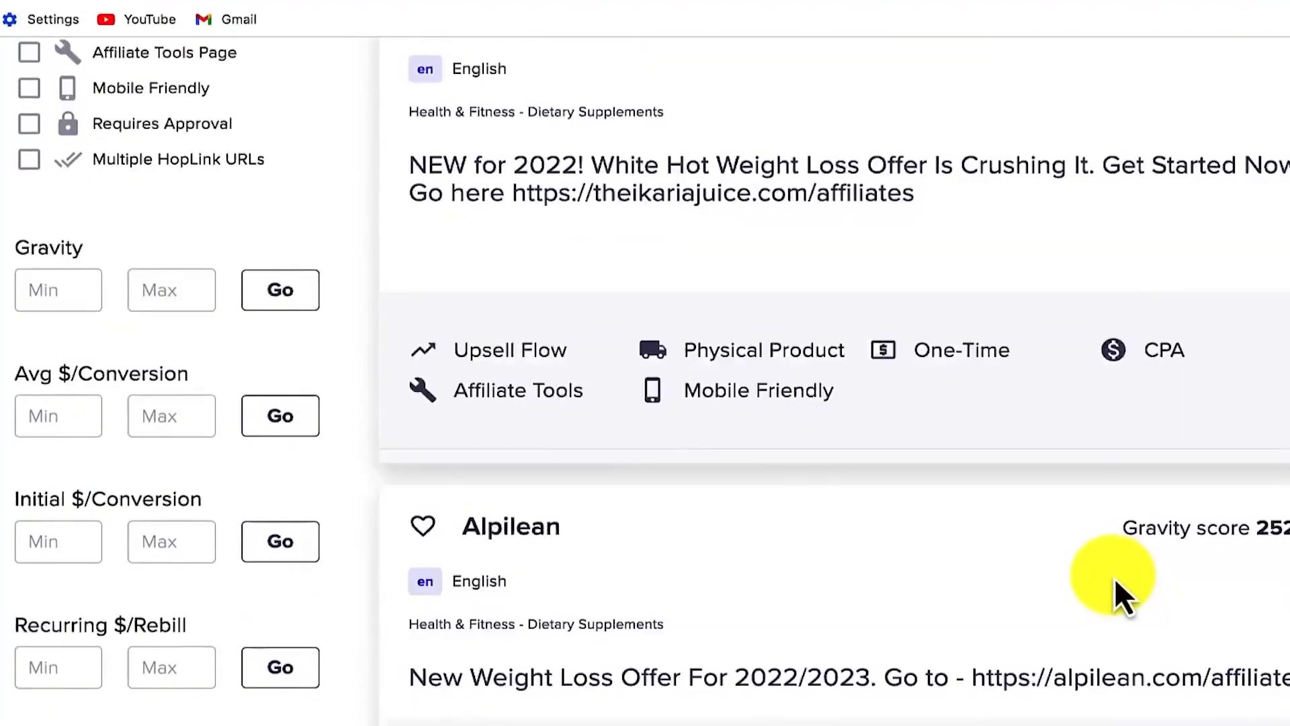
scroll(down, 3)
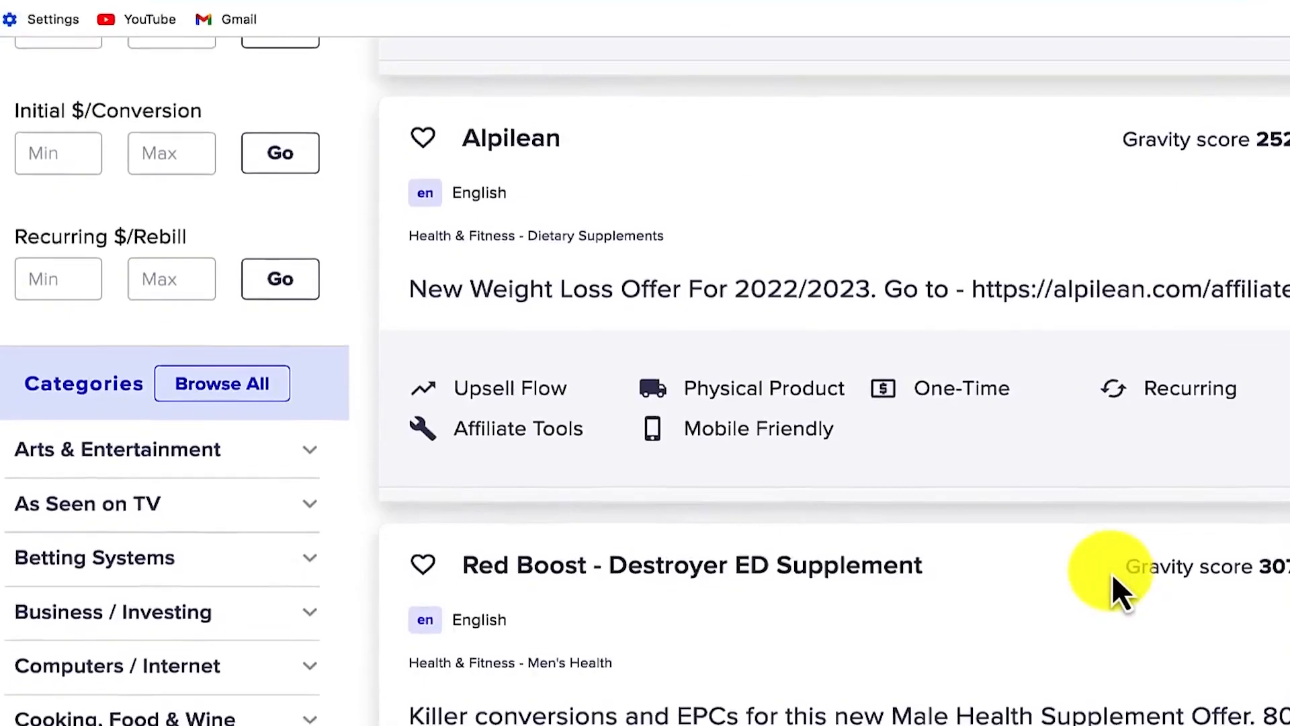
scroll(down, 3)
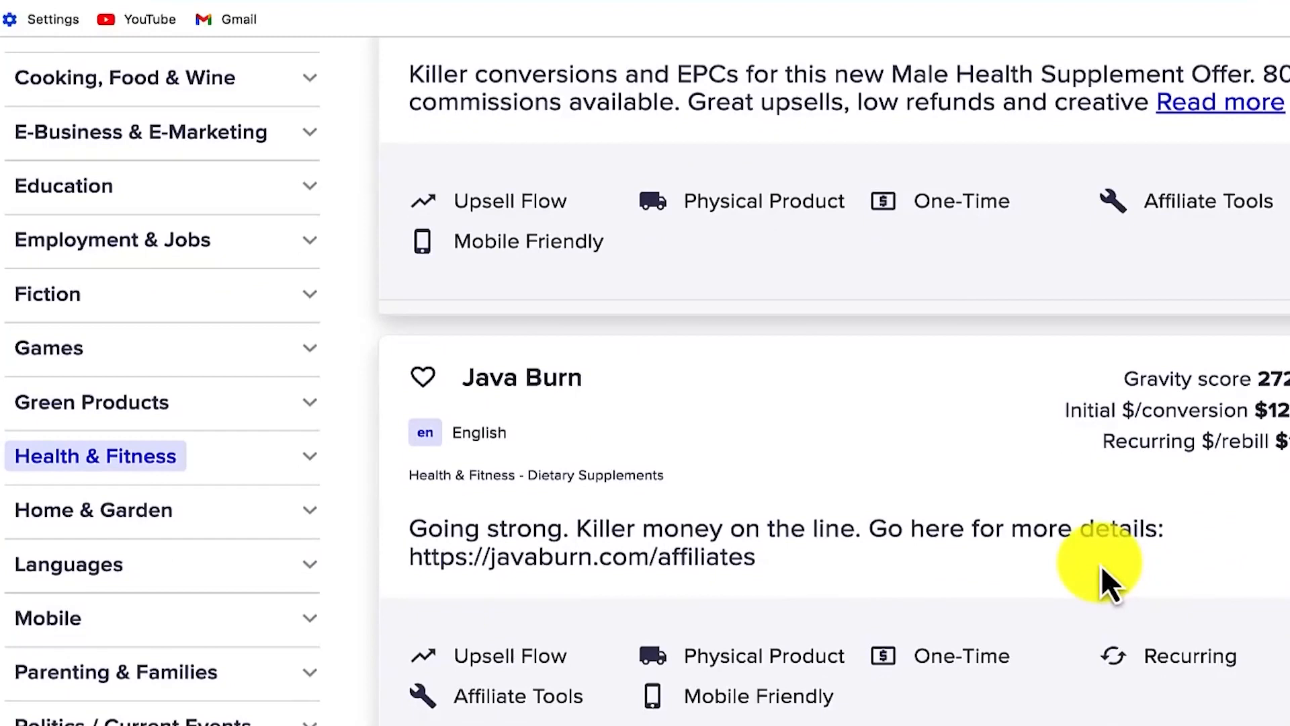
mouse_move(522, 379)
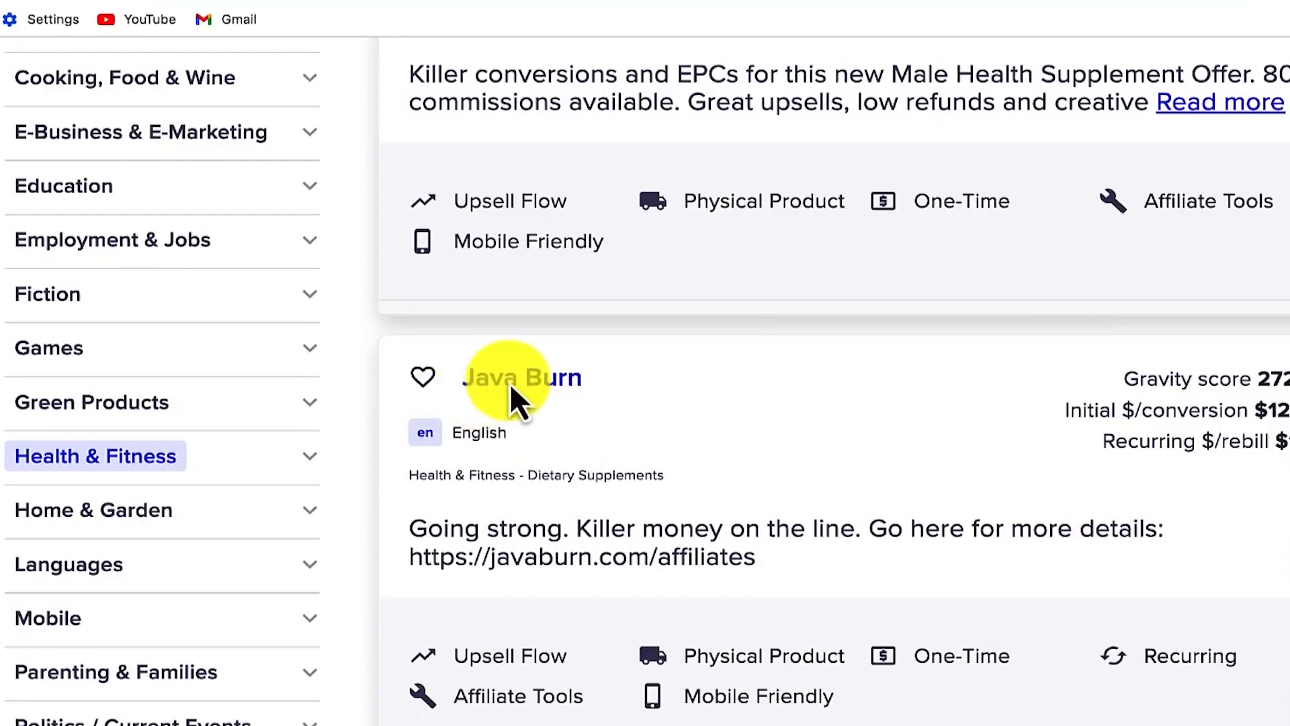
mouse_move(539, 419)
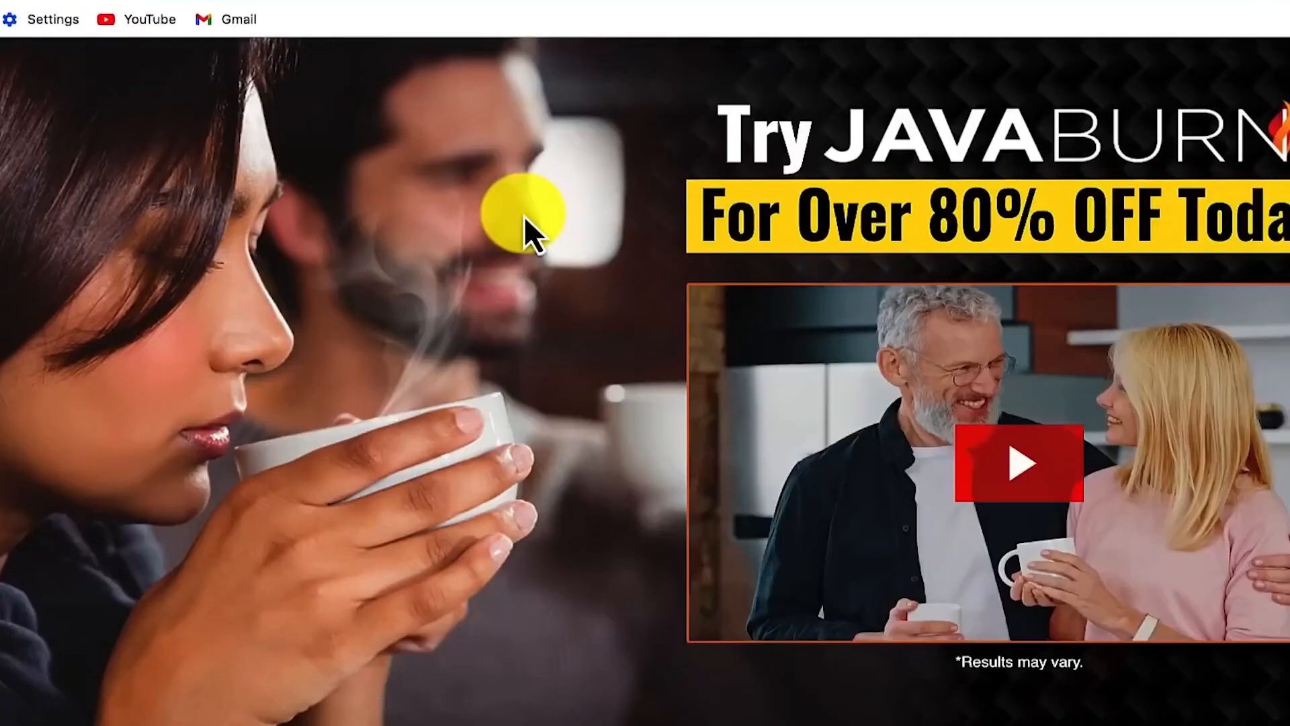
mouse_move(564, 251)
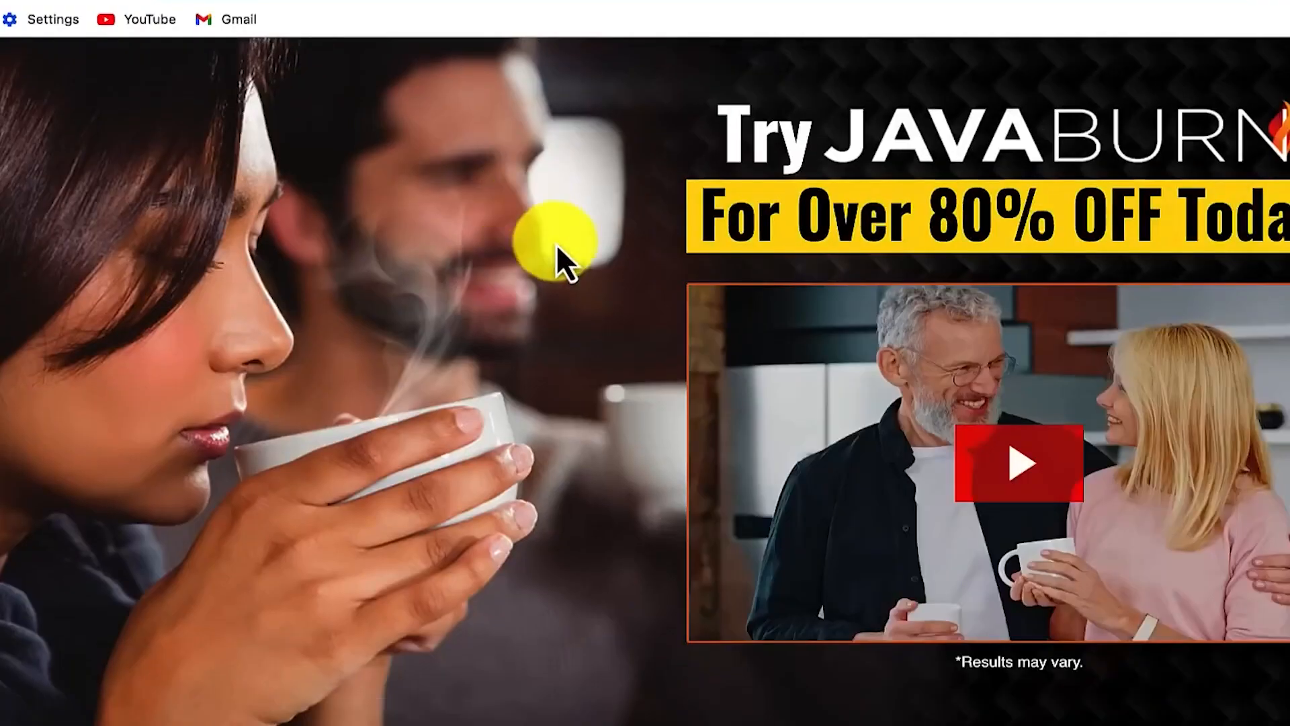
scroll(down, 3)
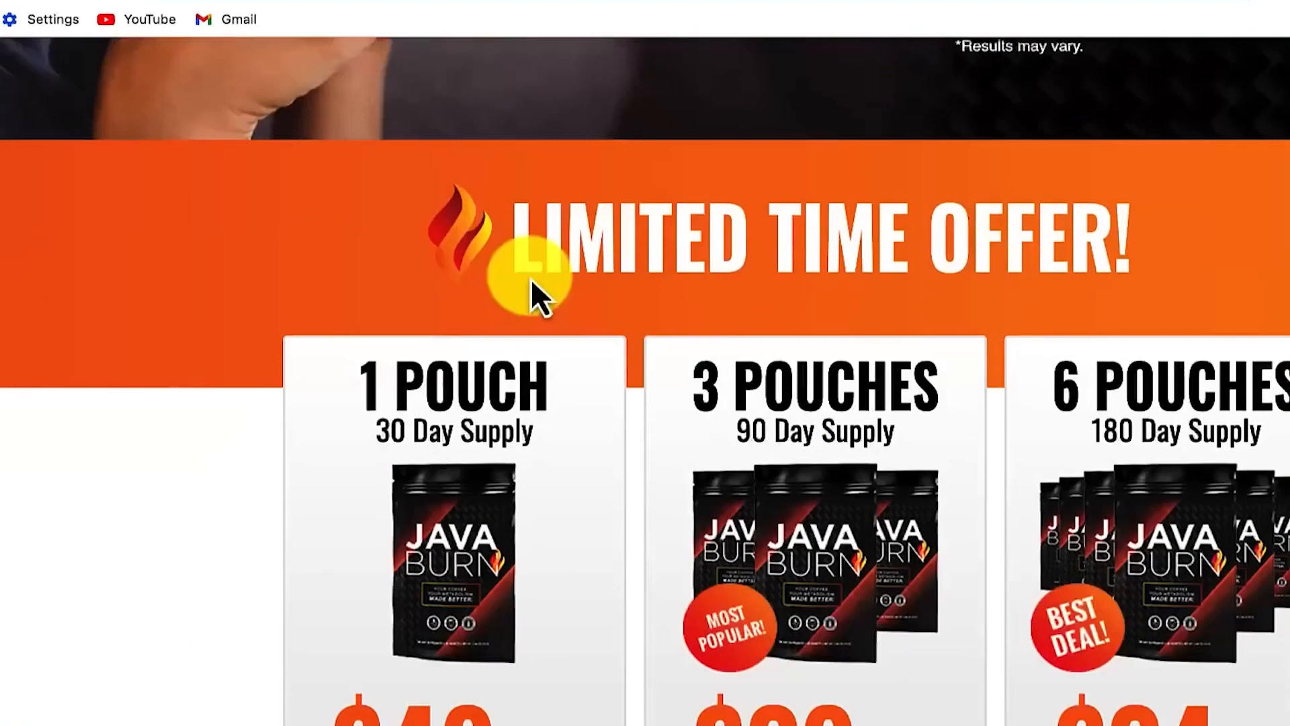
scroll(down, 3)
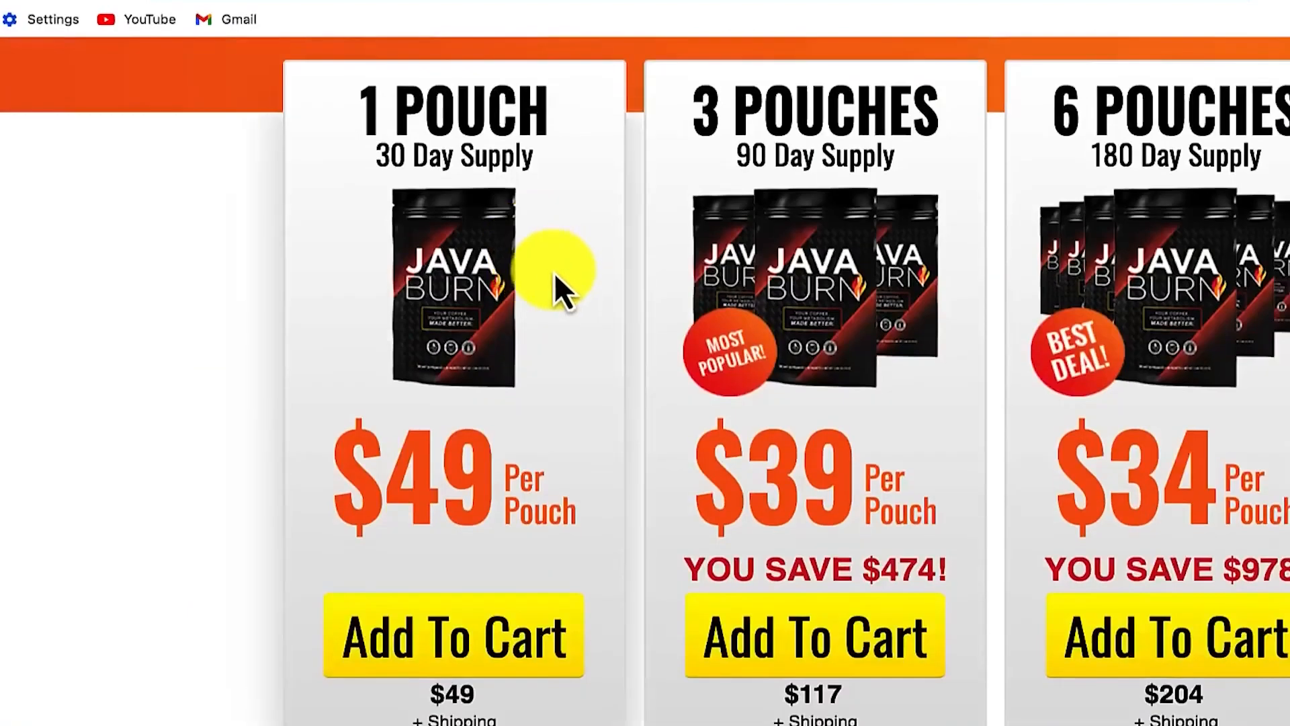
mouse_move(564, 293)
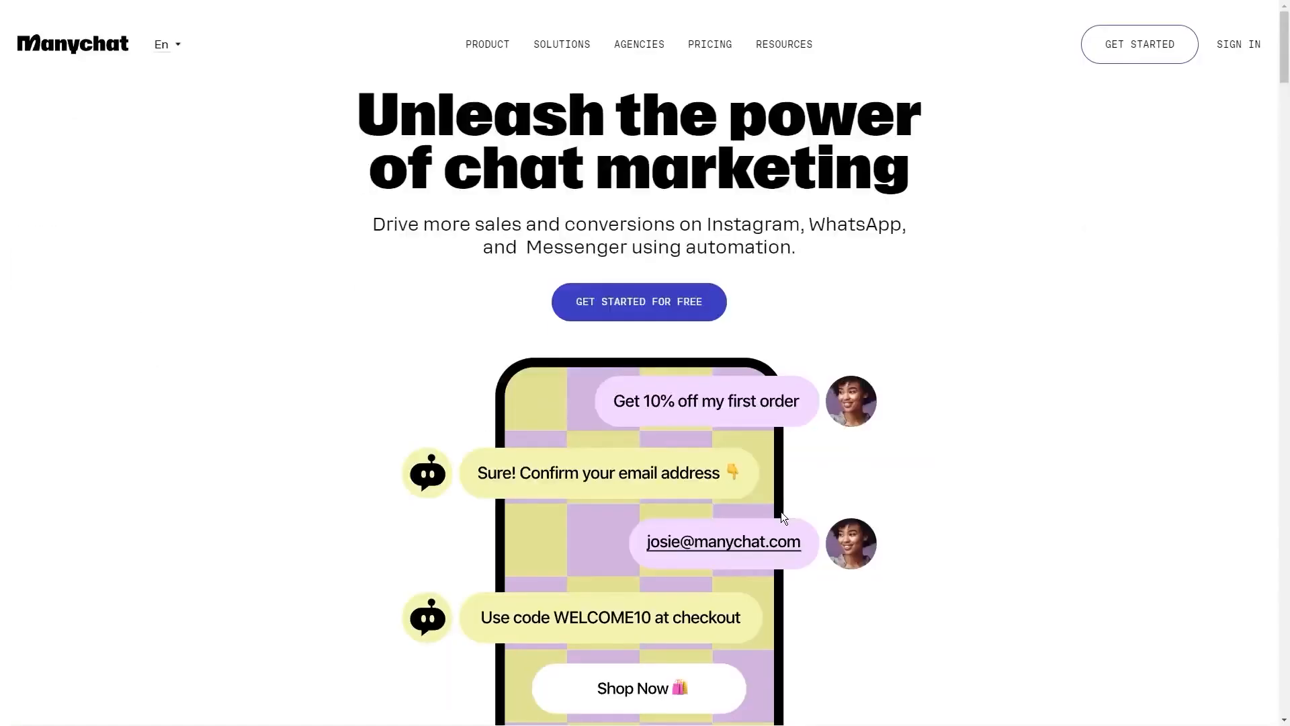
mouse_move(402, 231)
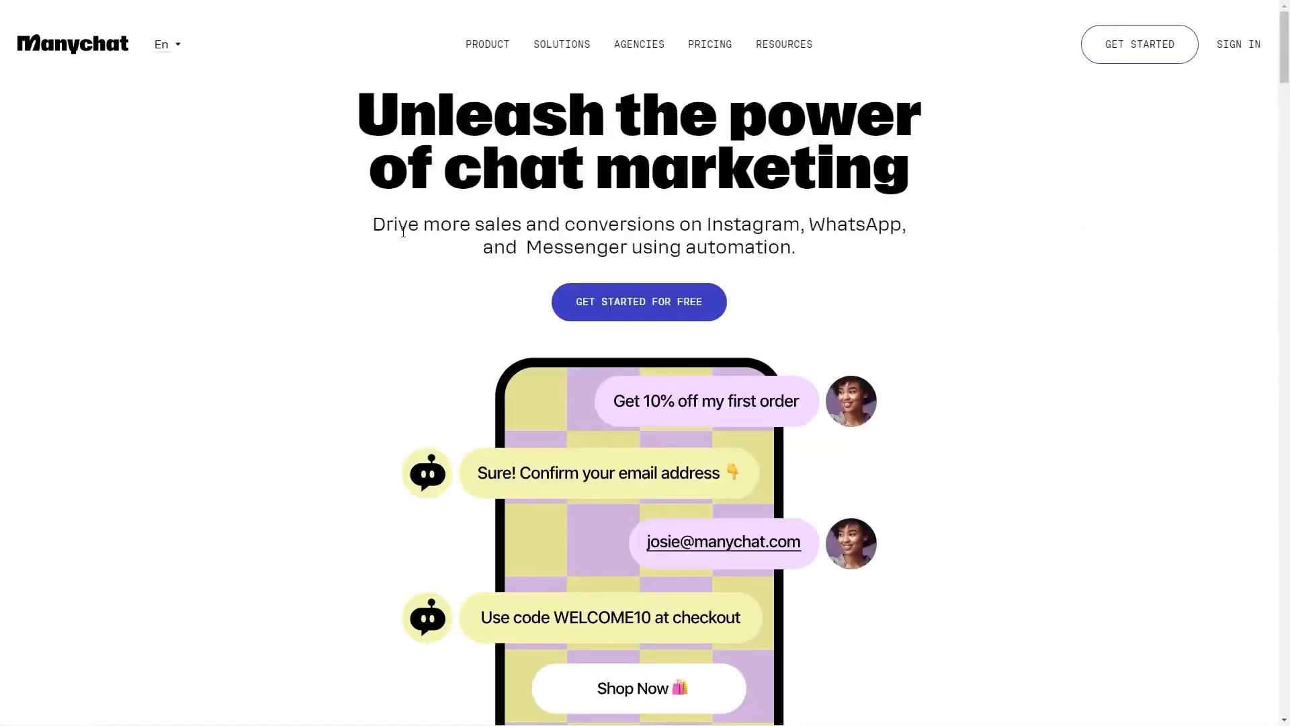
mouse_move(287, 102)
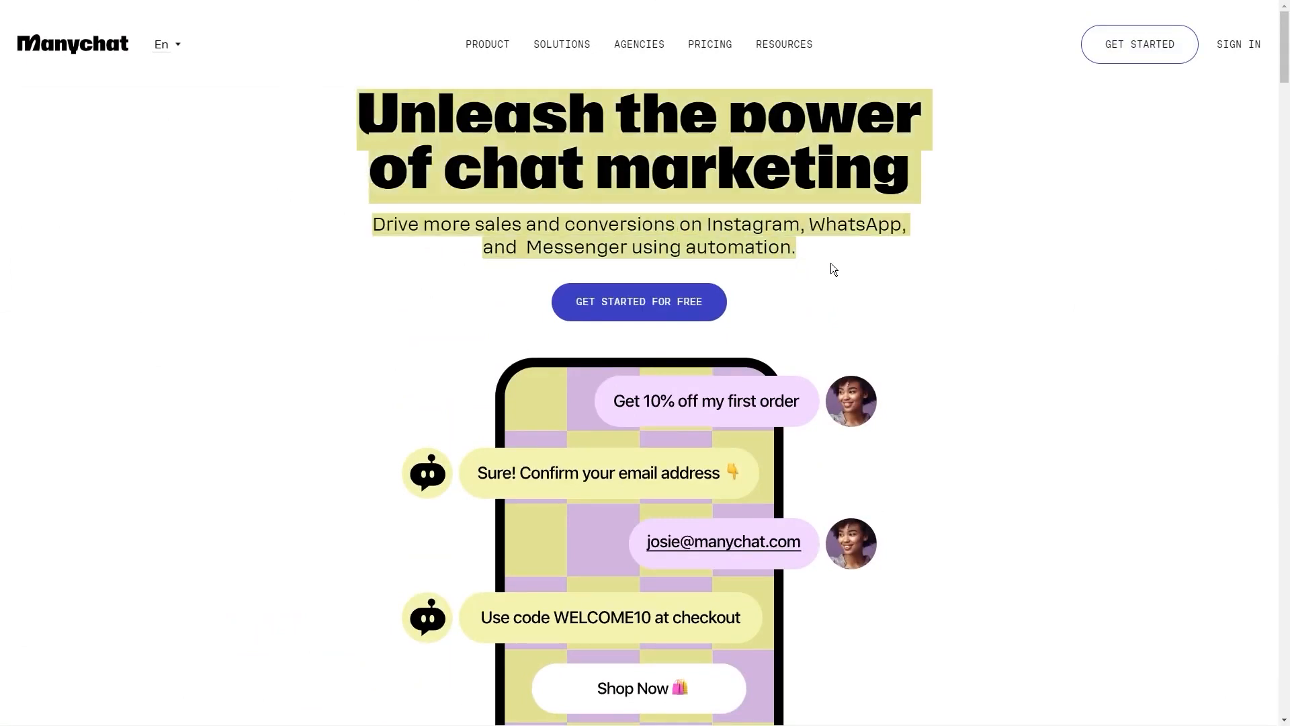
mouse_move(817, 264)
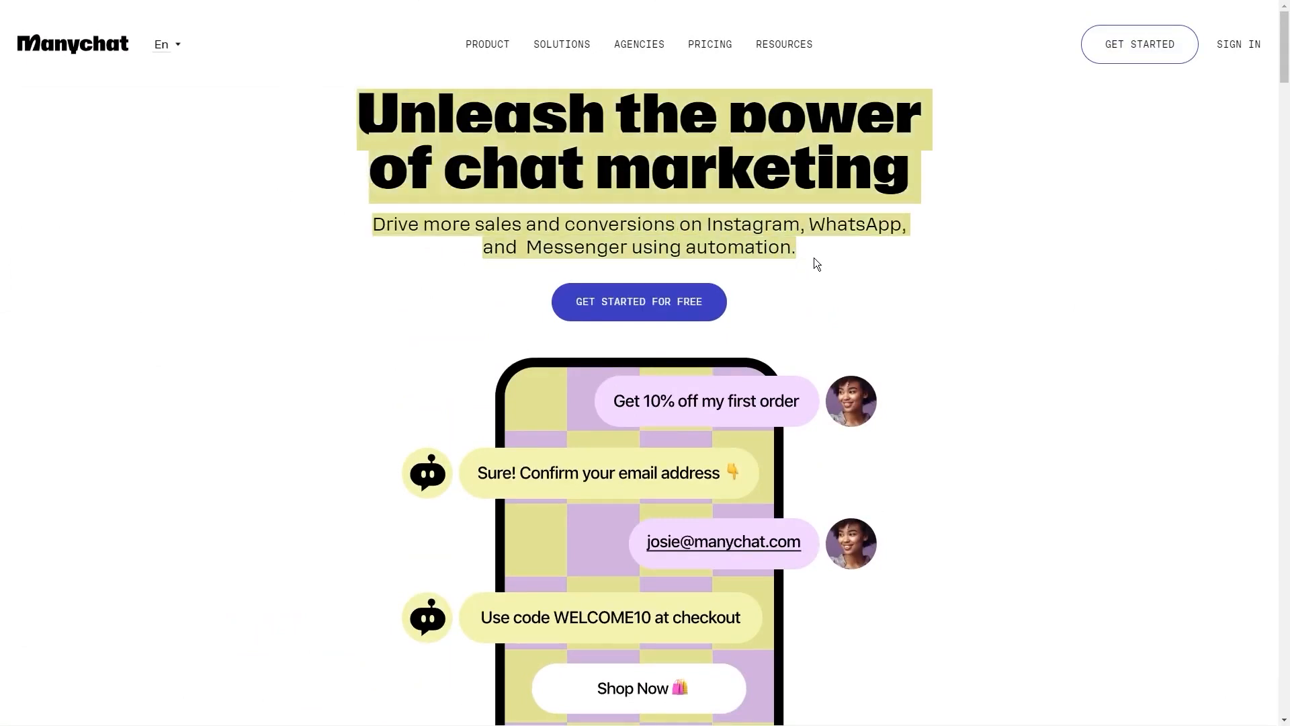
mouse_move(856, 258)
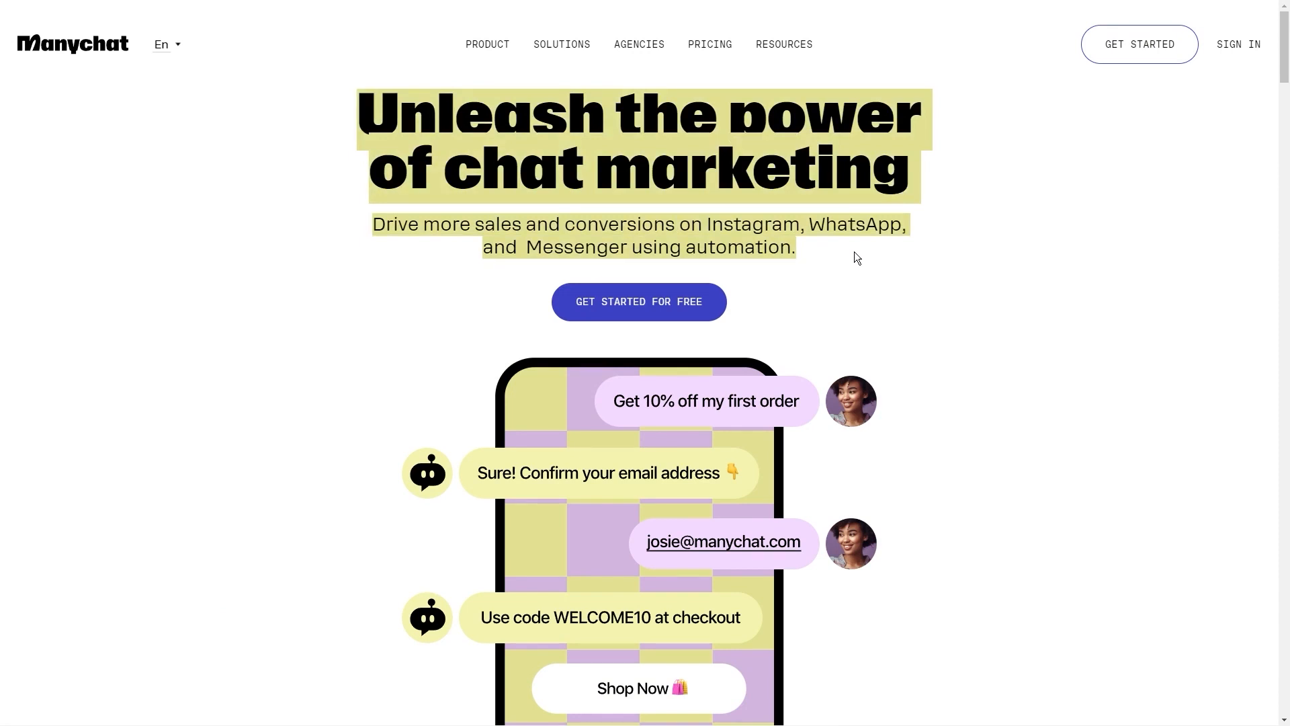
scroll(down, 3)
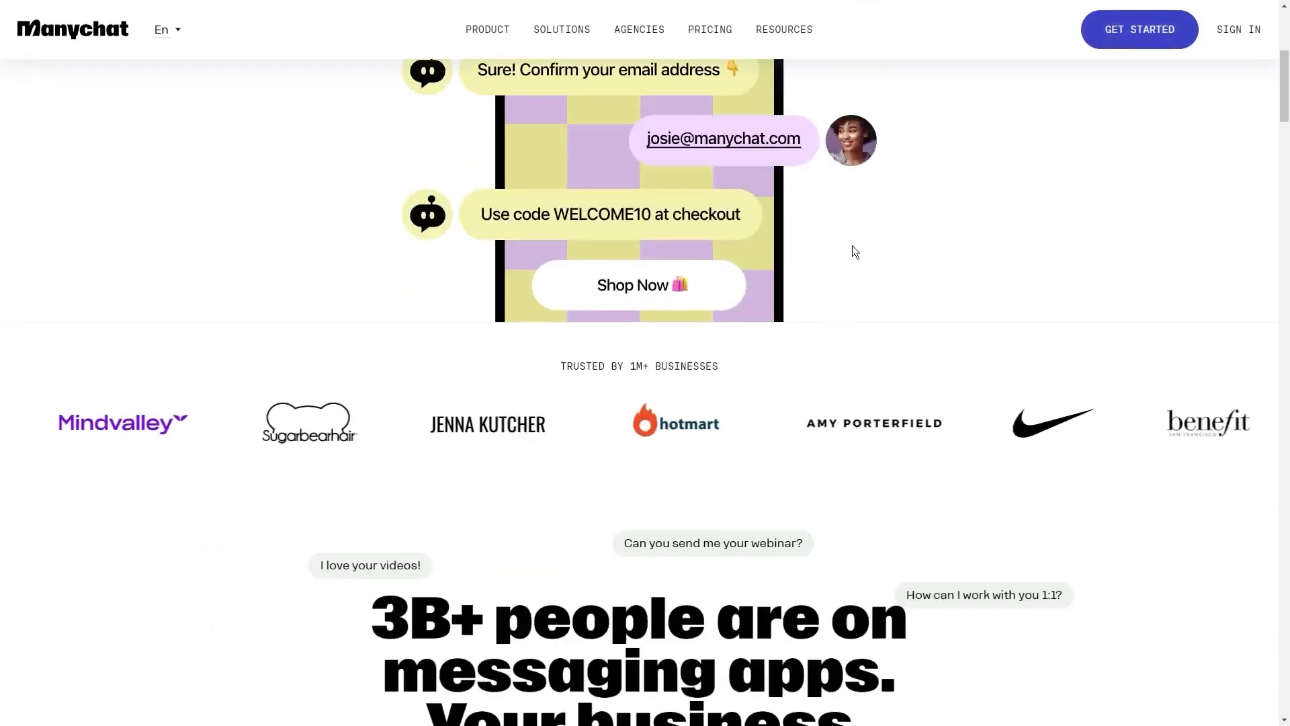
scroll(down, 3)
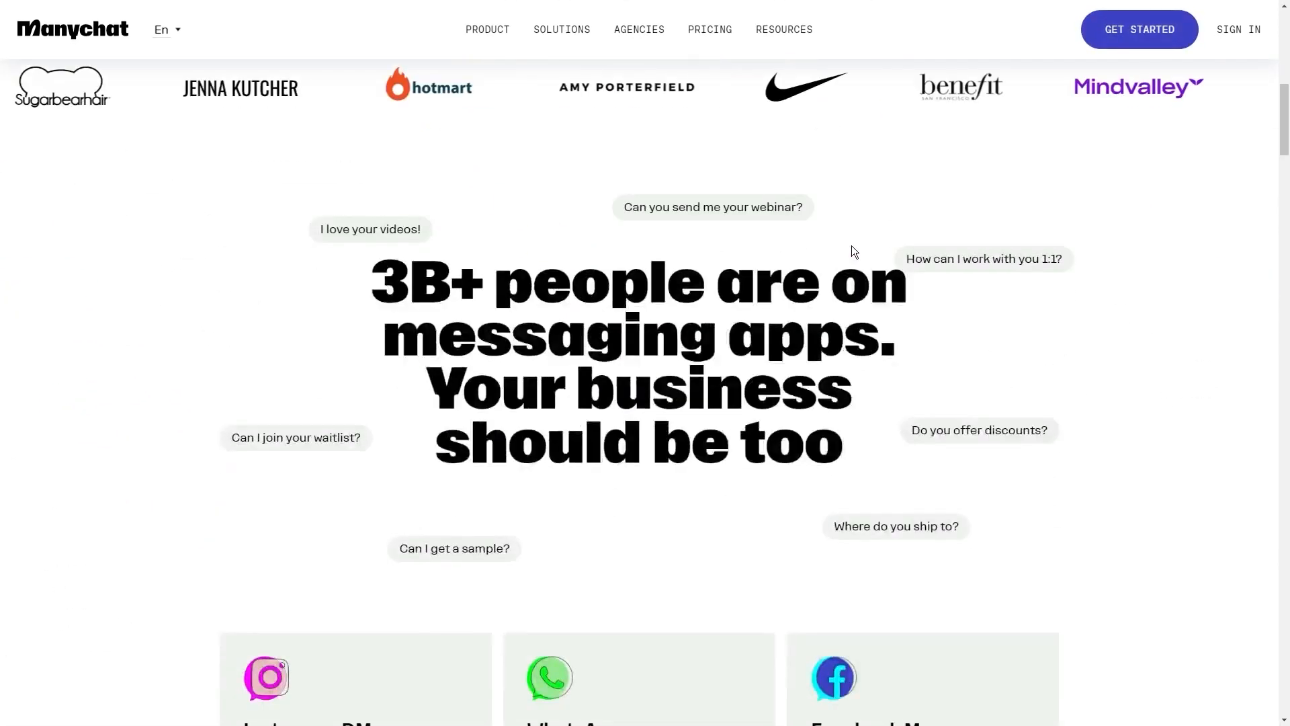
scroll(down, 3)
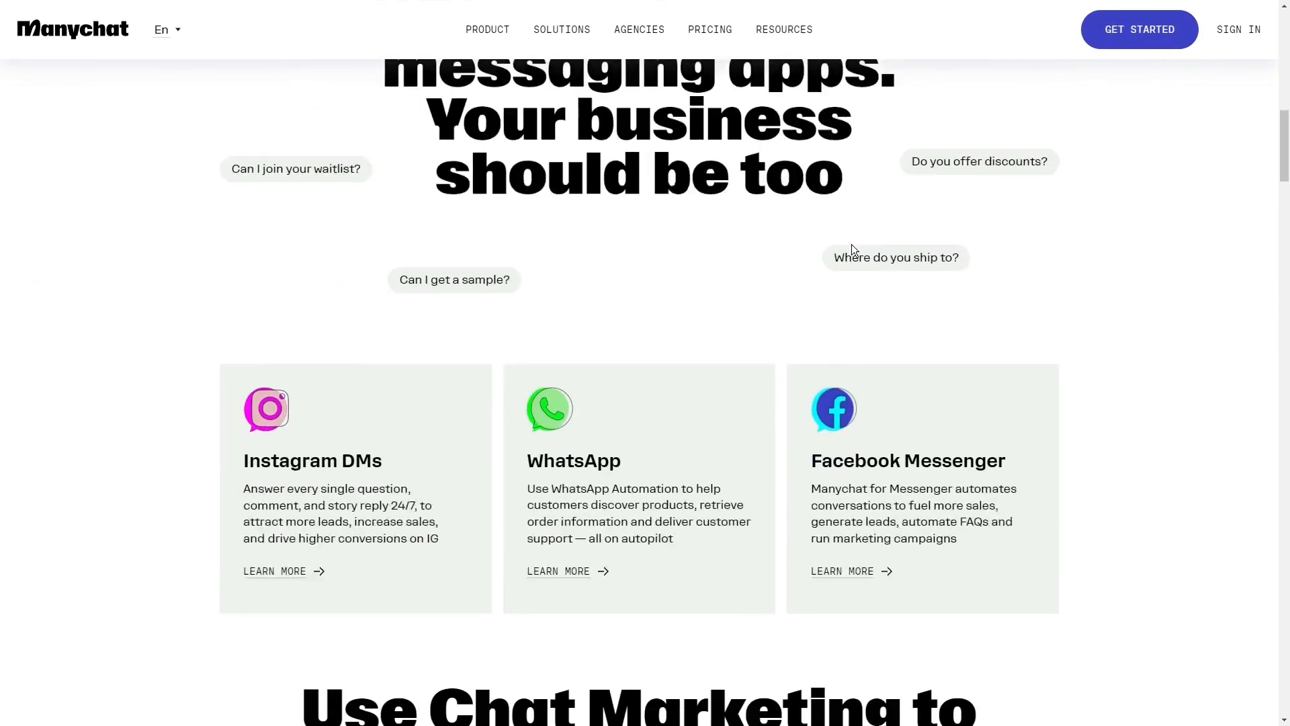
scroll(down, 3)
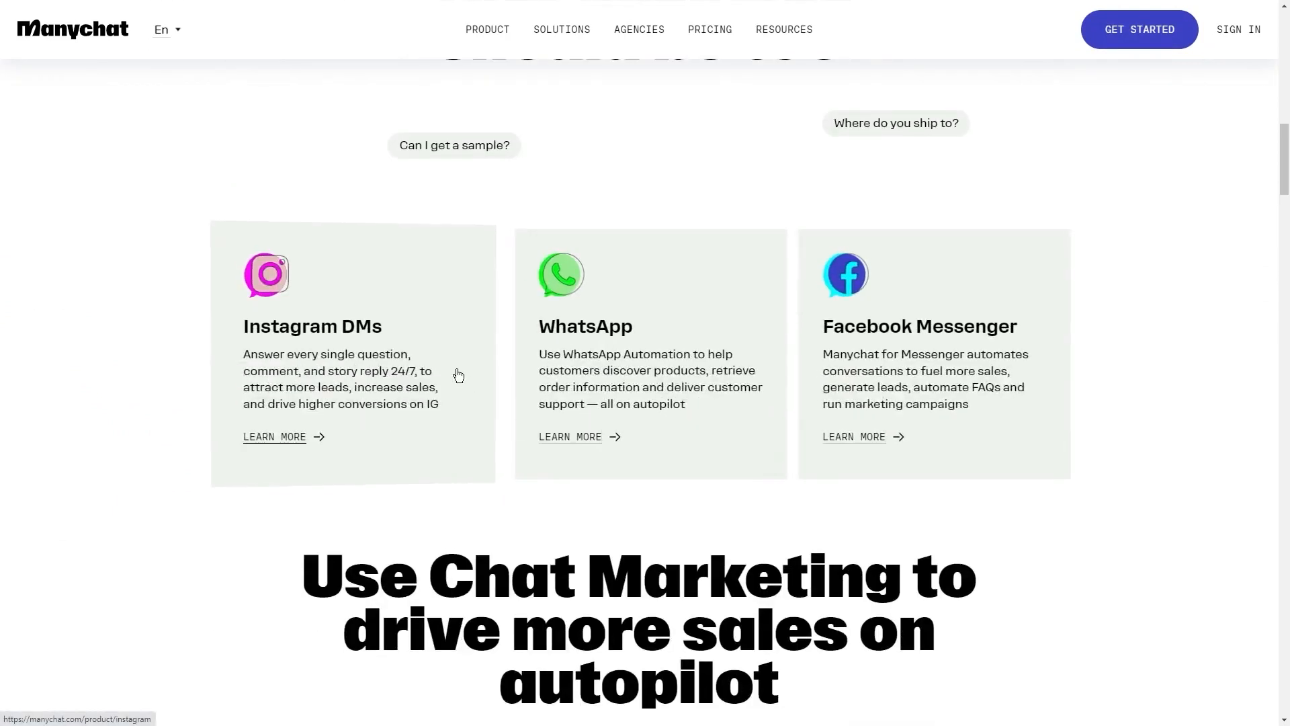
click(275, 437)
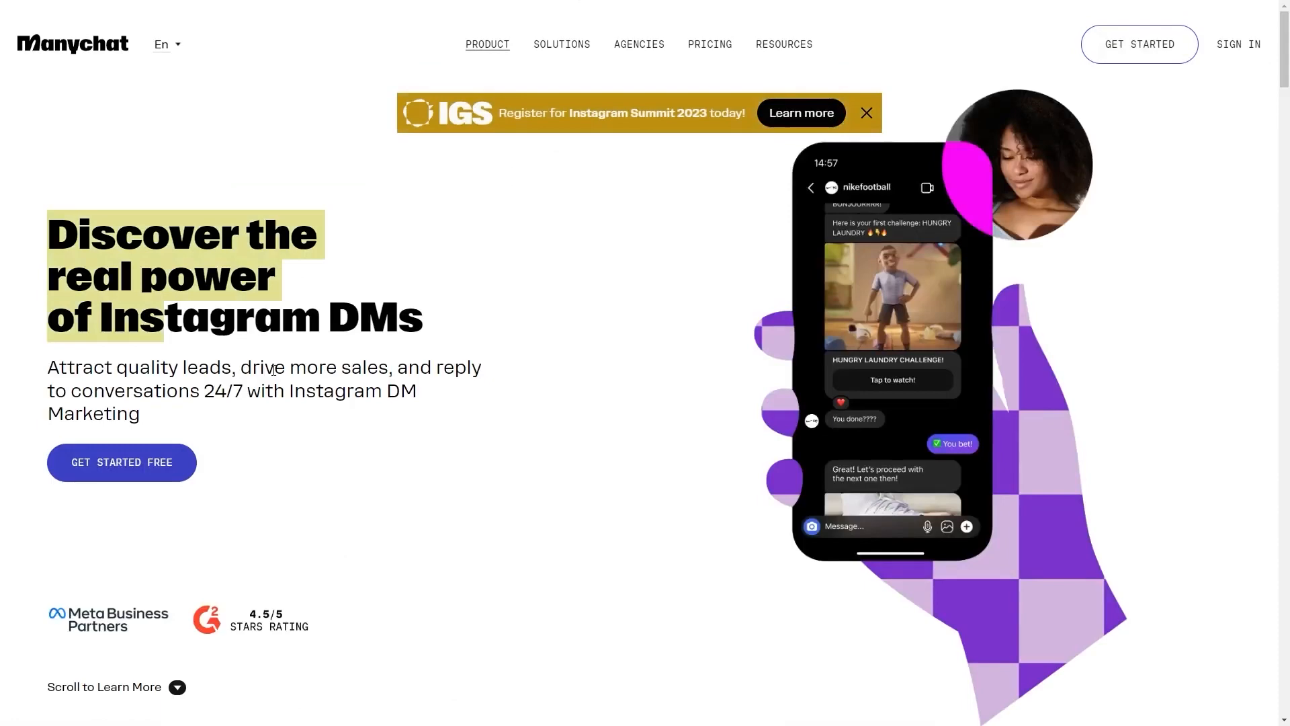
scroll(down, 3)
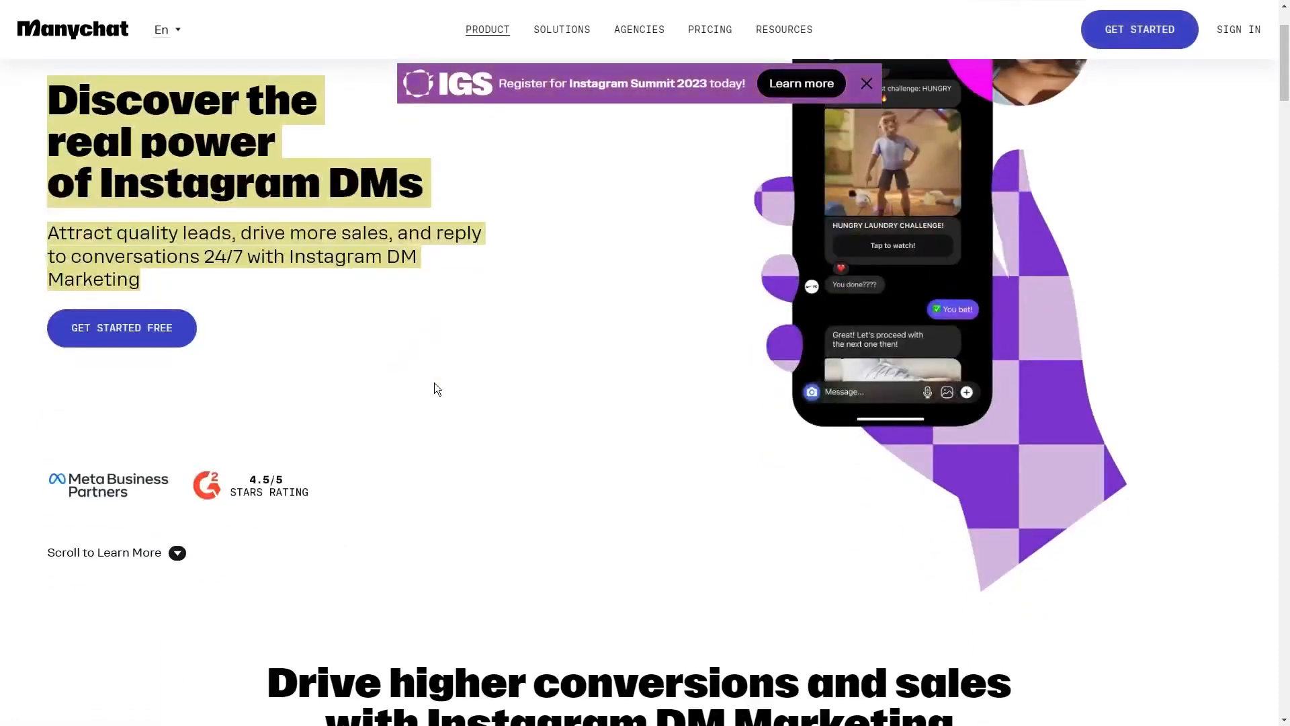
scroll(down, 3)
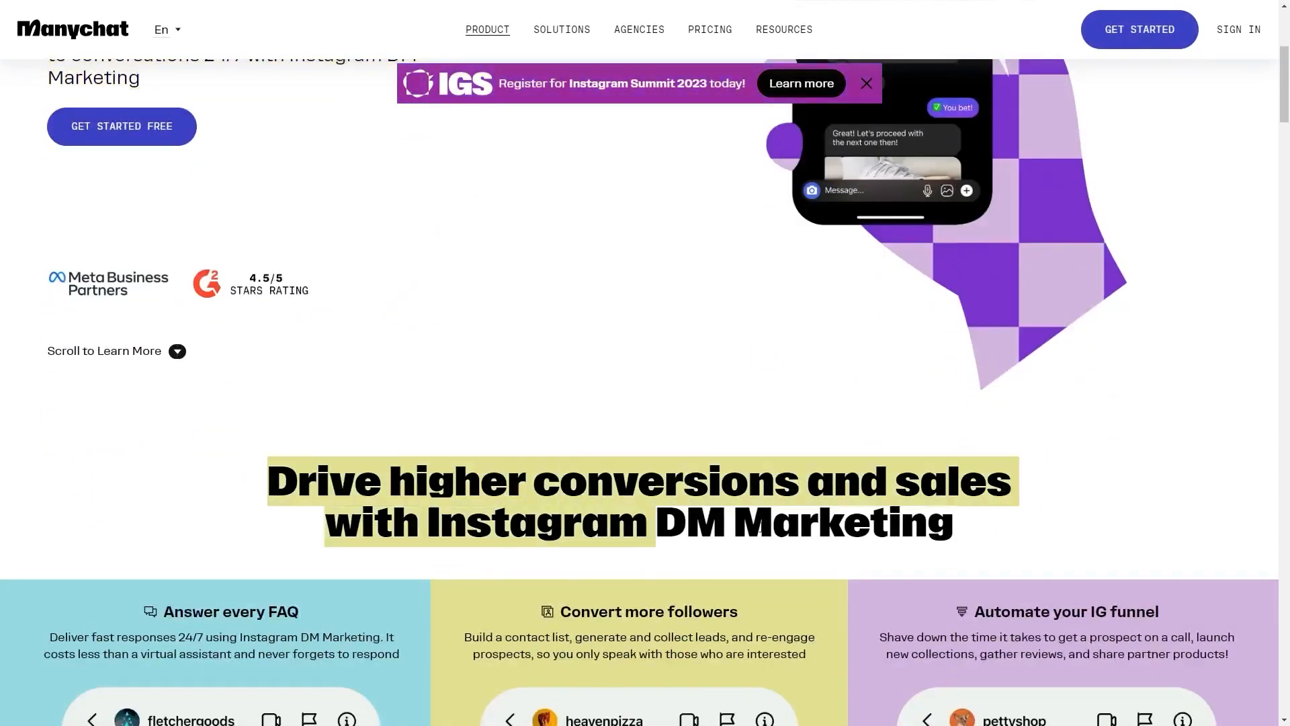
scroll(up, 3)
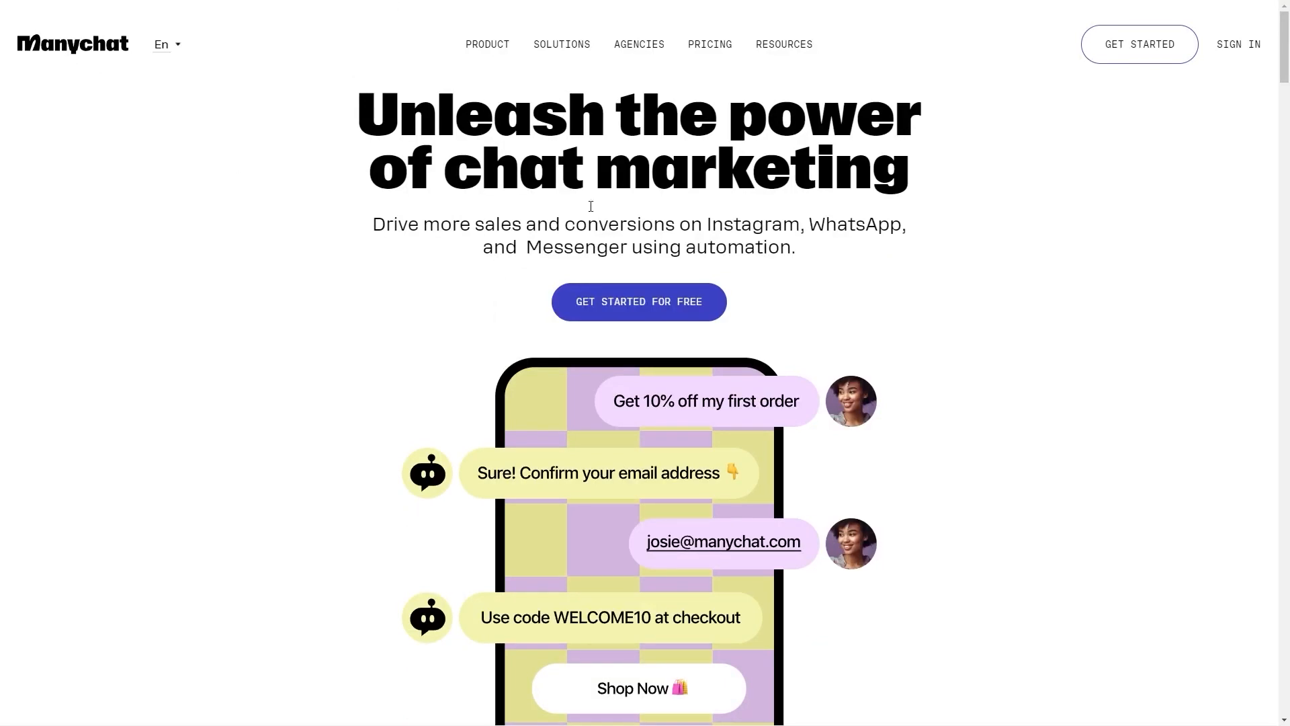
mouse_move(1140, 49)
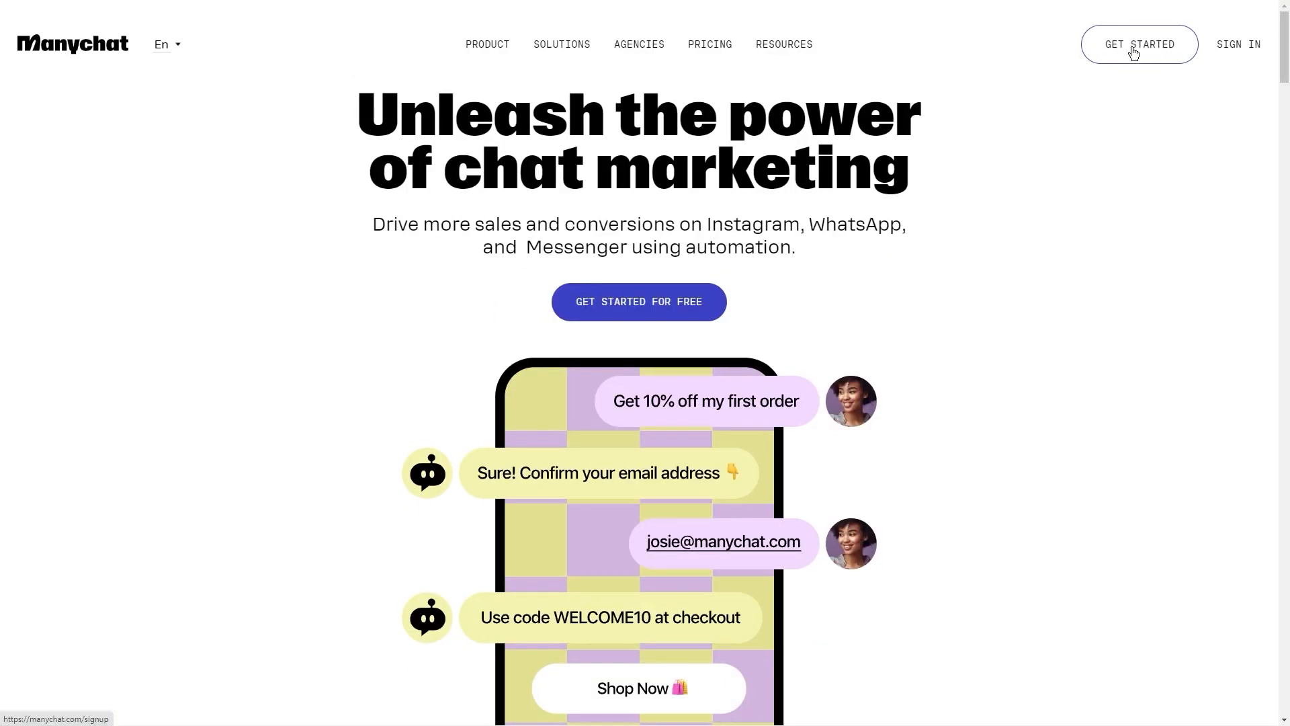
Step: Begin Manychat sign-up with Instagram as the first channel, reaching the Welcome page
click(1139, 44)
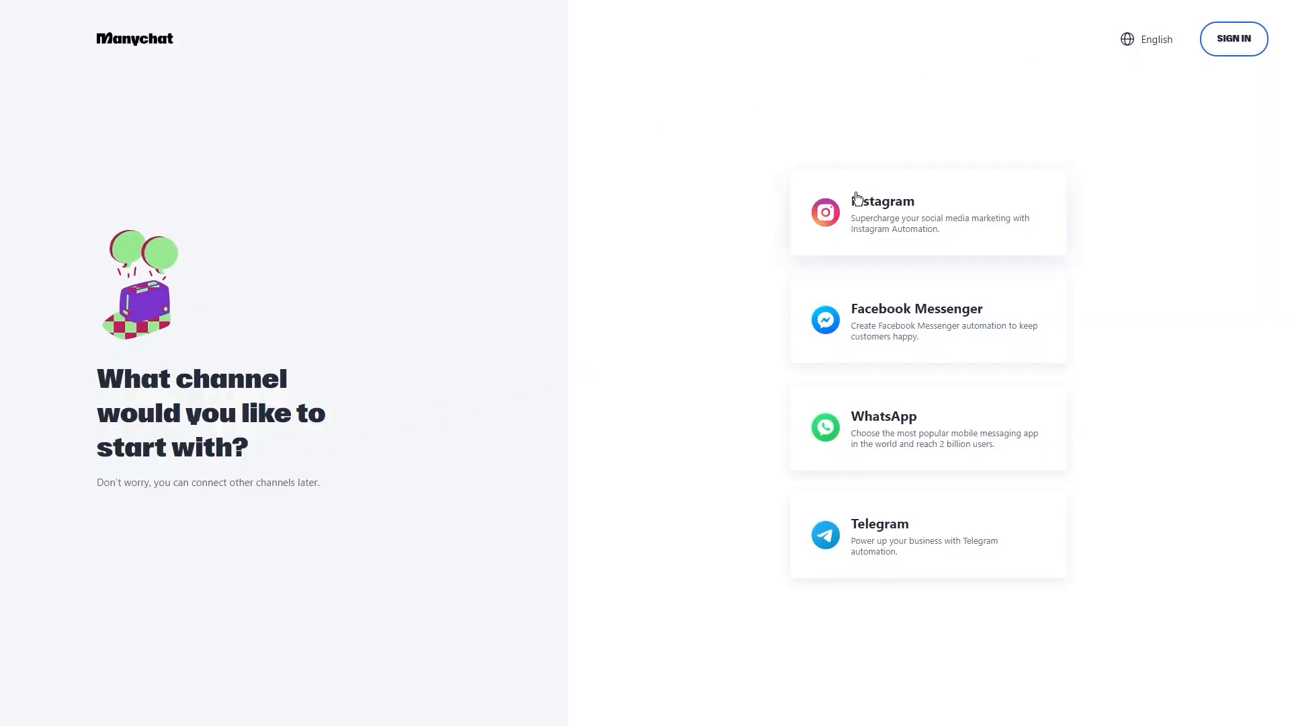
mouse_move(812, 256)
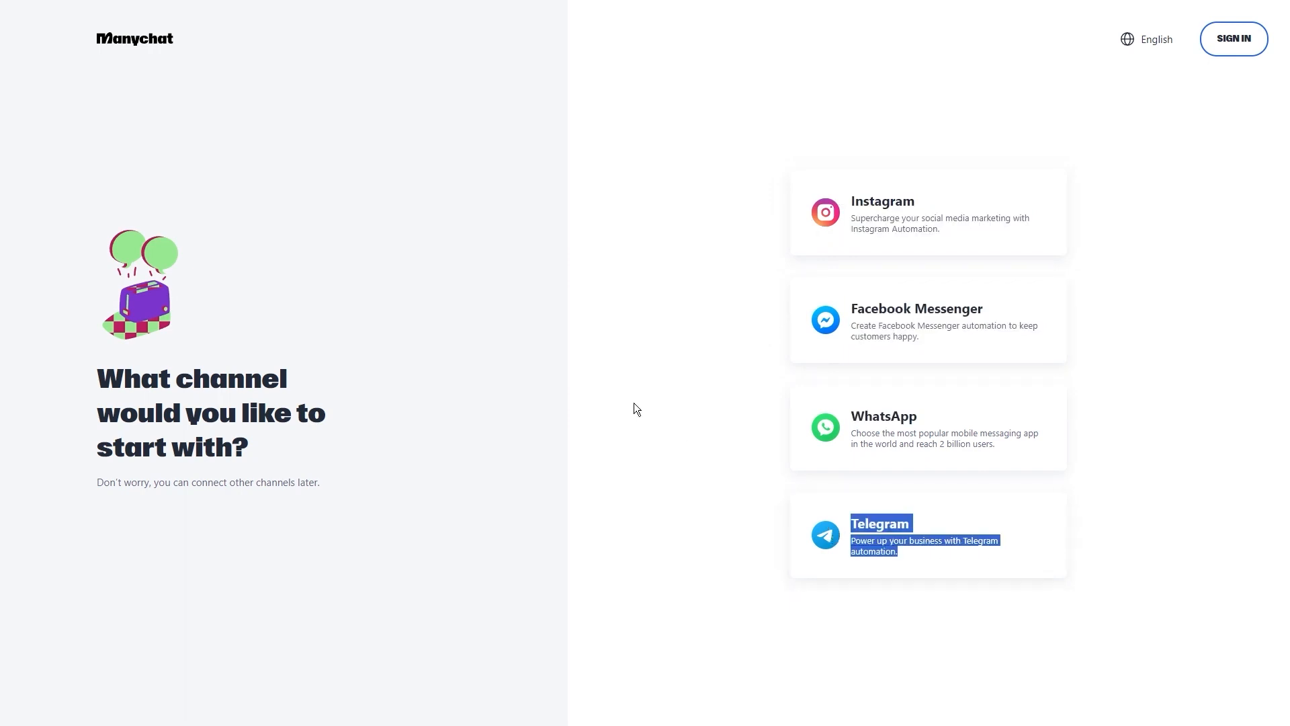
mouse_move(893, 204)
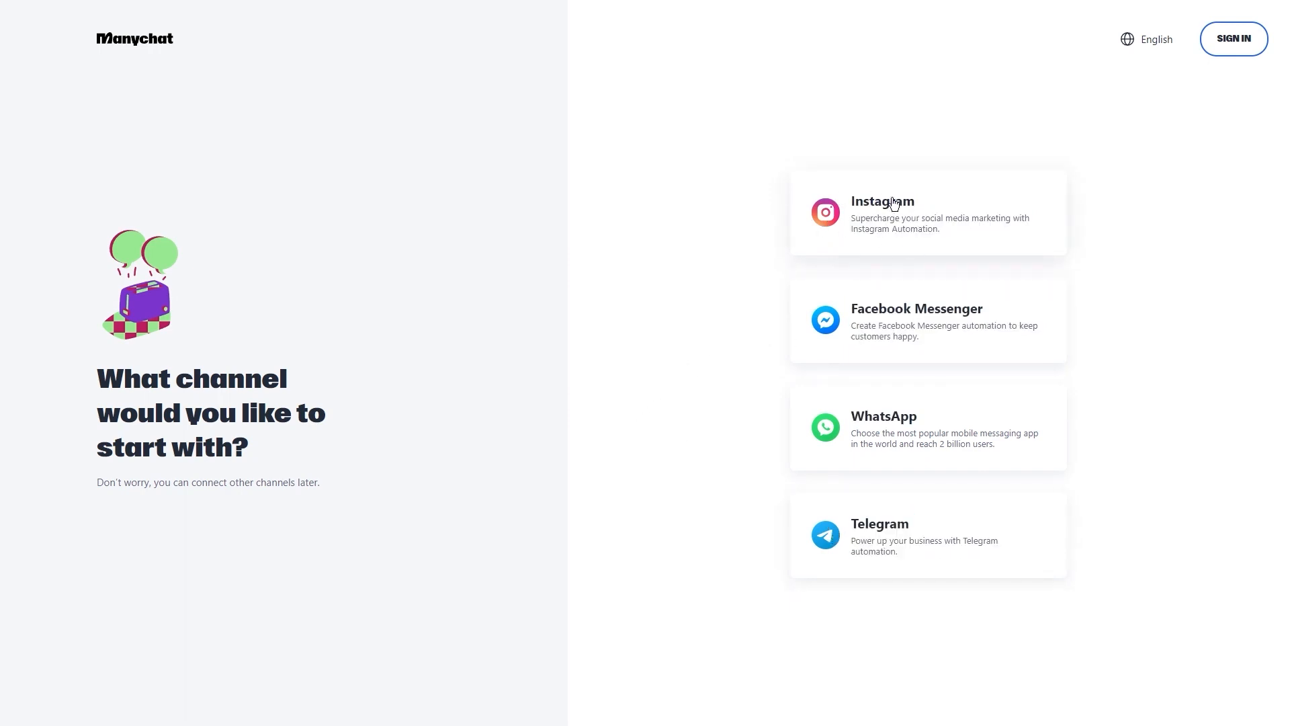
click(927, 212)
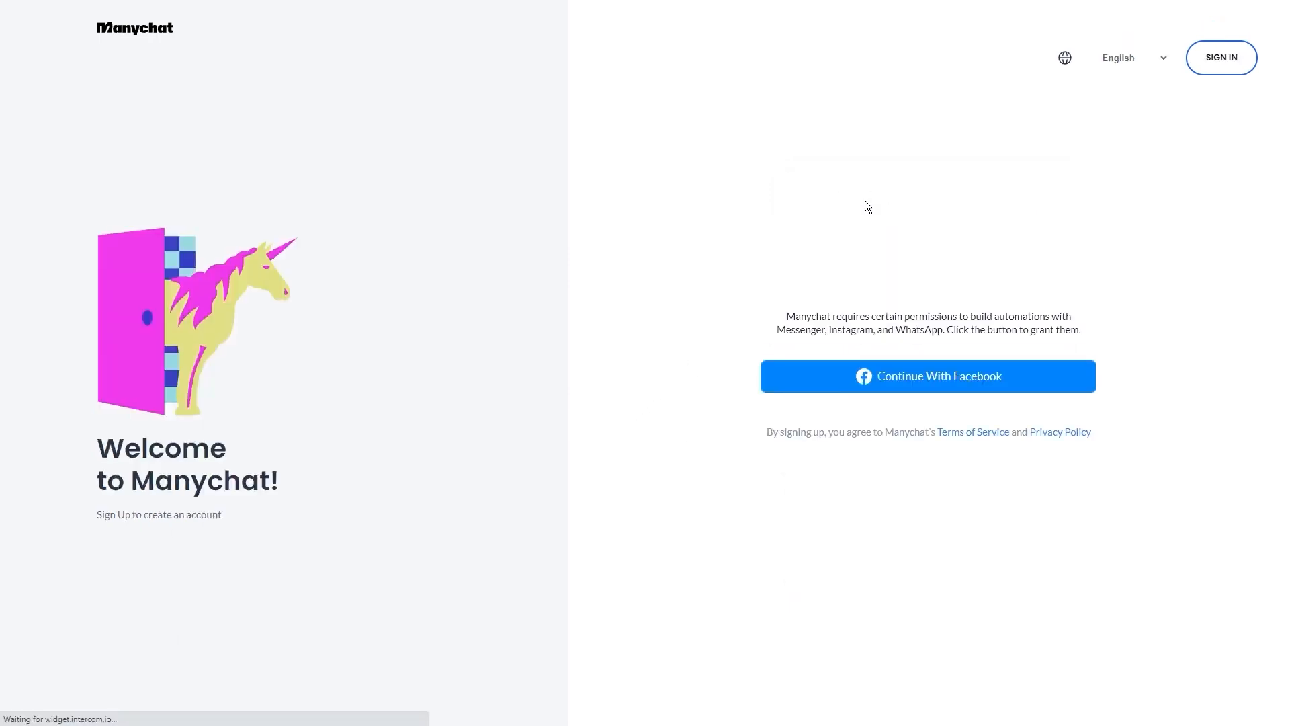
mouse_move(781, 277)
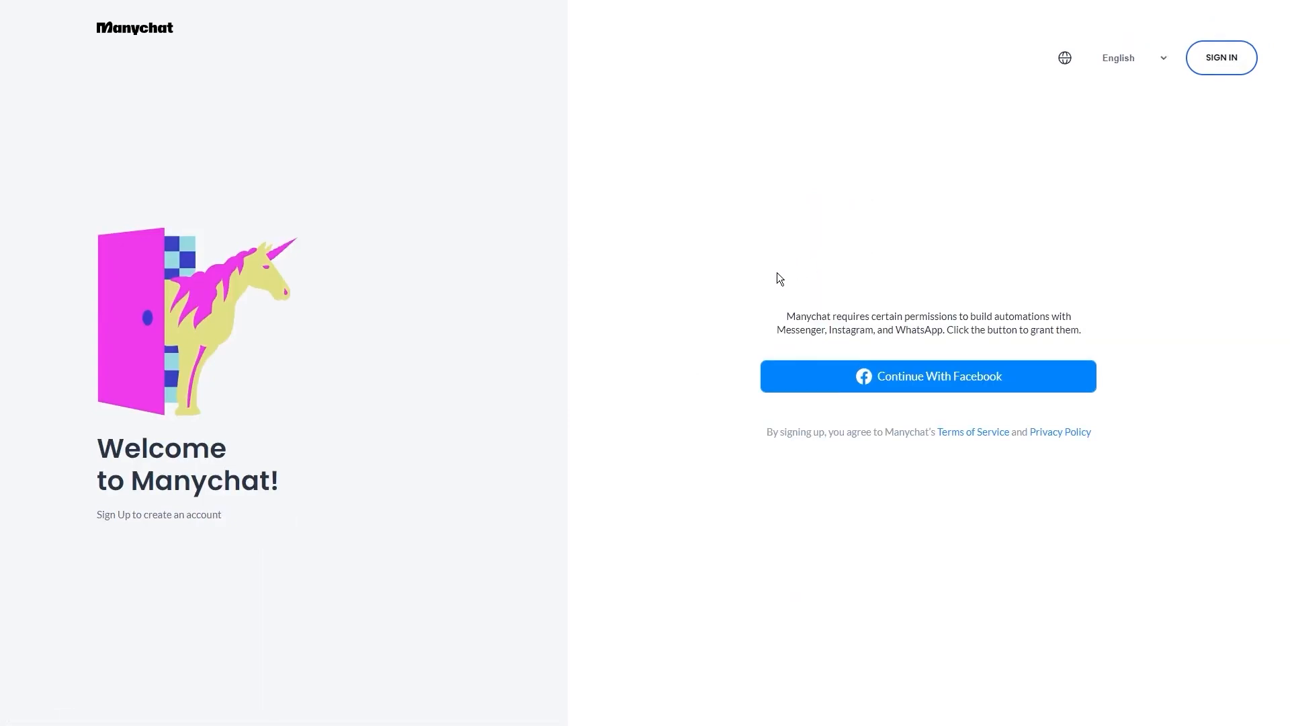
mouse_move(770, 283)
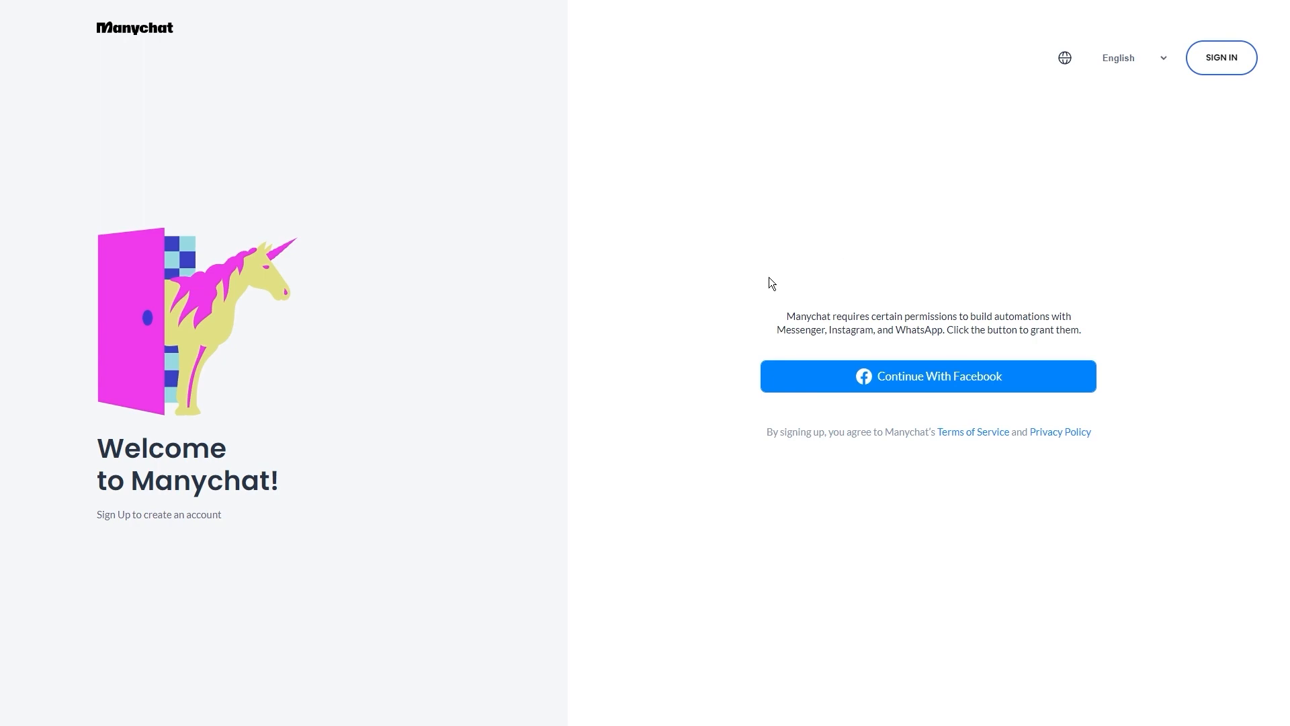
click(928, 376)
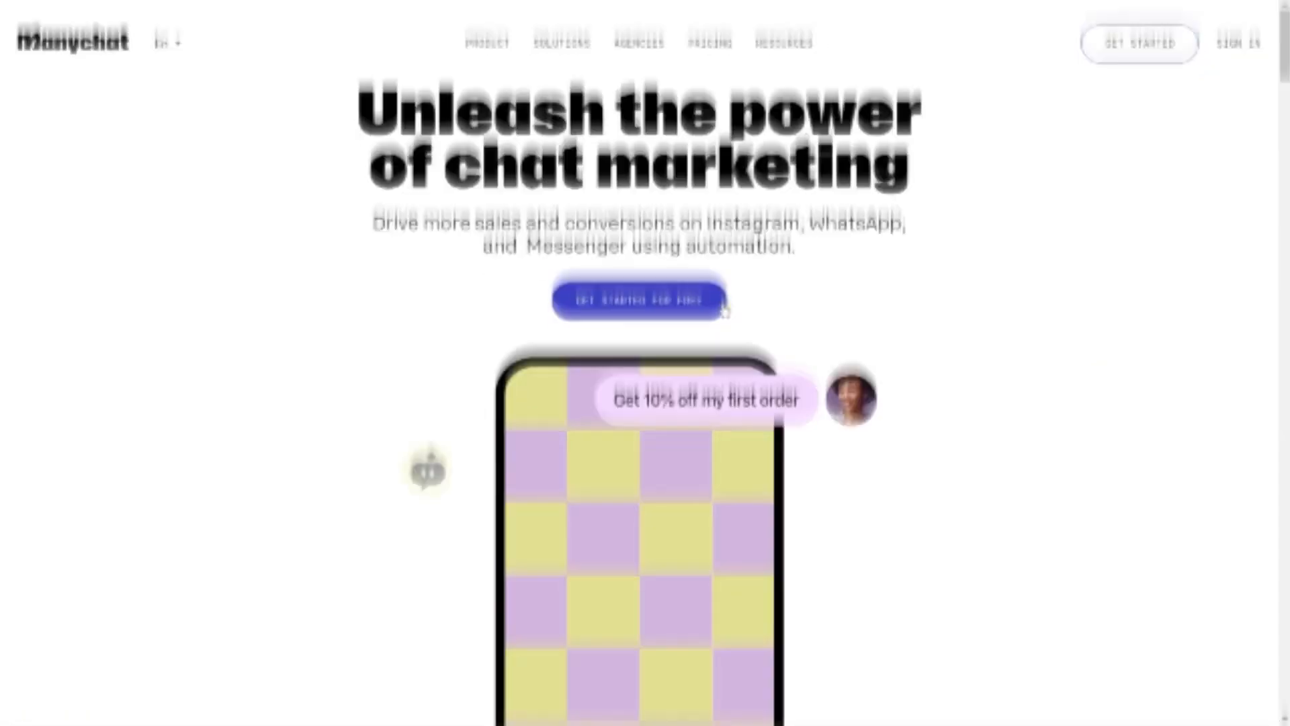
Step: Scroll past FAQ automation, AI flow, brand stats and case studies to the chat marketing section
scroll(down, 3)
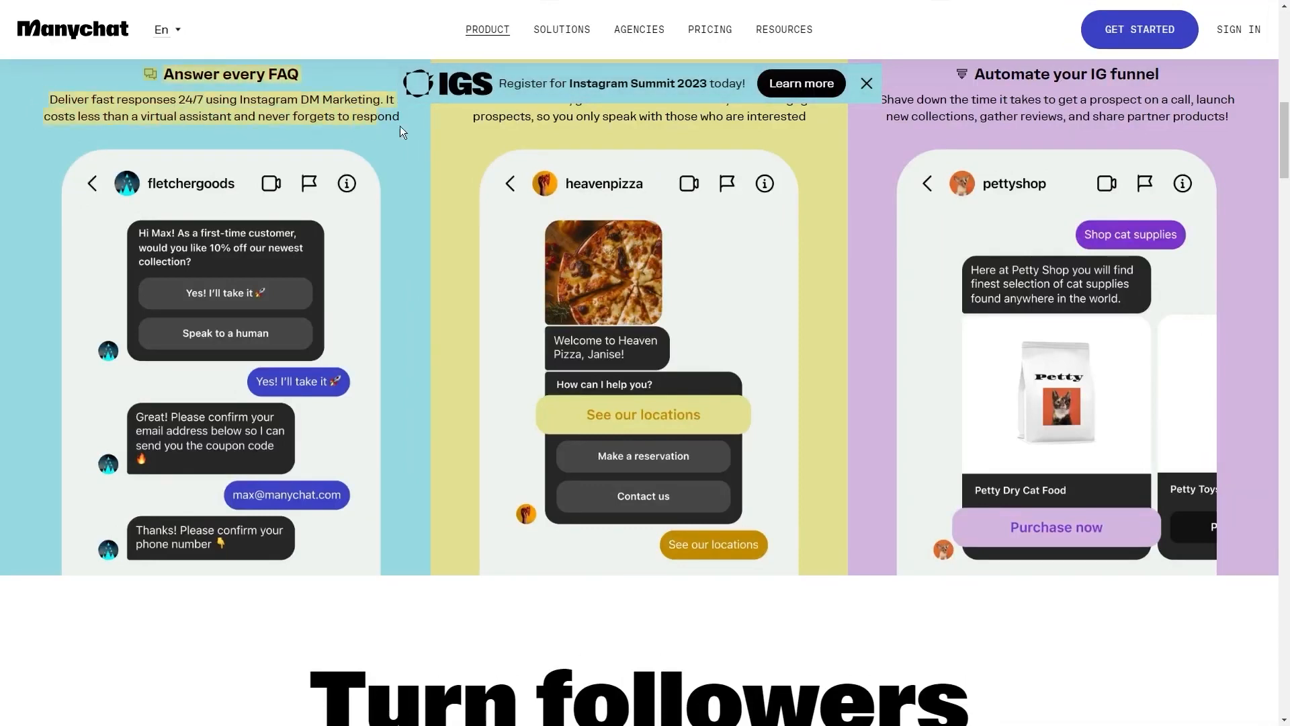
scroll(up, 3)
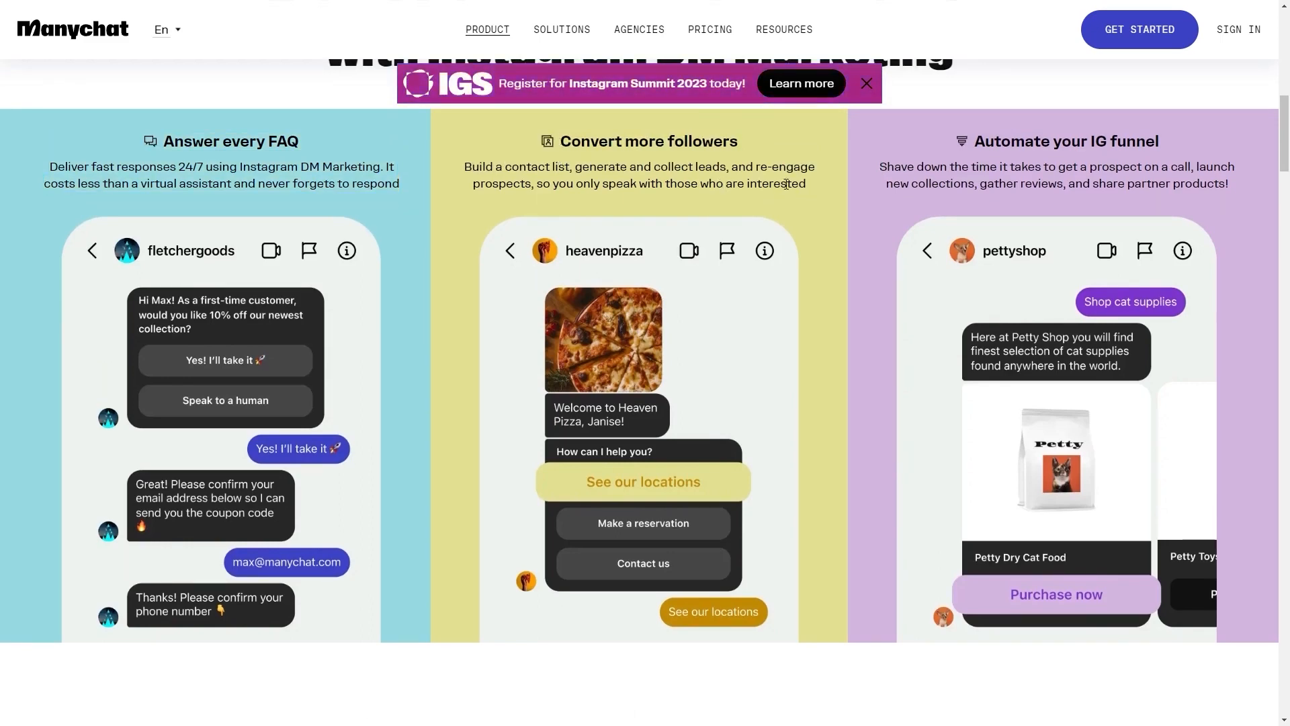
scroll(down, 3)
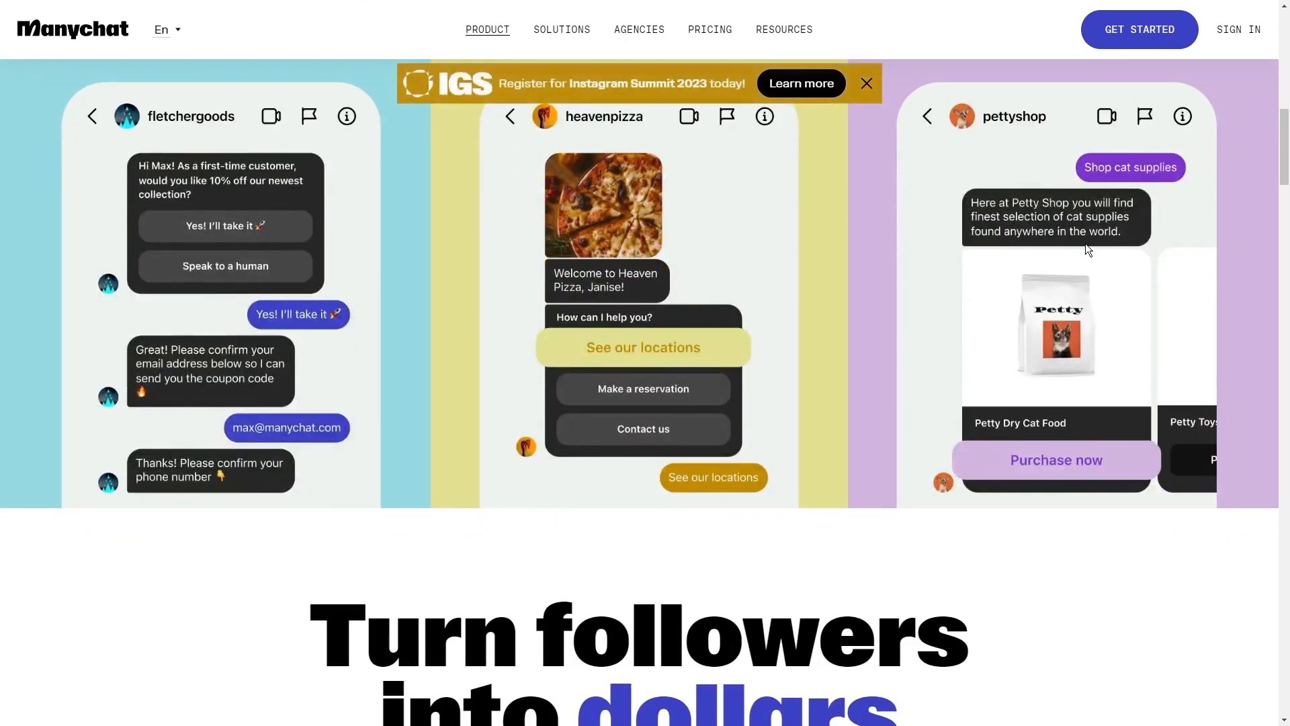
scroll(down, 3)
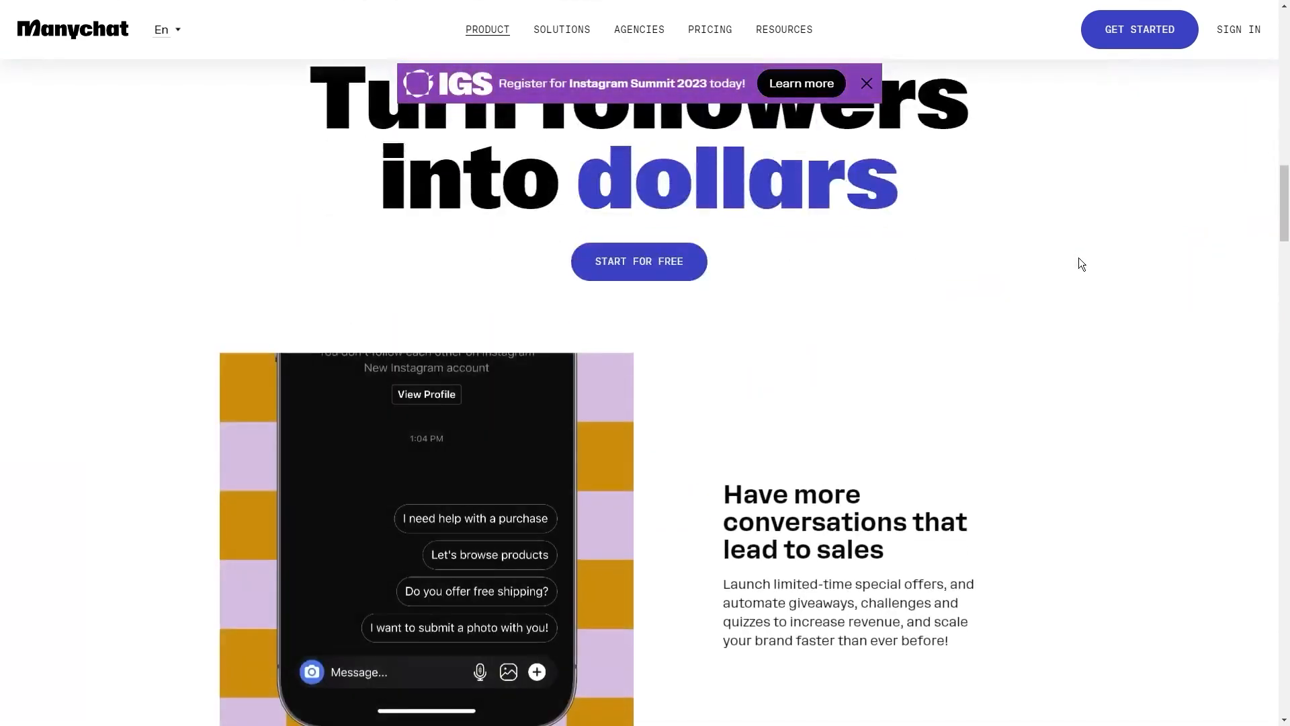
scroll(down, 3)
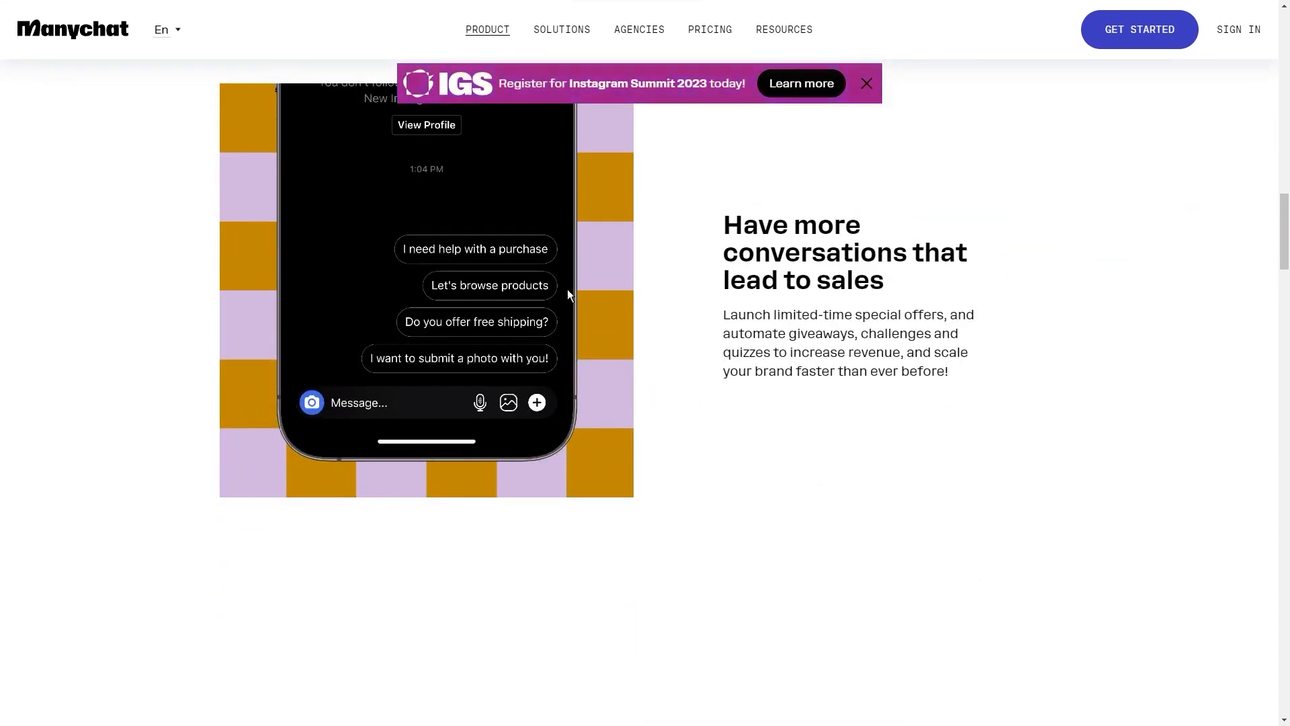
scroll(up, 3)
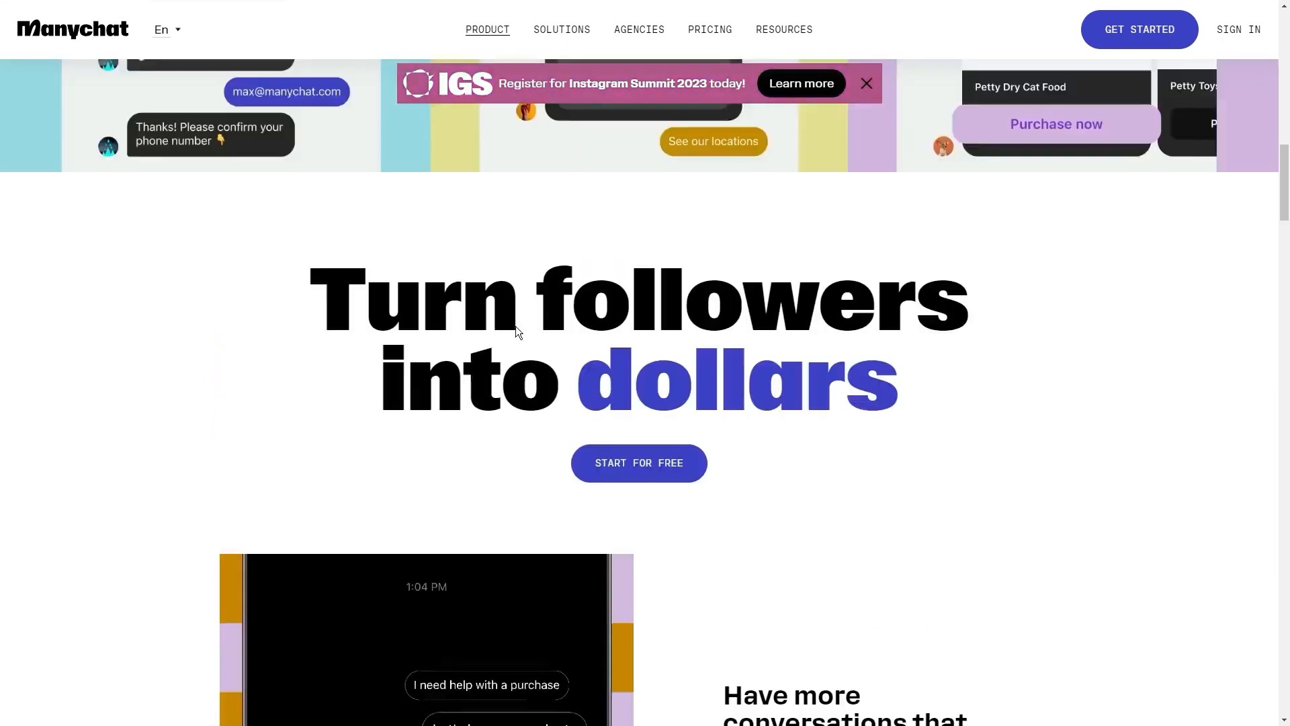
scroll(down, 3)
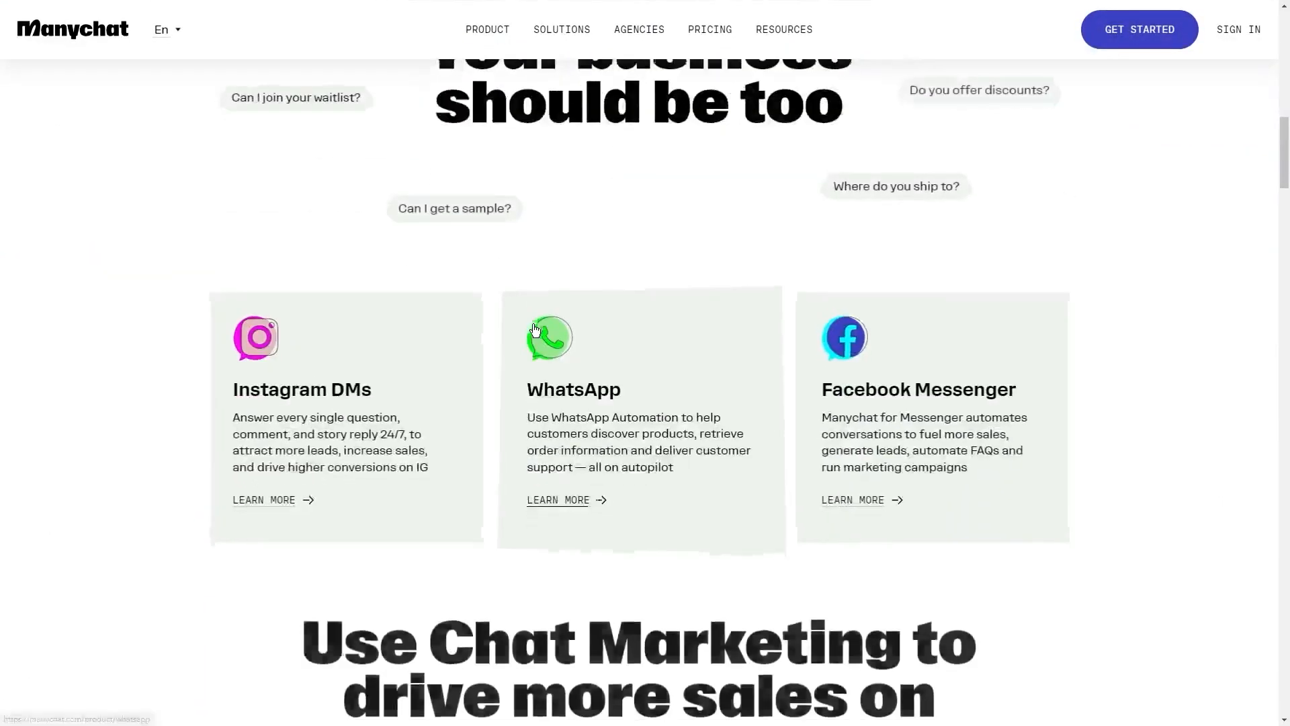
scroll(down, 3)
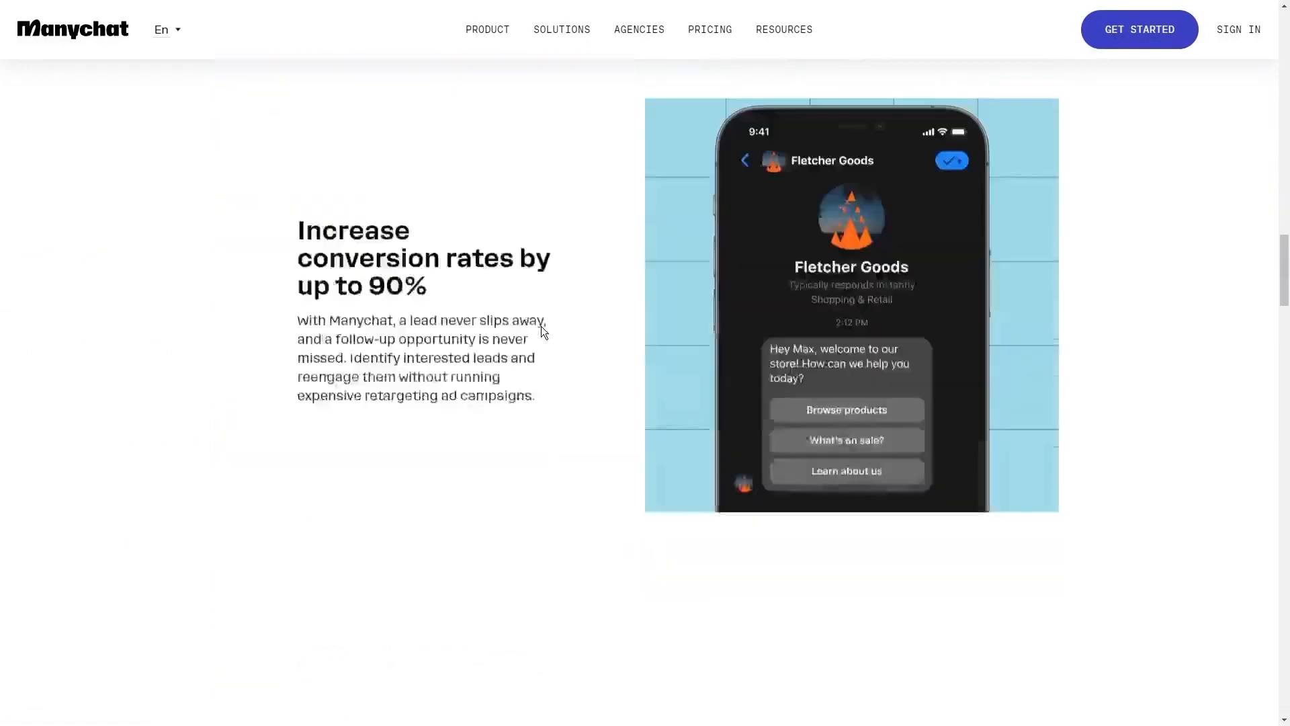
scroll(down, 3)
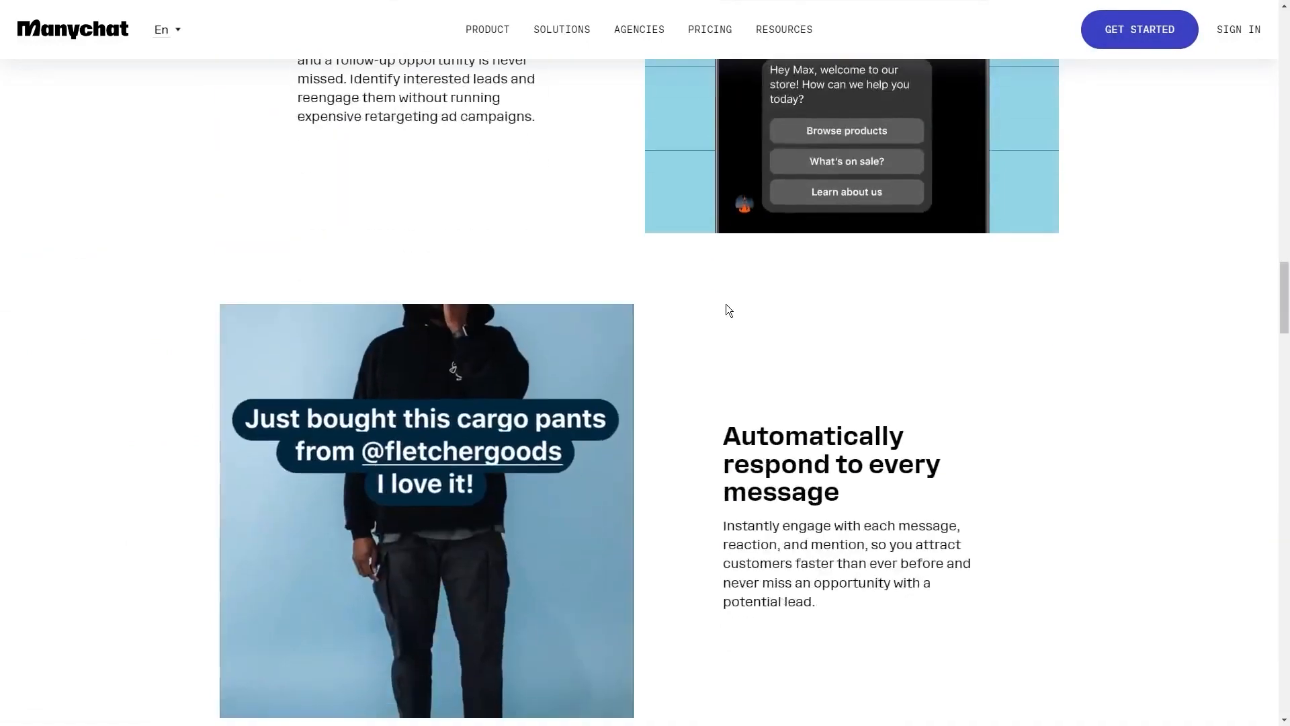
scroll(down, 3)
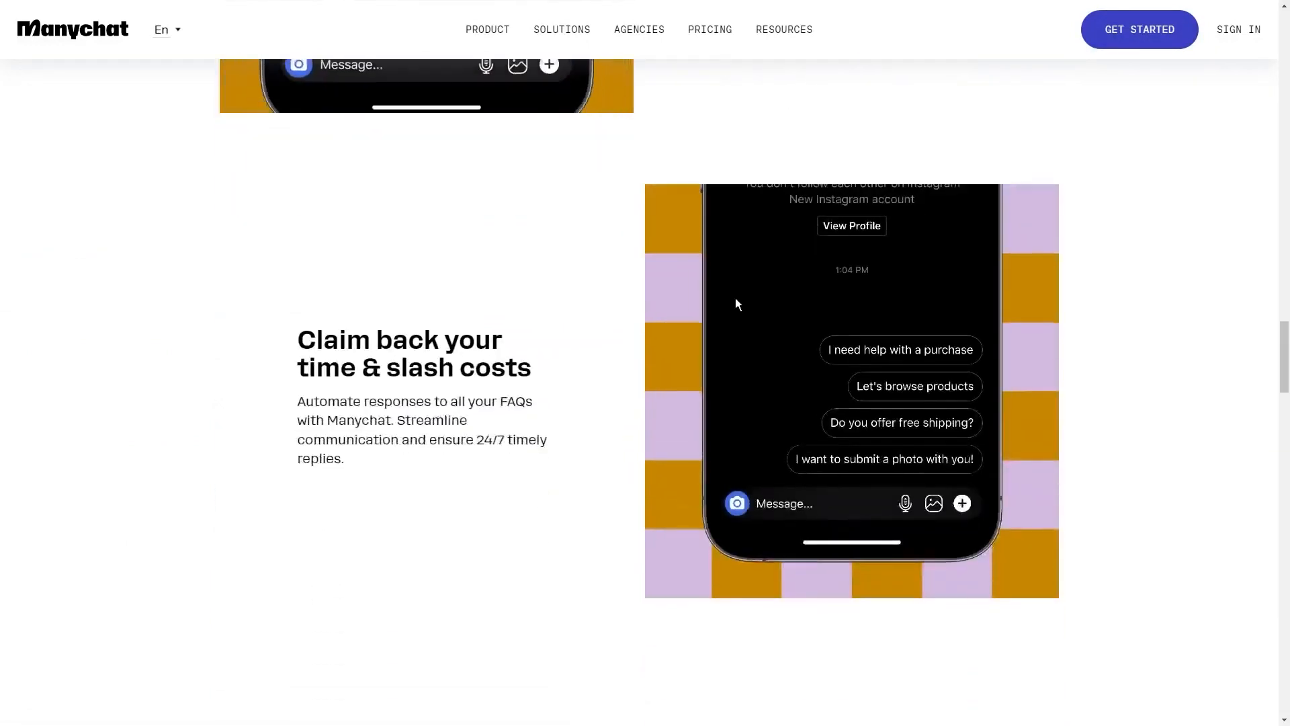
scroll(down, 3)
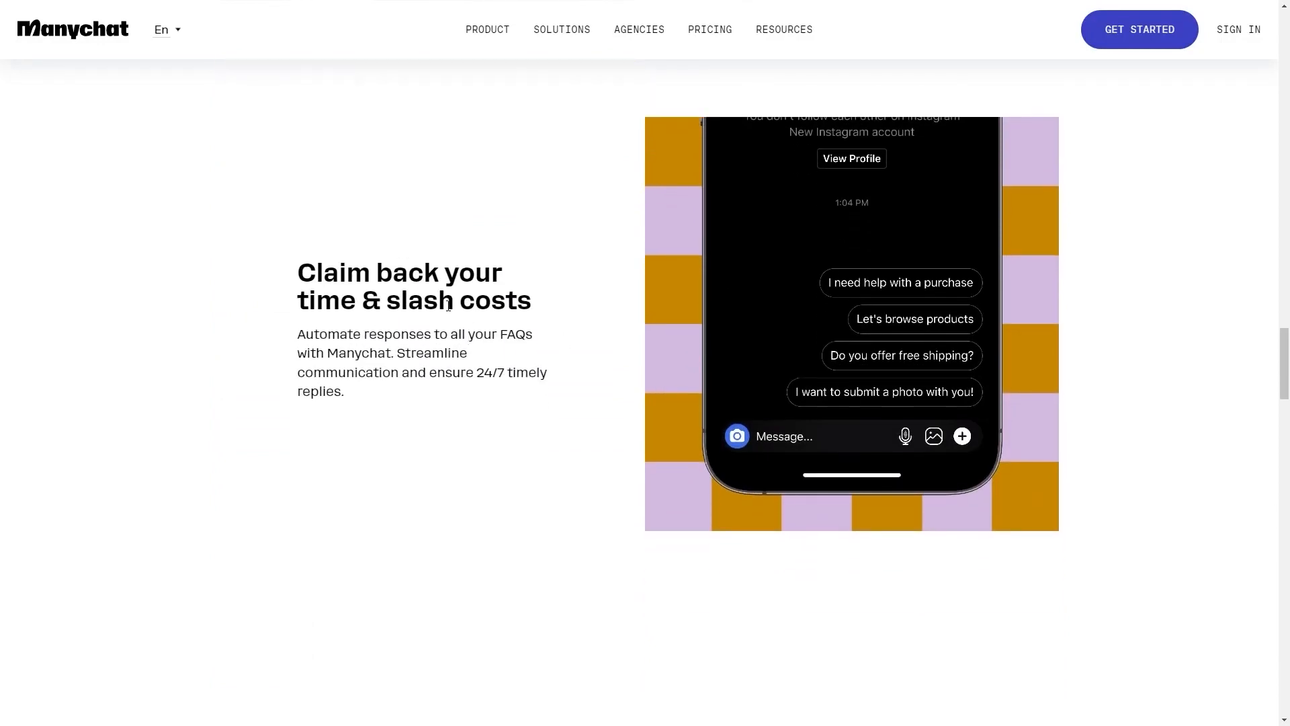
scroll(down, 3)
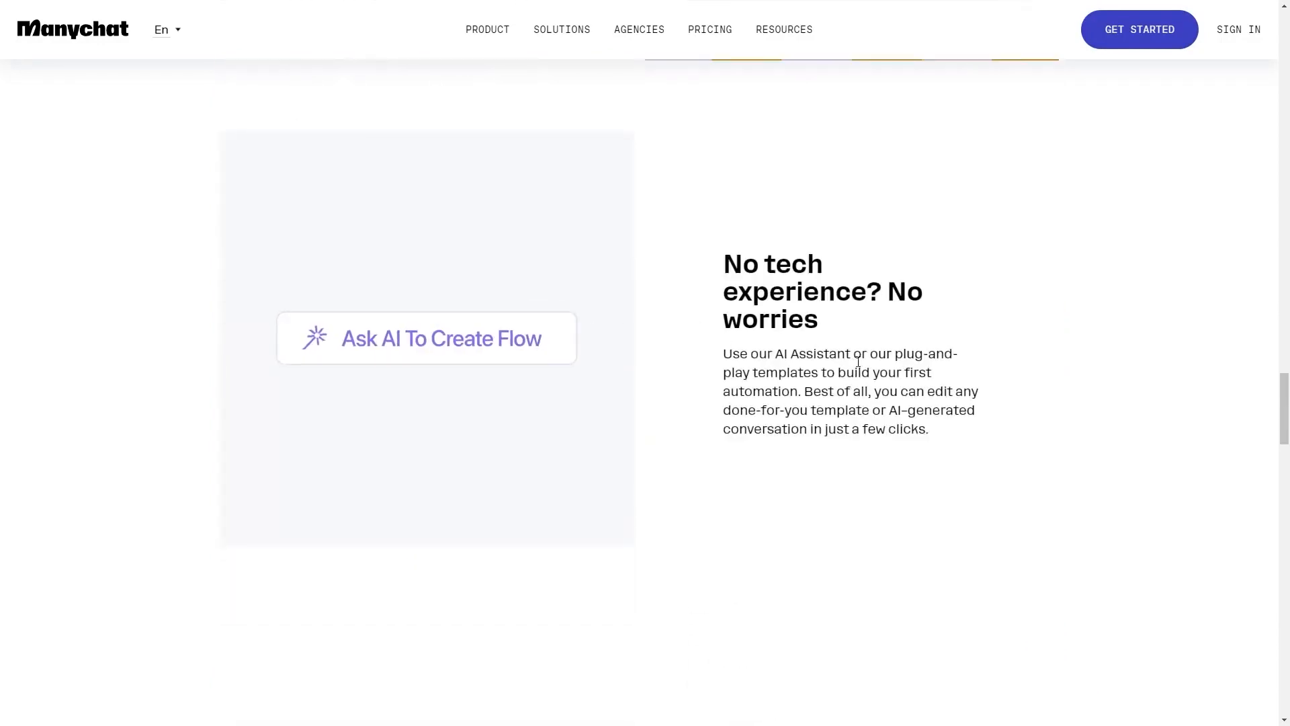
scroll(down, 3)
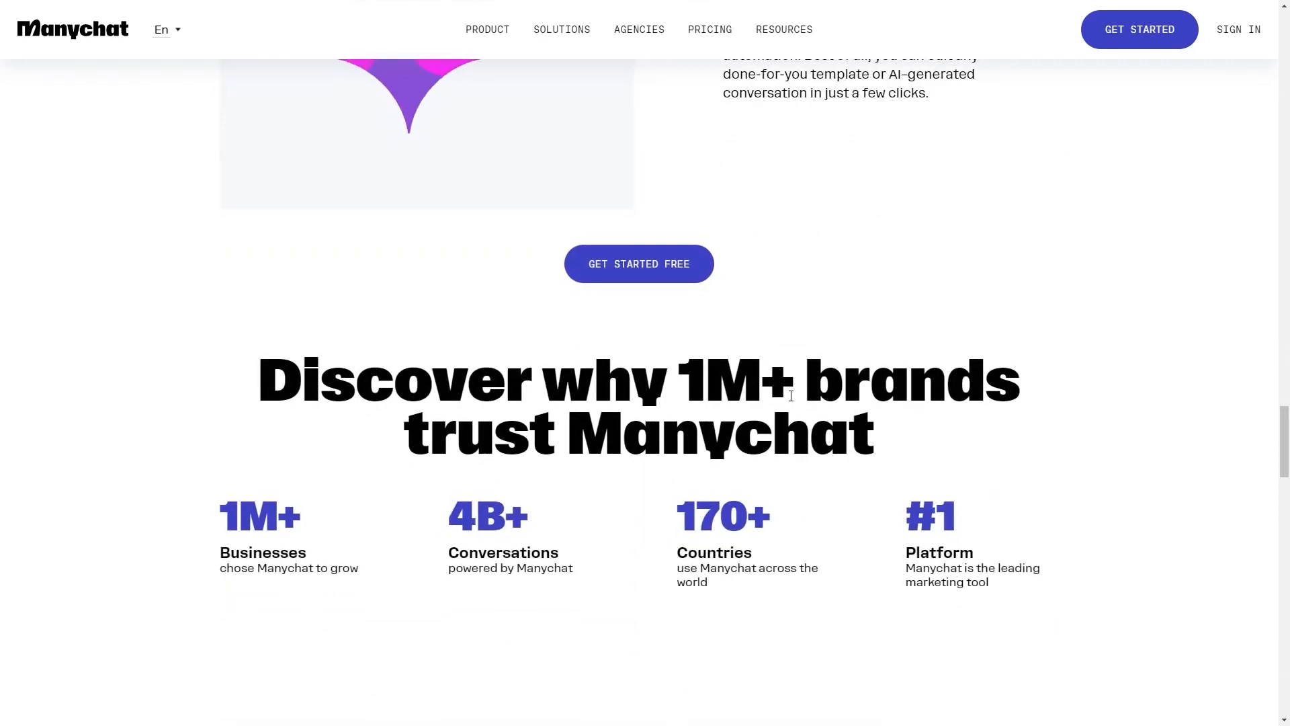
scroll(down, 3)
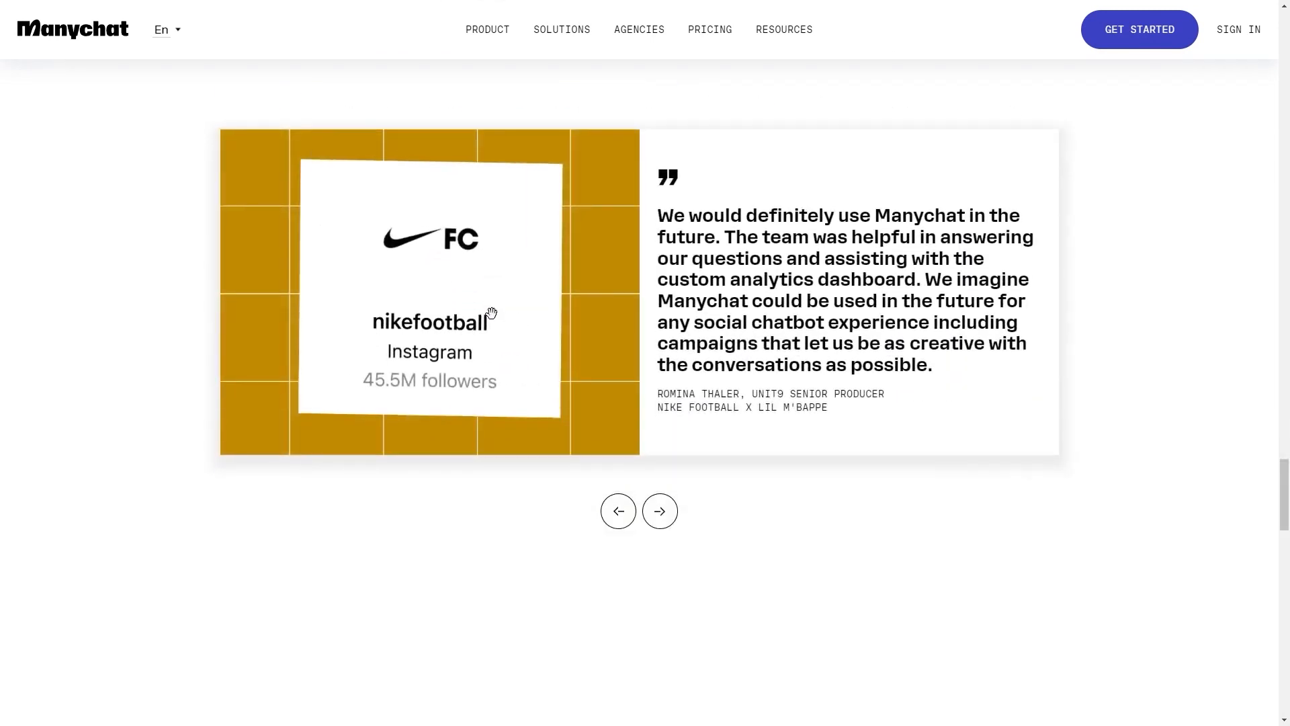
scroll(up, 3)
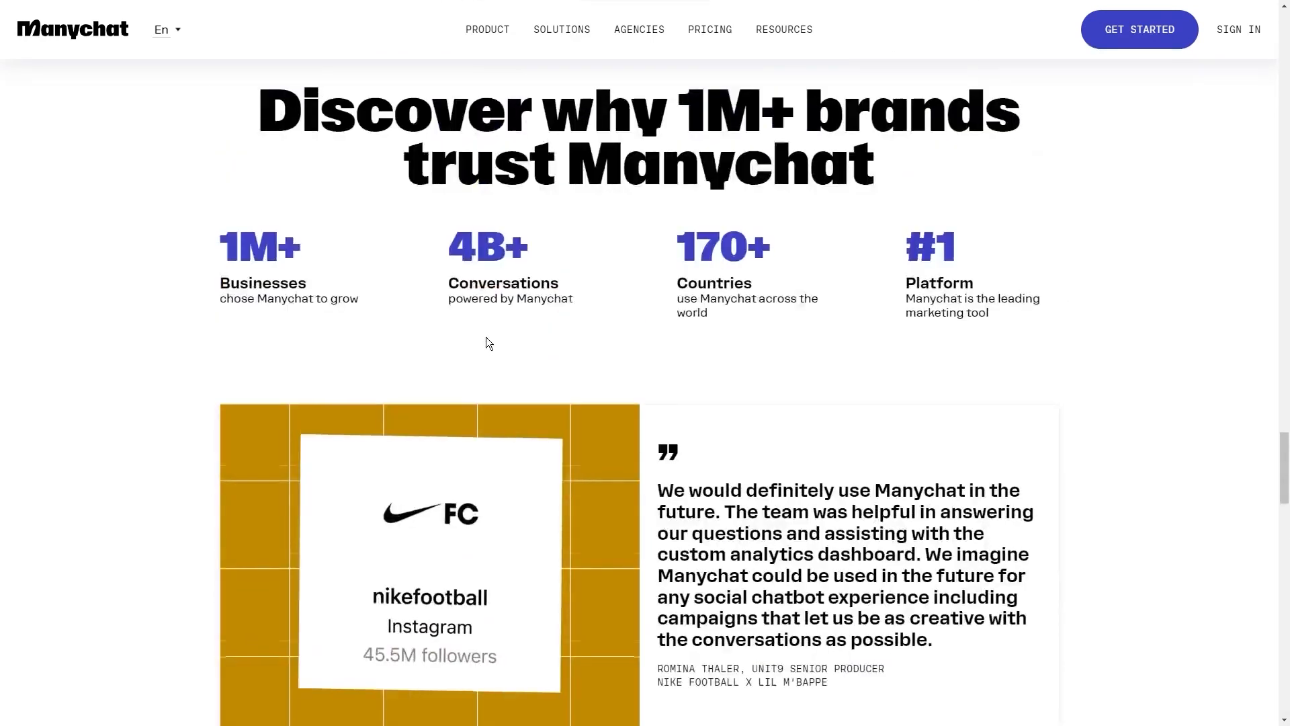
scroll(down, 3)
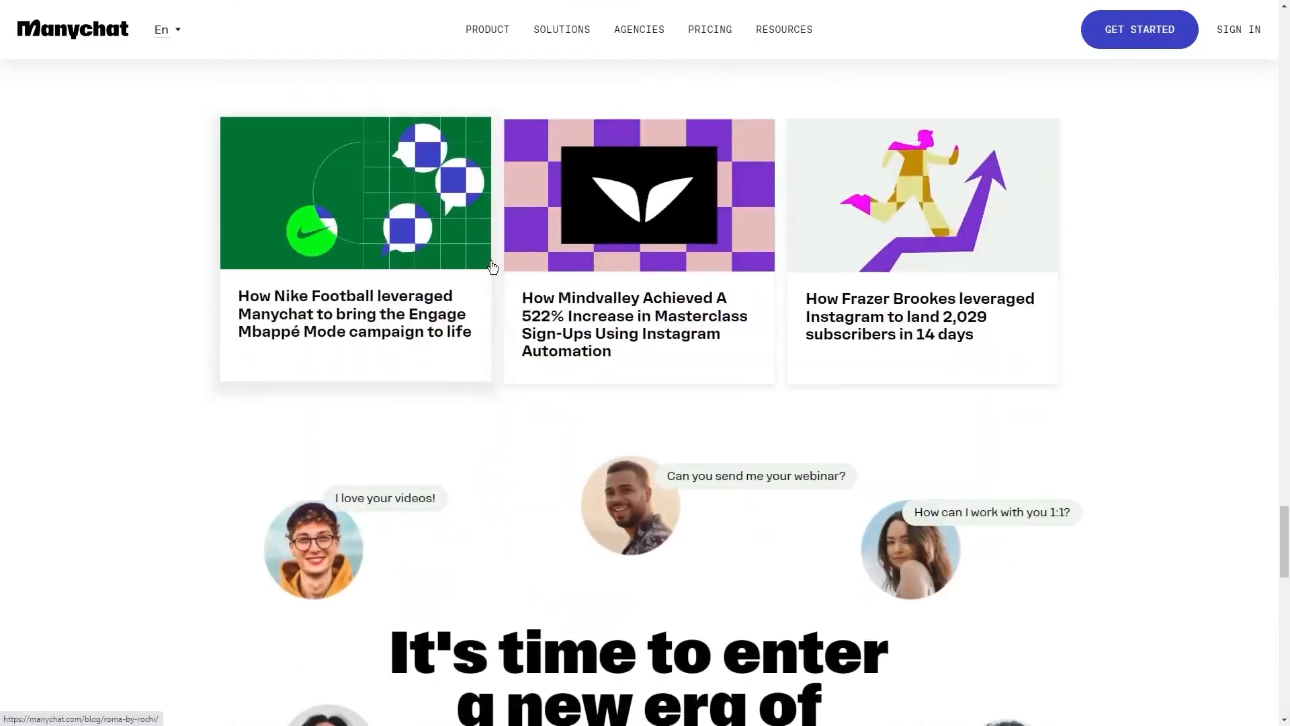
scroll(down, 3)
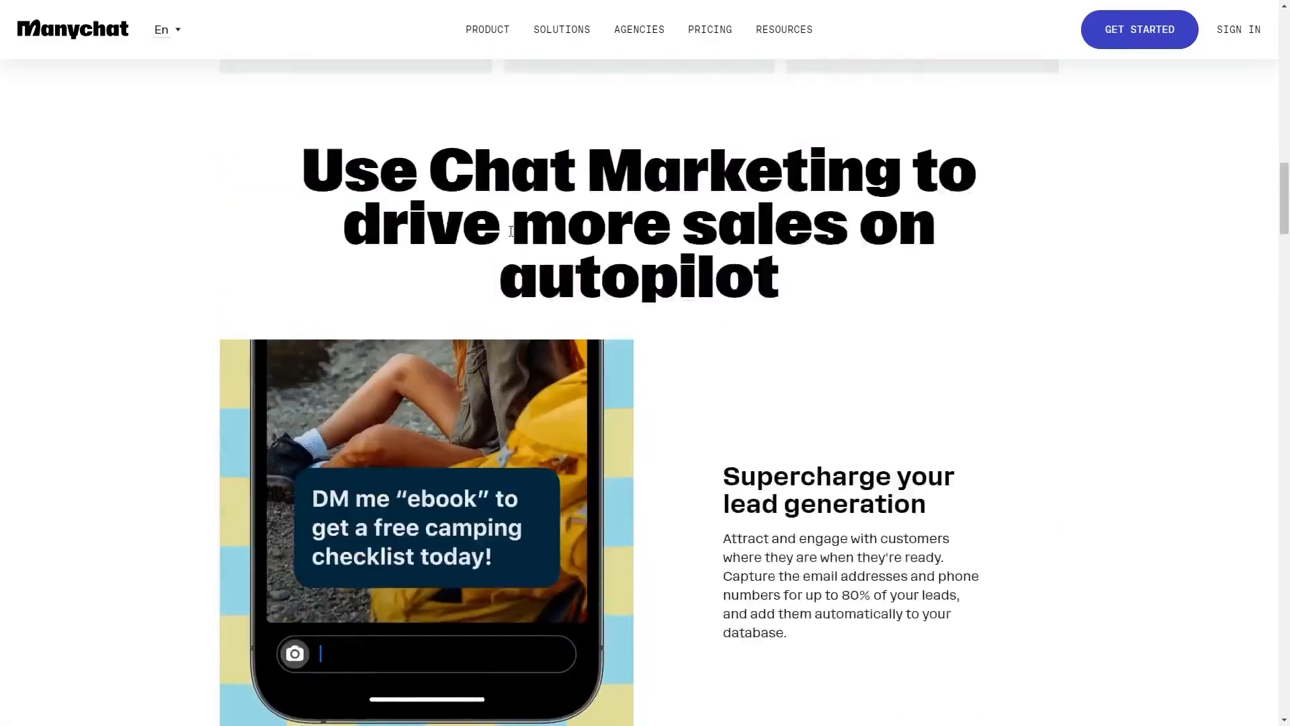
Step: Open the PRODUCT page and try the Drive Sales and Engage Prospects demo chats
click(486, 29)
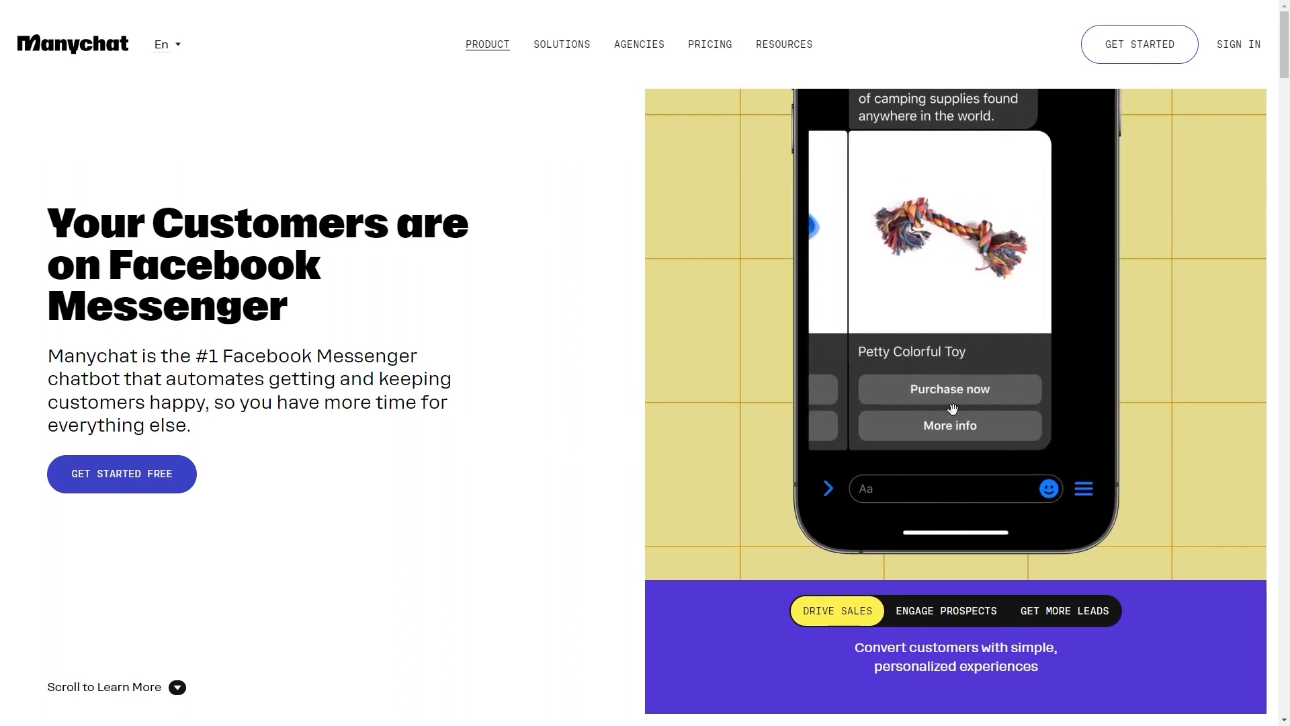
click(949, 389)
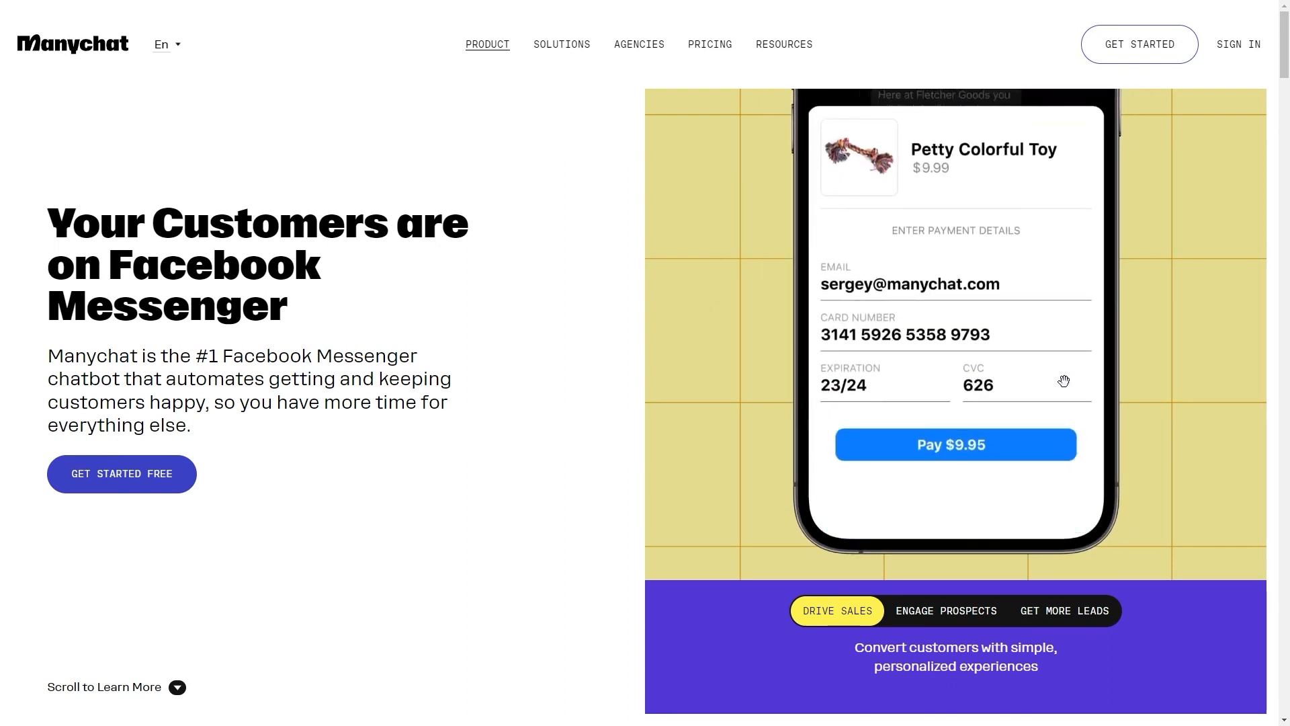
click(945, 611)
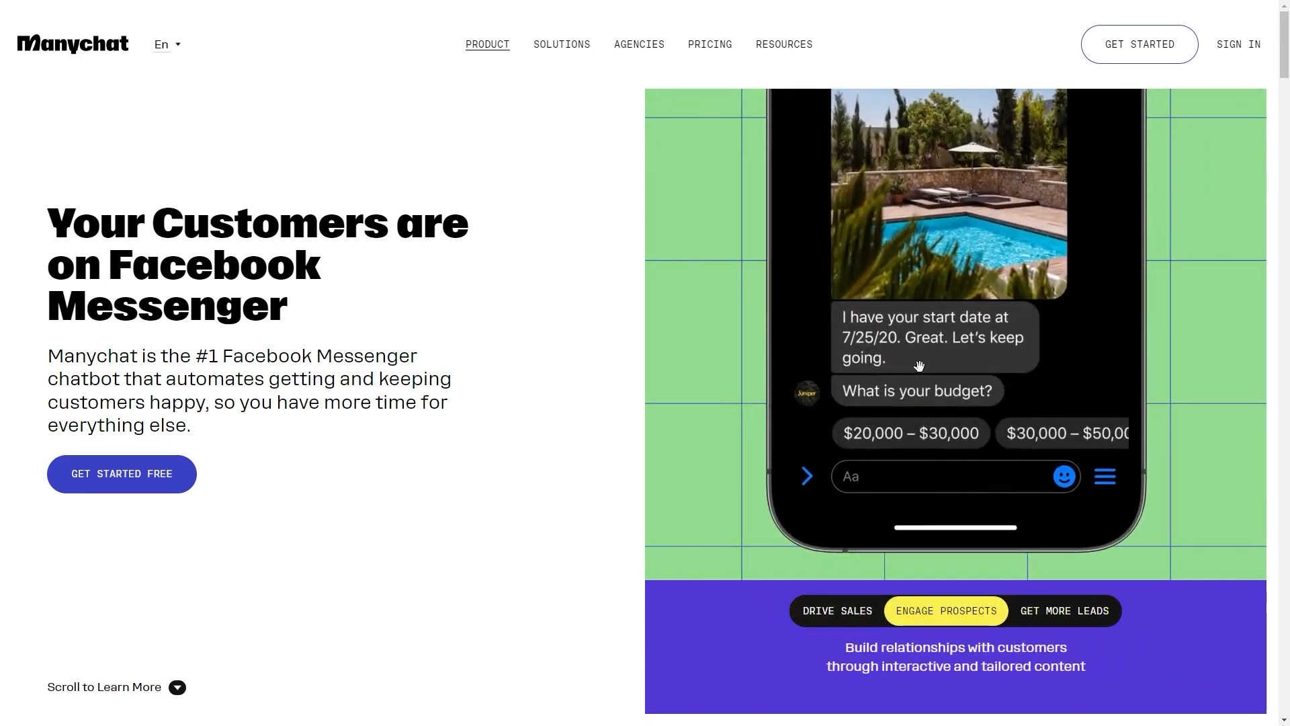
scroll(down, 3)
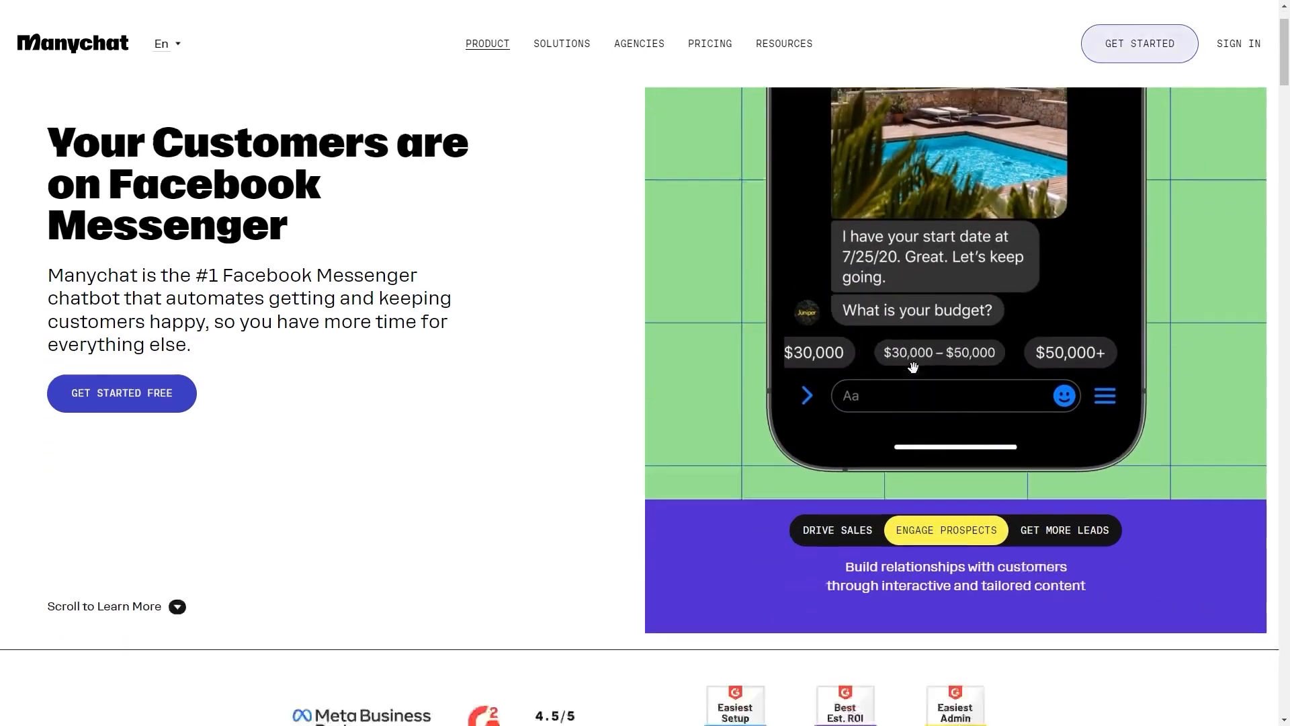
scroll(down, 3)
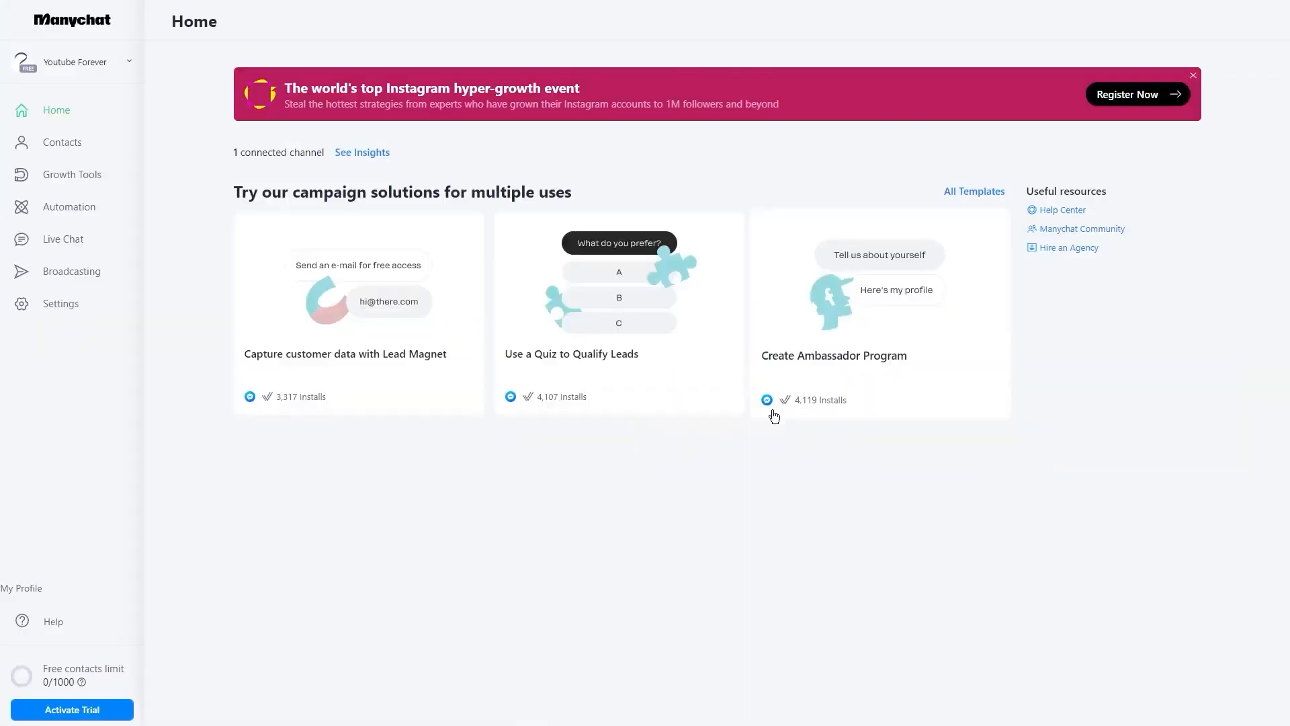
mouse_move(515, 301)
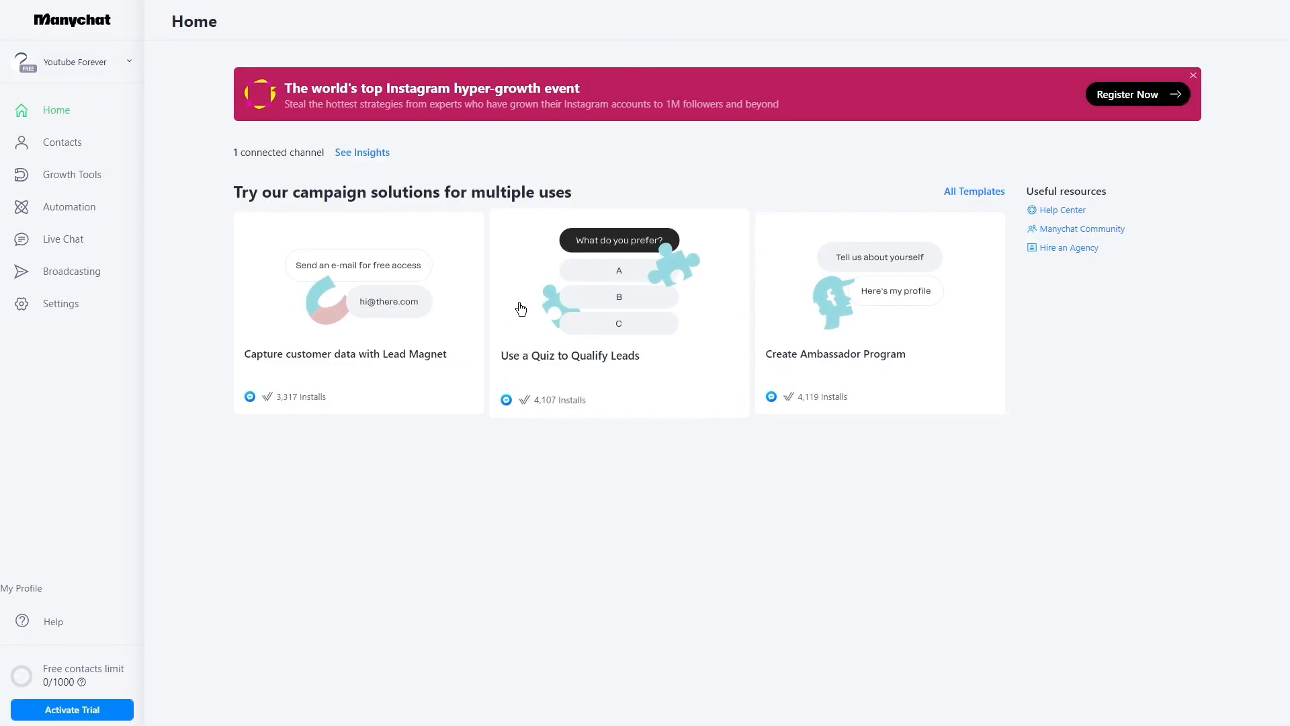
mouse_move(542, 312)
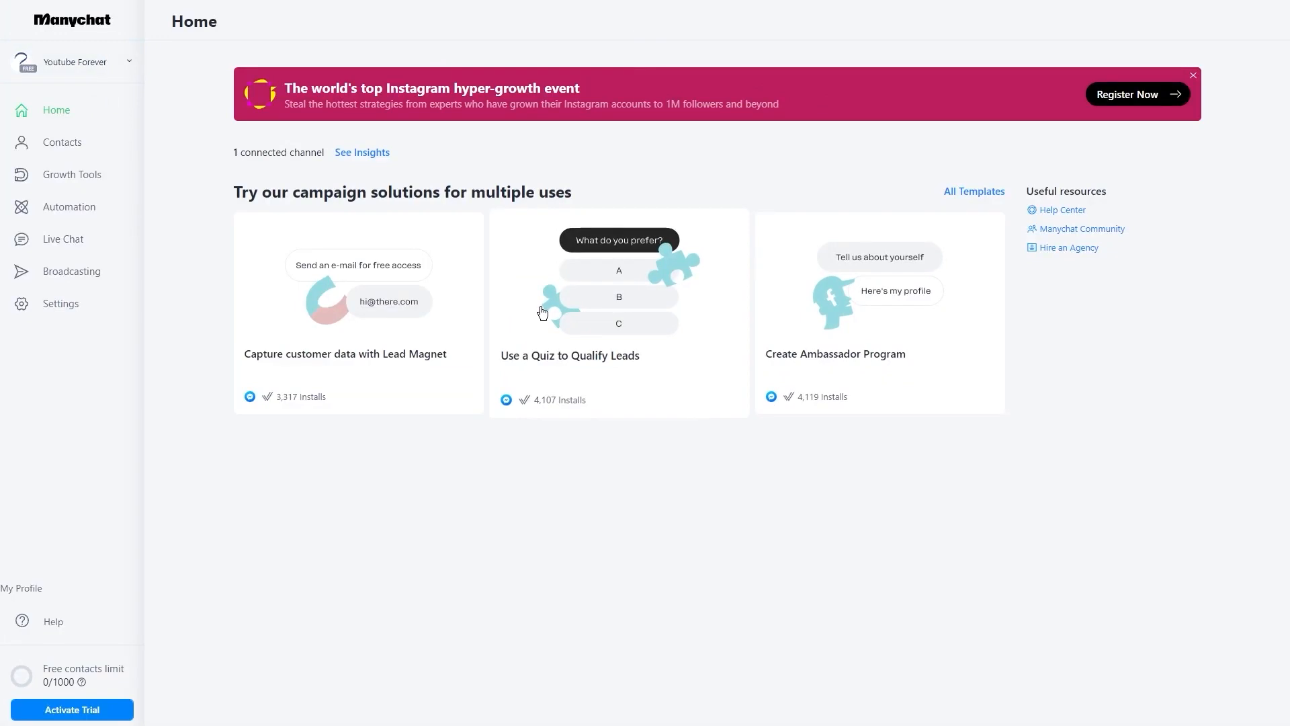
mouse_move(160, 29)
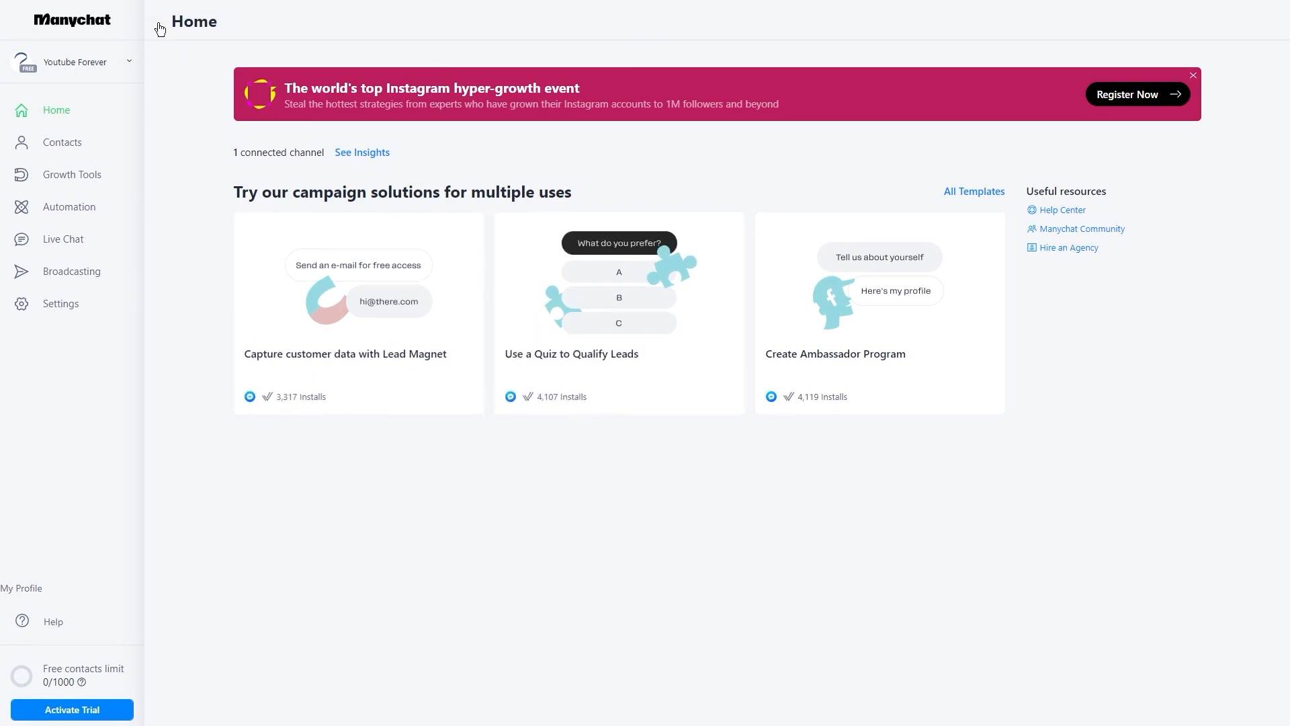
mouse_move(187, 145)
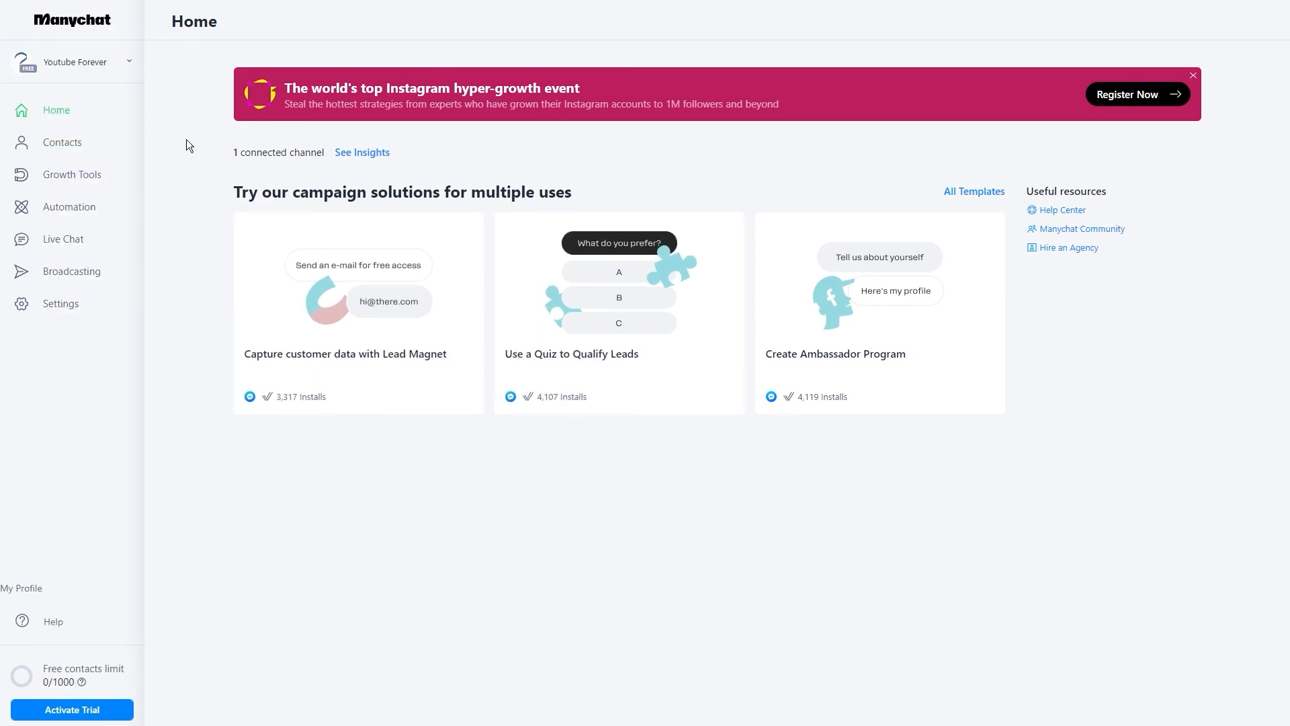
mouse_move(500, 250)
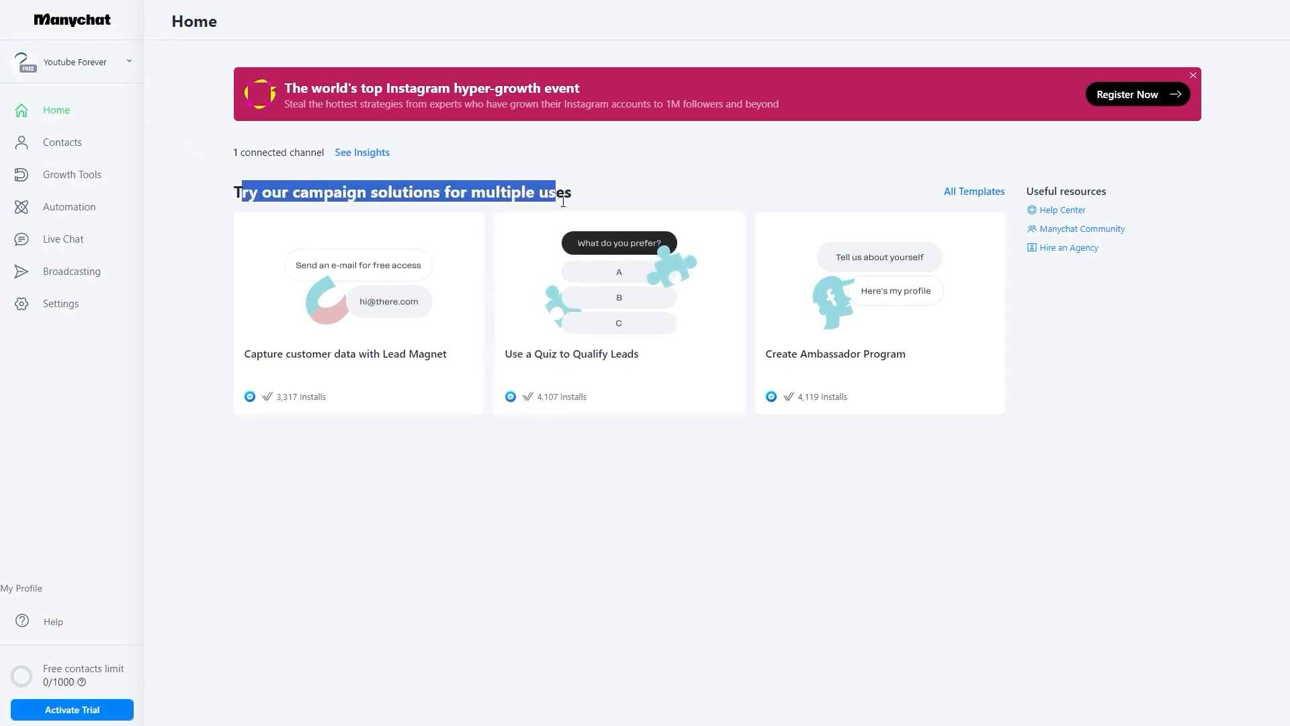
mouse_move(503, 242)
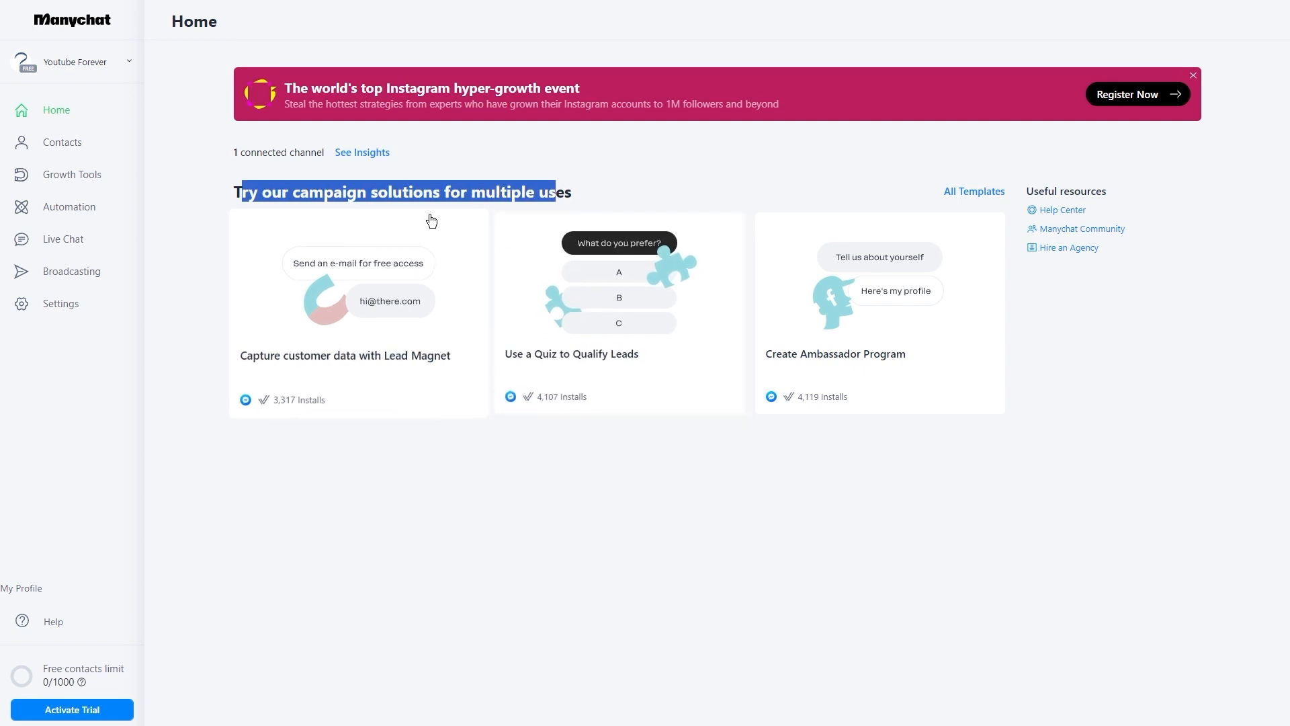
mouse_move(373, 256)
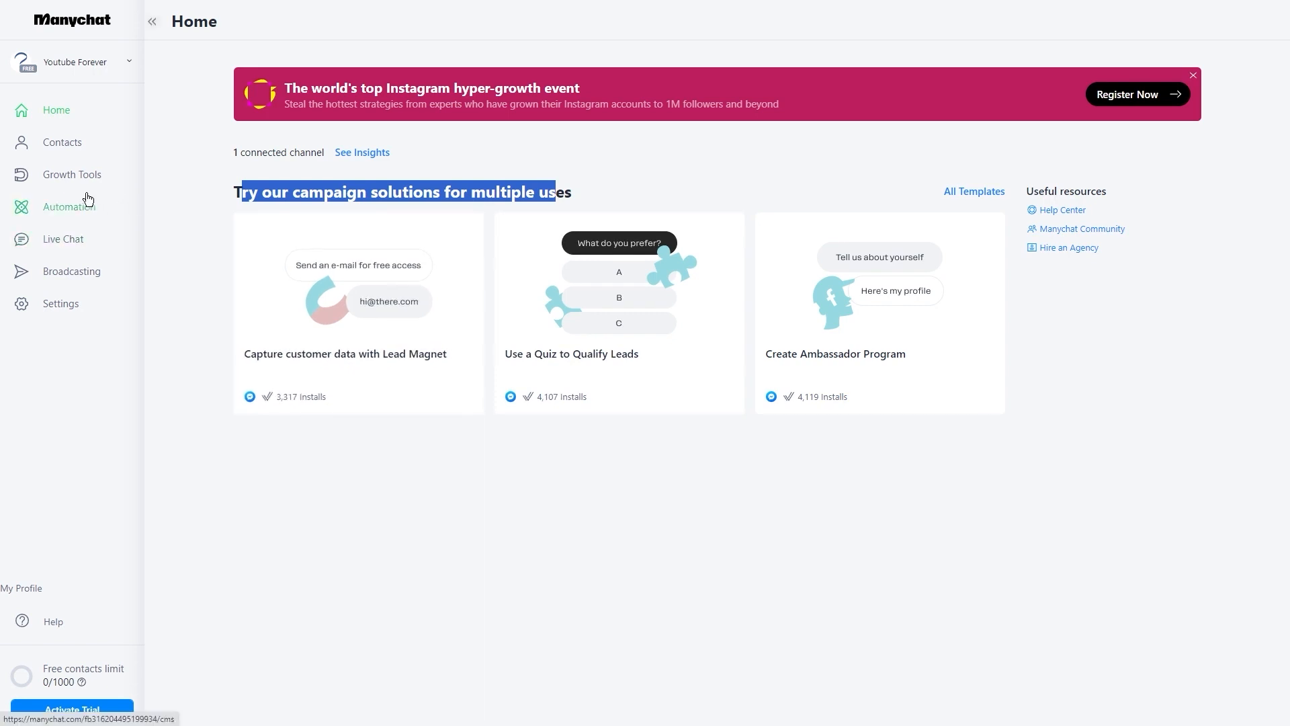
click(72, 175)
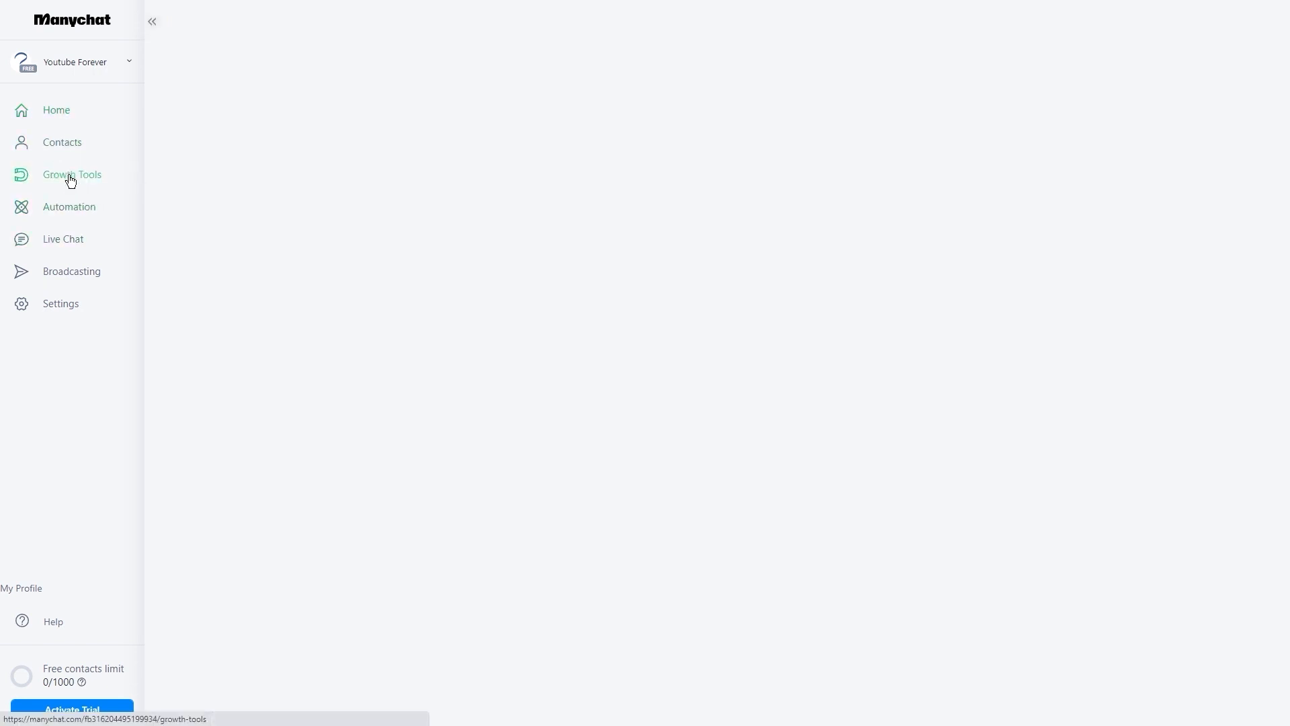
click(71, 175)
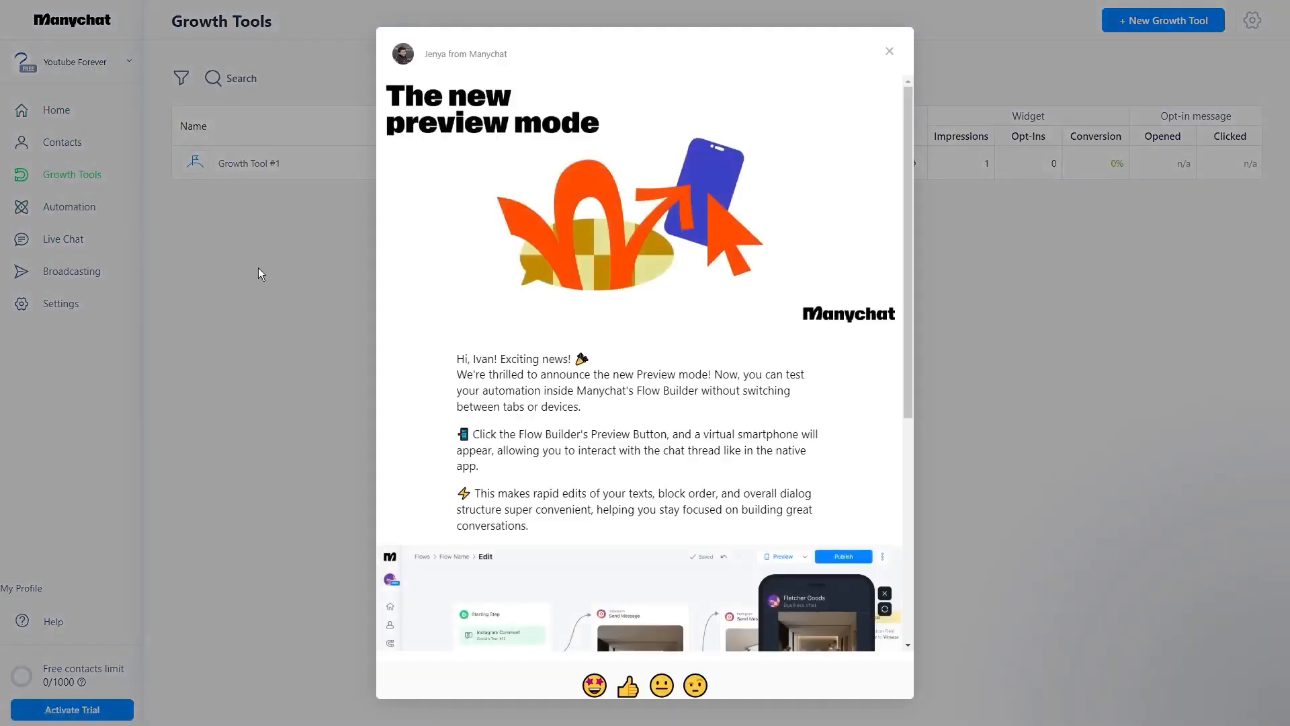
click(69, 206)
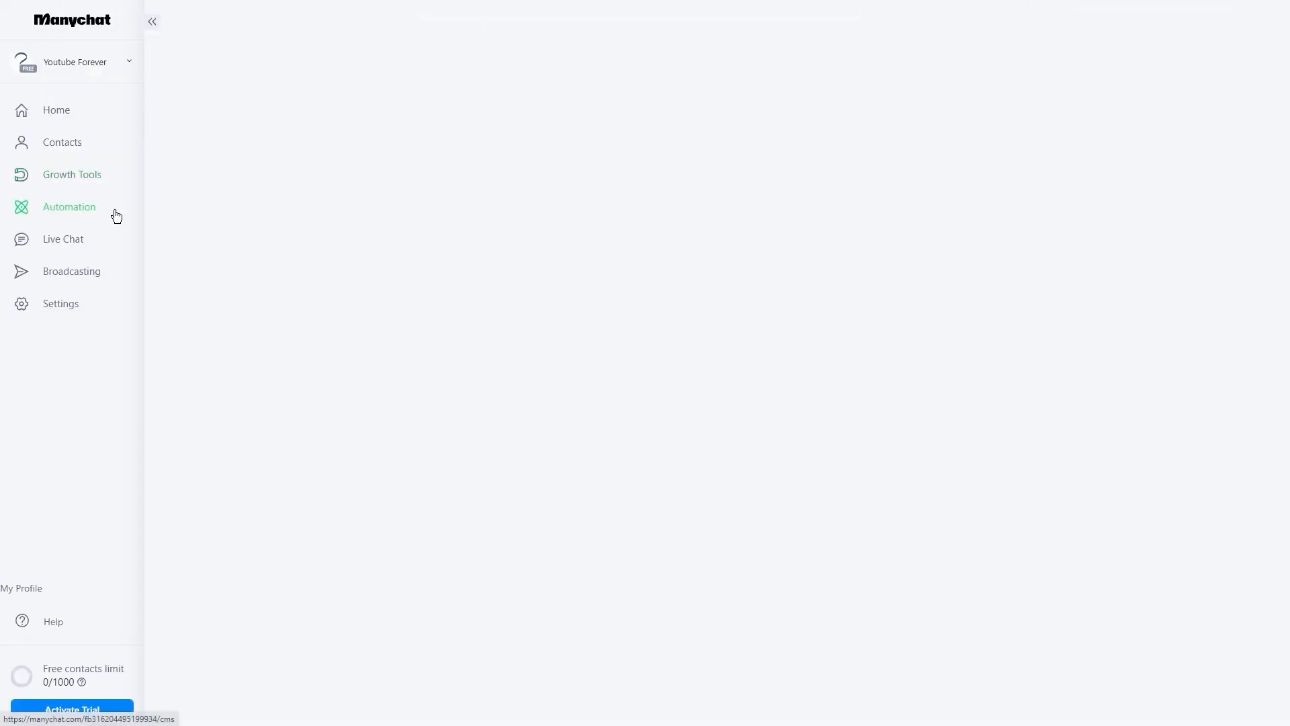
click(70, 206)
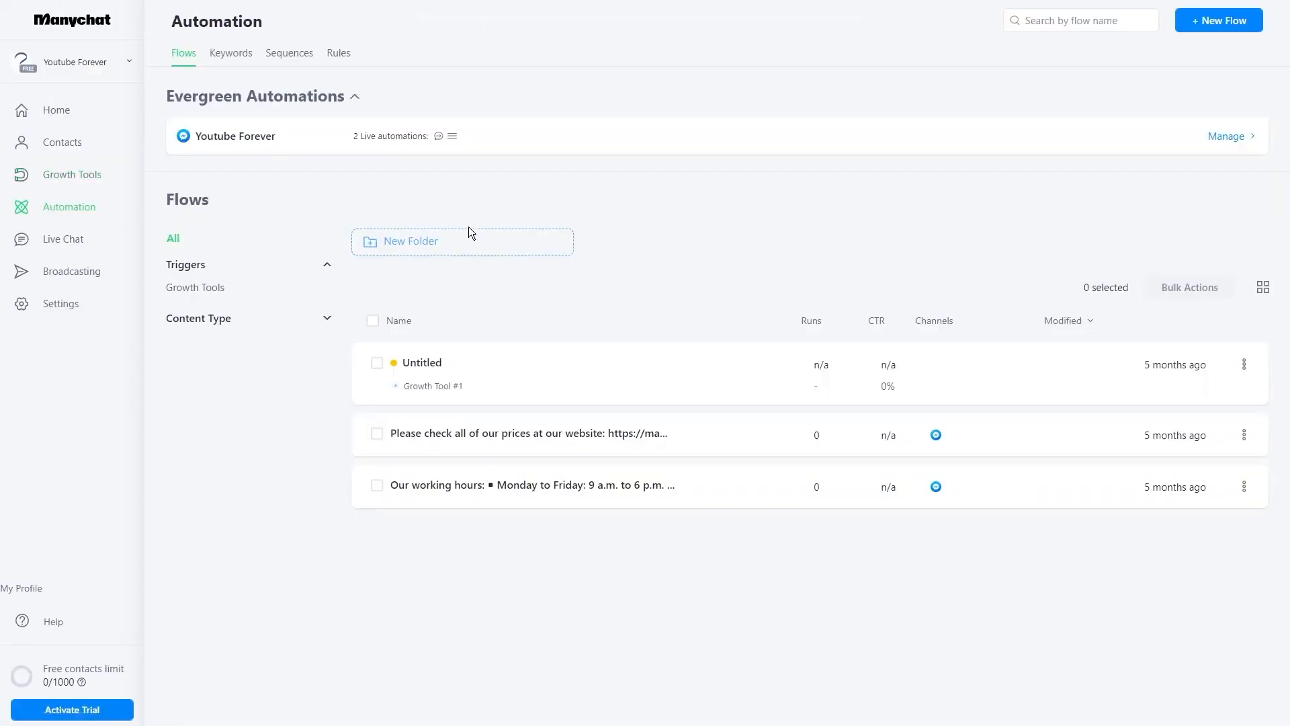
mouse_move(465, 238)
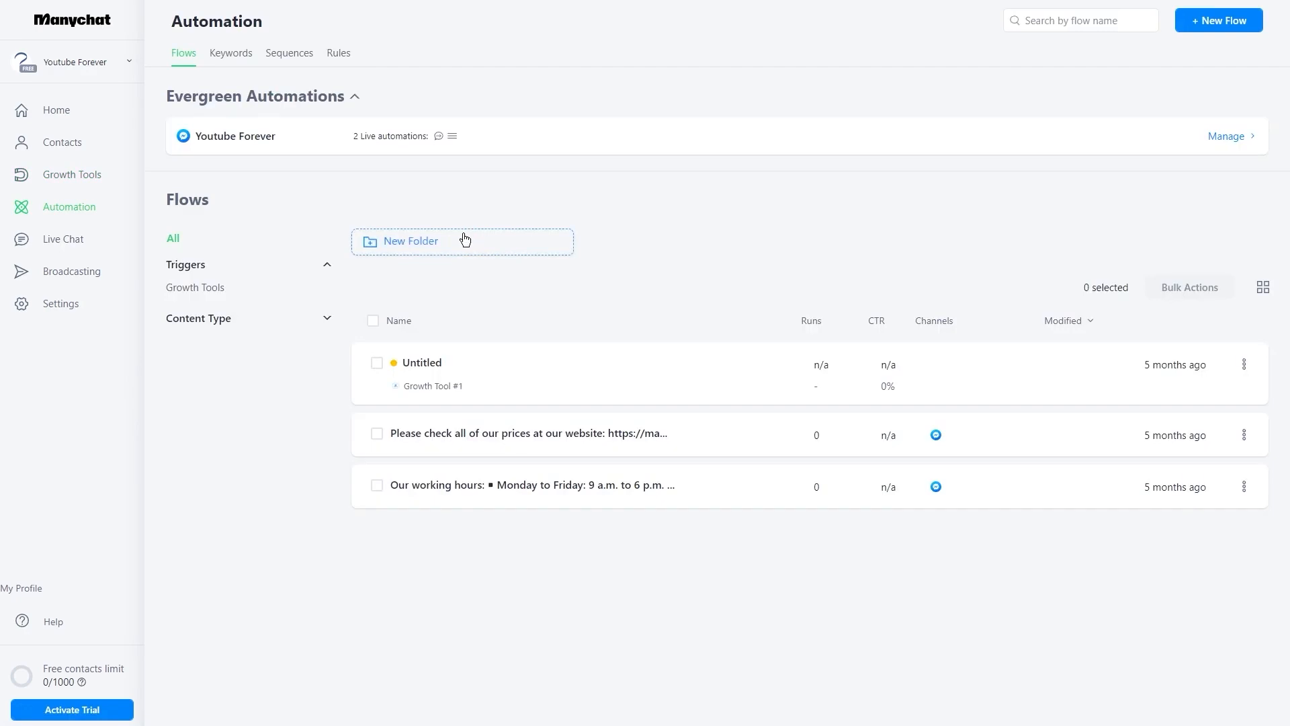
mouse_move(457, 244)
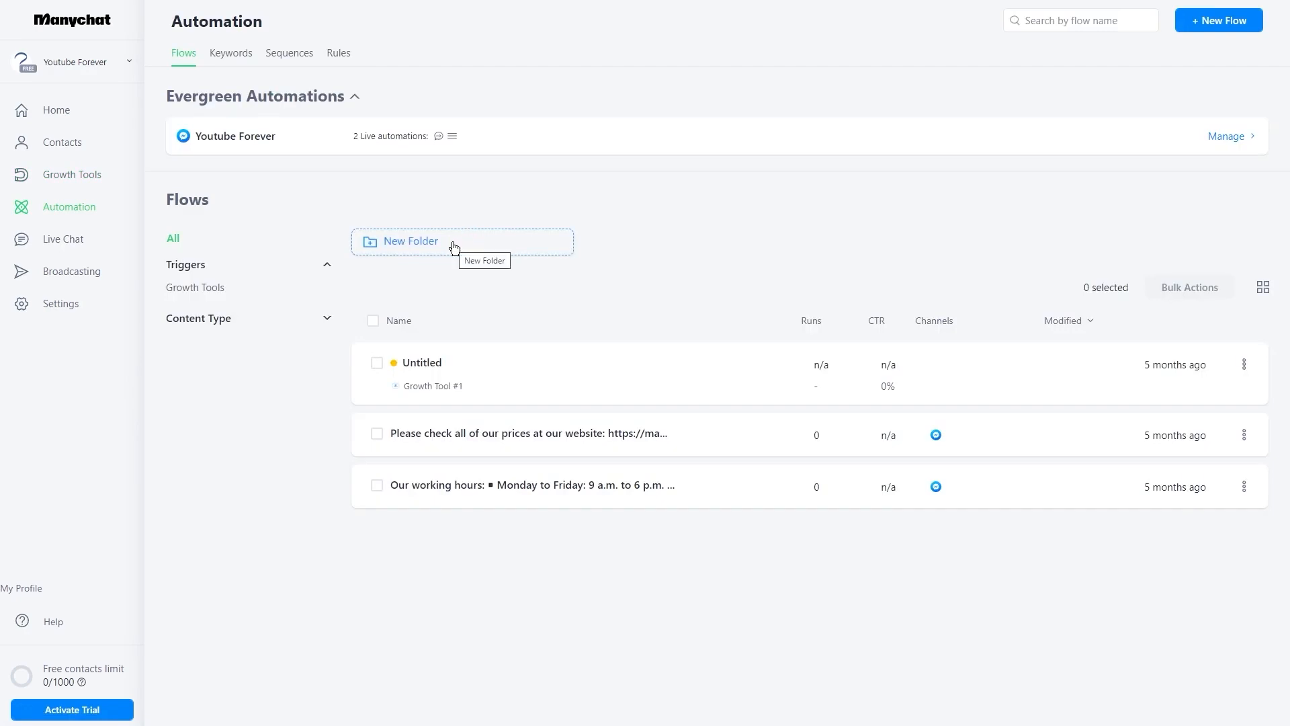
mouse_move(133, 267)
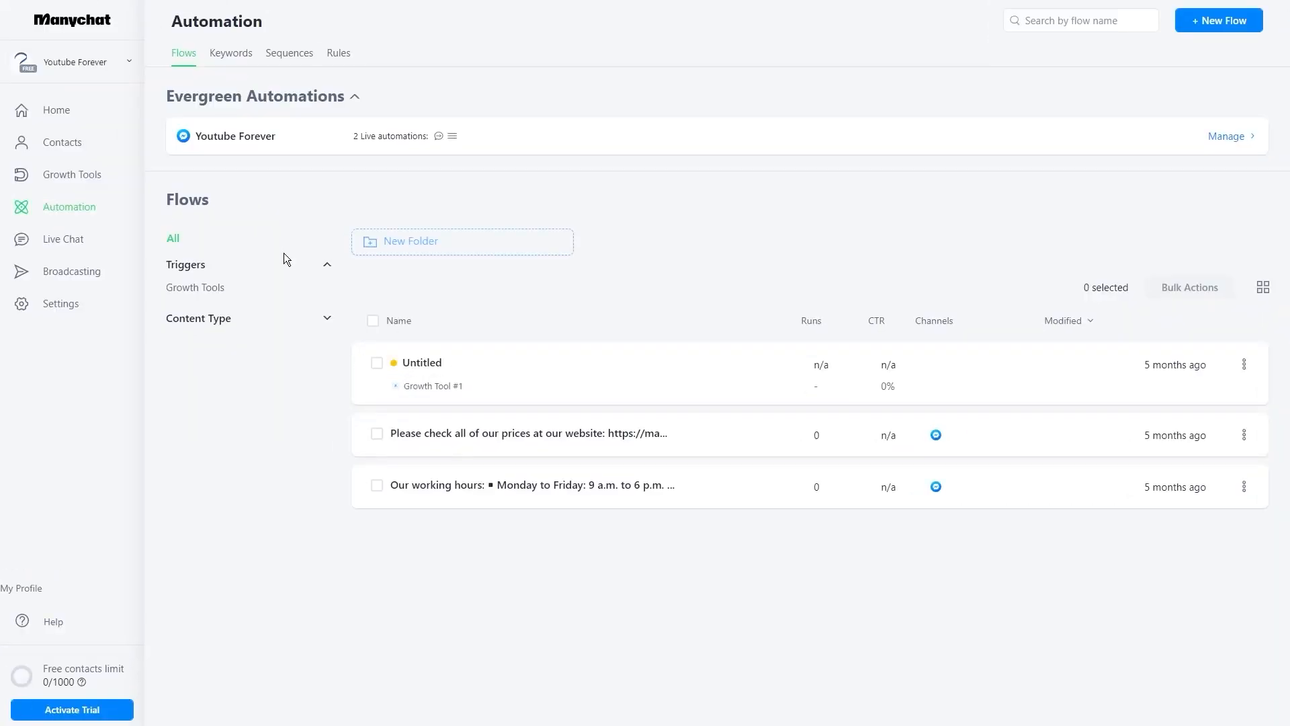
click(72, 271)
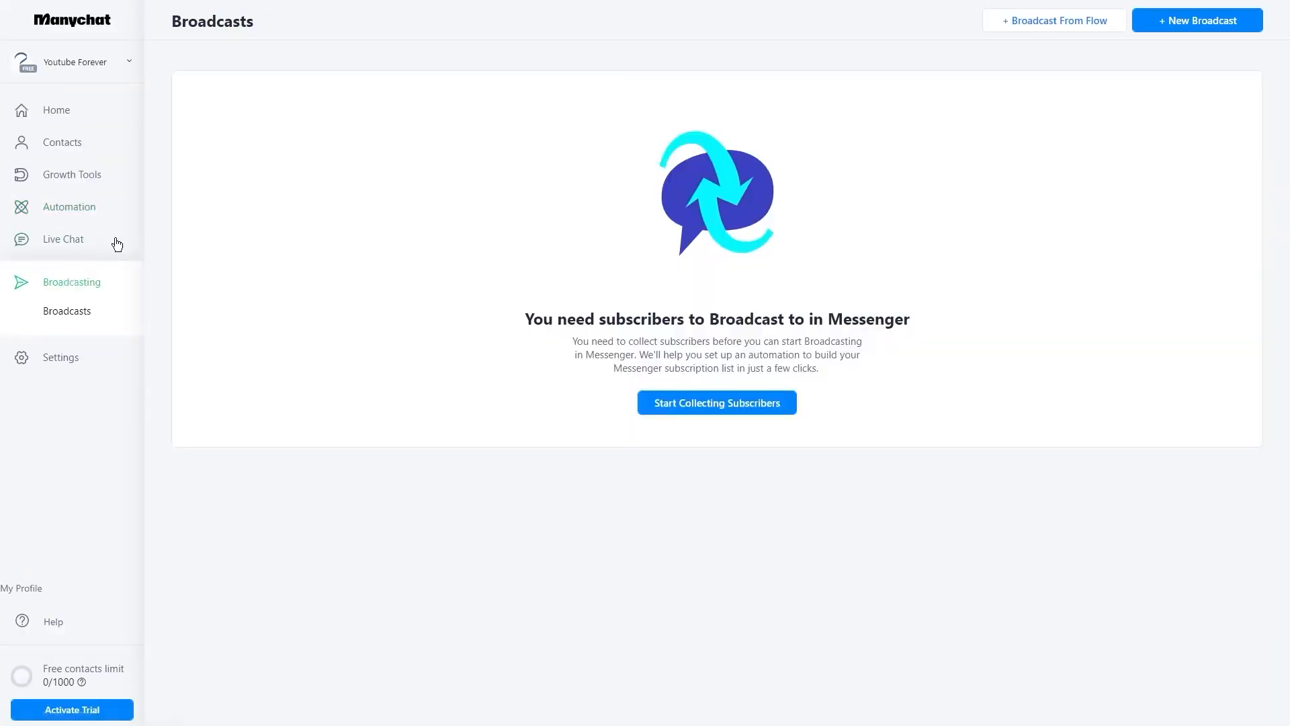
click(56, 109)
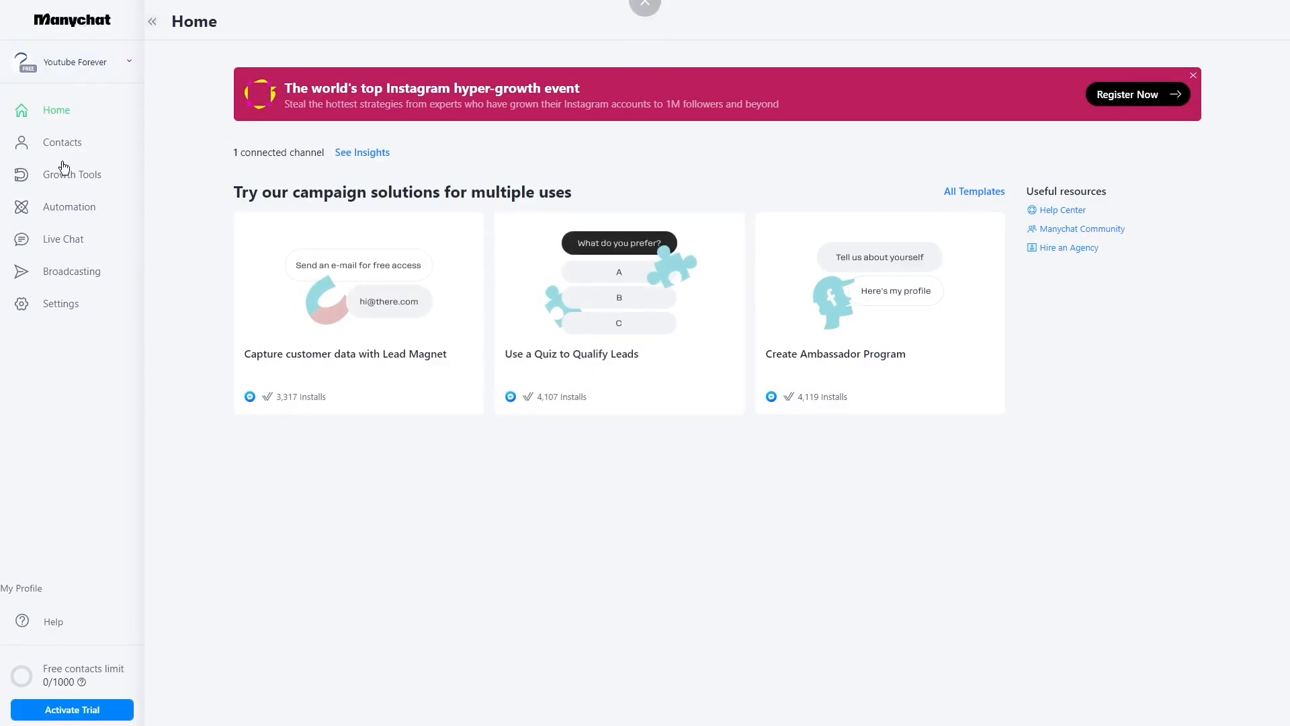
Step: Open Automation, collapse Evergreen Automations, and review the Untitled flow and two message flows
click(69, 207)
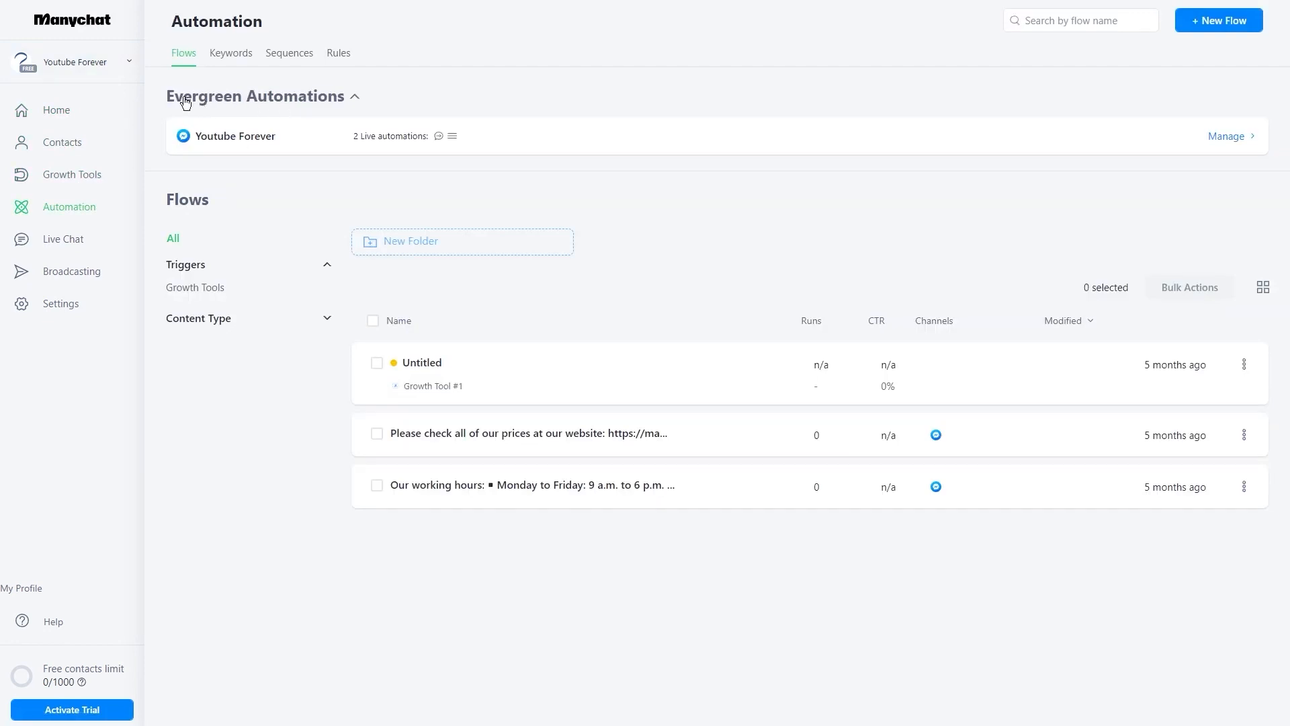
click(354, 96)
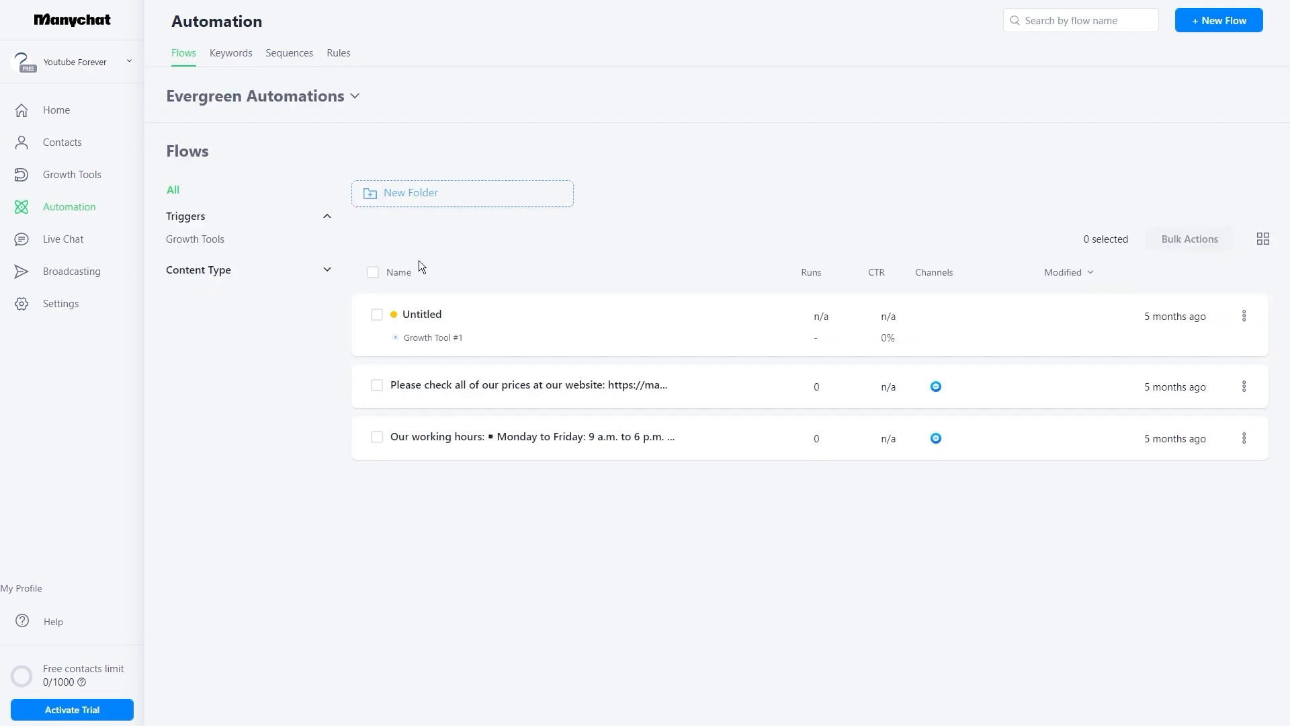
mouse_move(437, 244)
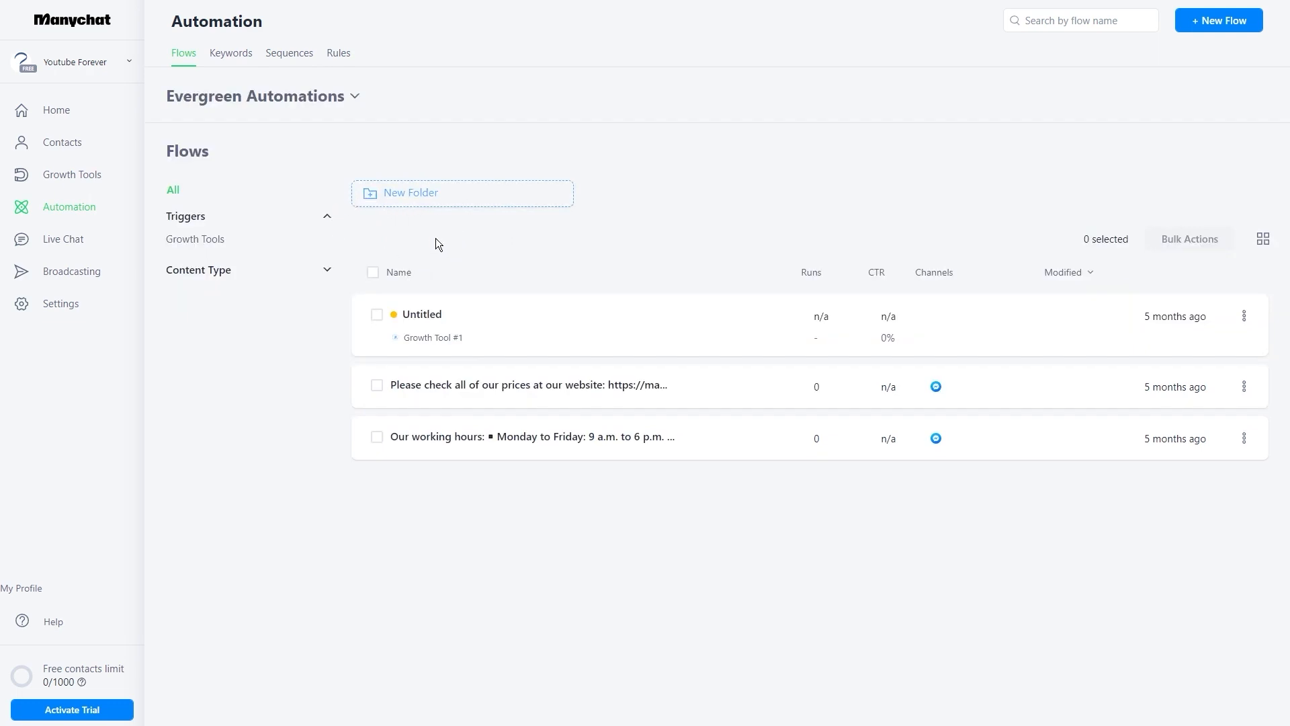
mouse_move(422, 314)
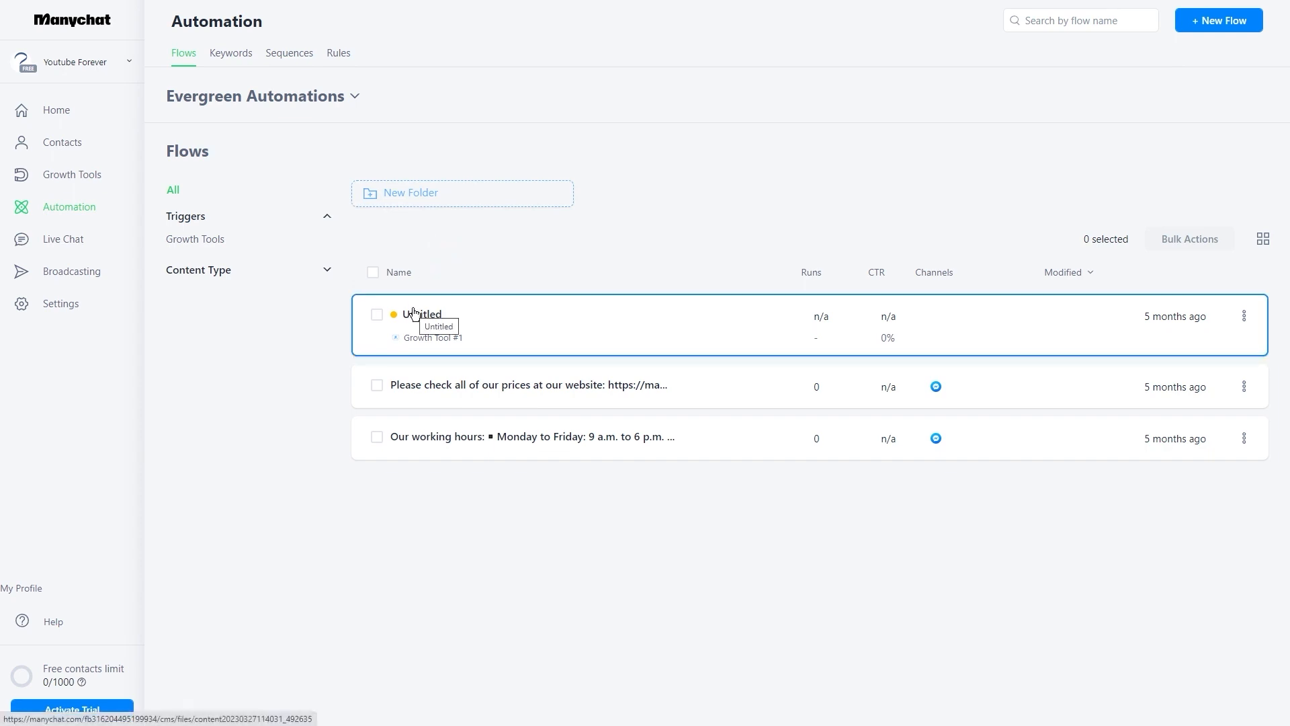
mouse_move(442, 231)
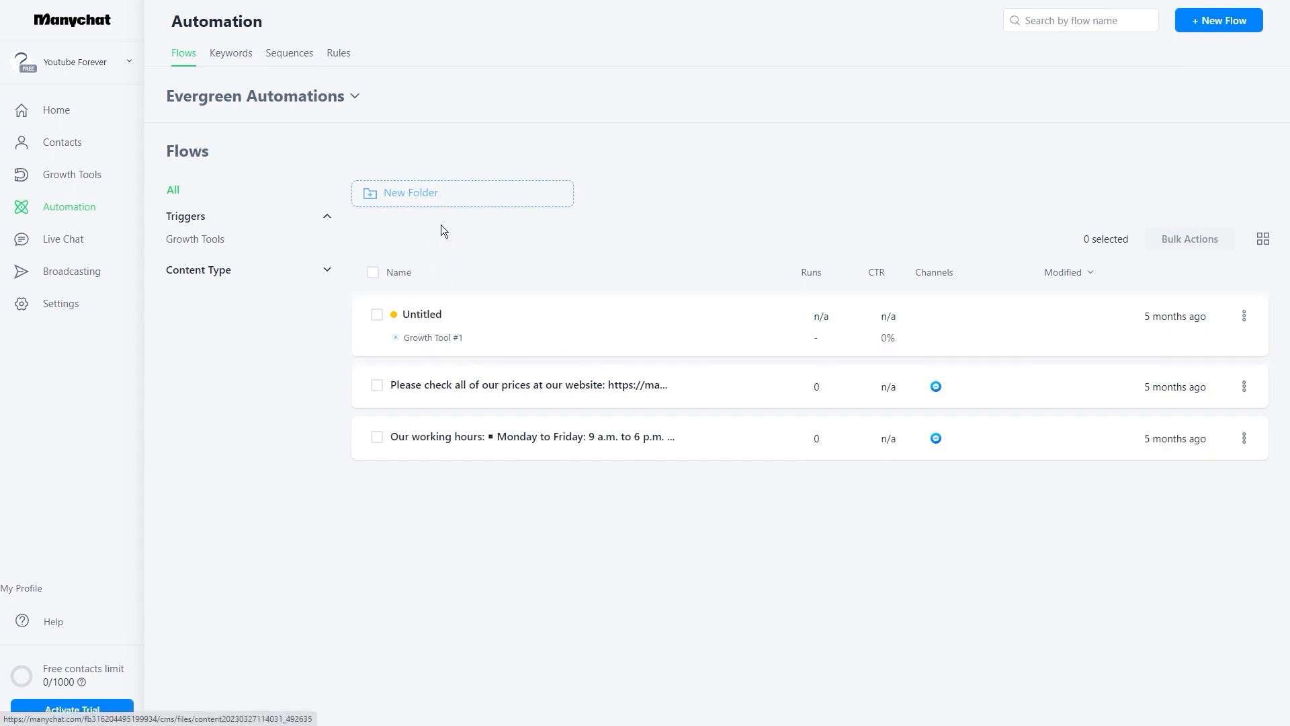
click(422, 314)
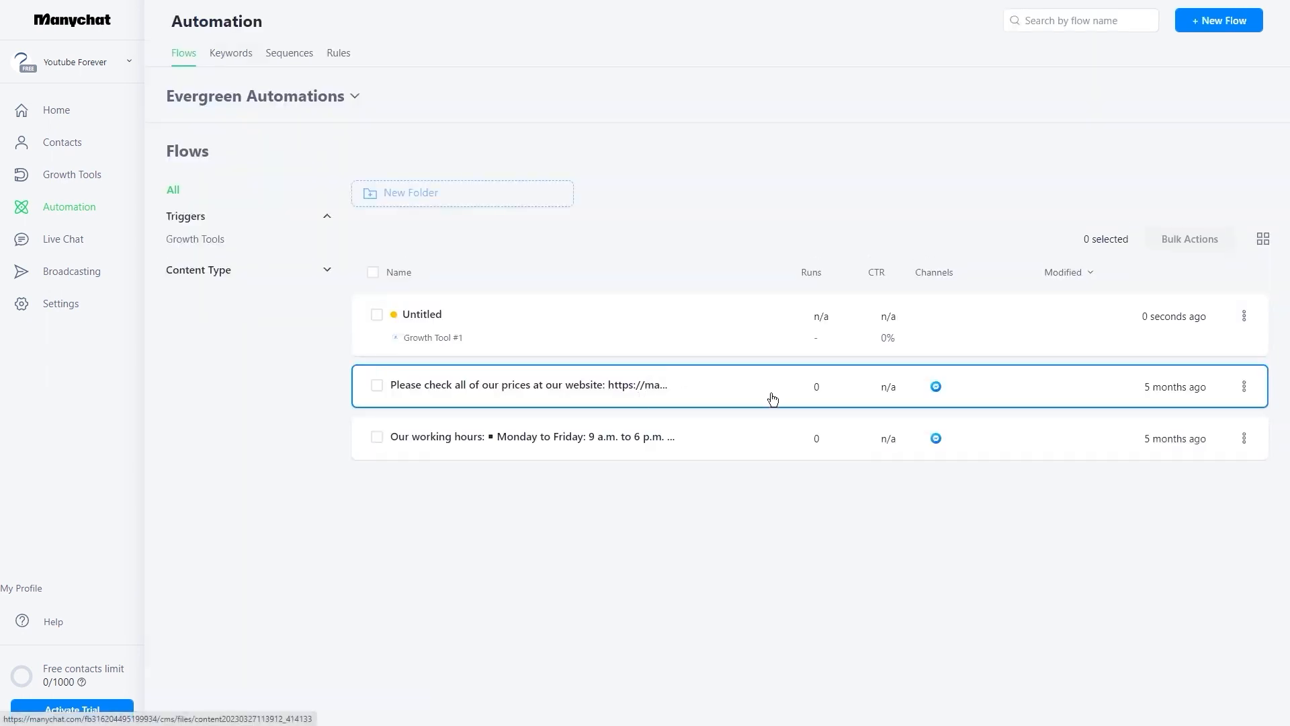
click(422, 314)
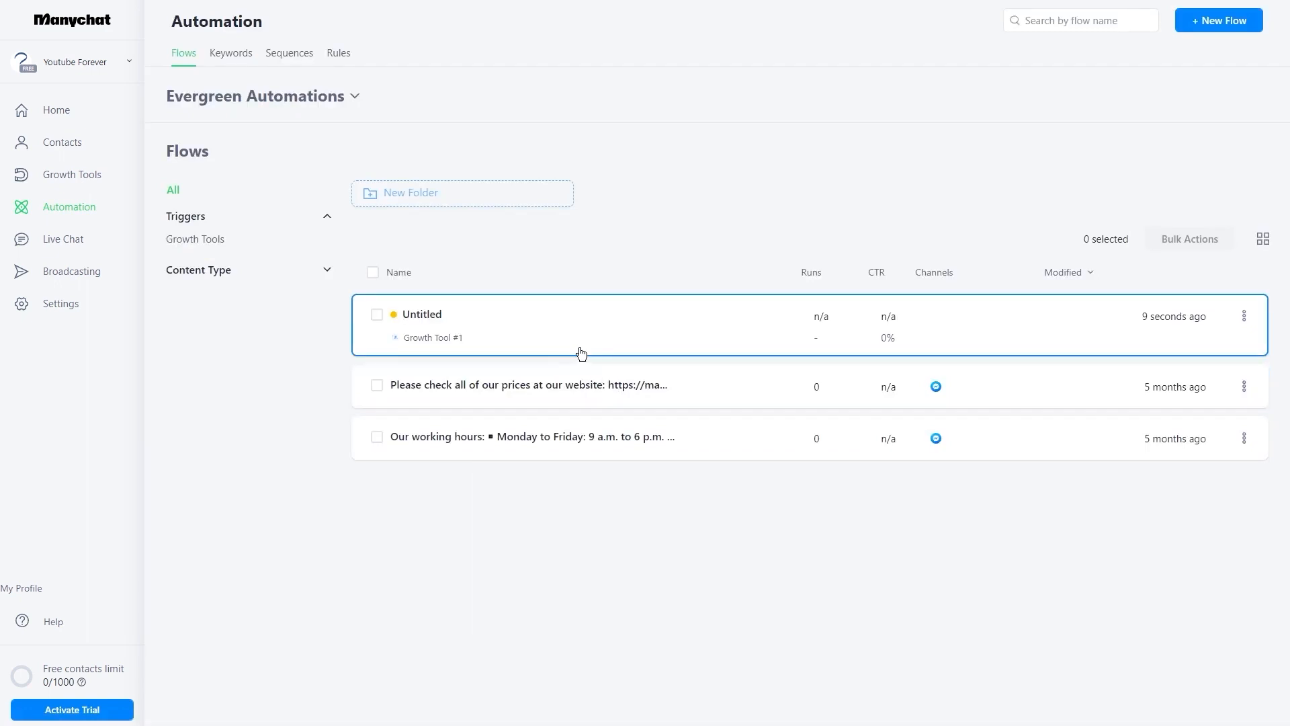
Step: Add a second keyword message condition 'weightloss', then view the empty Sequences page
click(230, 53)
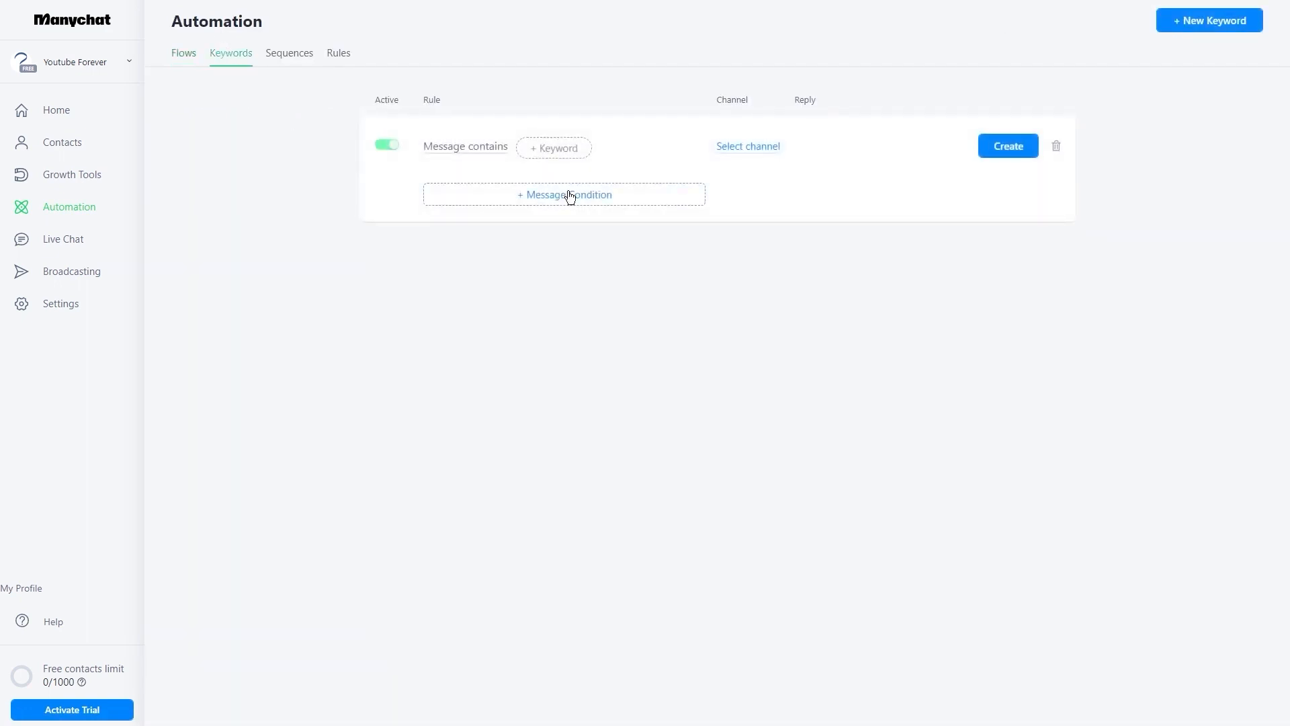
click(563, 195)
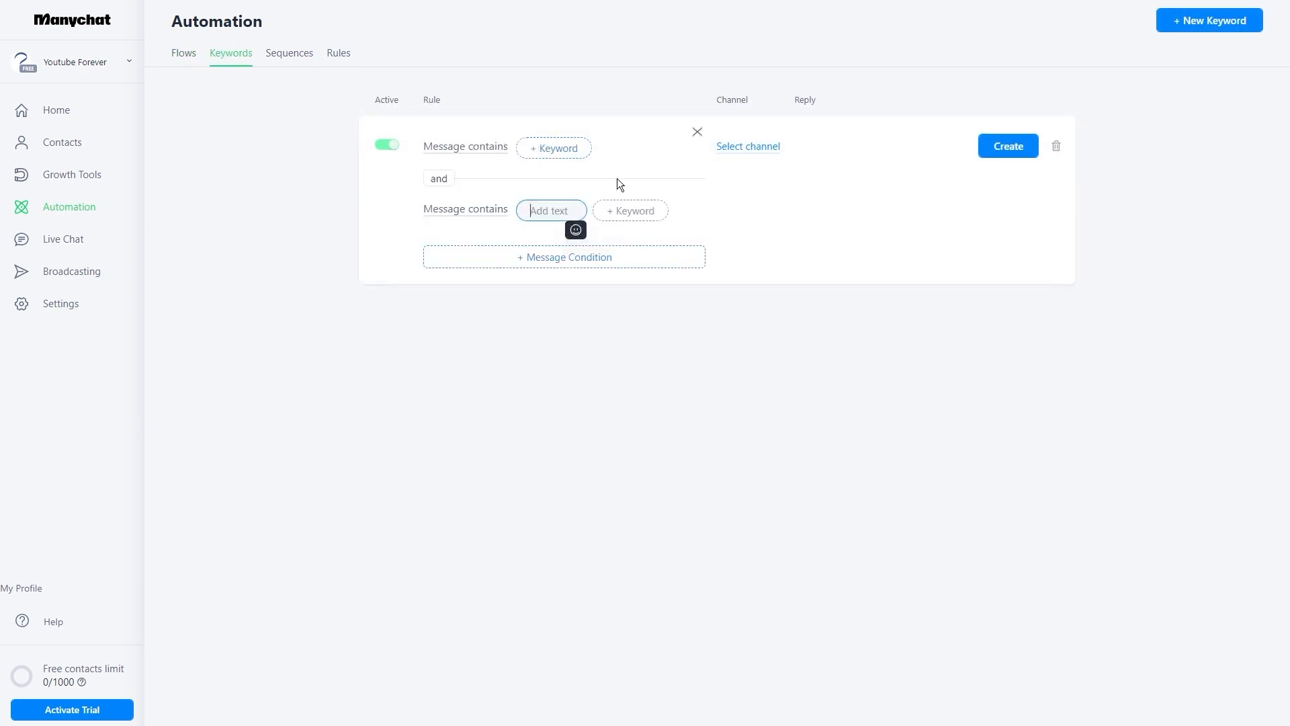
text(weight)
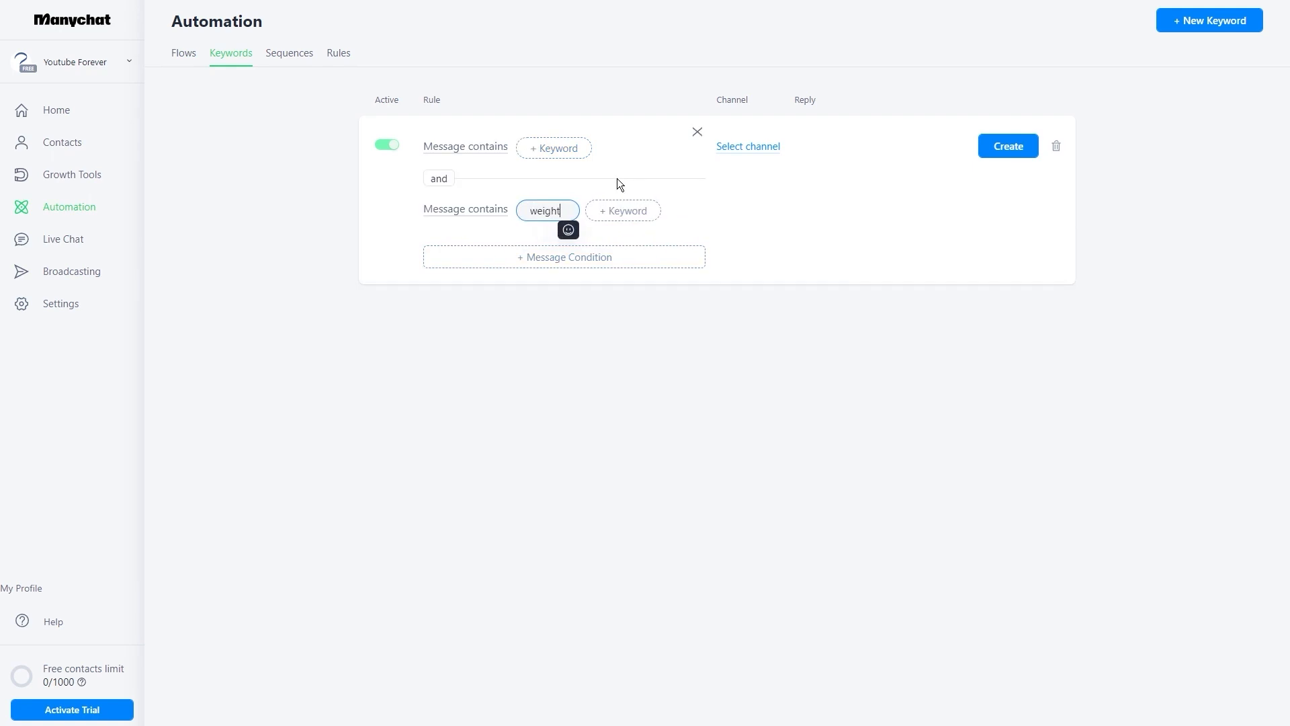
text(loss)
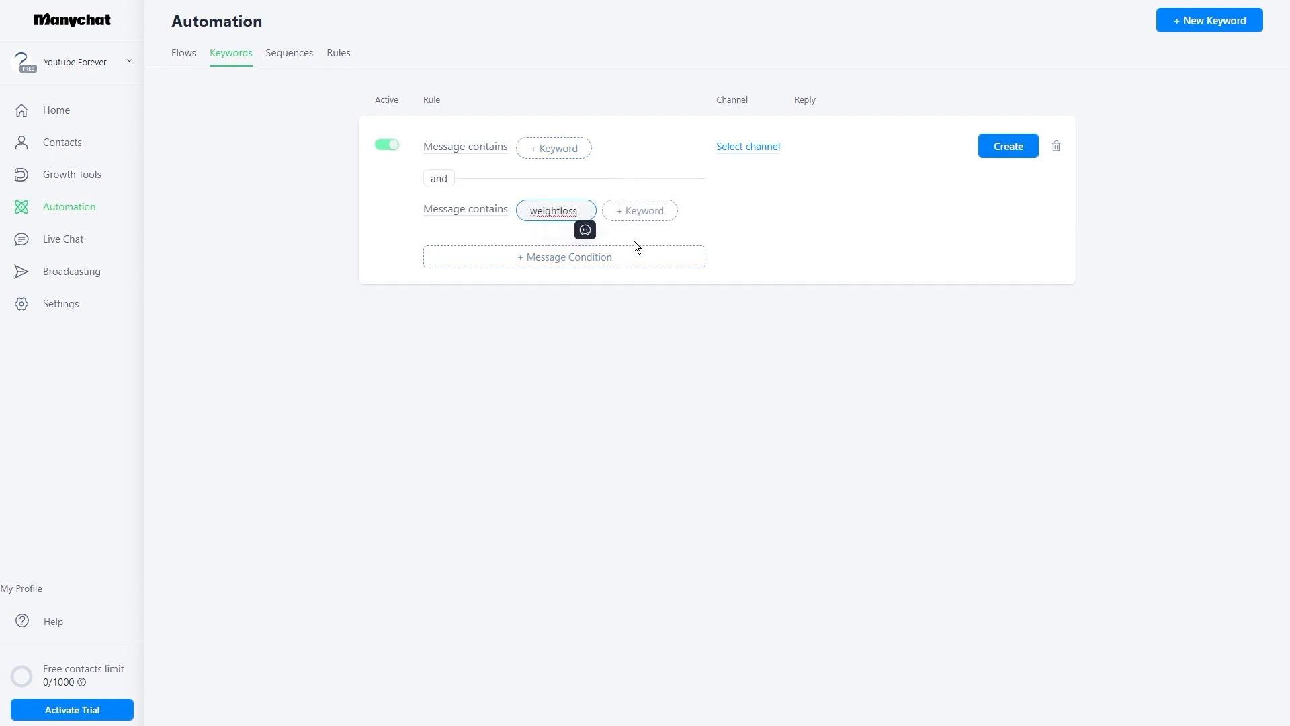
double_click(554, 210)
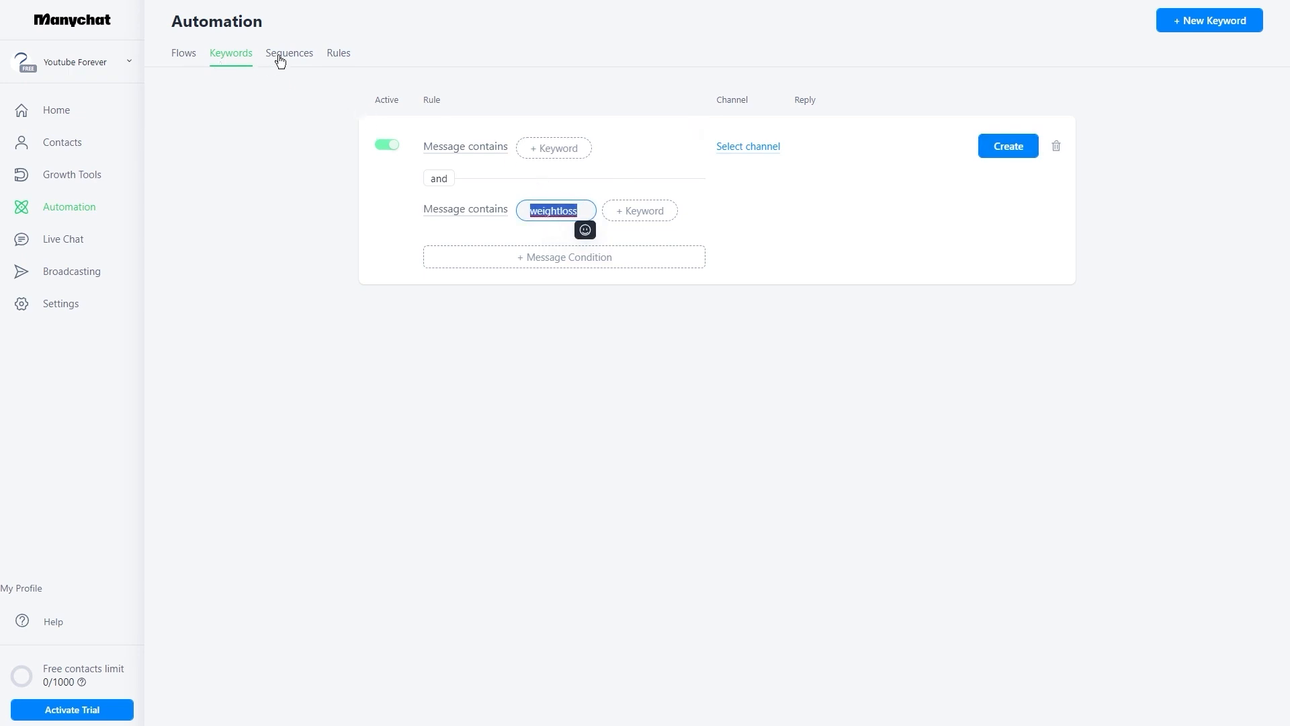
click(289, 52)
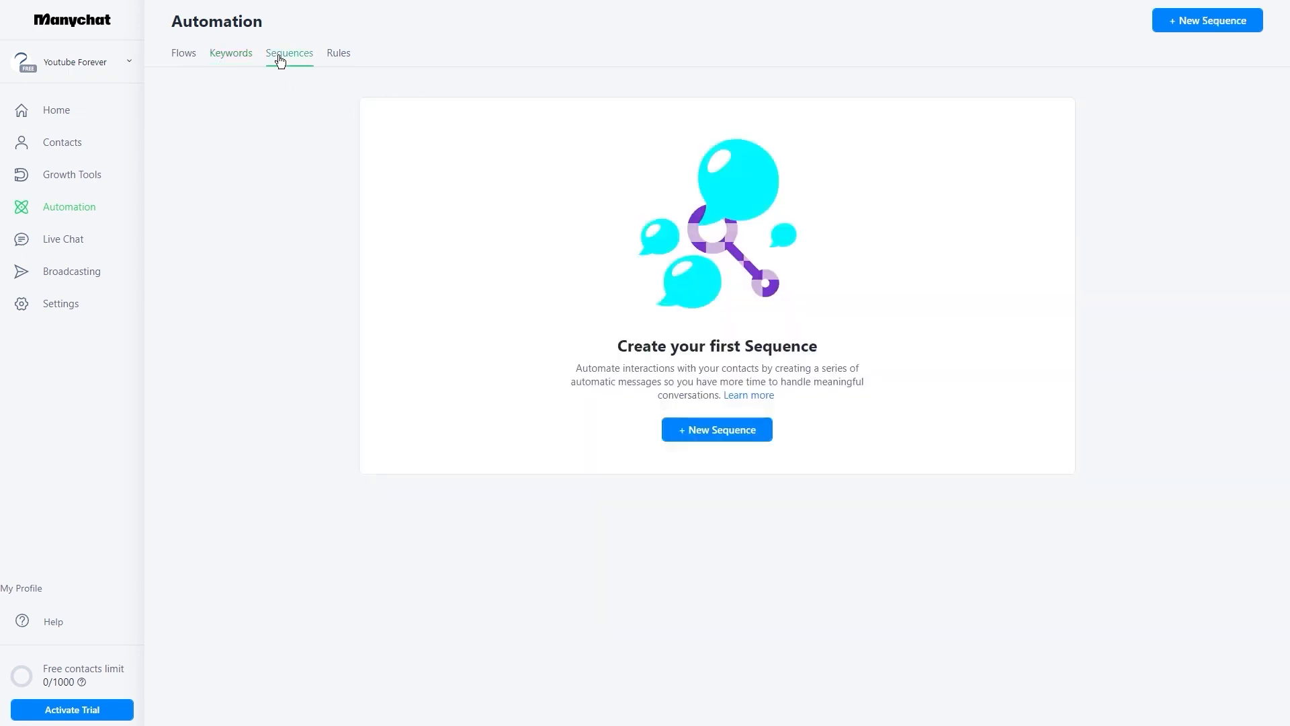
Step: Return to the Flows list and select the Untitled growth-tool flow row
click(183, 52)
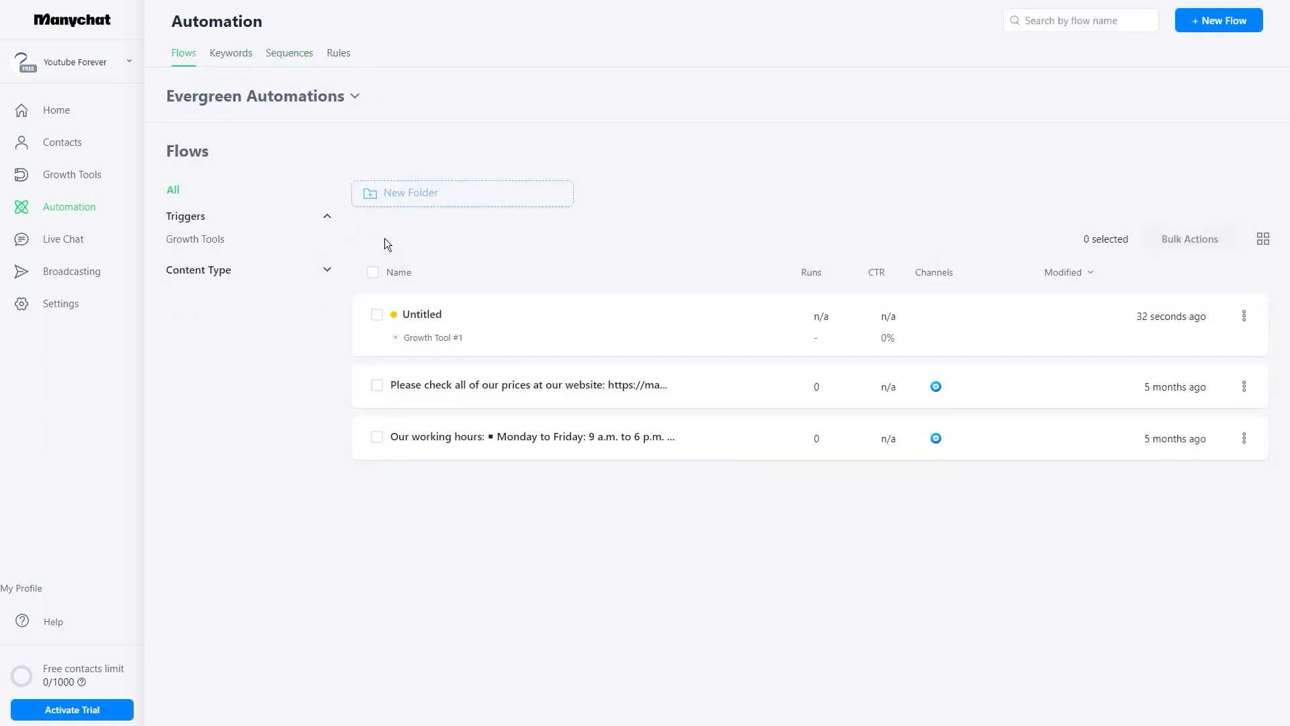
mouse_move(437, 258)
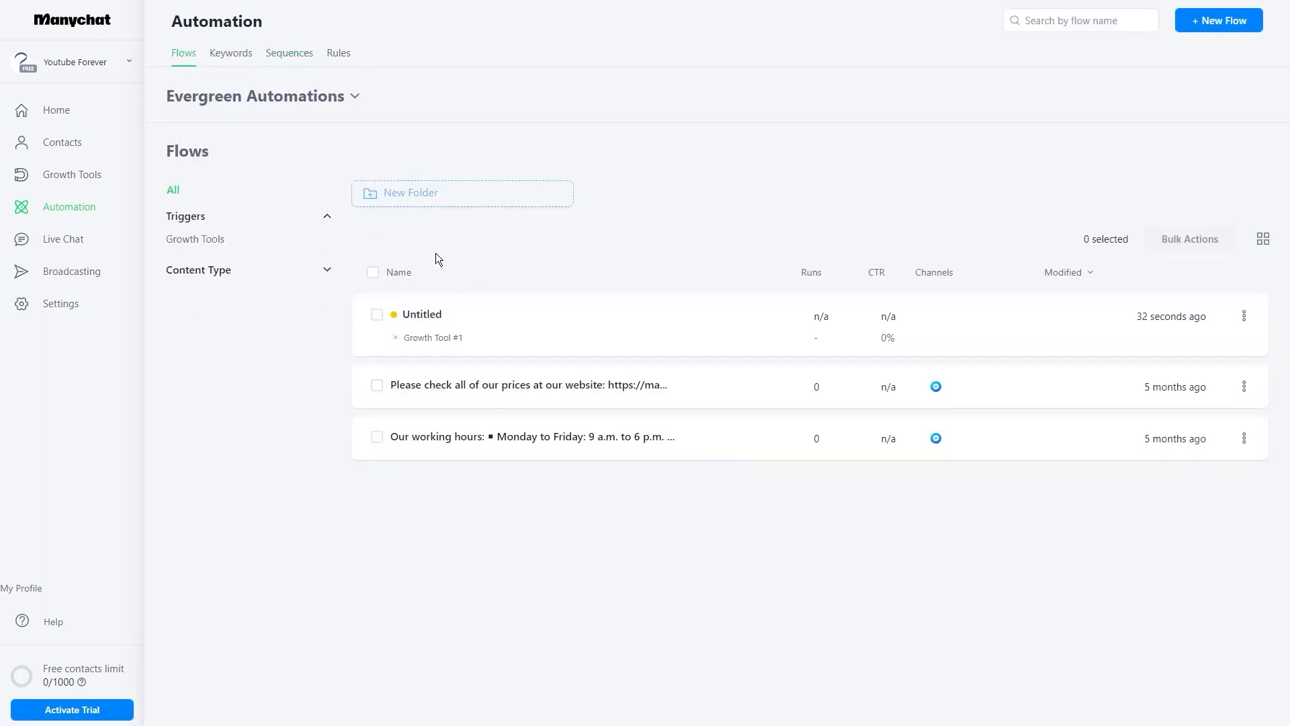
mouse_move(470, 243)
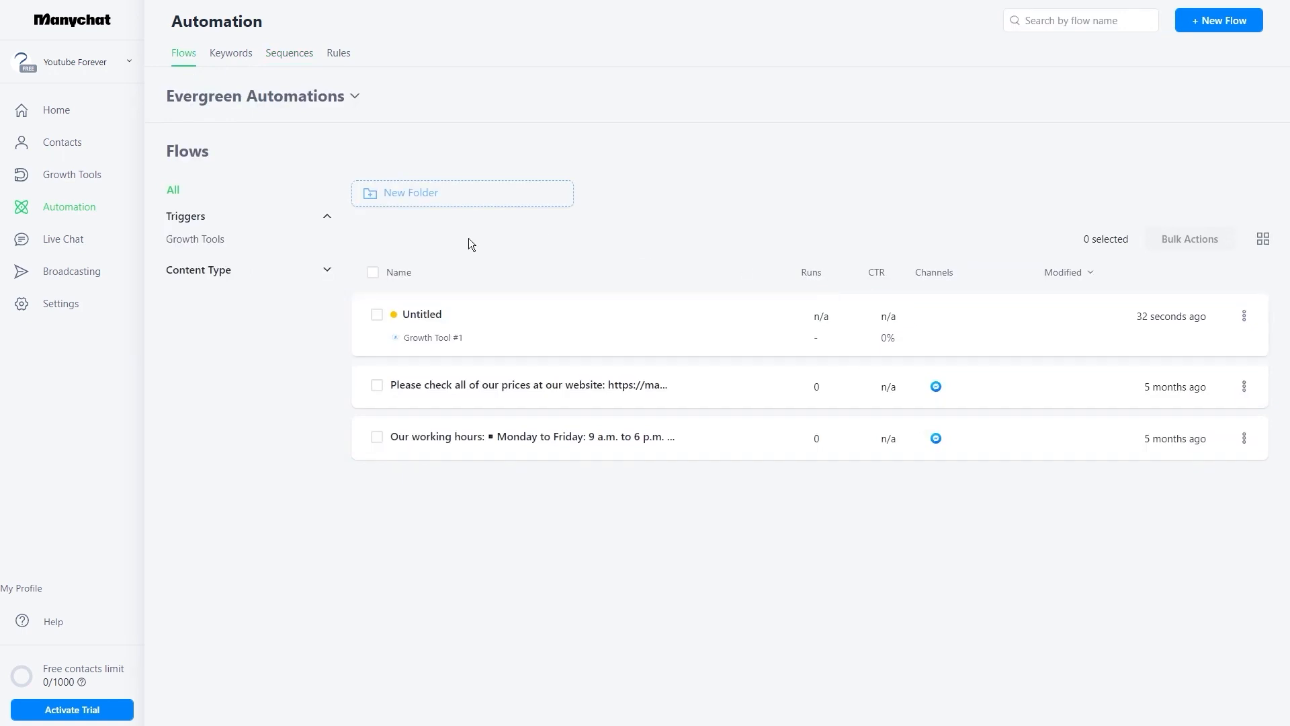
mouse_move(352, 281)
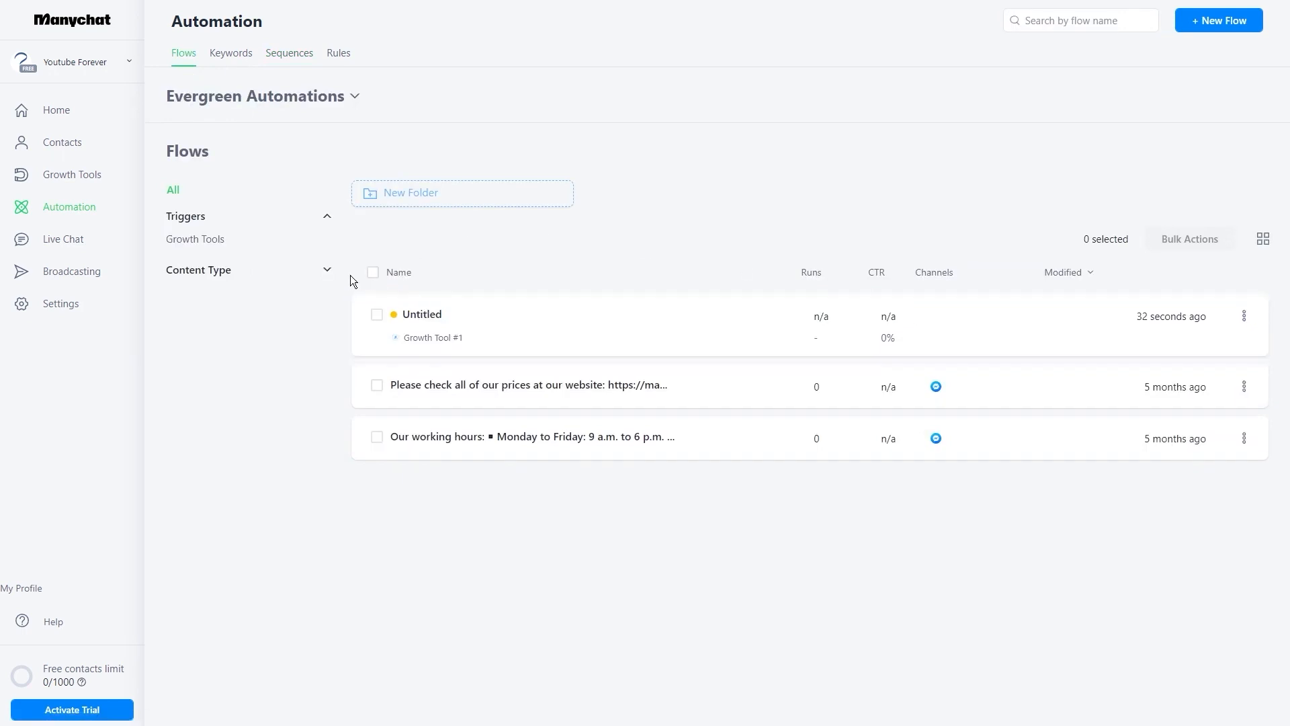
mouse_move(345, 258)
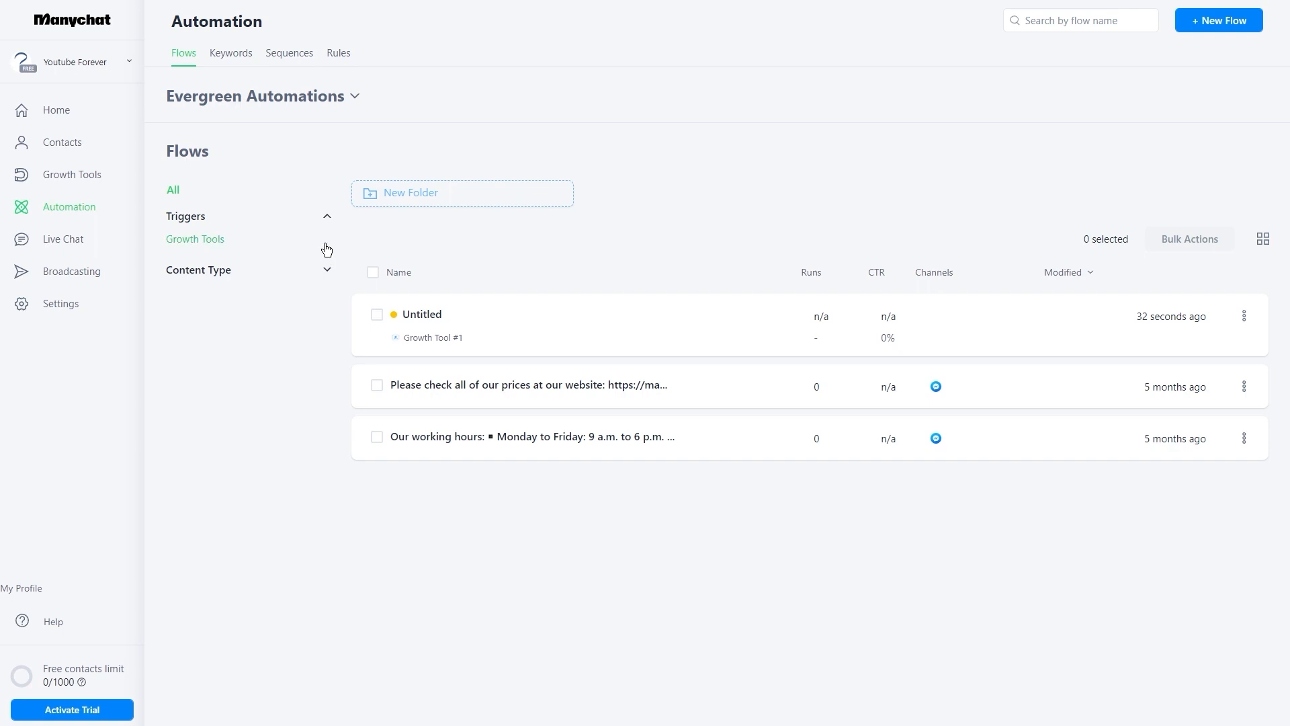
mouse_move(520, 238)
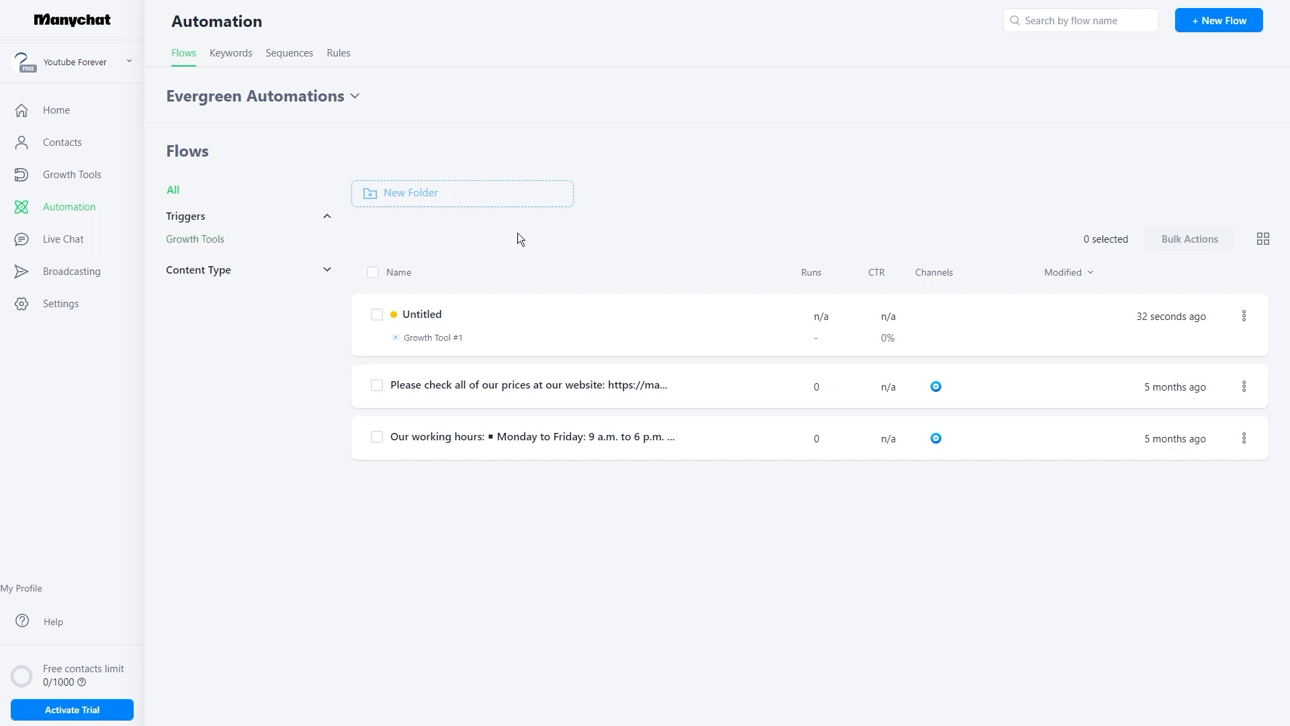
mouse_move(533, 274)
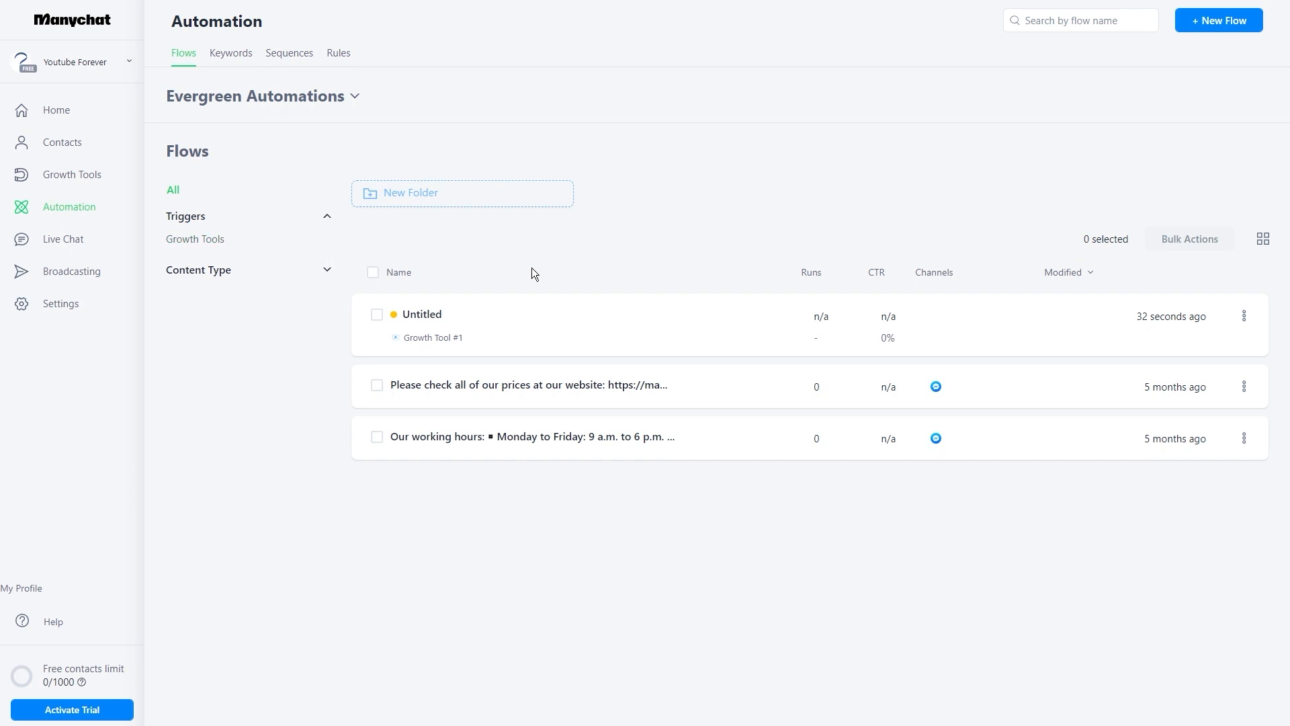
mouse_move(440, 301)
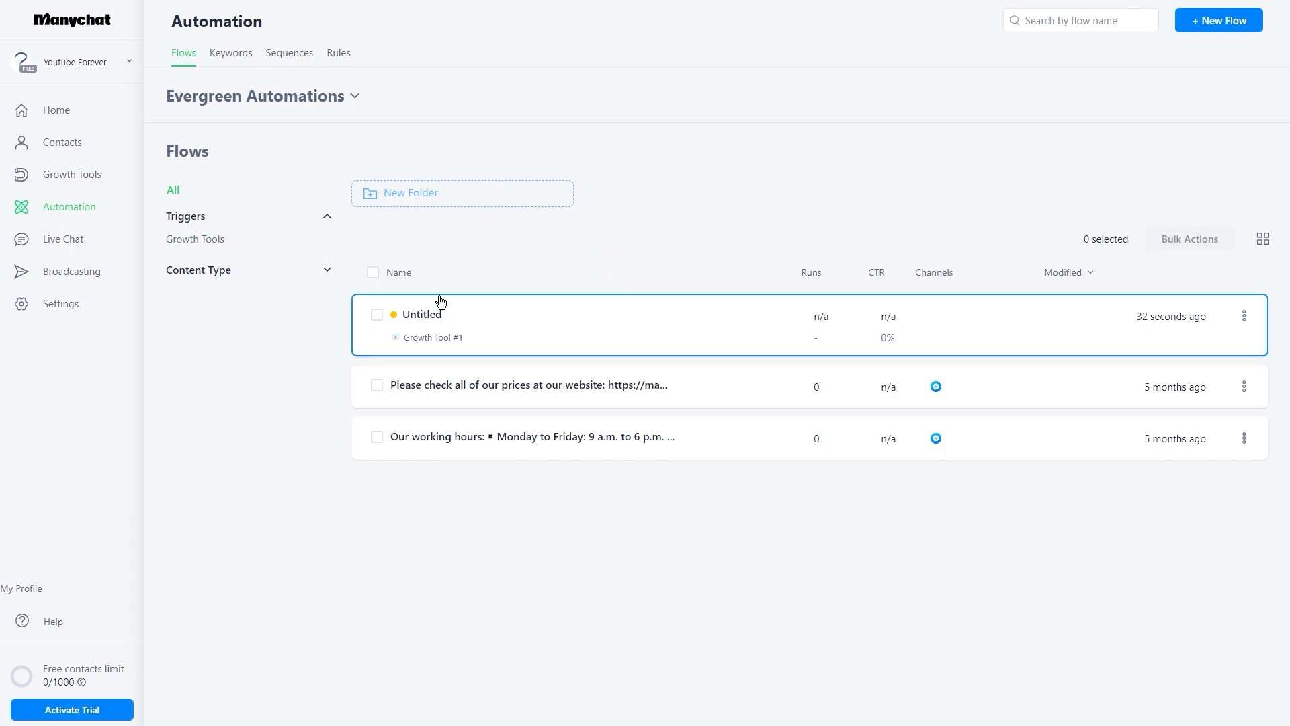
click(289, 53)
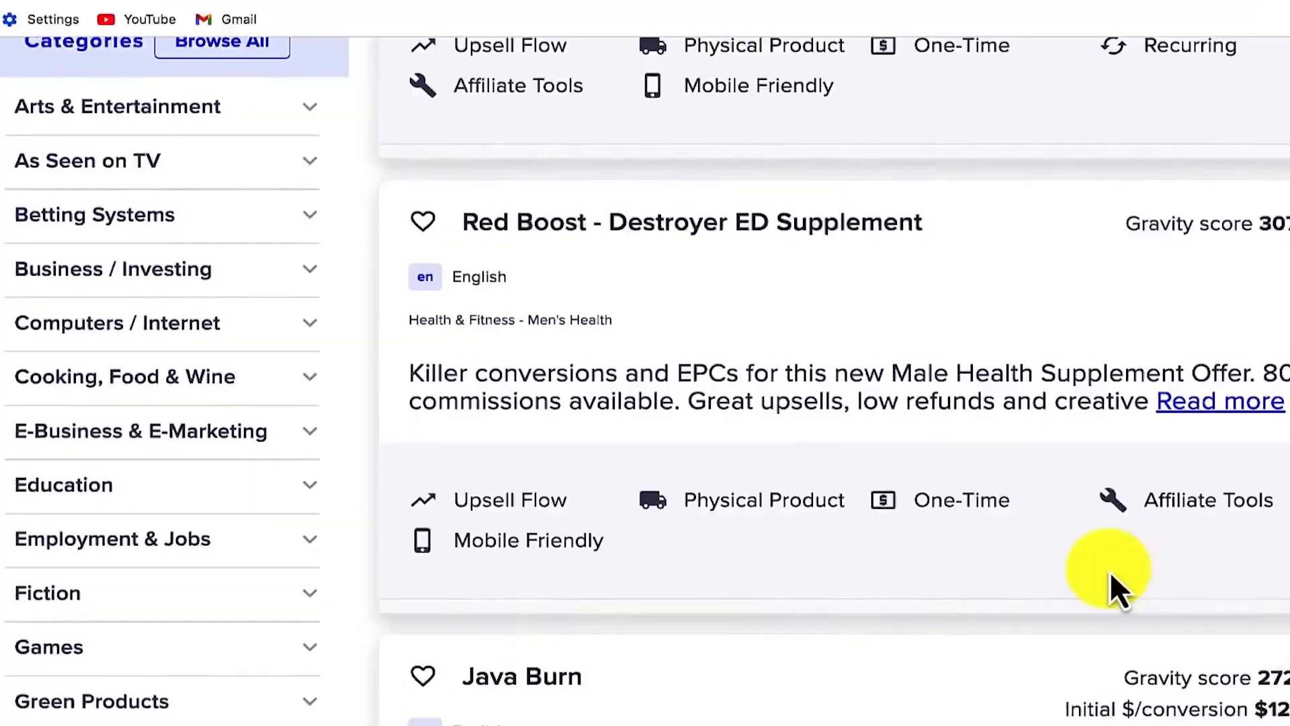
Step: Scroll the Health & Fitness listings and open the Java Burn product details
scroll(down, 3)
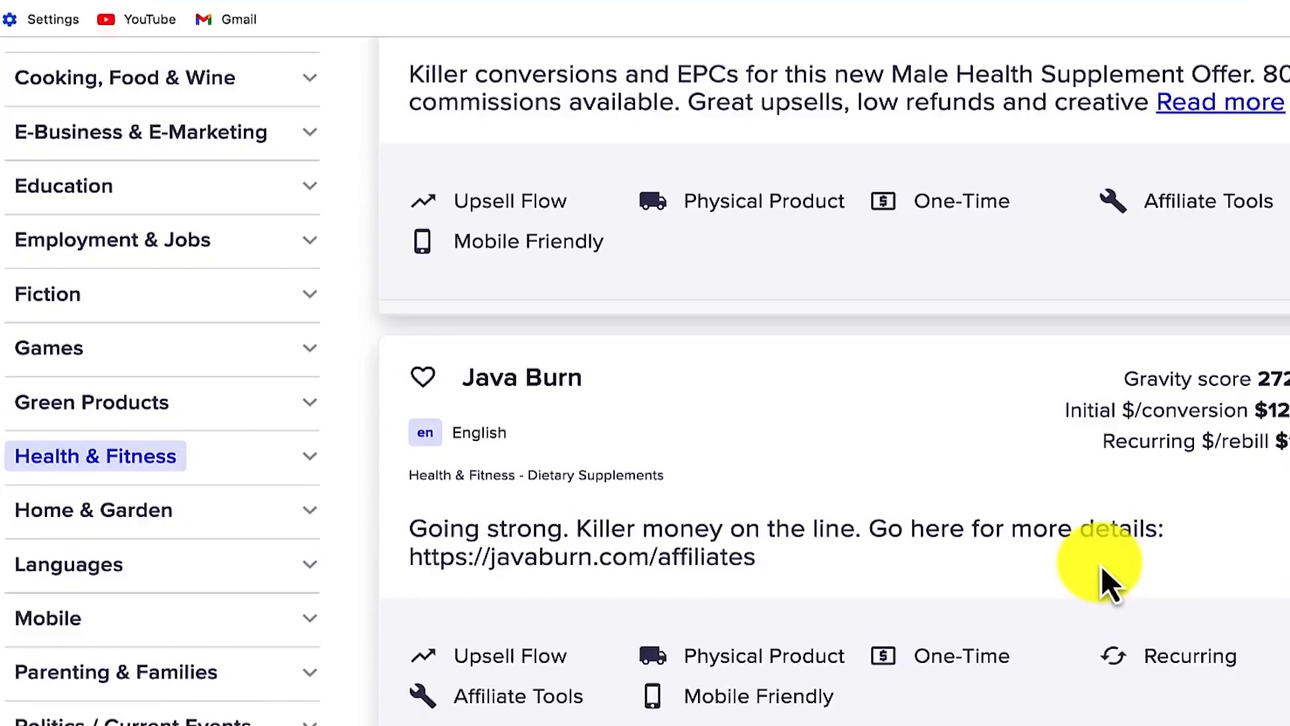
mouse_move(514, 392)
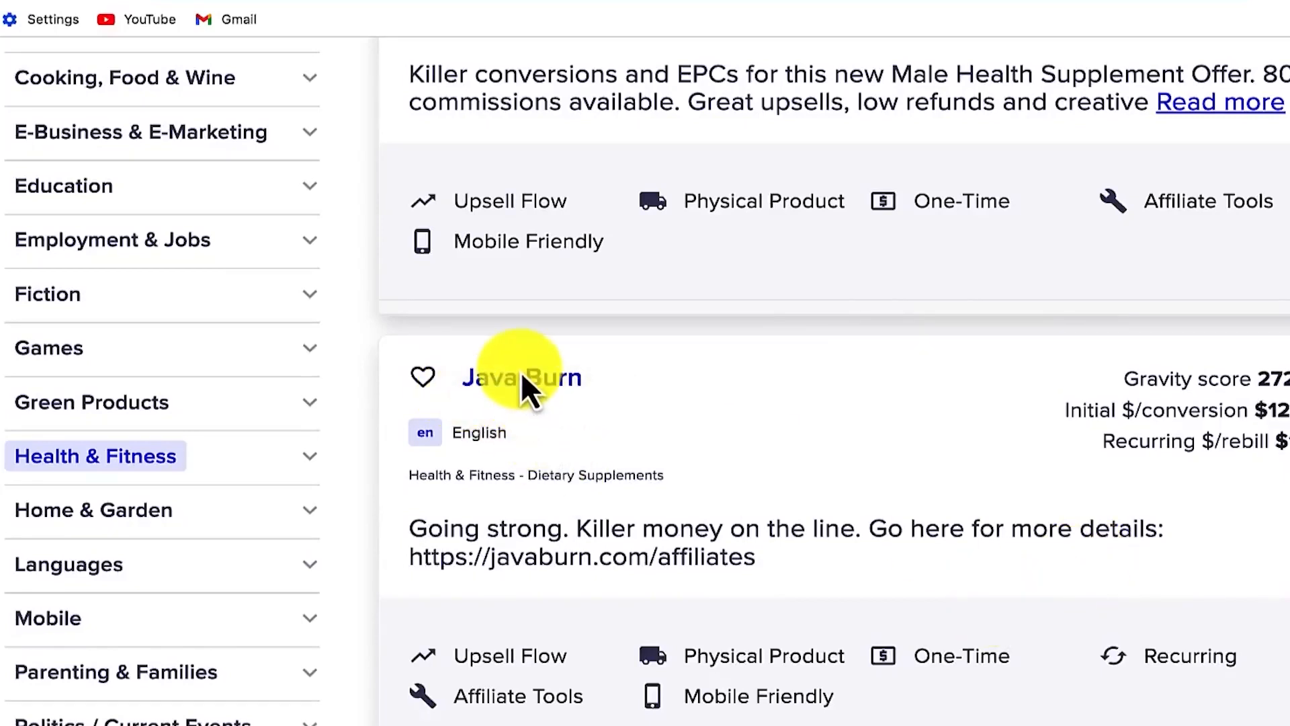
click(520, 377)
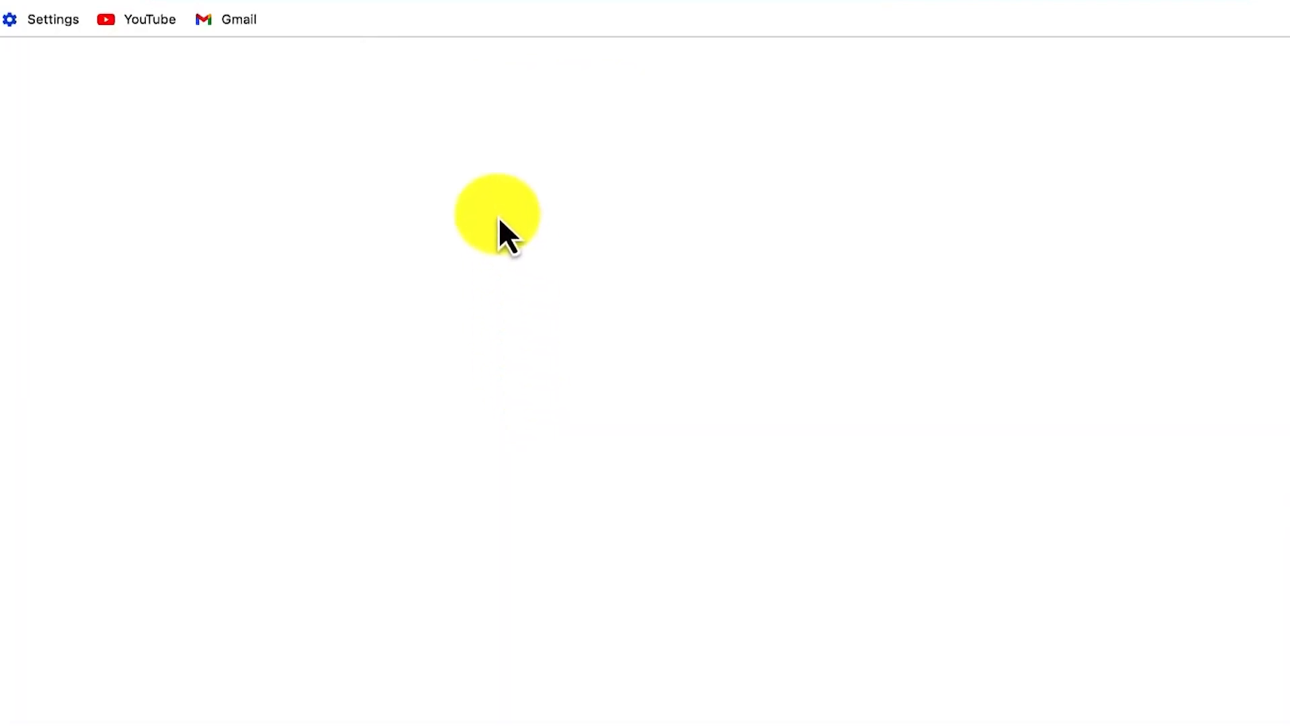